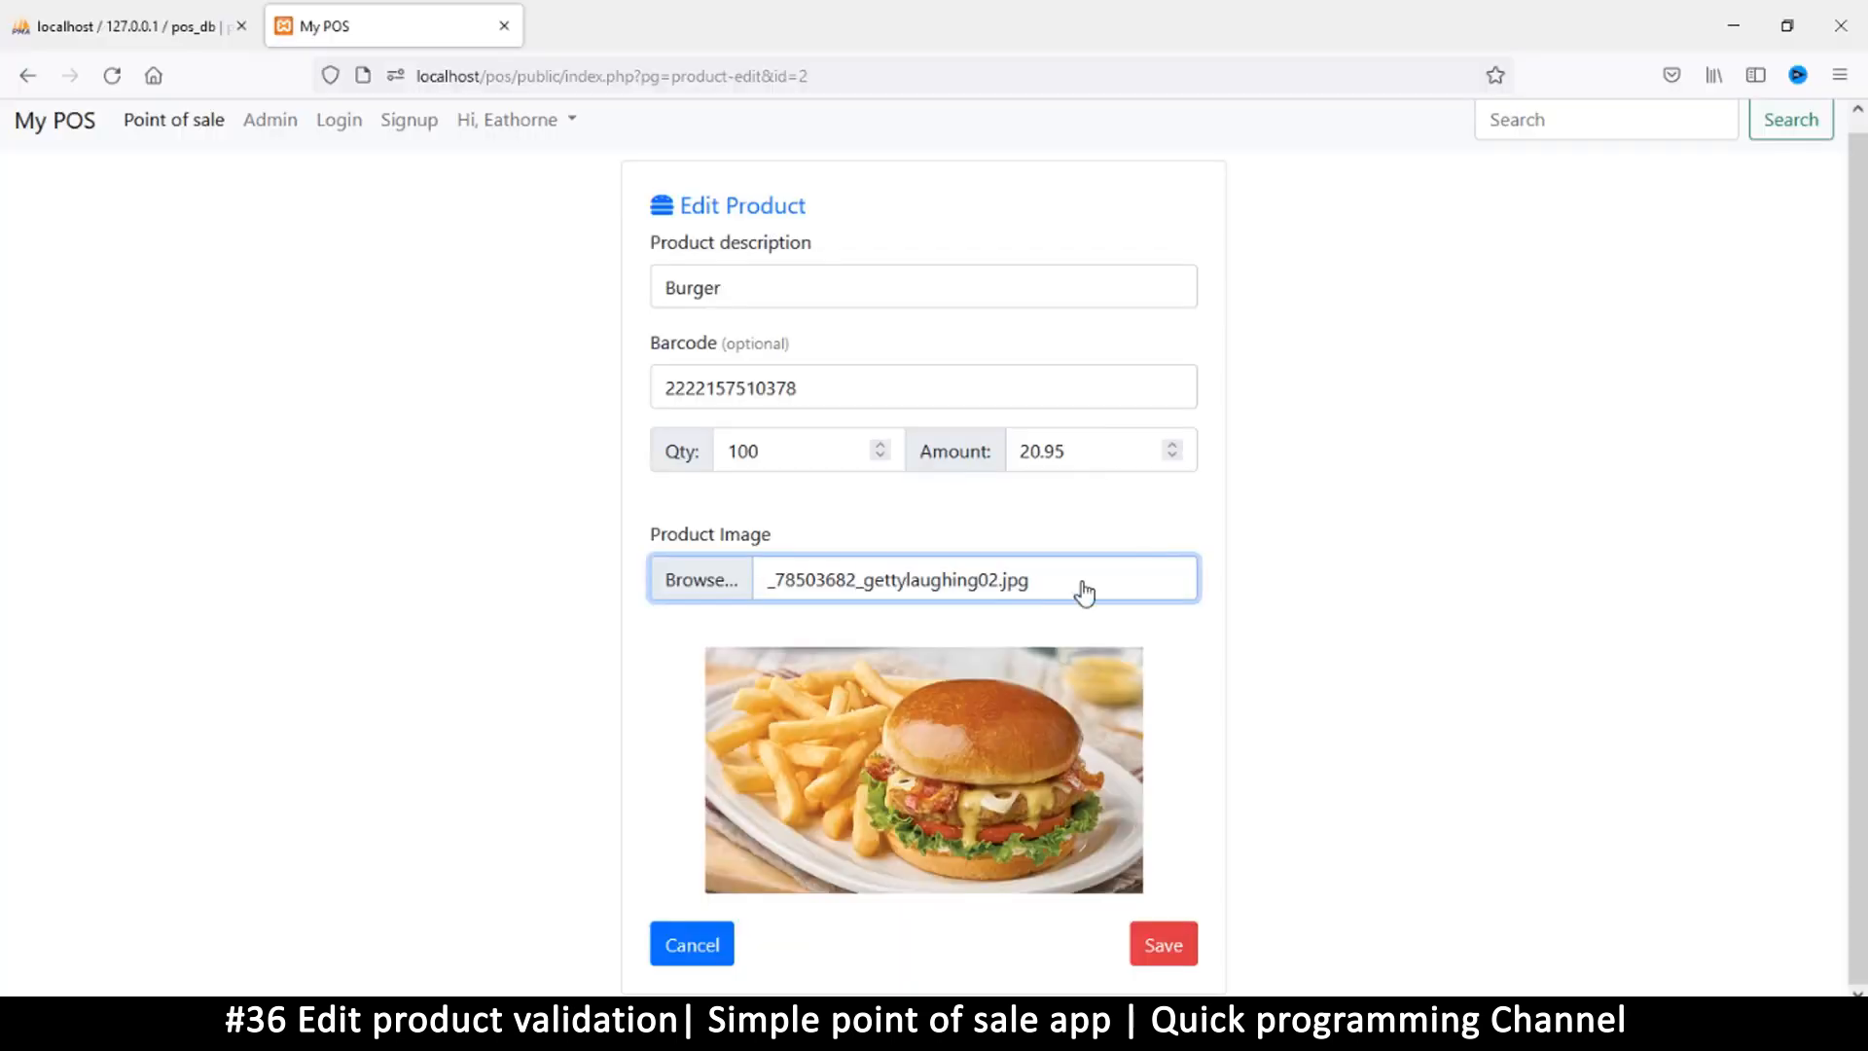
mouse_move(1187, 691)
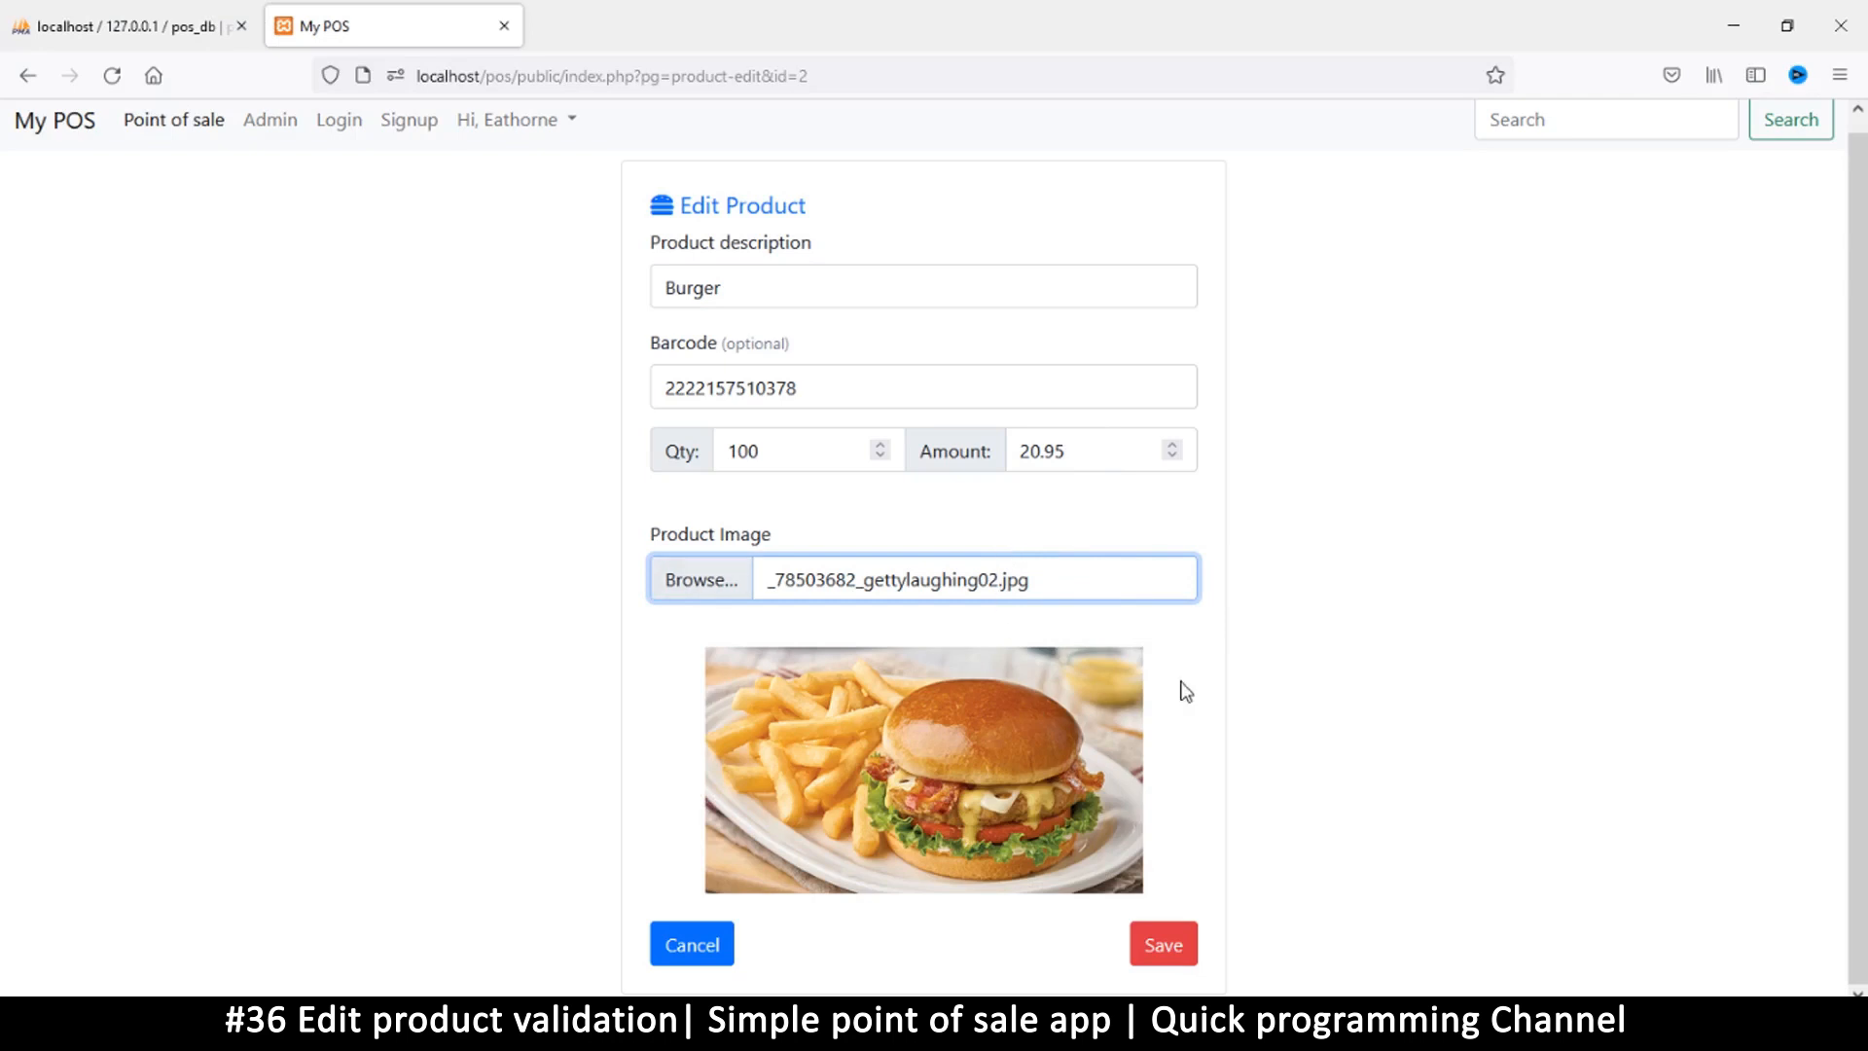
mouse_move(843, 695)
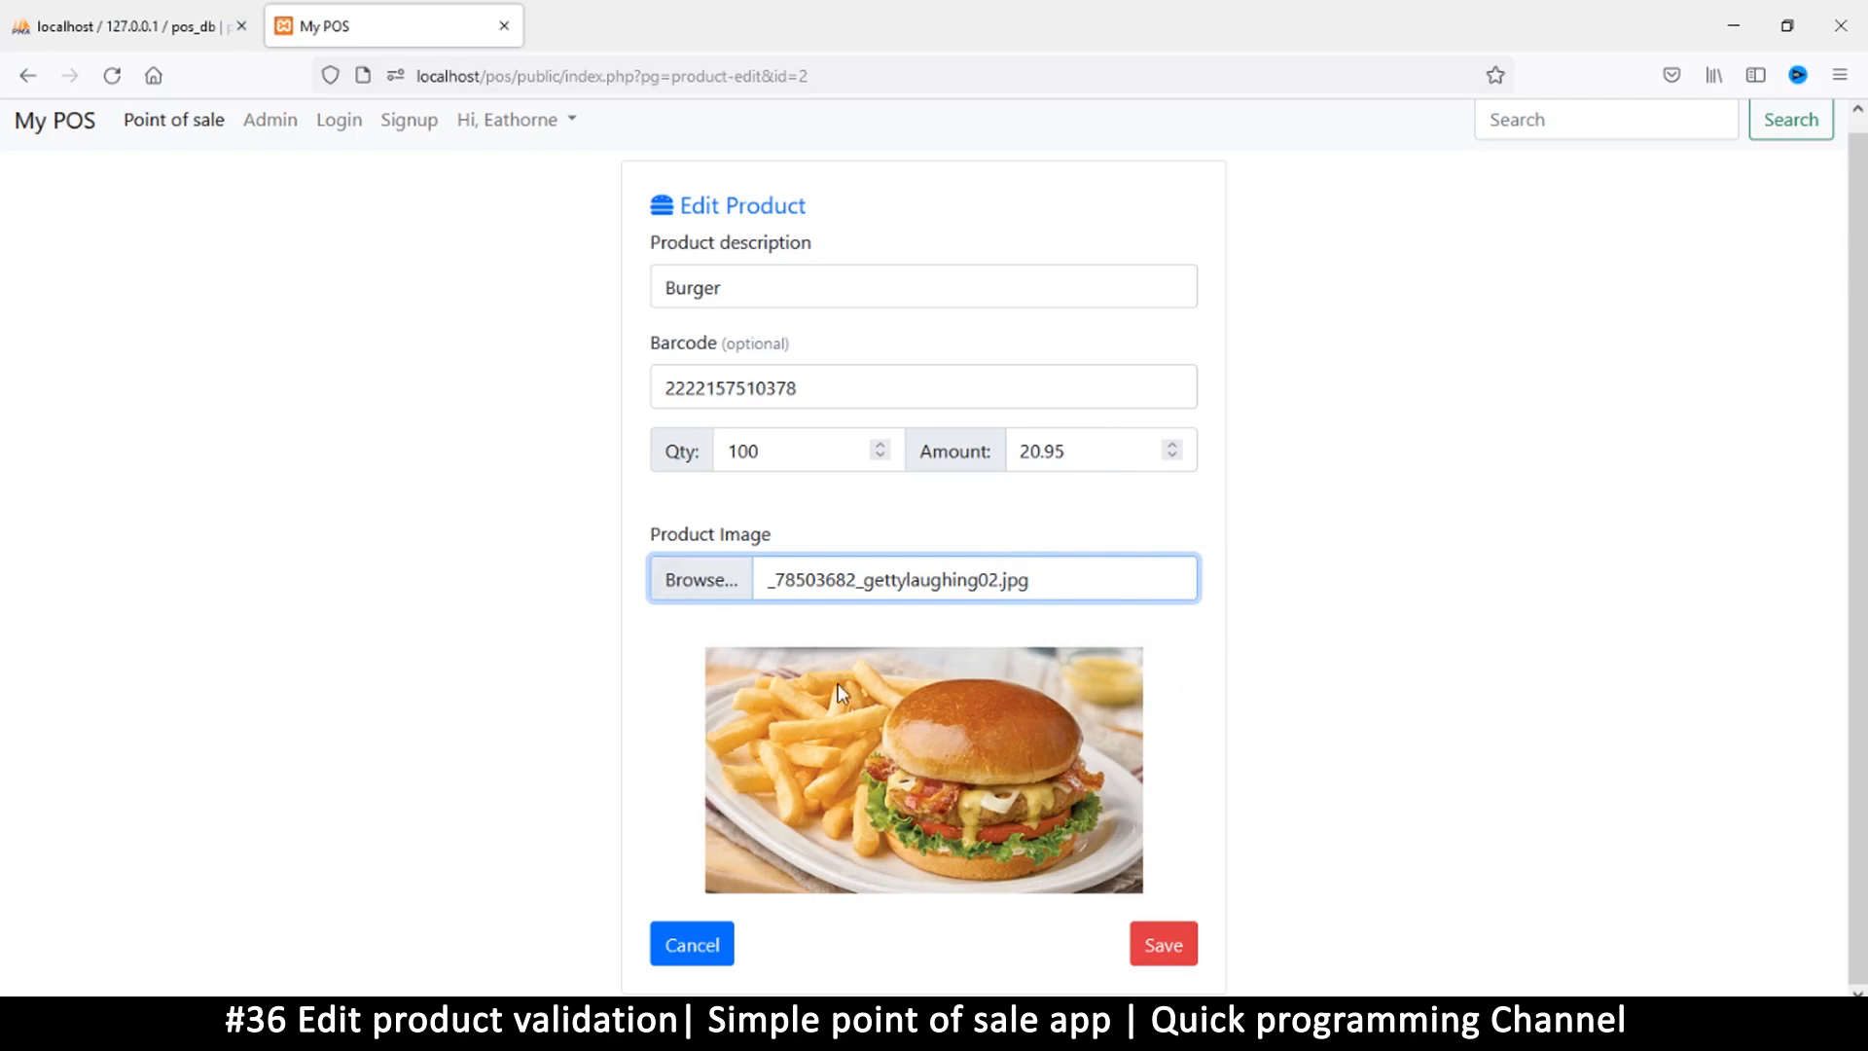
mouse_move(683, 209)
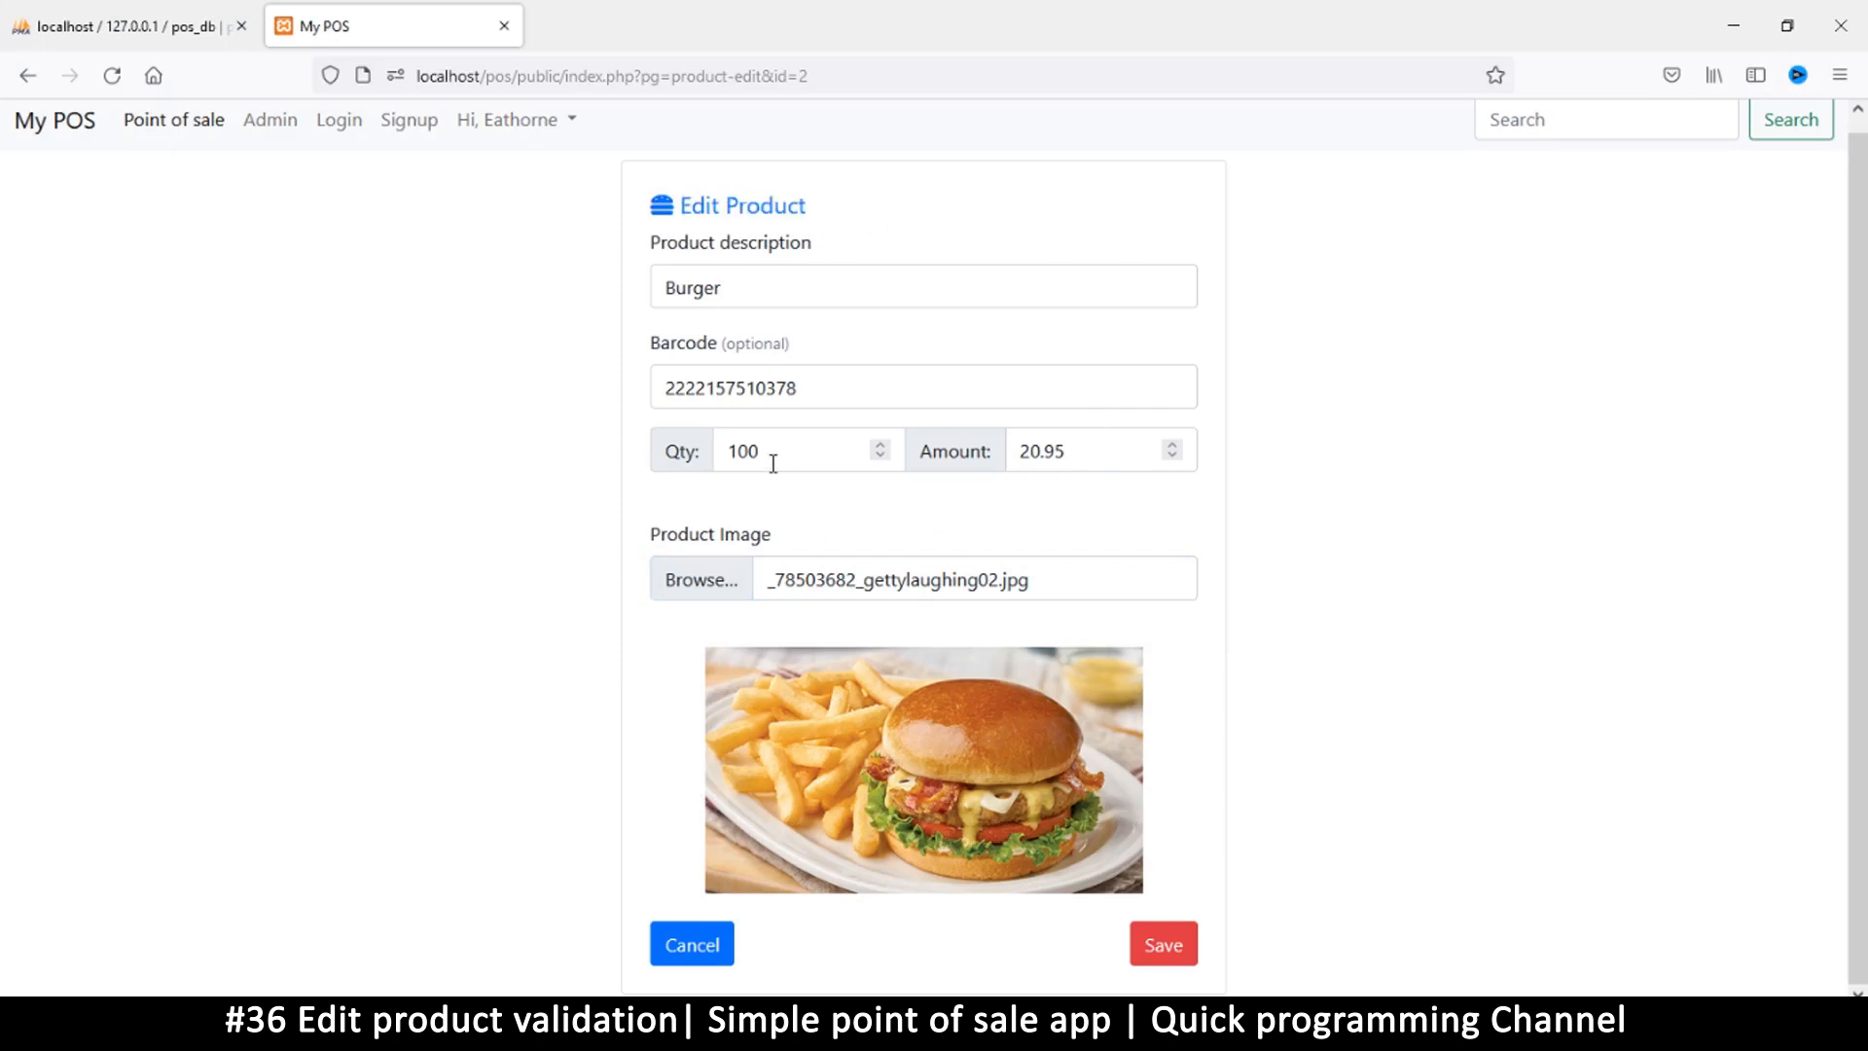
Mark the three POST assignment lines in product-edit.php and save the file.
click(806, 451)
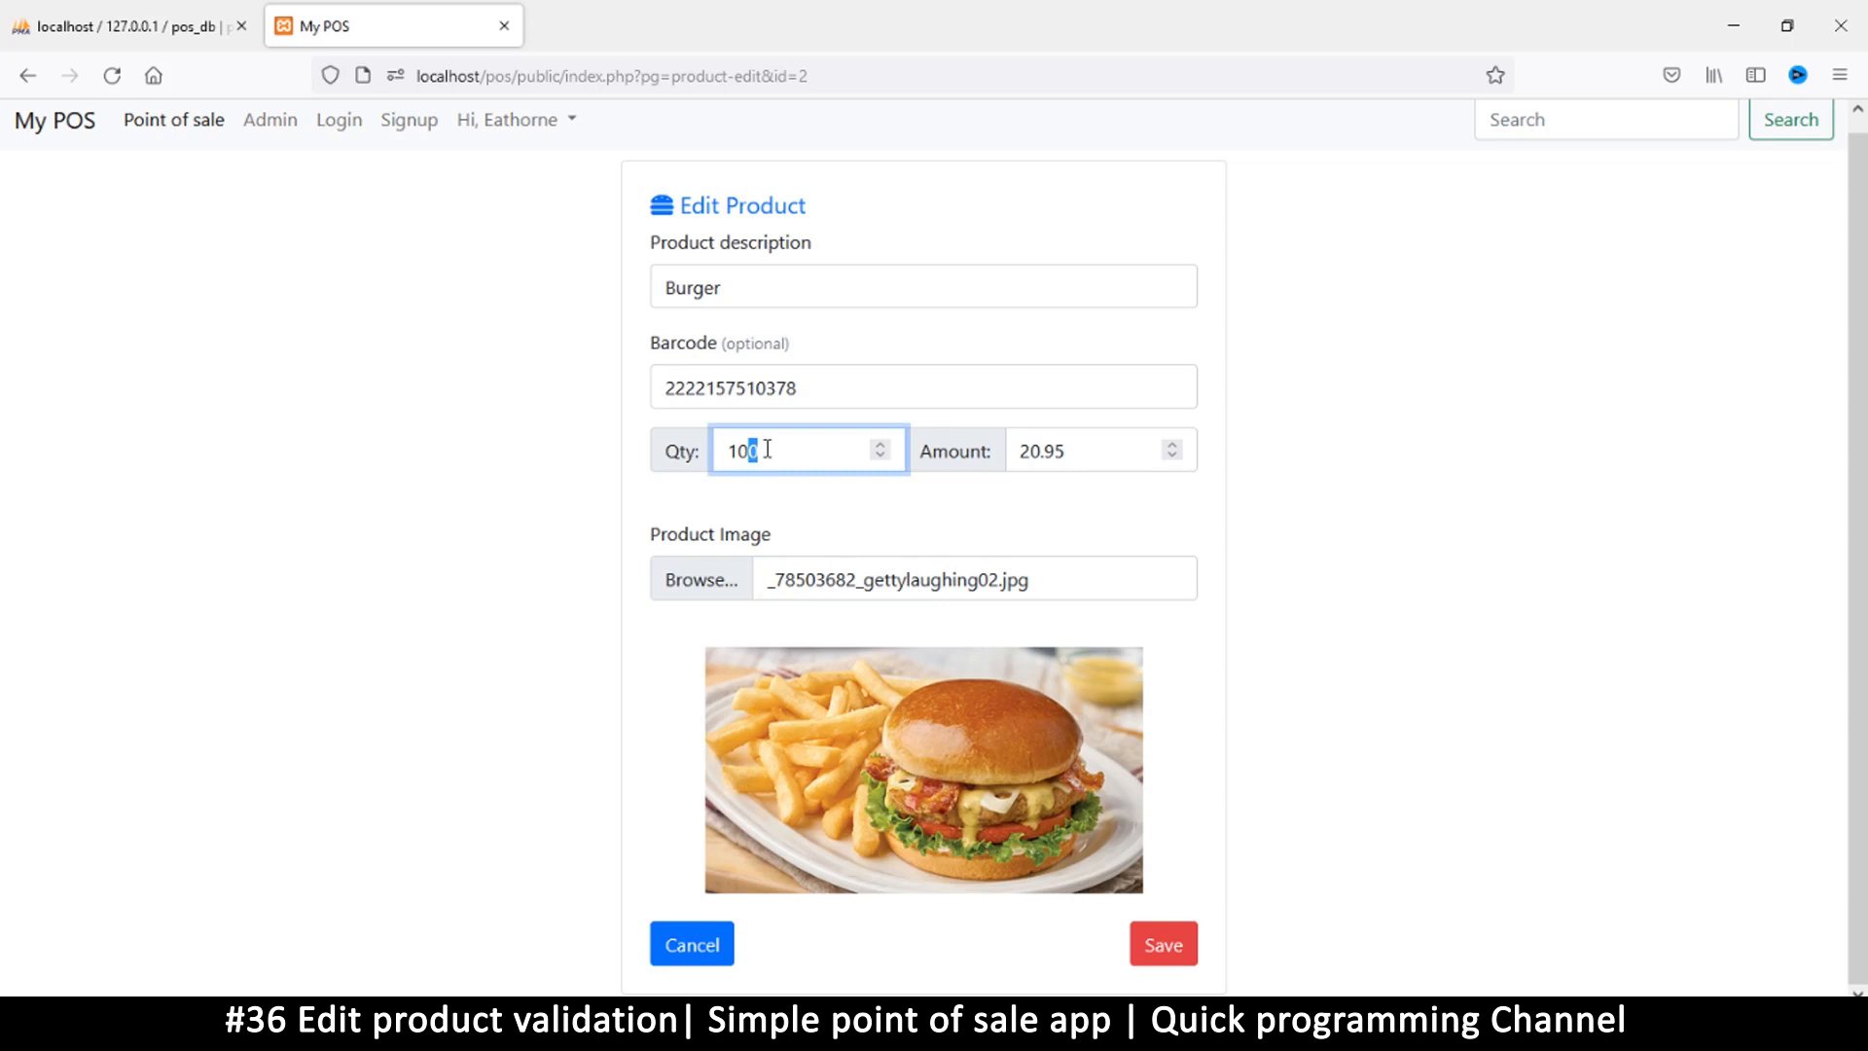
mouse_move(684, 524)
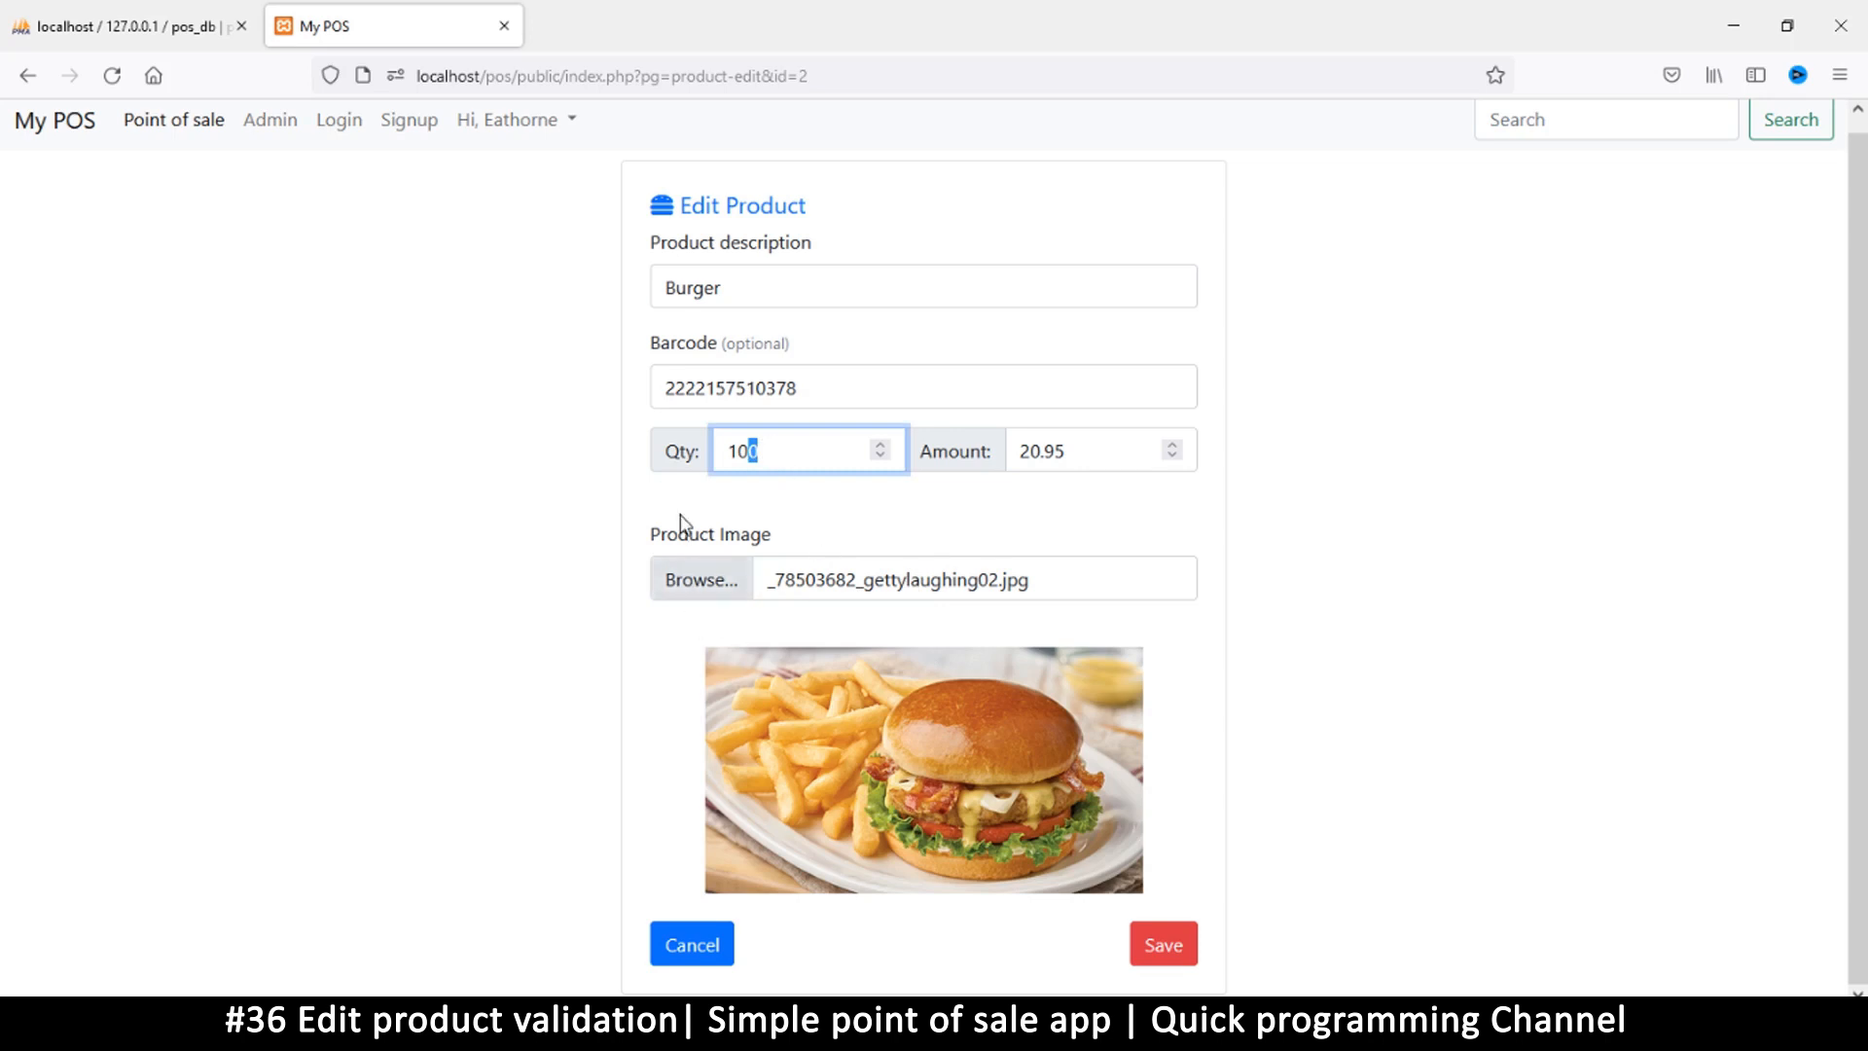
mouse_move(674, 589)
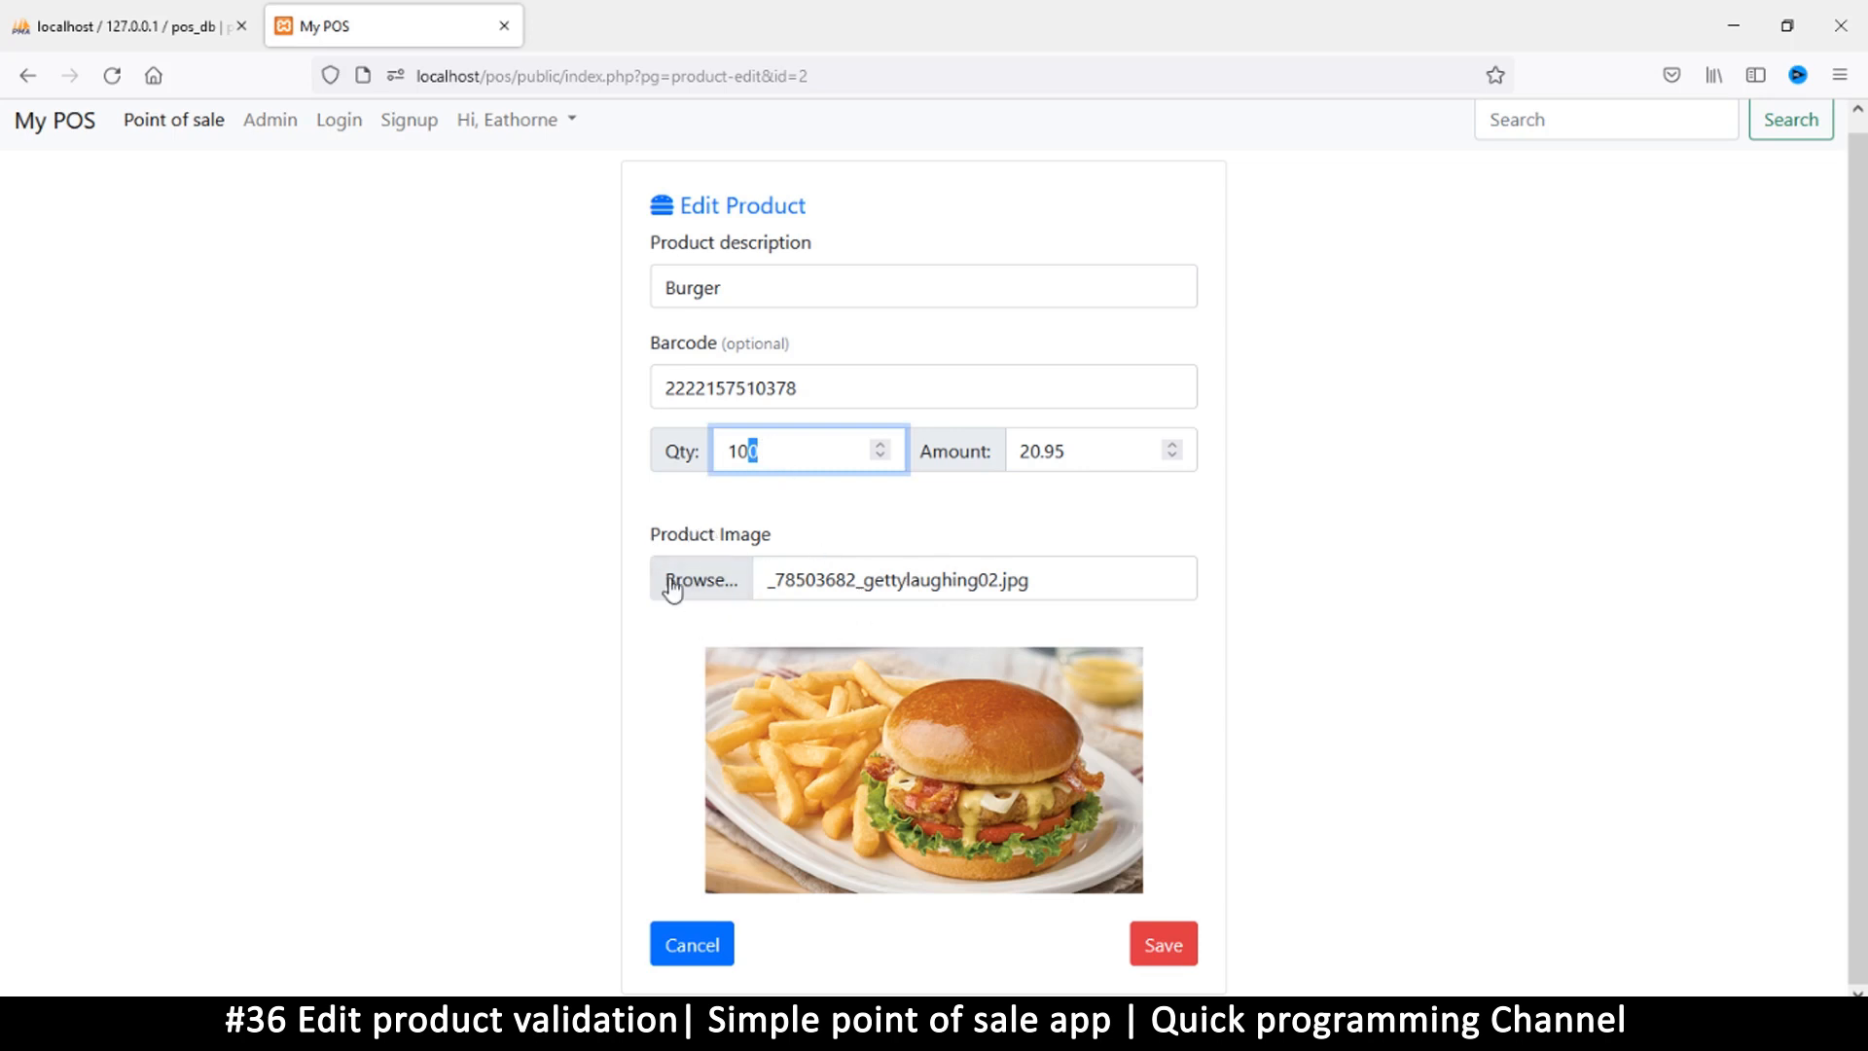
mouse_move(1087, 603)
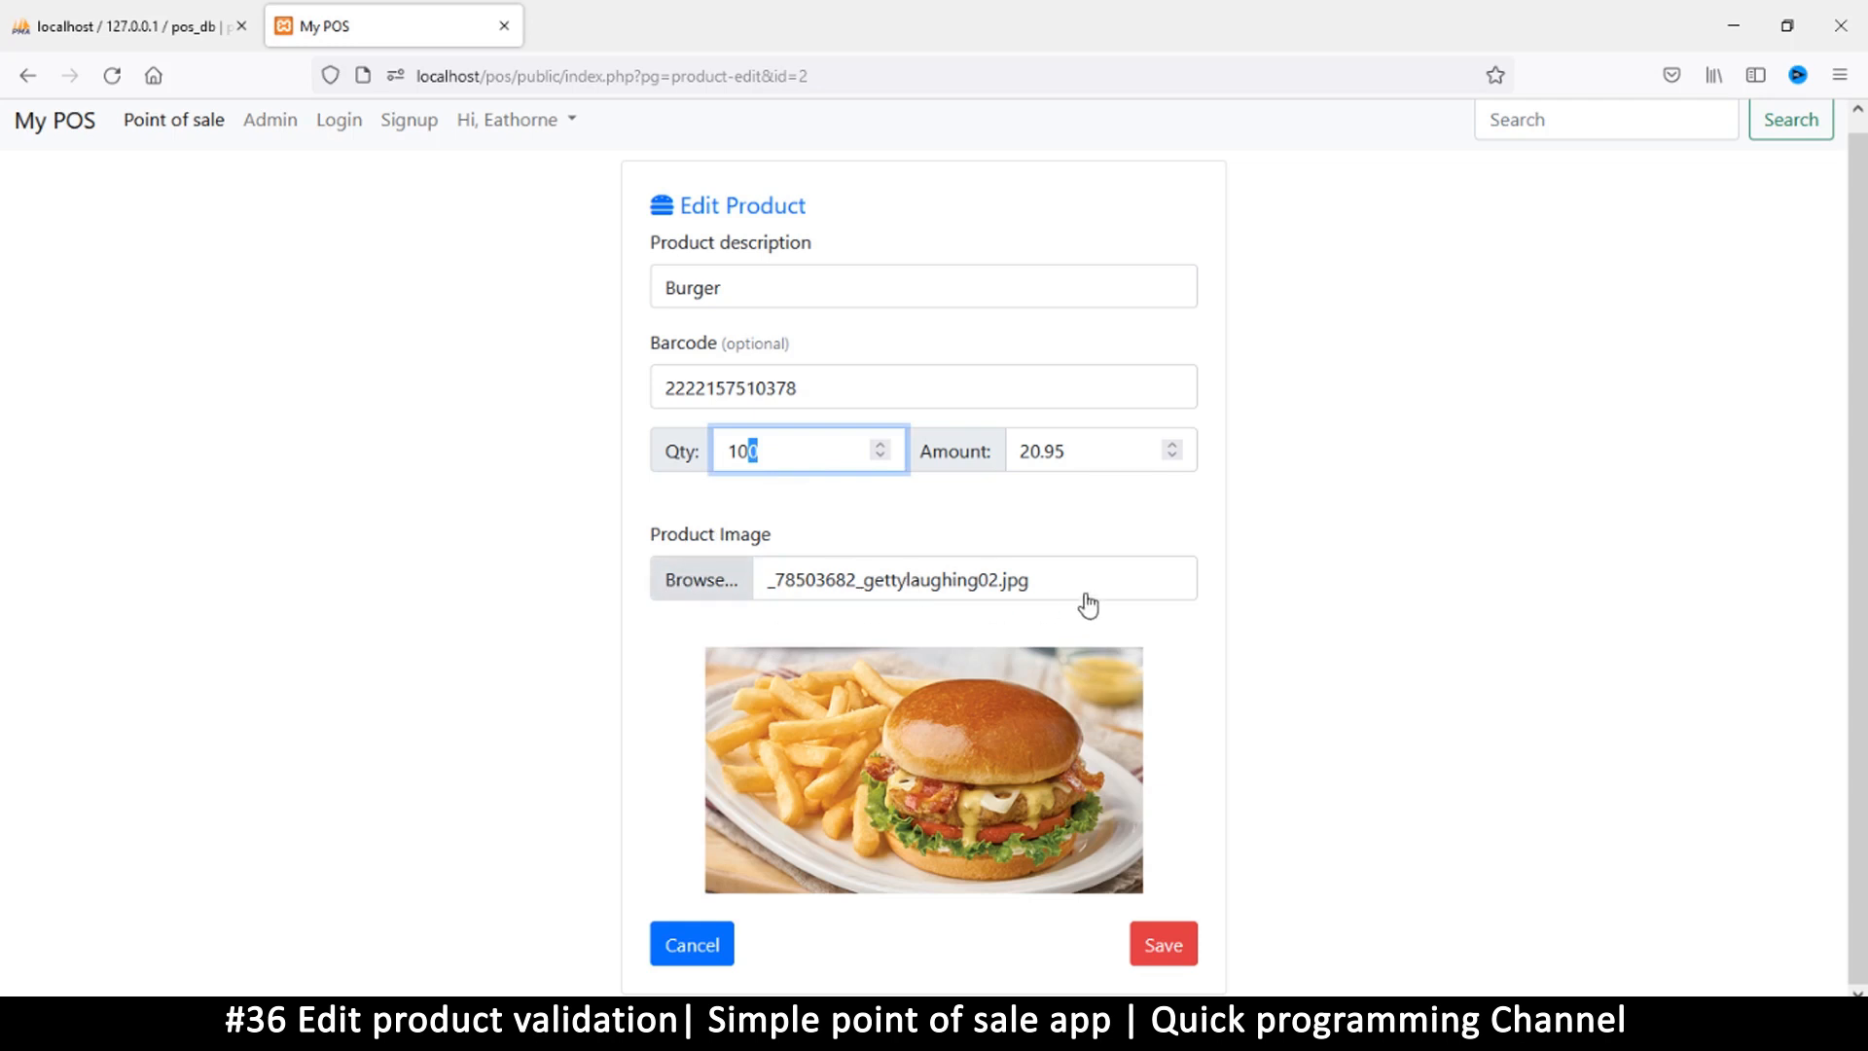
mouse_move(891, 742)
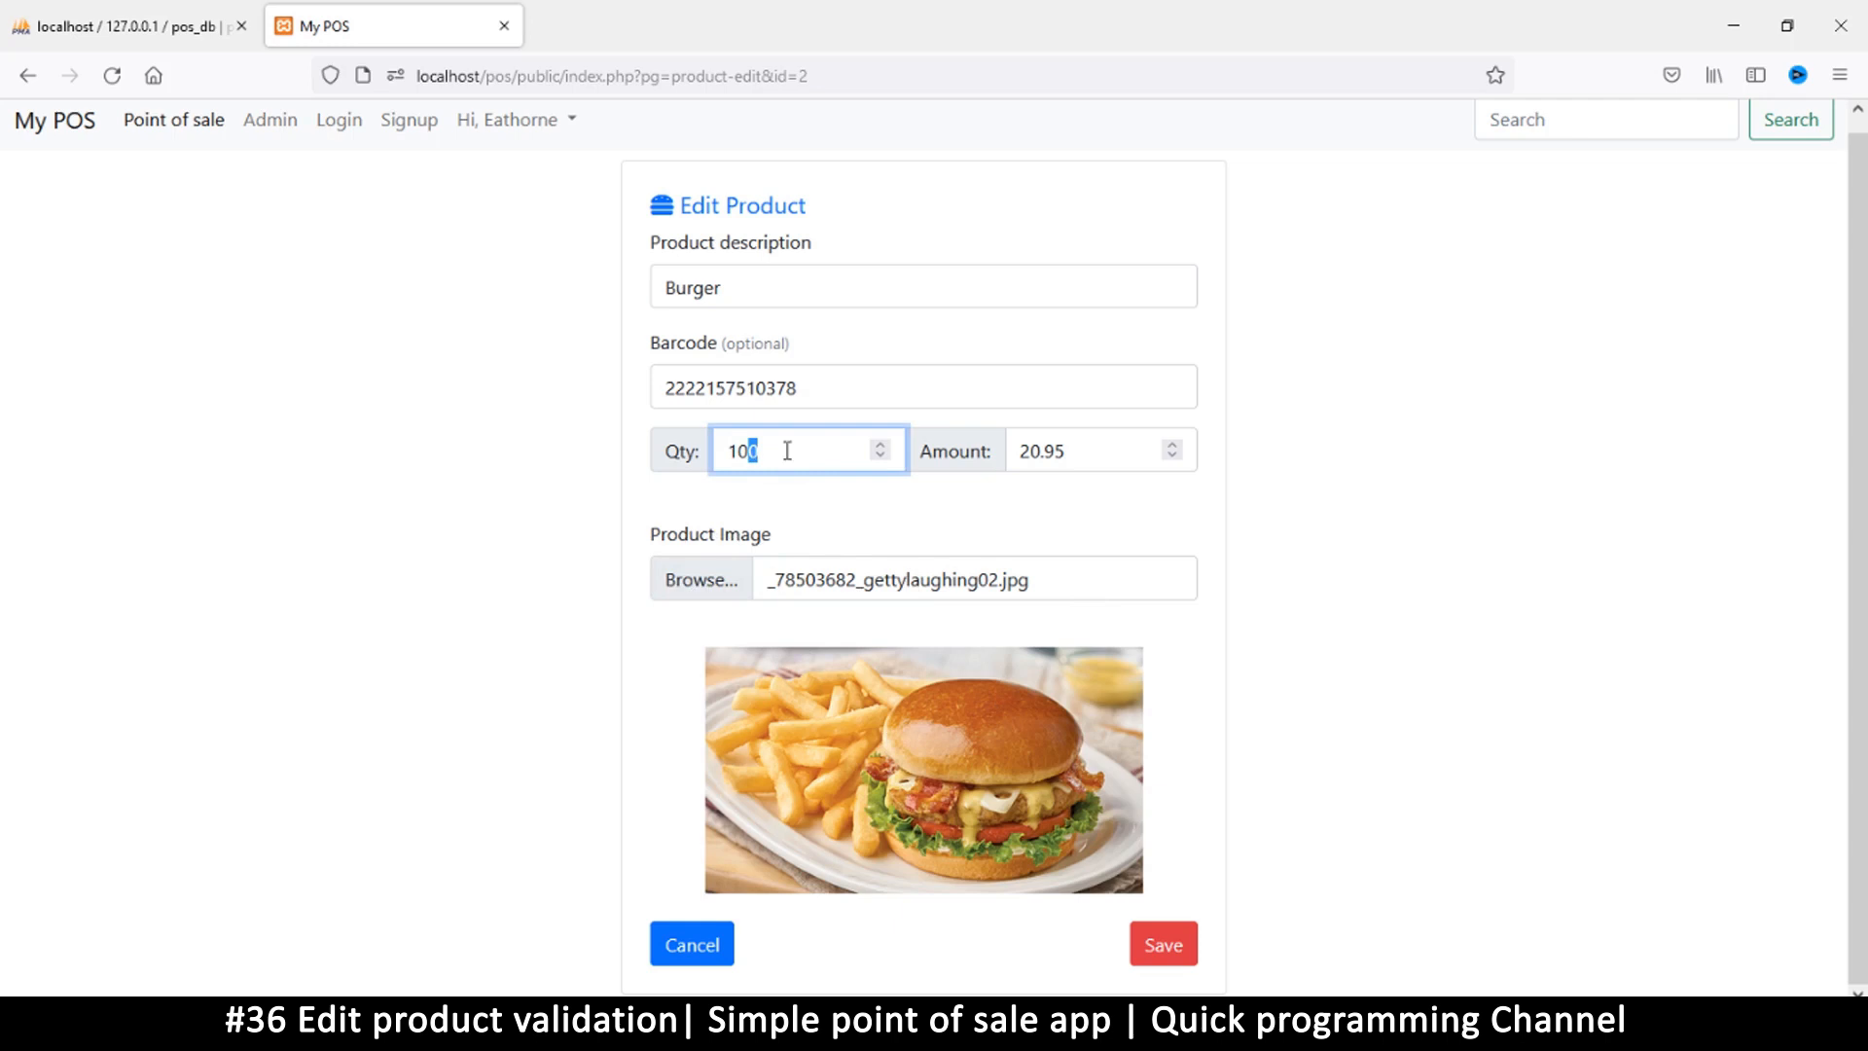
mouse_move(701, 580)
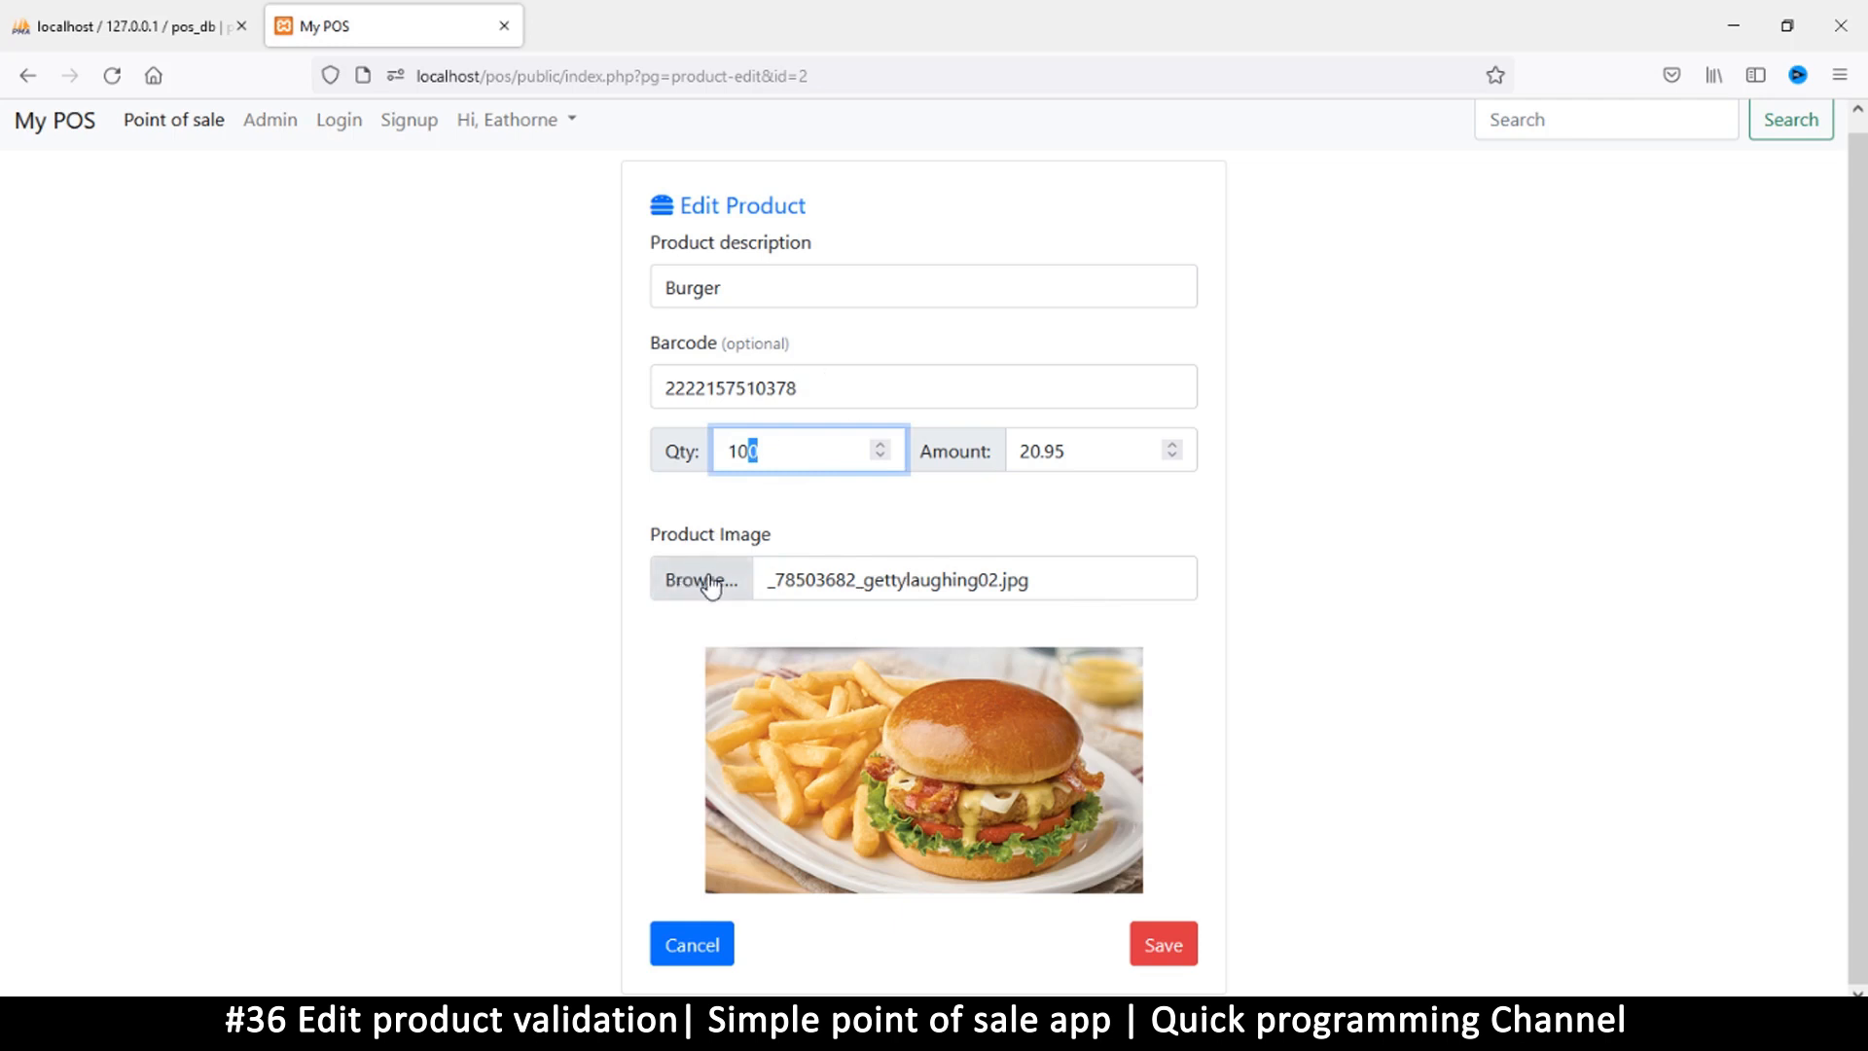
mouse_move(1138, 780)
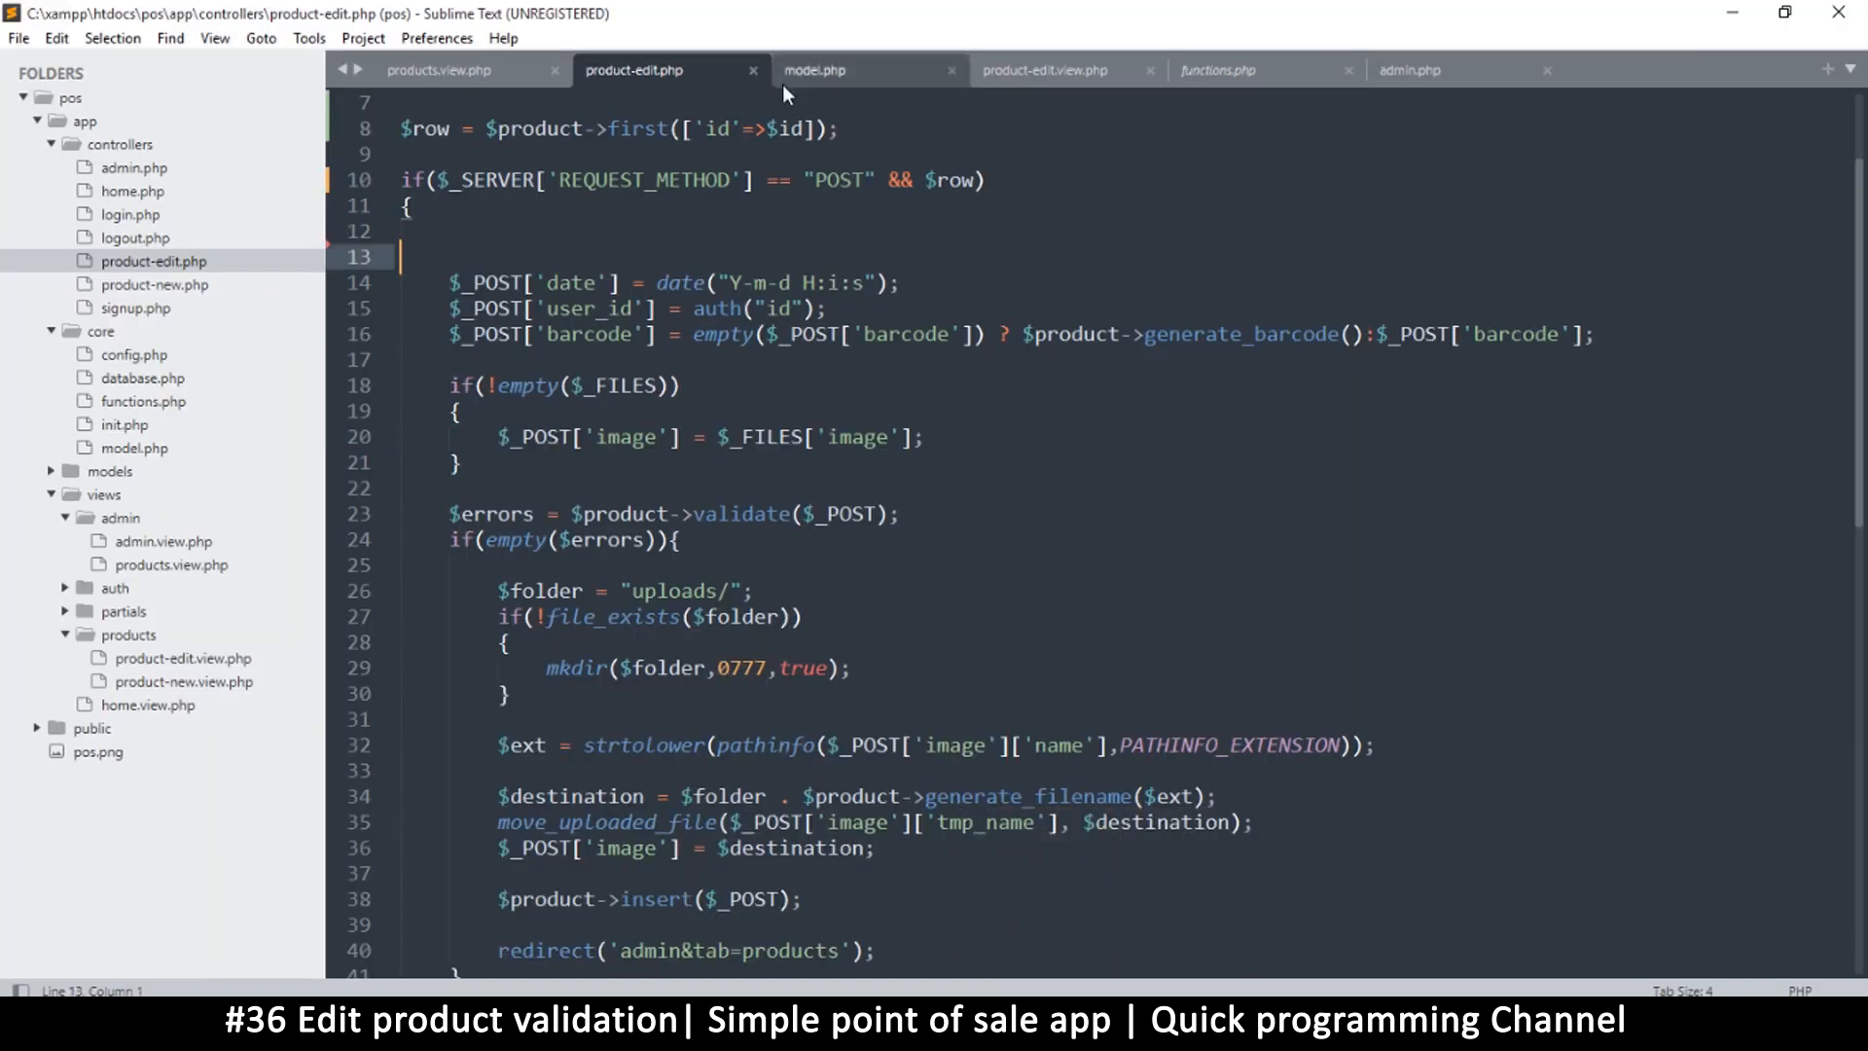
key(ctrl+s)
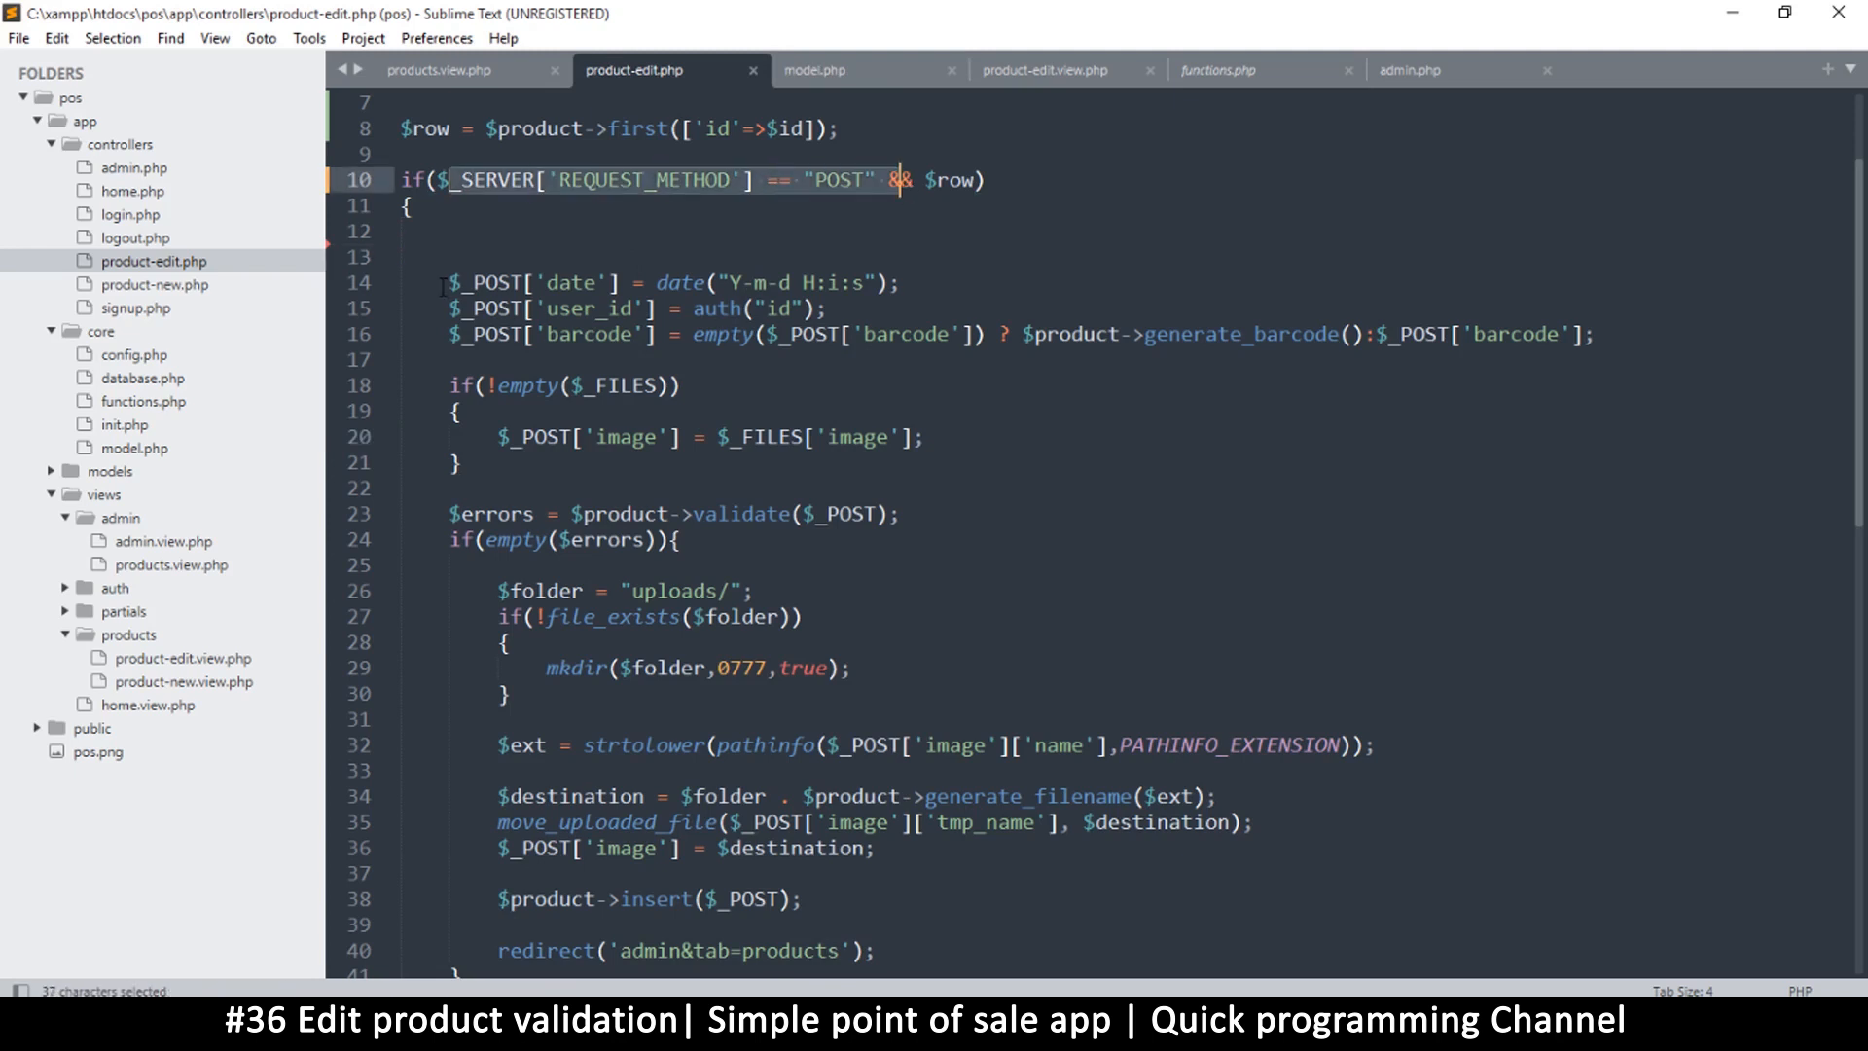
drag(447, 282, 448, 359)
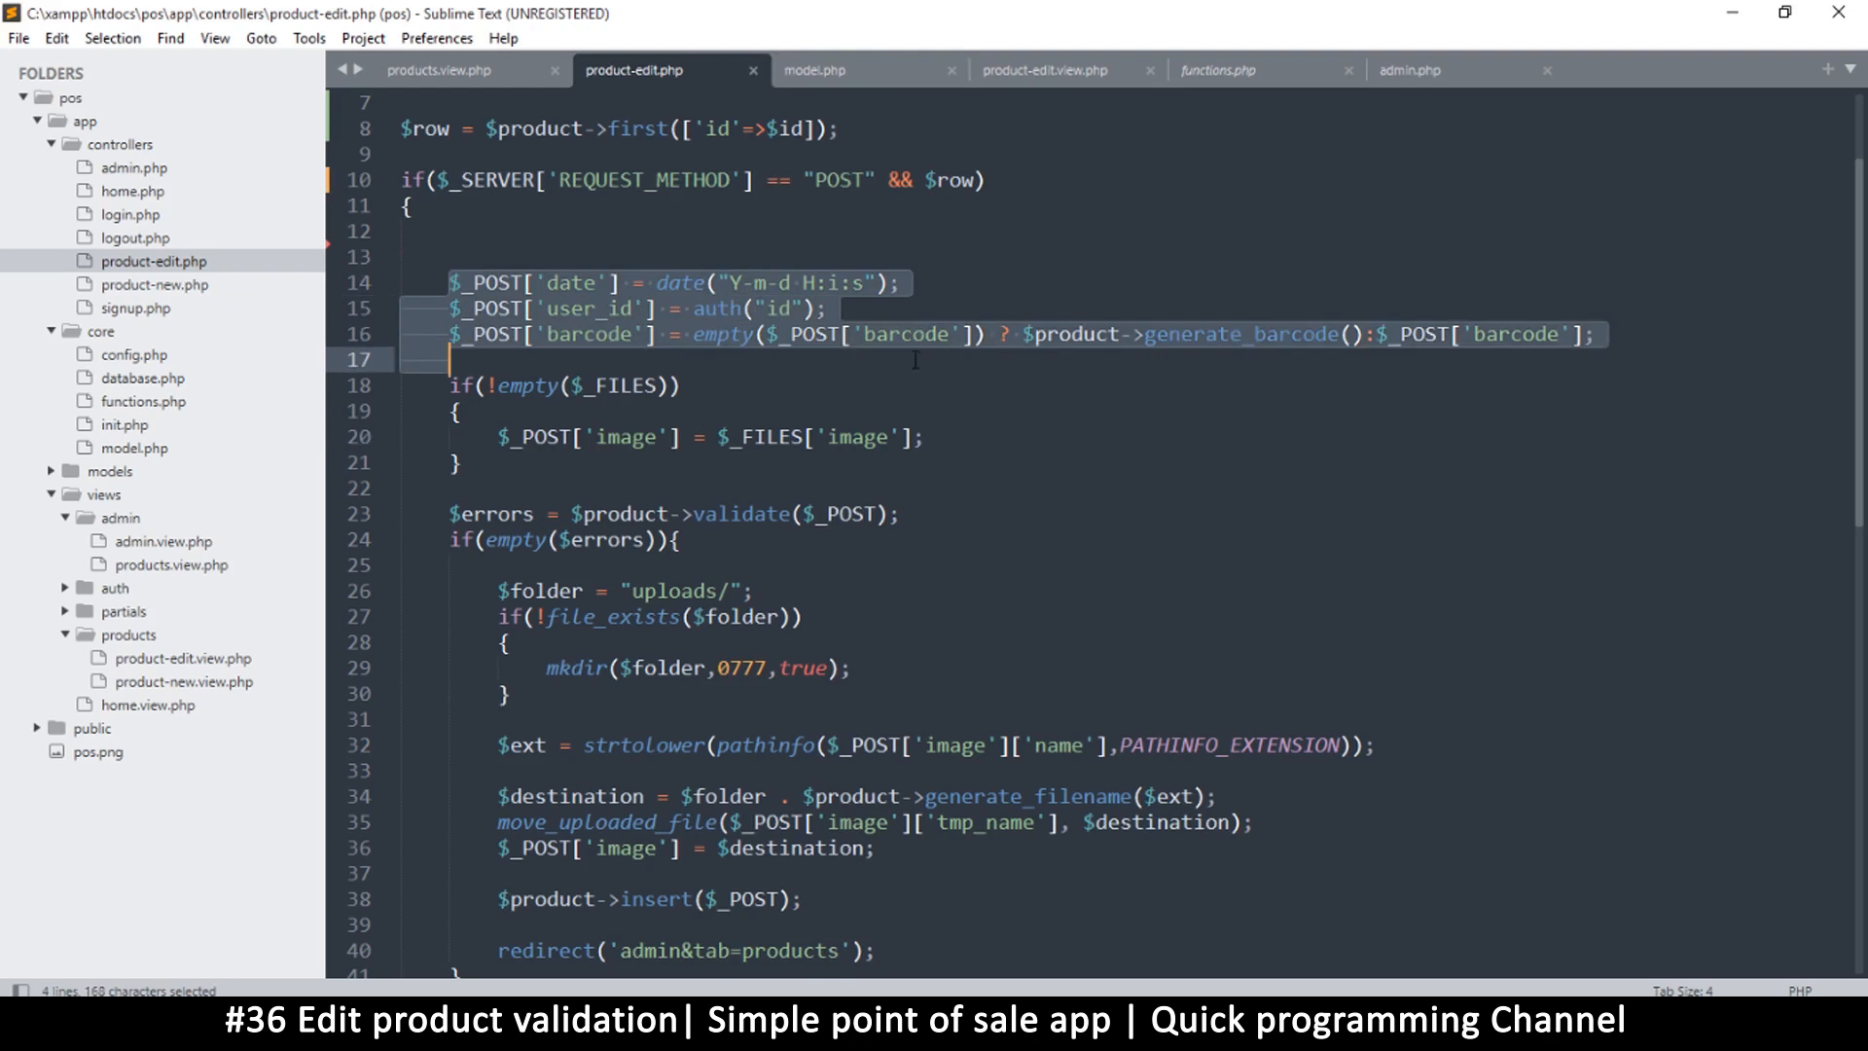
click(769, 360)
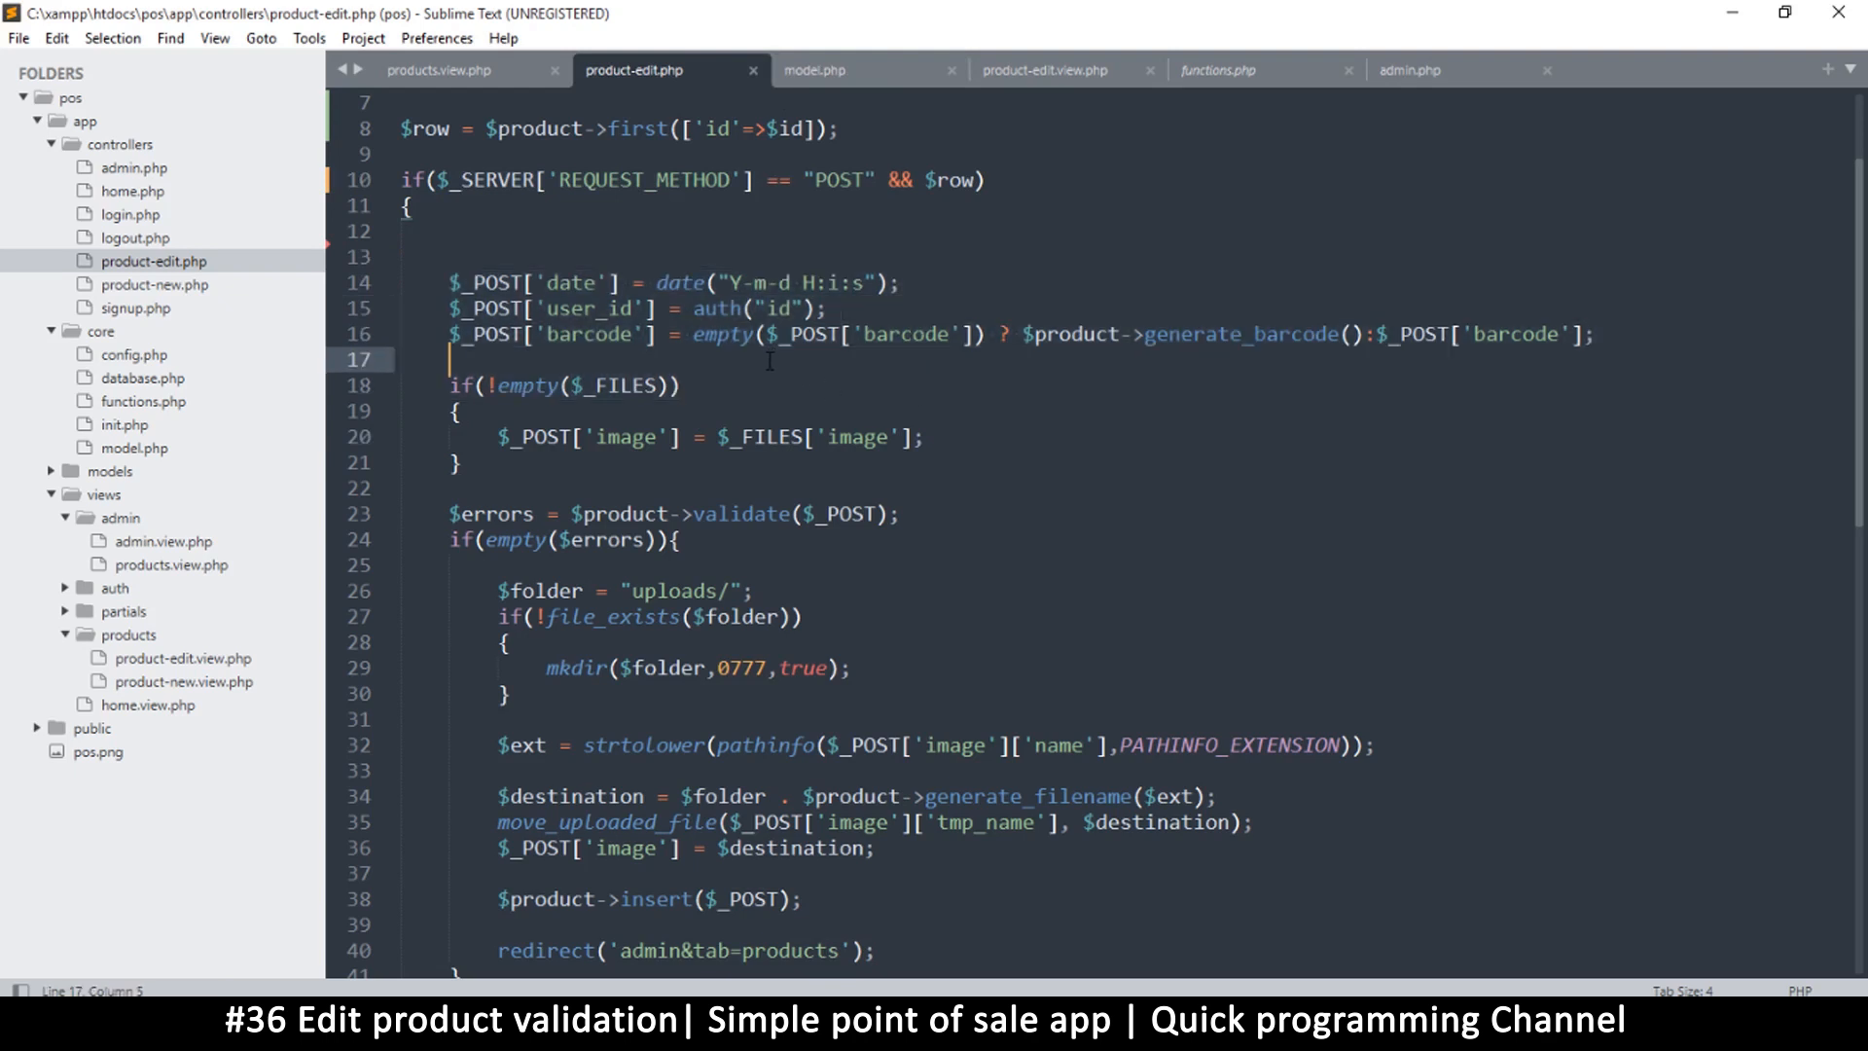
key(ctrl+s)
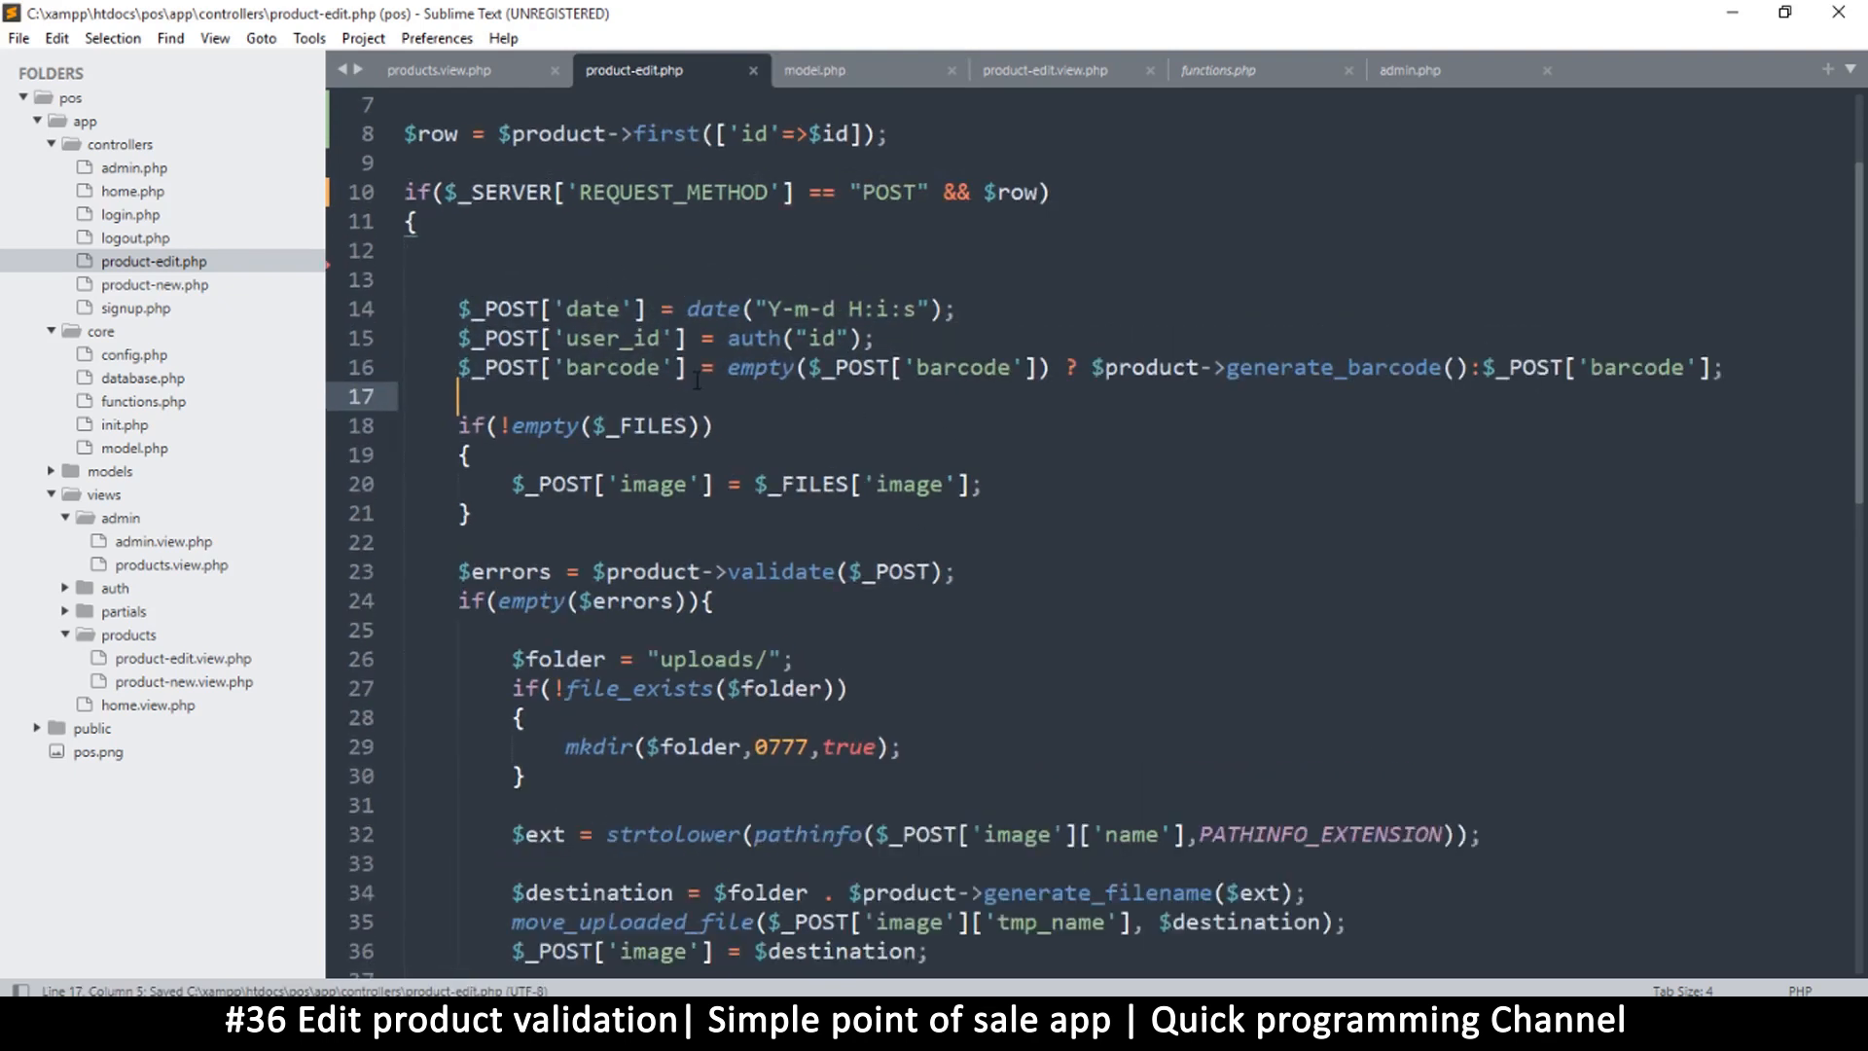
scroll(up, 3)
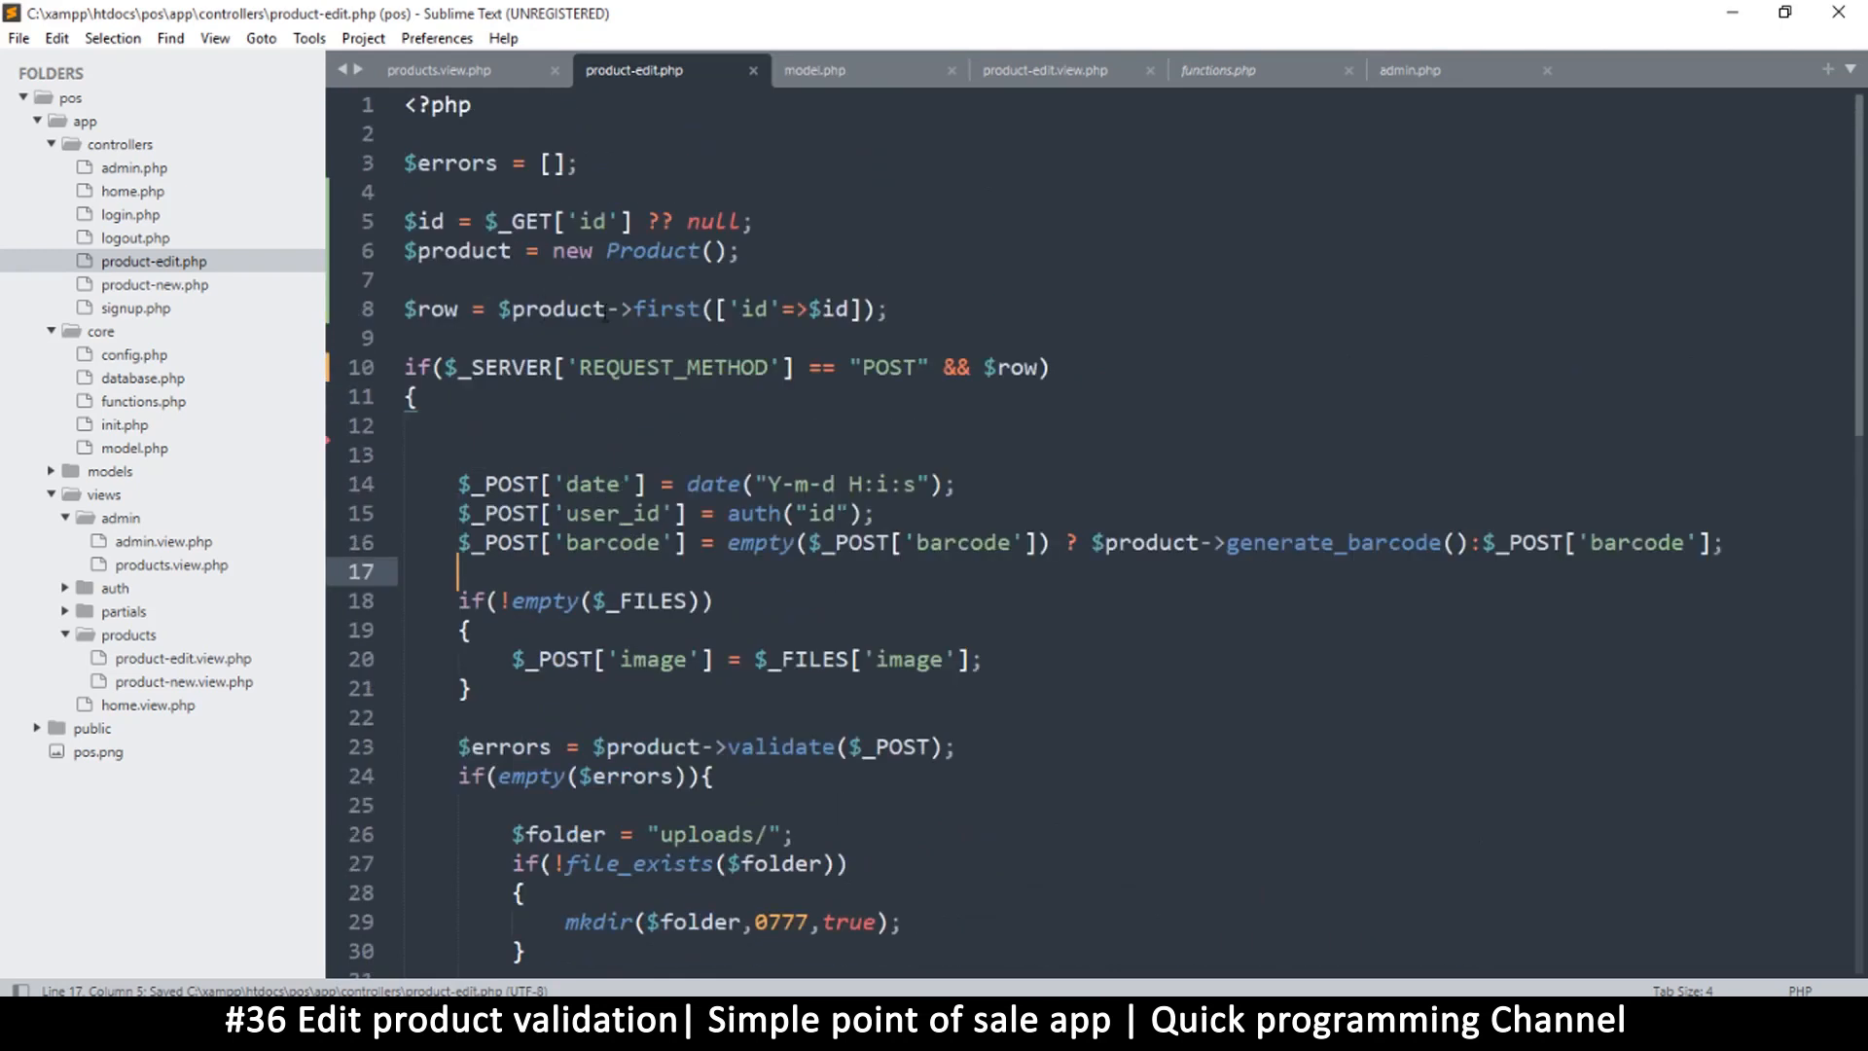
mouse_move(143, 404)
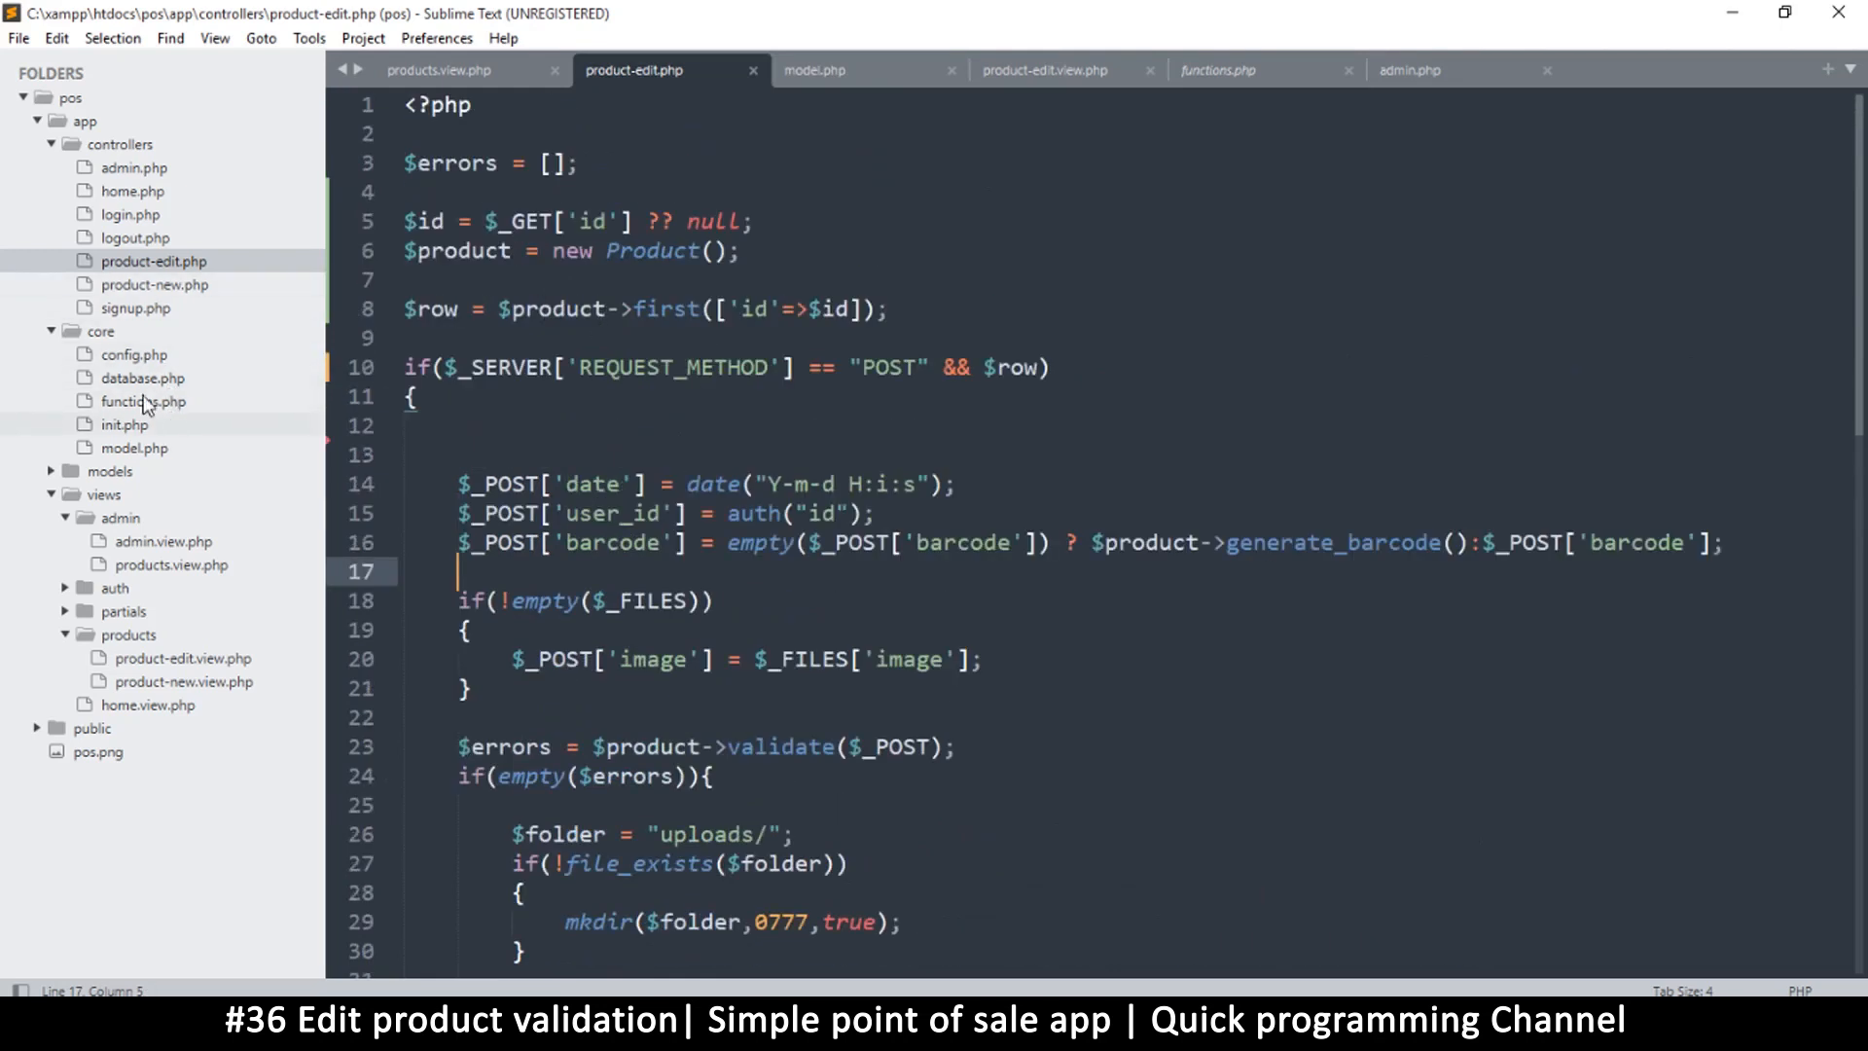
mouse_move(52, 480)
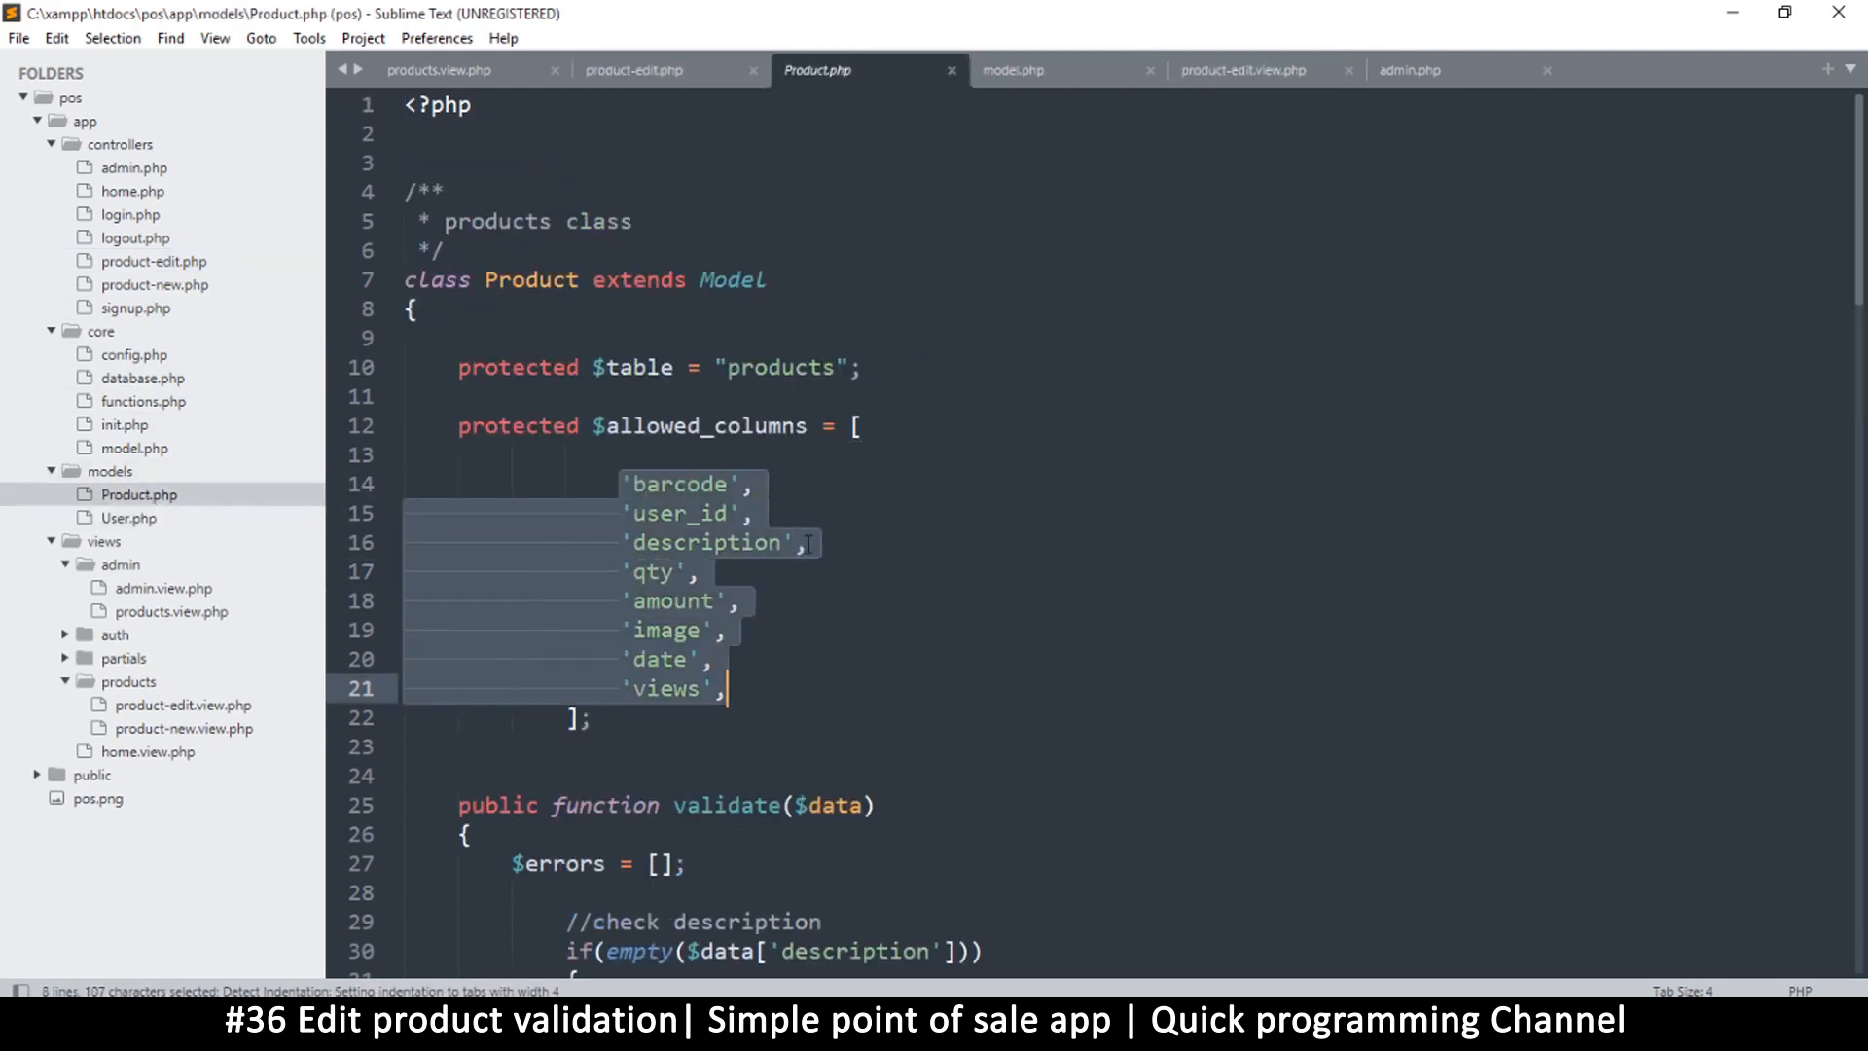
Delete the $_POST['user_id'] assignment line with Ctrl+Shift+K and save product-edit.php.
click(633, 69)
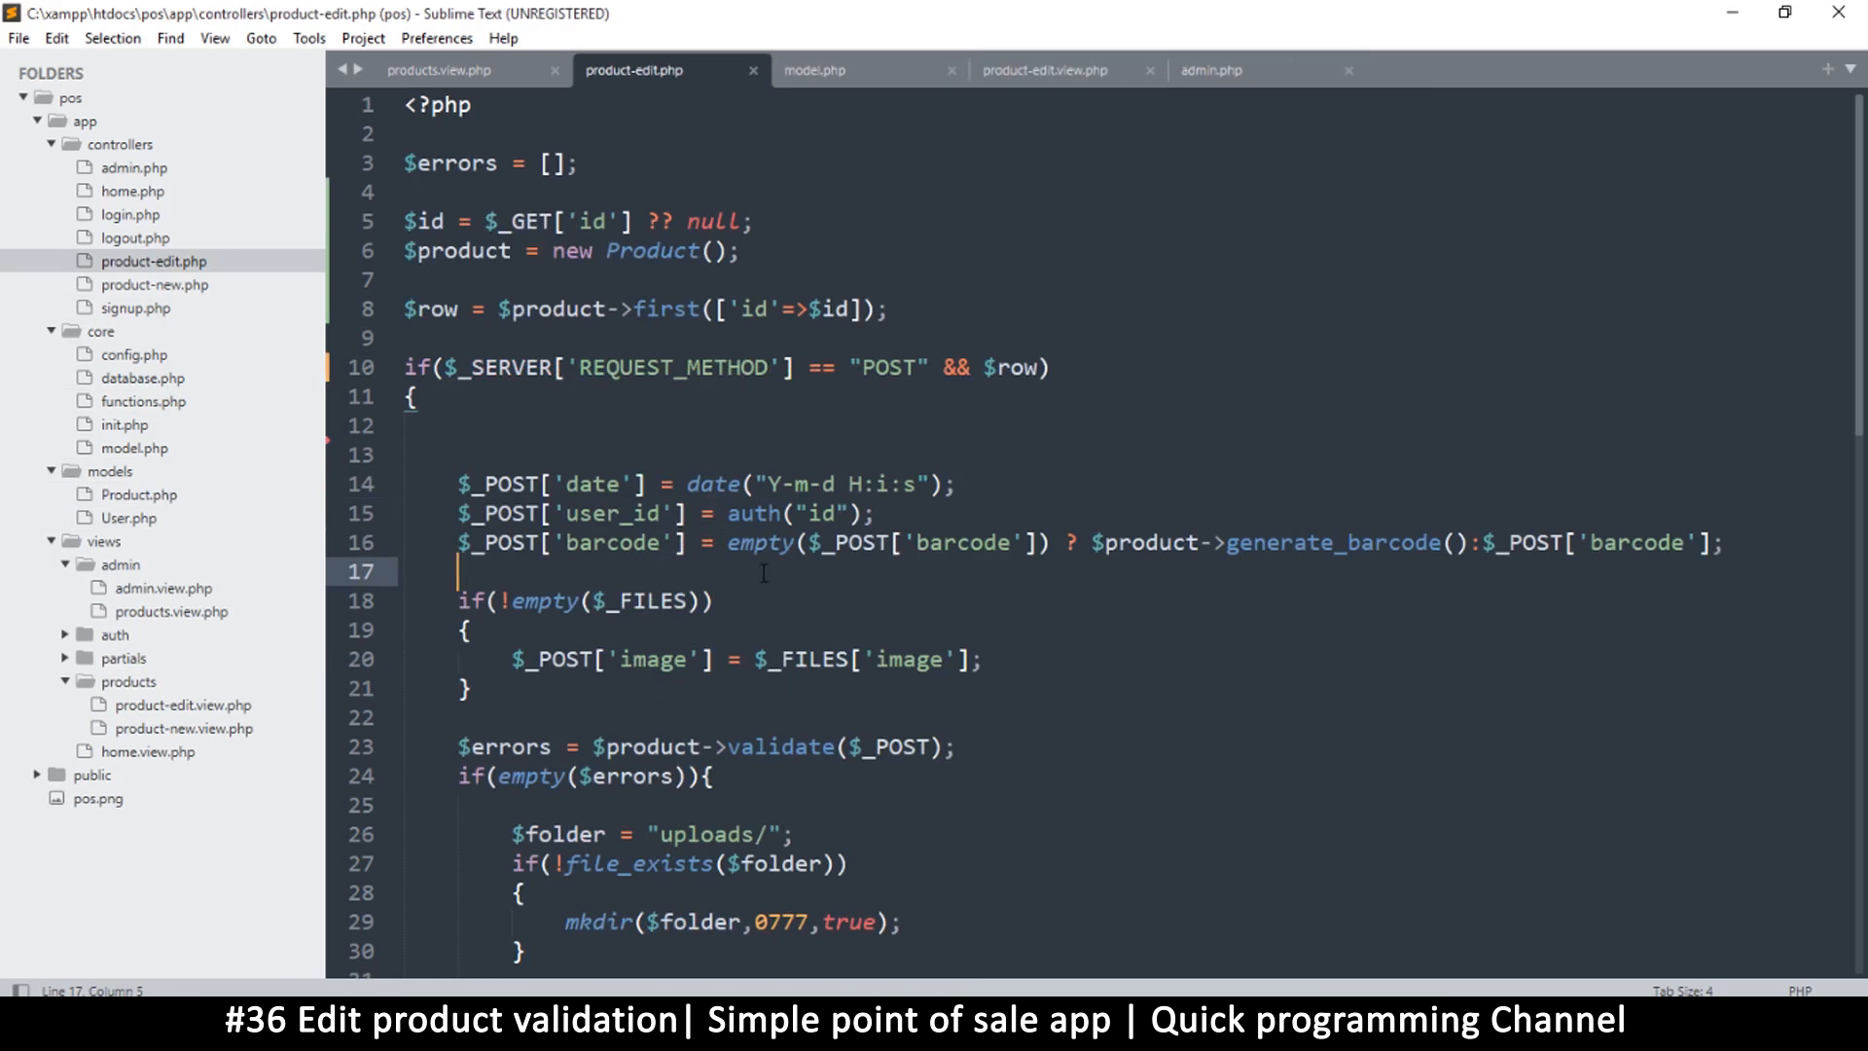
scroll(down, 3)
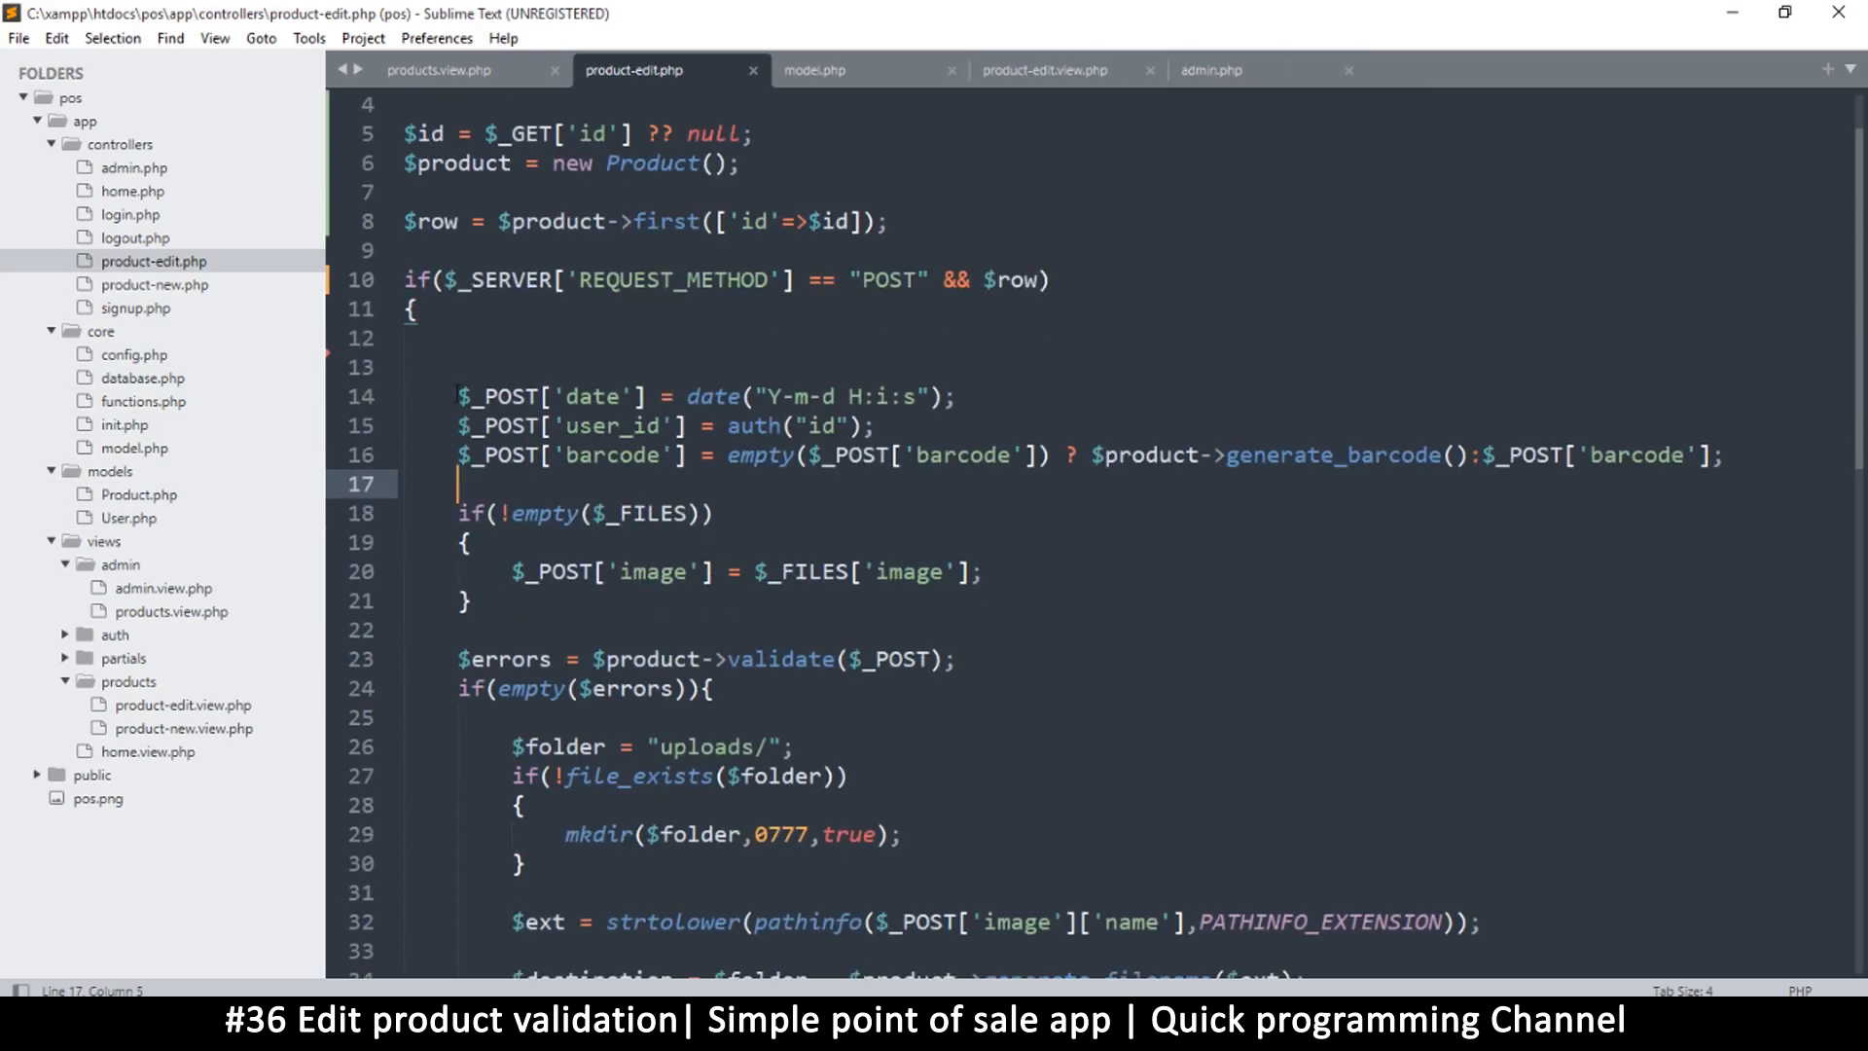
click(459, 396)
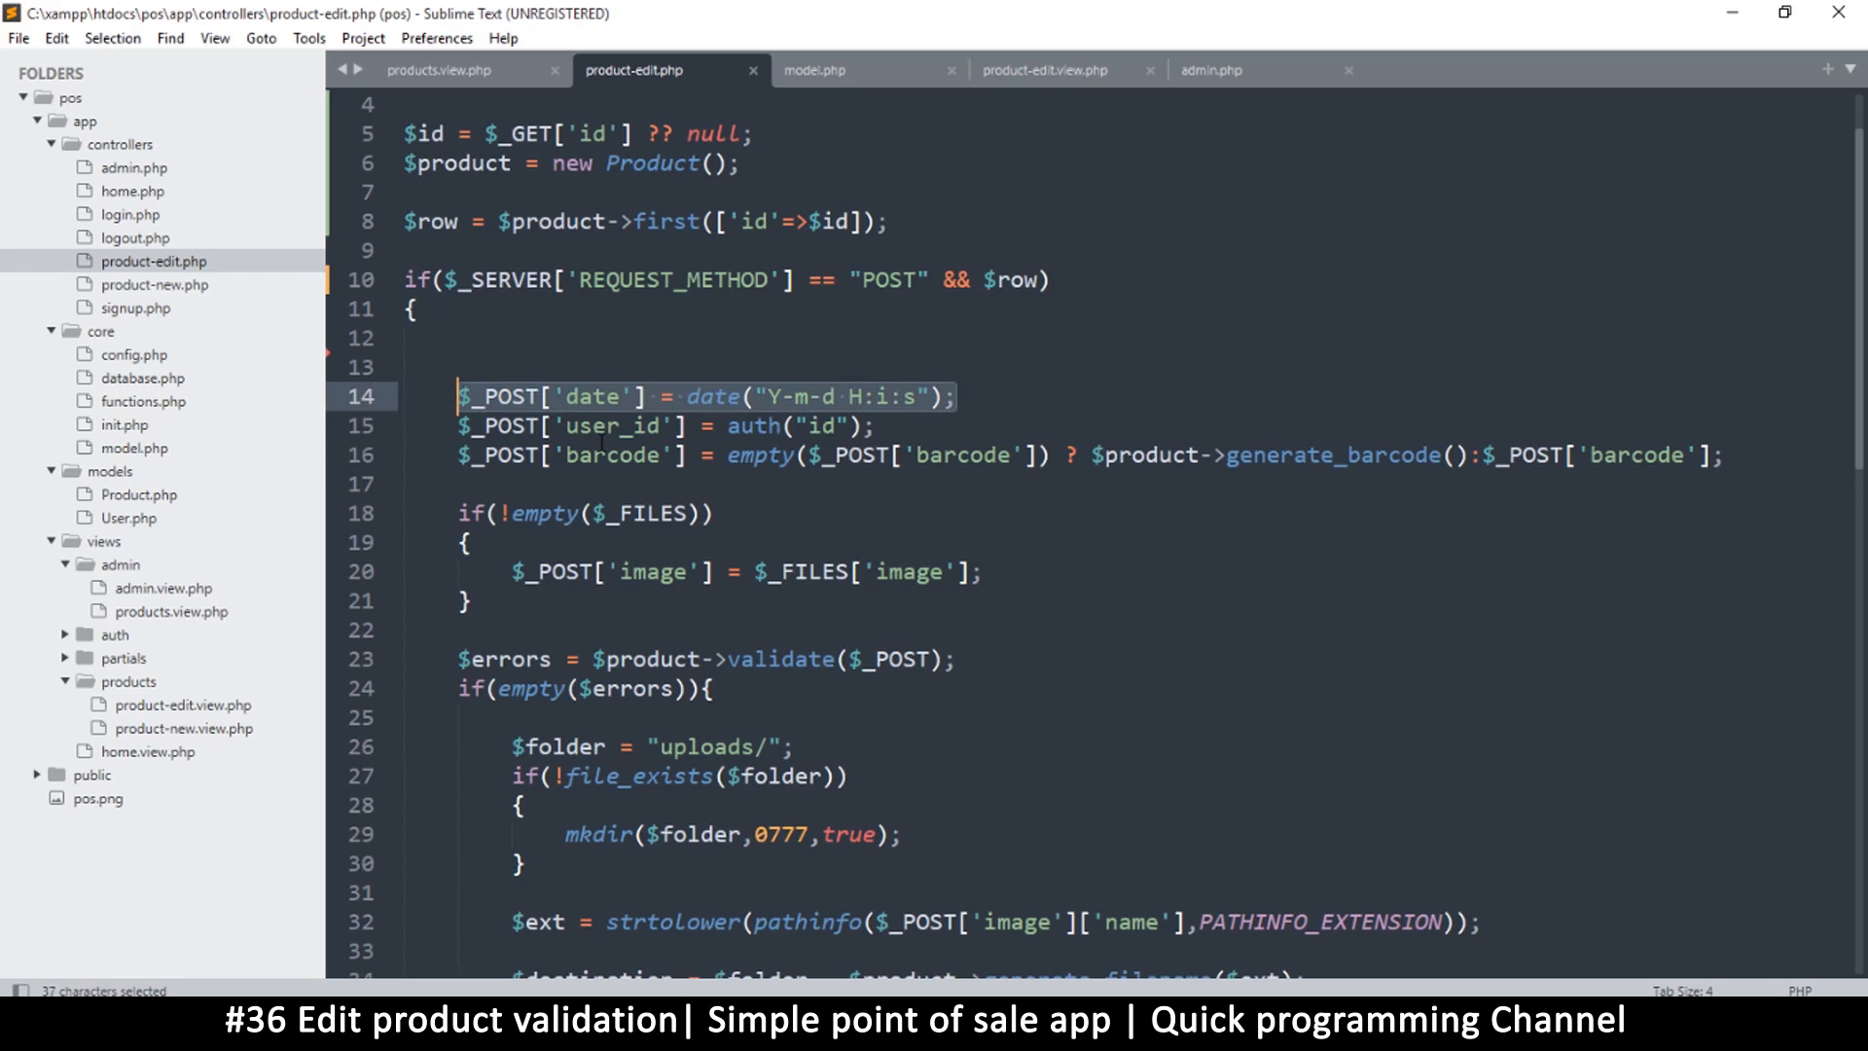
mouse_move(462, 418)
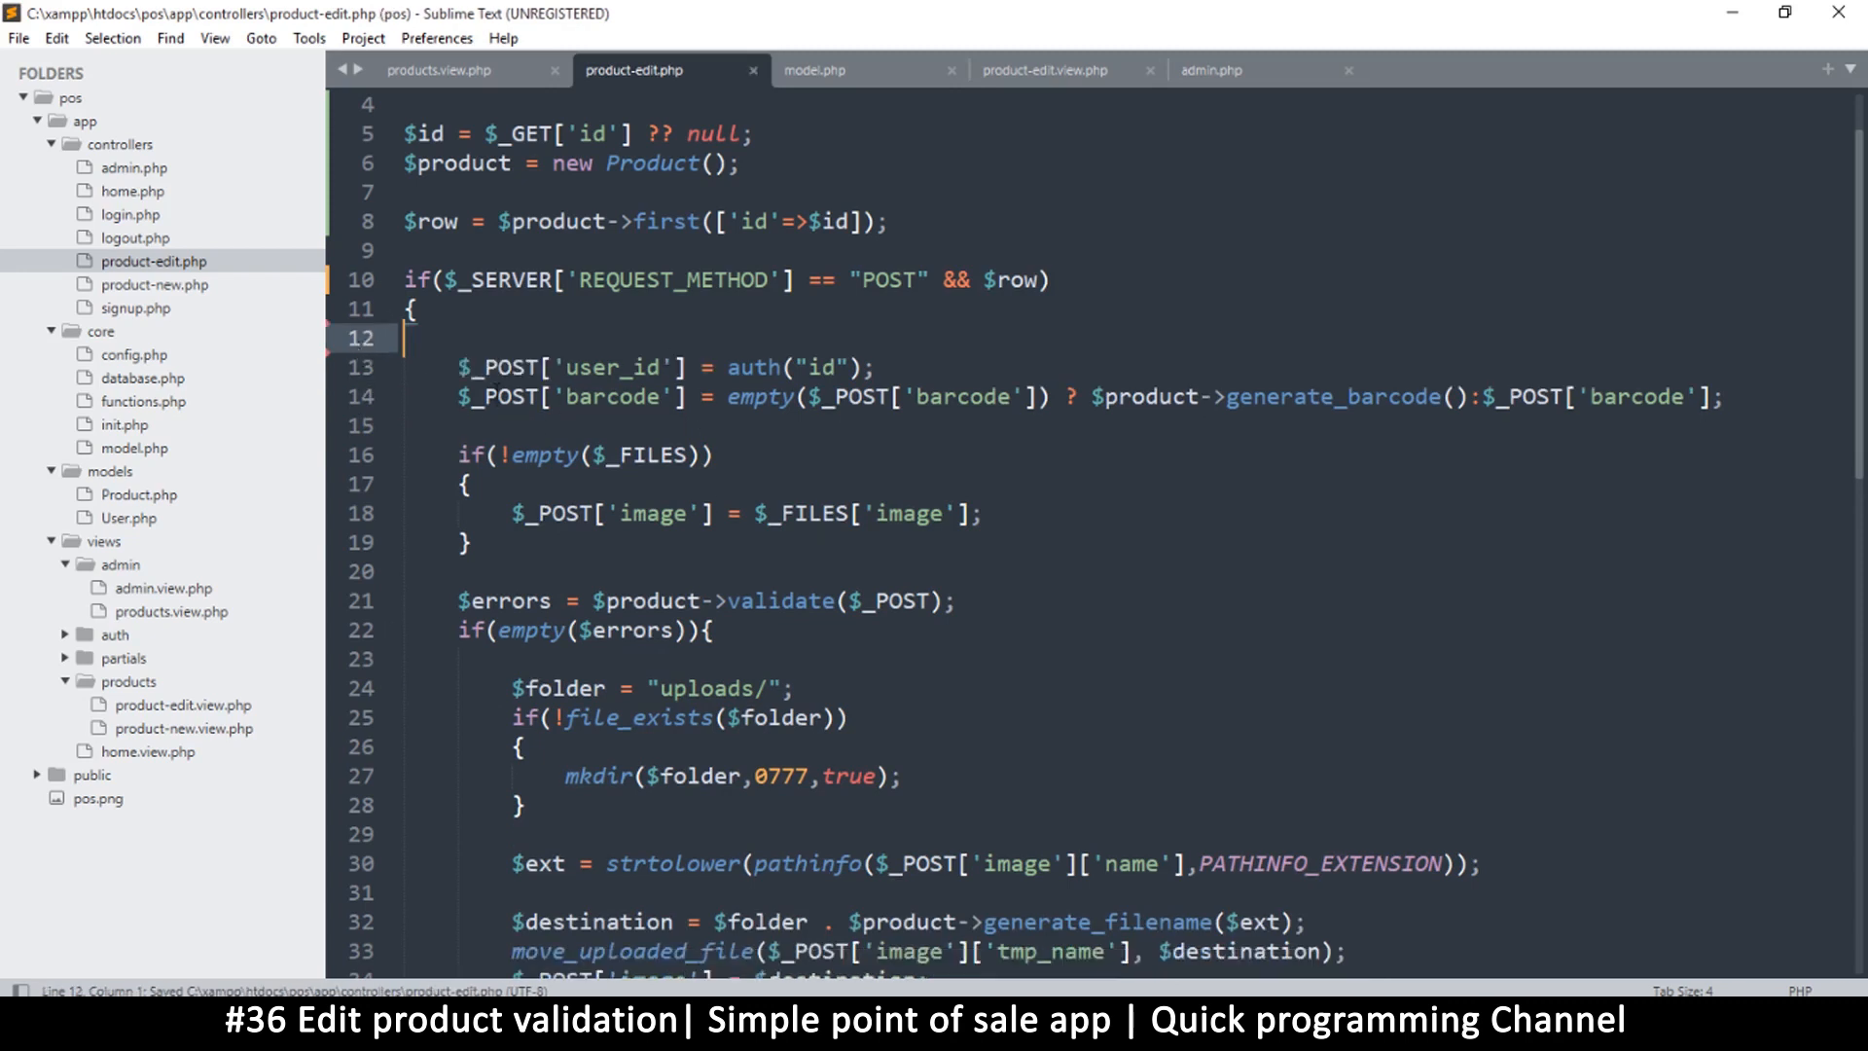
double_click(618, 367)
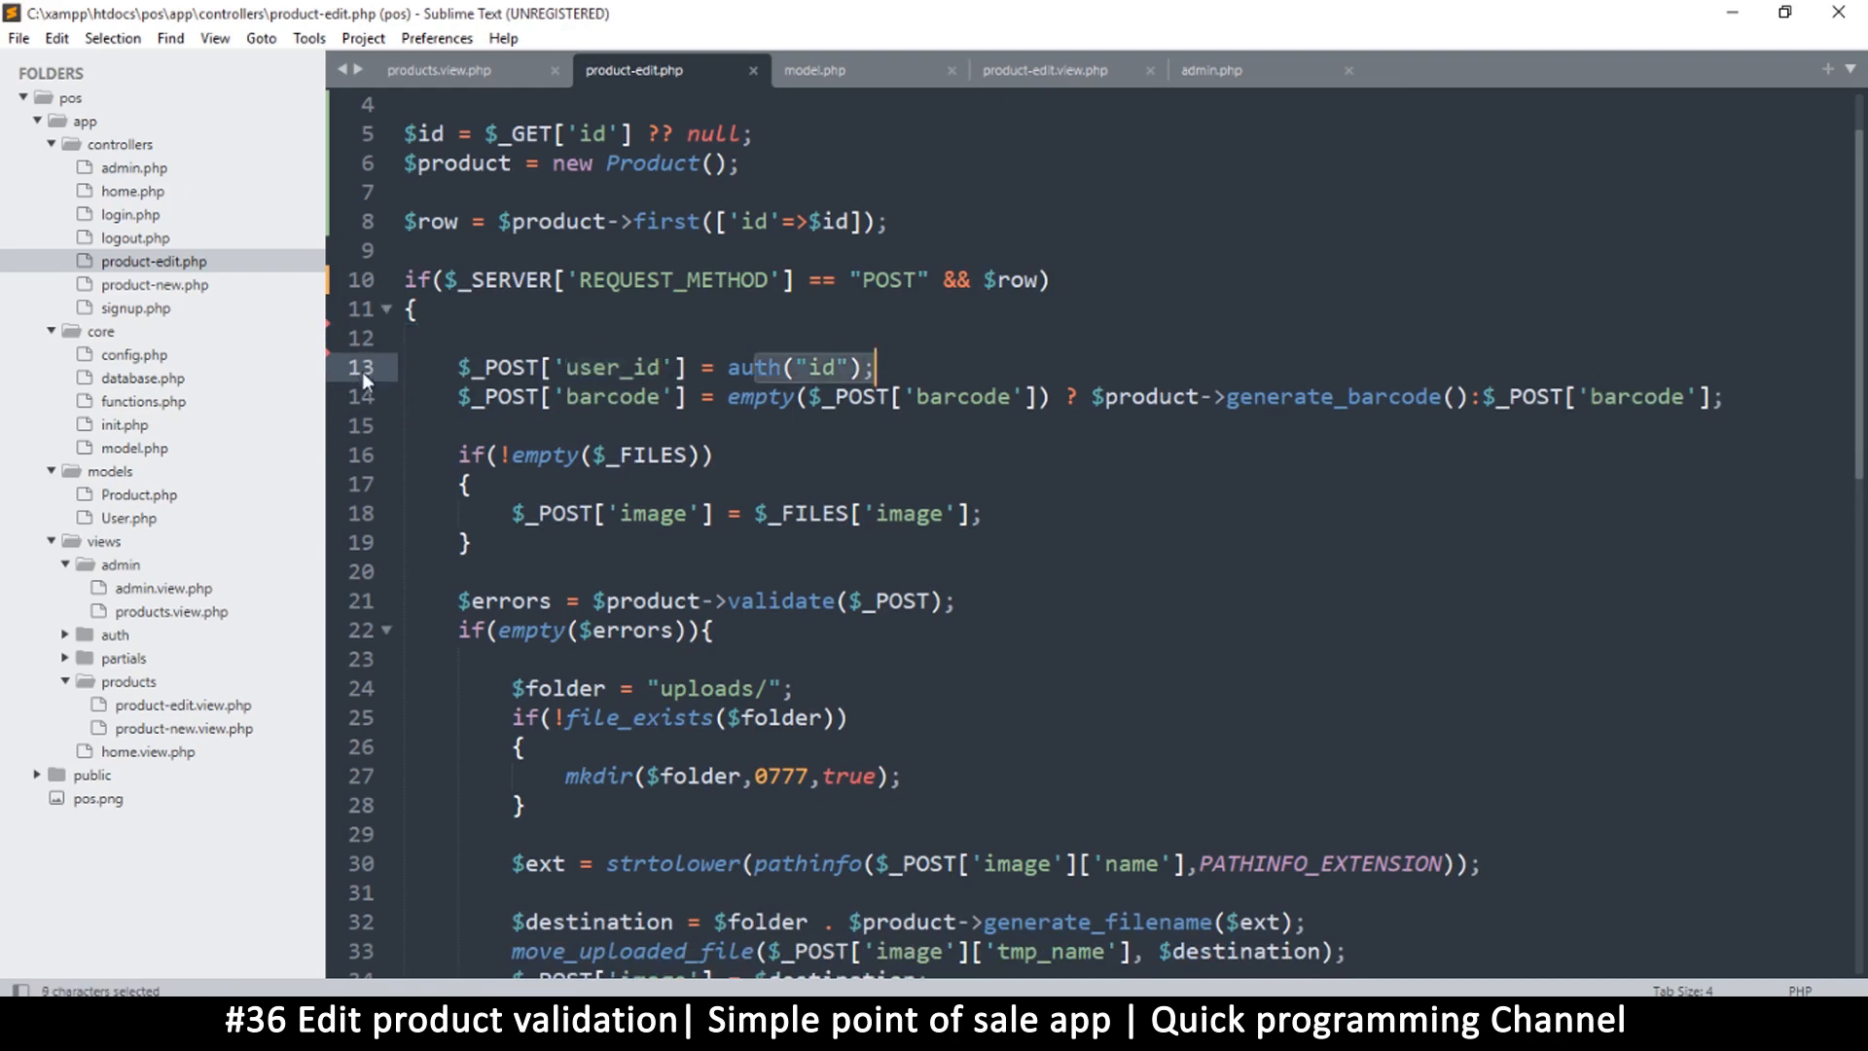
key(ctrl+shift+k)
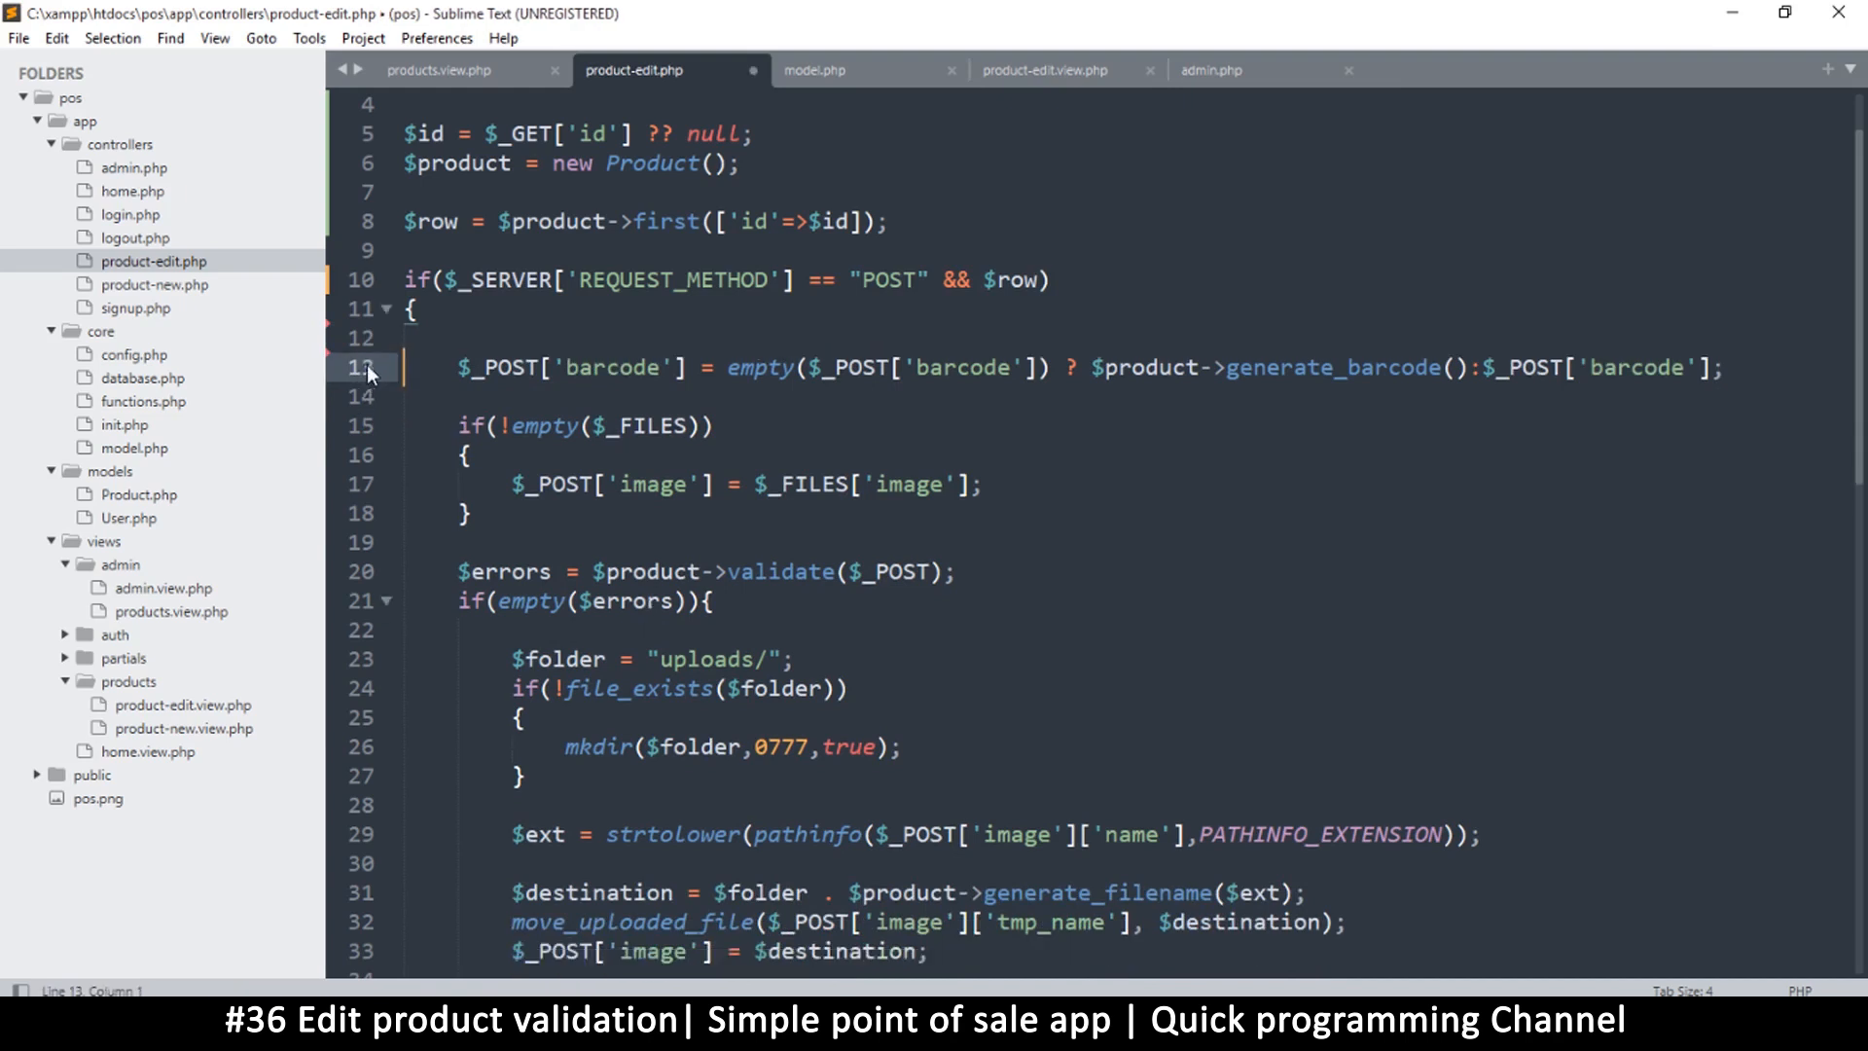
key(ctrl+s)
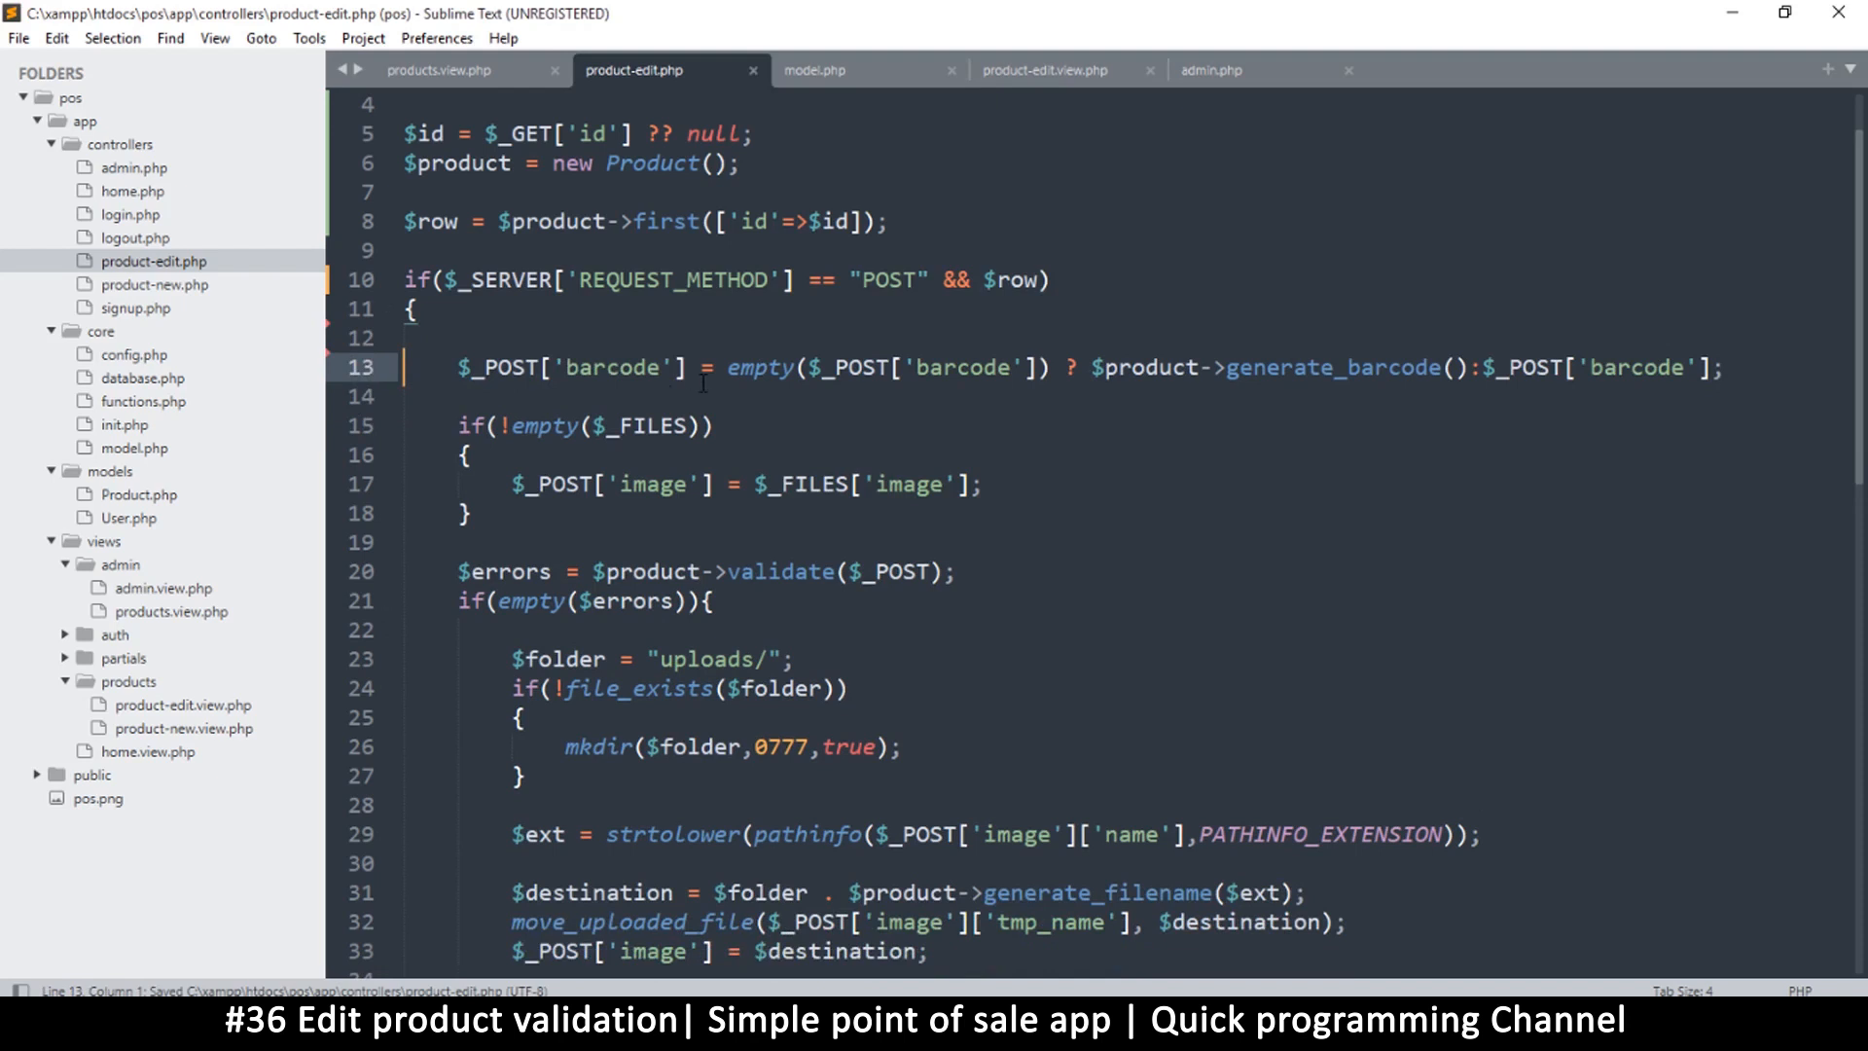
double_click(609, 367)
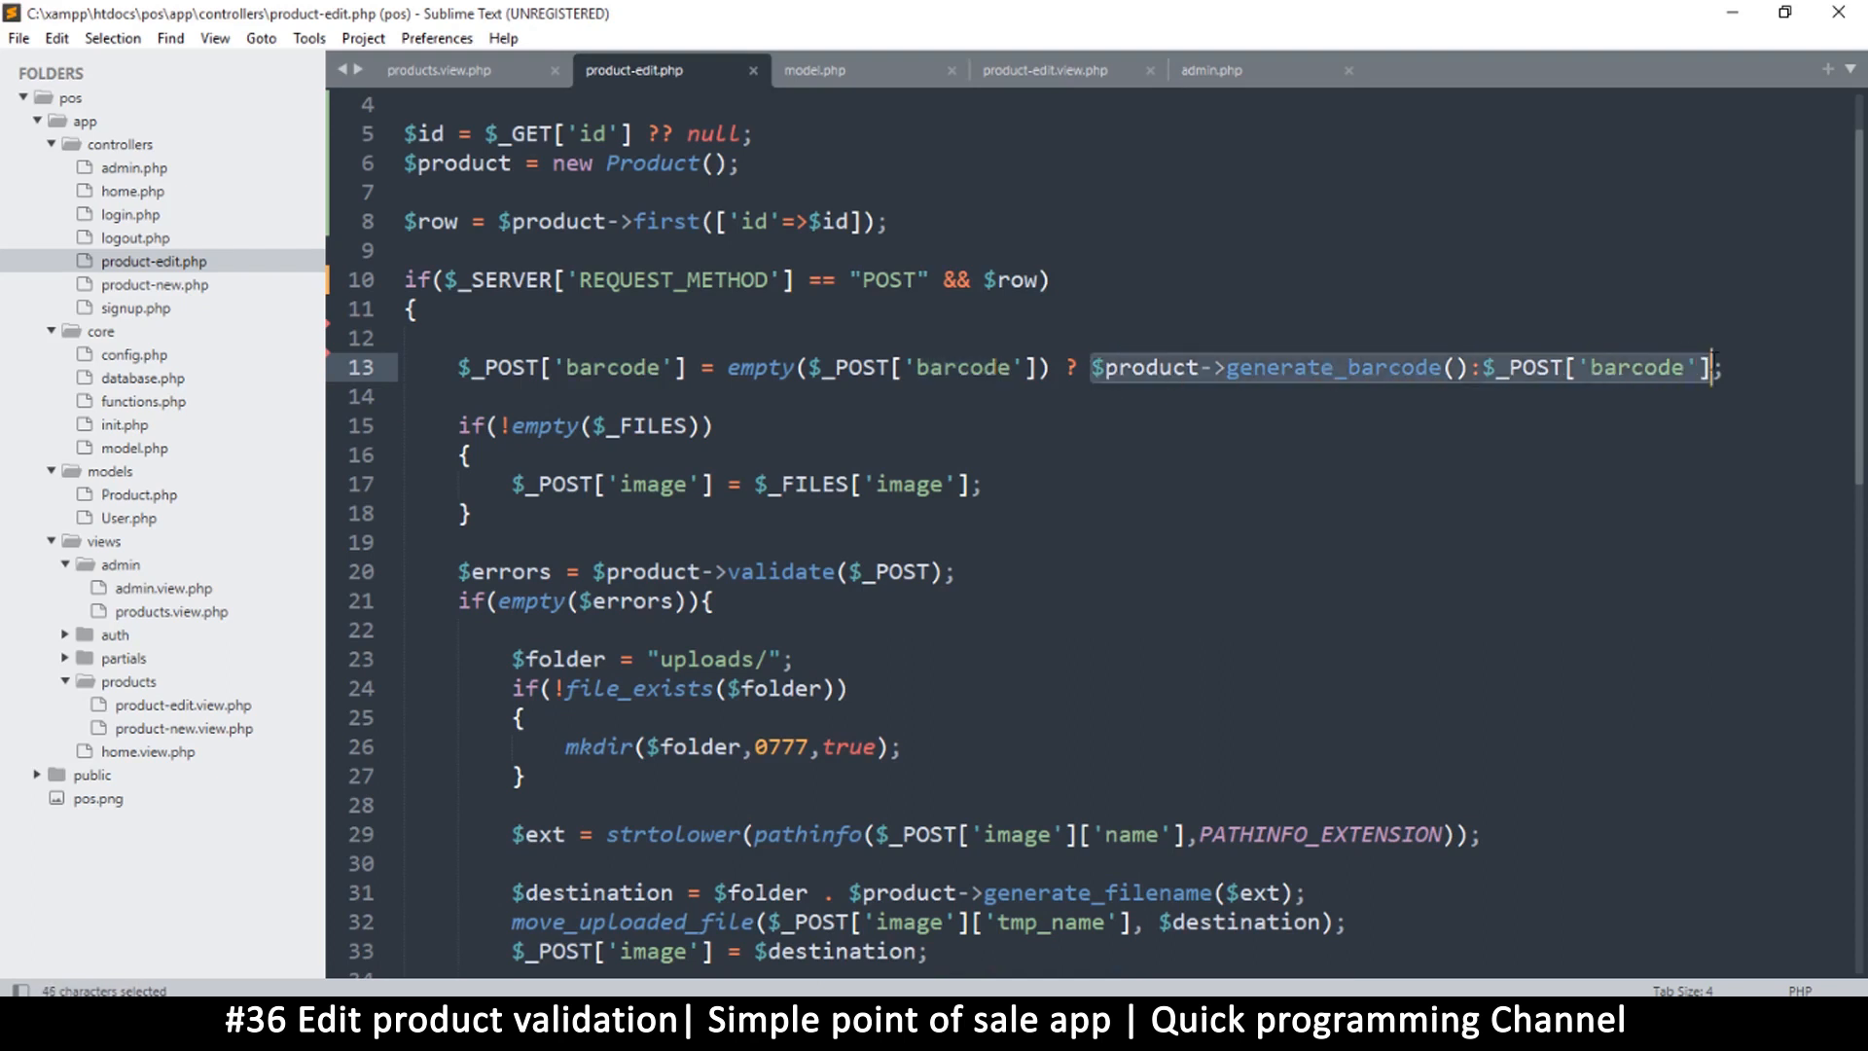
click(757, 367)
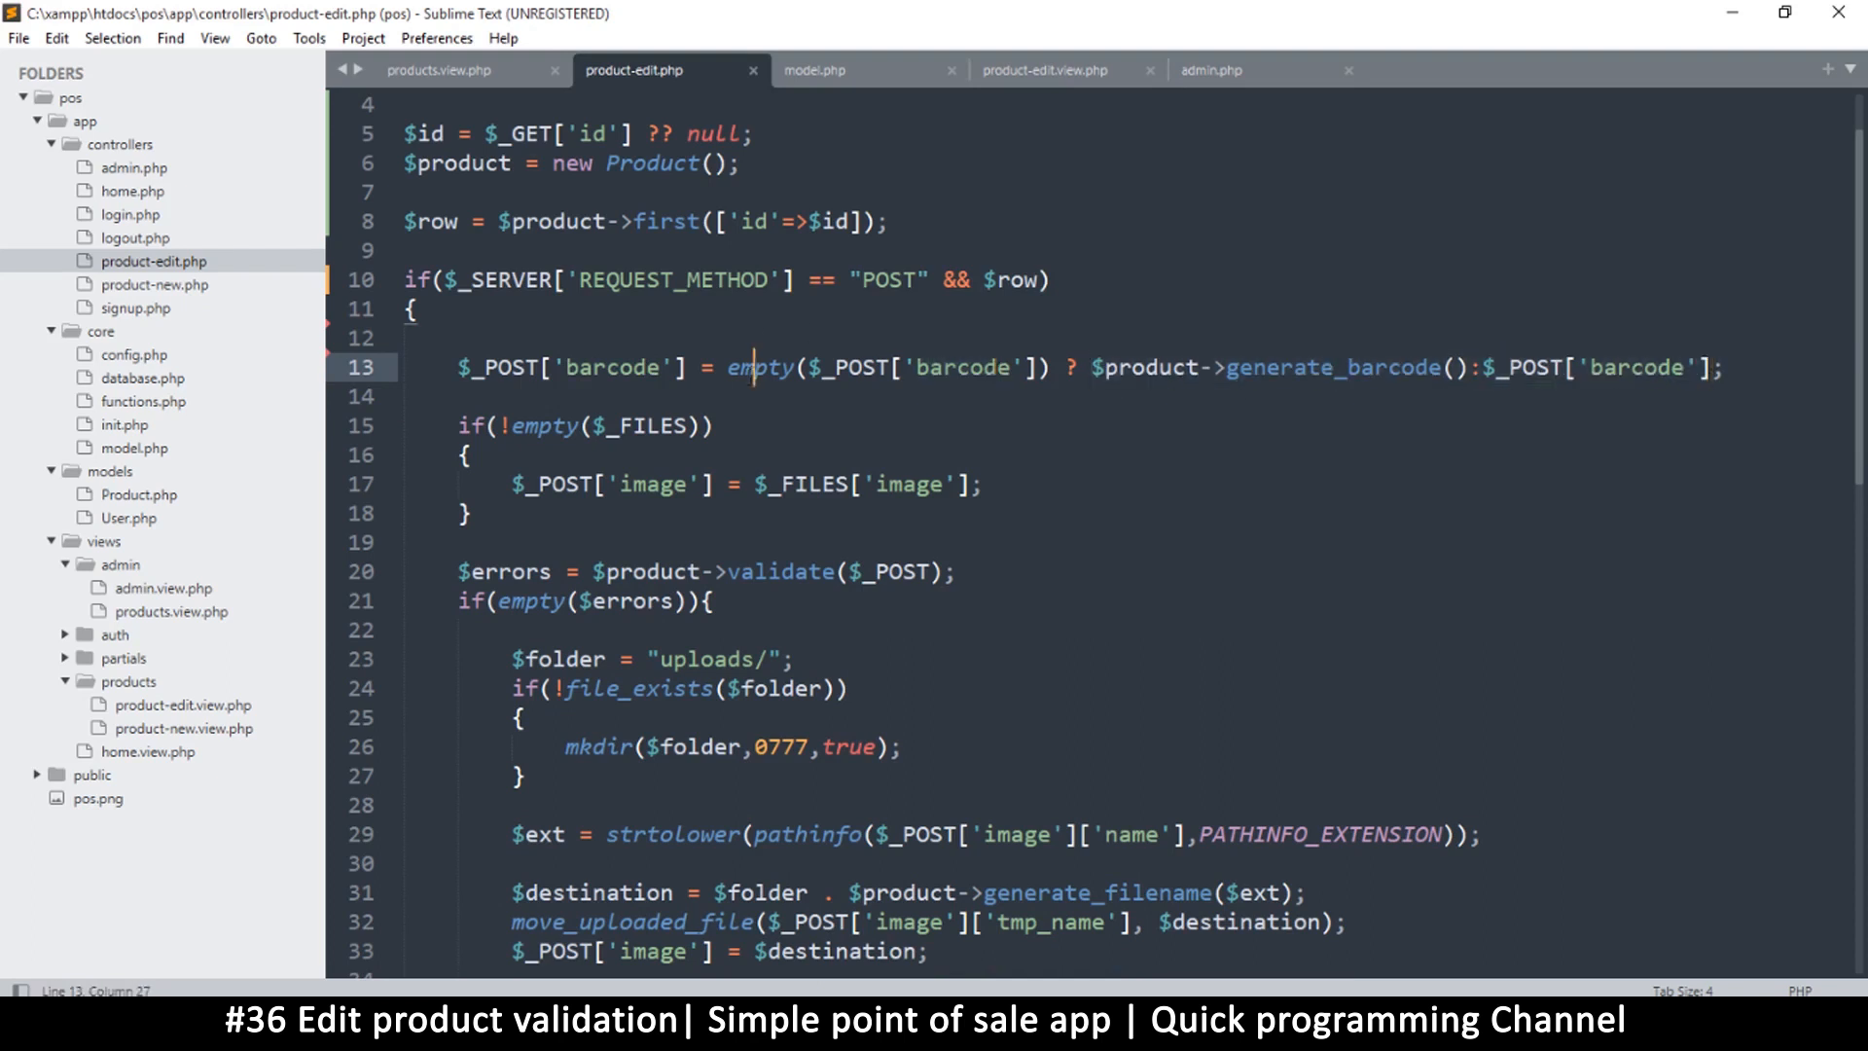
key(ctrl+s)
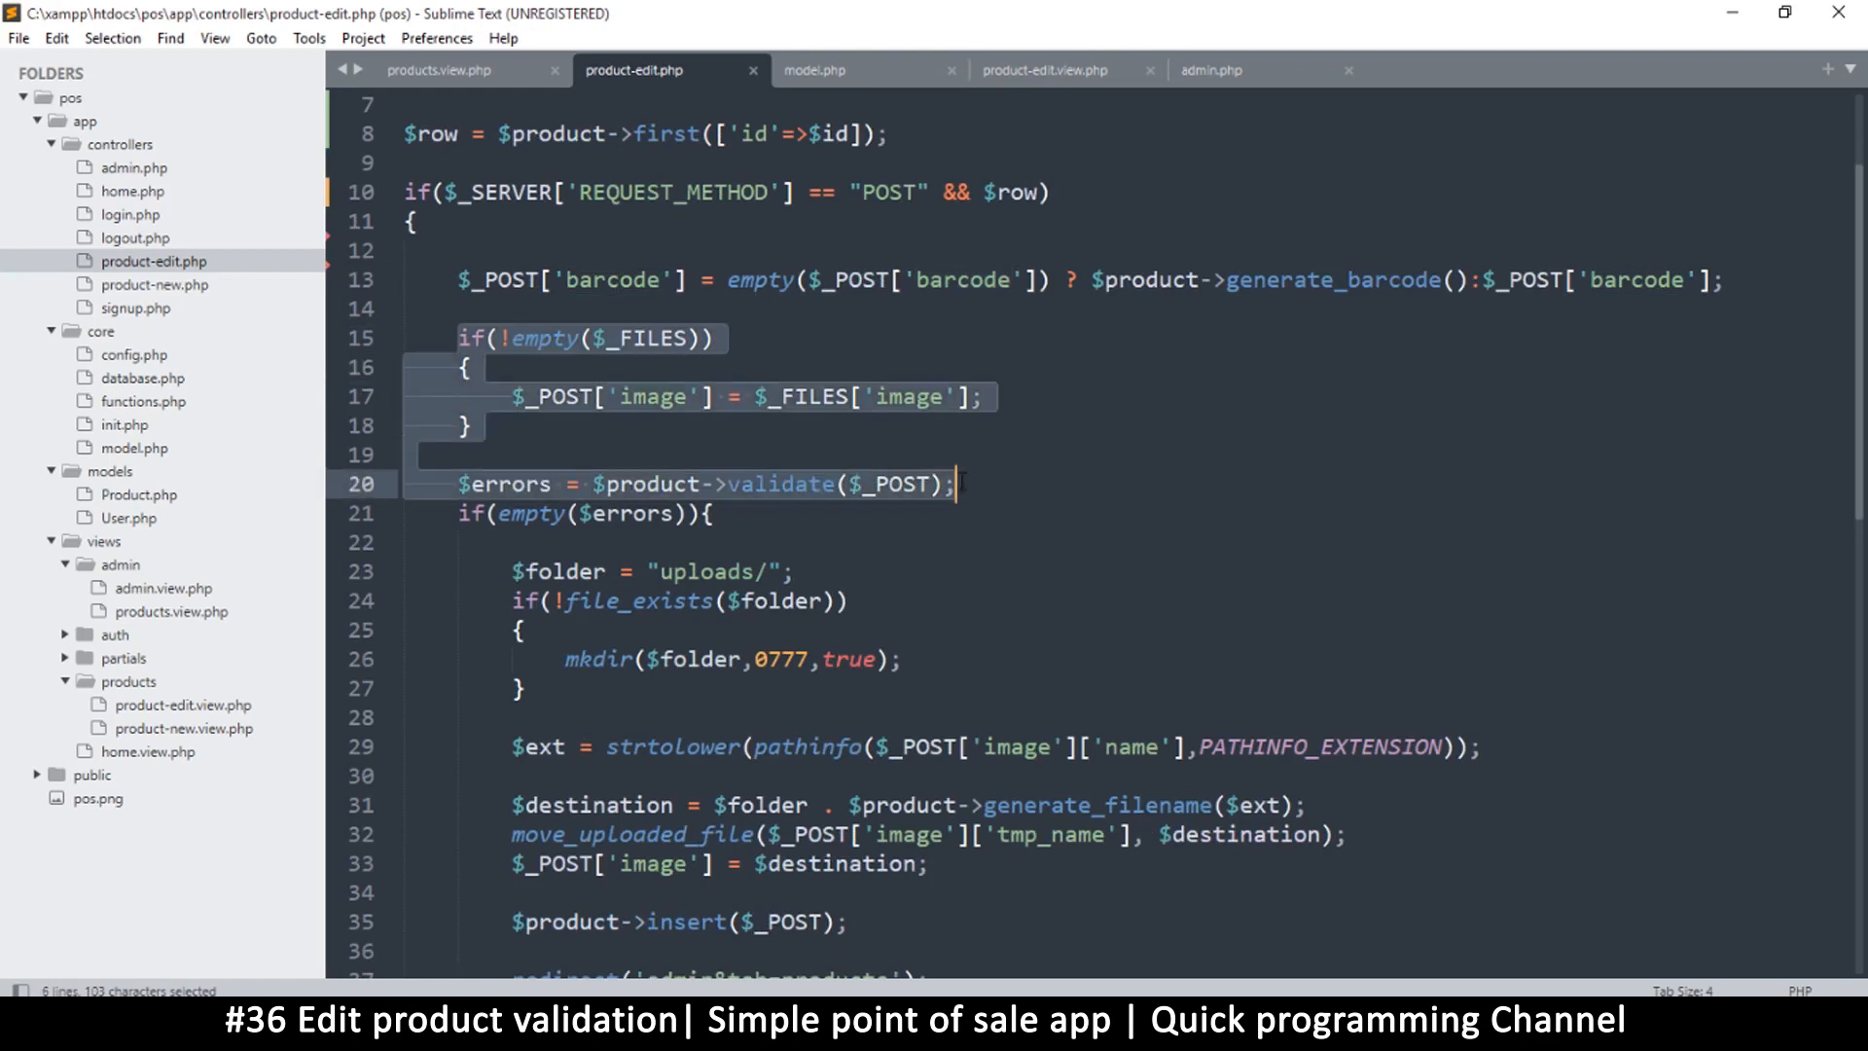
scroll(down, 3)
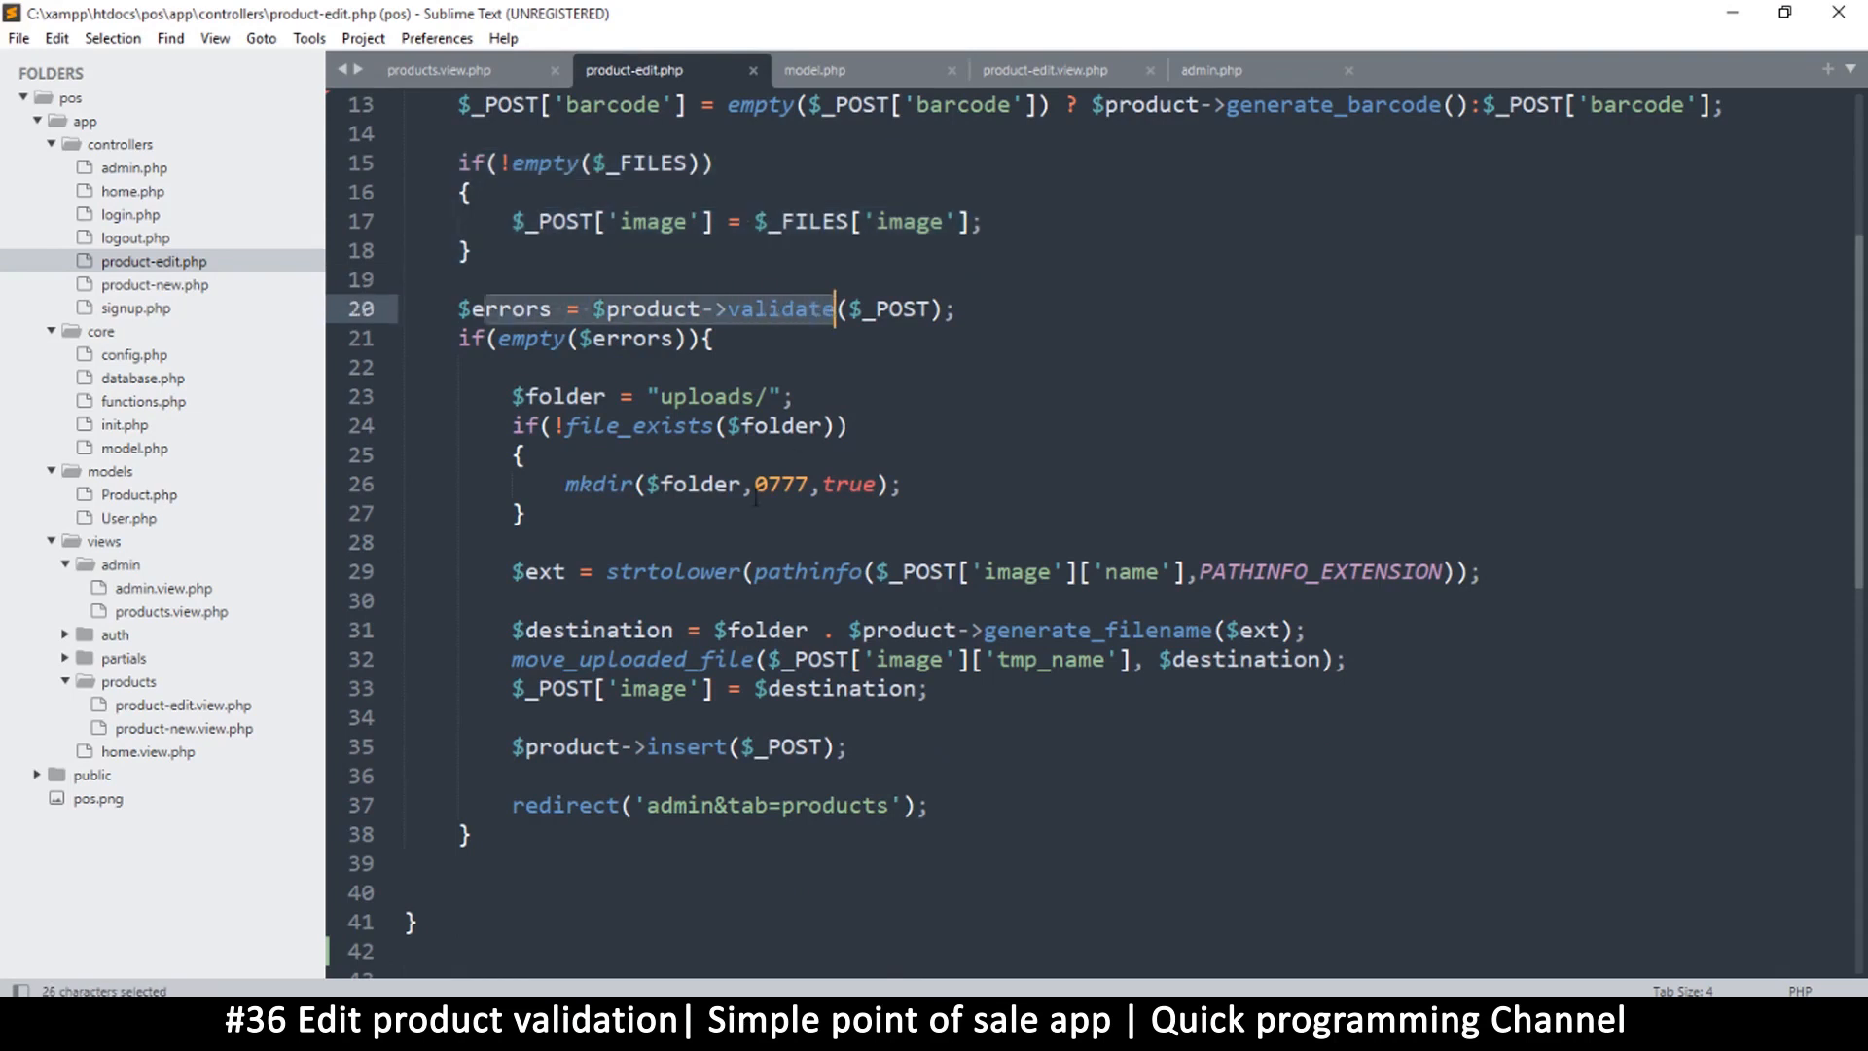
click(654, 396)
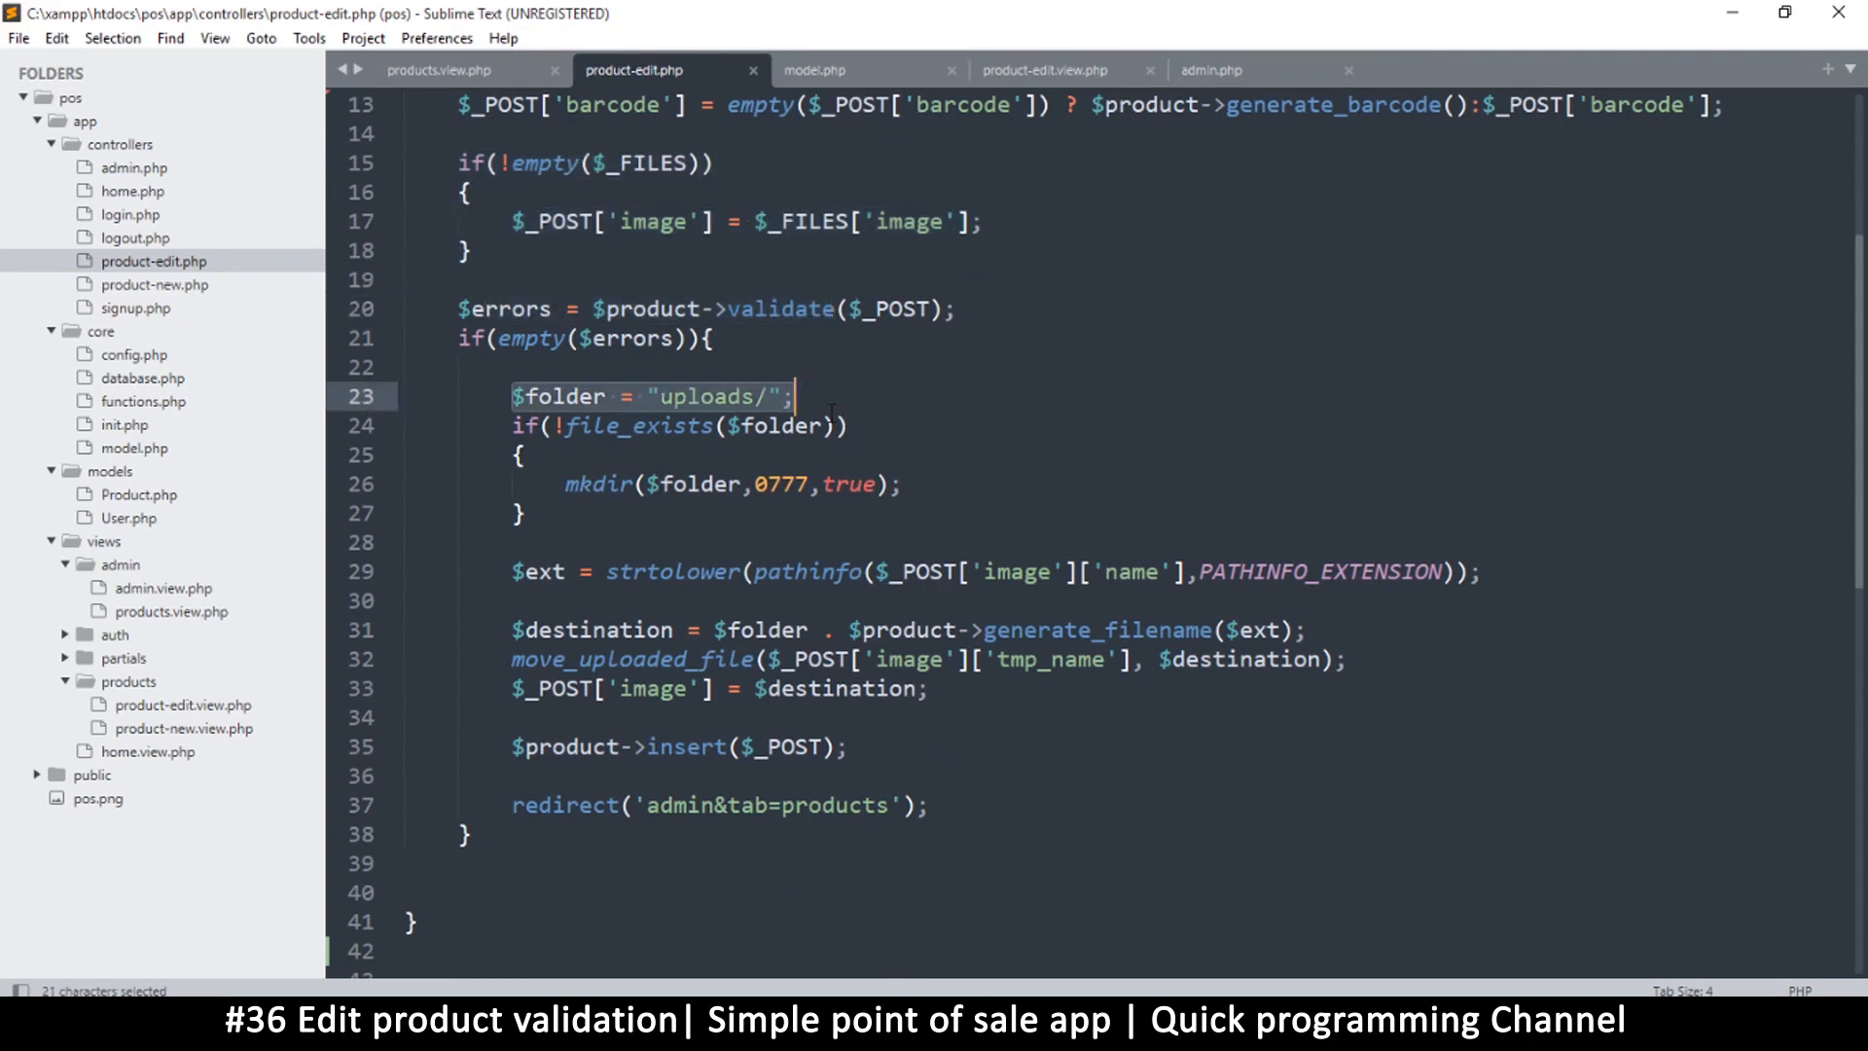
click(521, 454)
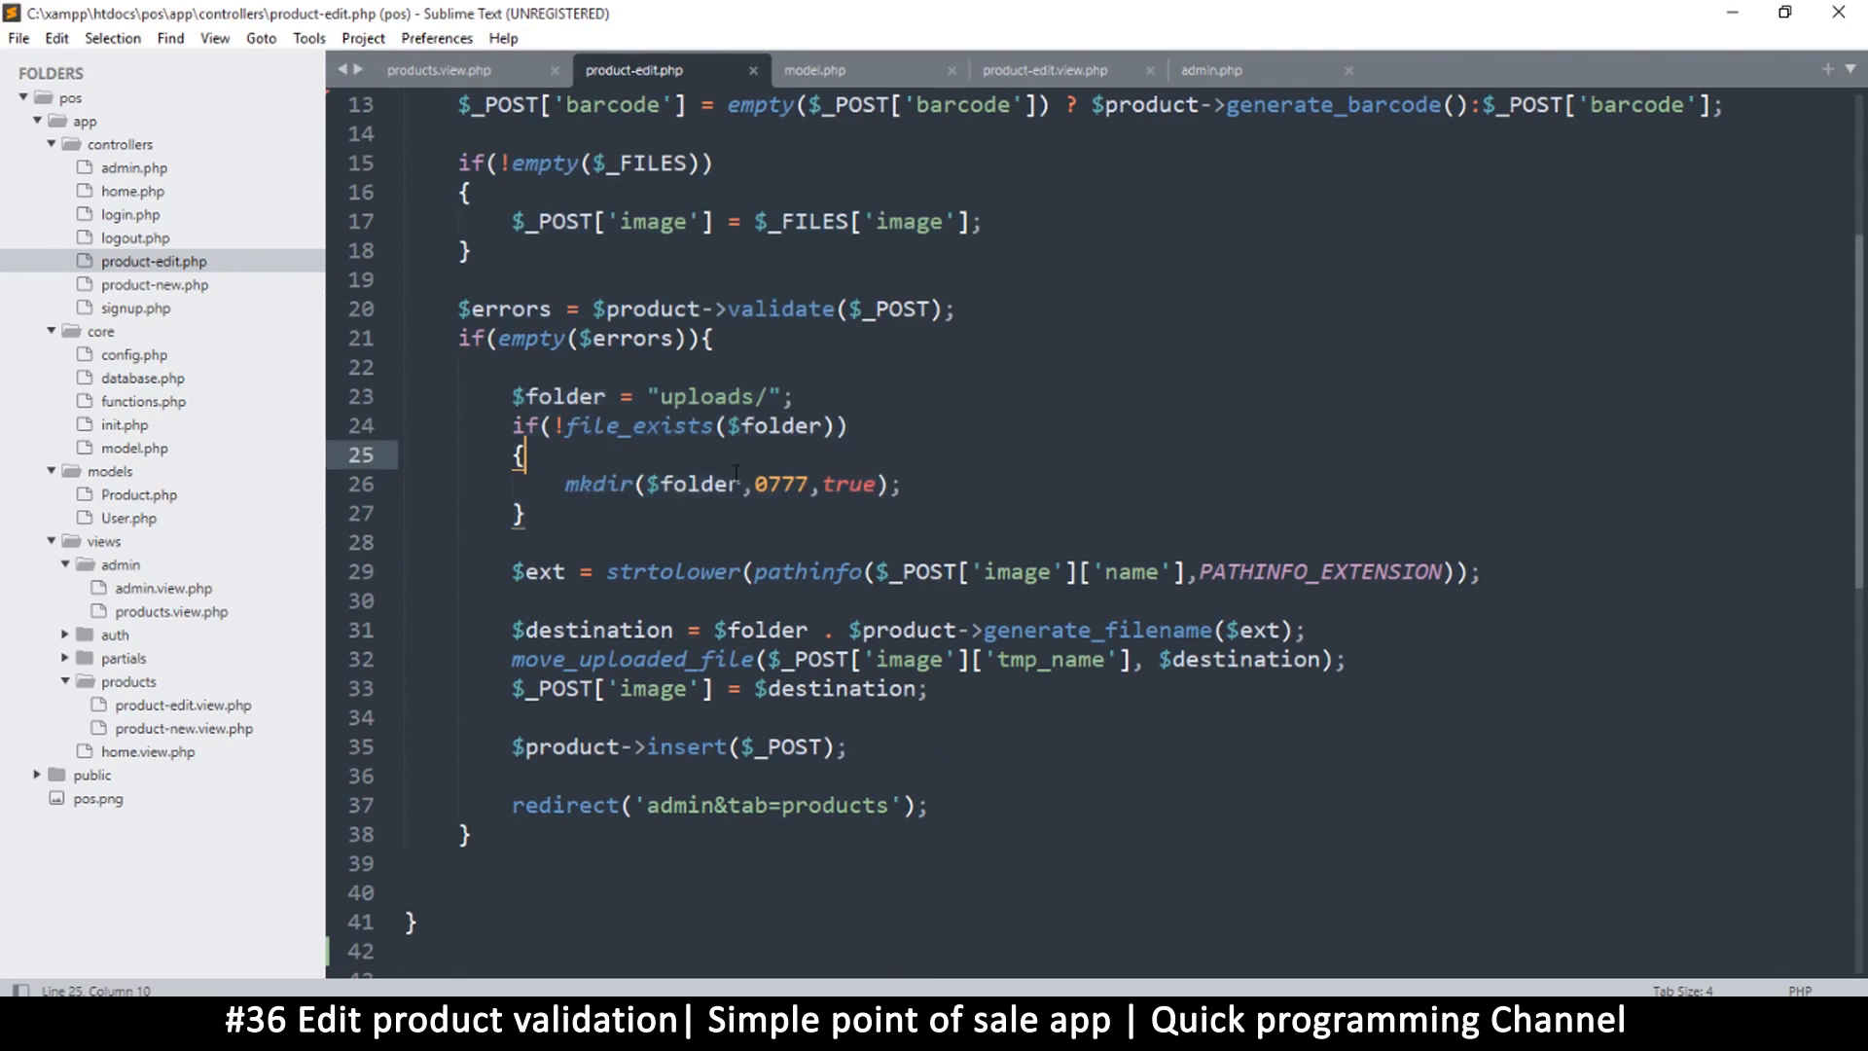
scroll(down, 3)
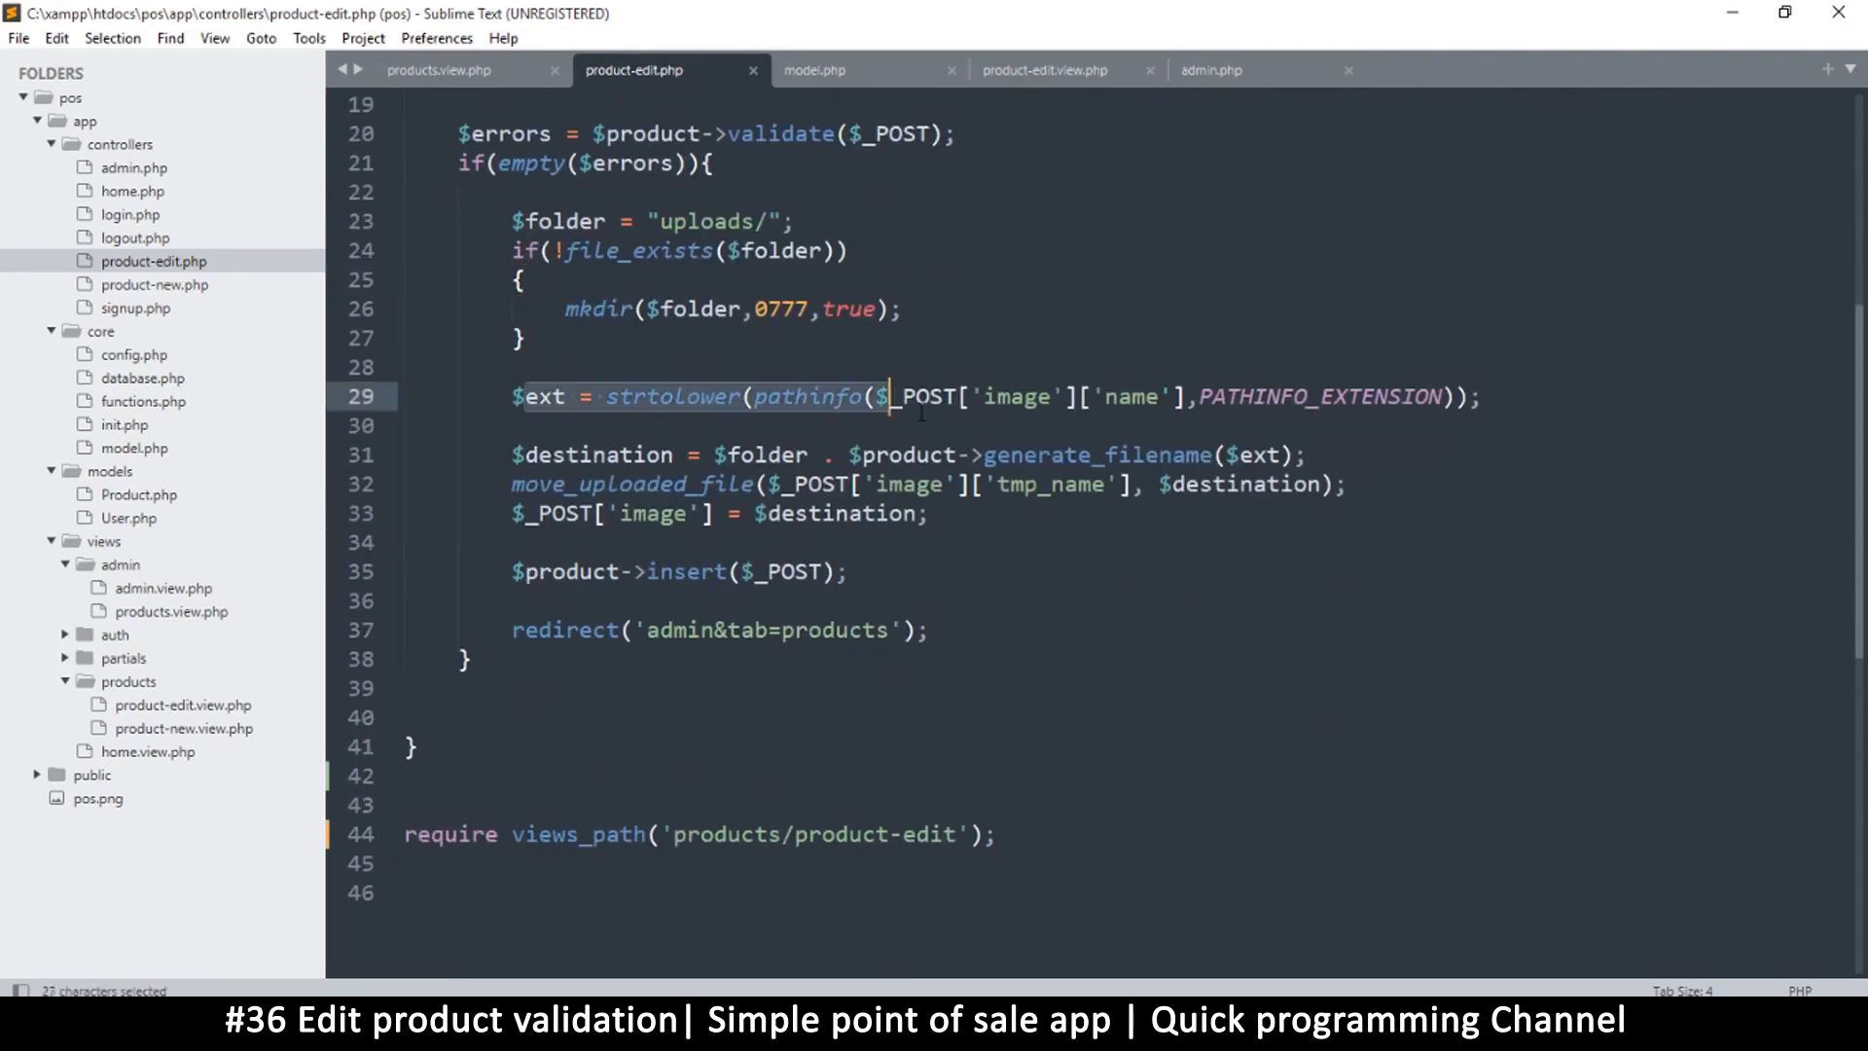
click(776, 455)
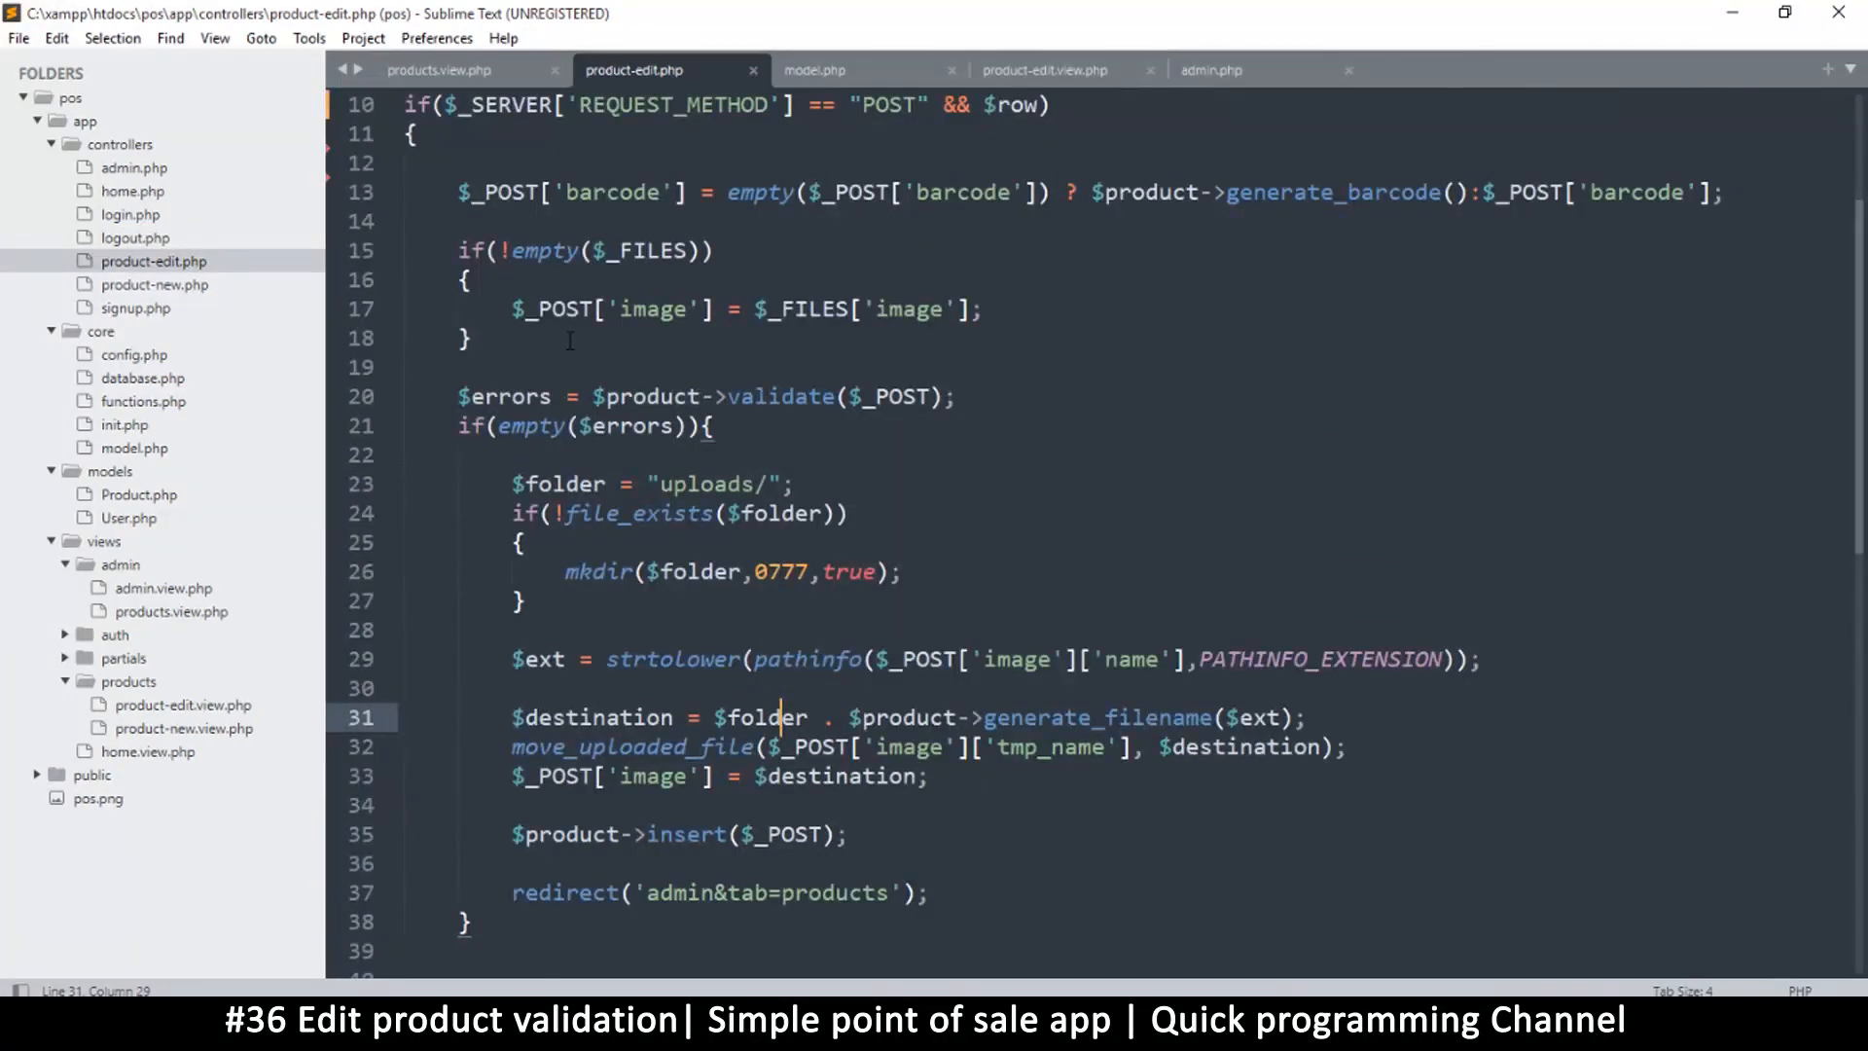
scroll(down, 3)
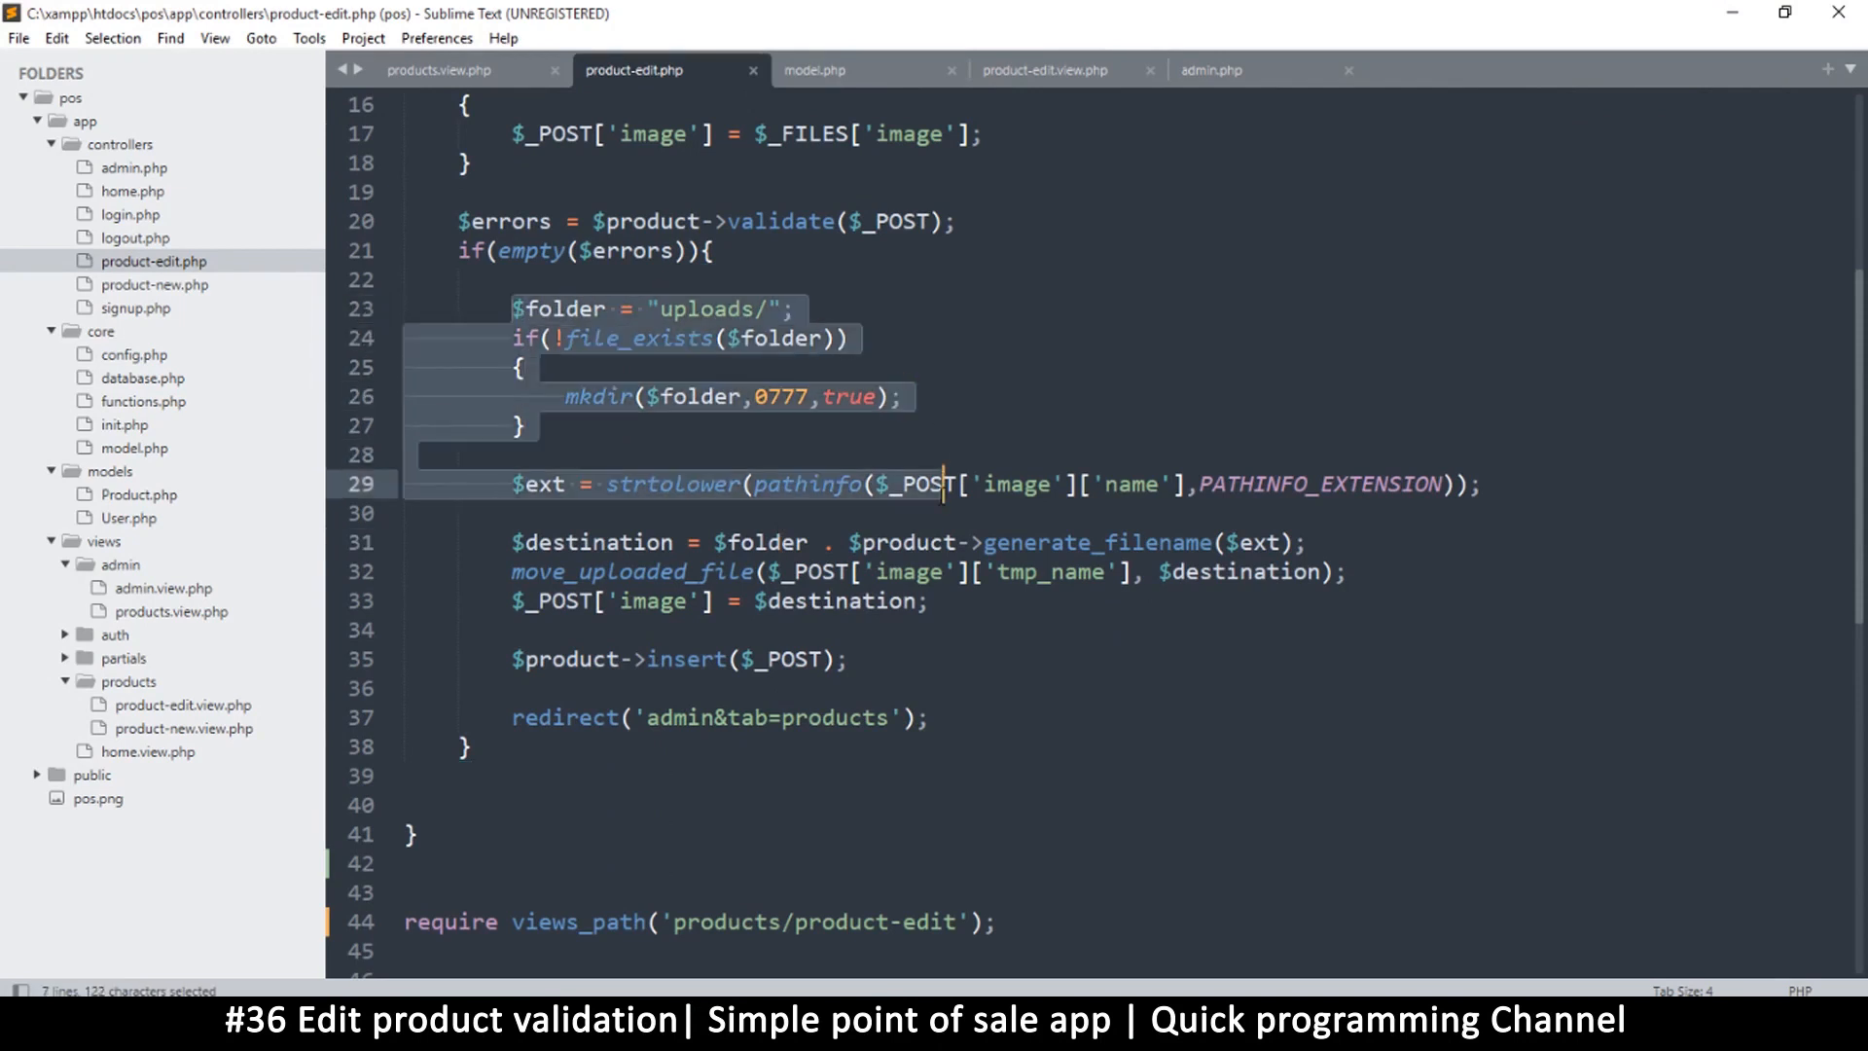
click(984, 484)
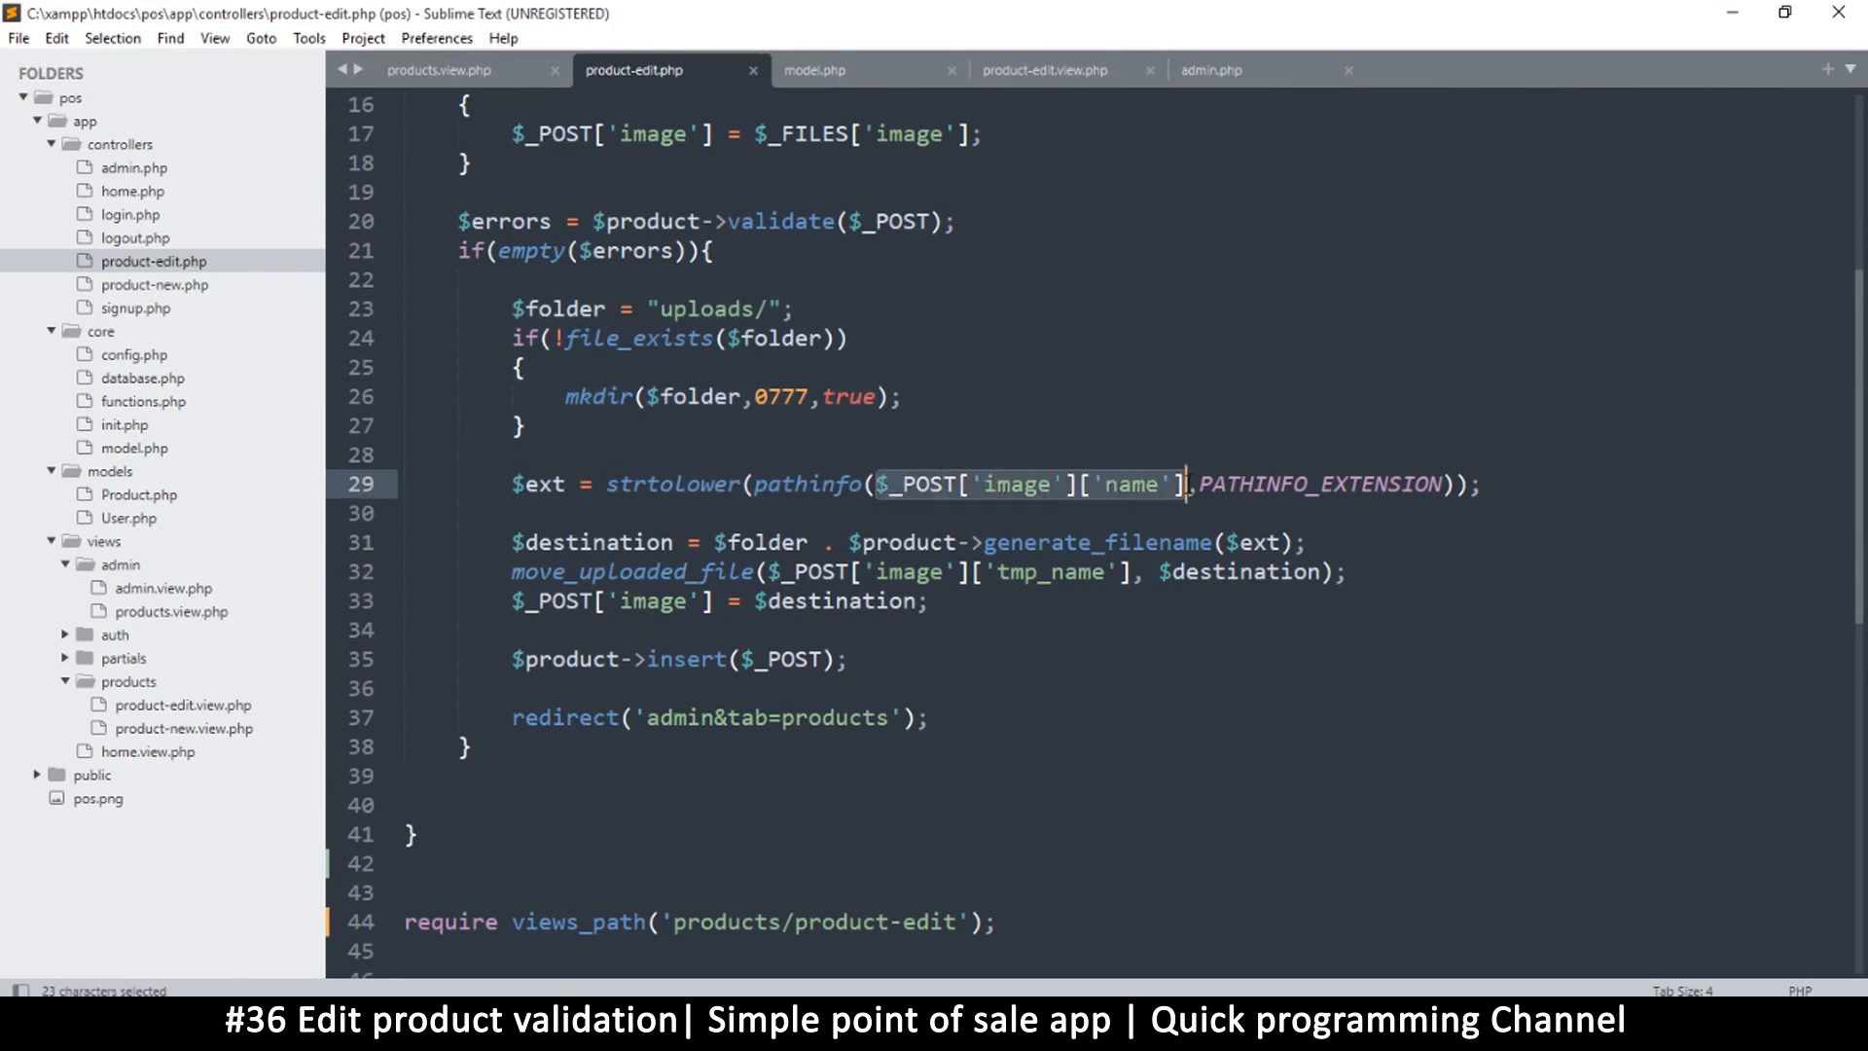
key(ctrl+c)
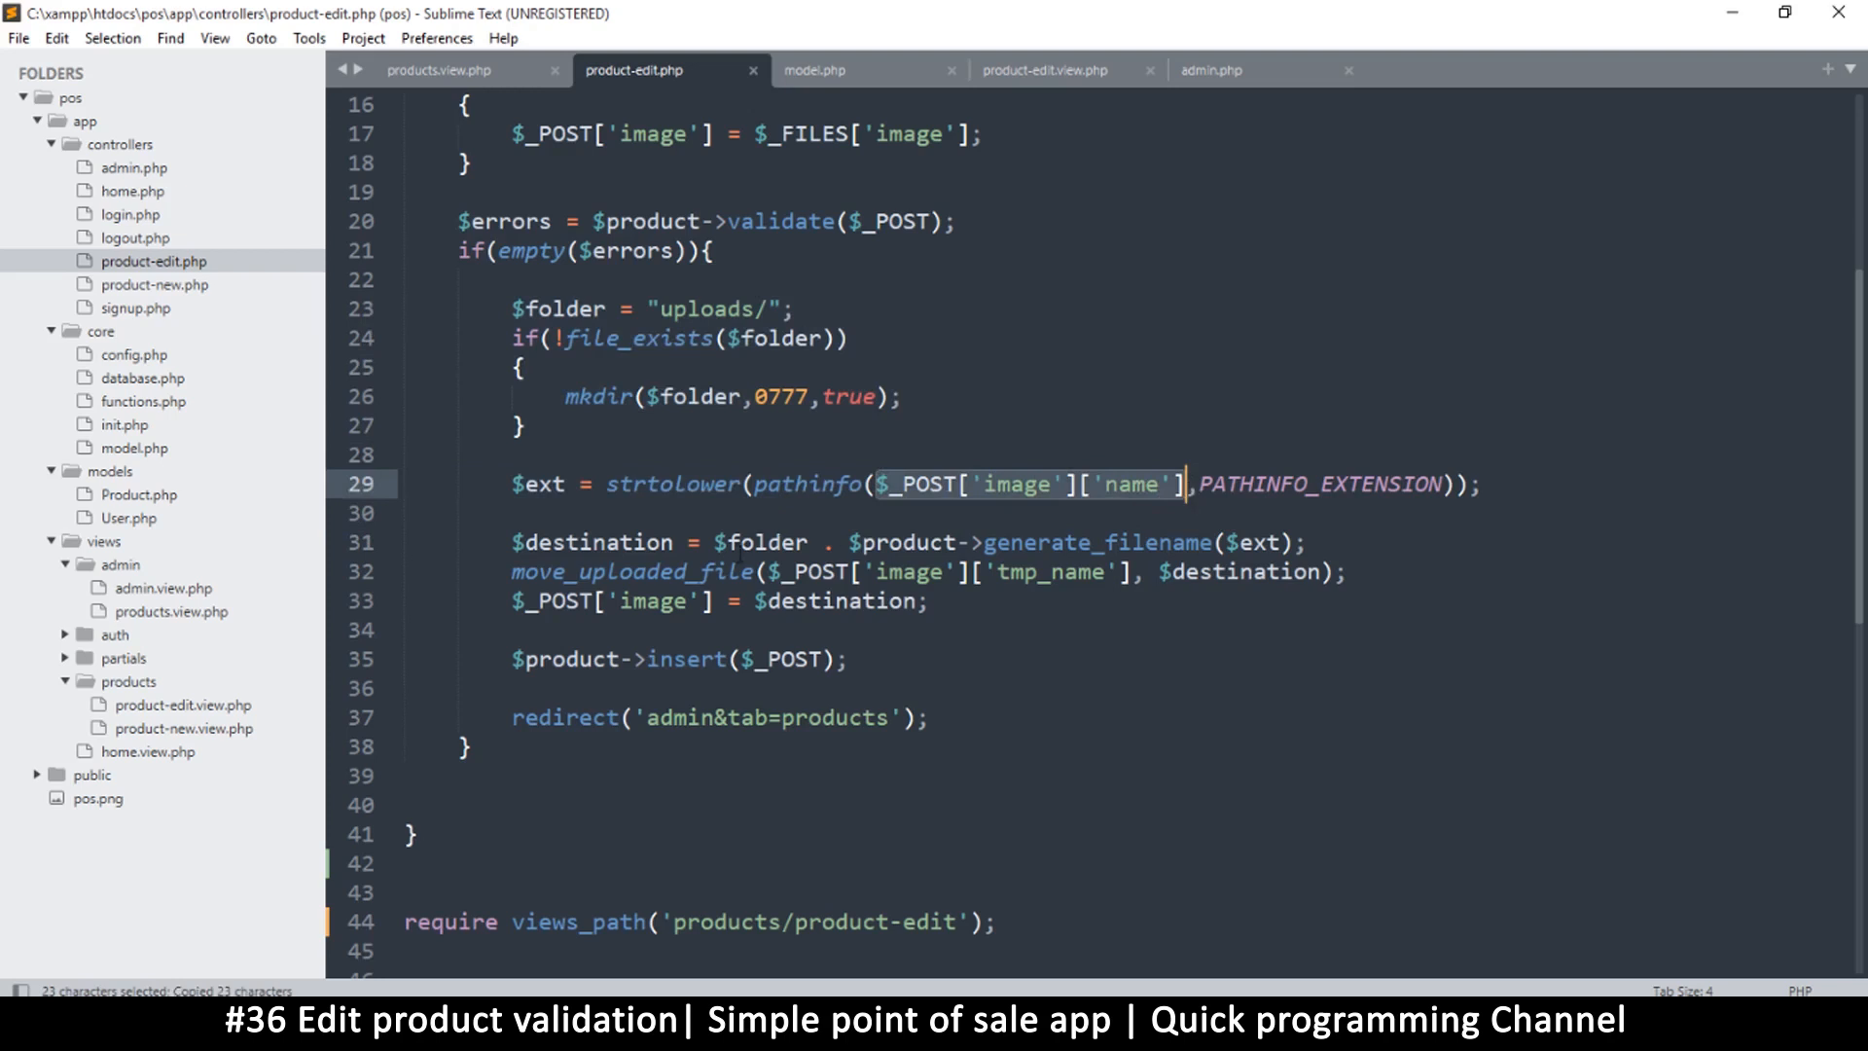
scroll(down, 3)
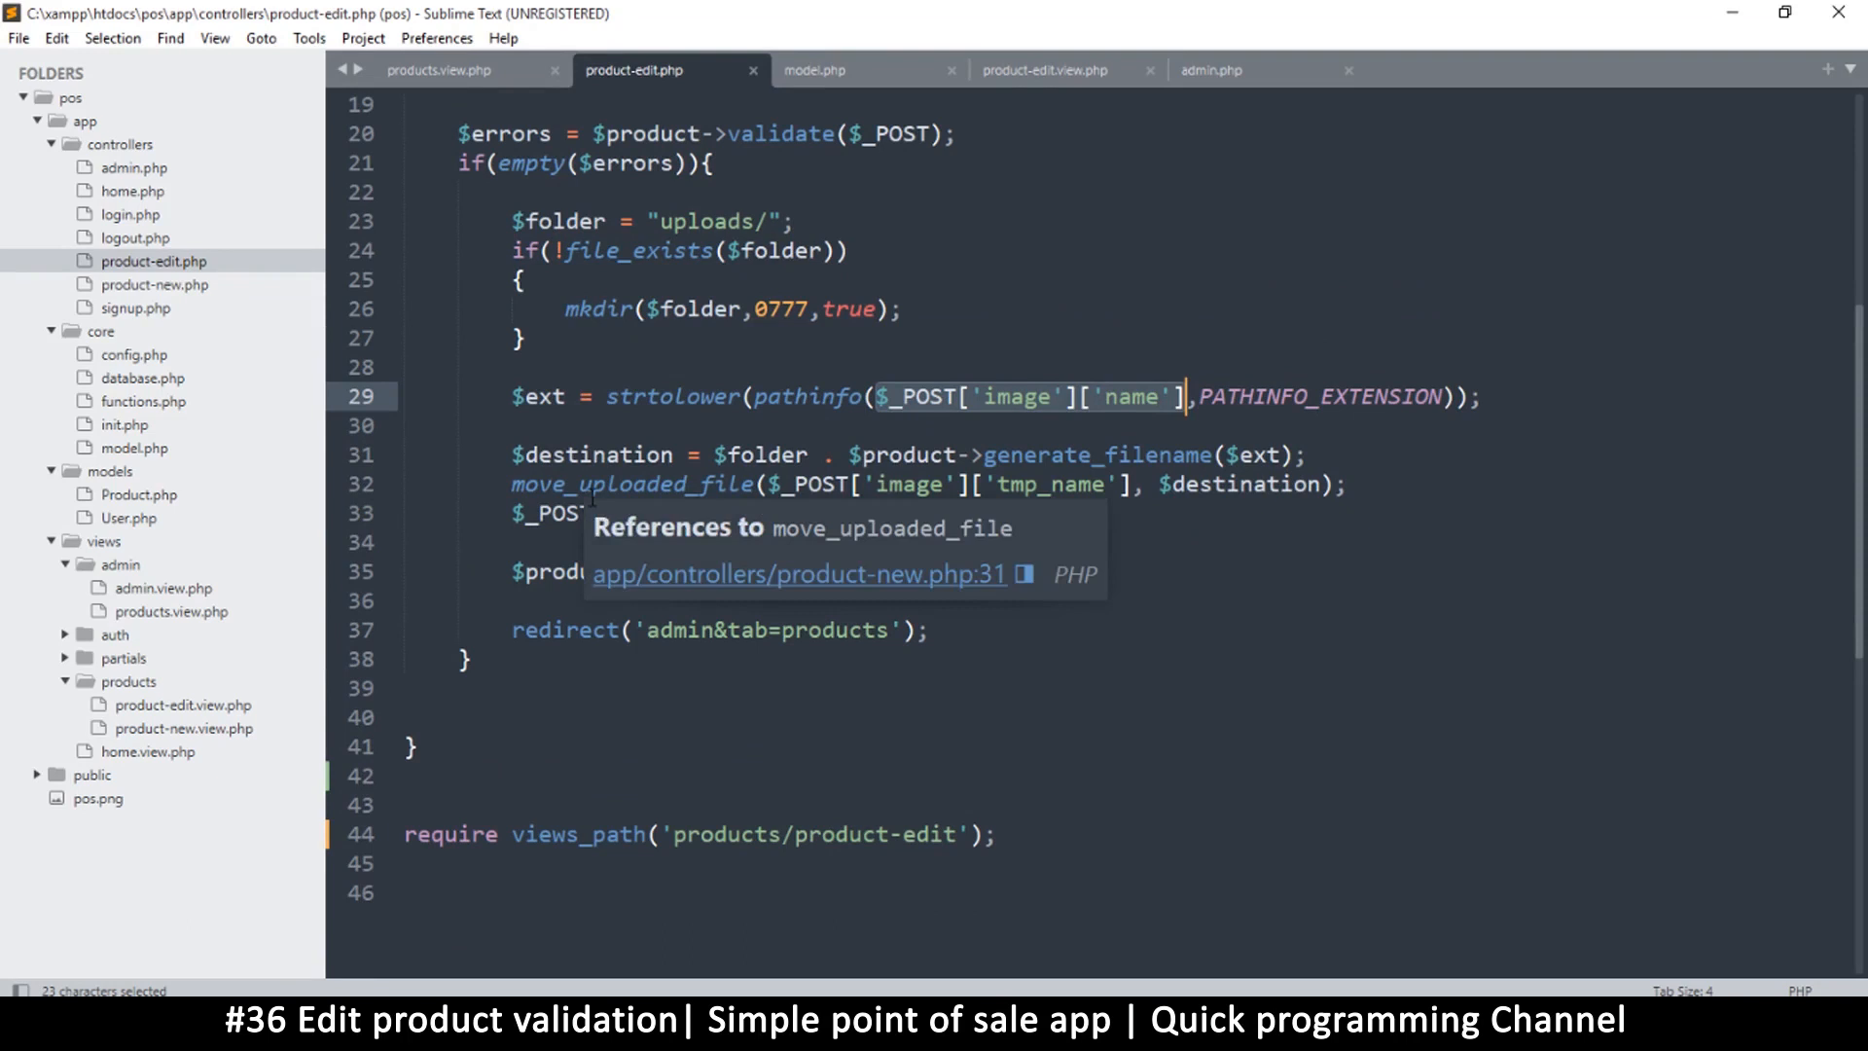
key(ctrl+c)
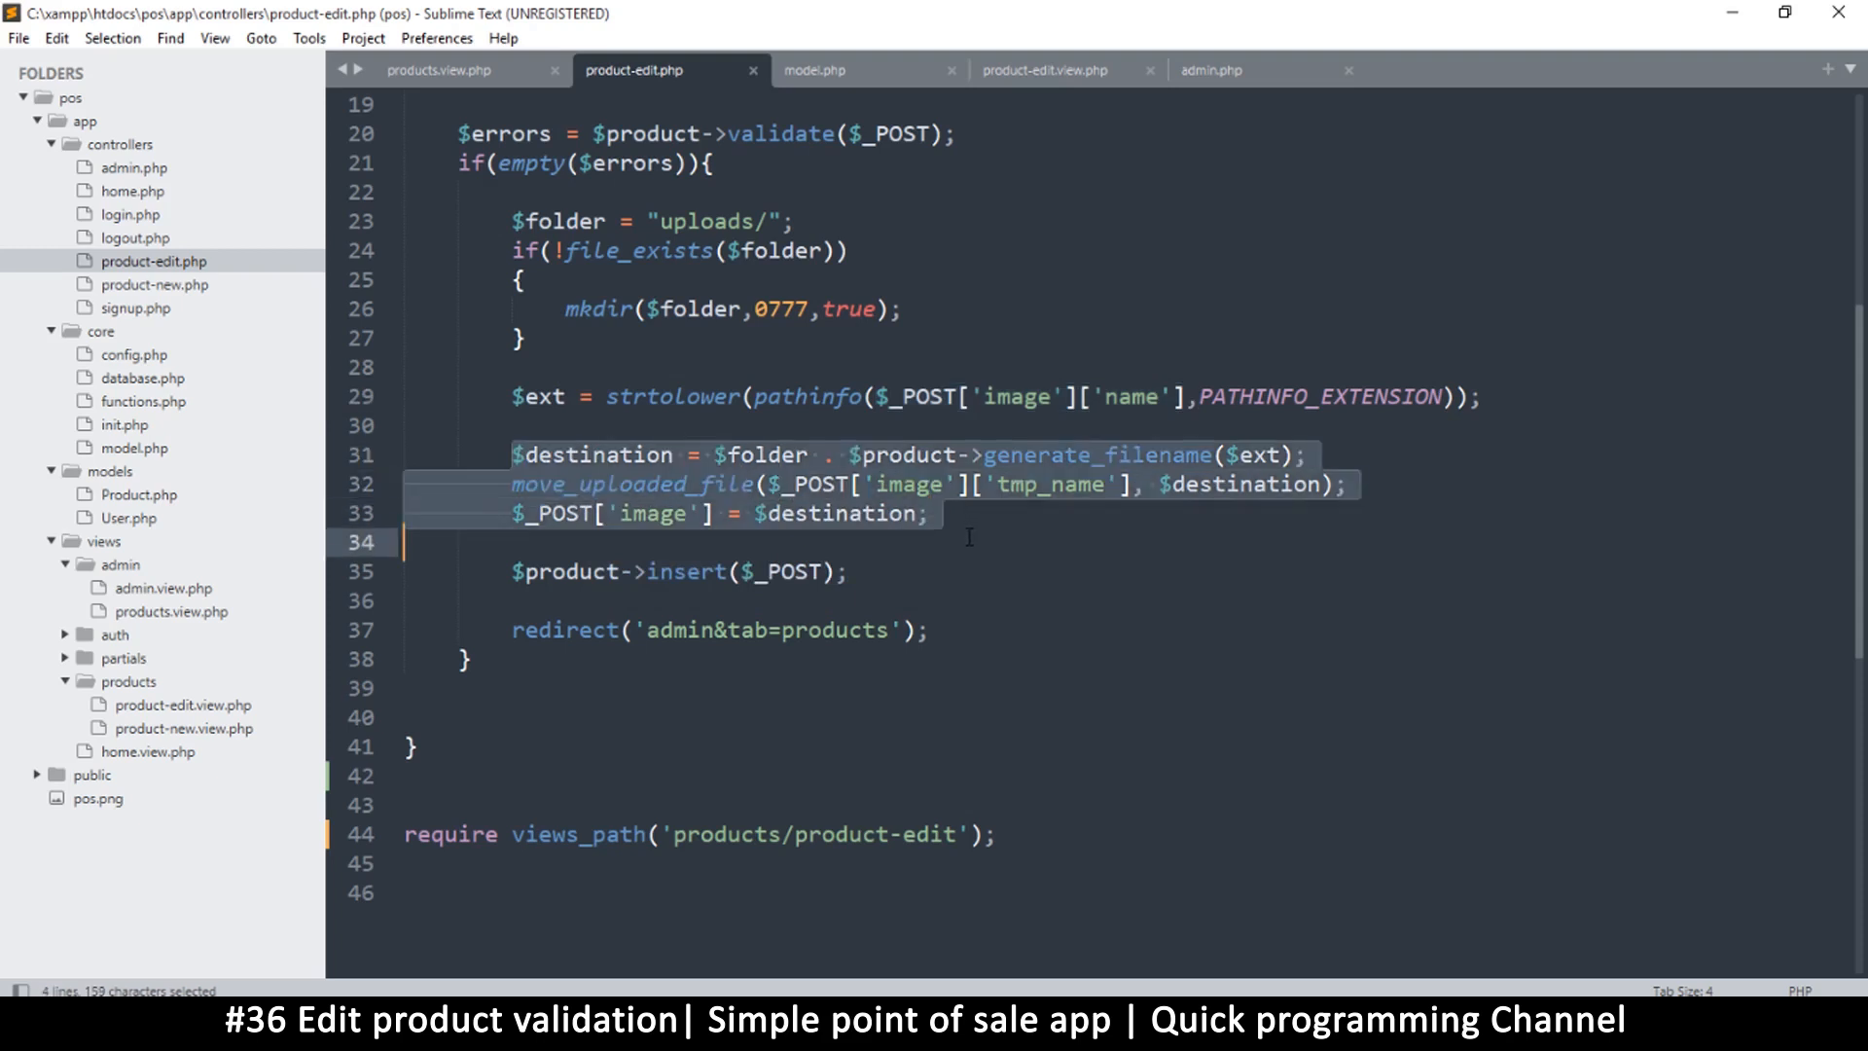
mouse_move(456, 396)
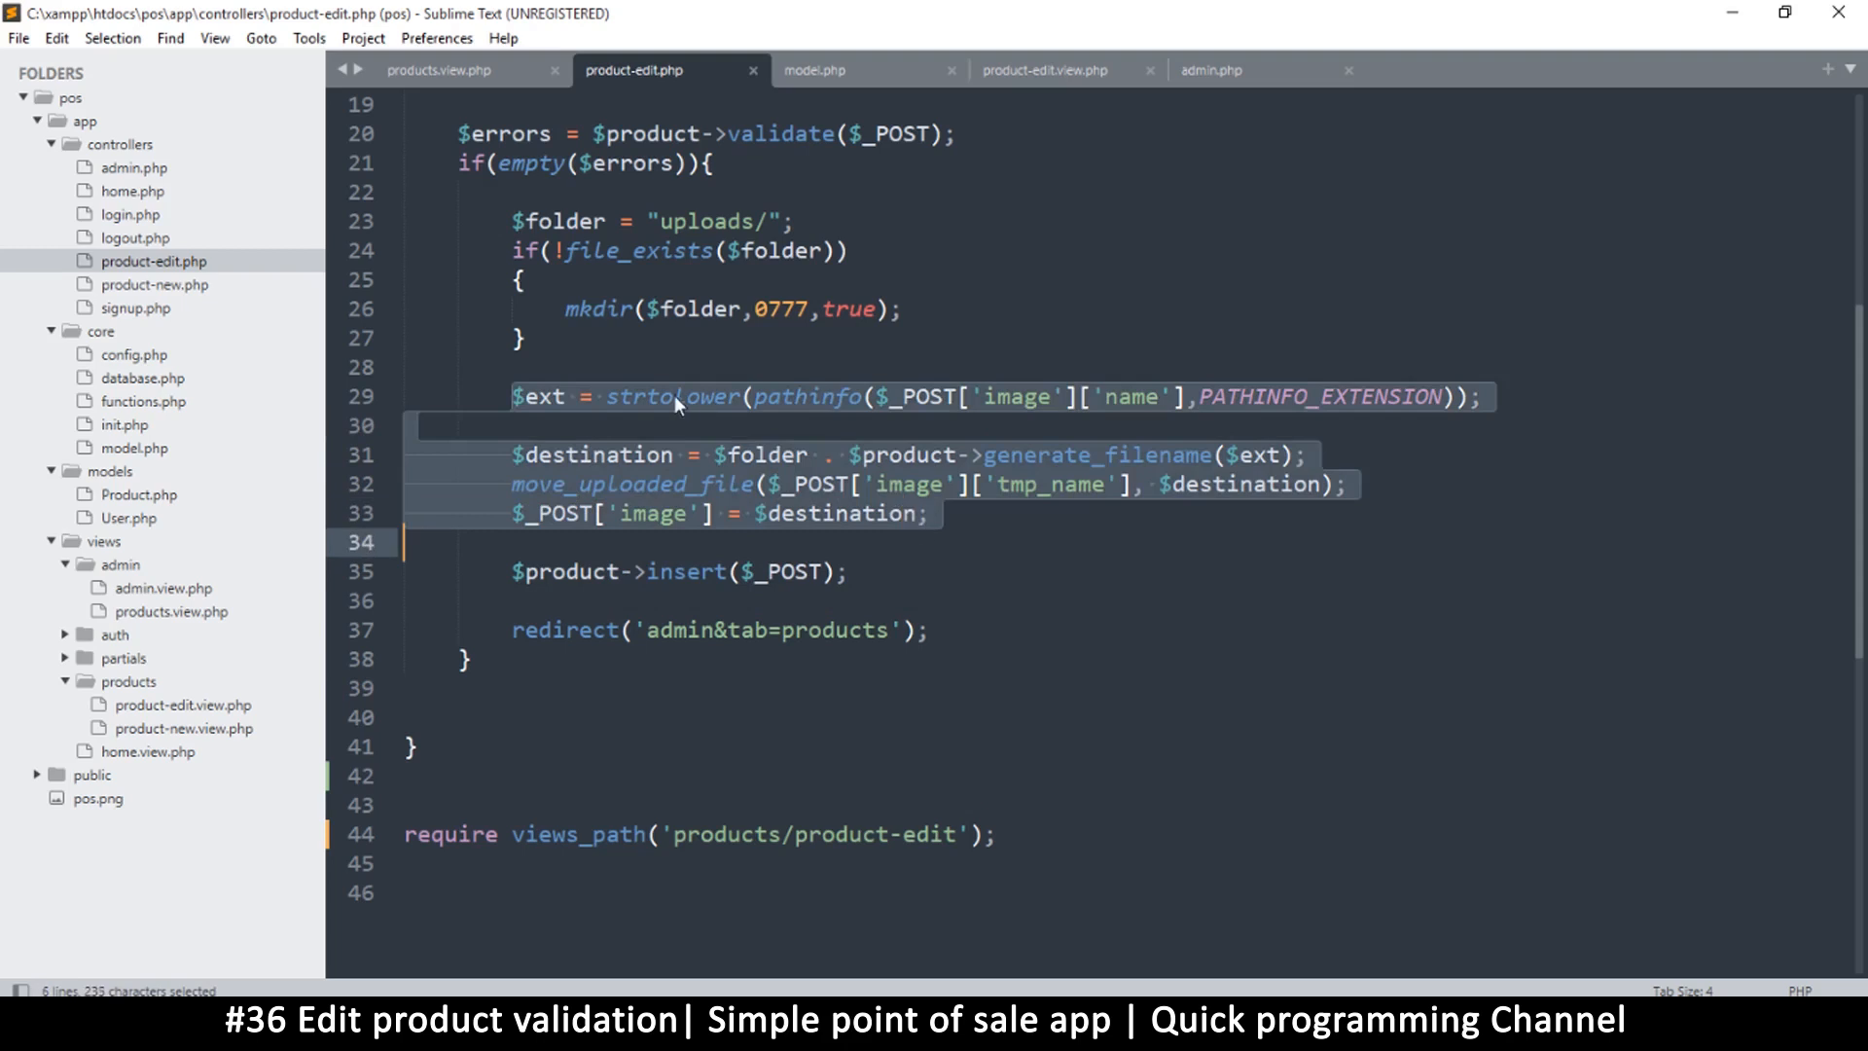
Wrap the extension, destination and file-move lines in if(!empty($_POST['image'])) and save.
key(enter)
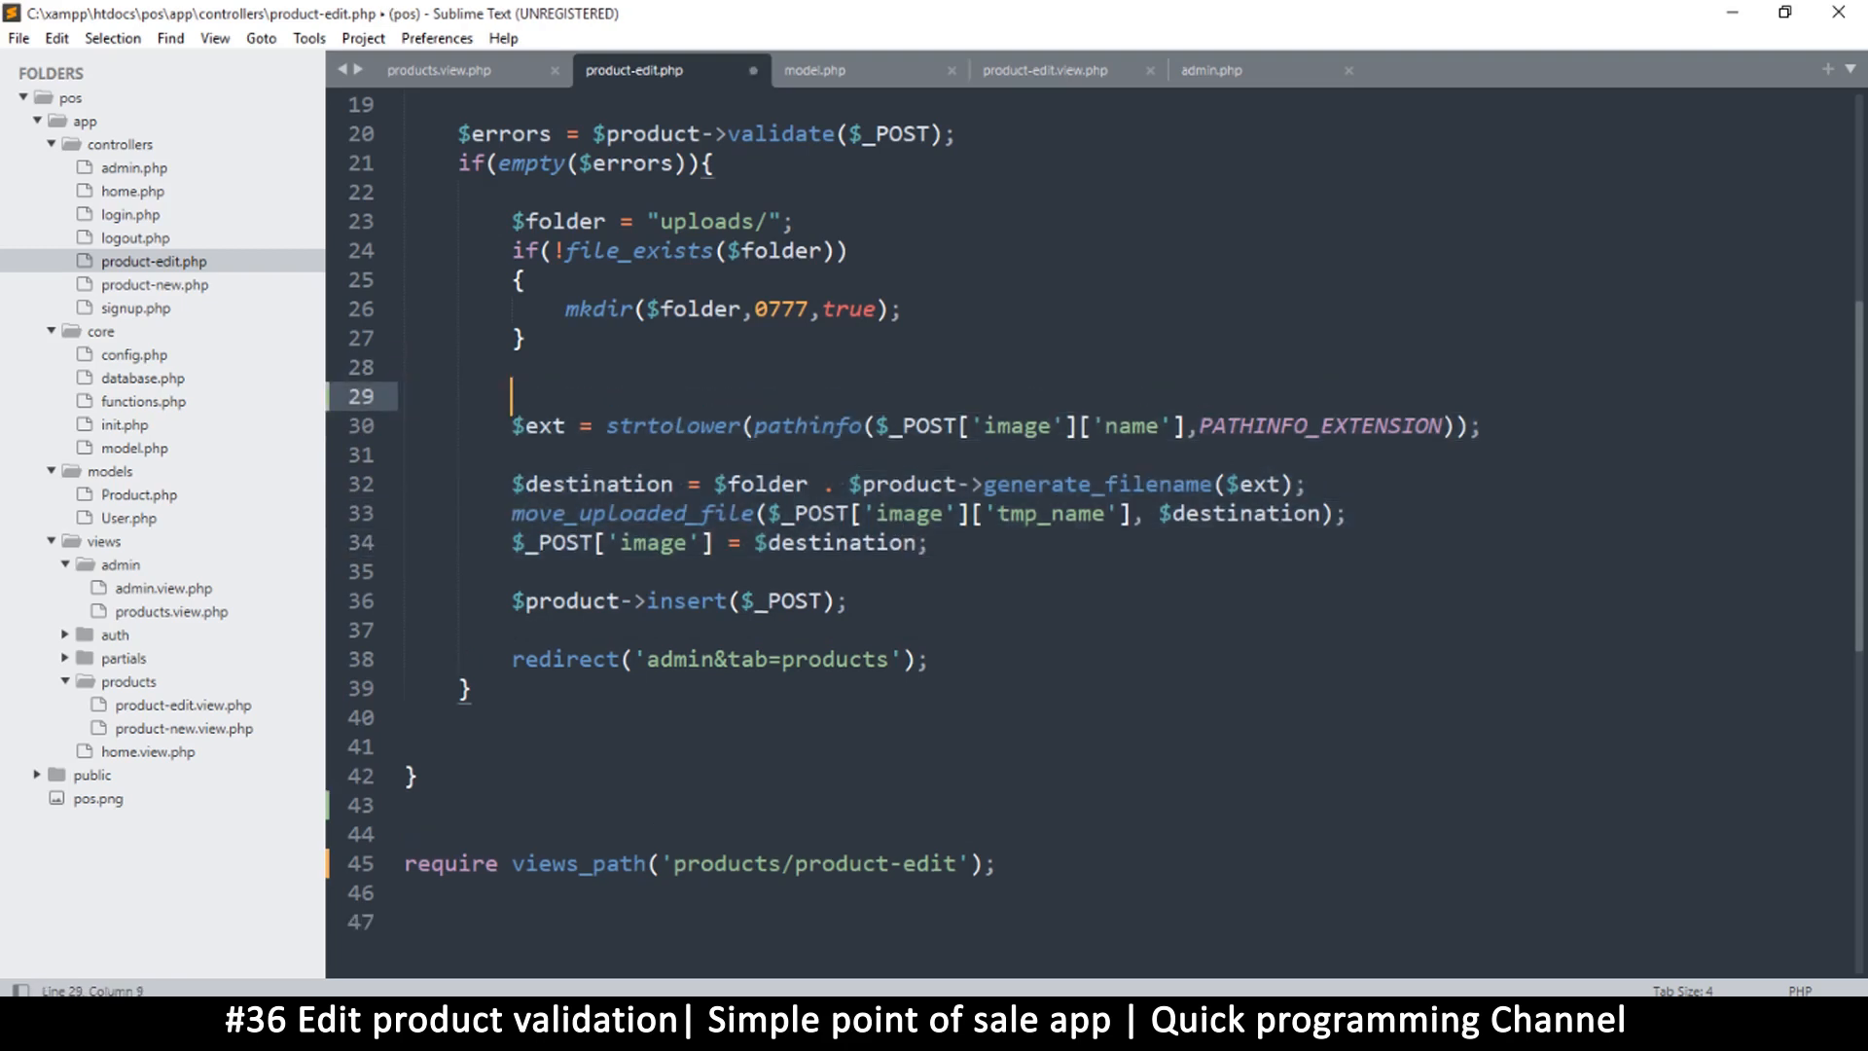
text(if(!)
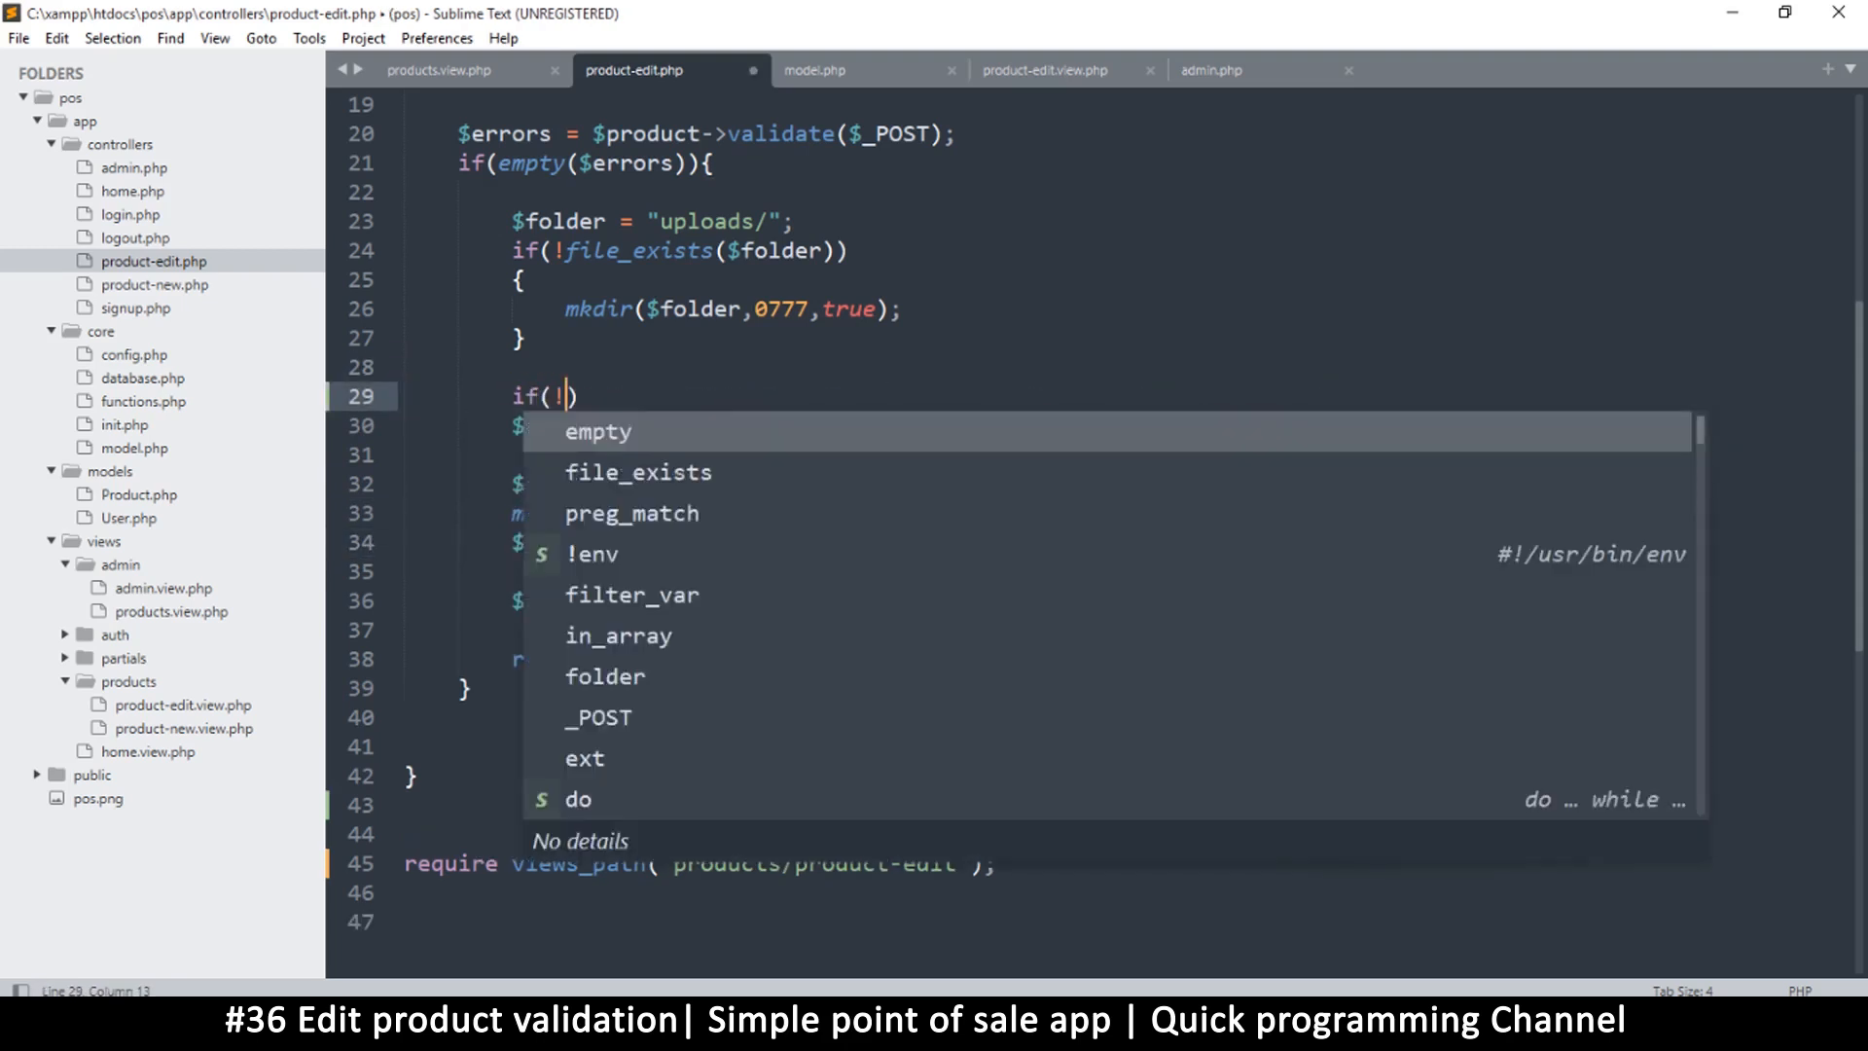
text(empty($_POST['image']['name)
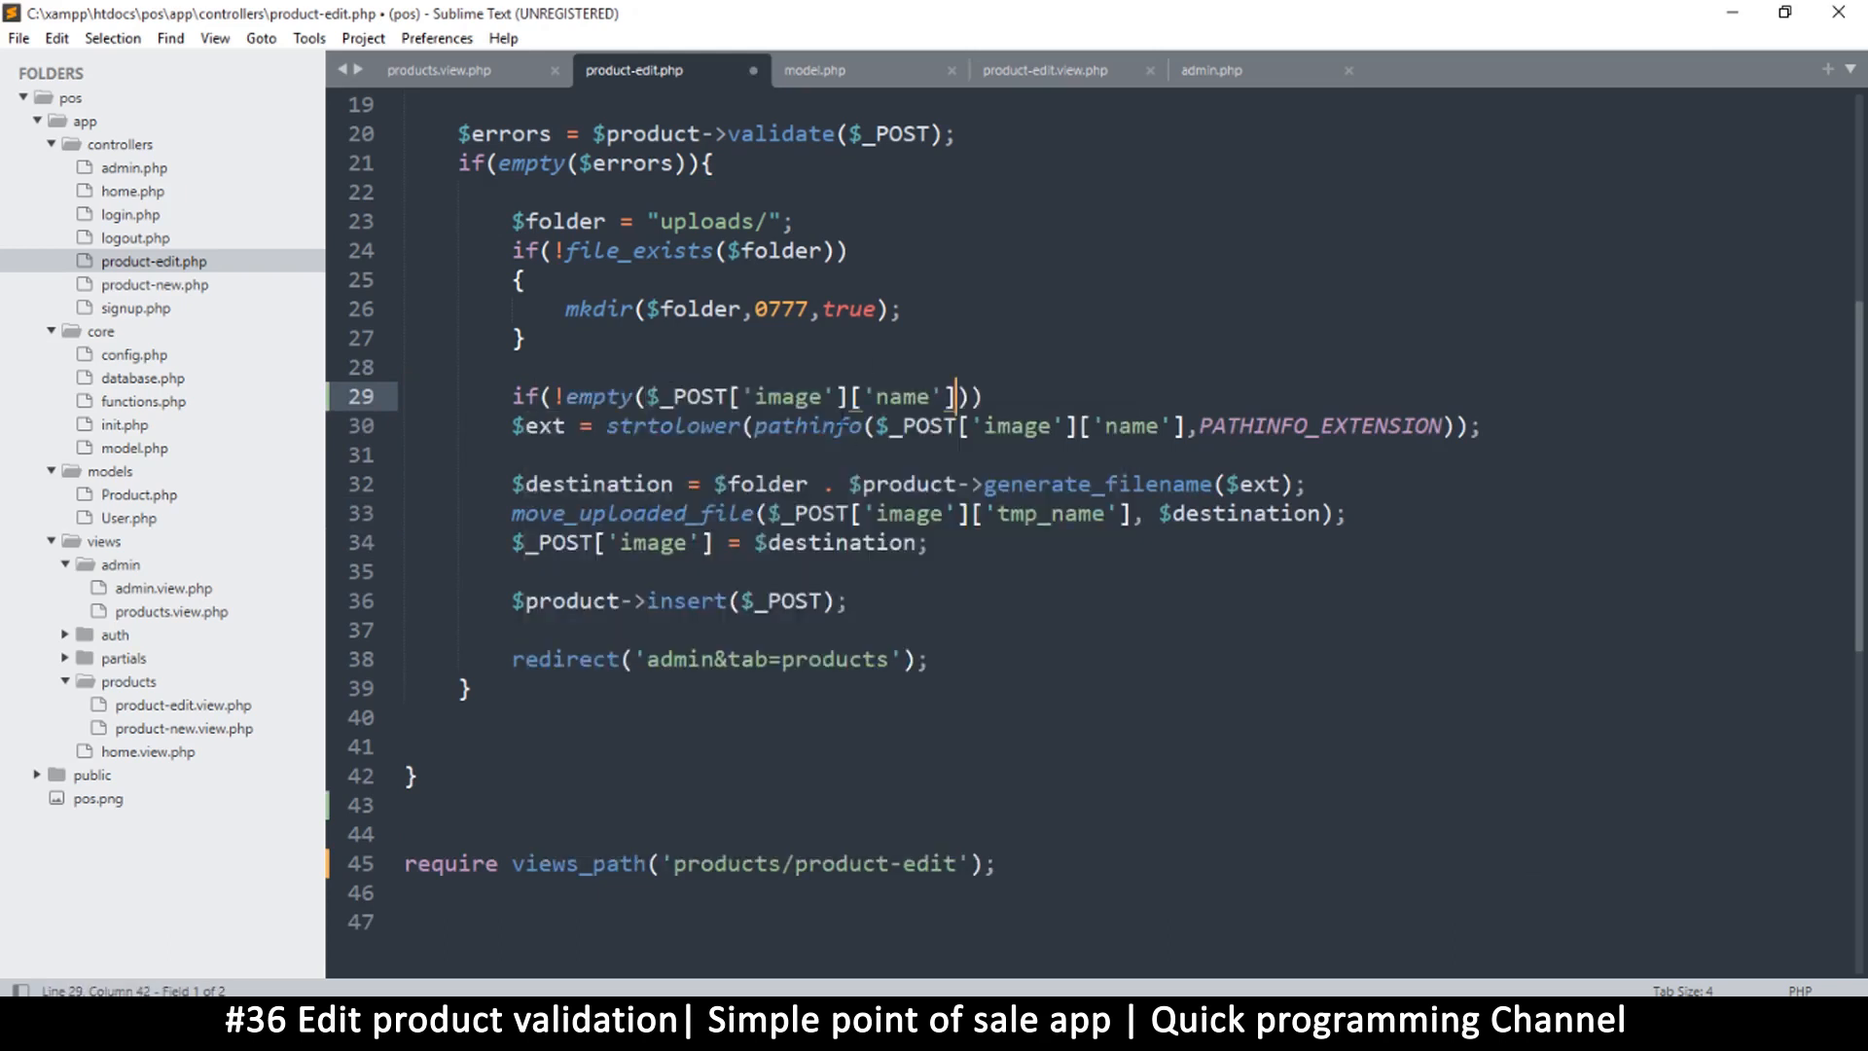
double_click(907, 397)
text({)
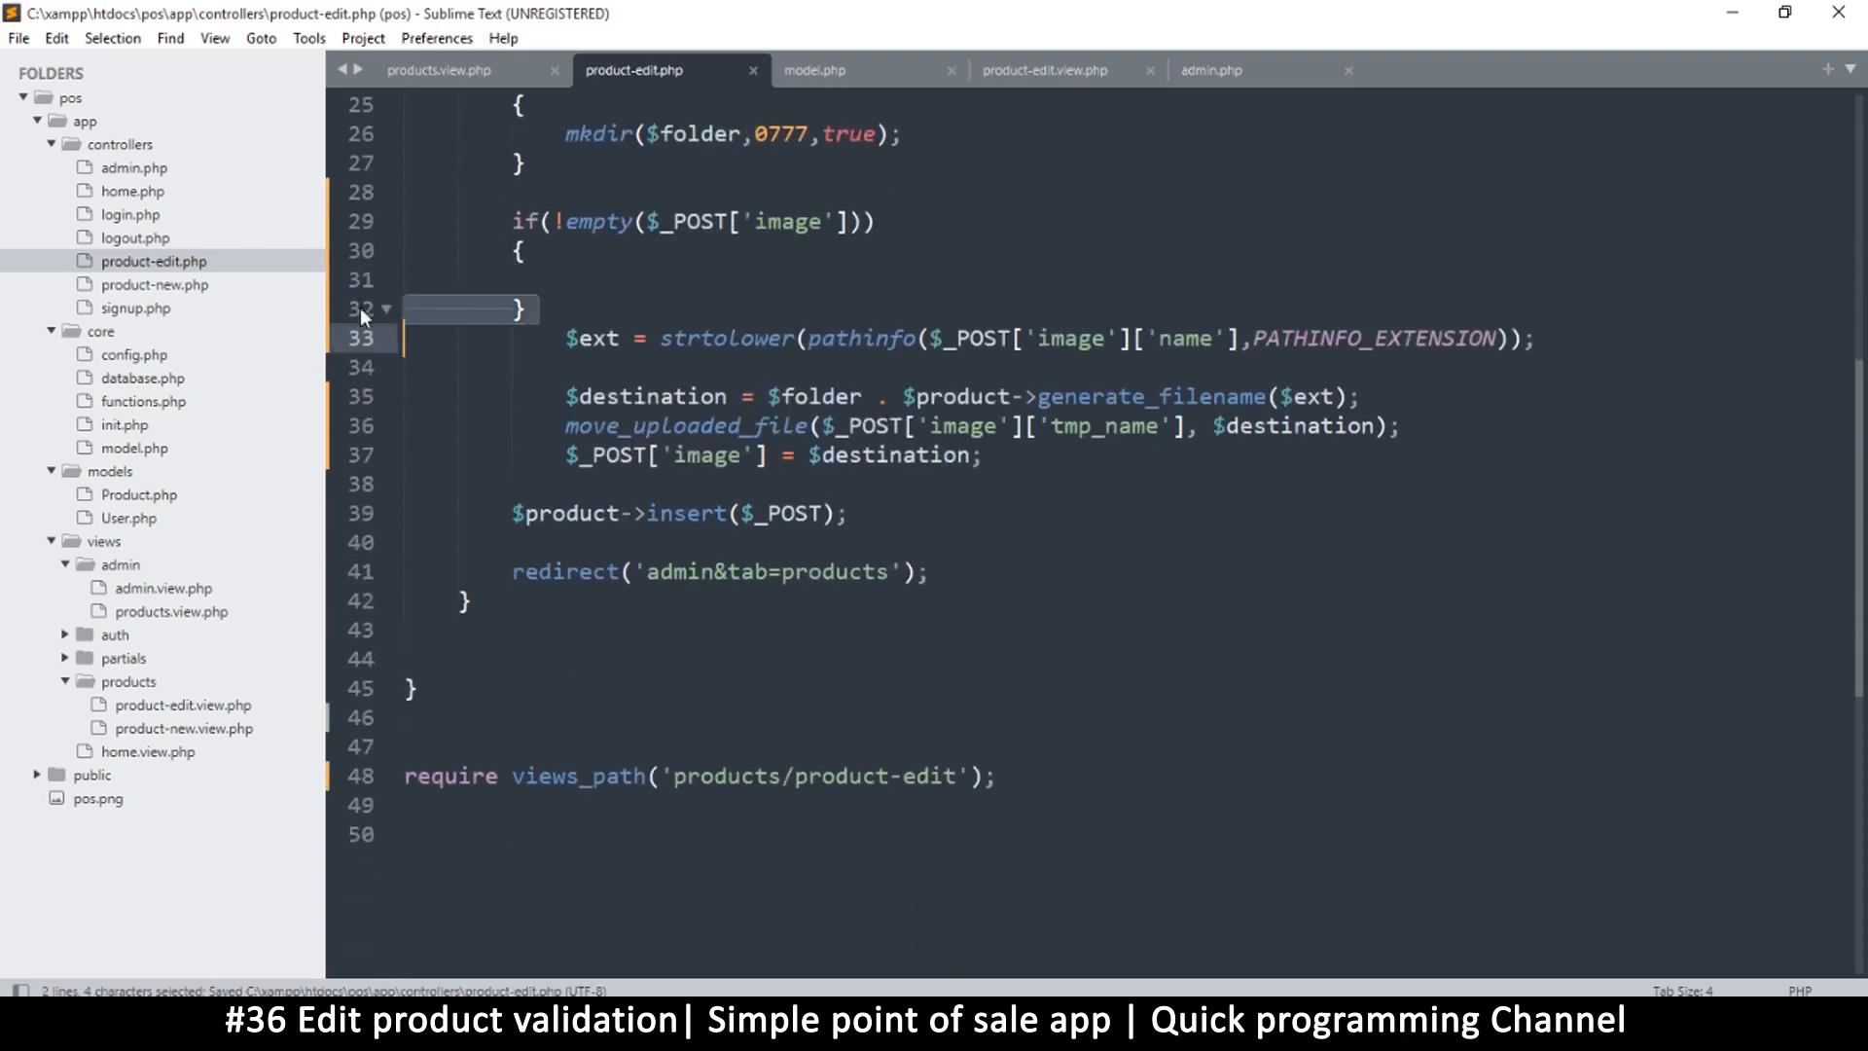
mouse_move(414, 486)
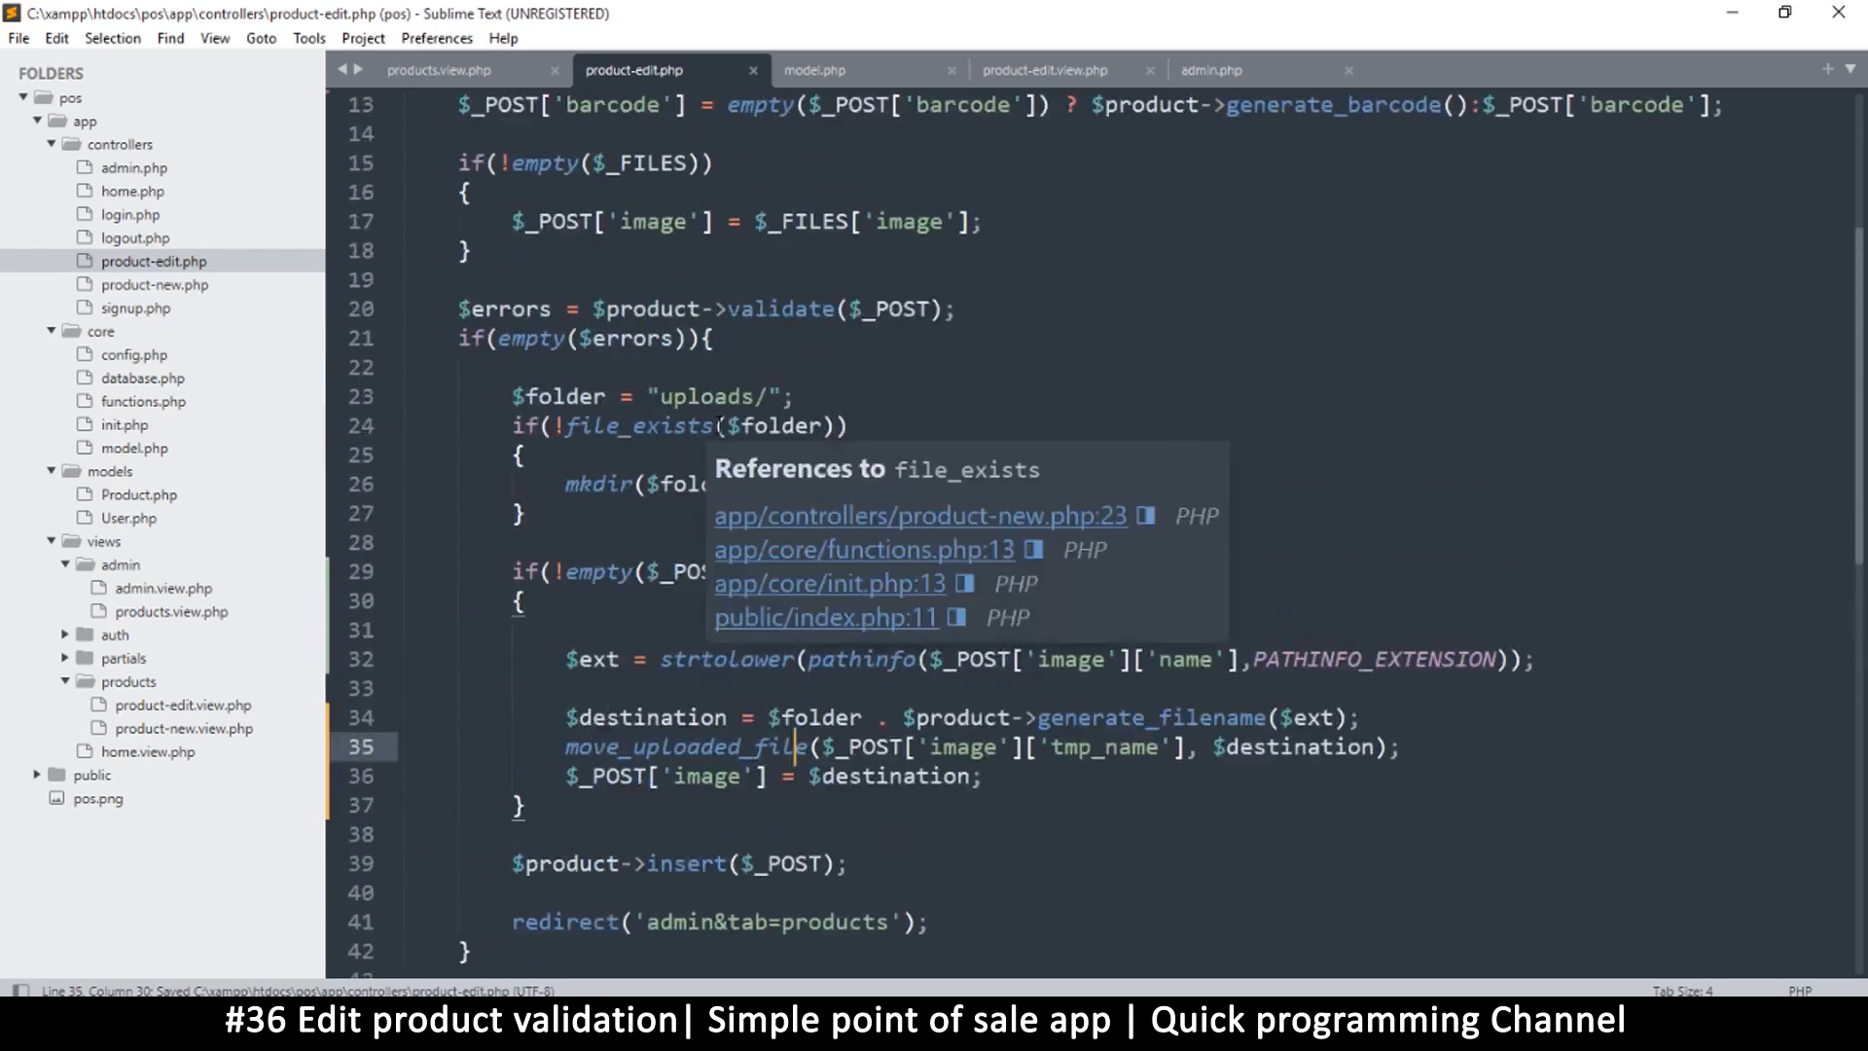
scroll(up, 3)
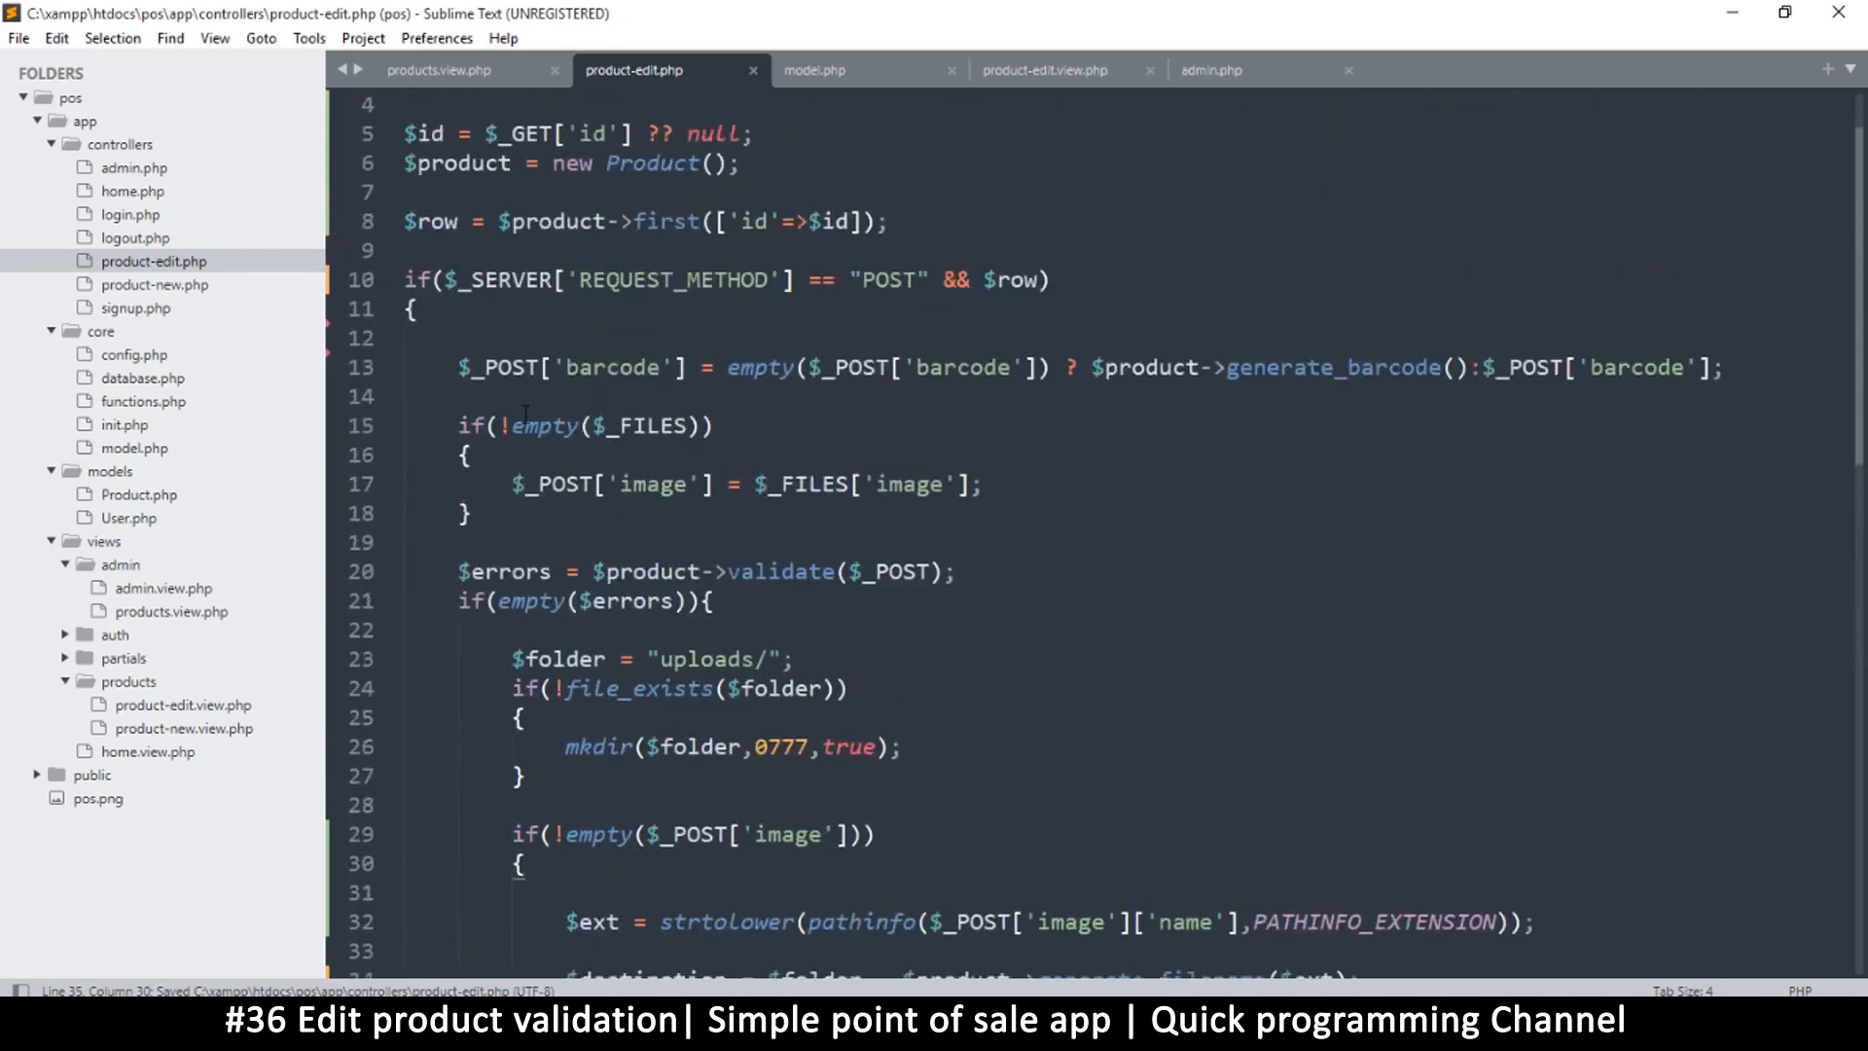
click(512, 483)
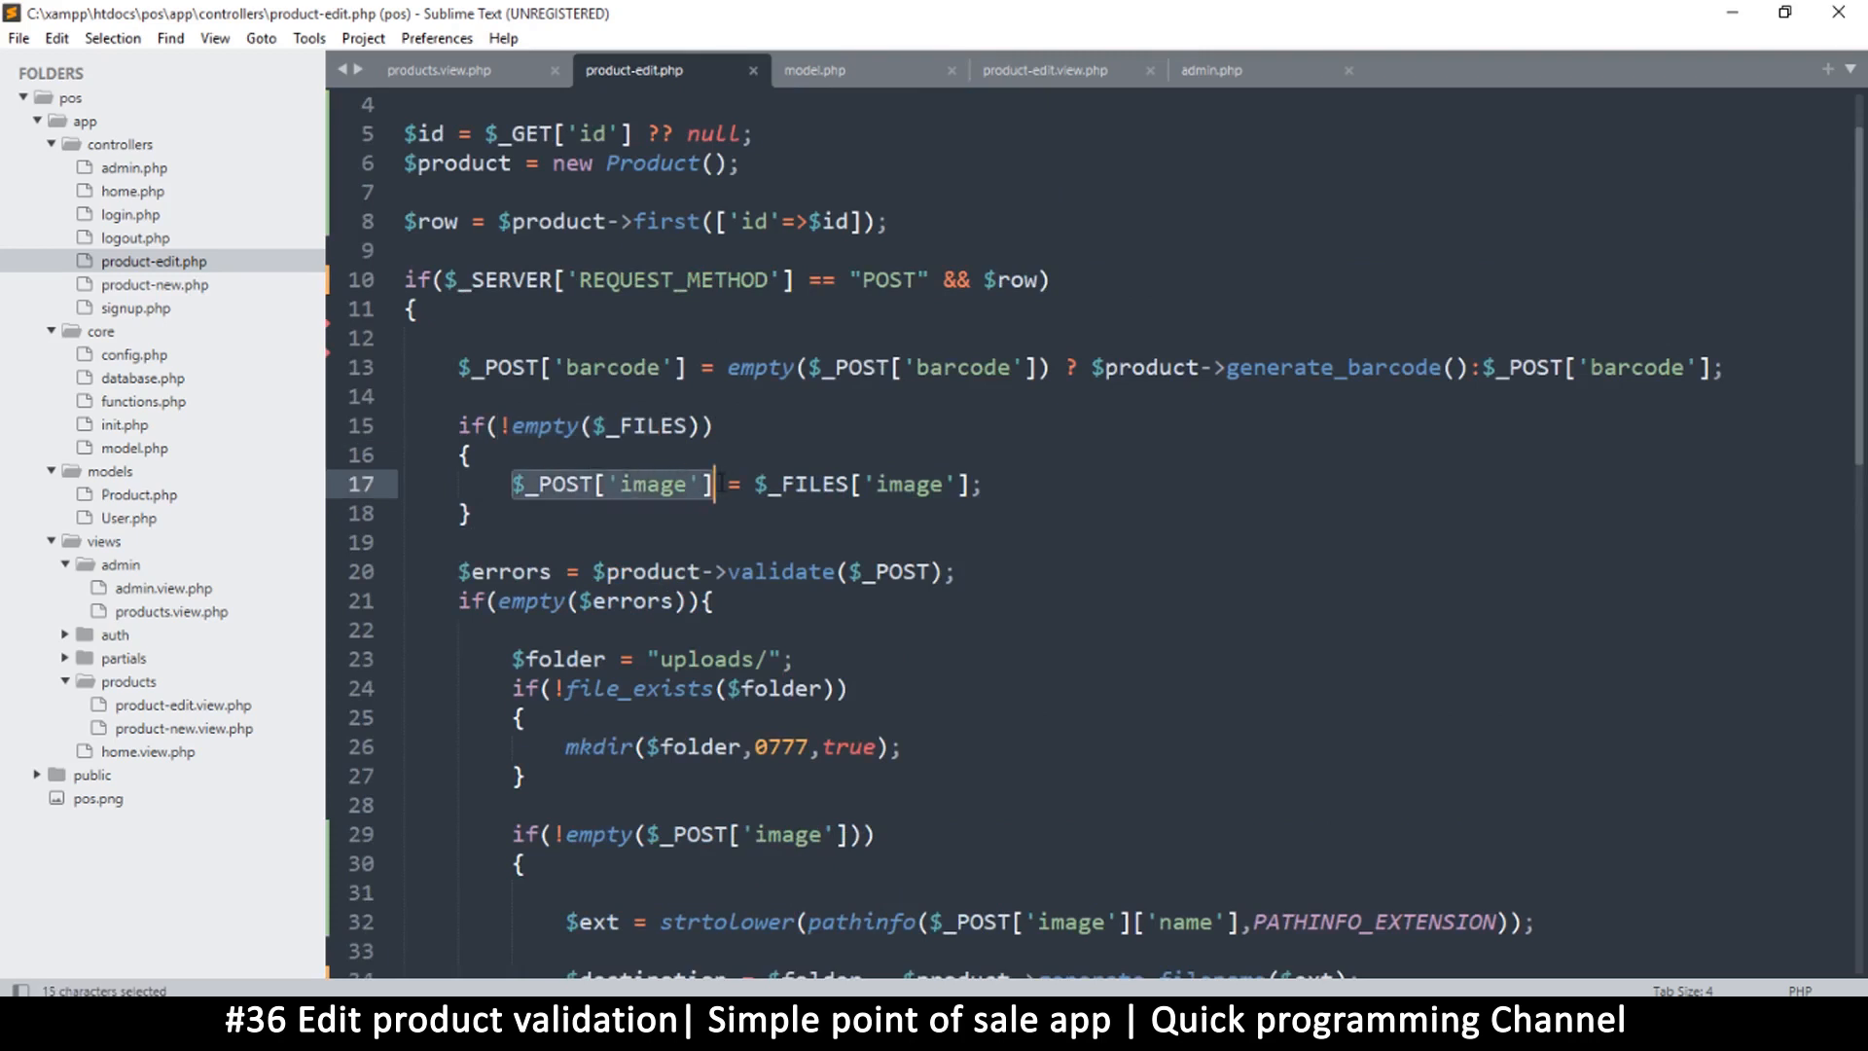
key(ctrl+s)
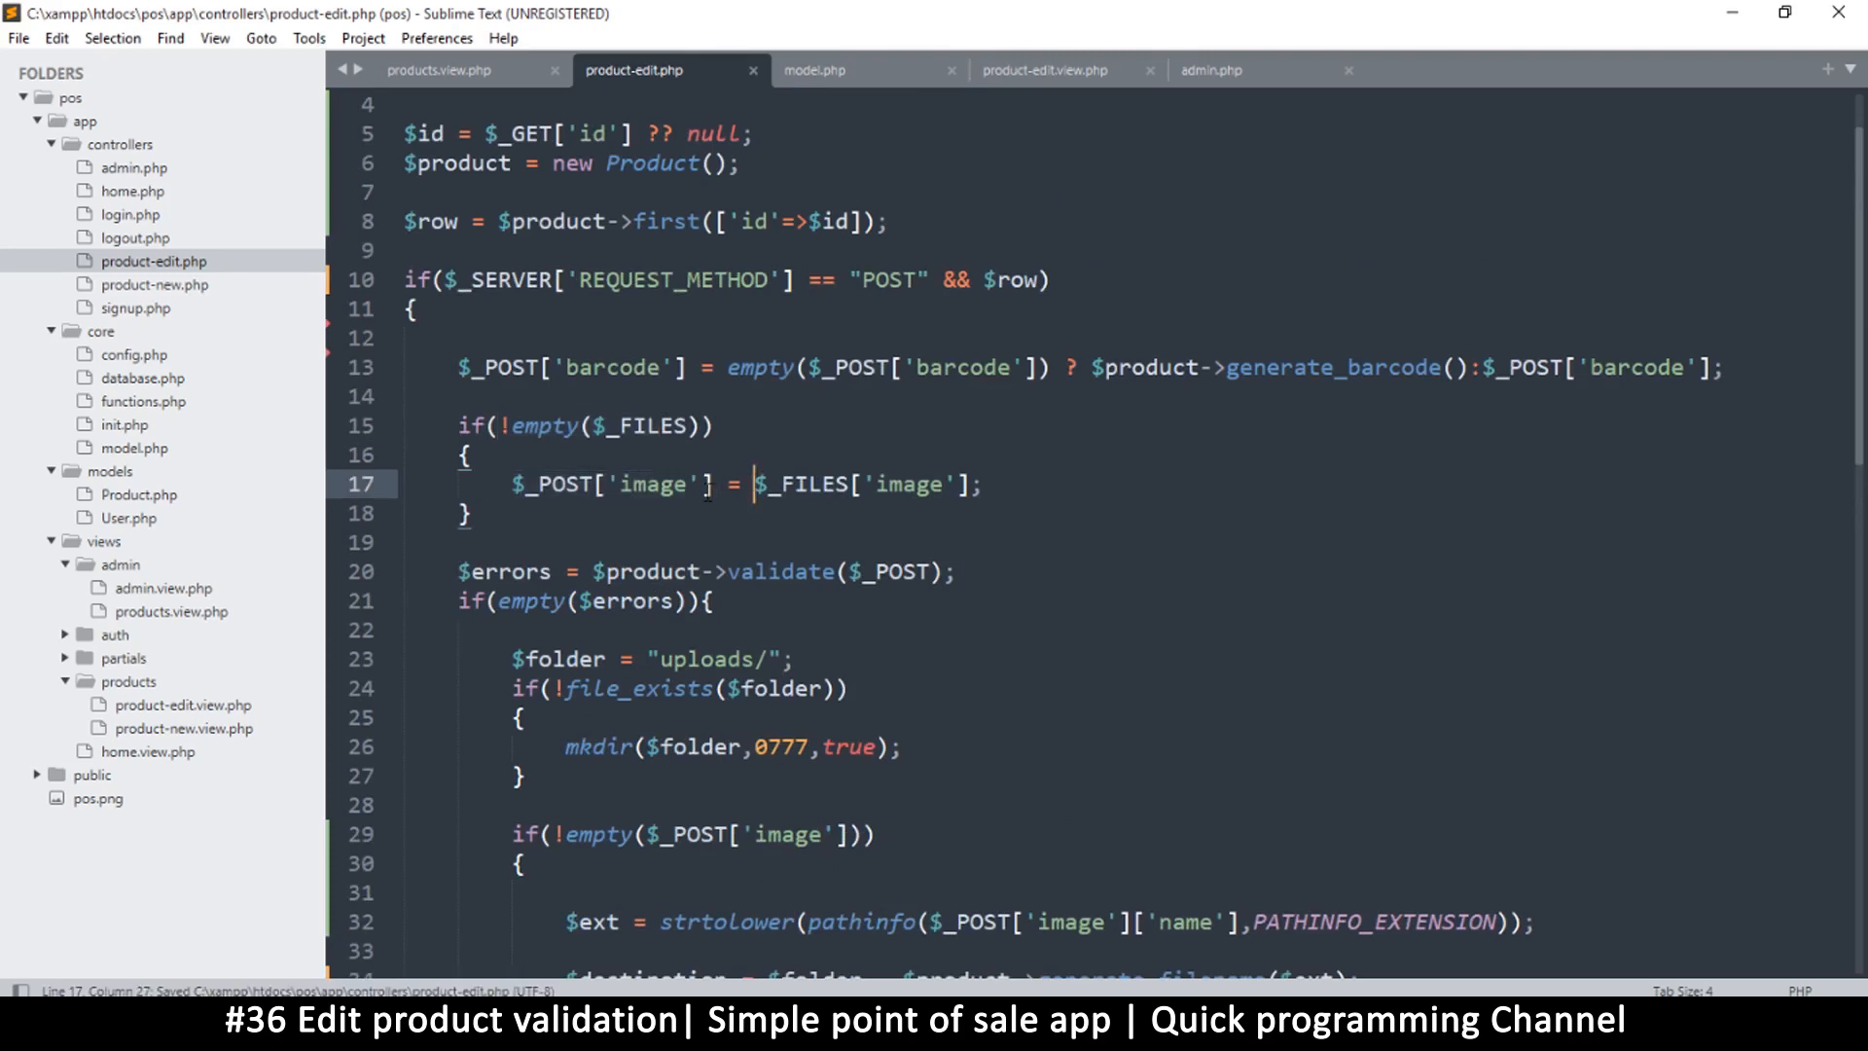
scroll(down, 3)
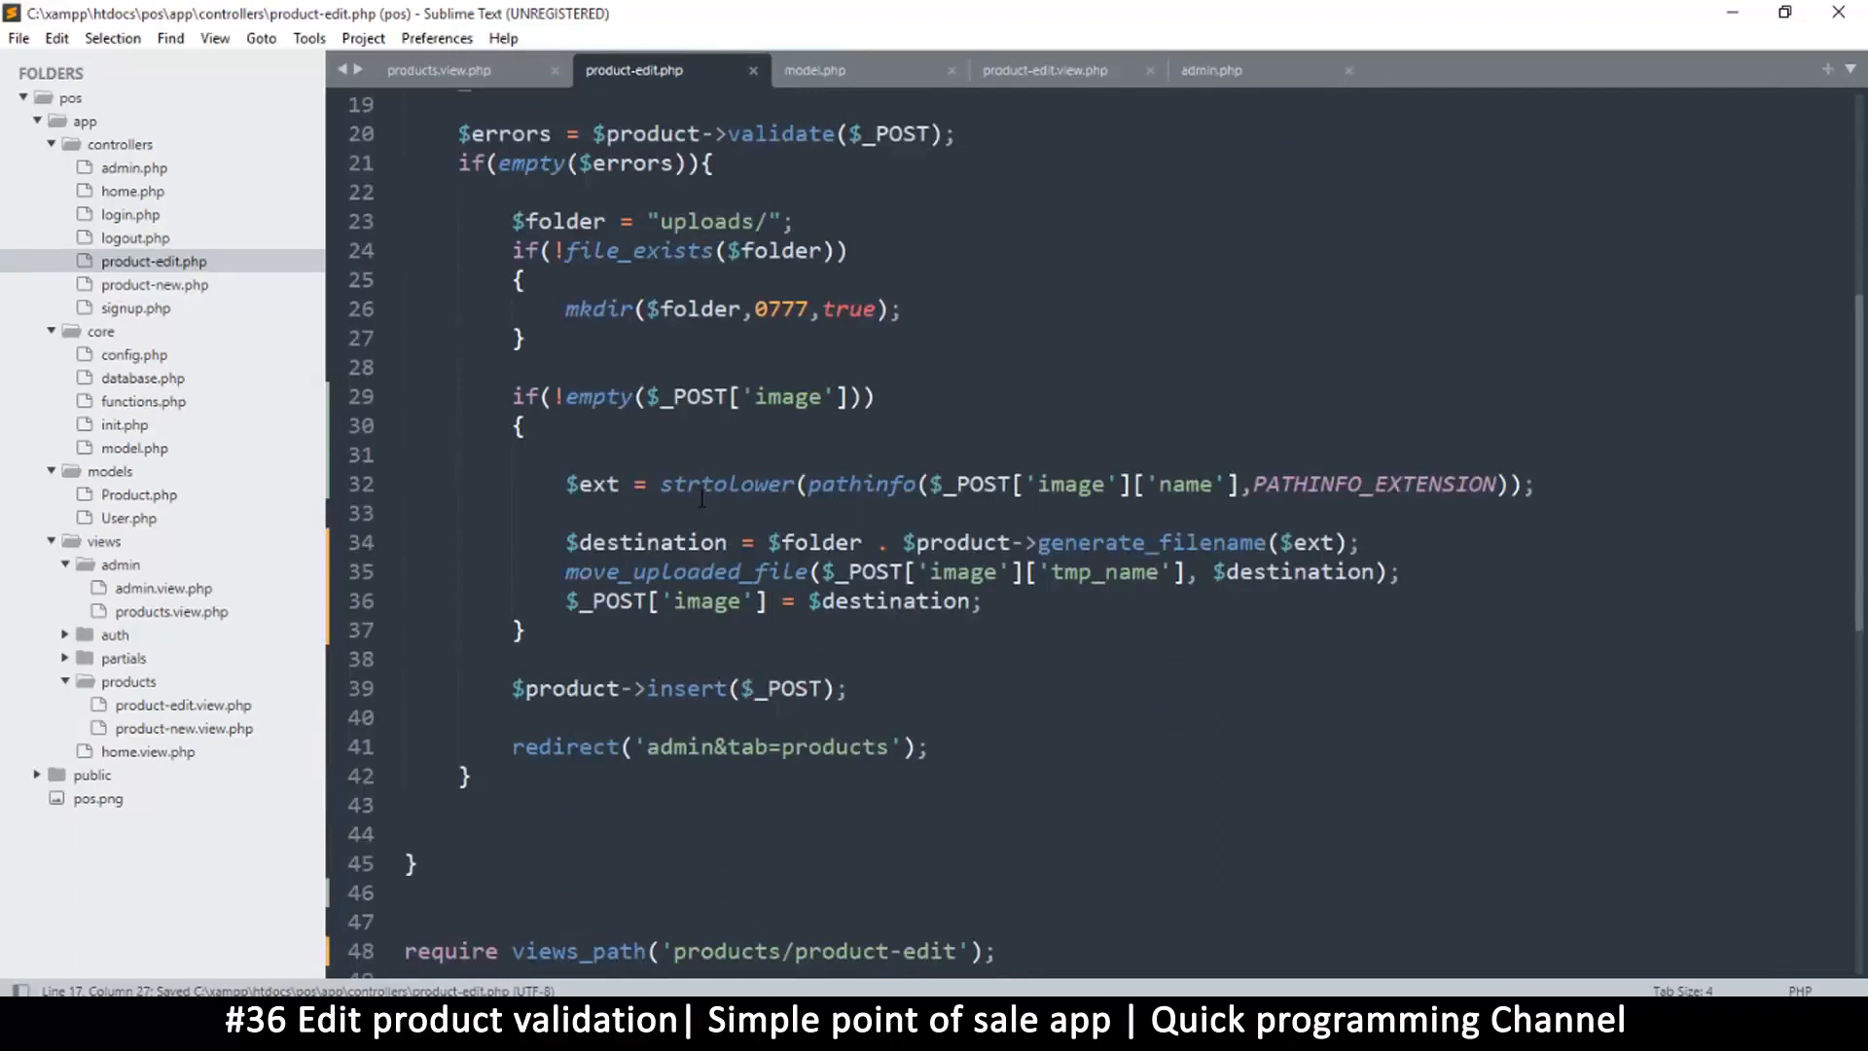
scroll(down, 3)
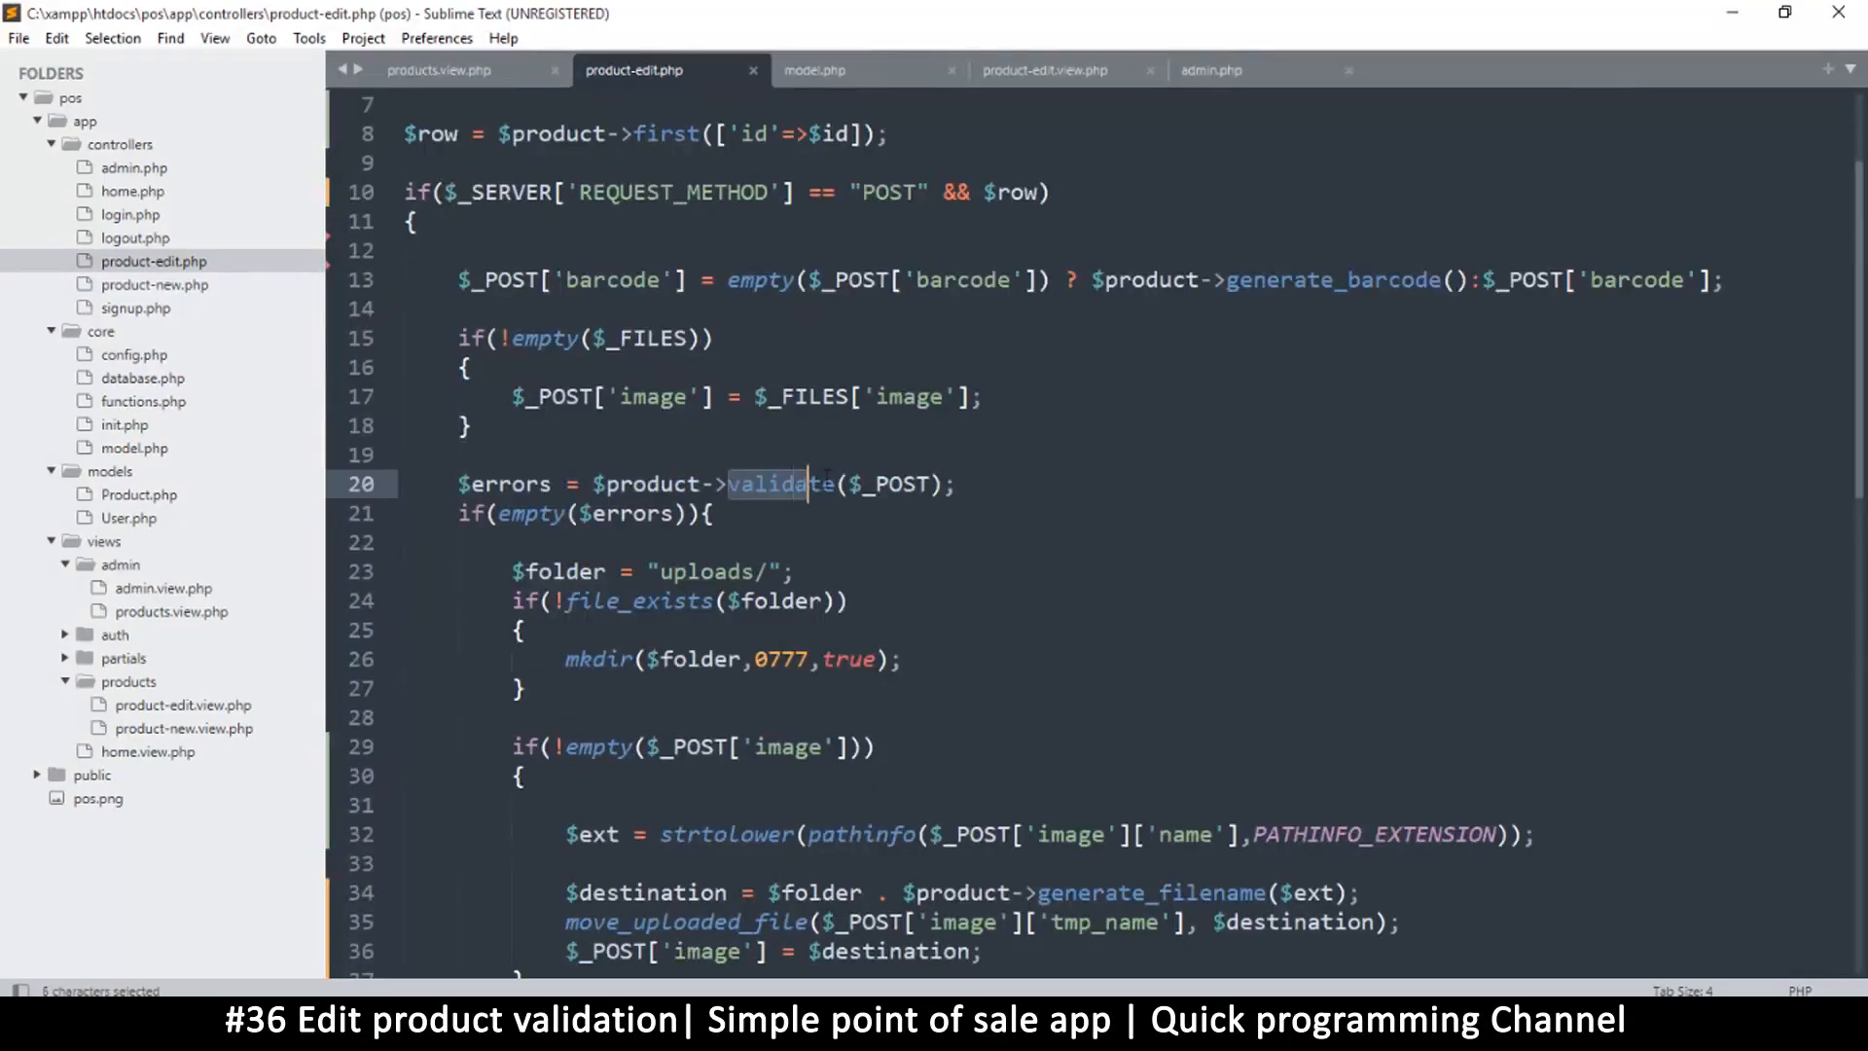
click(858, 484)
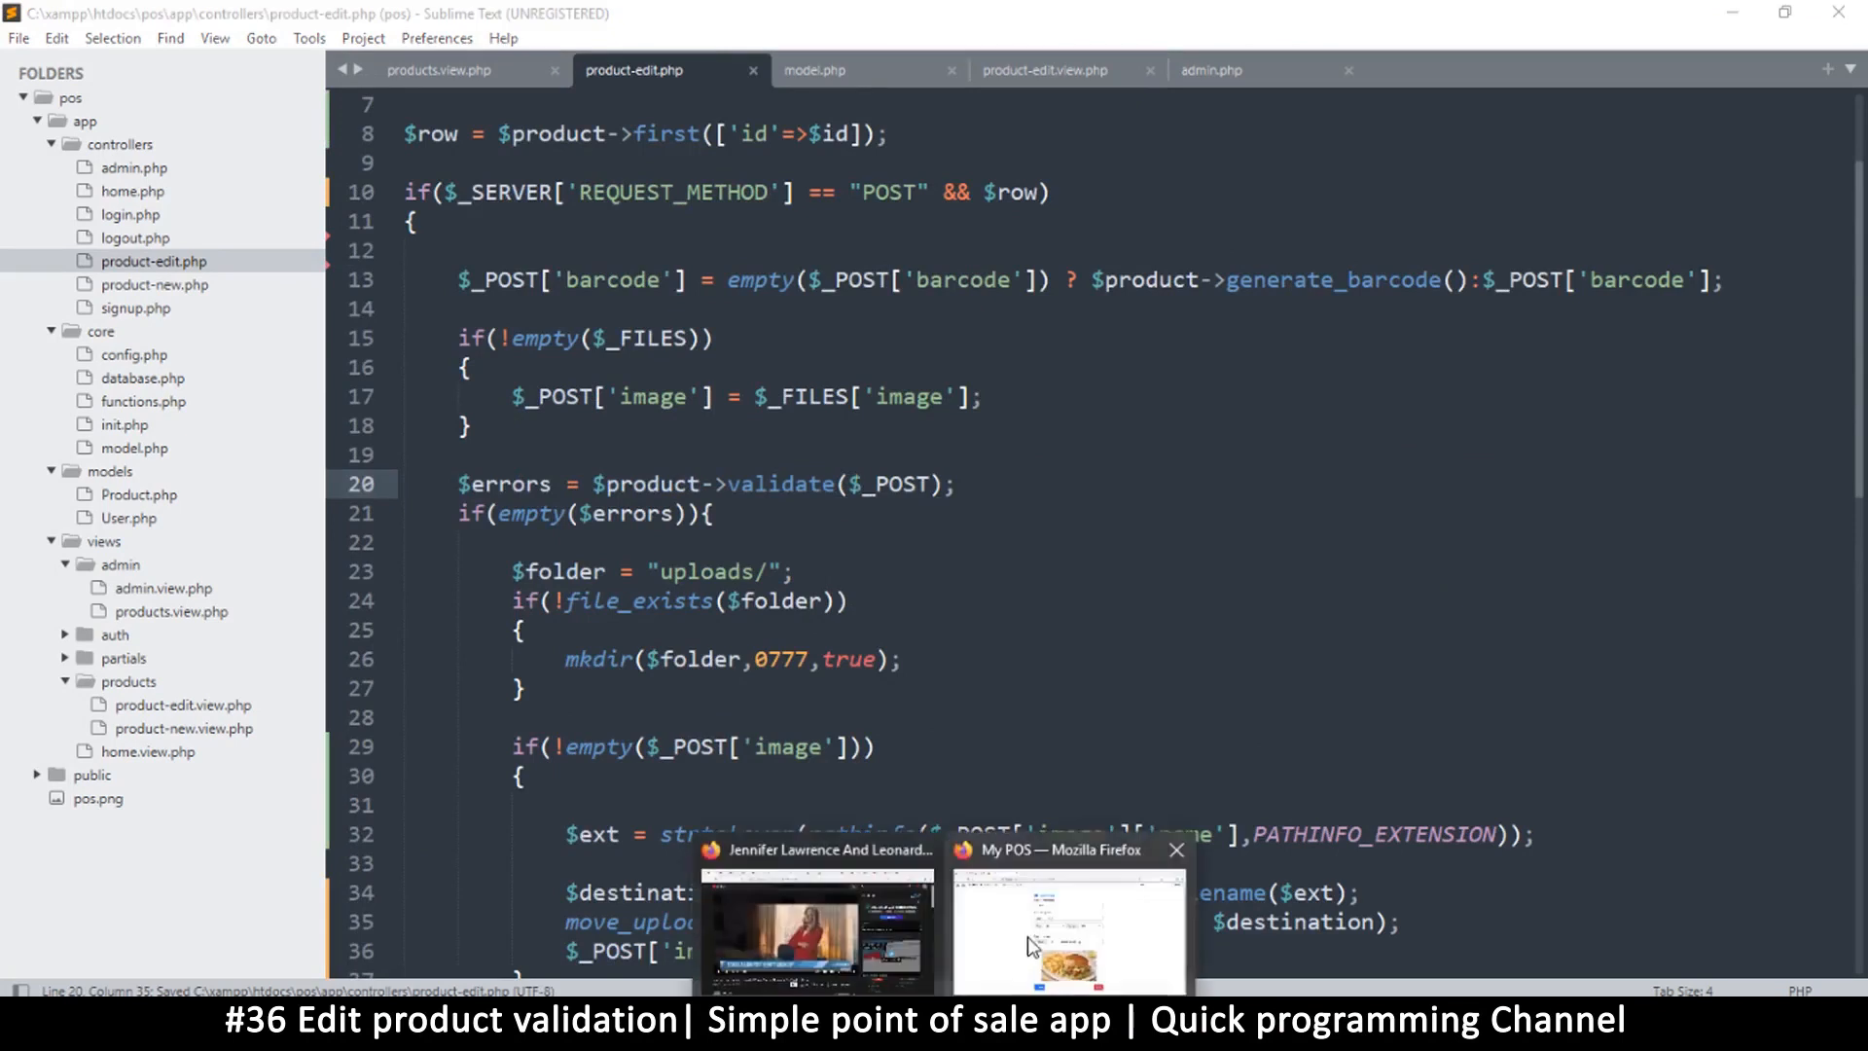
Save the Burger edit without a new image and see the invalid JPEG/PNG error.
click(1066, 929)
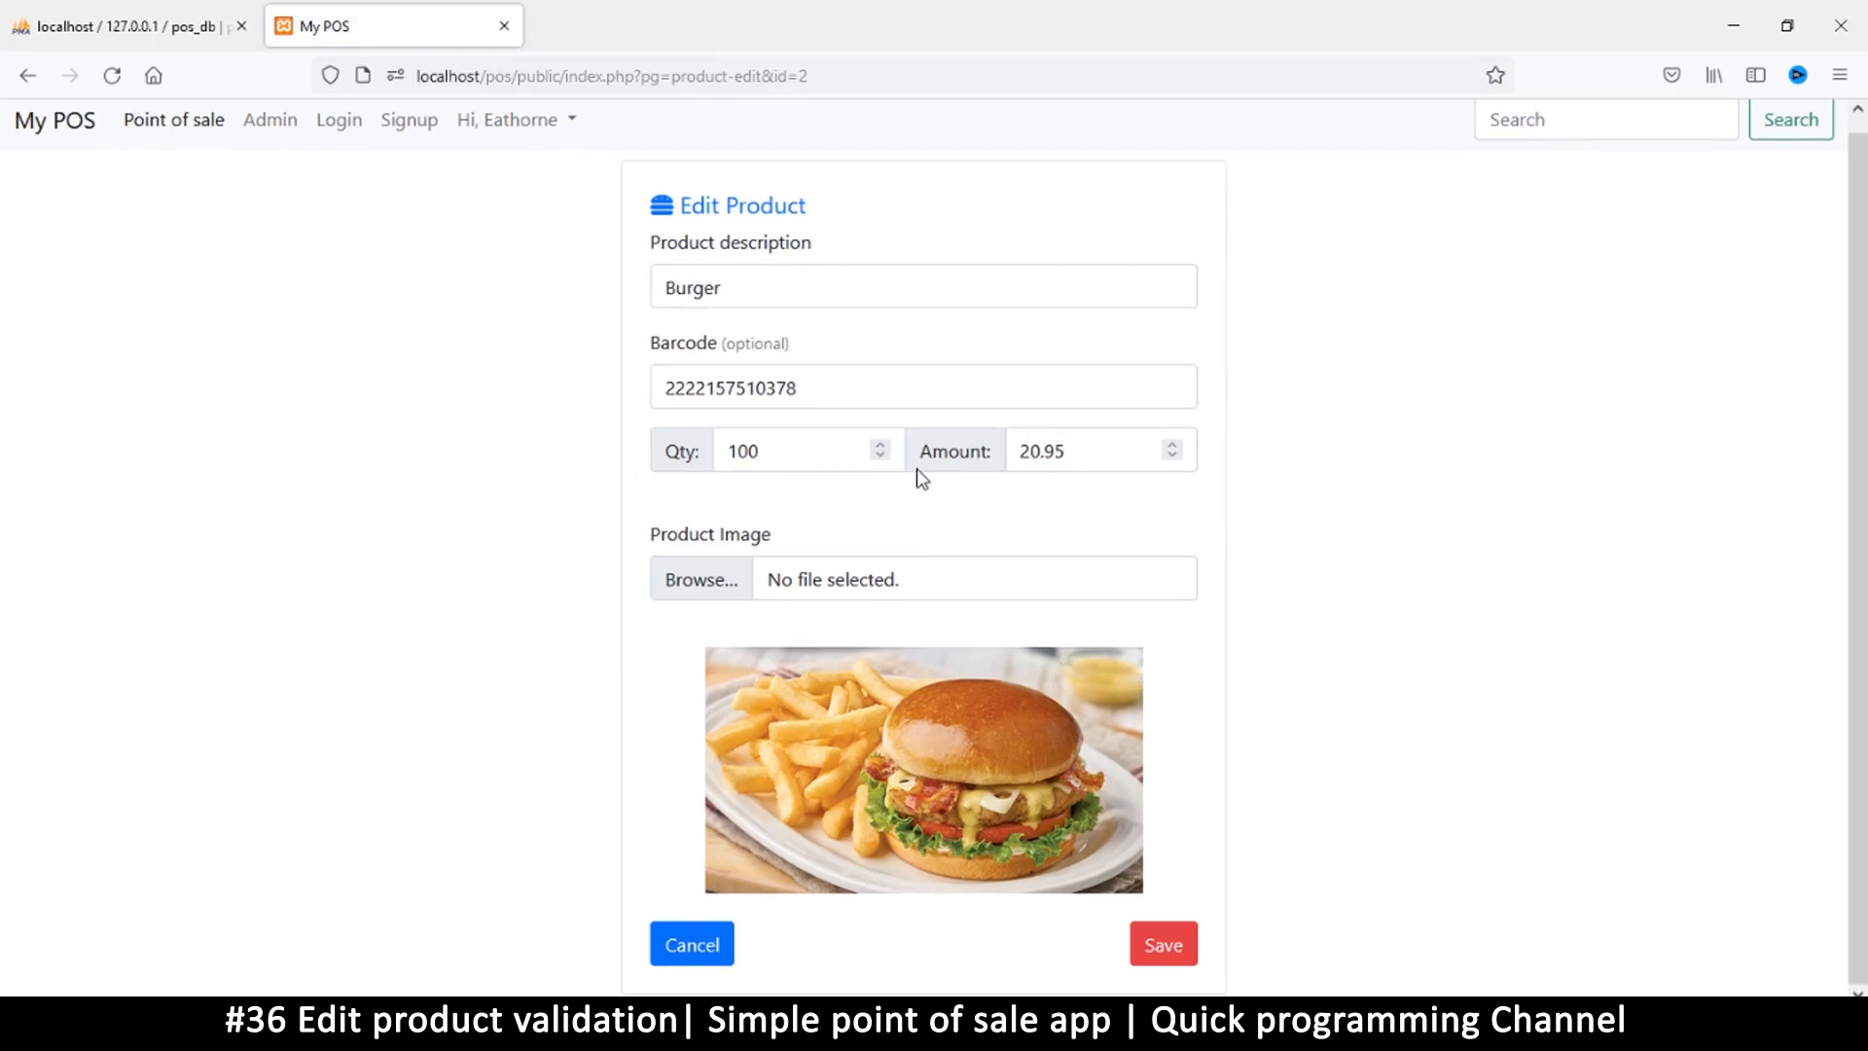
click(1162, 944)
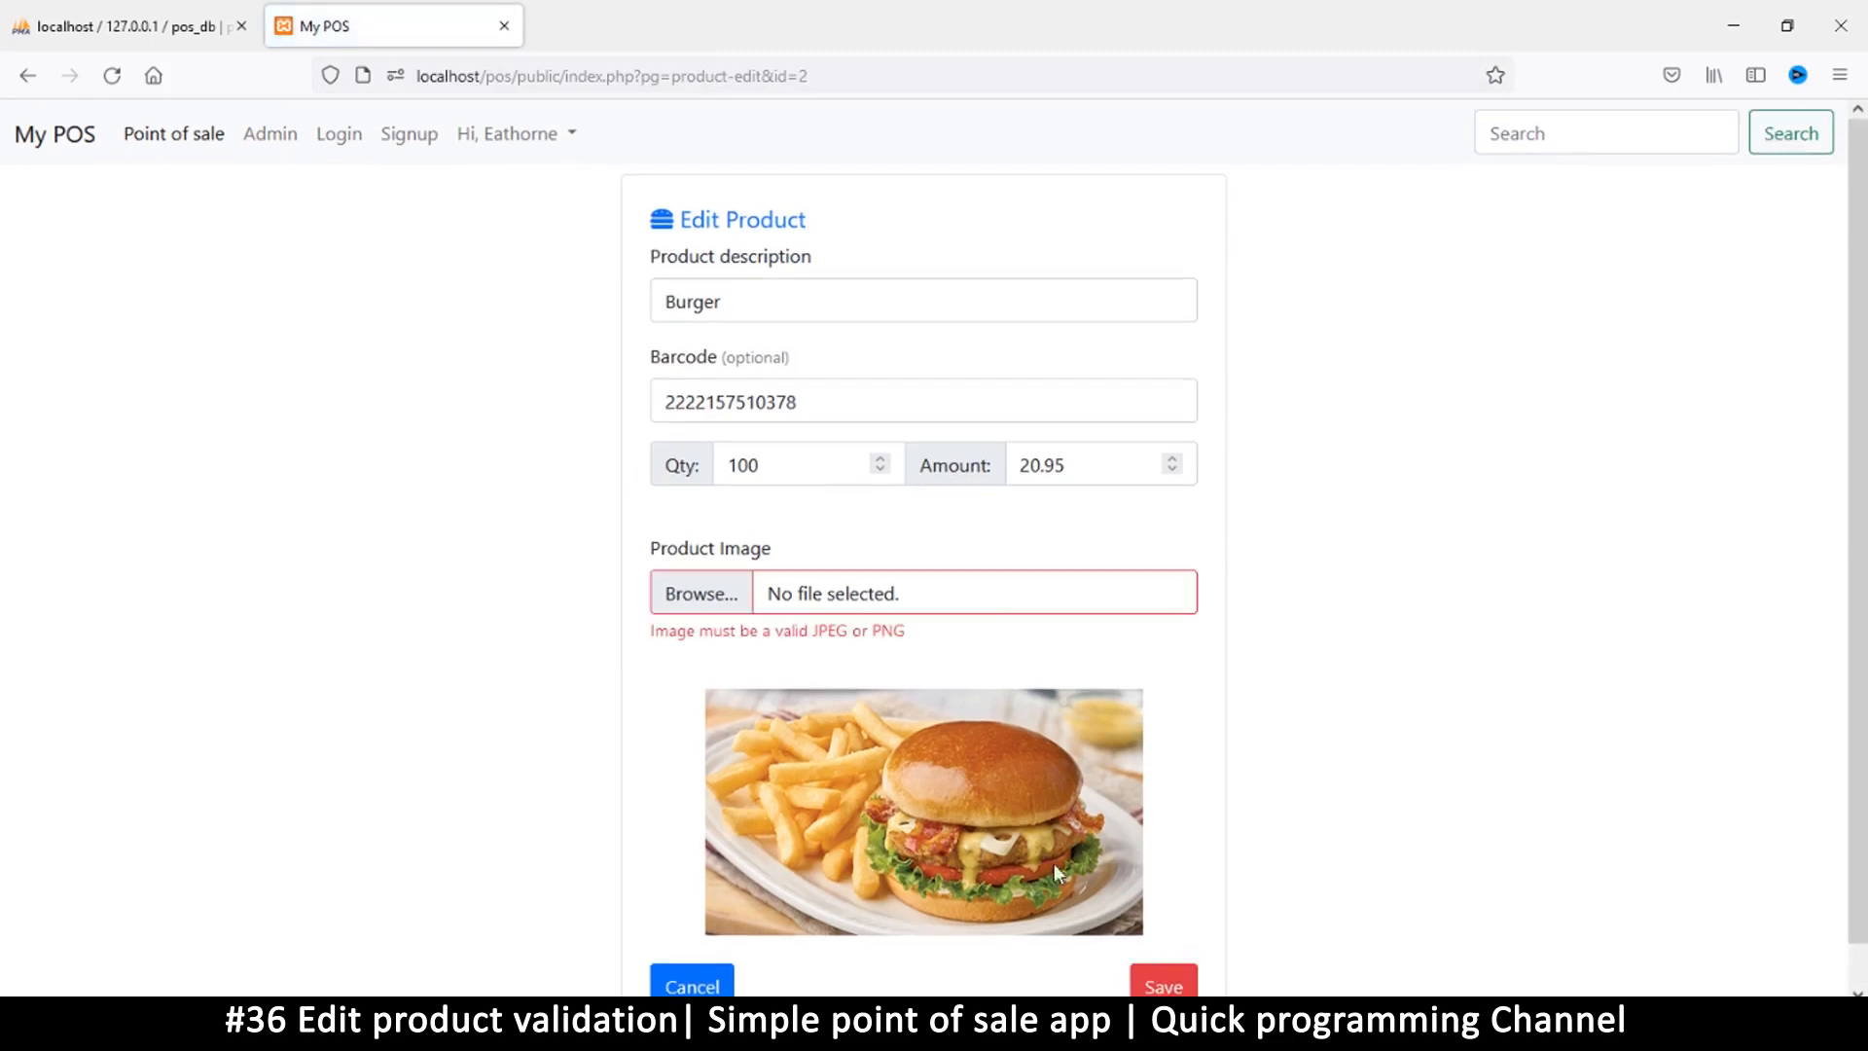
scroll(down, 3)
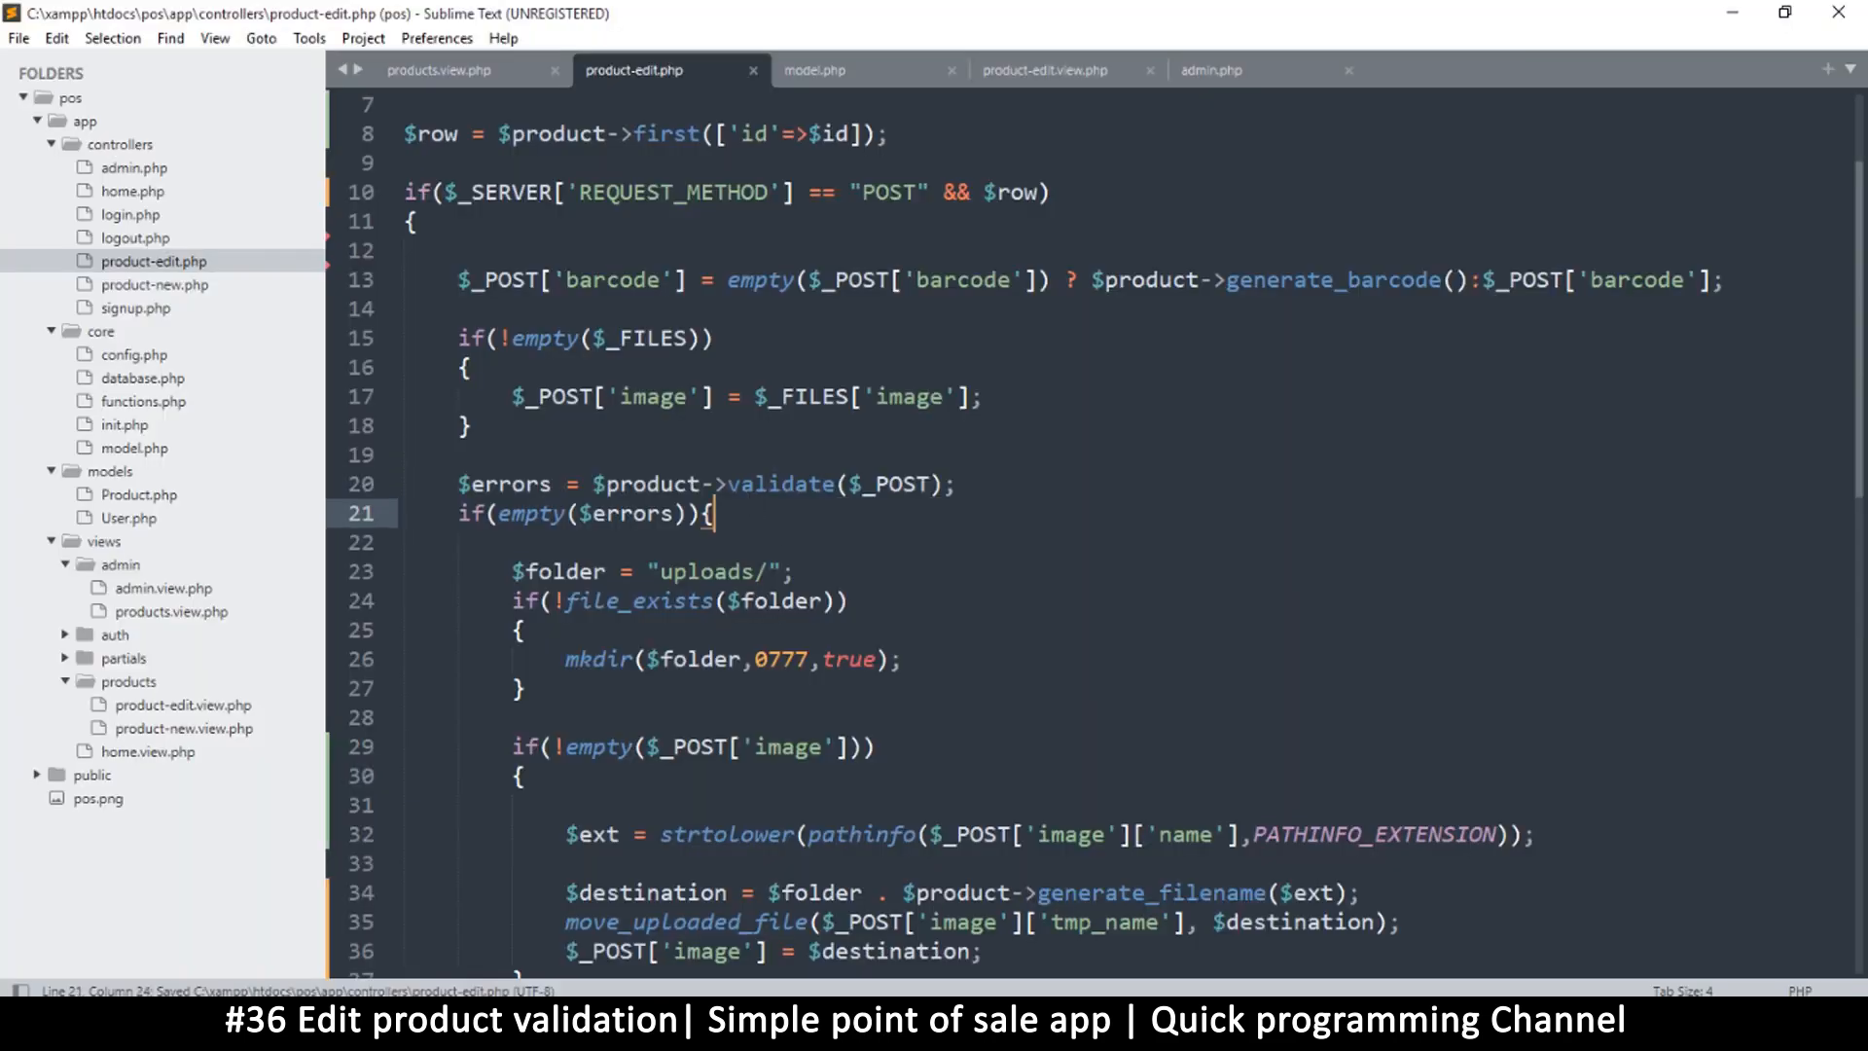
Type ,$row['id'] as the second argument of $product->validate() and save.
scroll(down, 3)
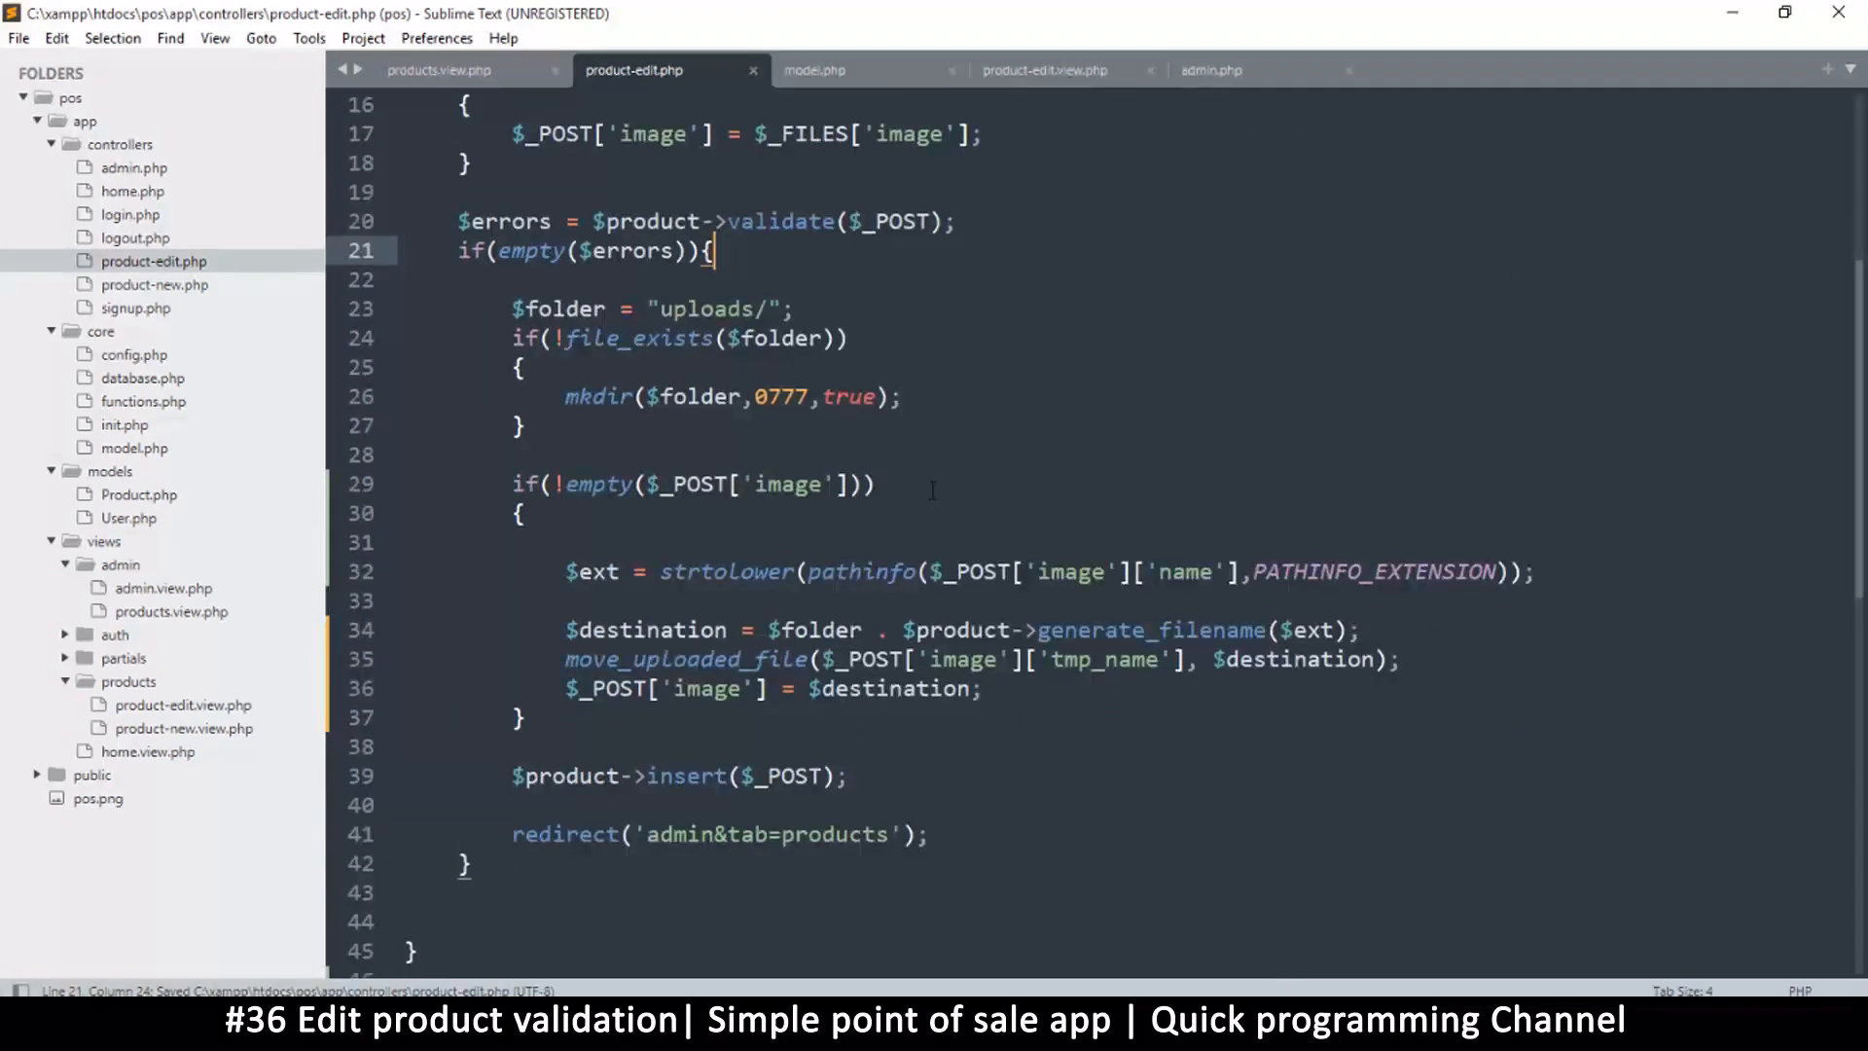
scroll(up, 3)
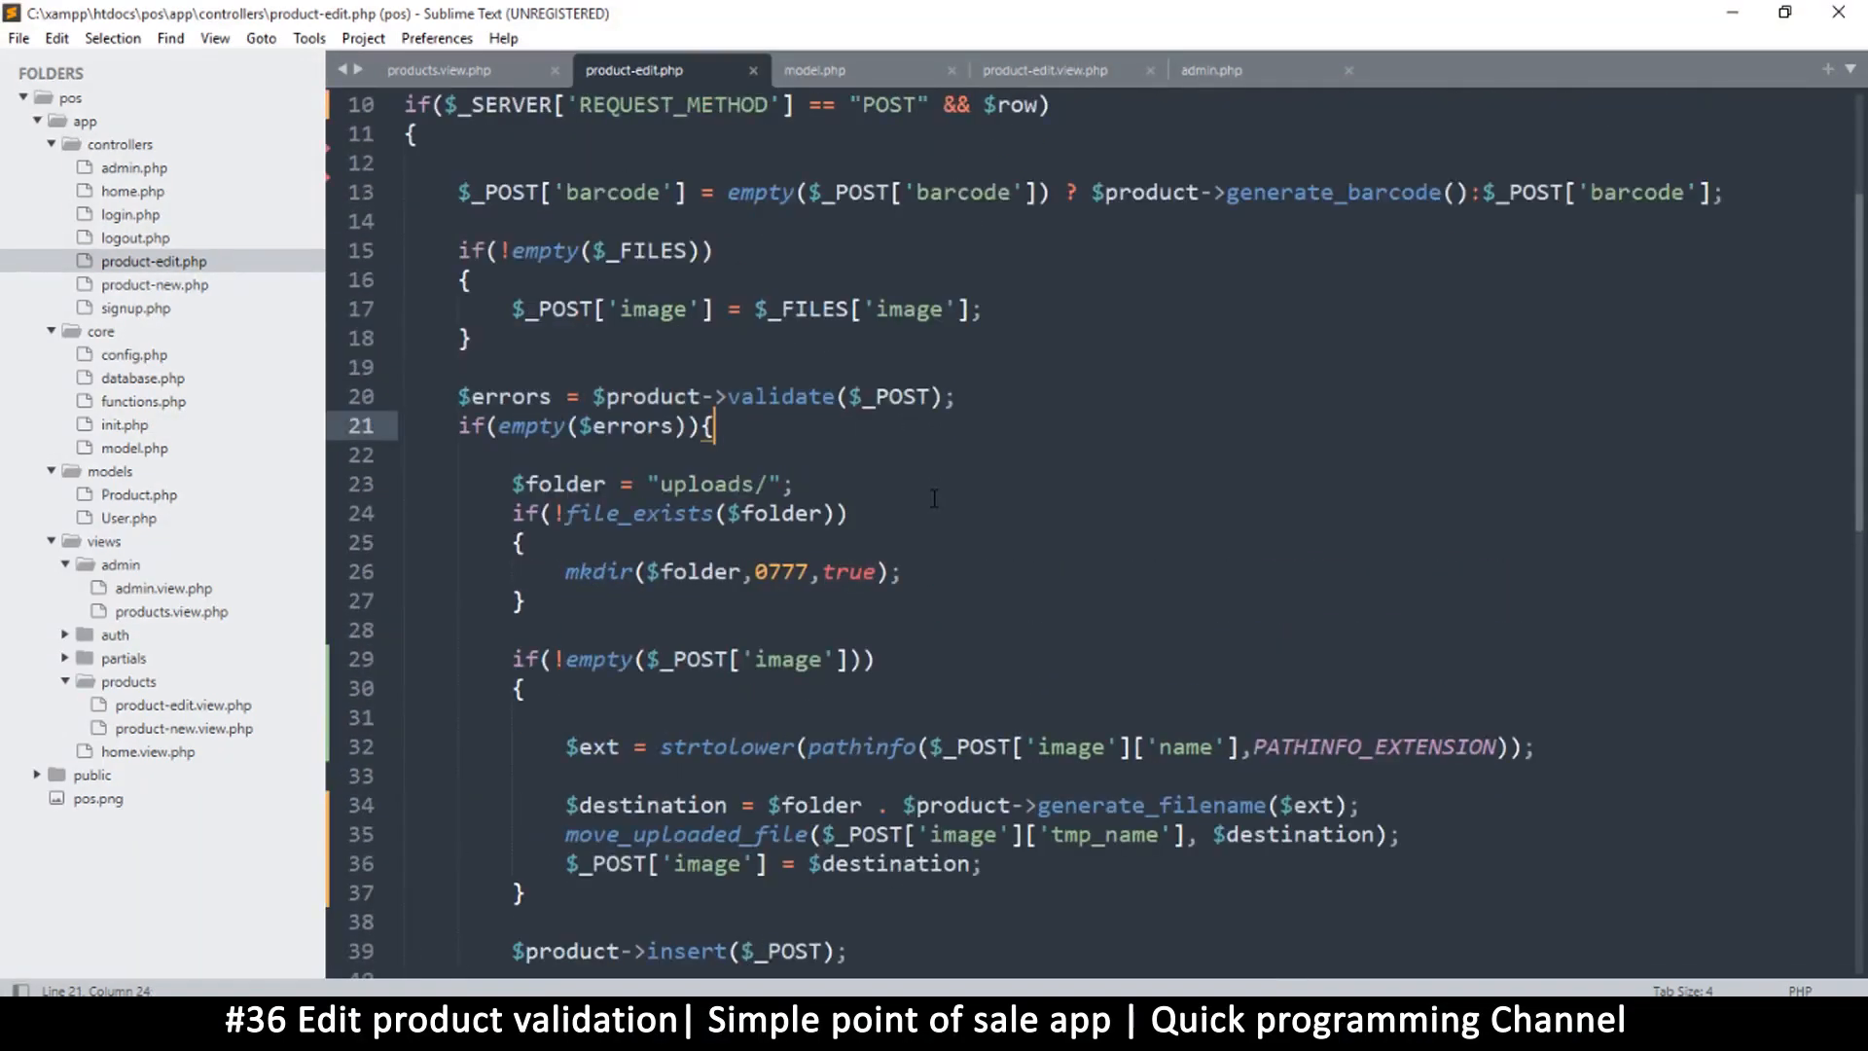
key(ctrl+s)
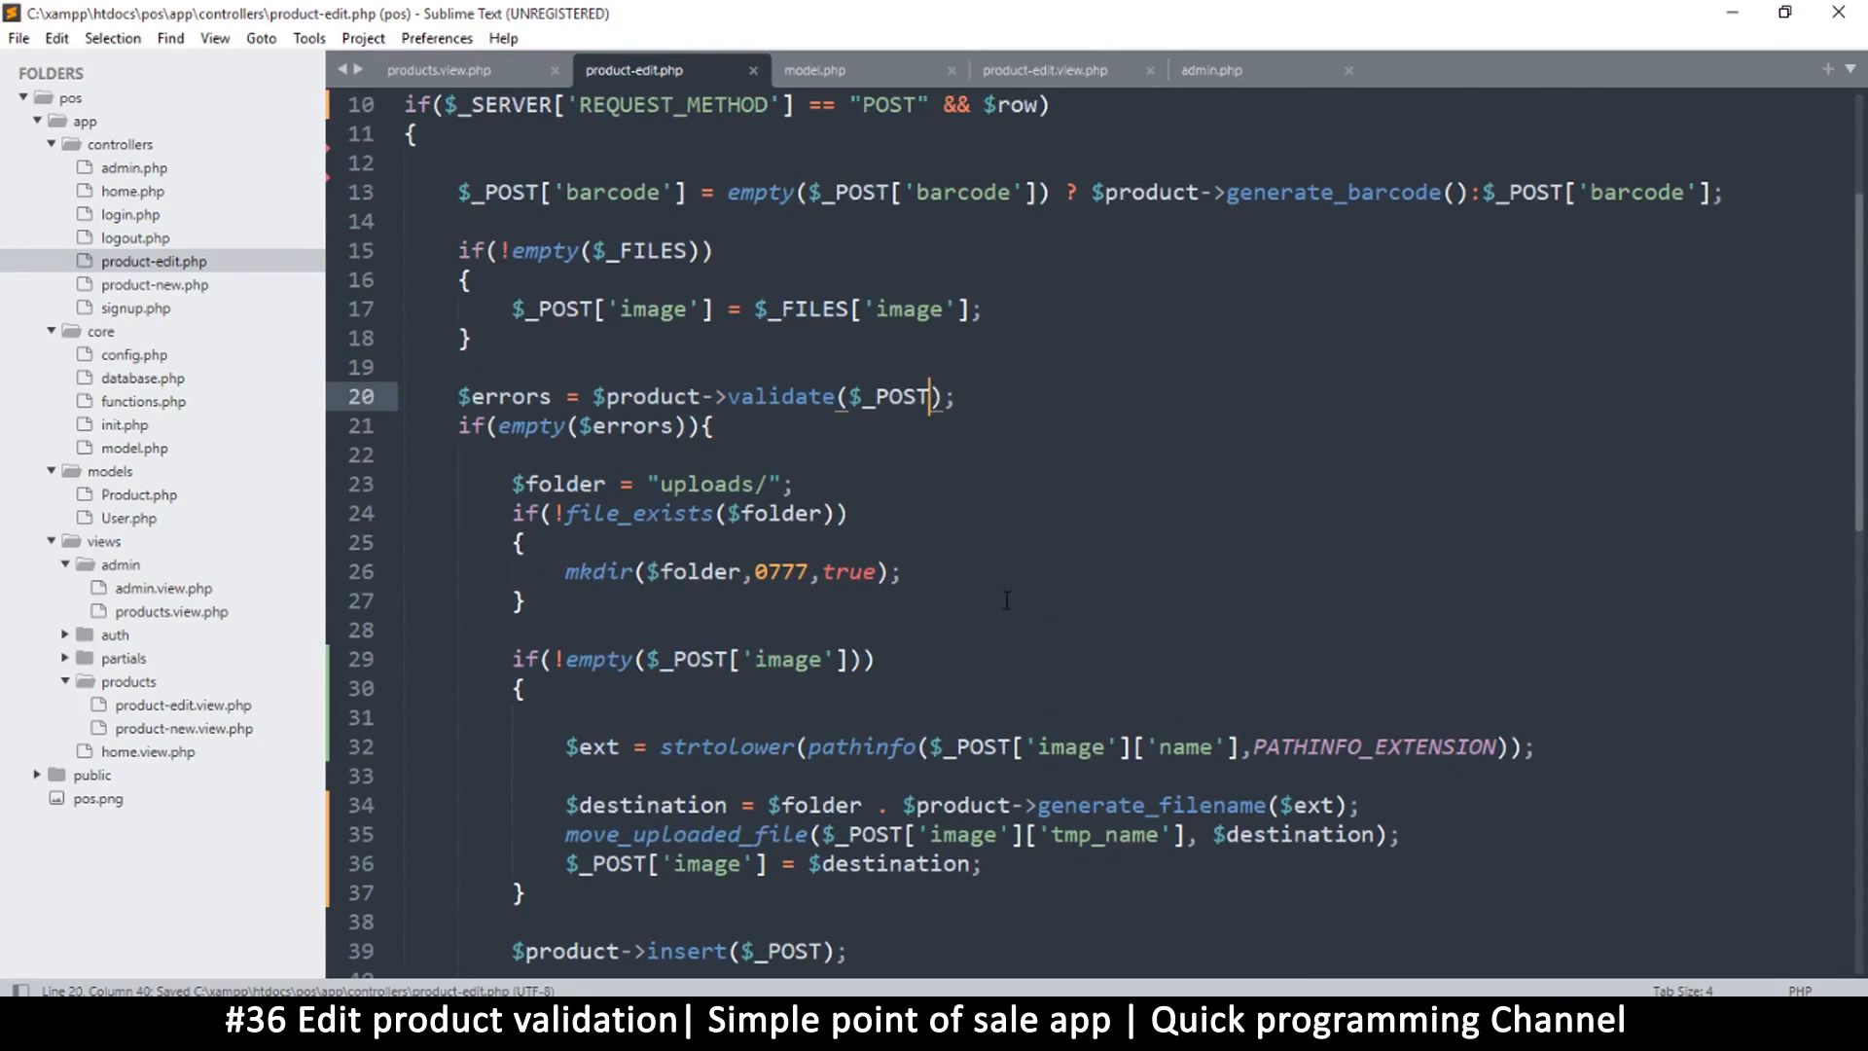
text(,)
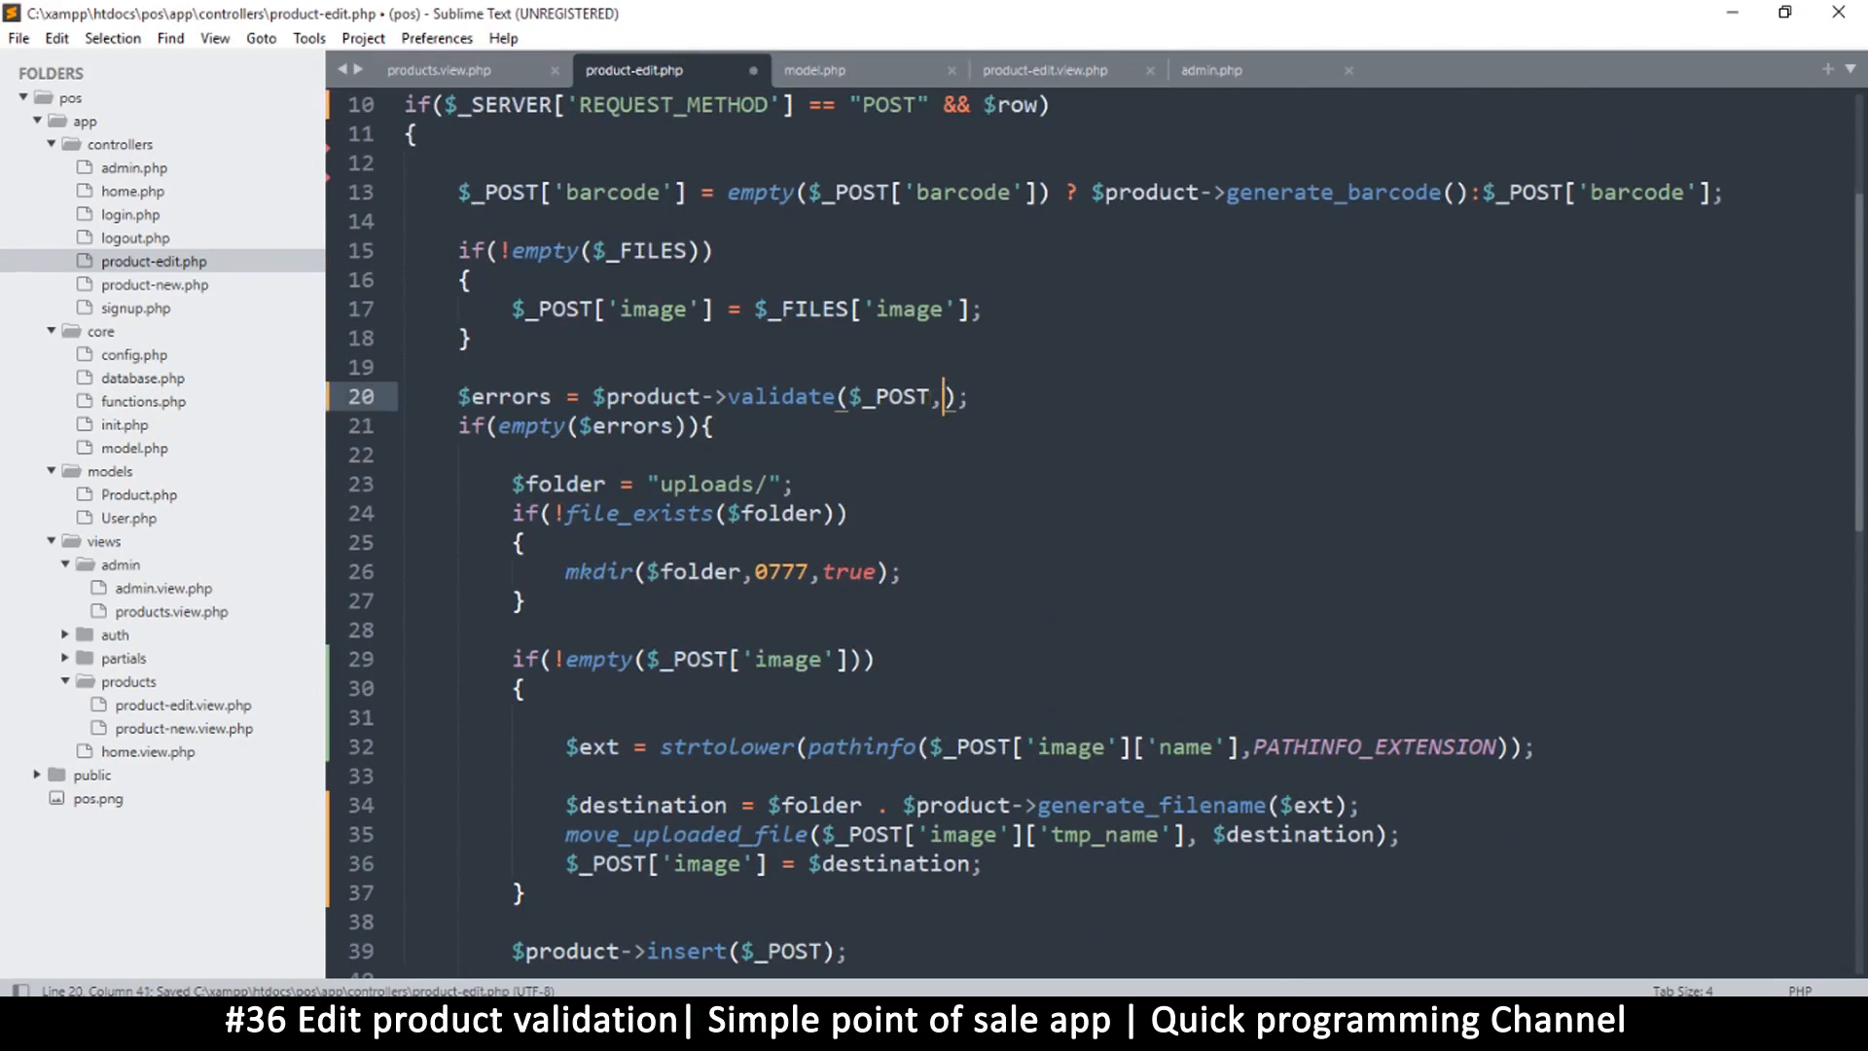
text(,$r)
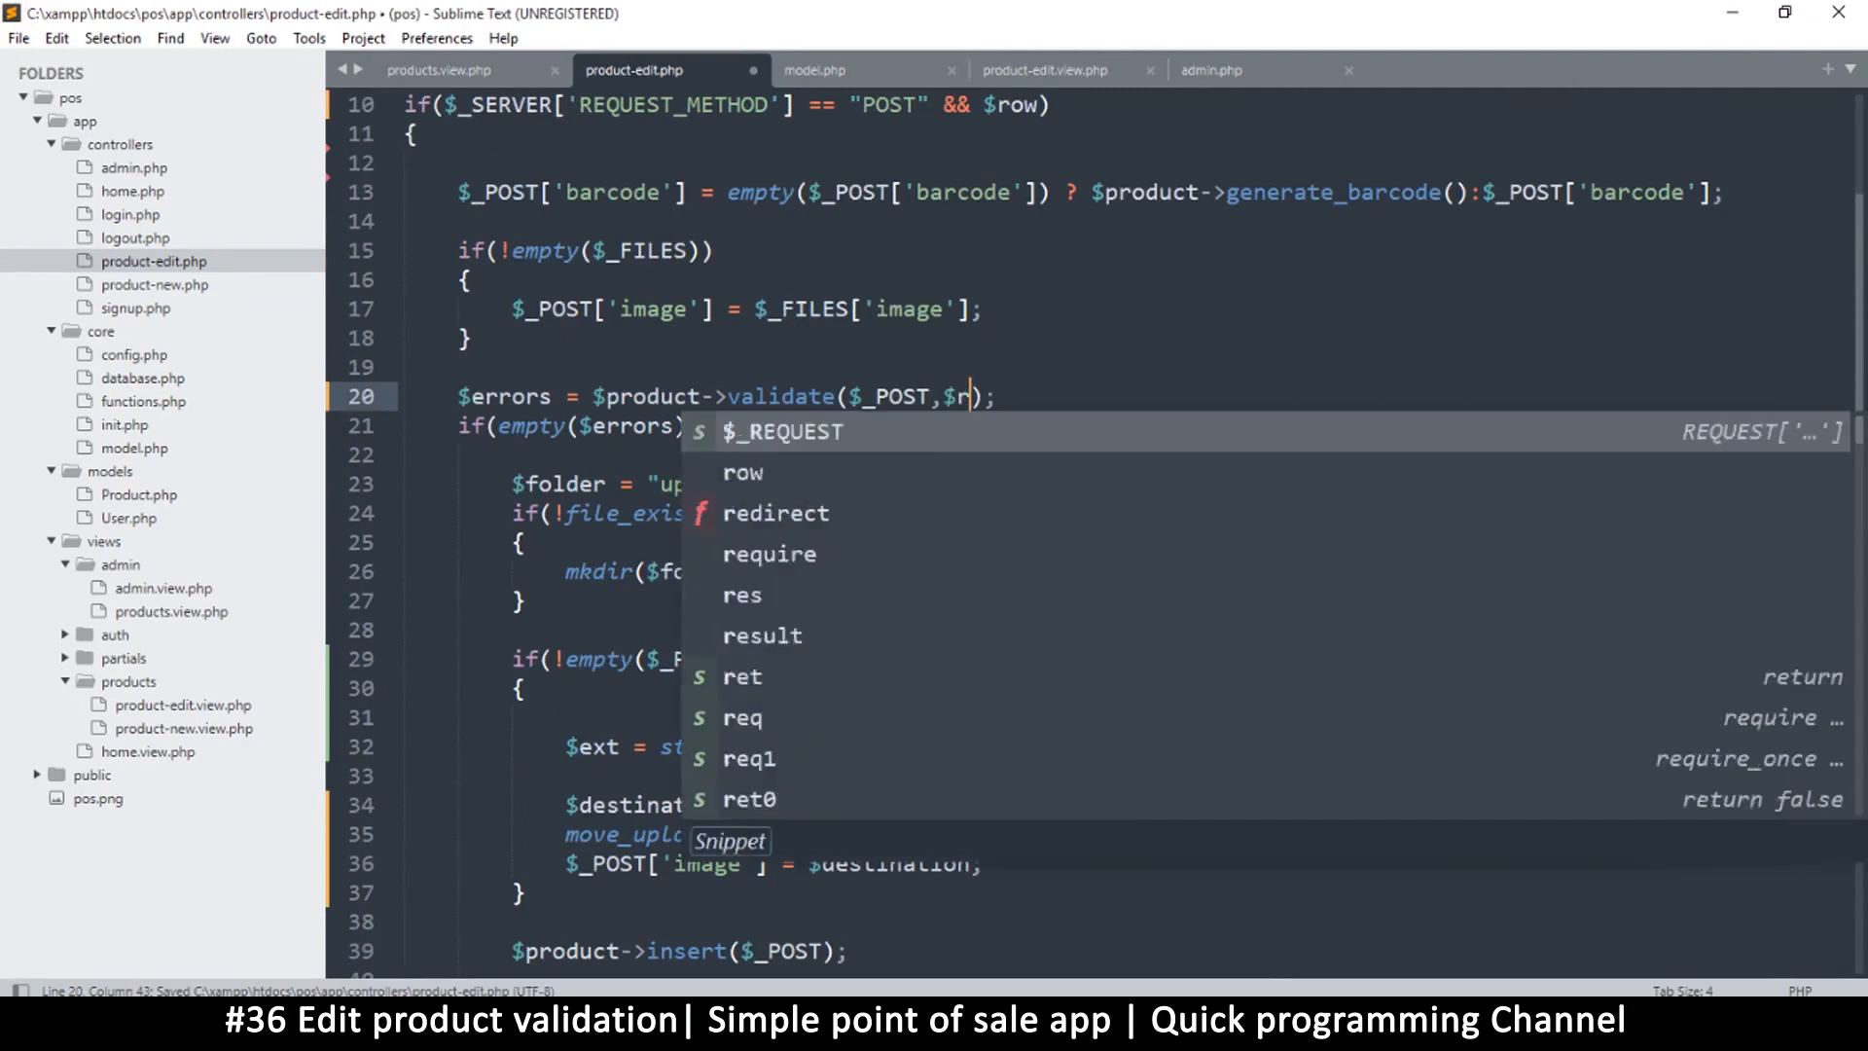
text(ow[id)
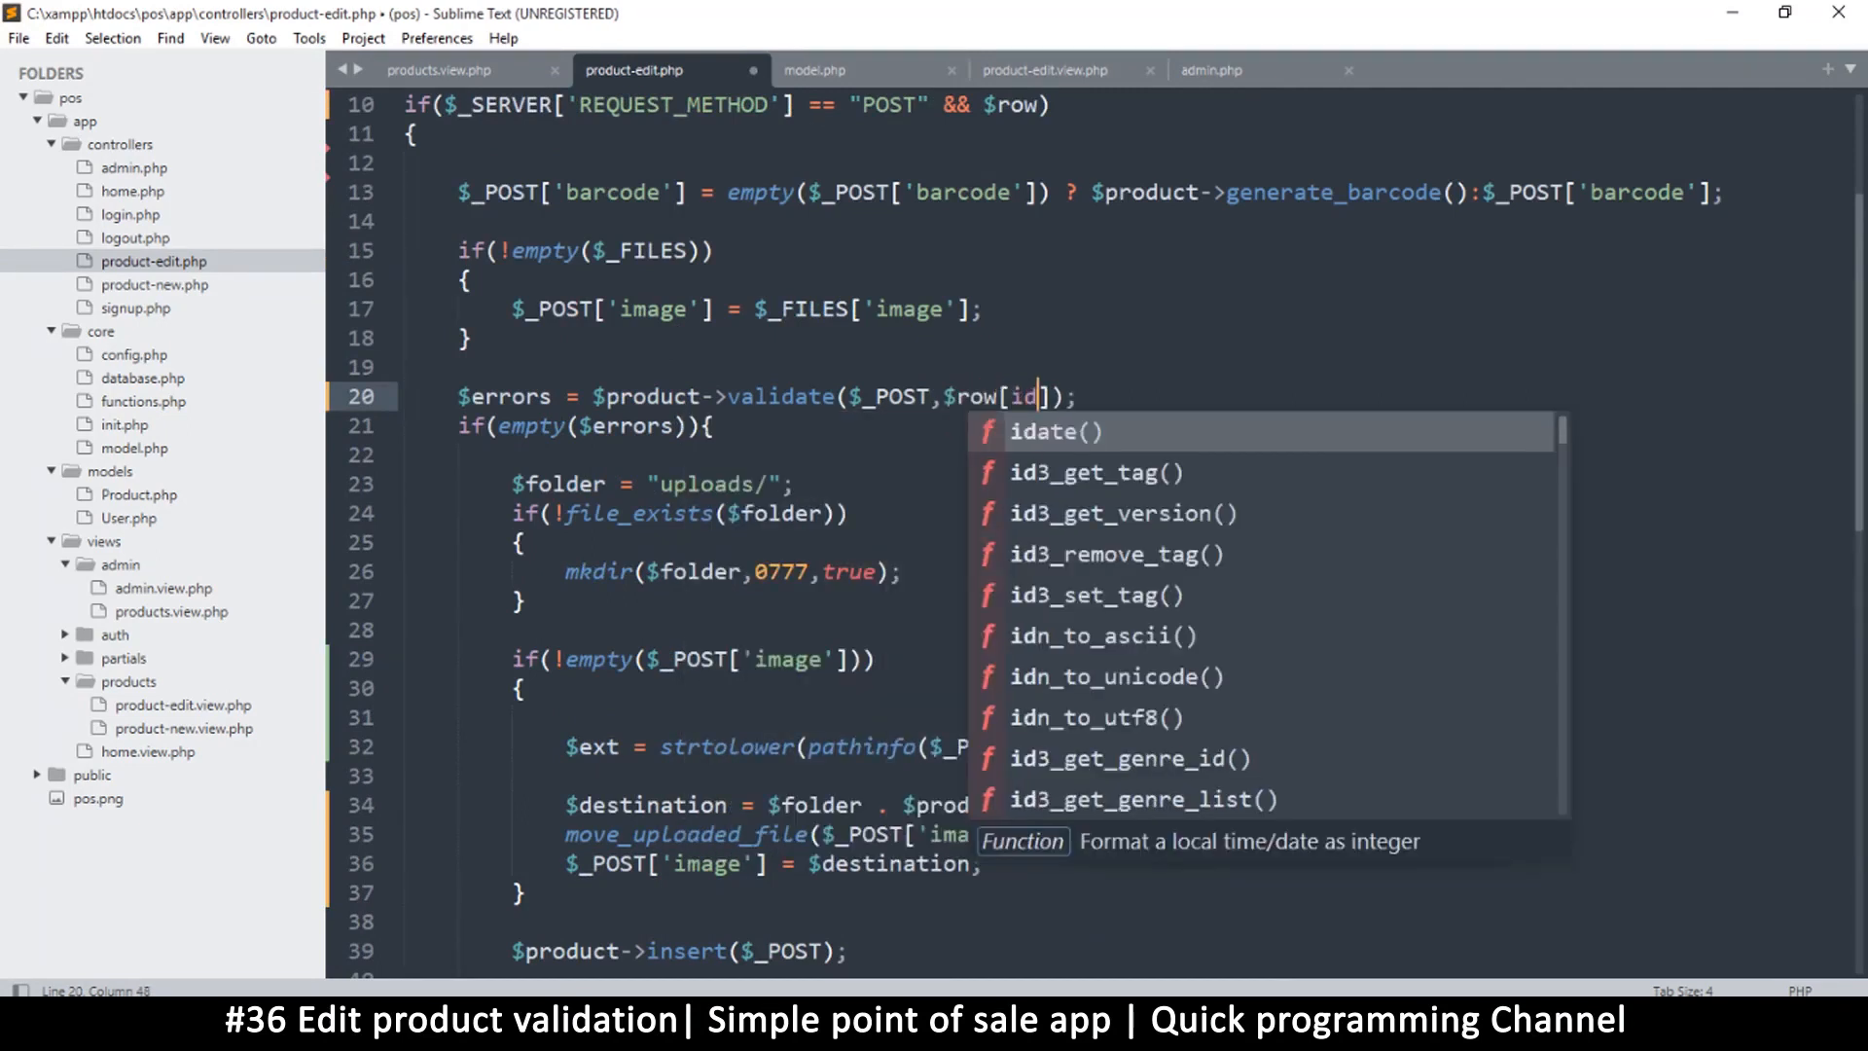
text('id)
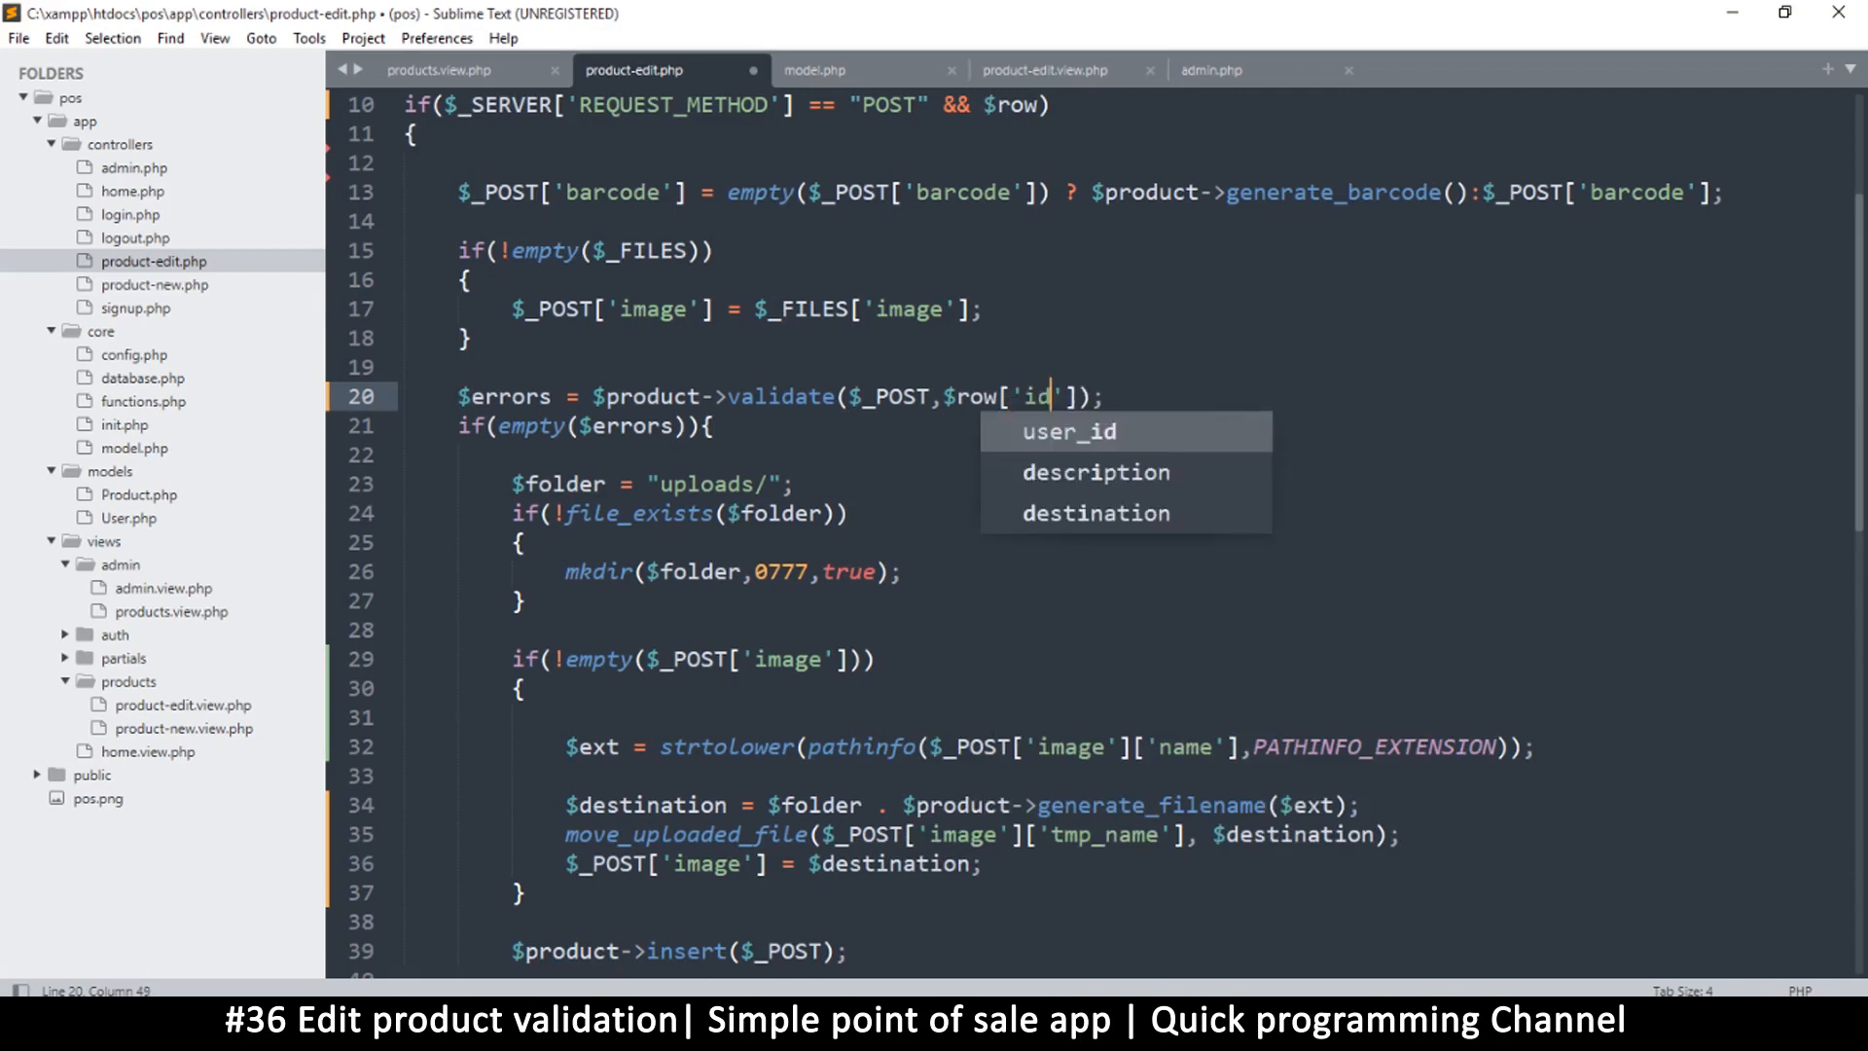
key(ctrl+s)
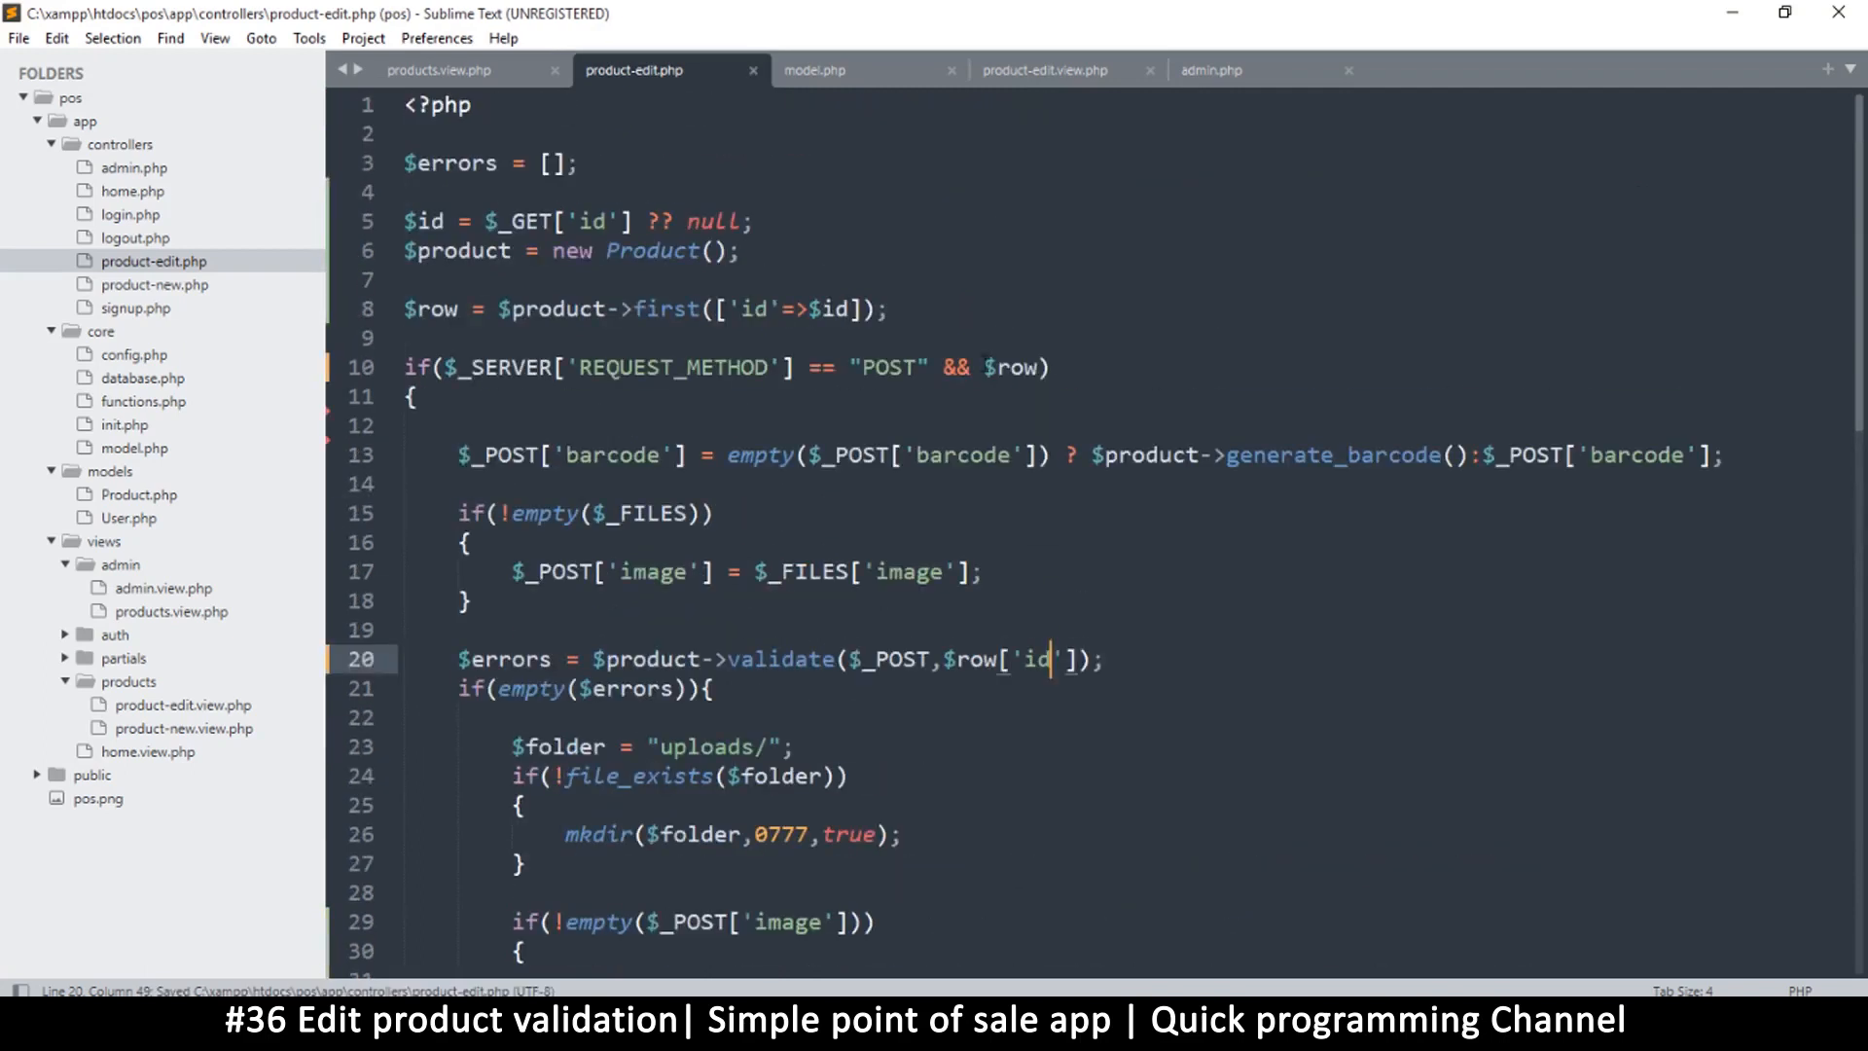
Highlight the uses of $row to check the new argument and save again.
double_click(1009, 367)
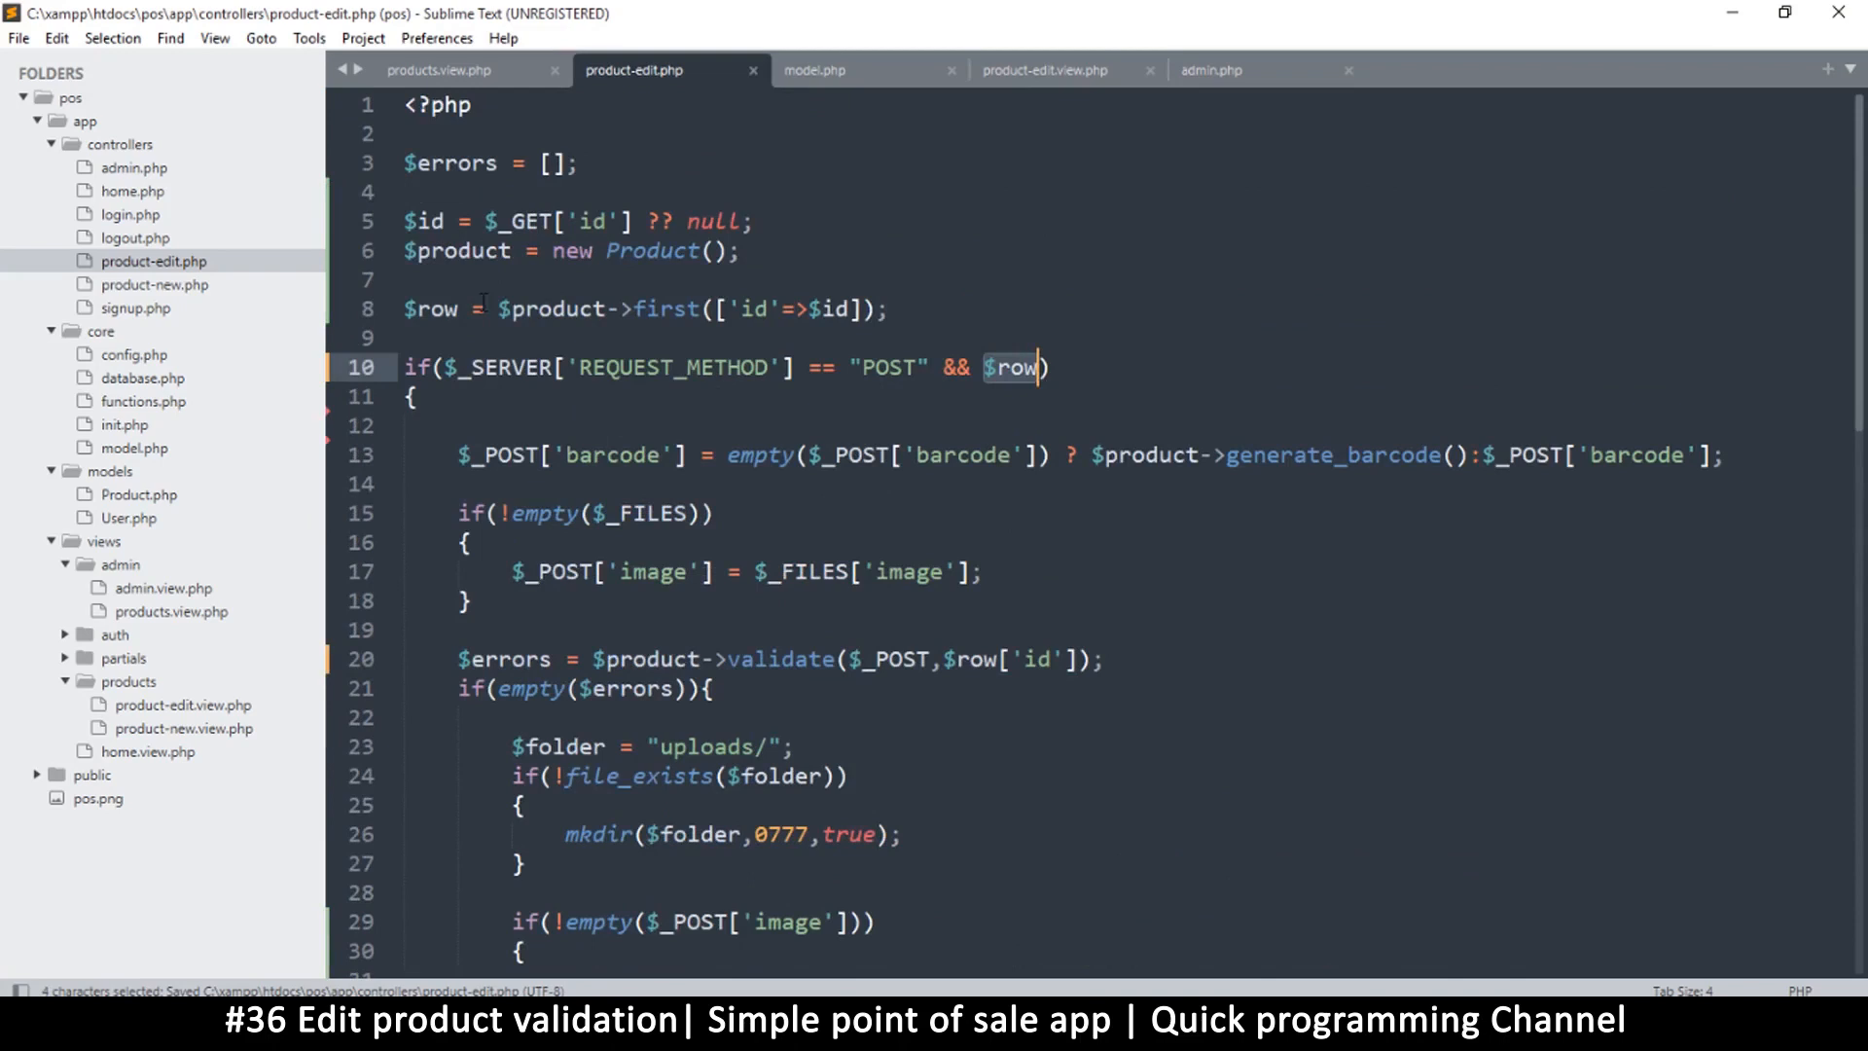
scroll(down, 3)
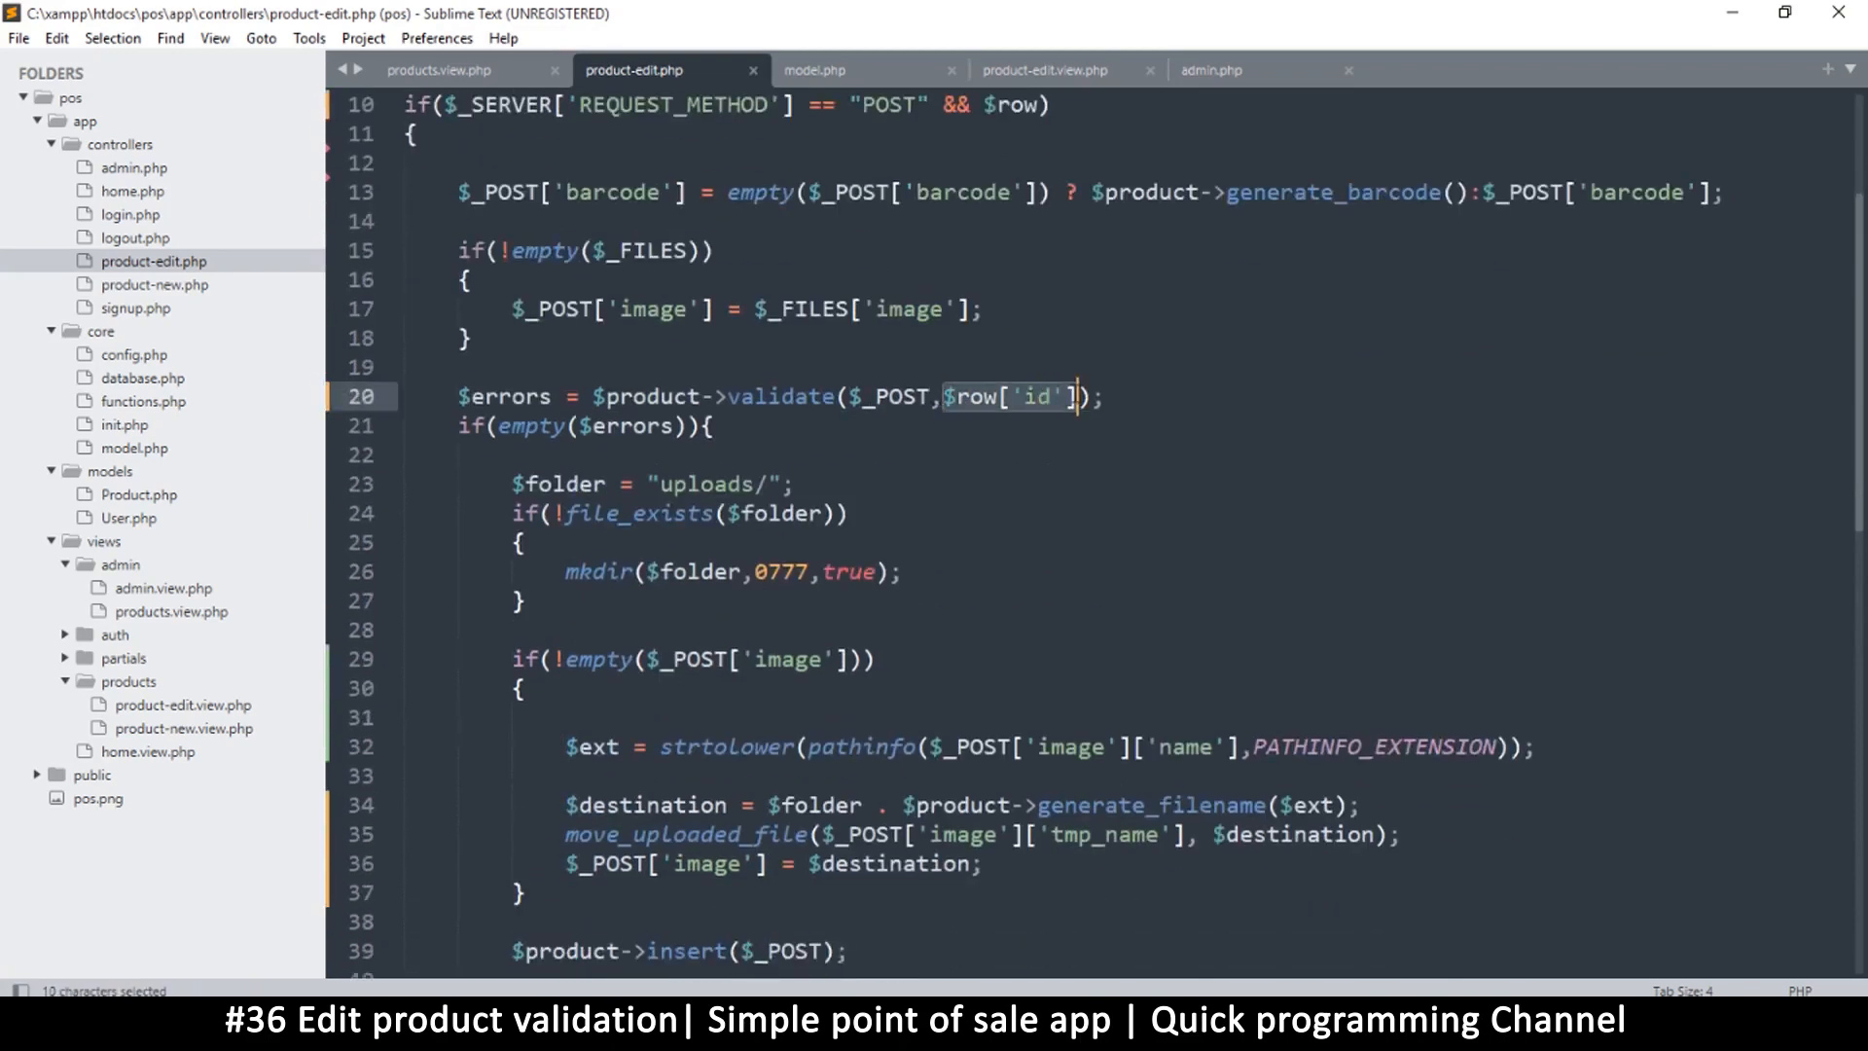
key(ctrl+s)
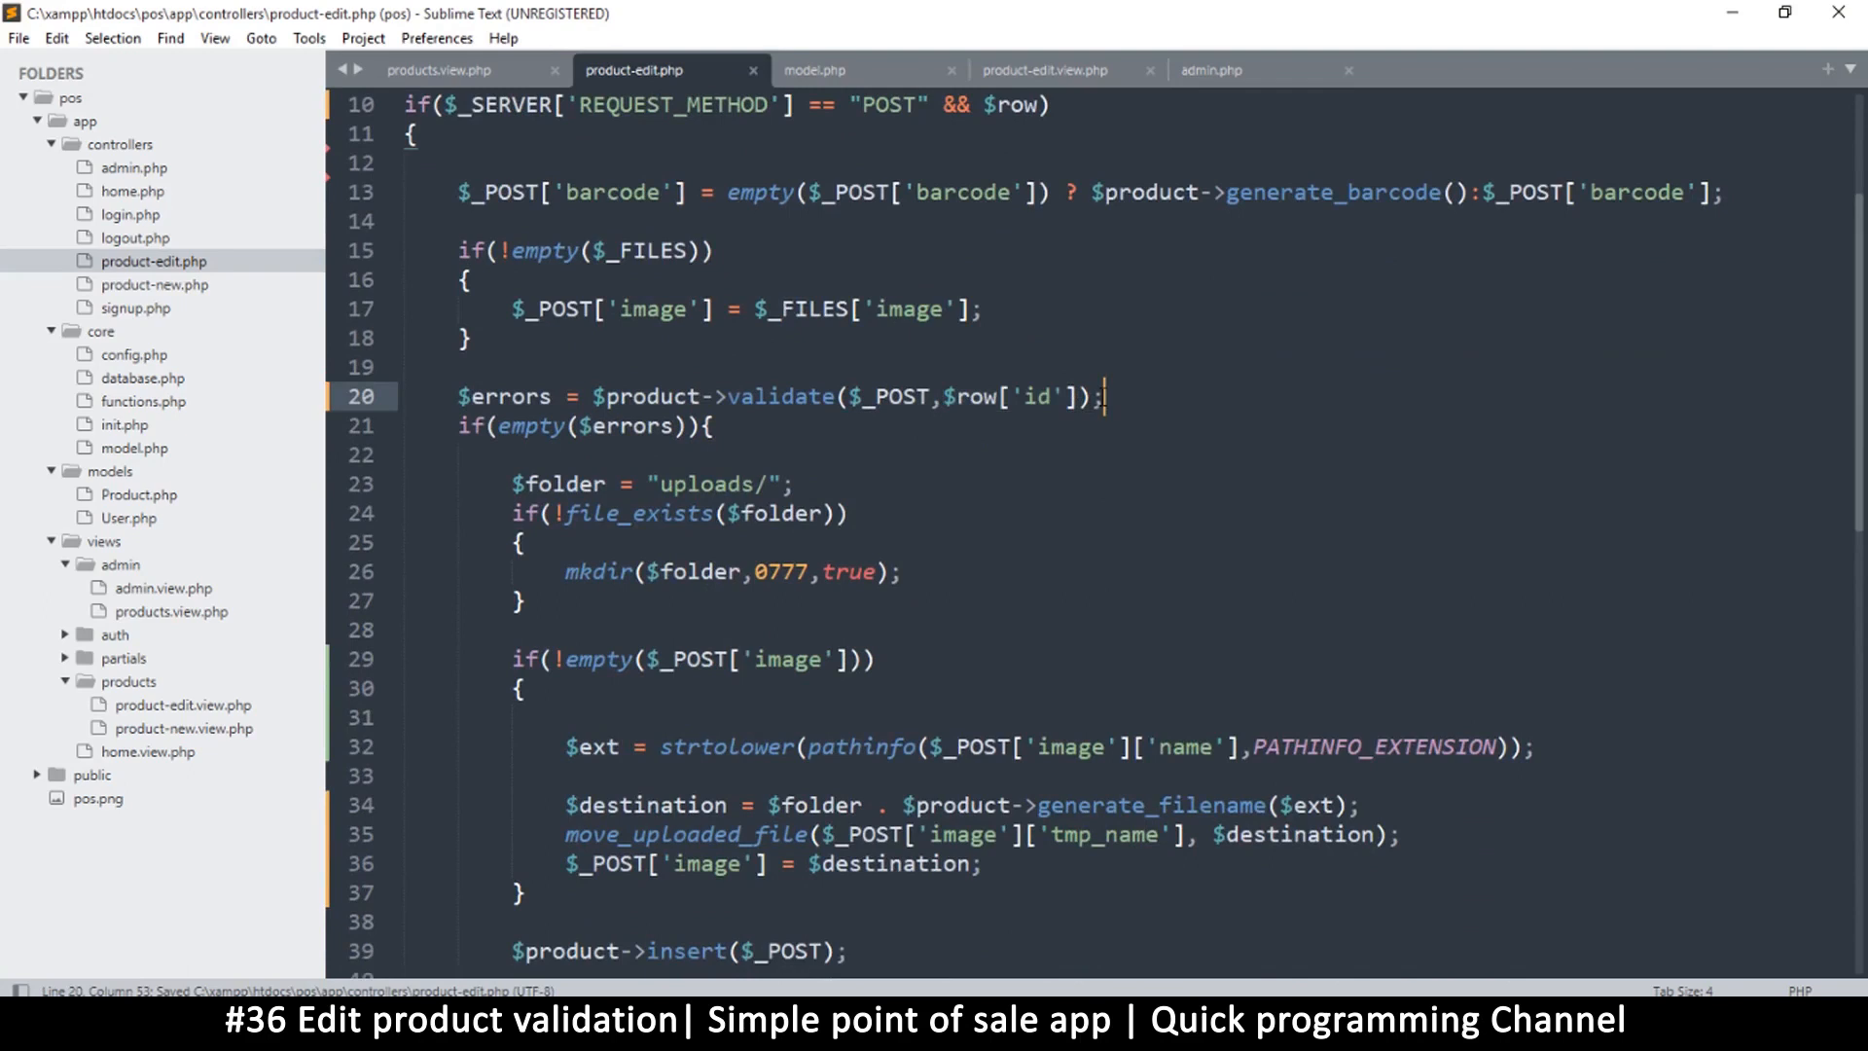
scroll(down, 3)
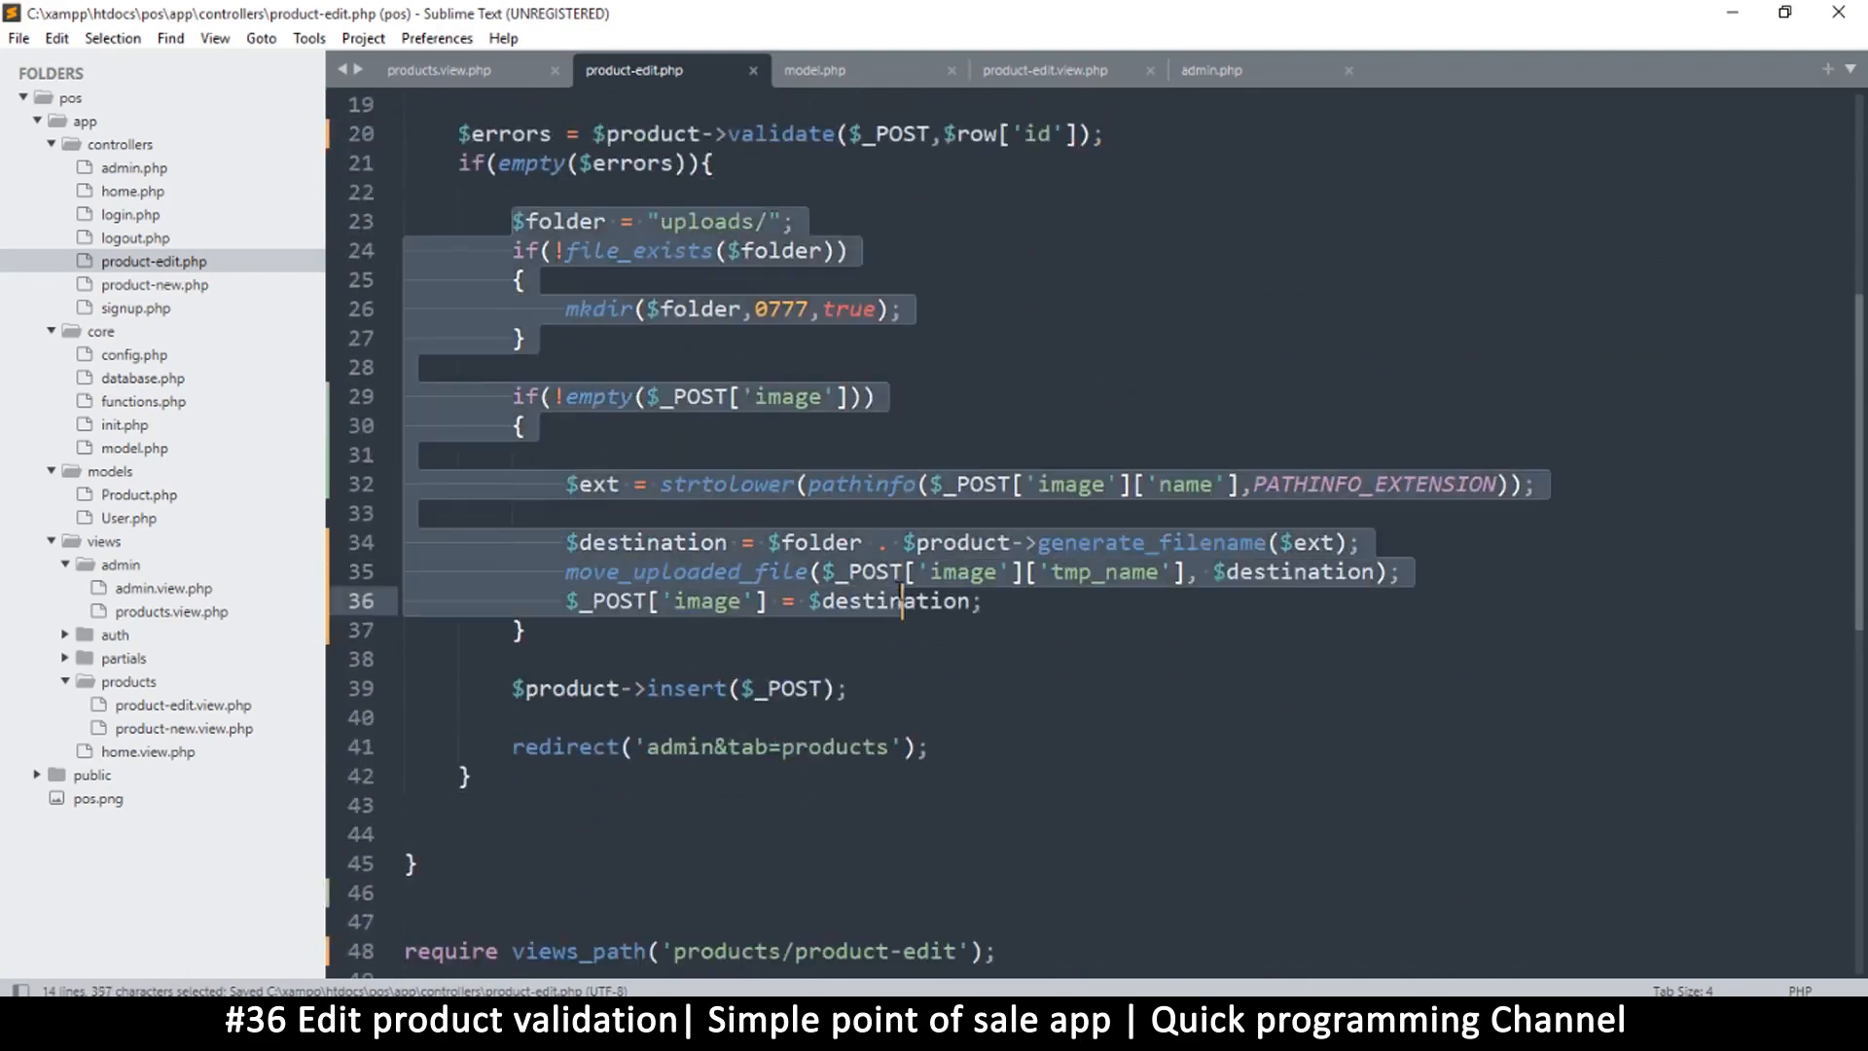
scroll(up, 3)
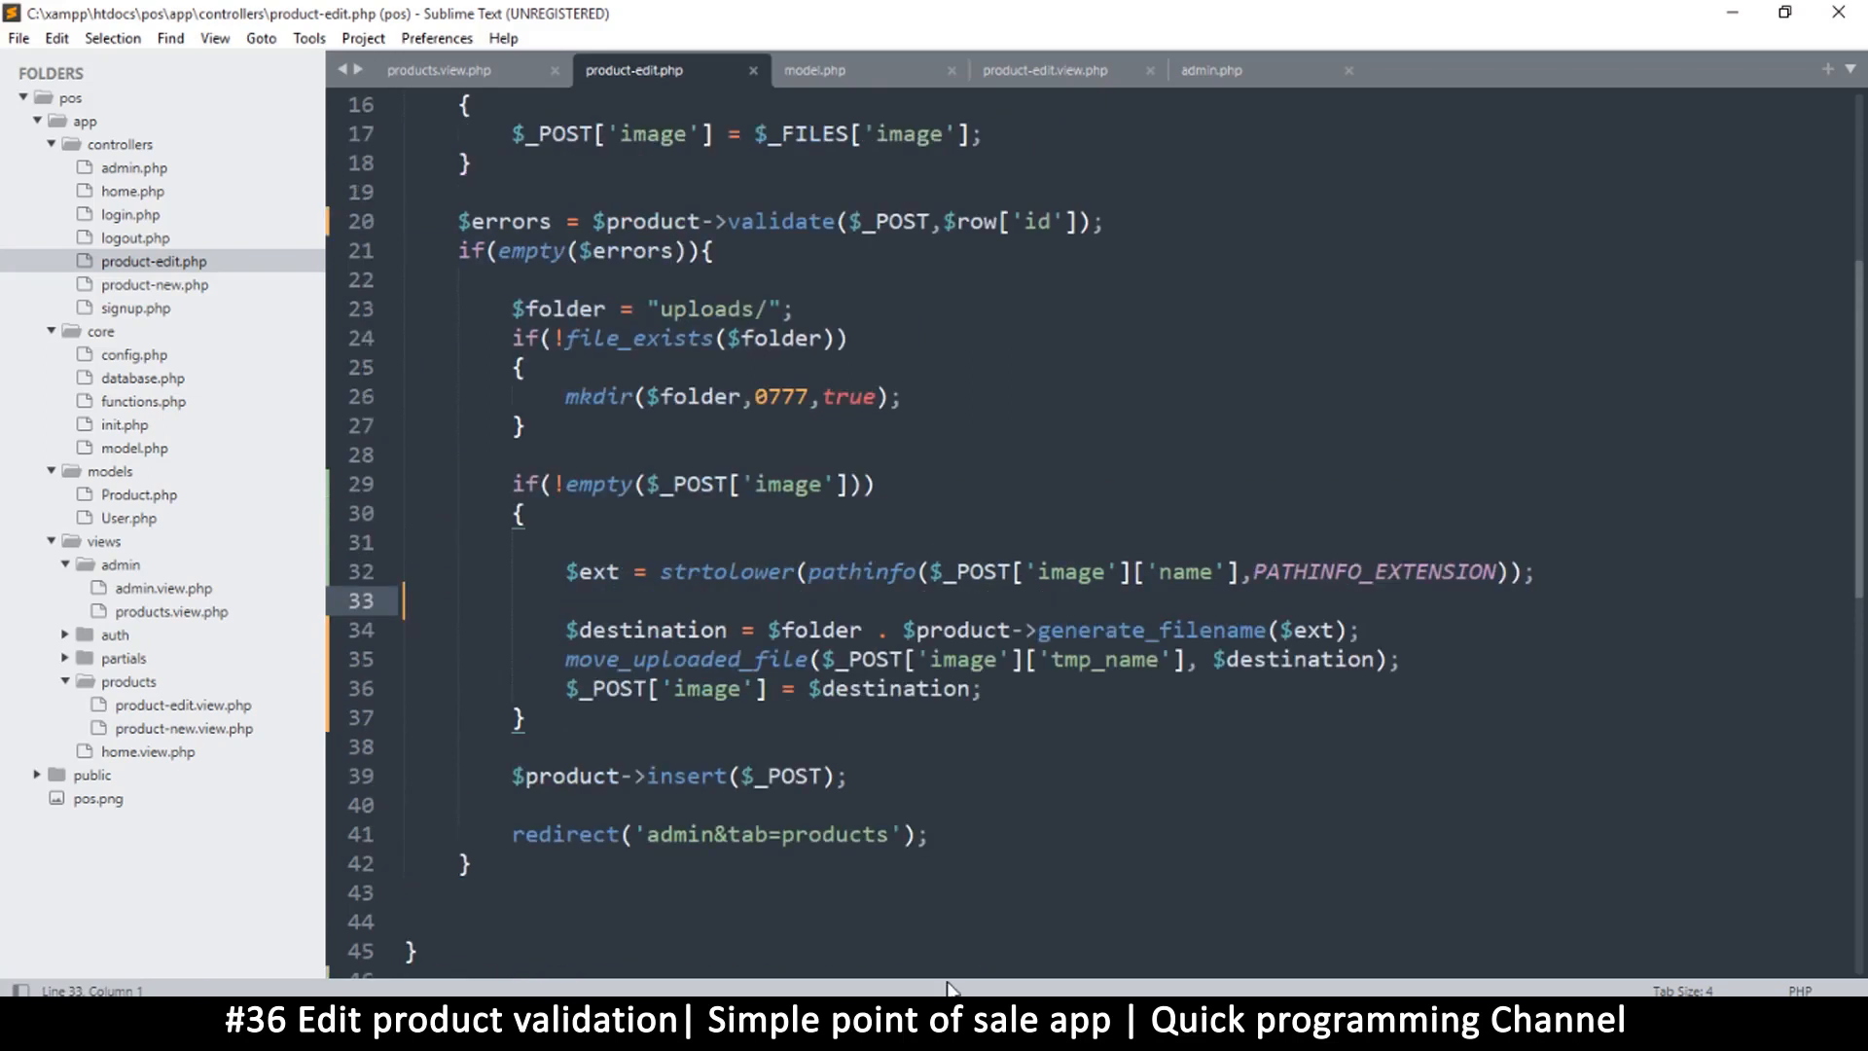
click(906, 396)
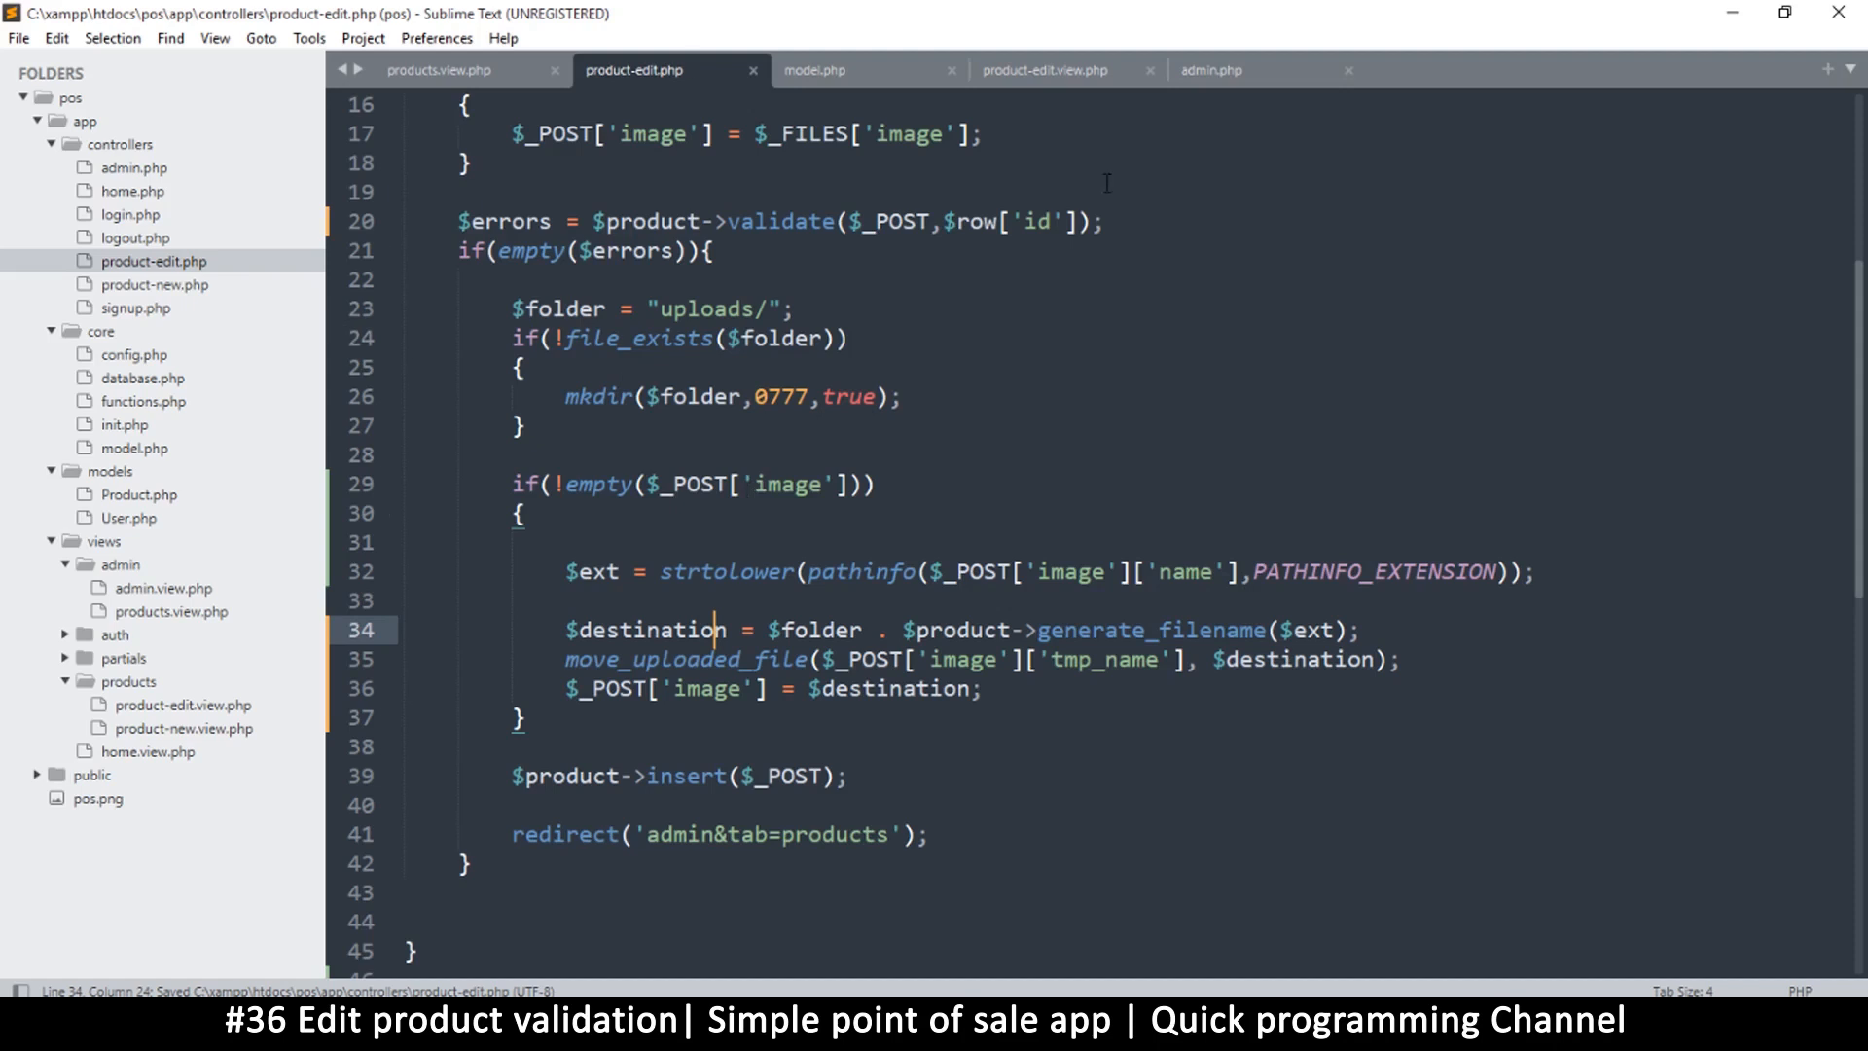
mouse_move(127, 530)
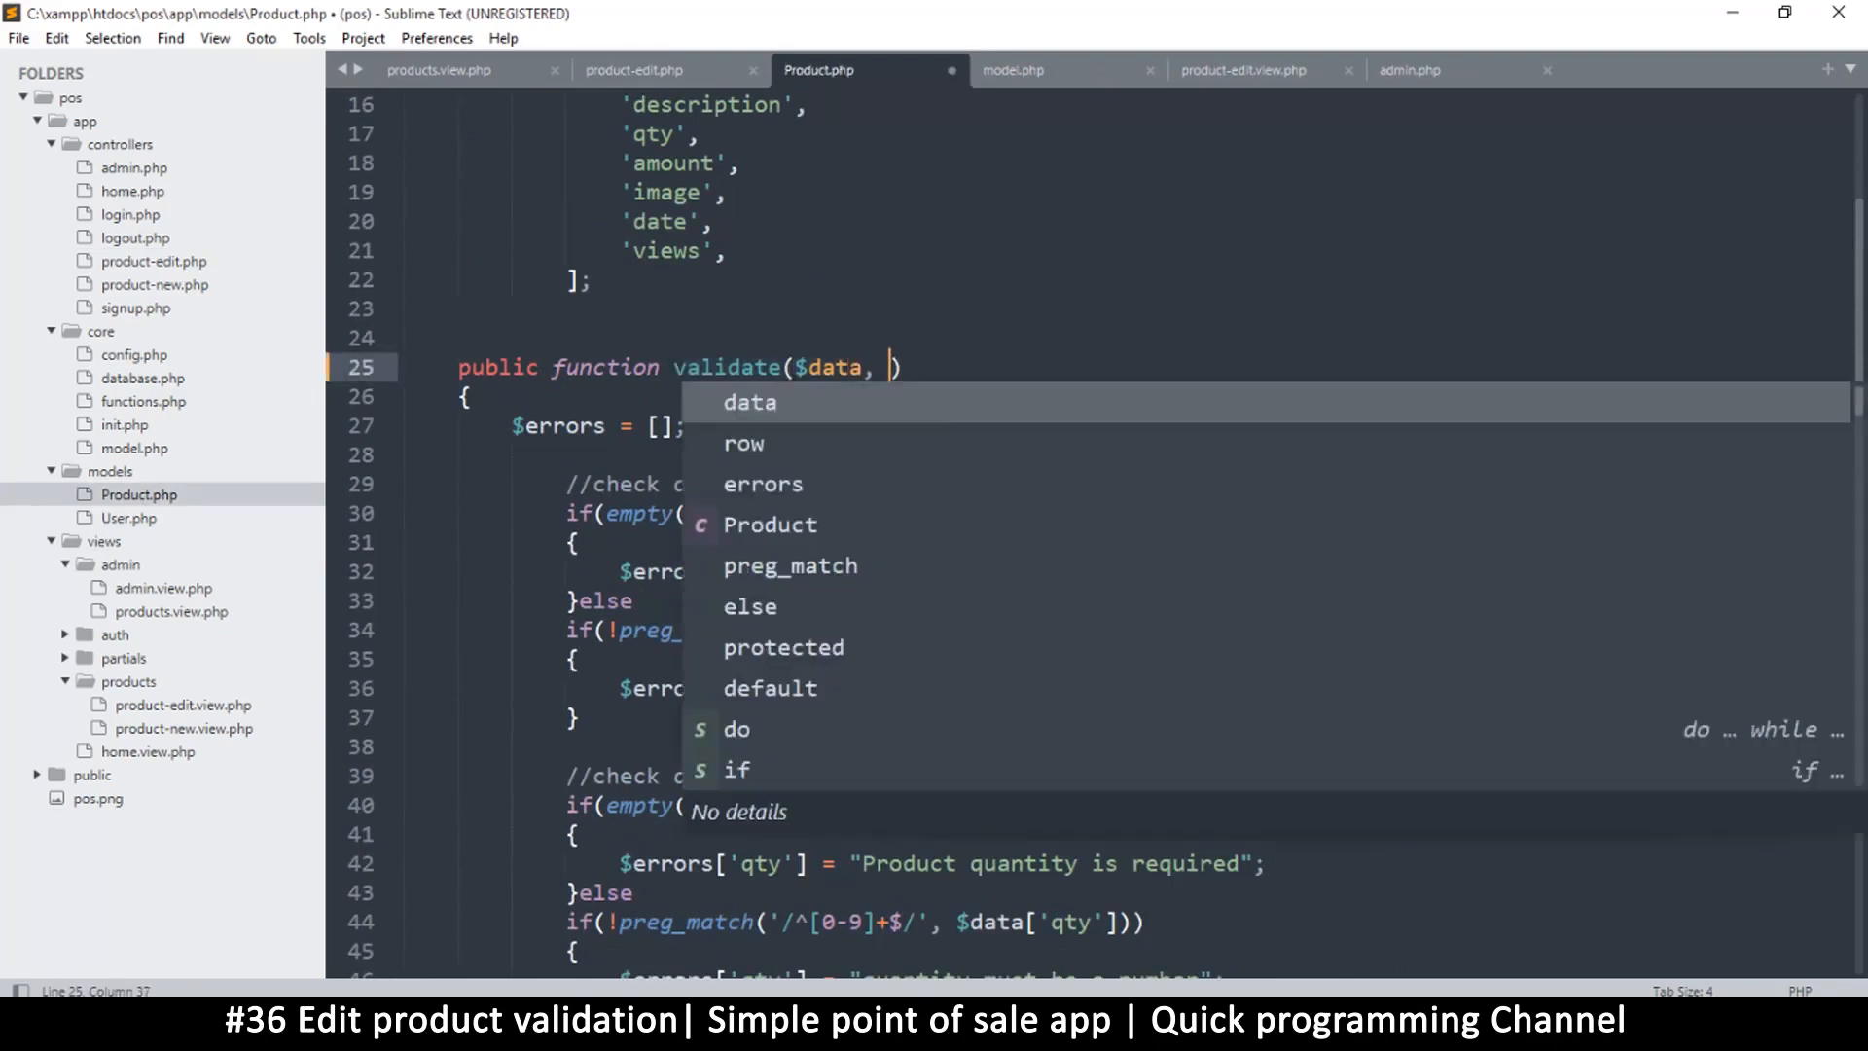
Type $id = null as the second parameter of validate() in Product.php.
text($id)
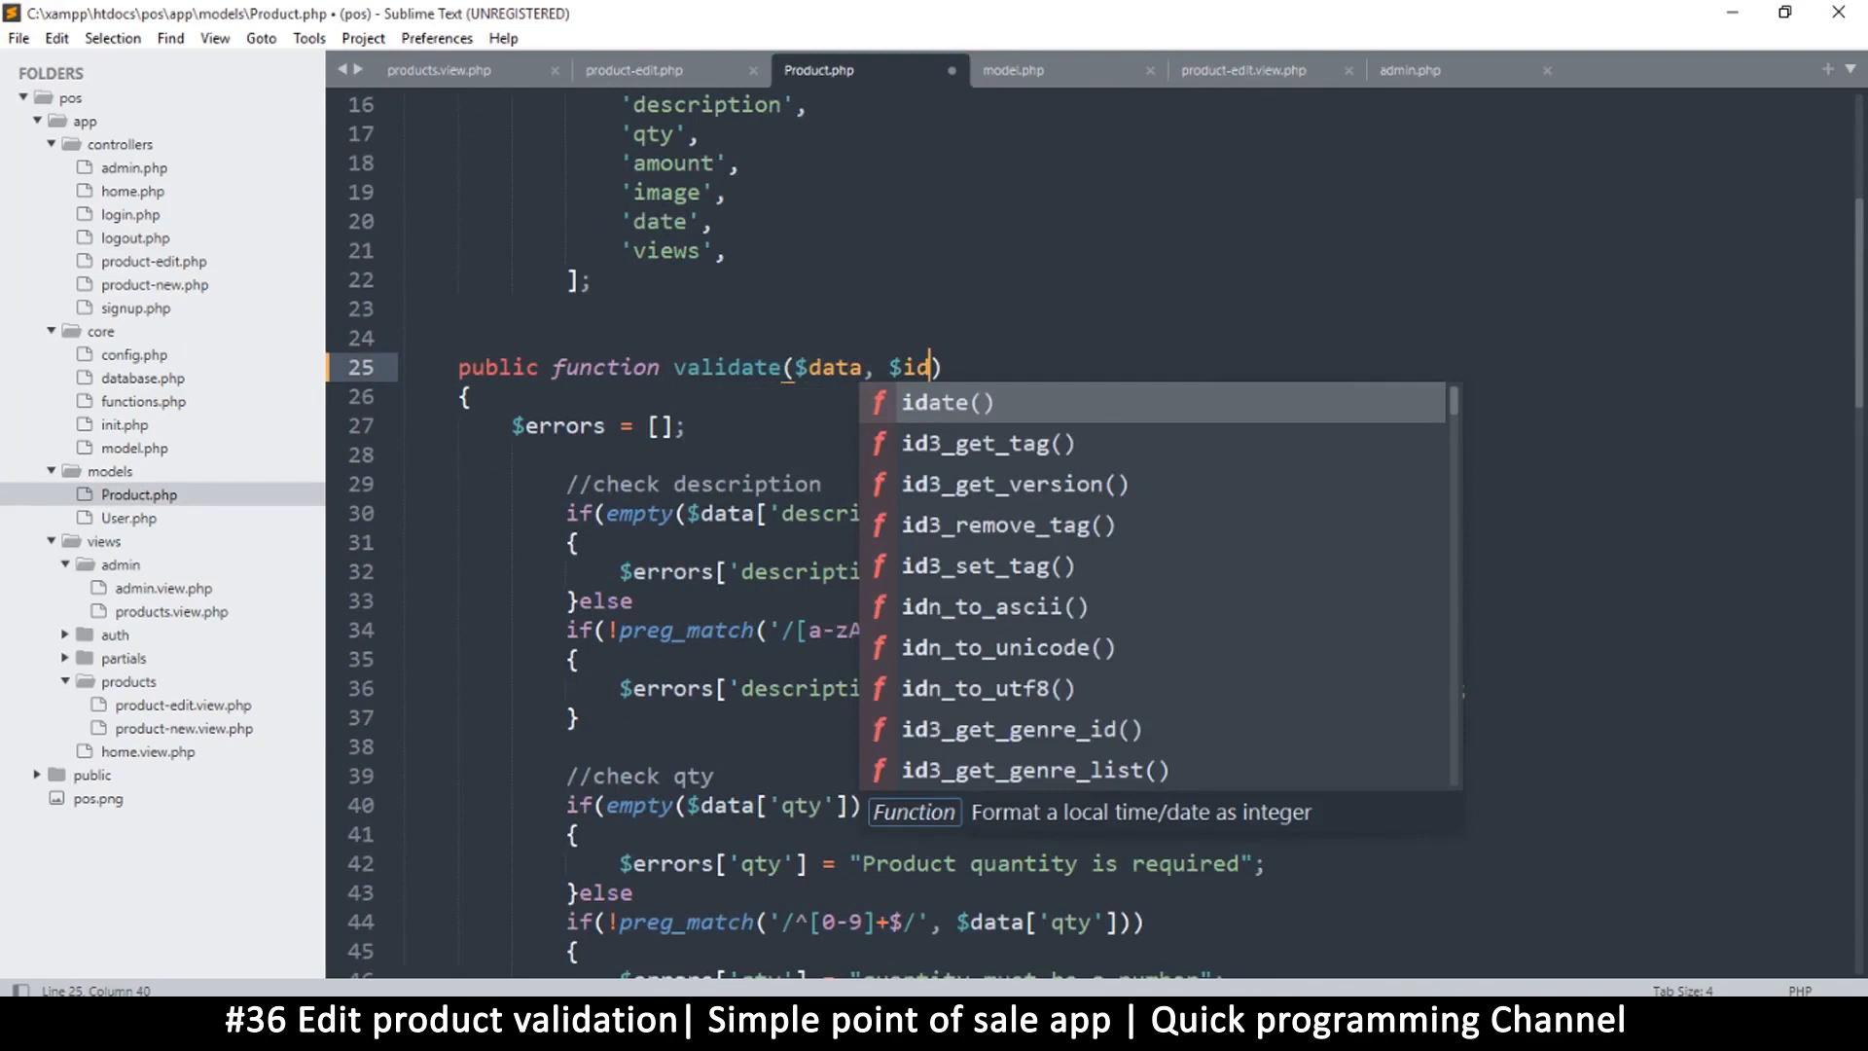
text(= null)
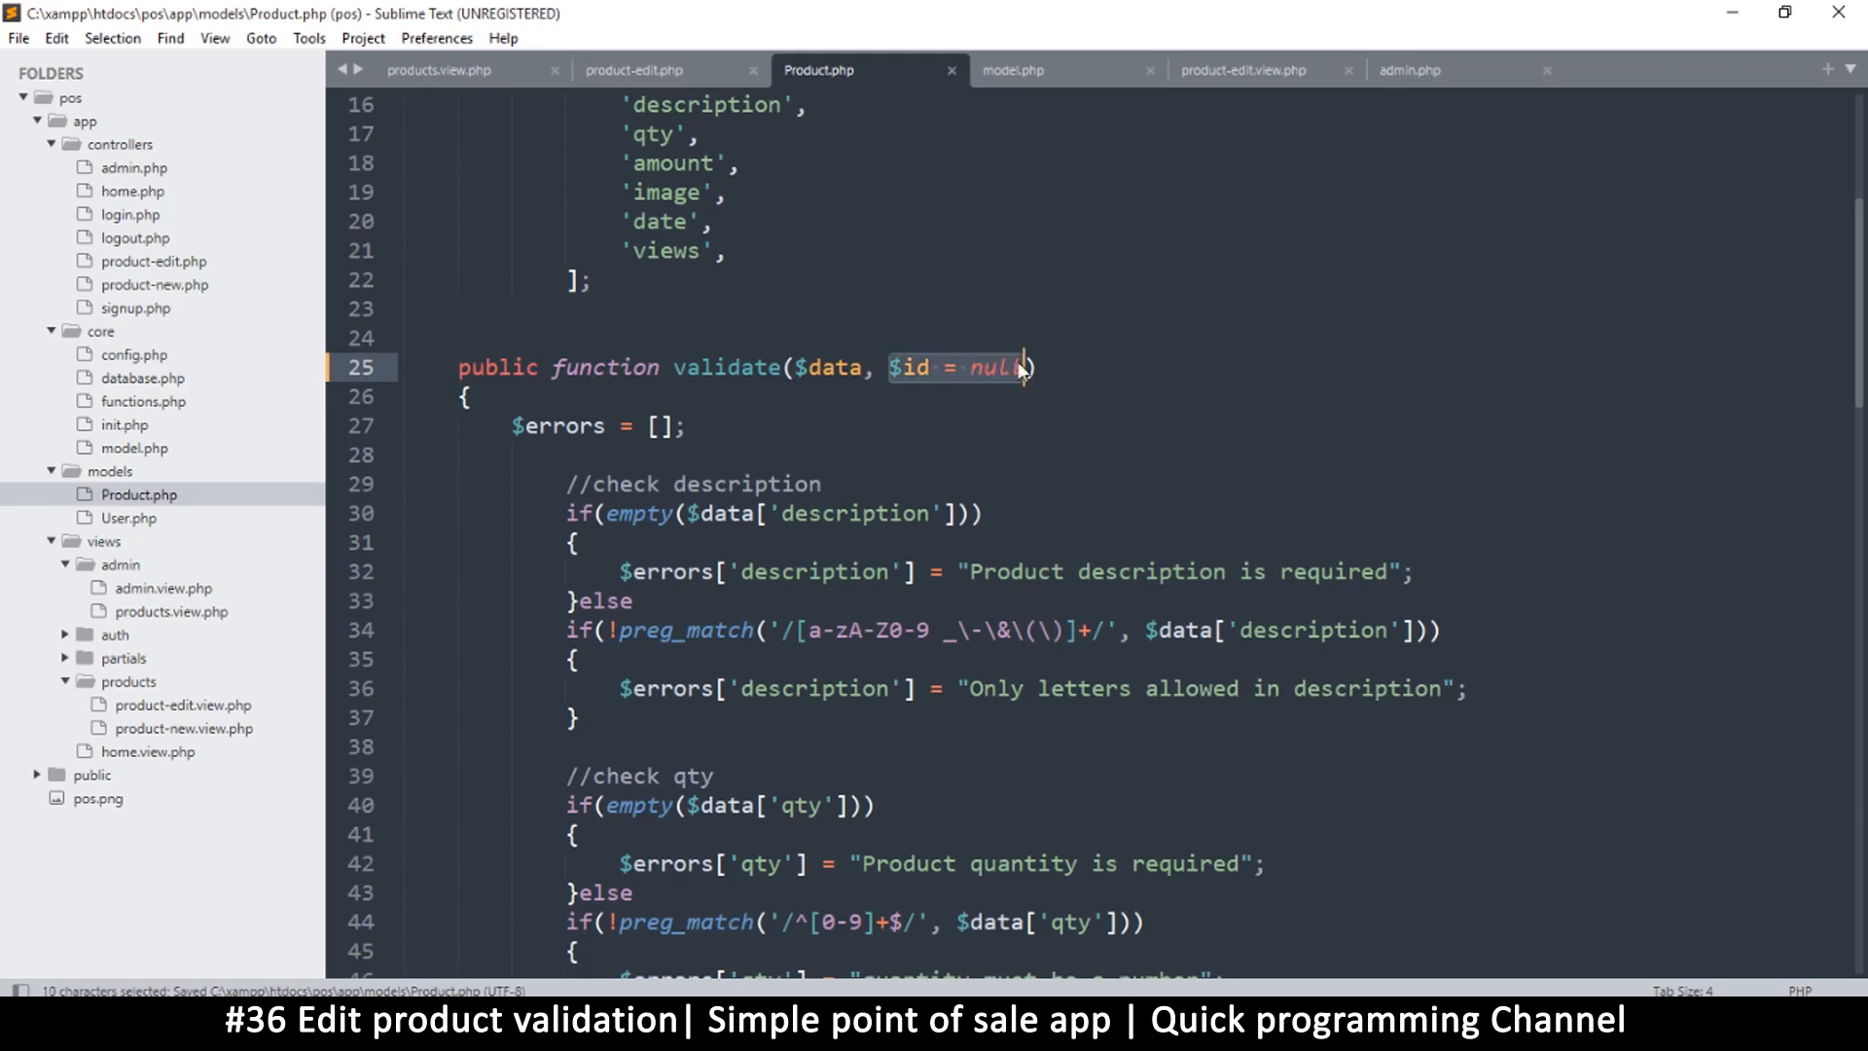
scroll(down, 3)
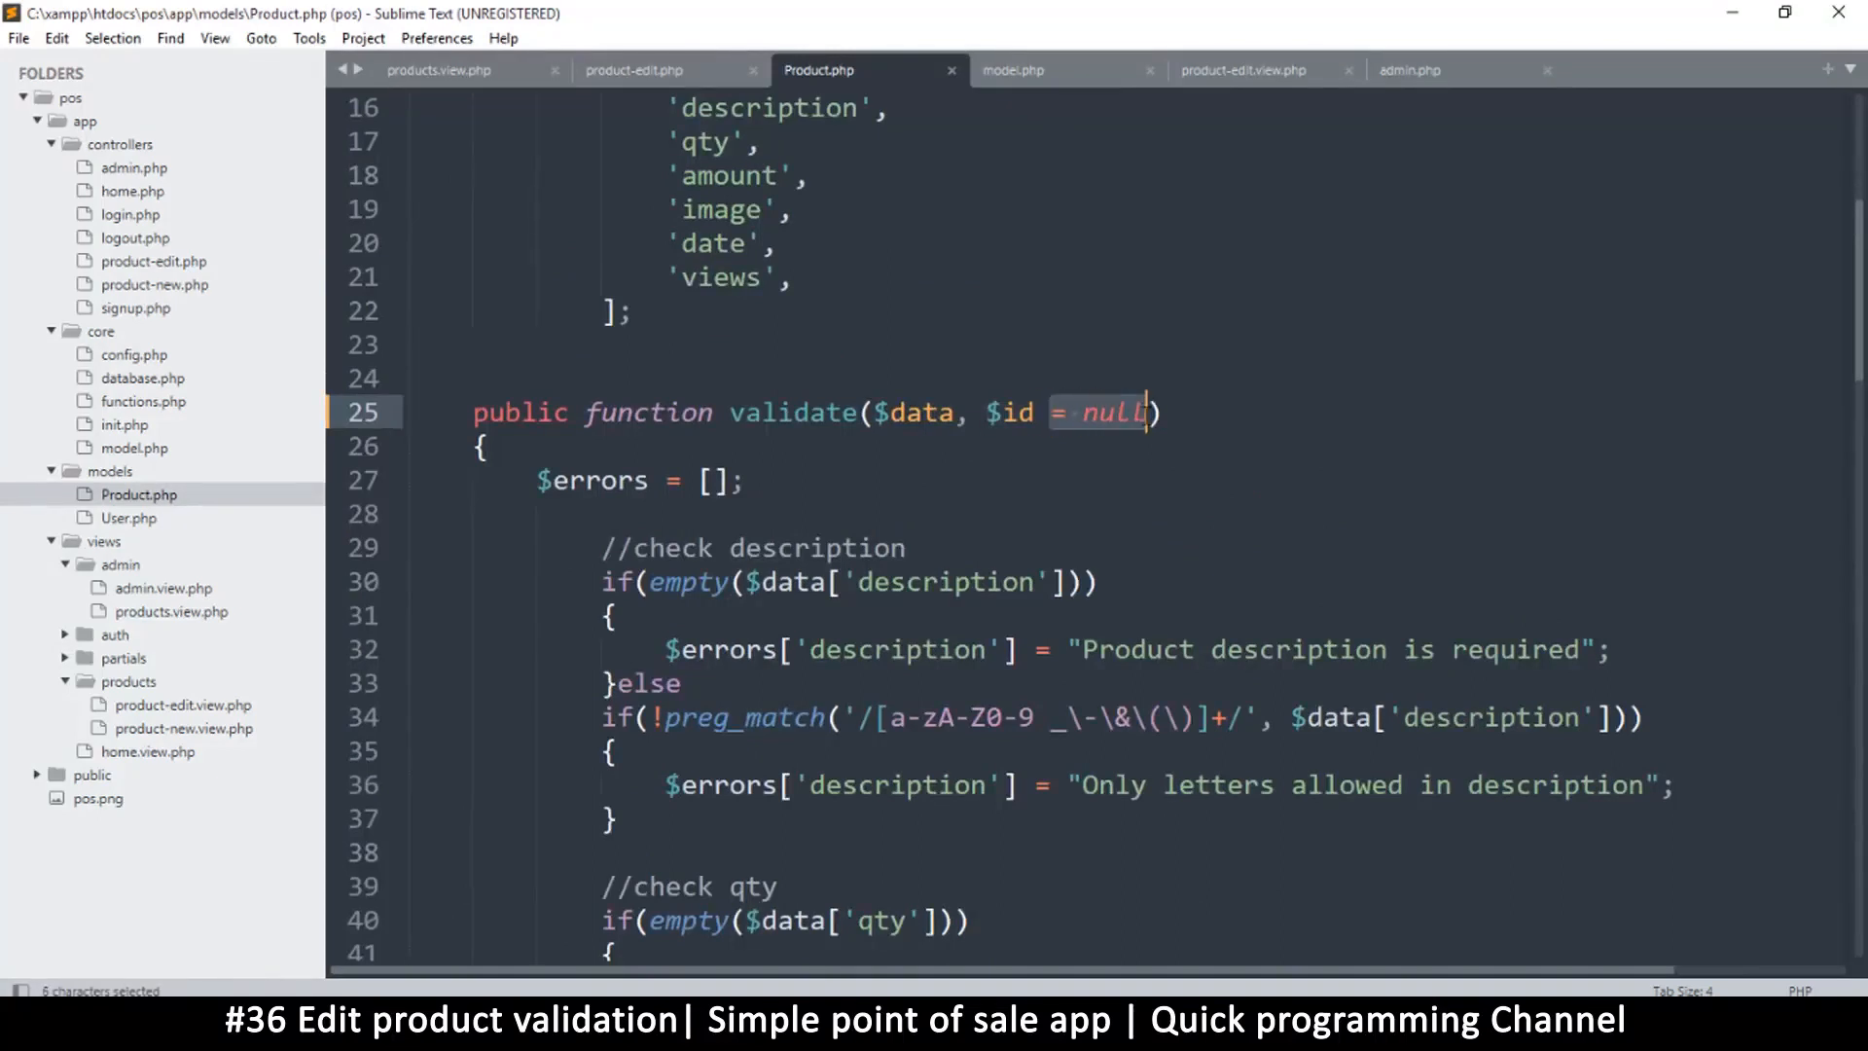
mouse_move(842, 239)
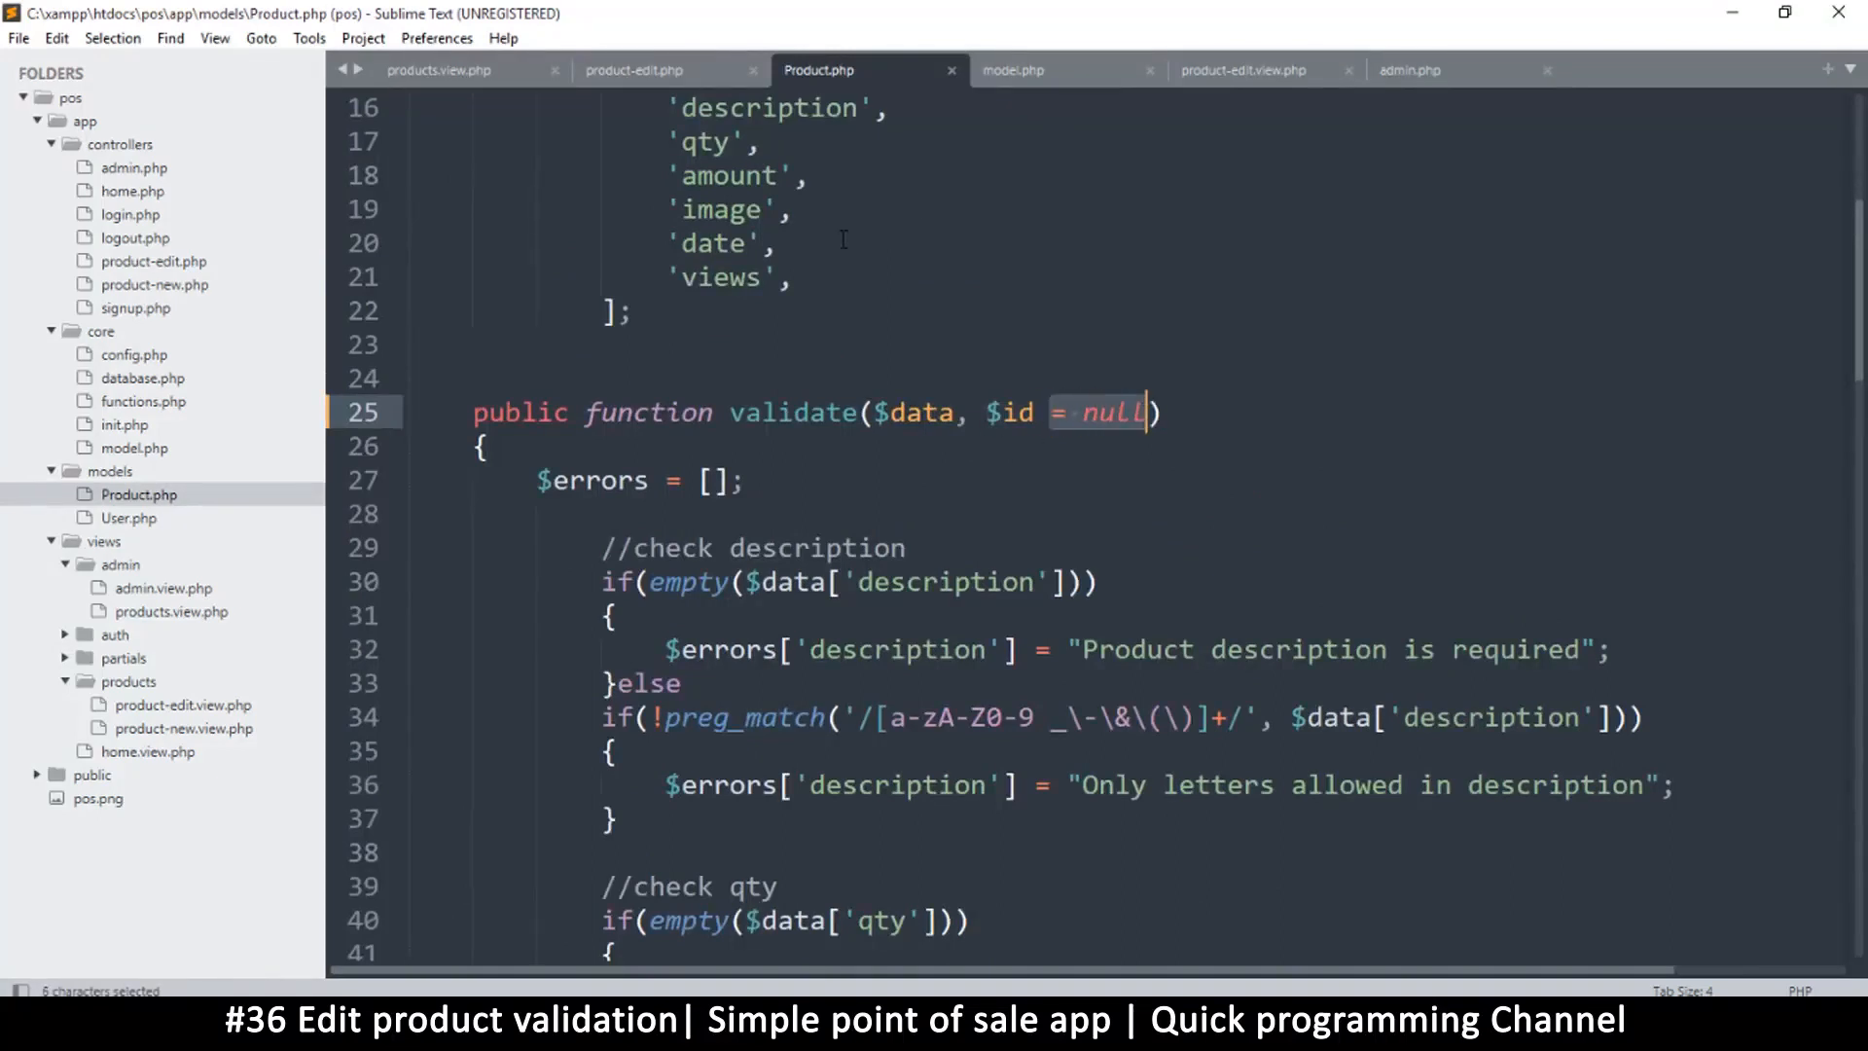
mouse_move(636, 70)
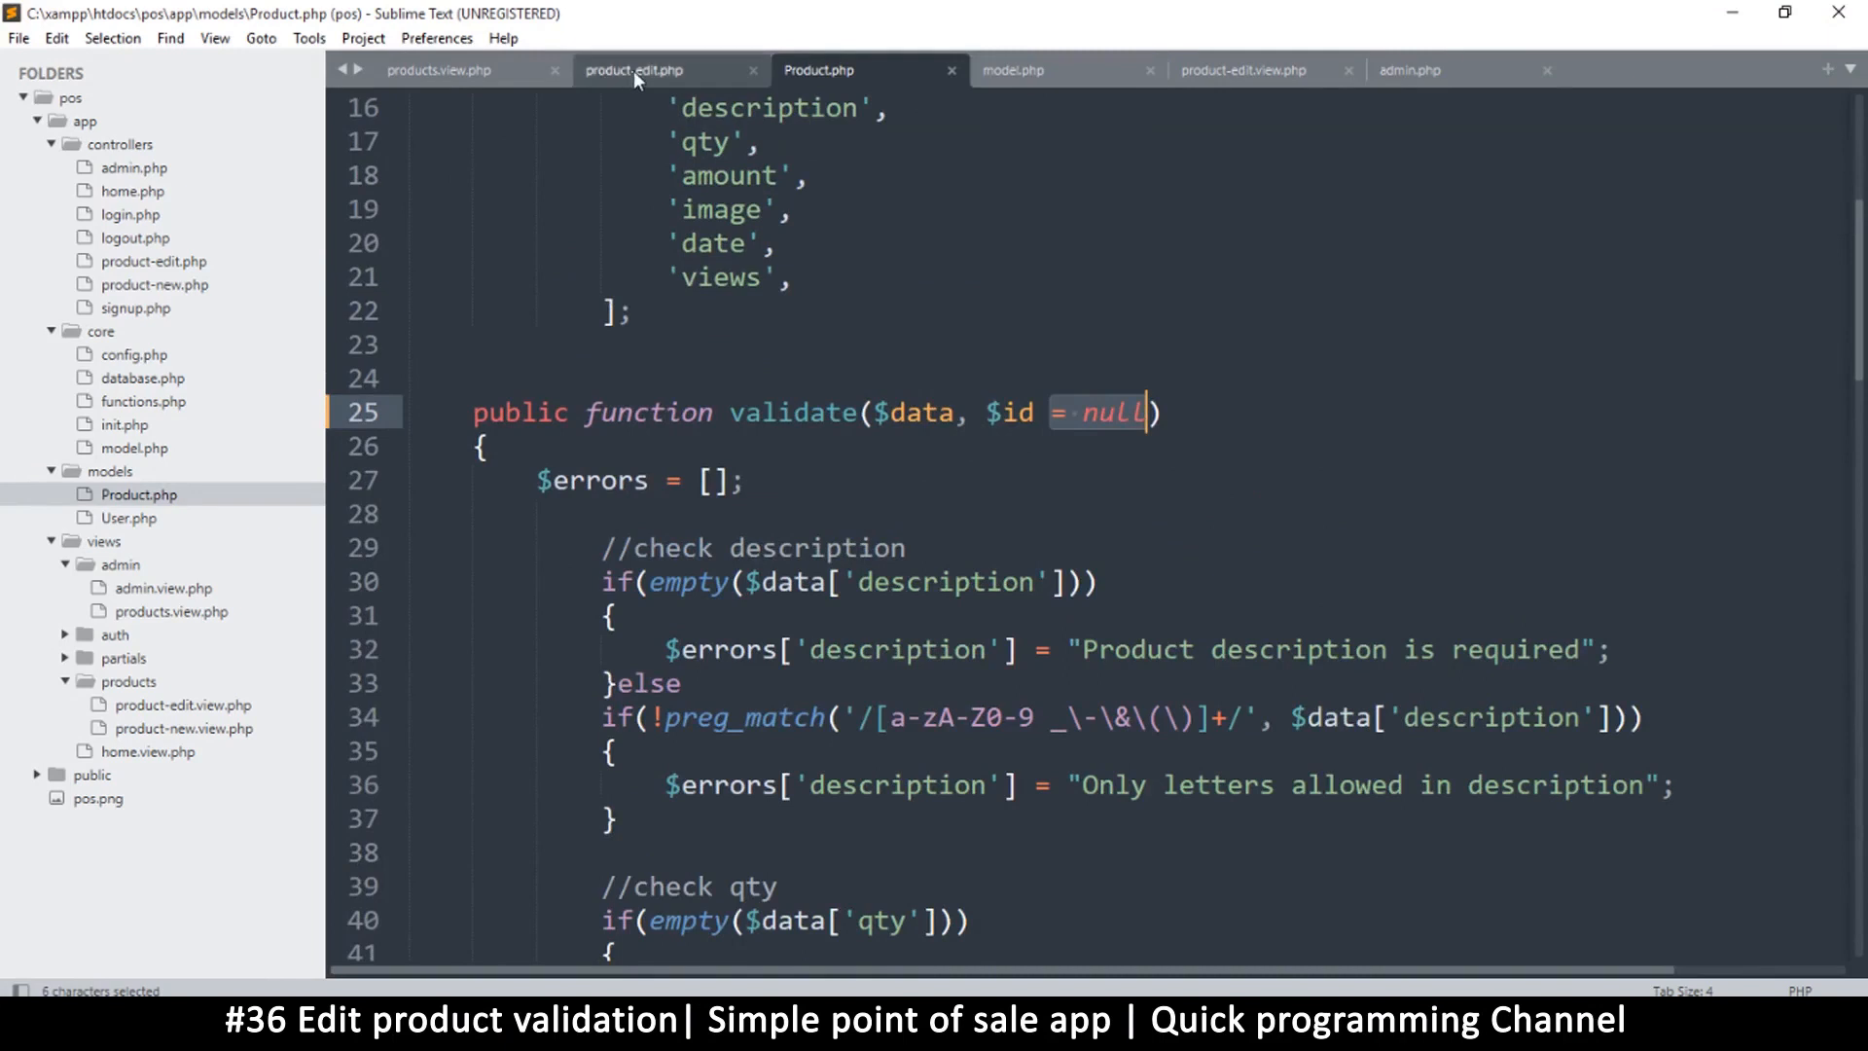
click(632, 69)
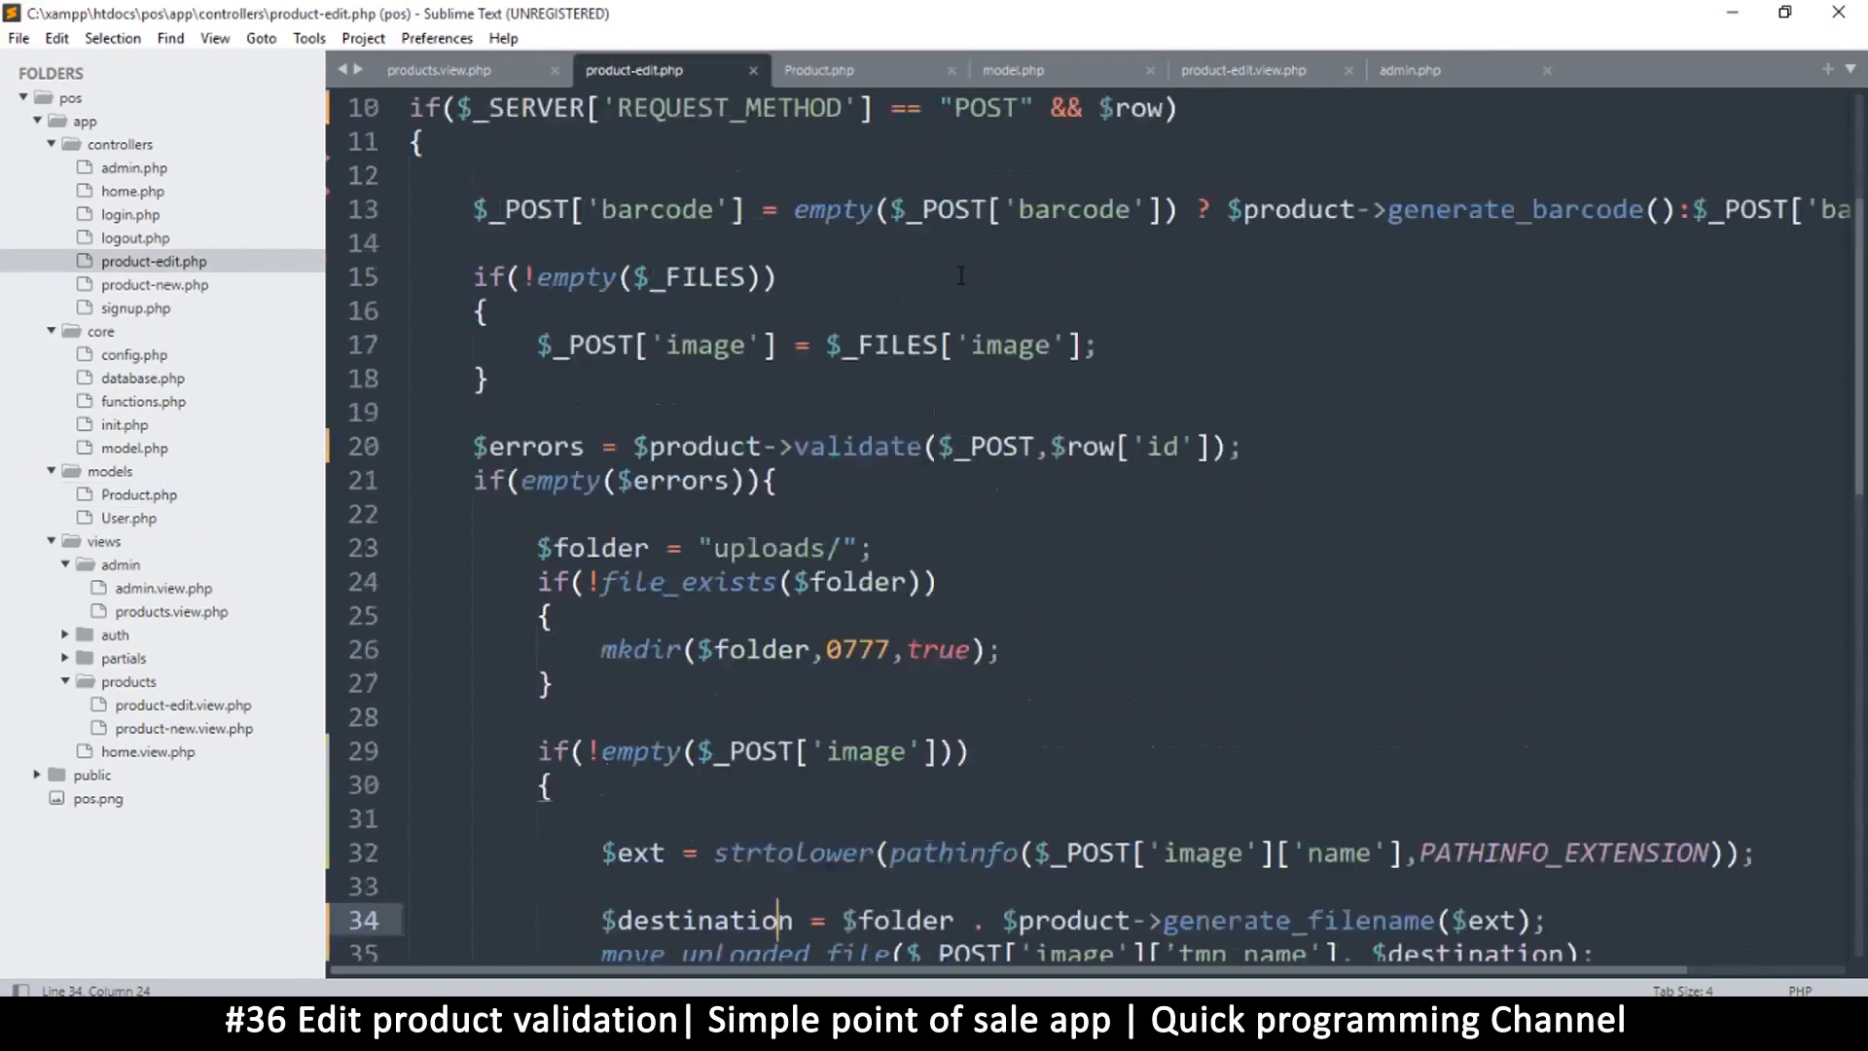
scroll(up, 3)
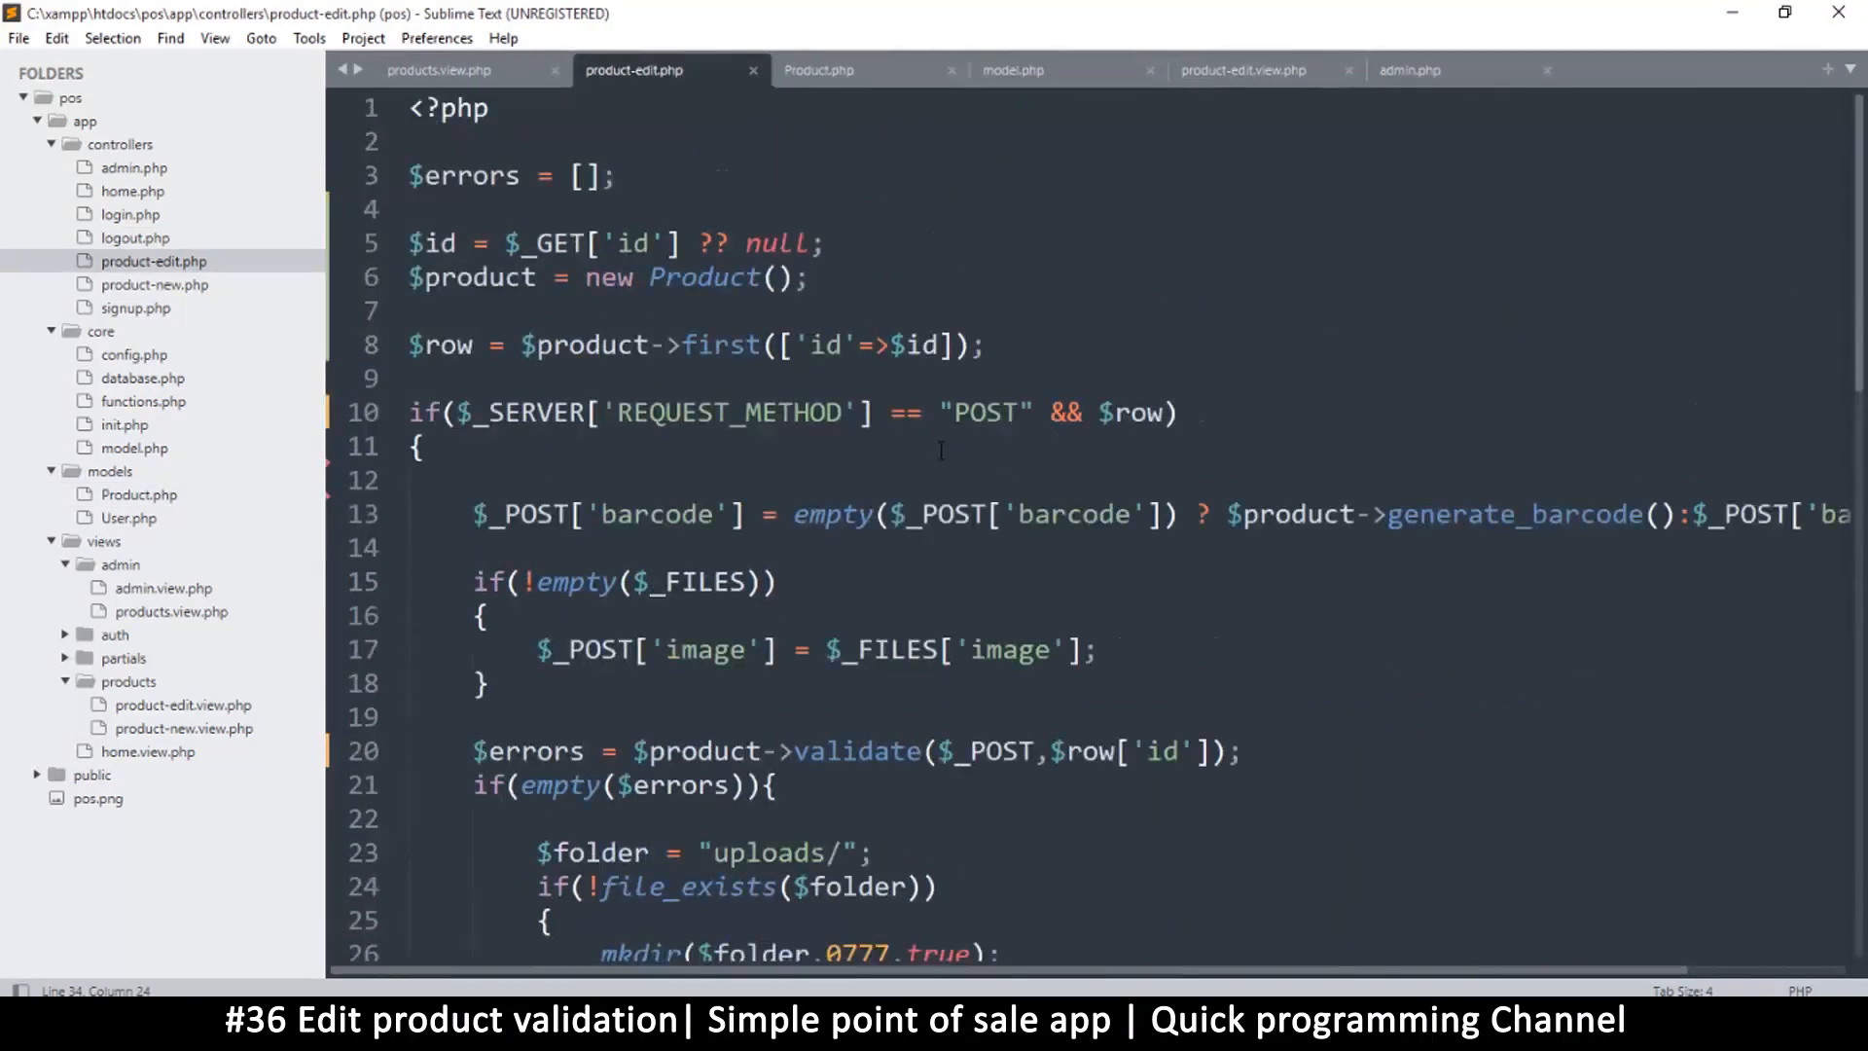
scroll(down, 3)
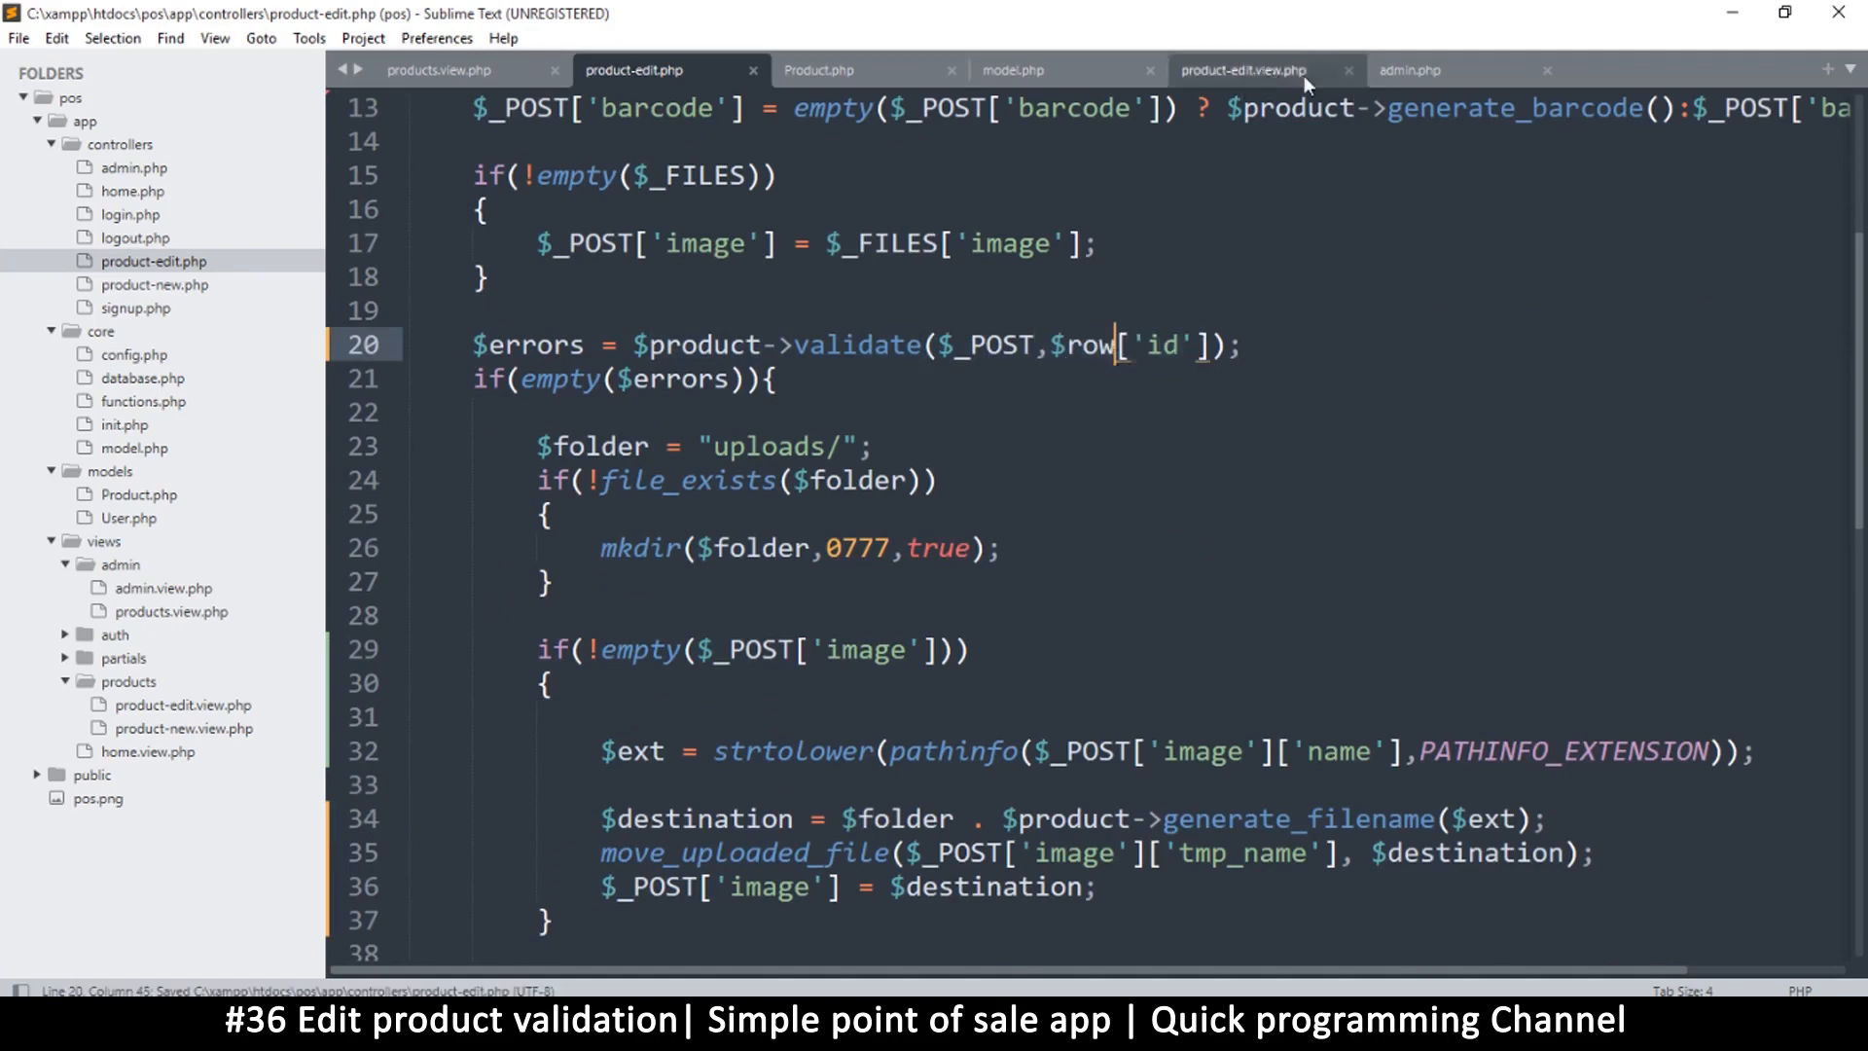
click(817, 69)
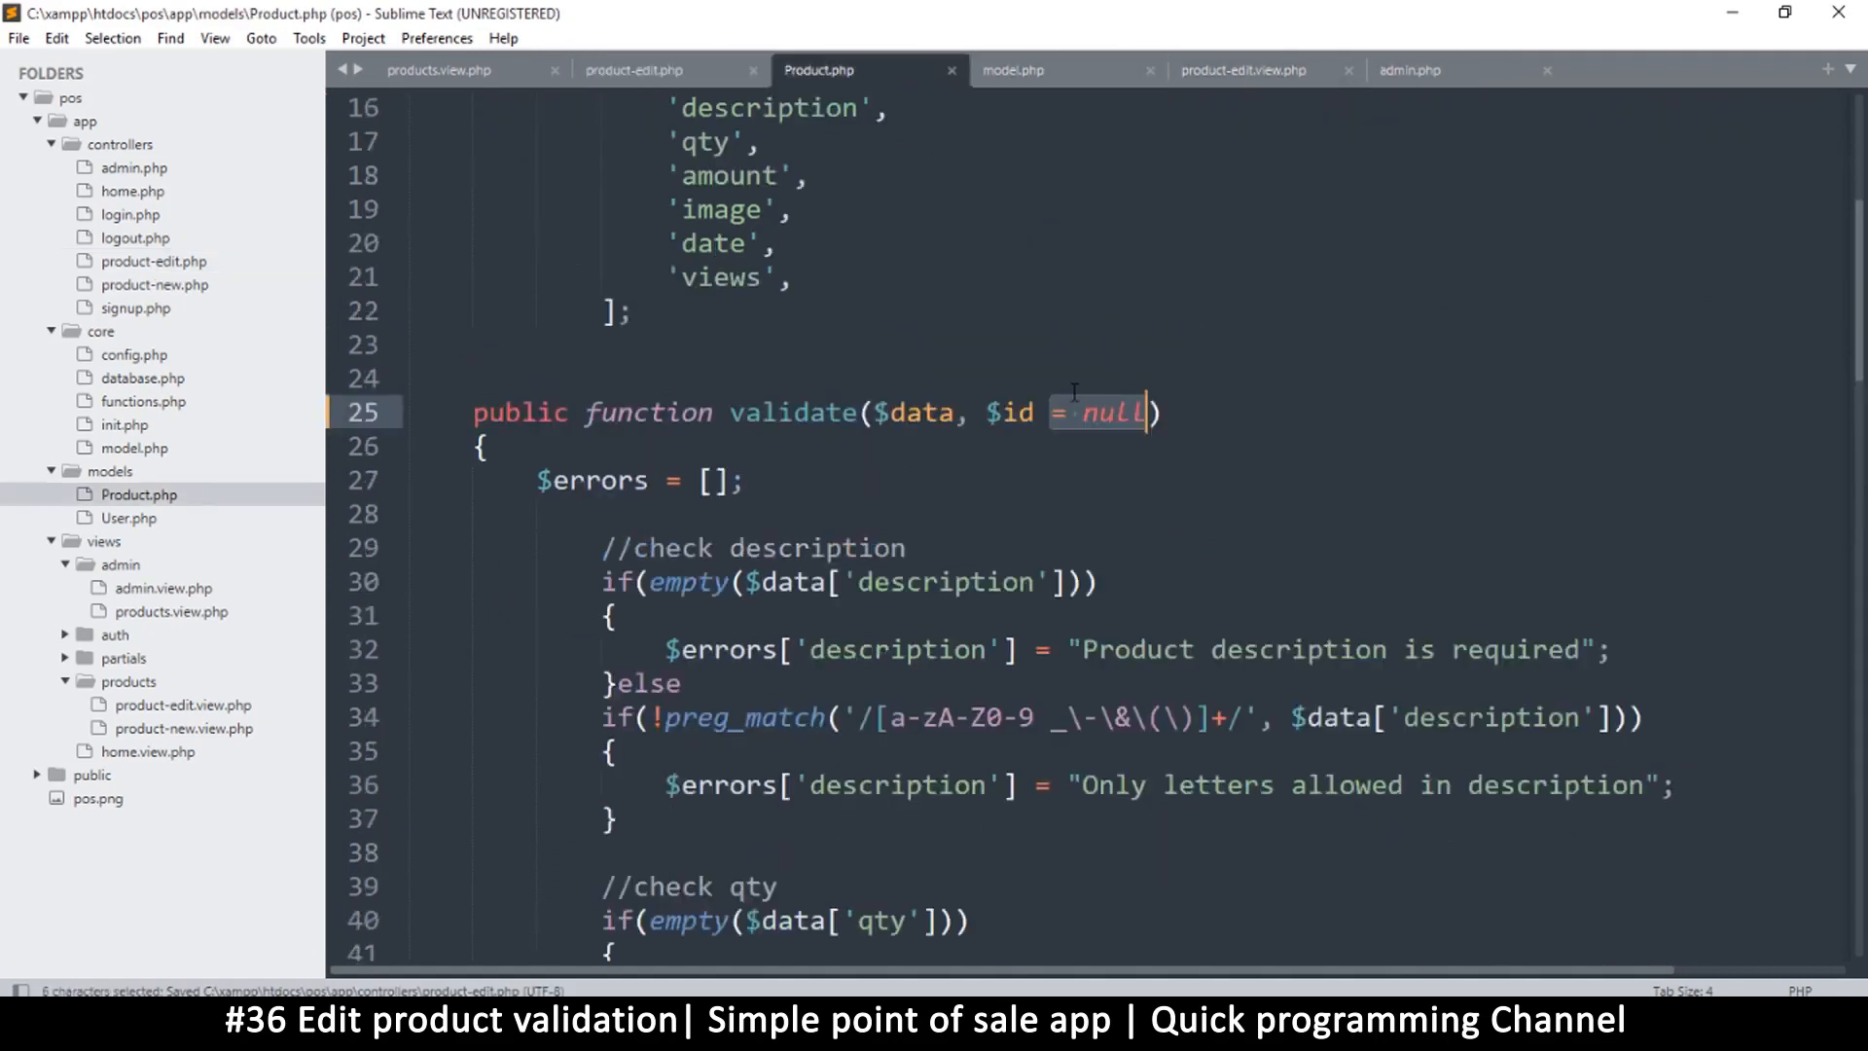
Insert an if(!$id){ line before the image checks and enclose them in that block.
scroll(down, 3)
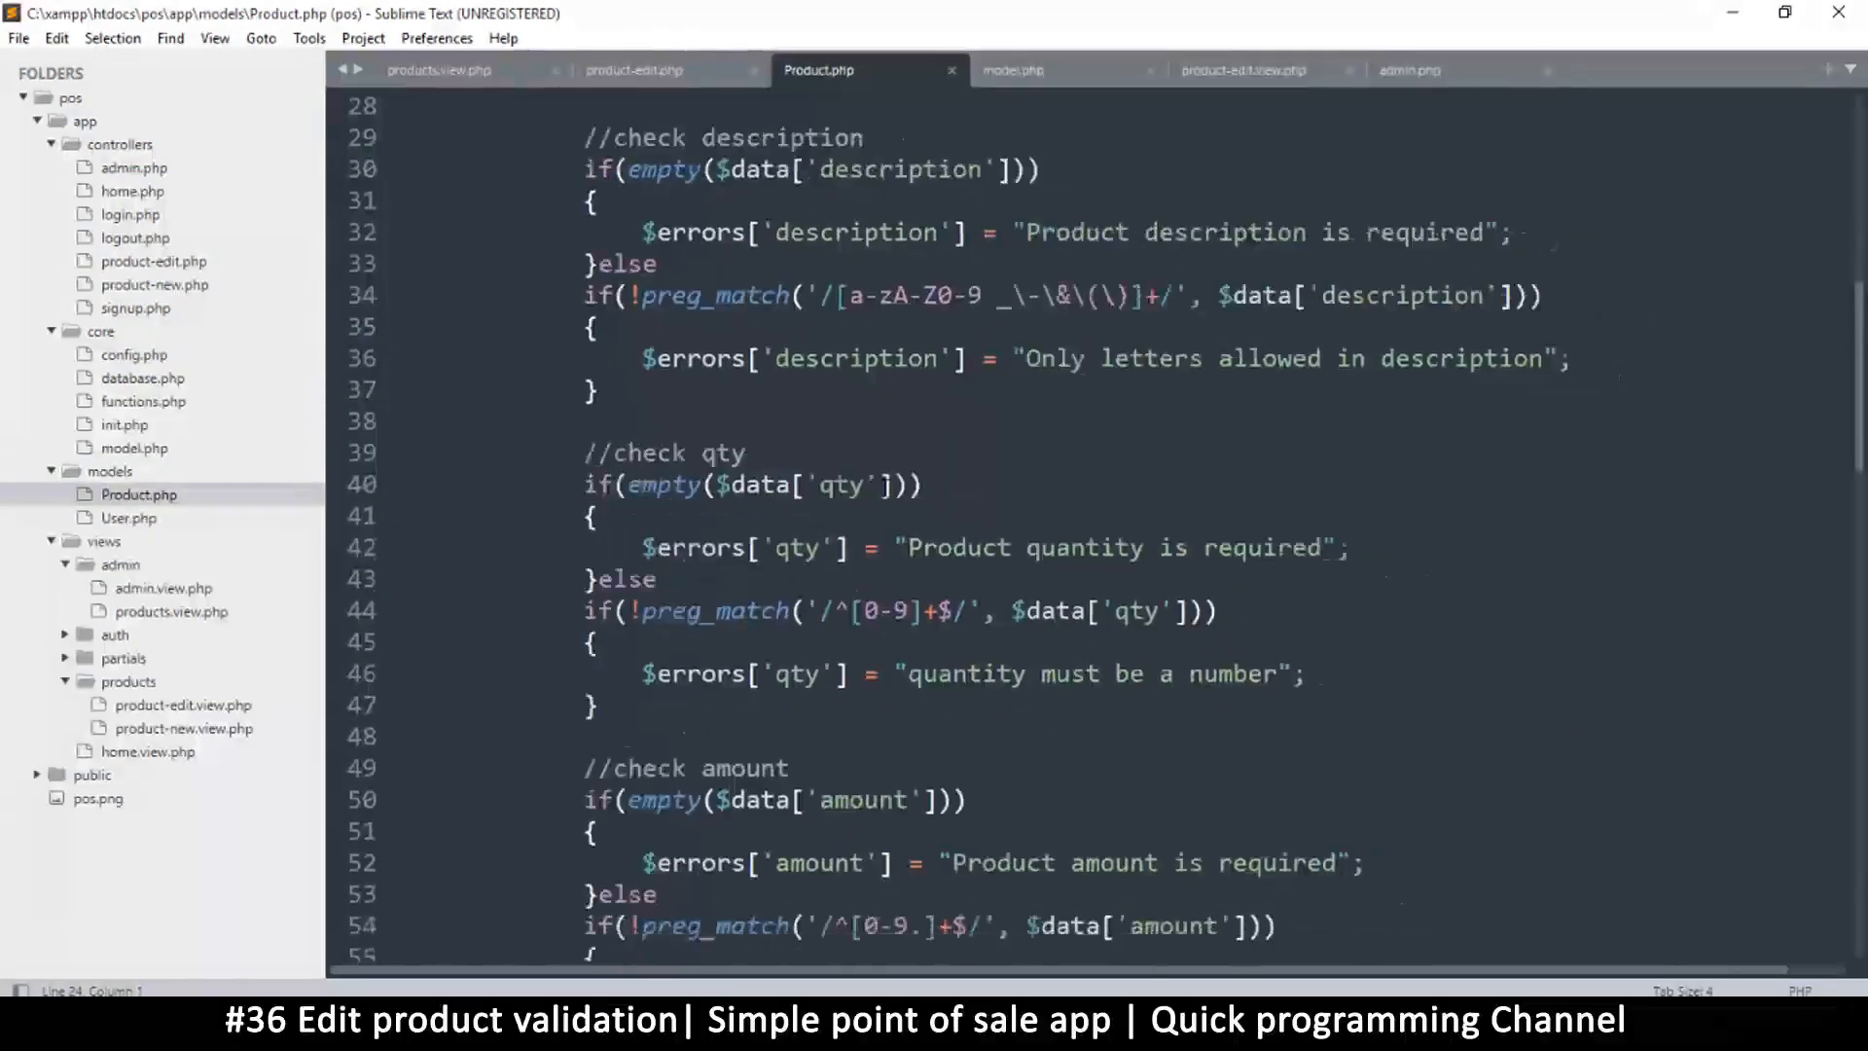
scroll(down, 3)
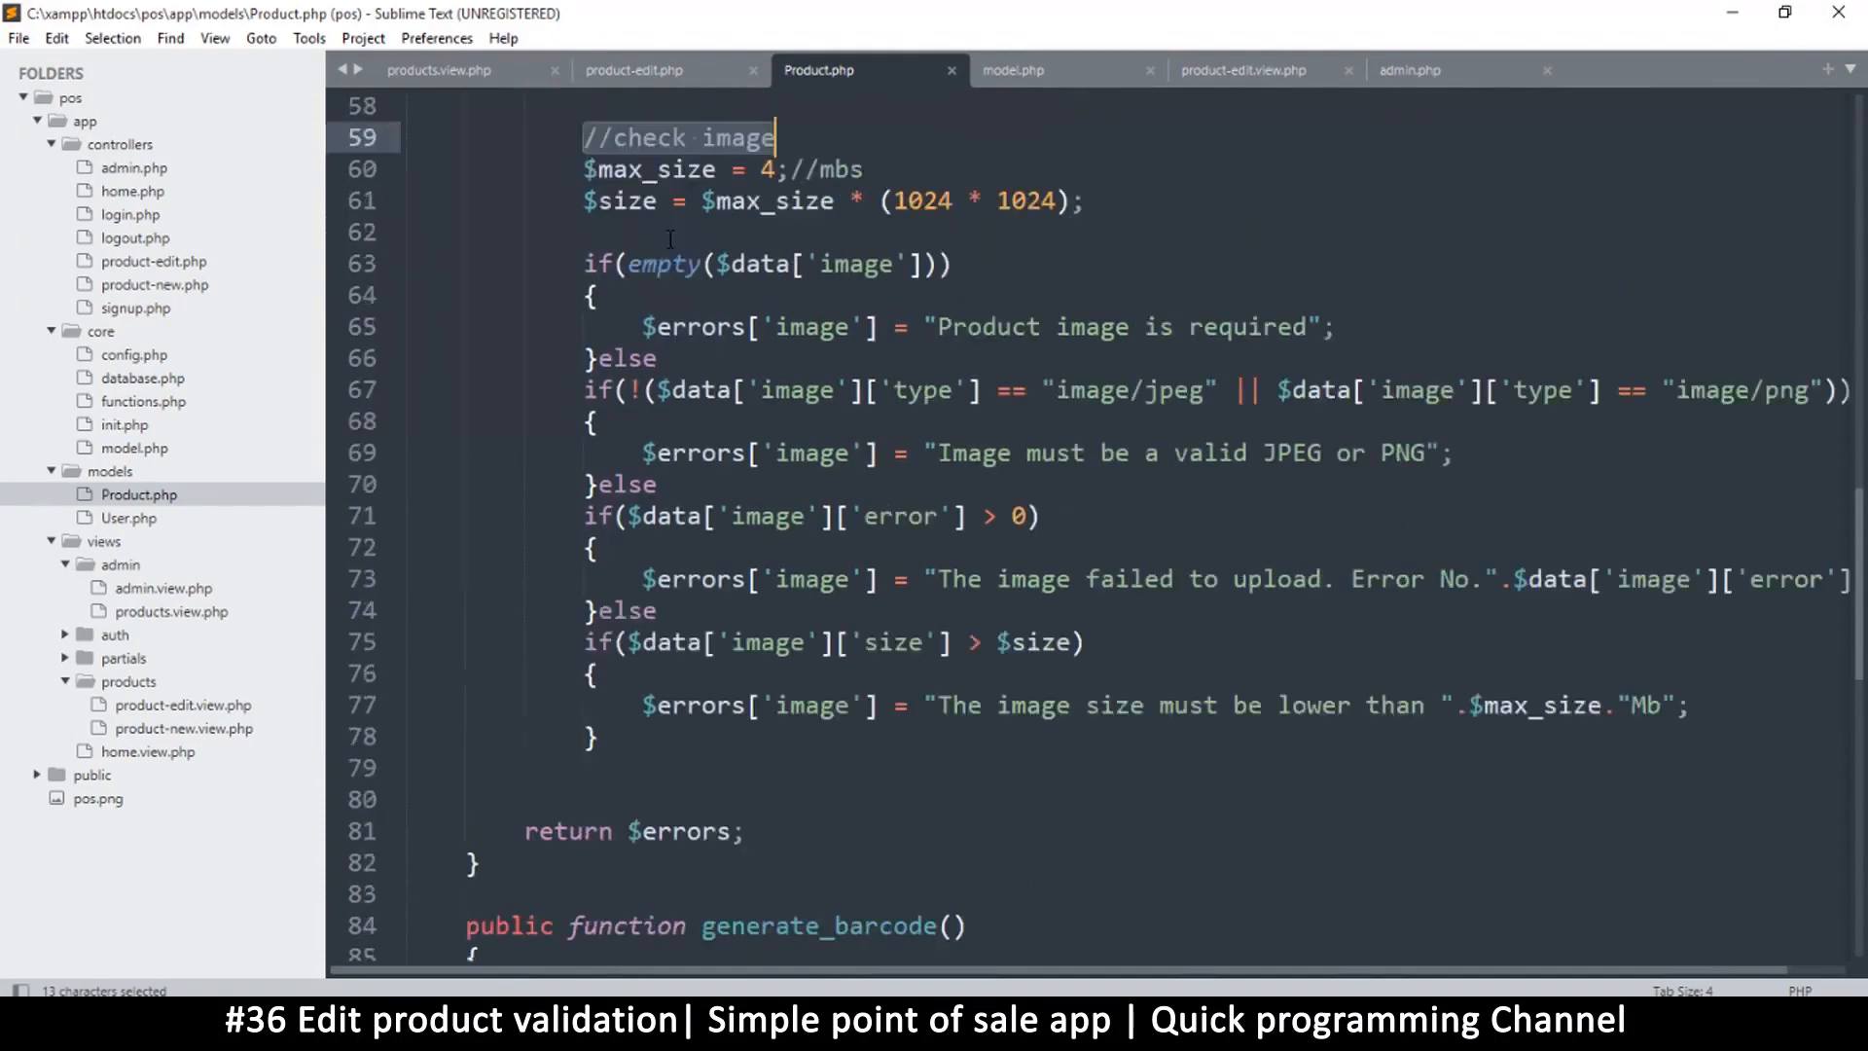
key(enter)
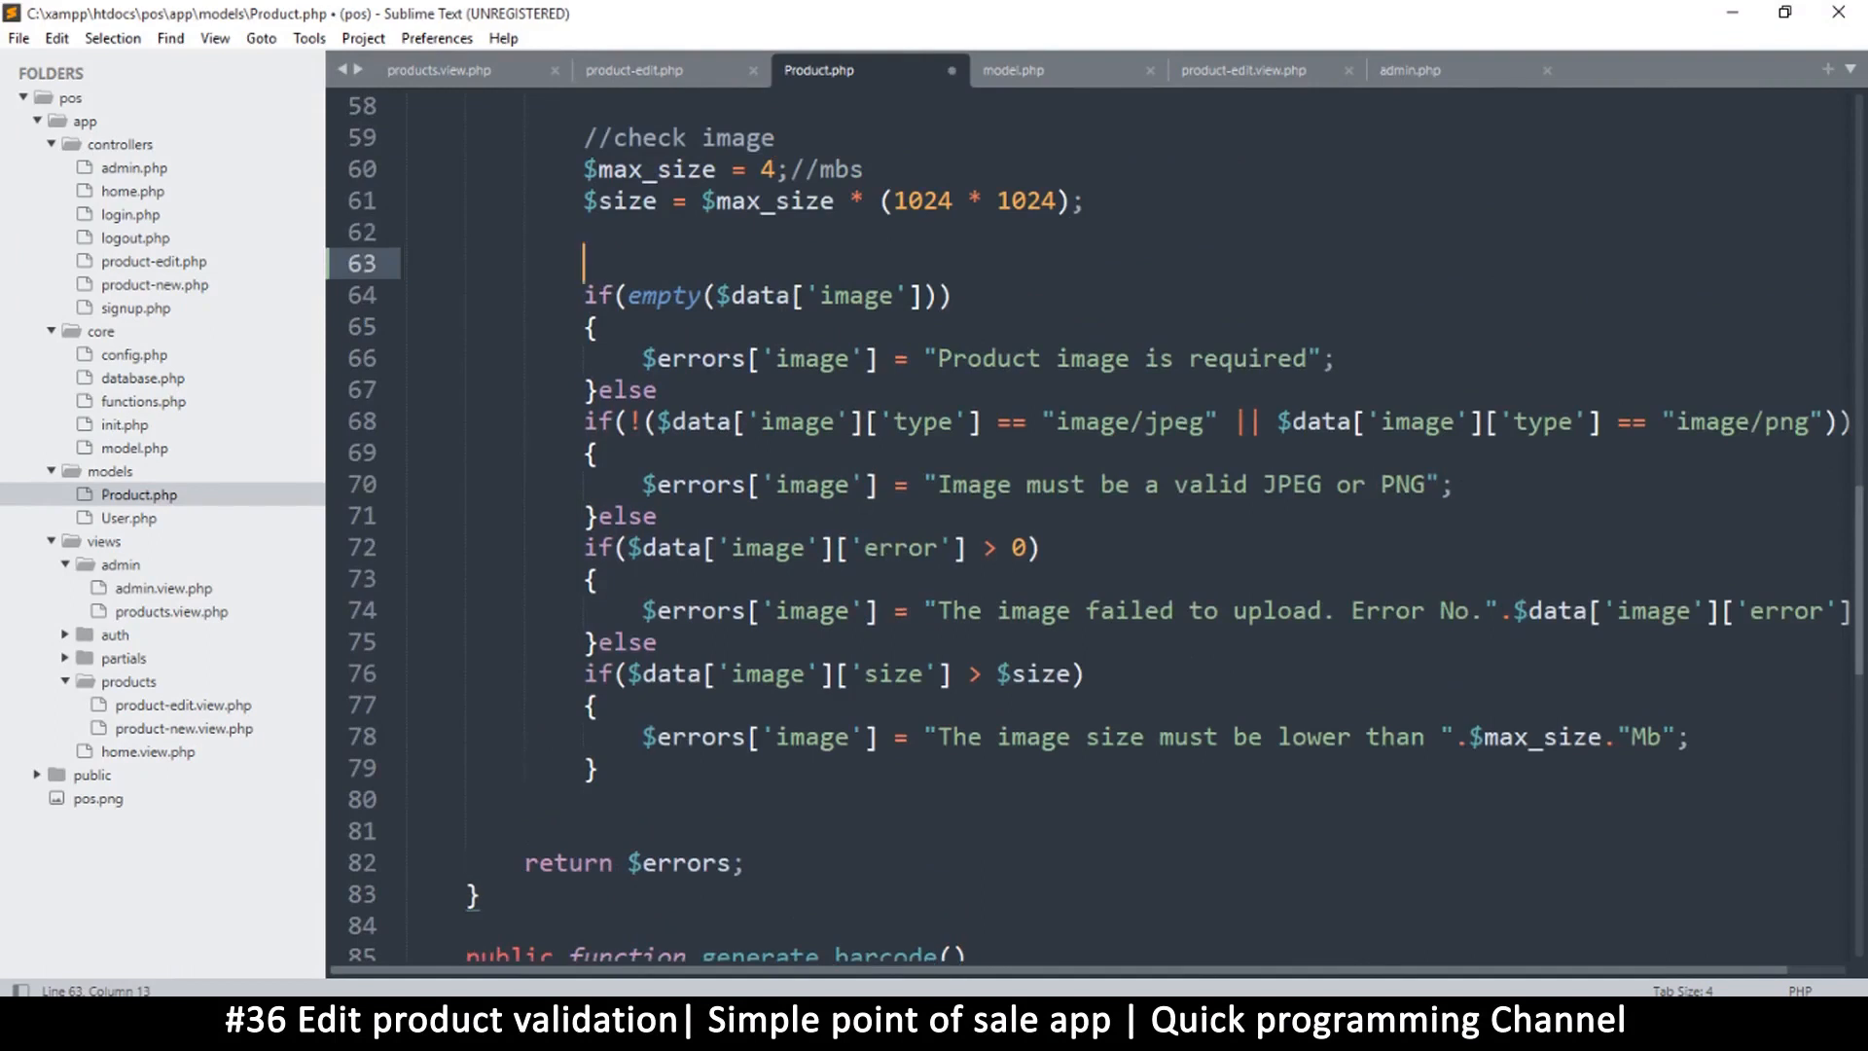
key(ctrl+s)
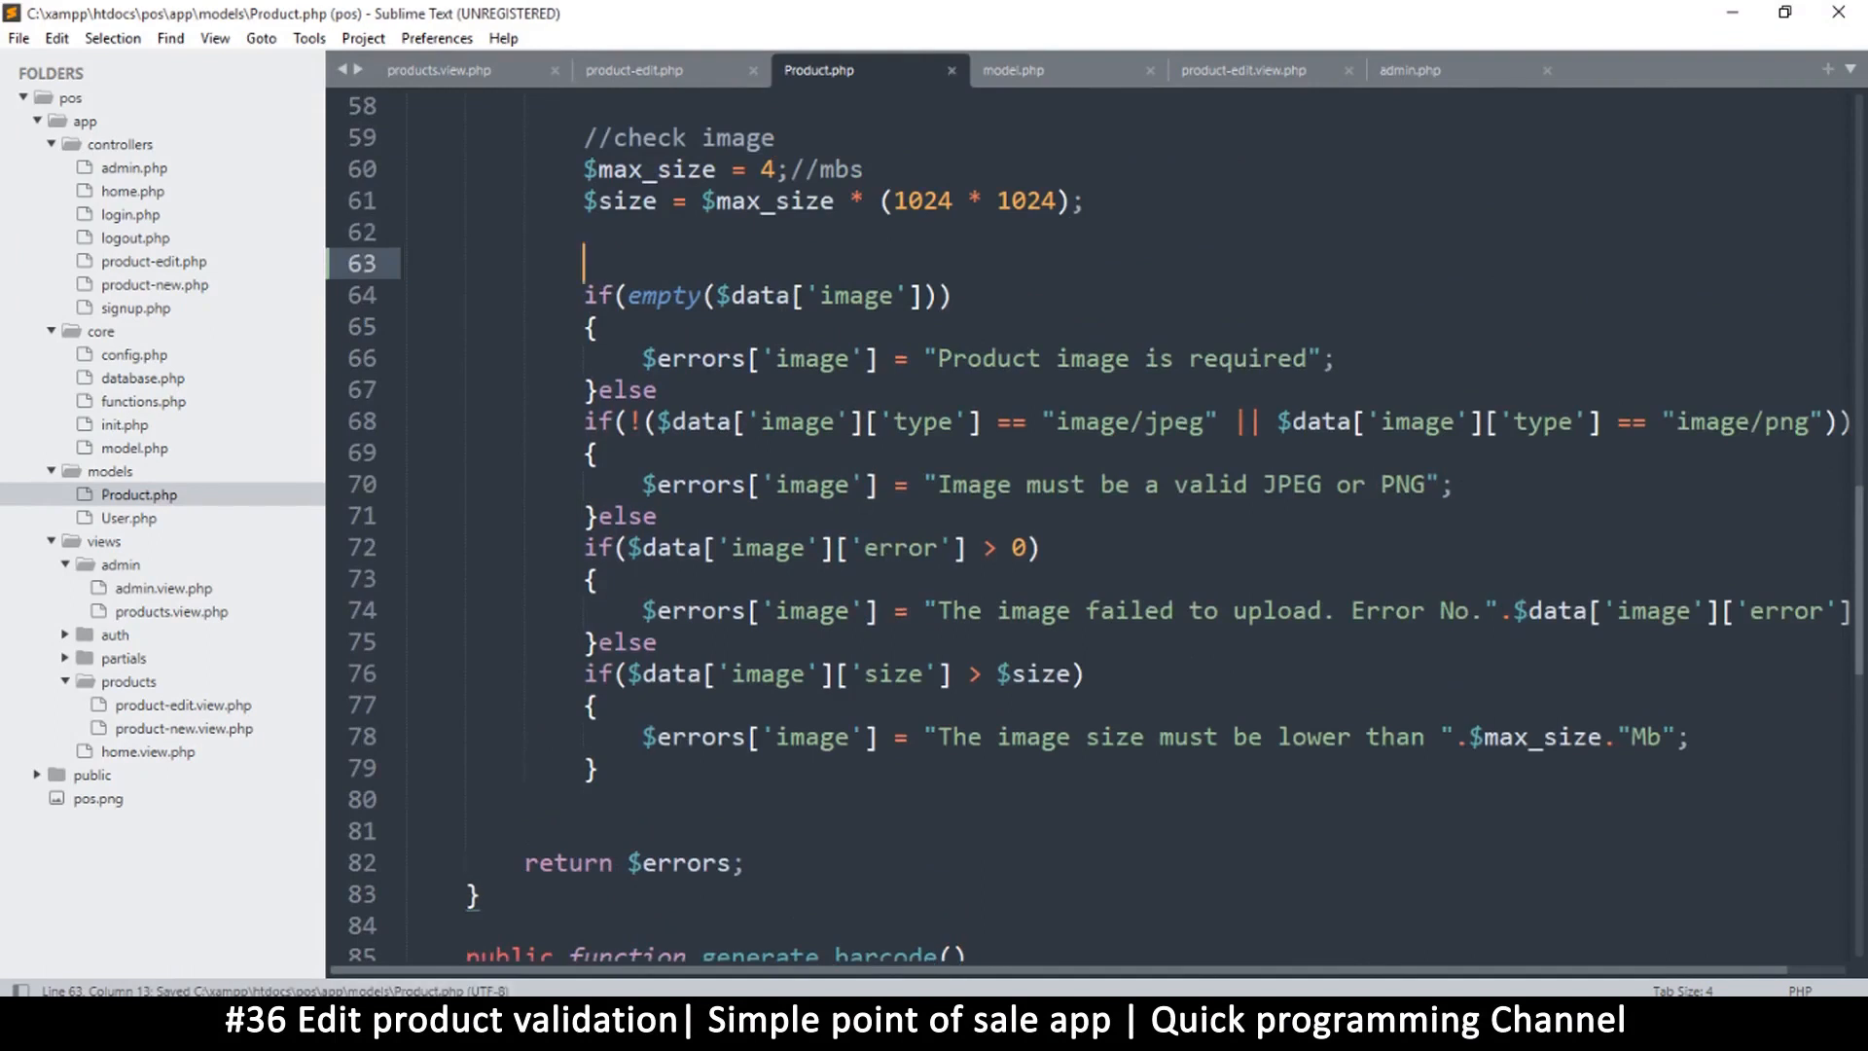
text(if)
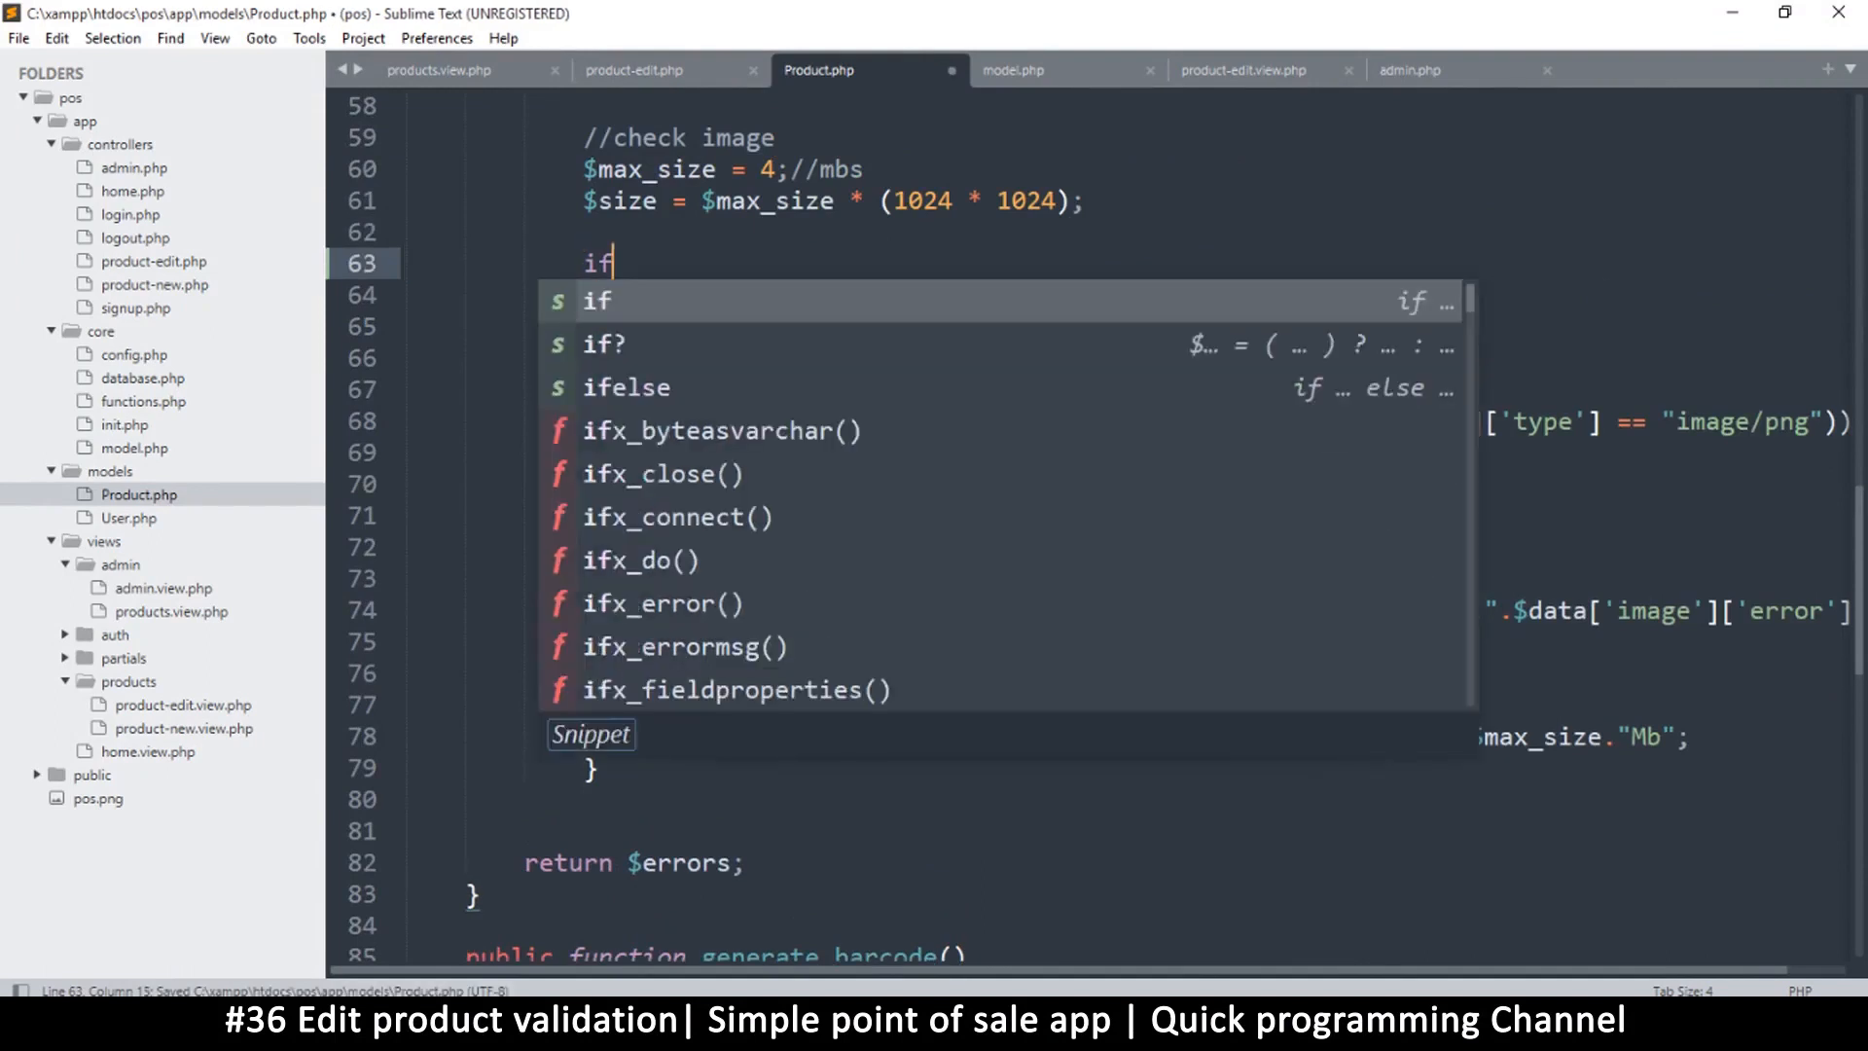
text((is_)
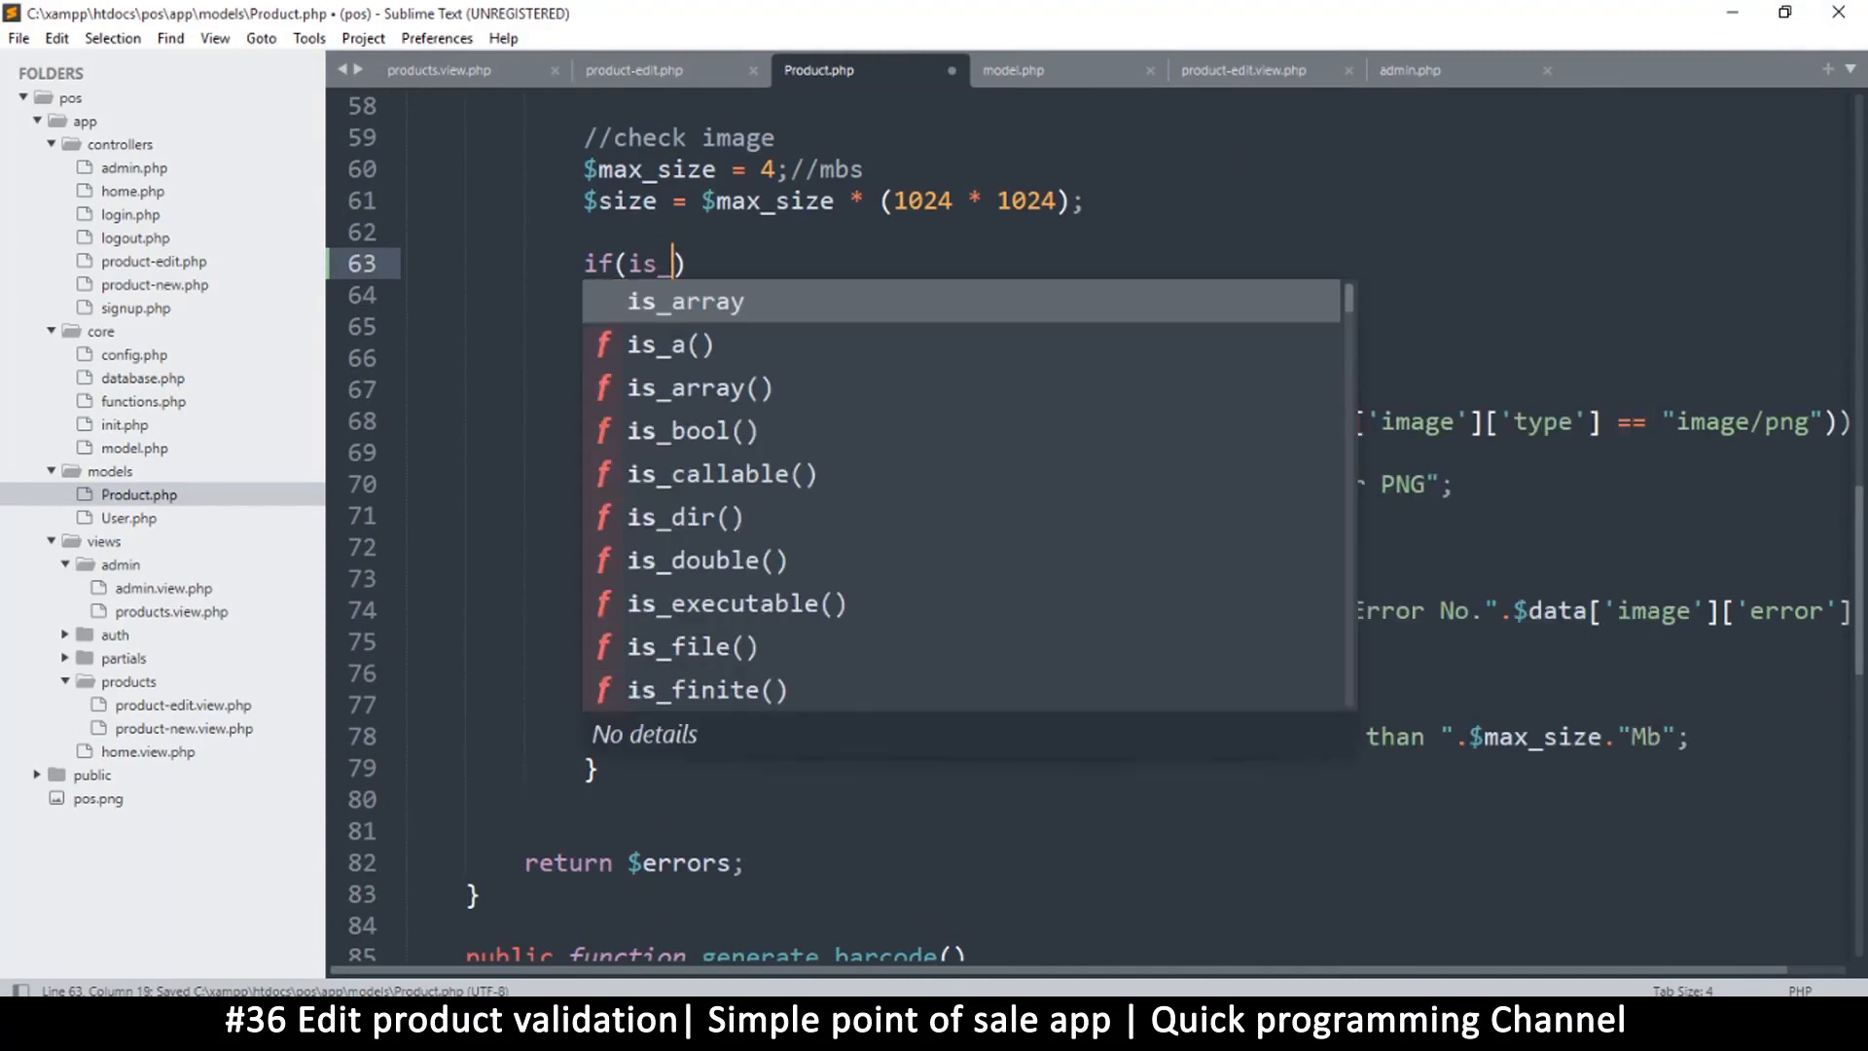
text(num)
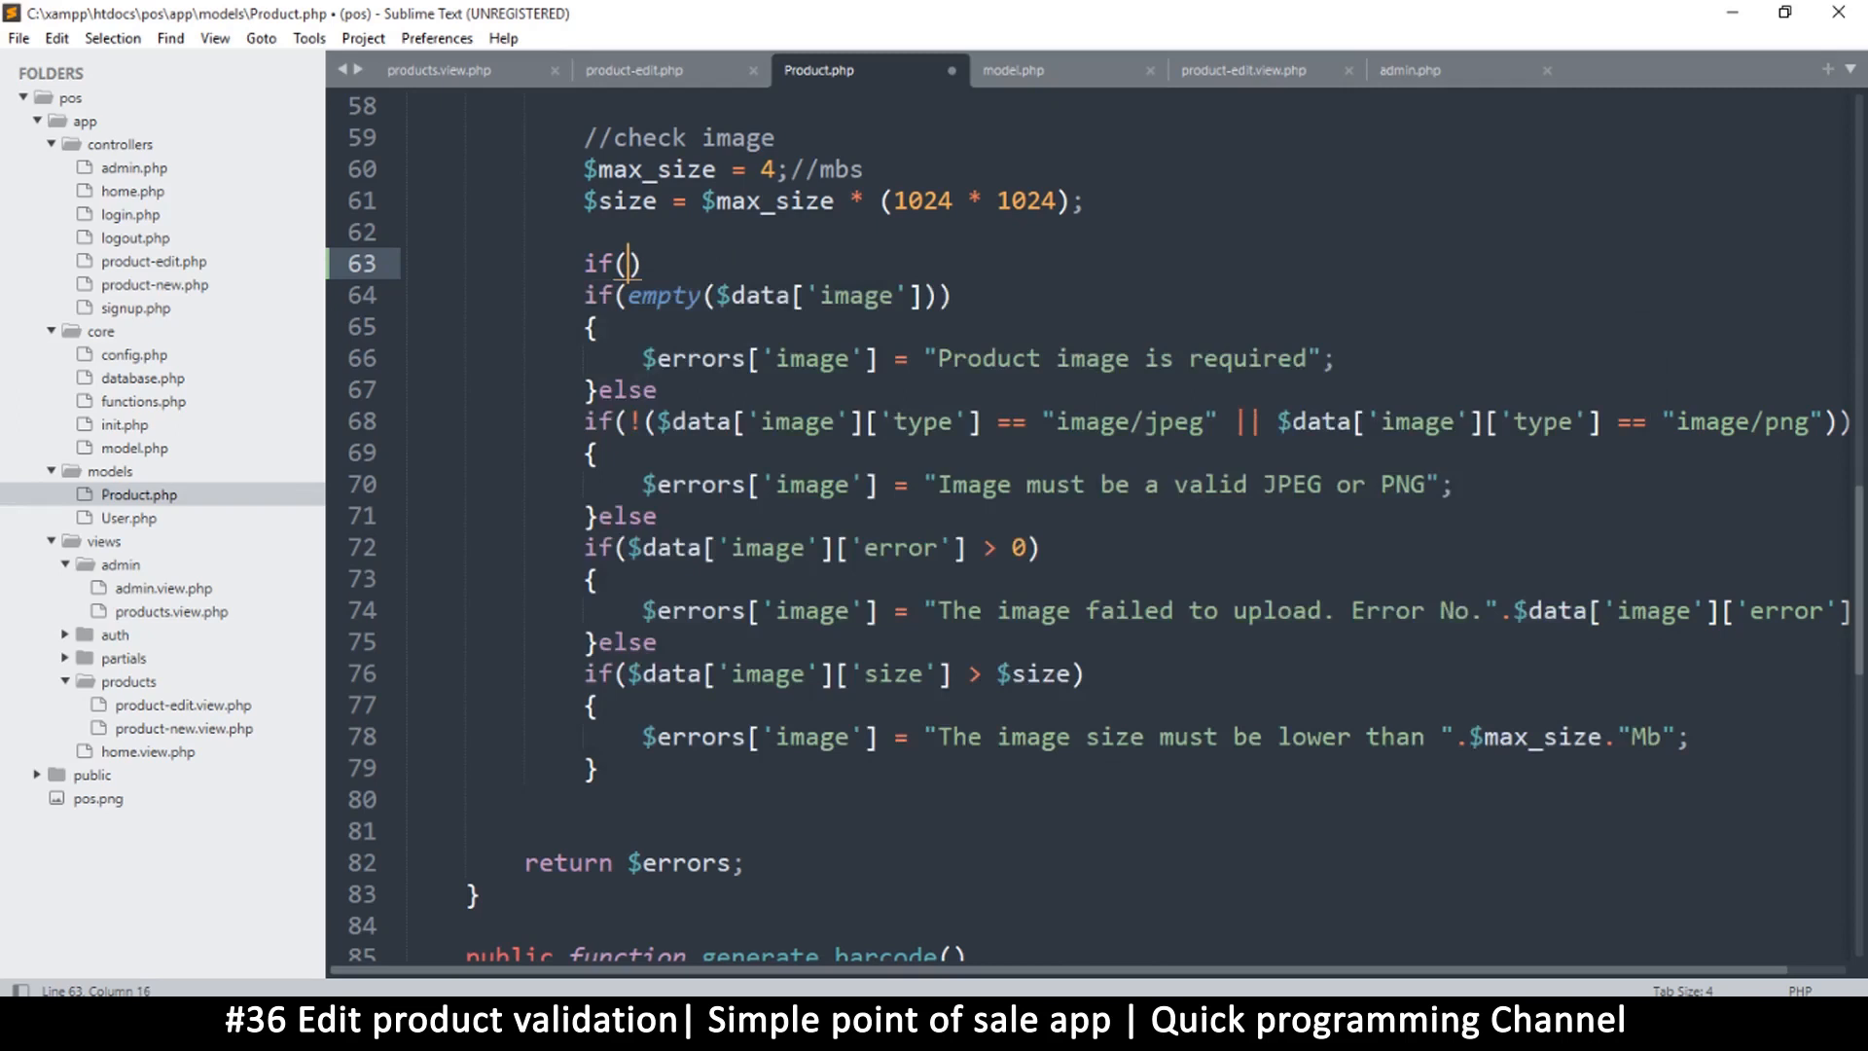
text($id)
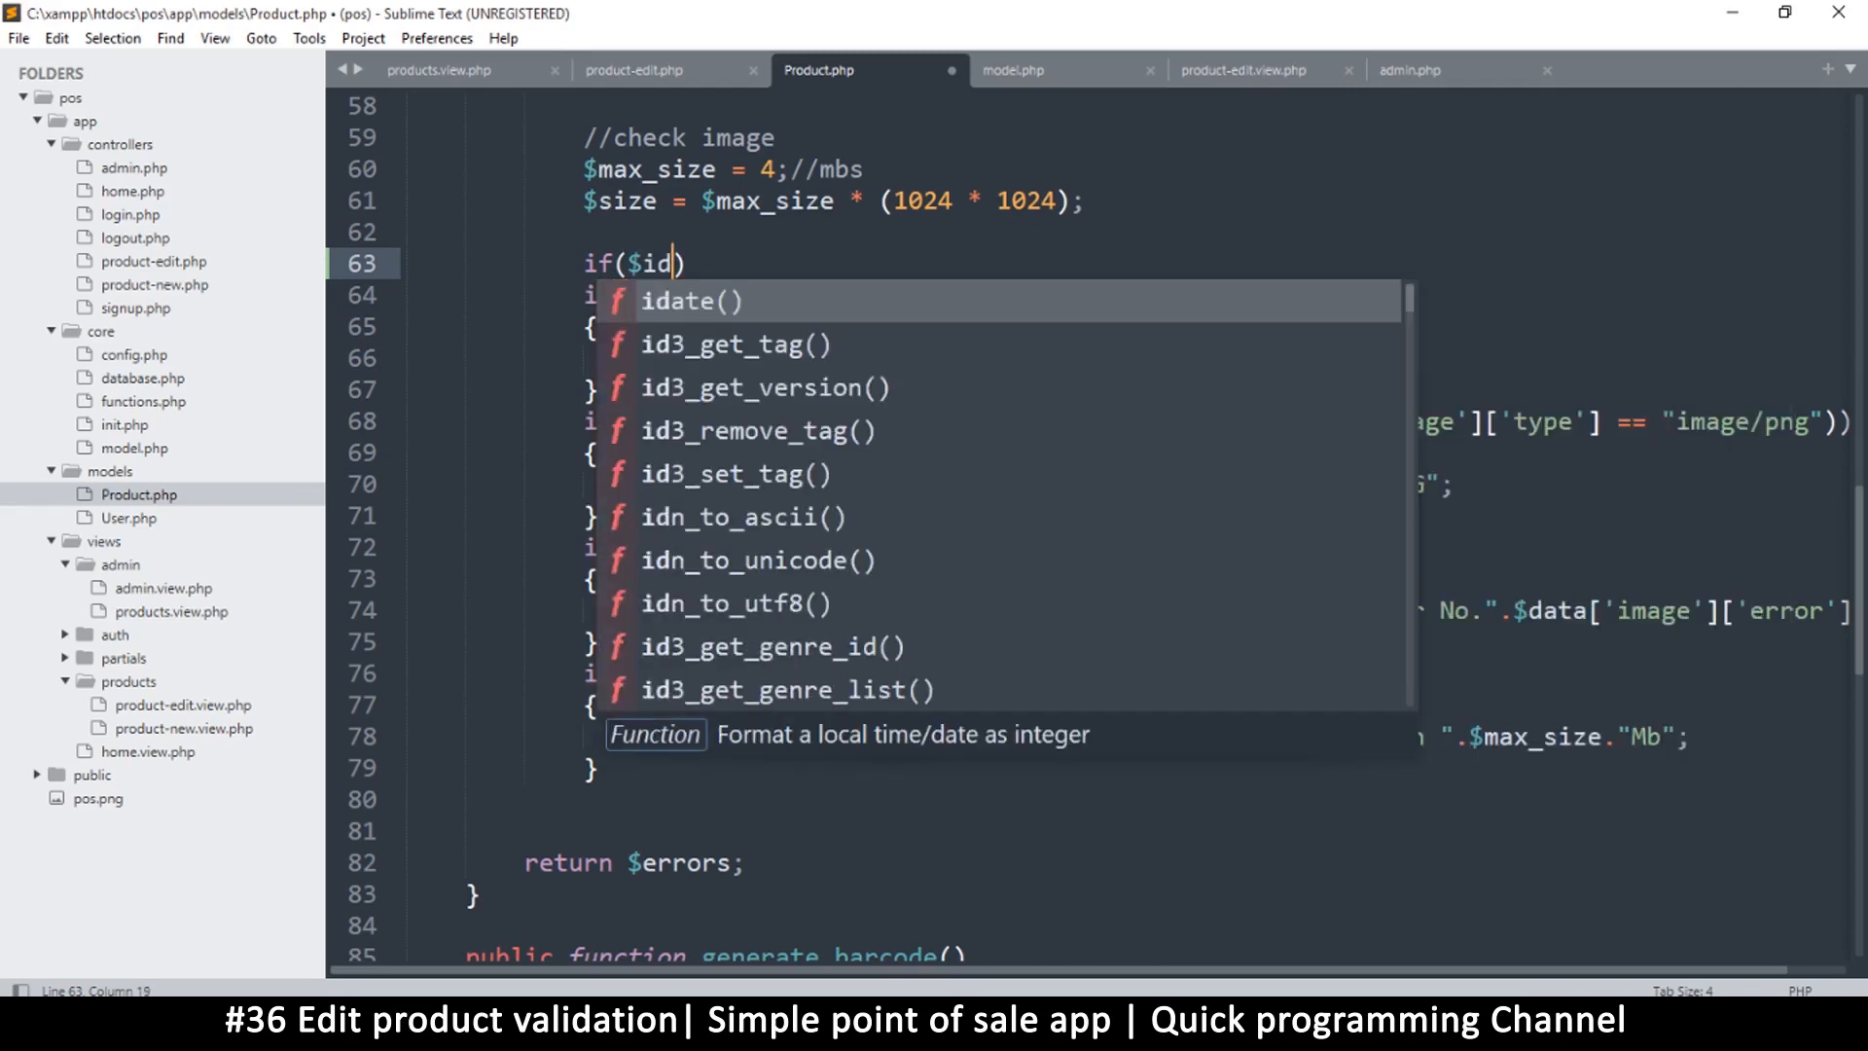
key(Escape)
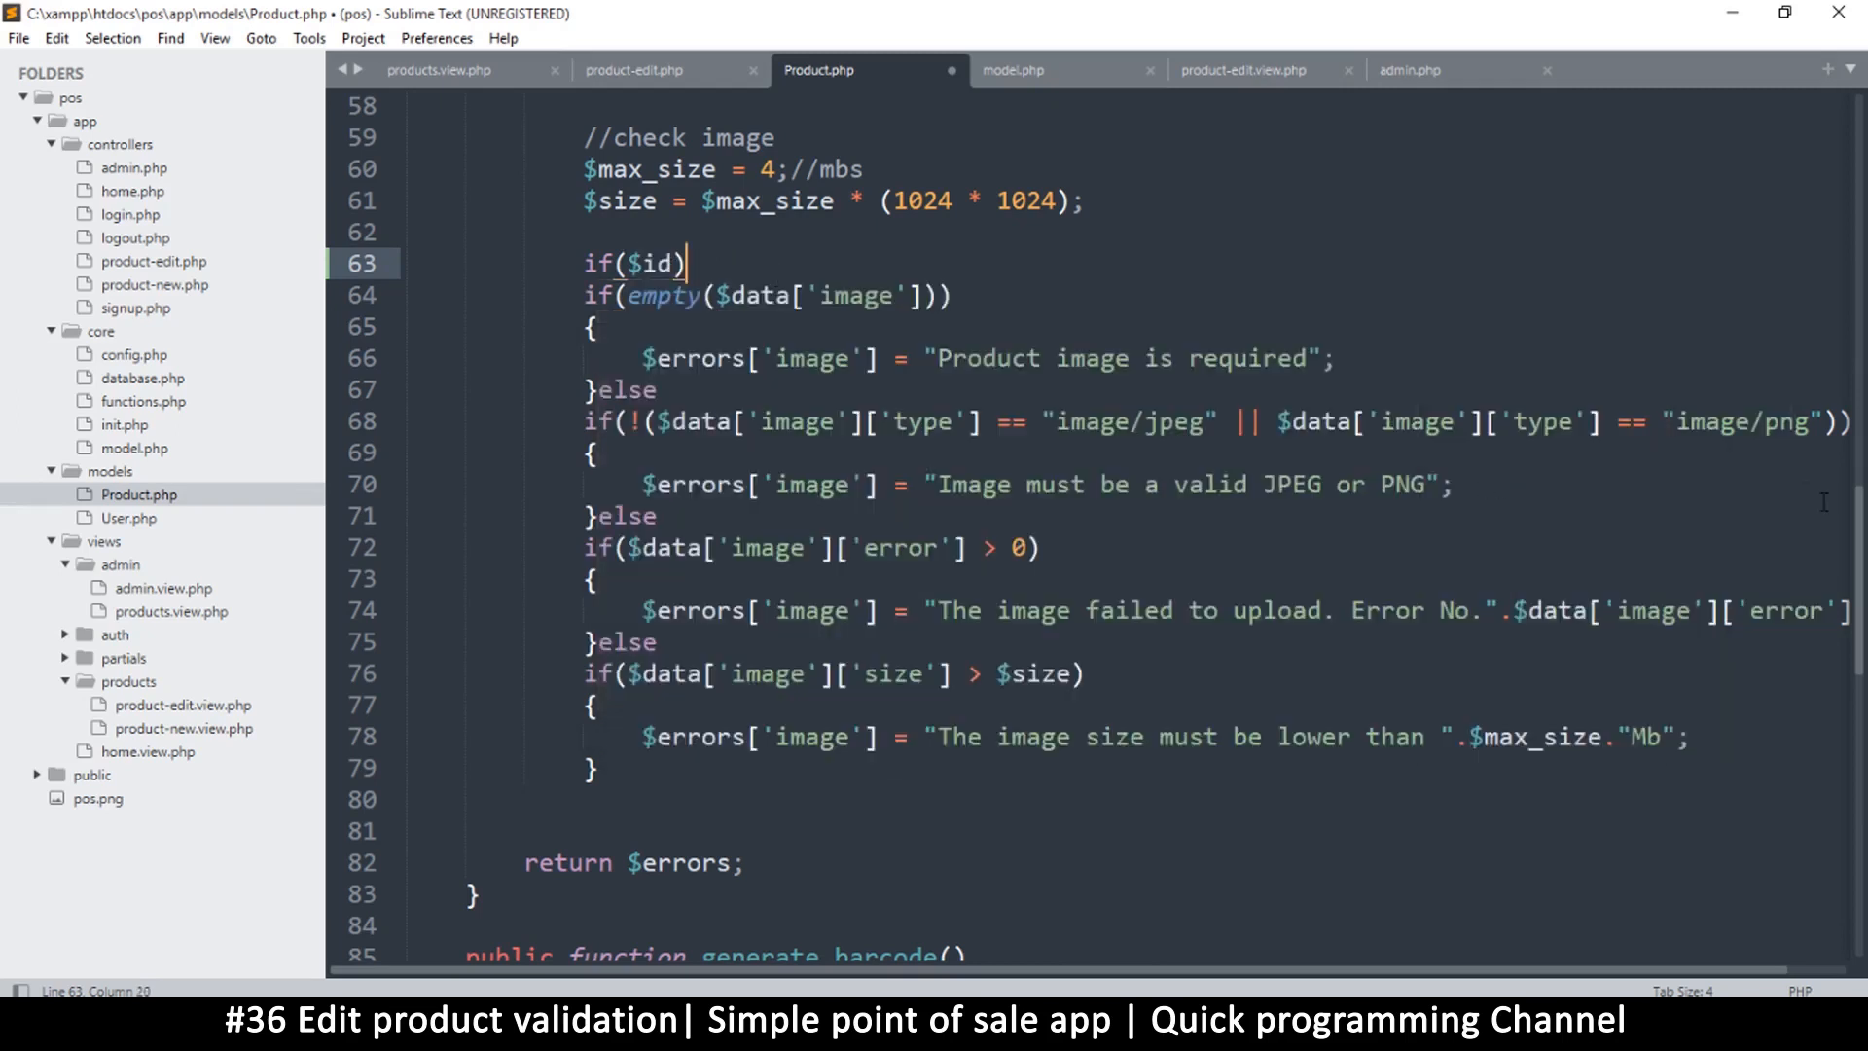
text({)
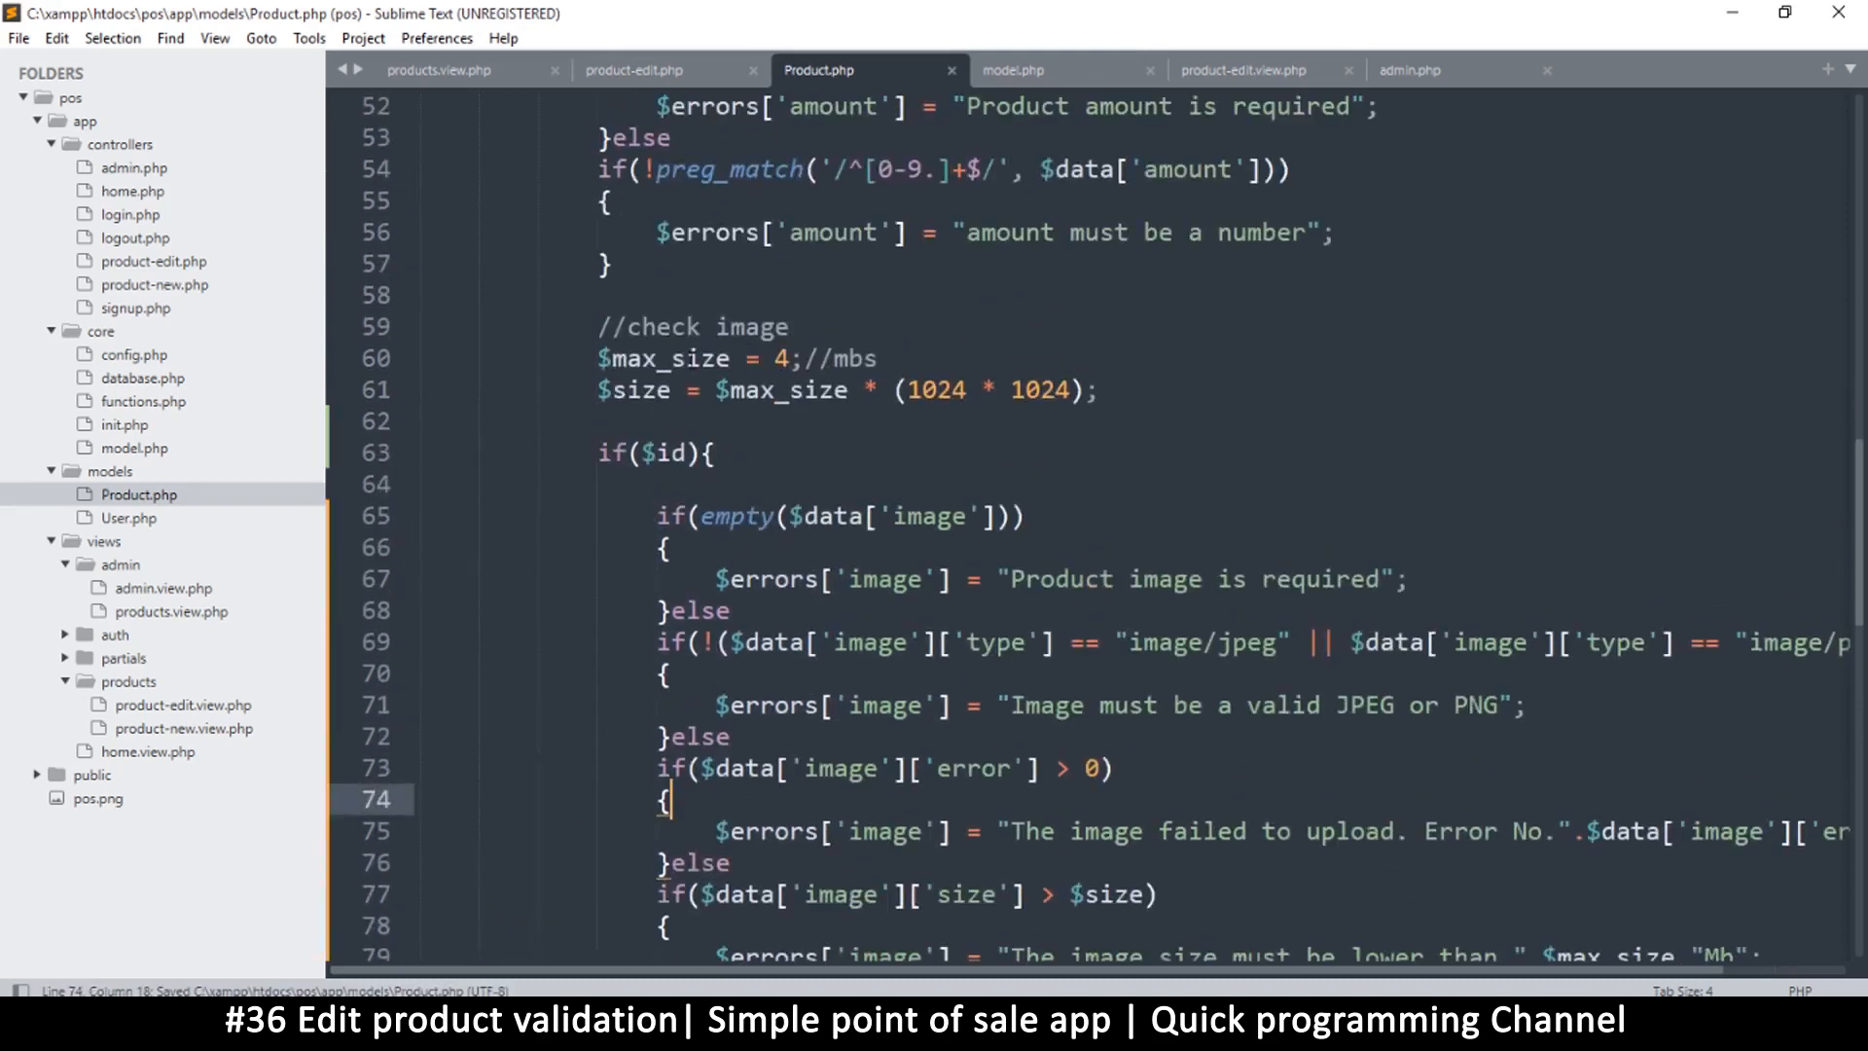
click(631, 451)
text(!)
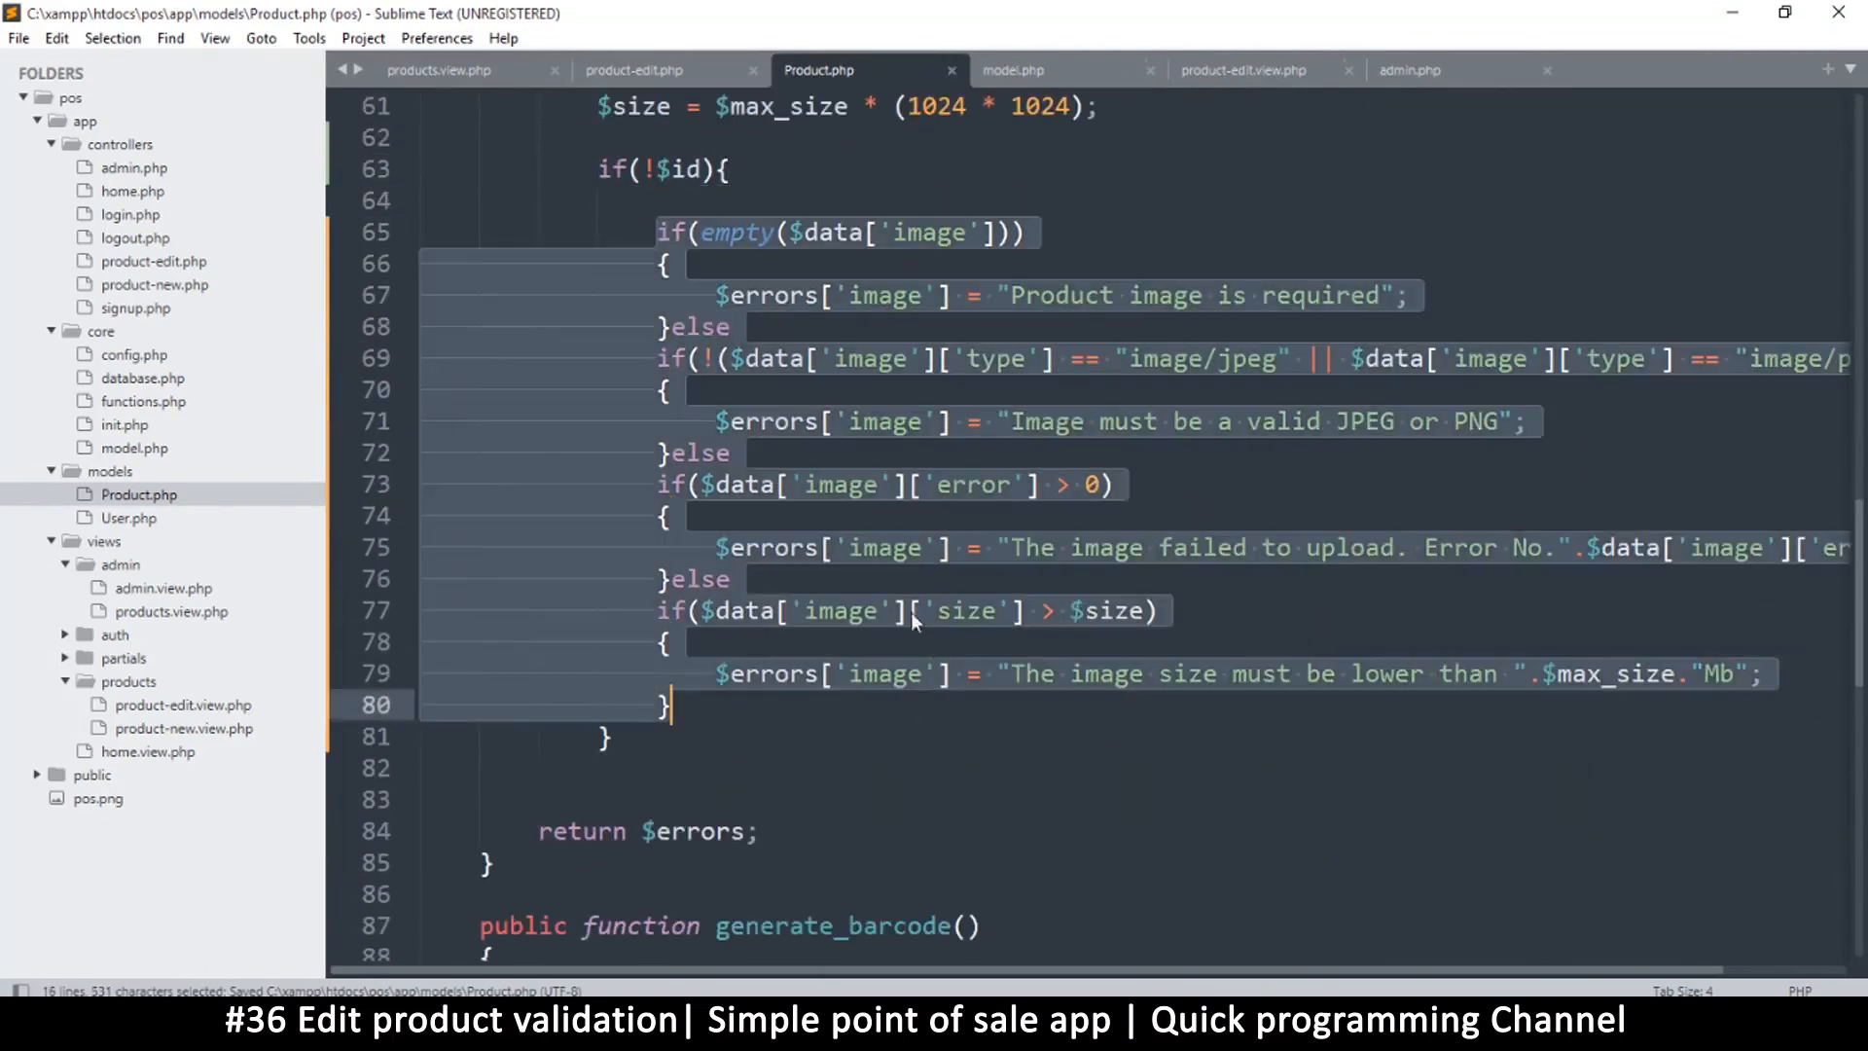
click(906, 547)
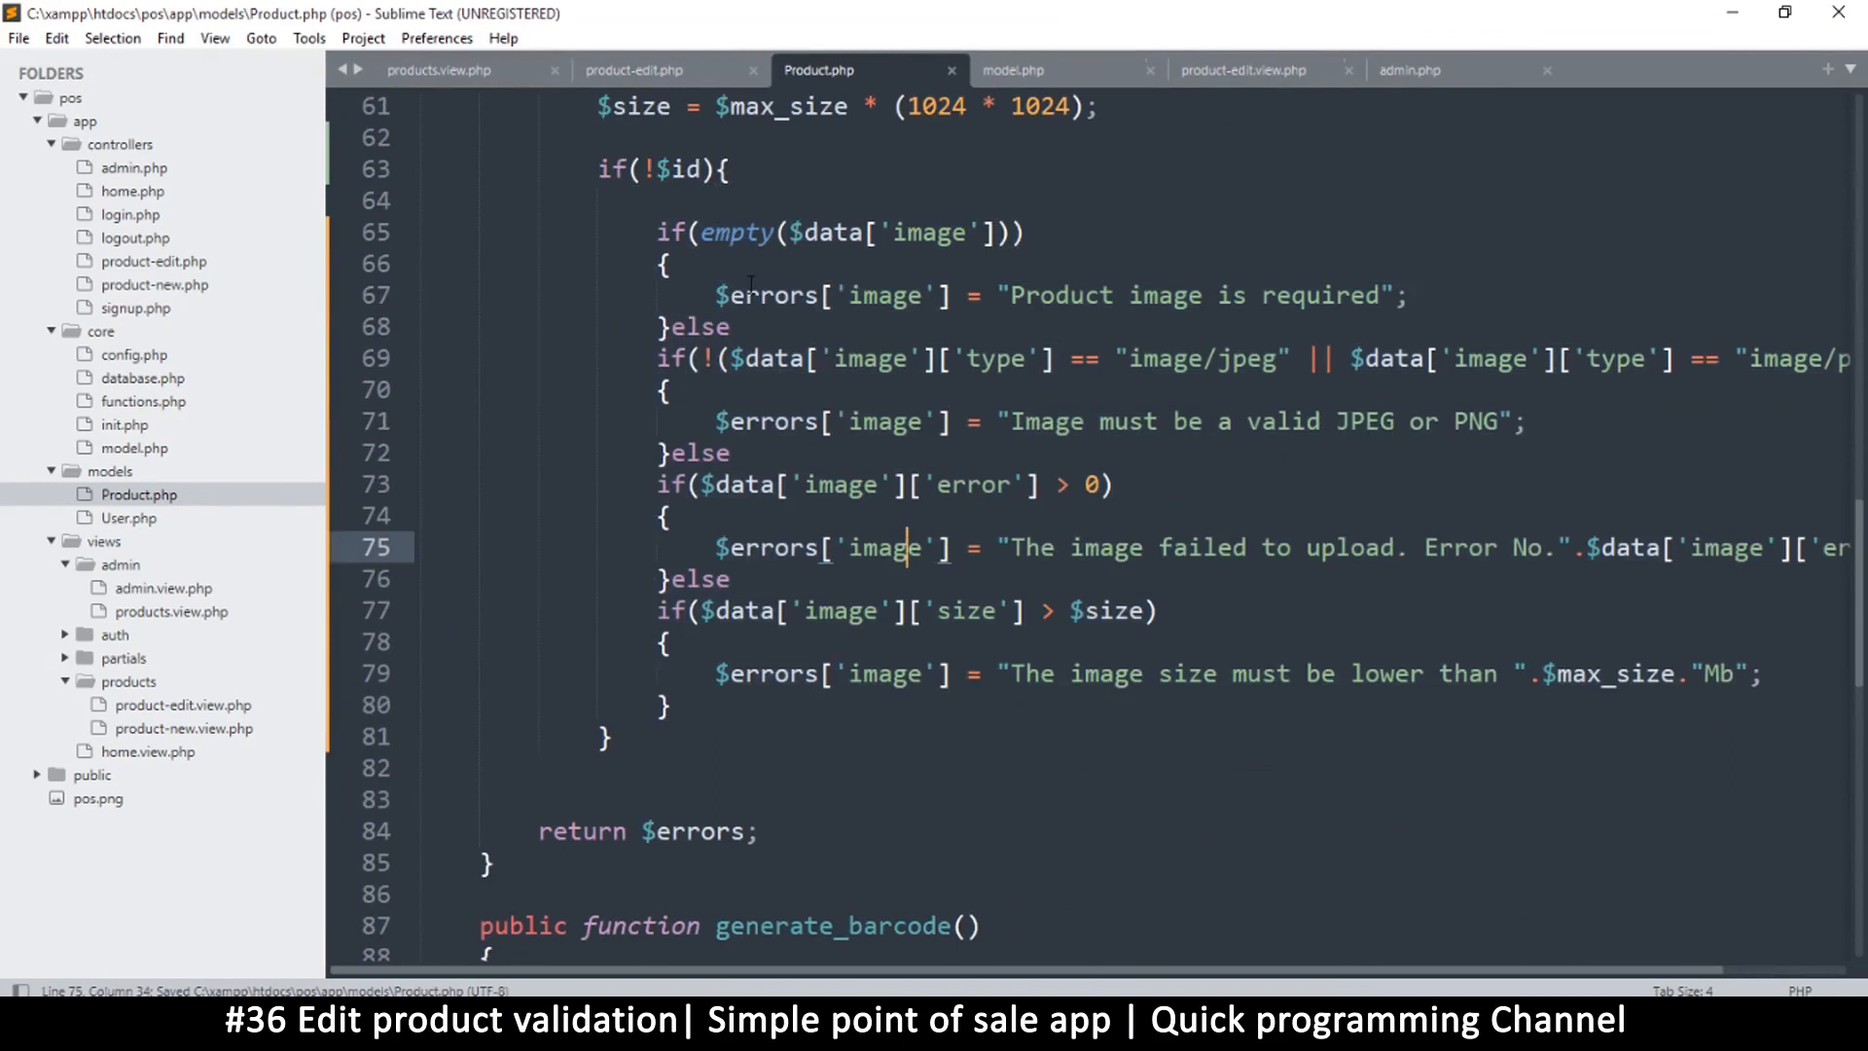
scroll(up, 3)
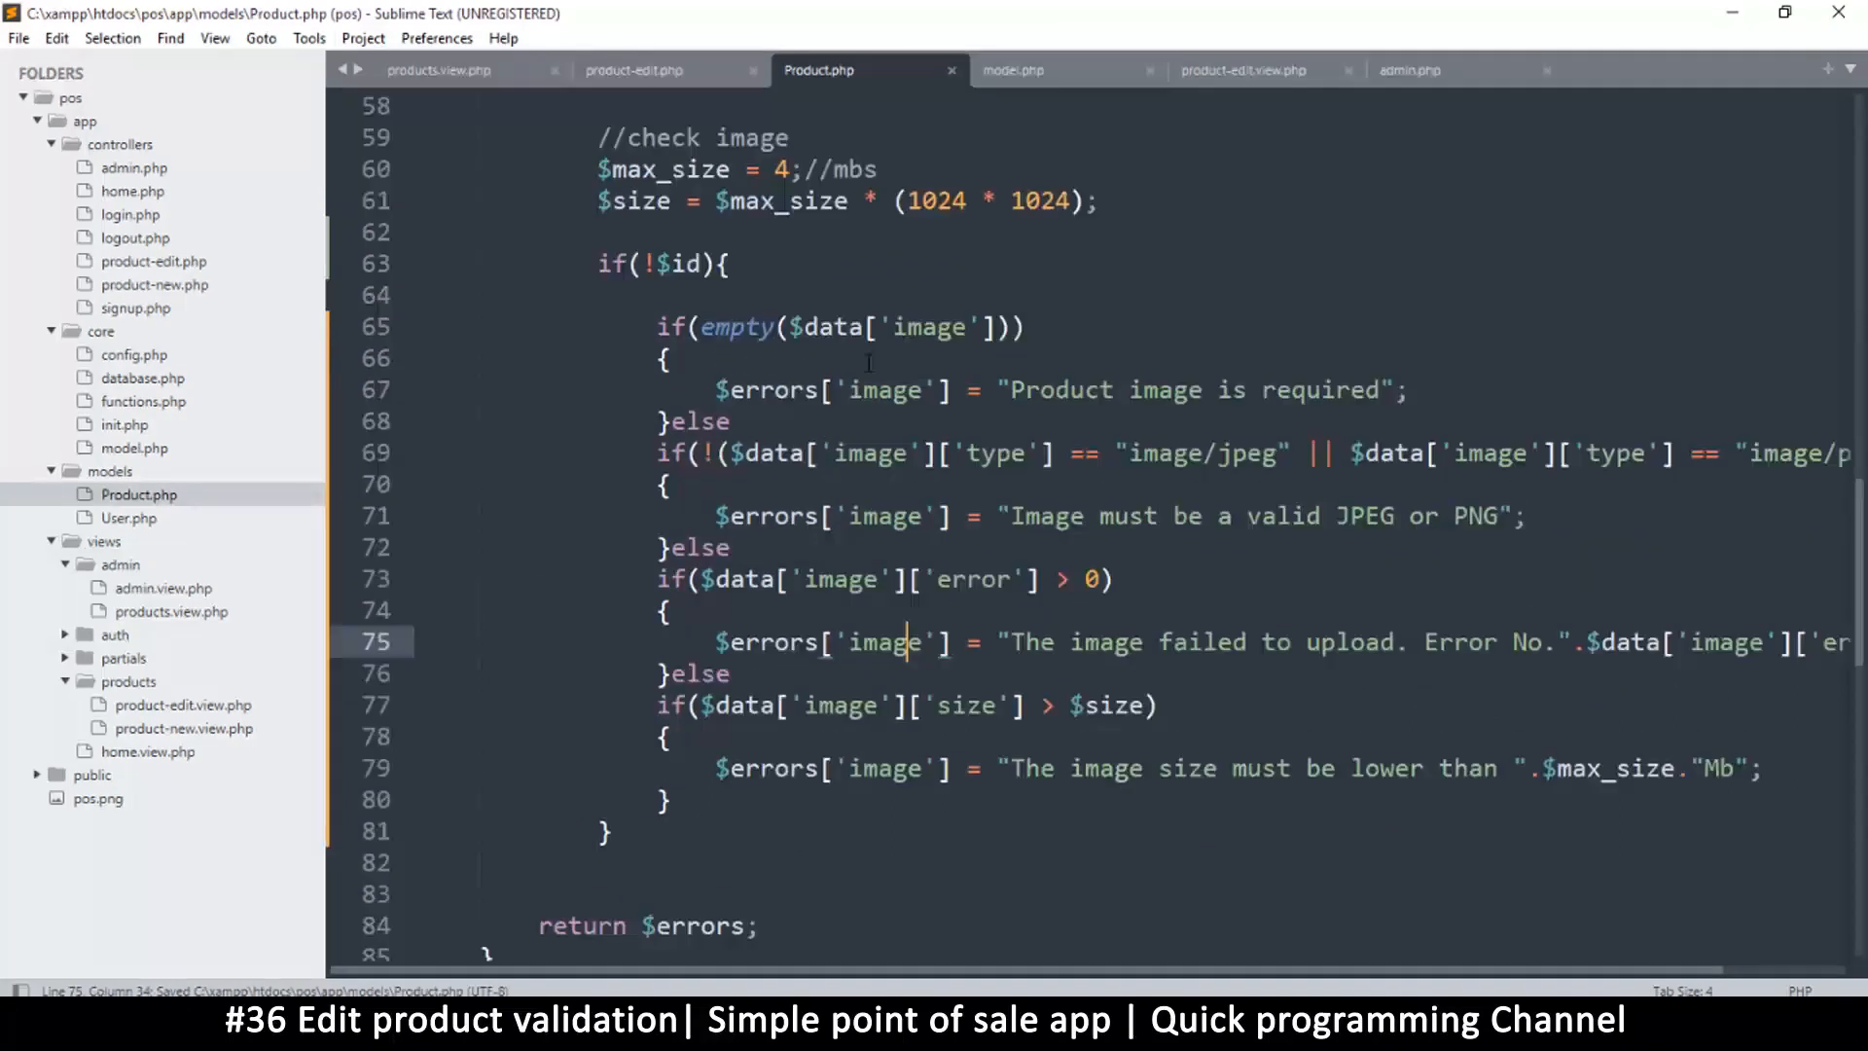
scroll(up, 3)
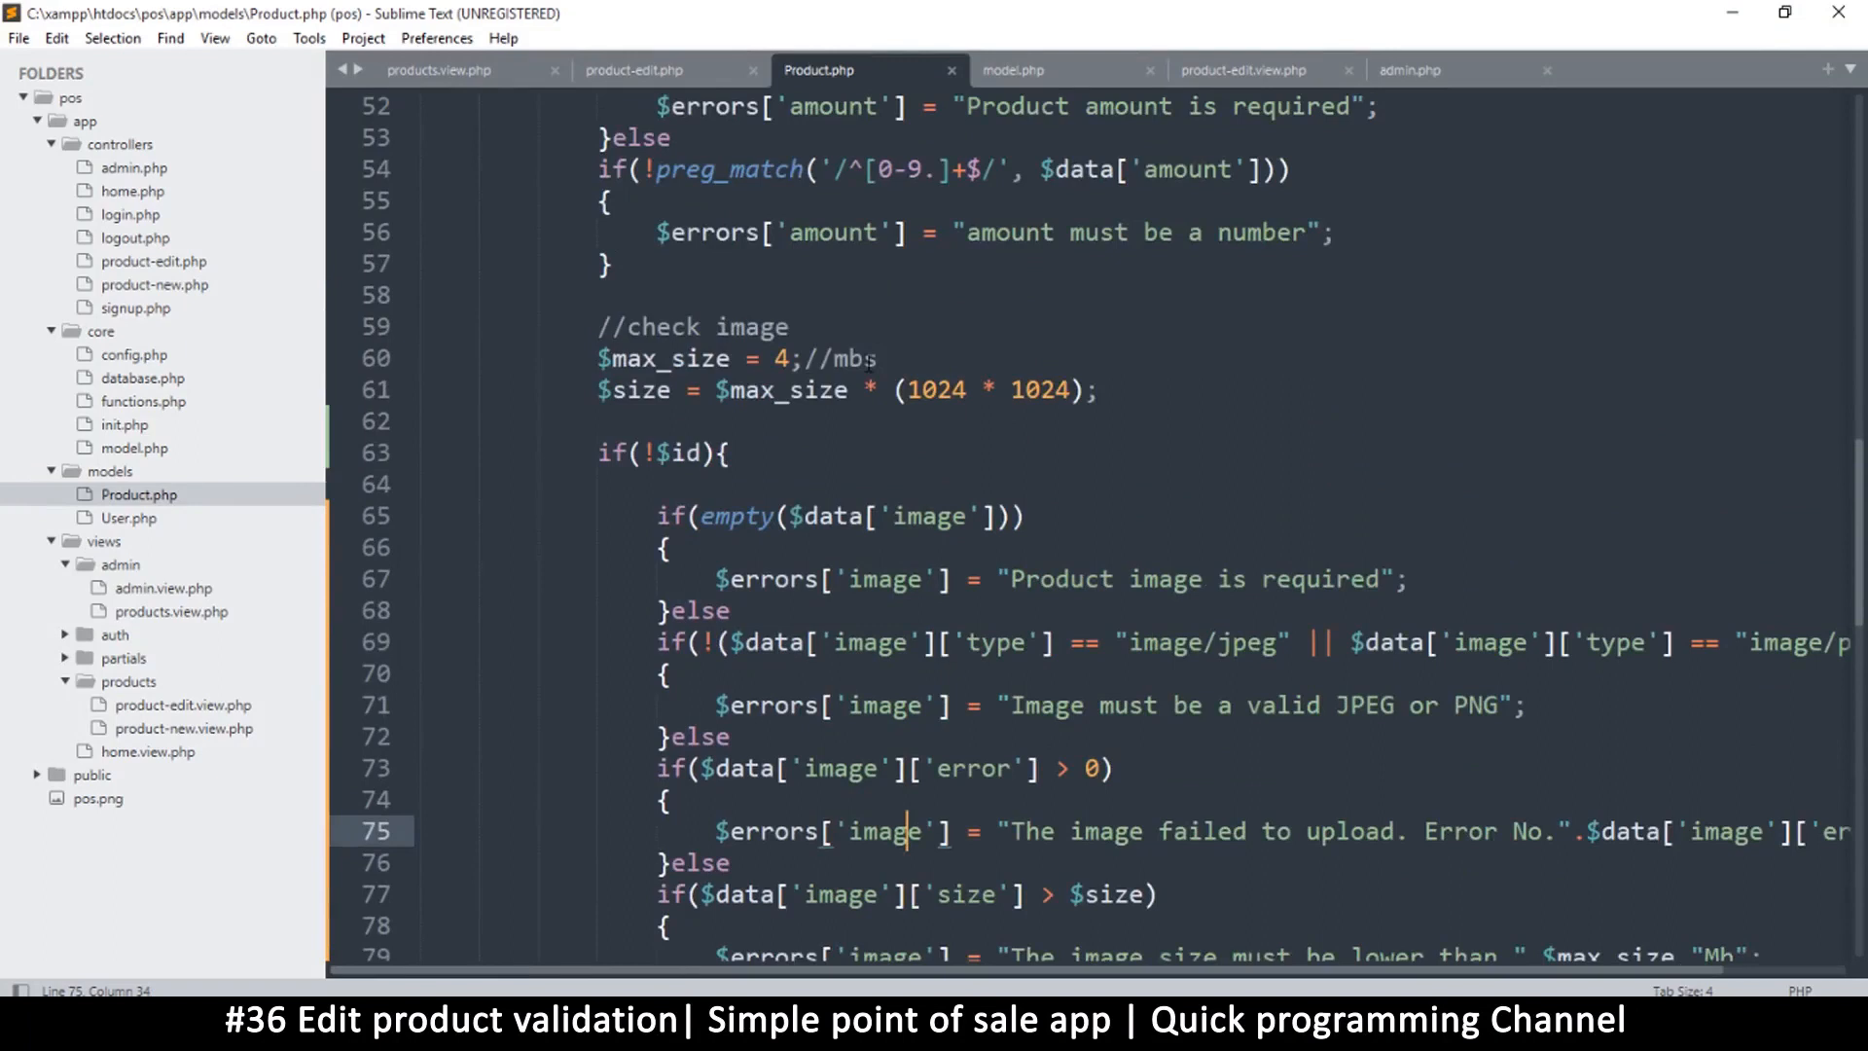
scroll(up, 3)
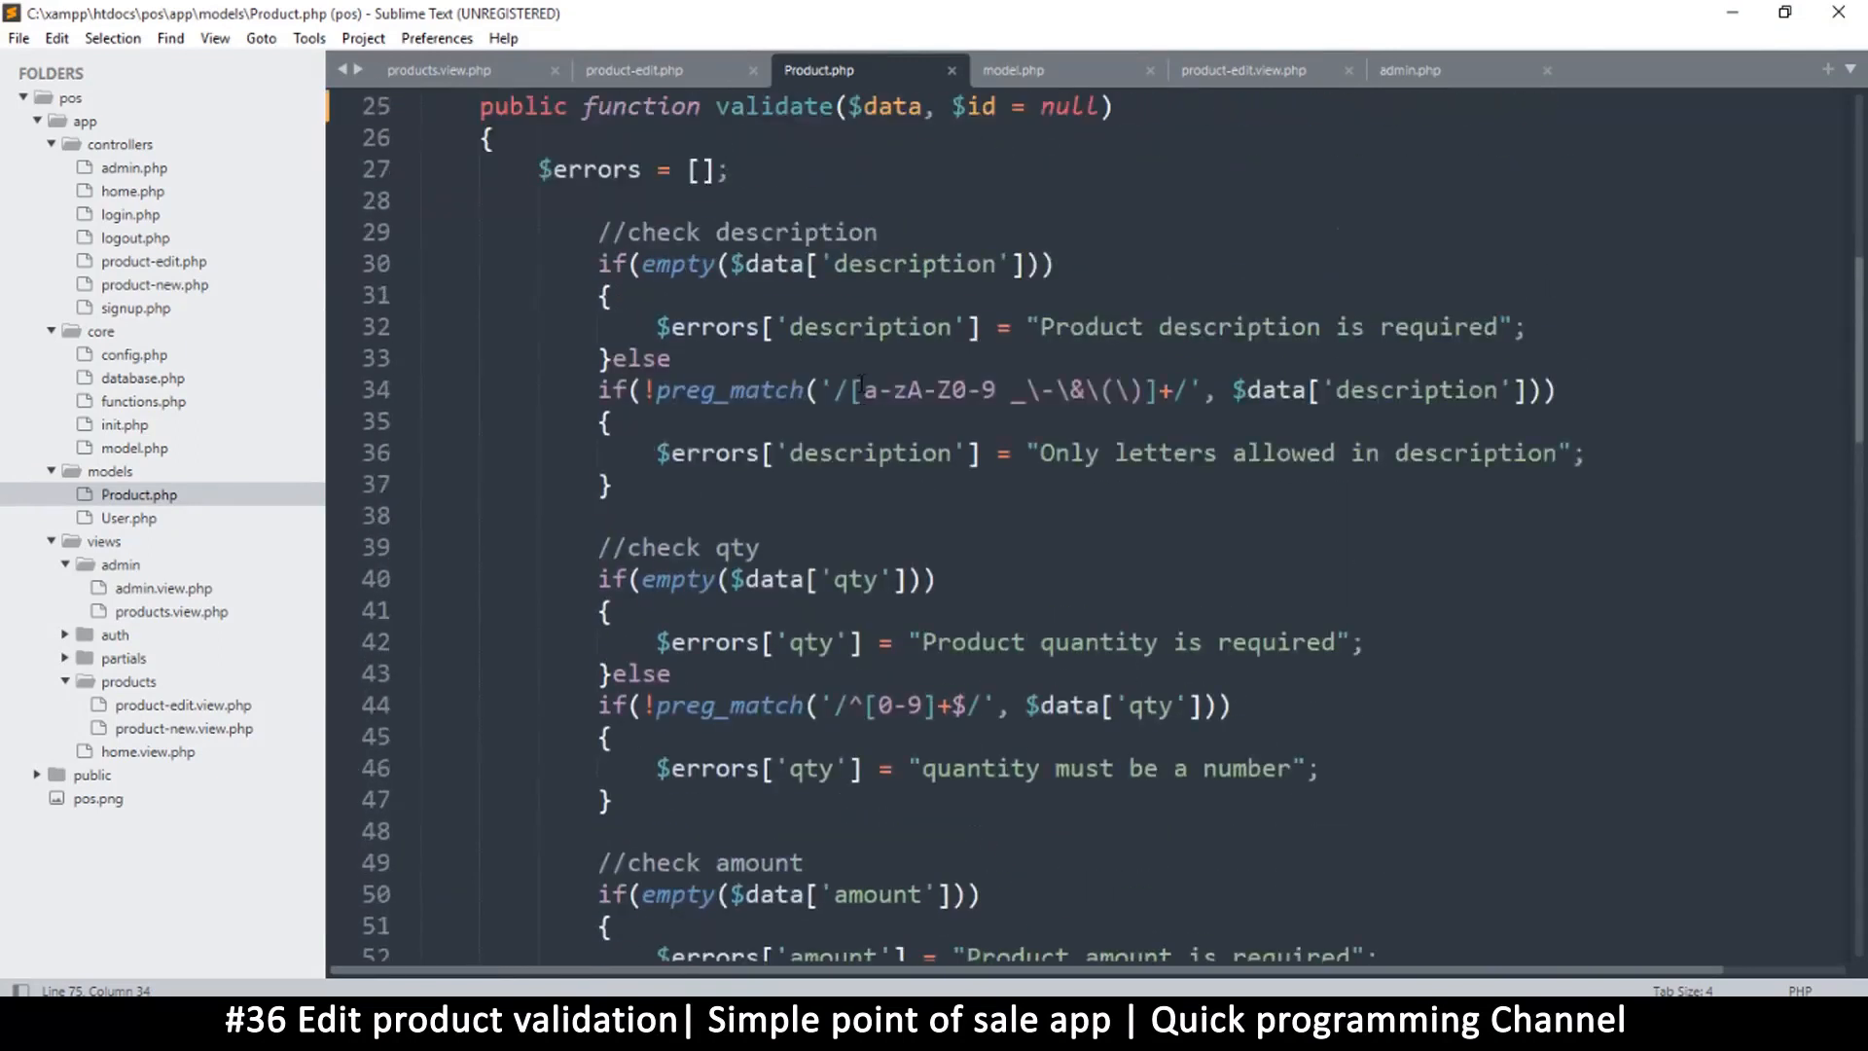
key(ctrl+s)
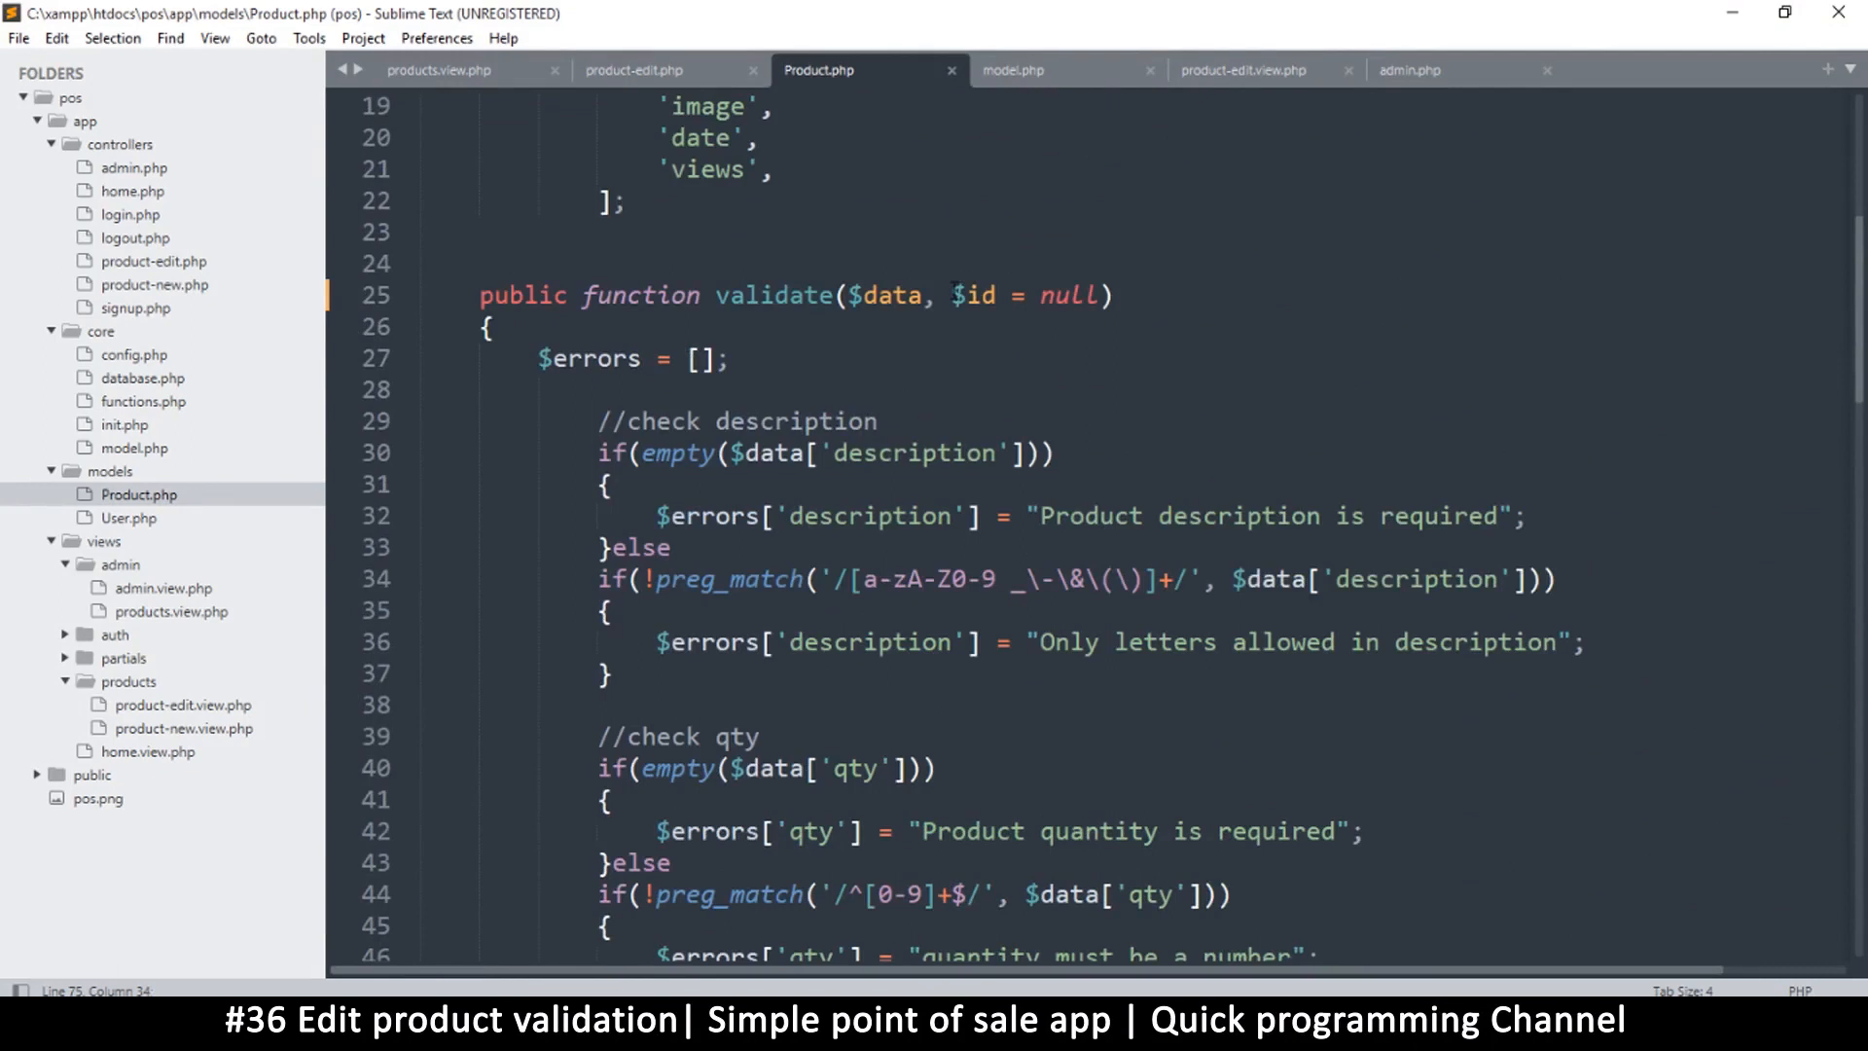
scroll(down, 3)
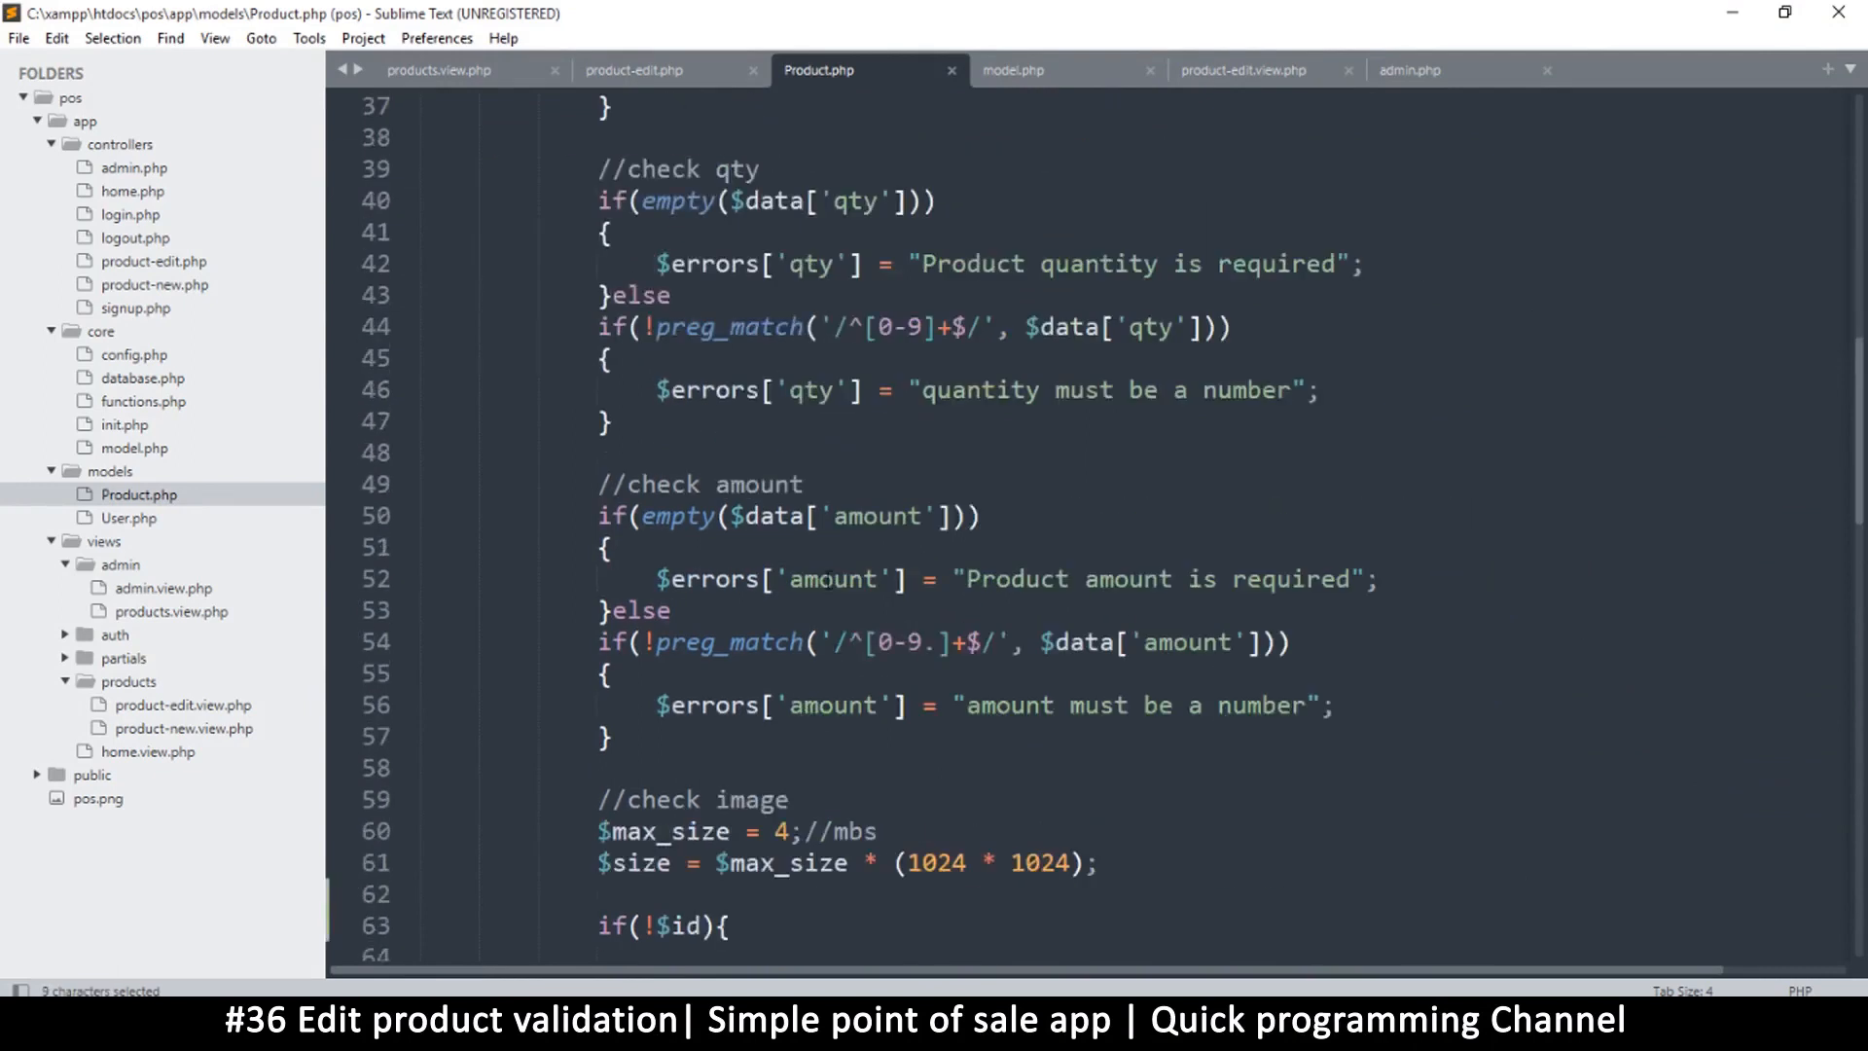
scroll(down, 3)
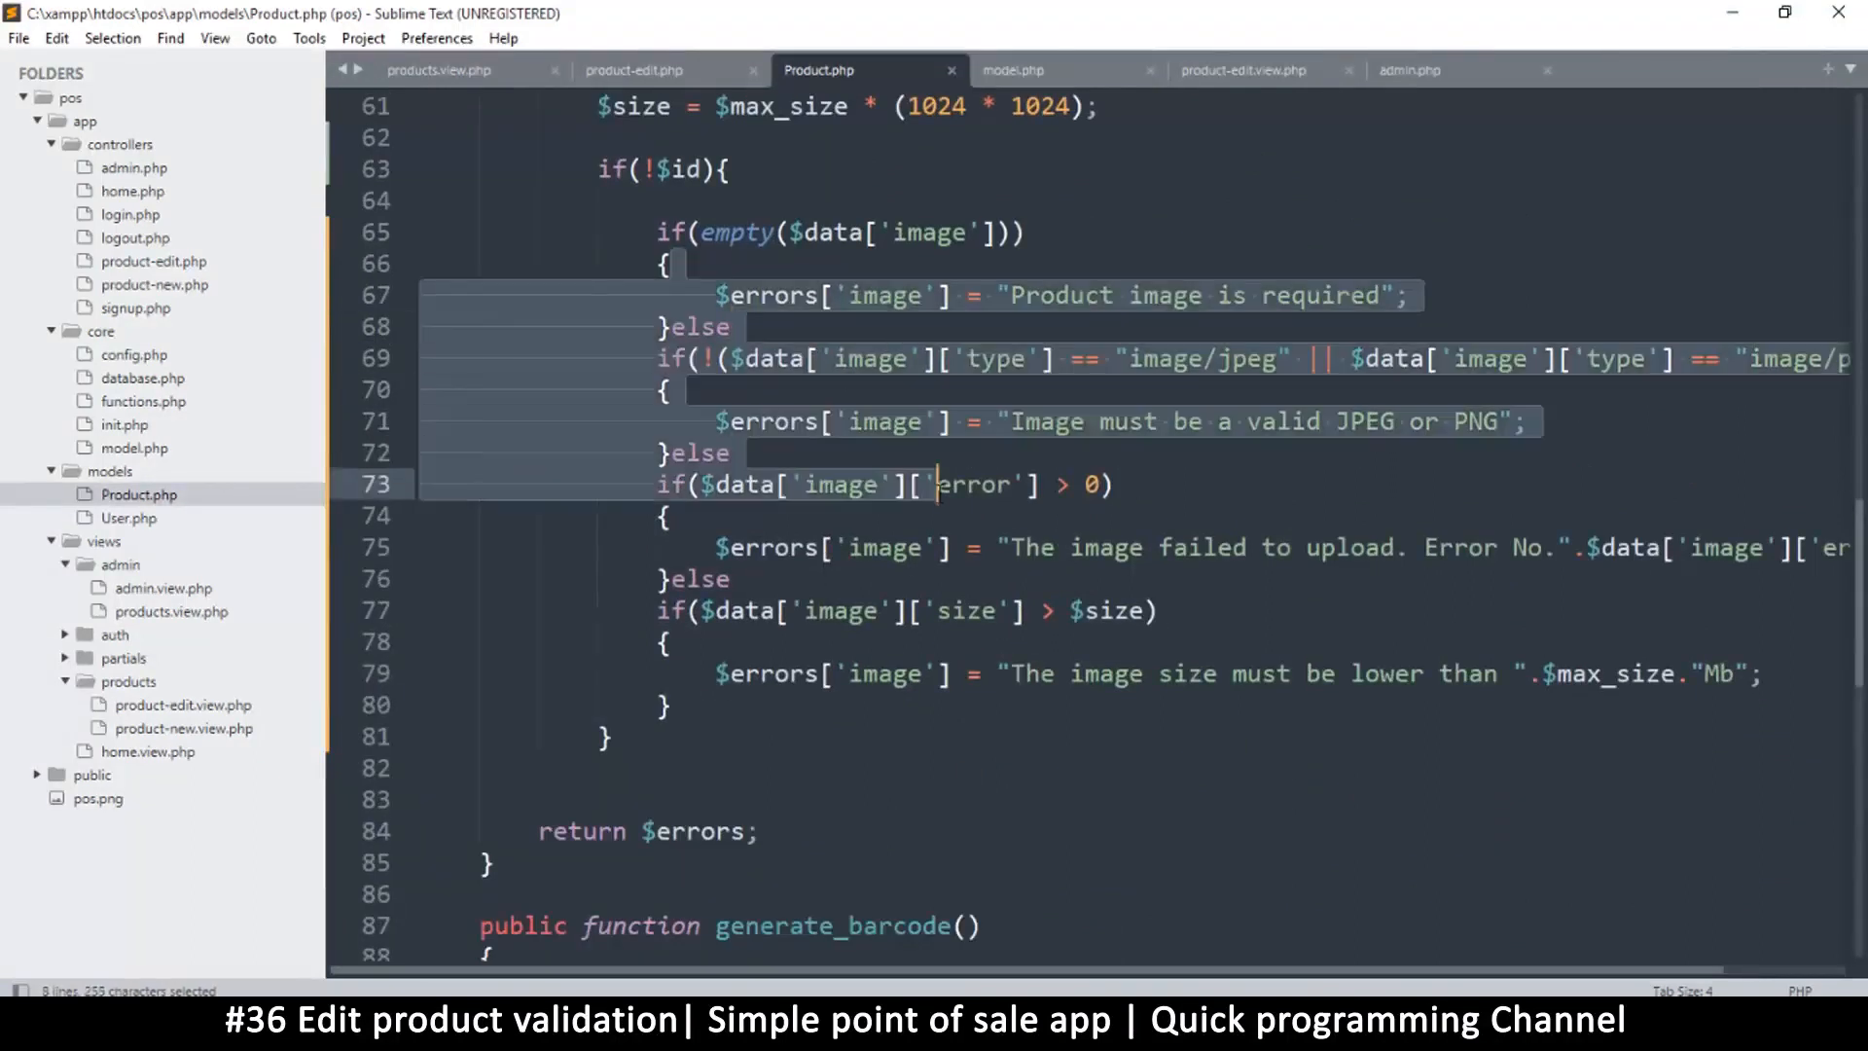
scroll(up, 3)
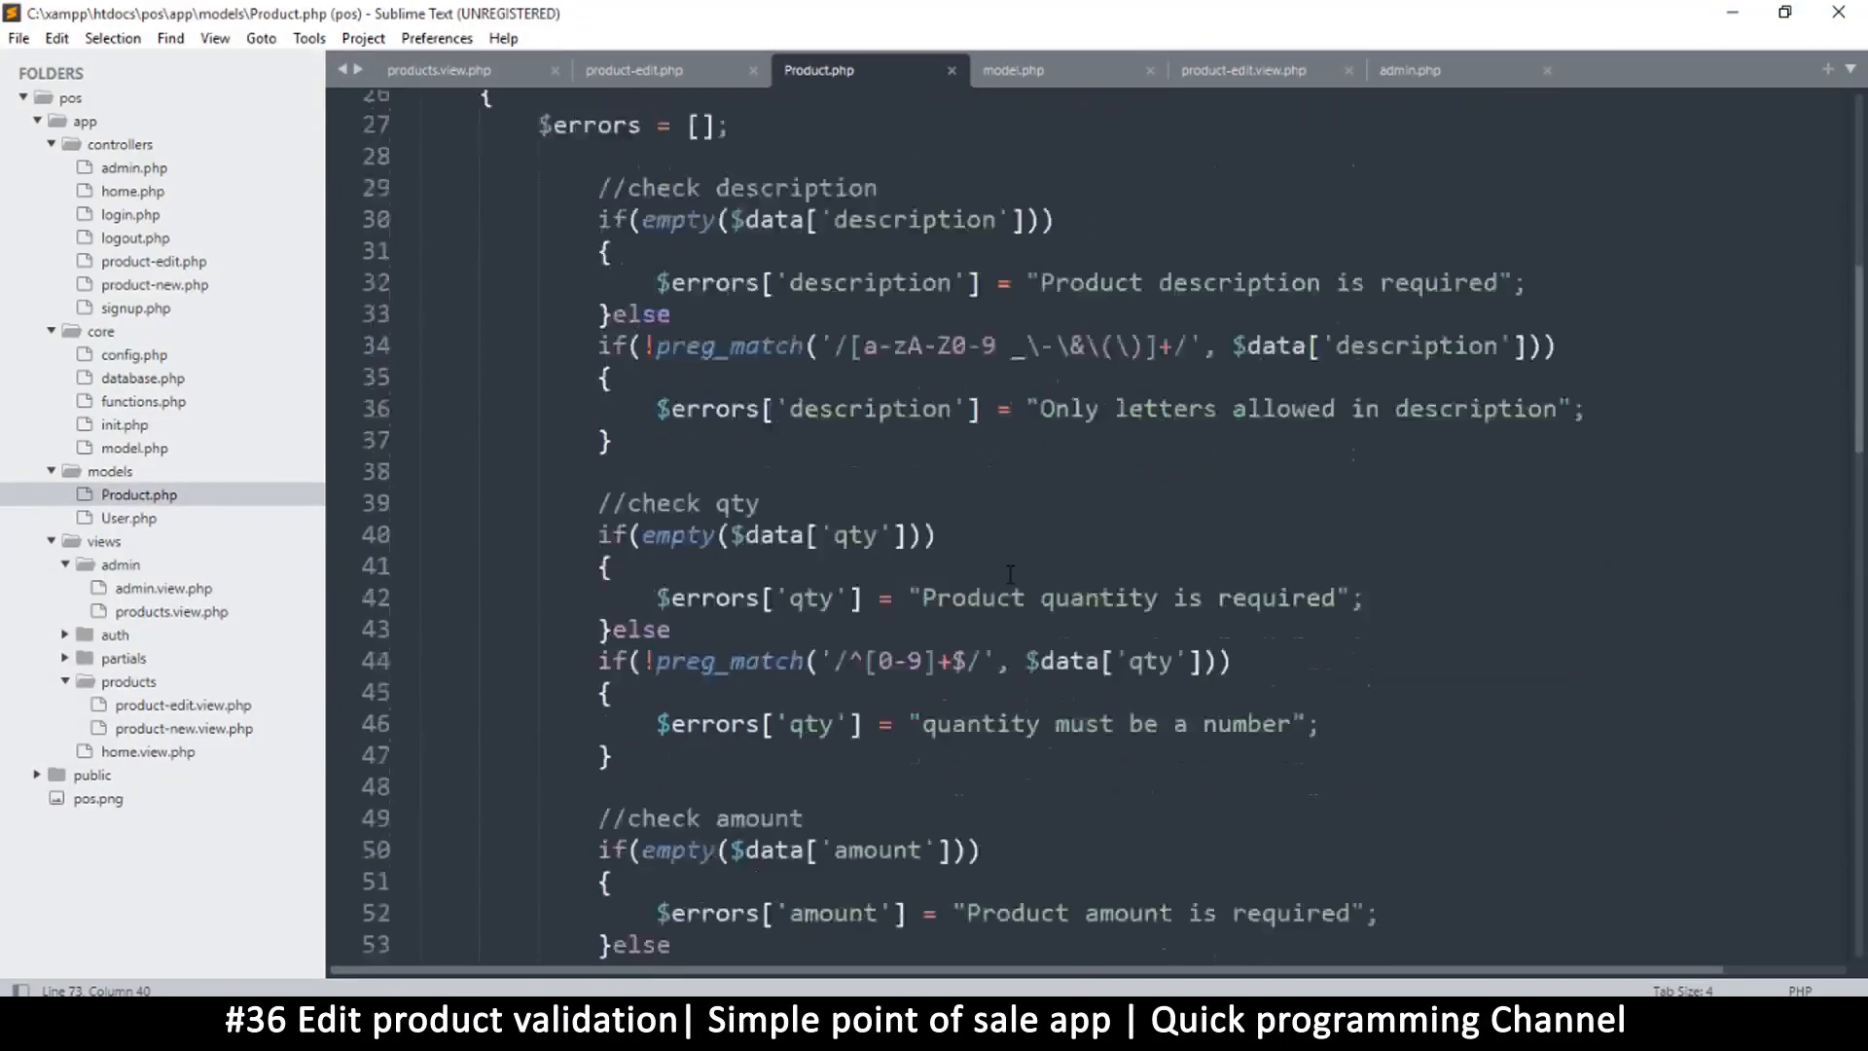
scroll(up, 3)
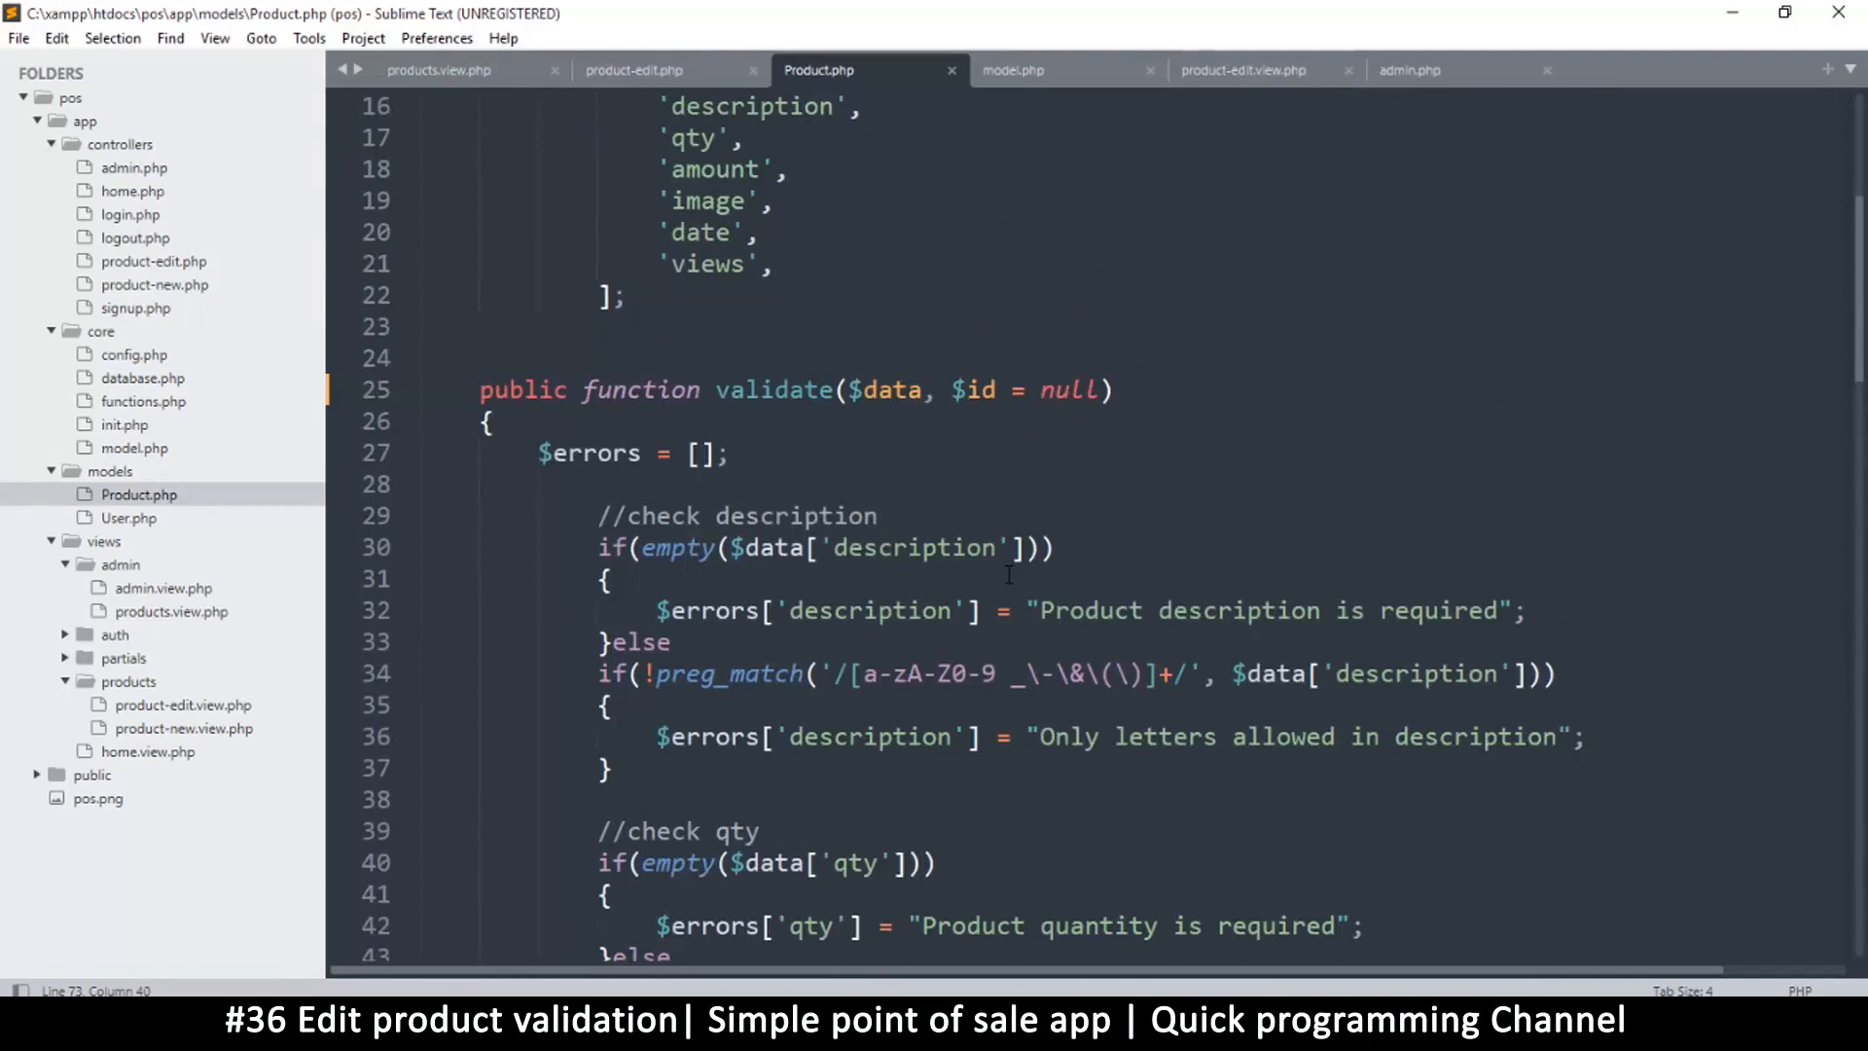
scroll(down, 3)
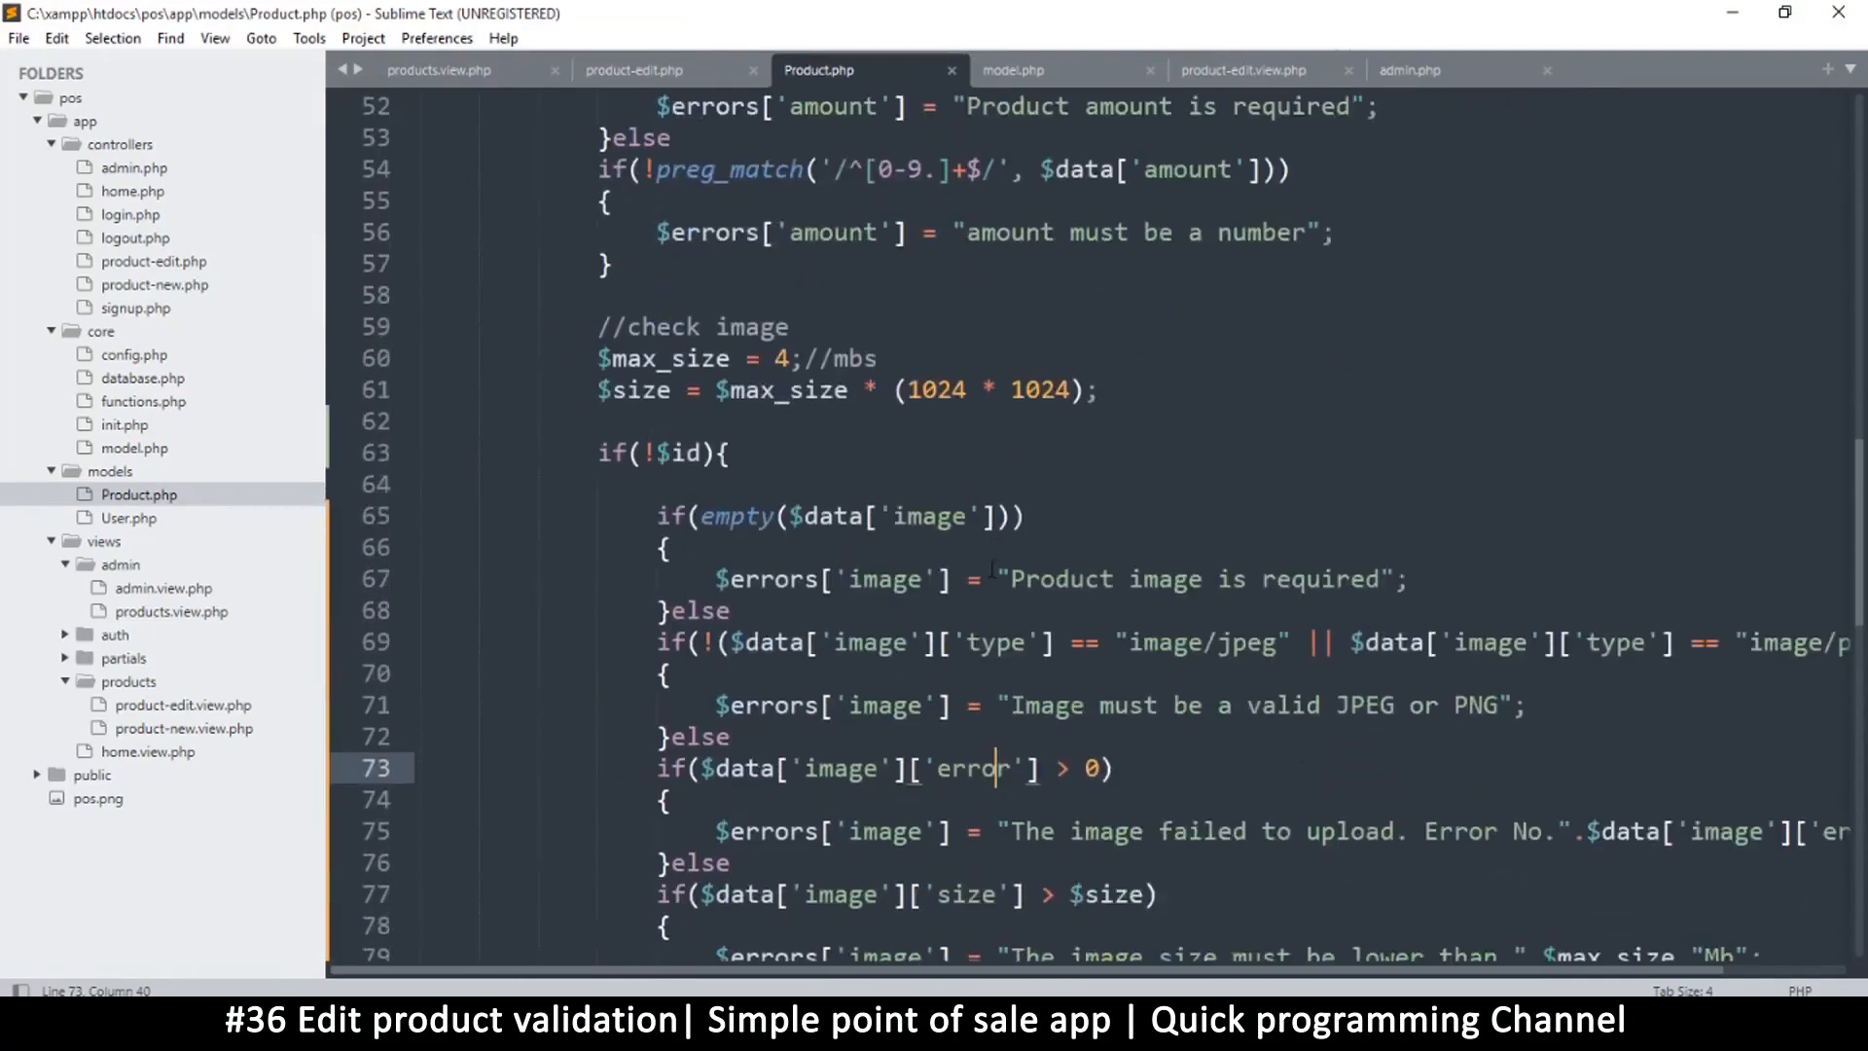
scroll(down, 3)
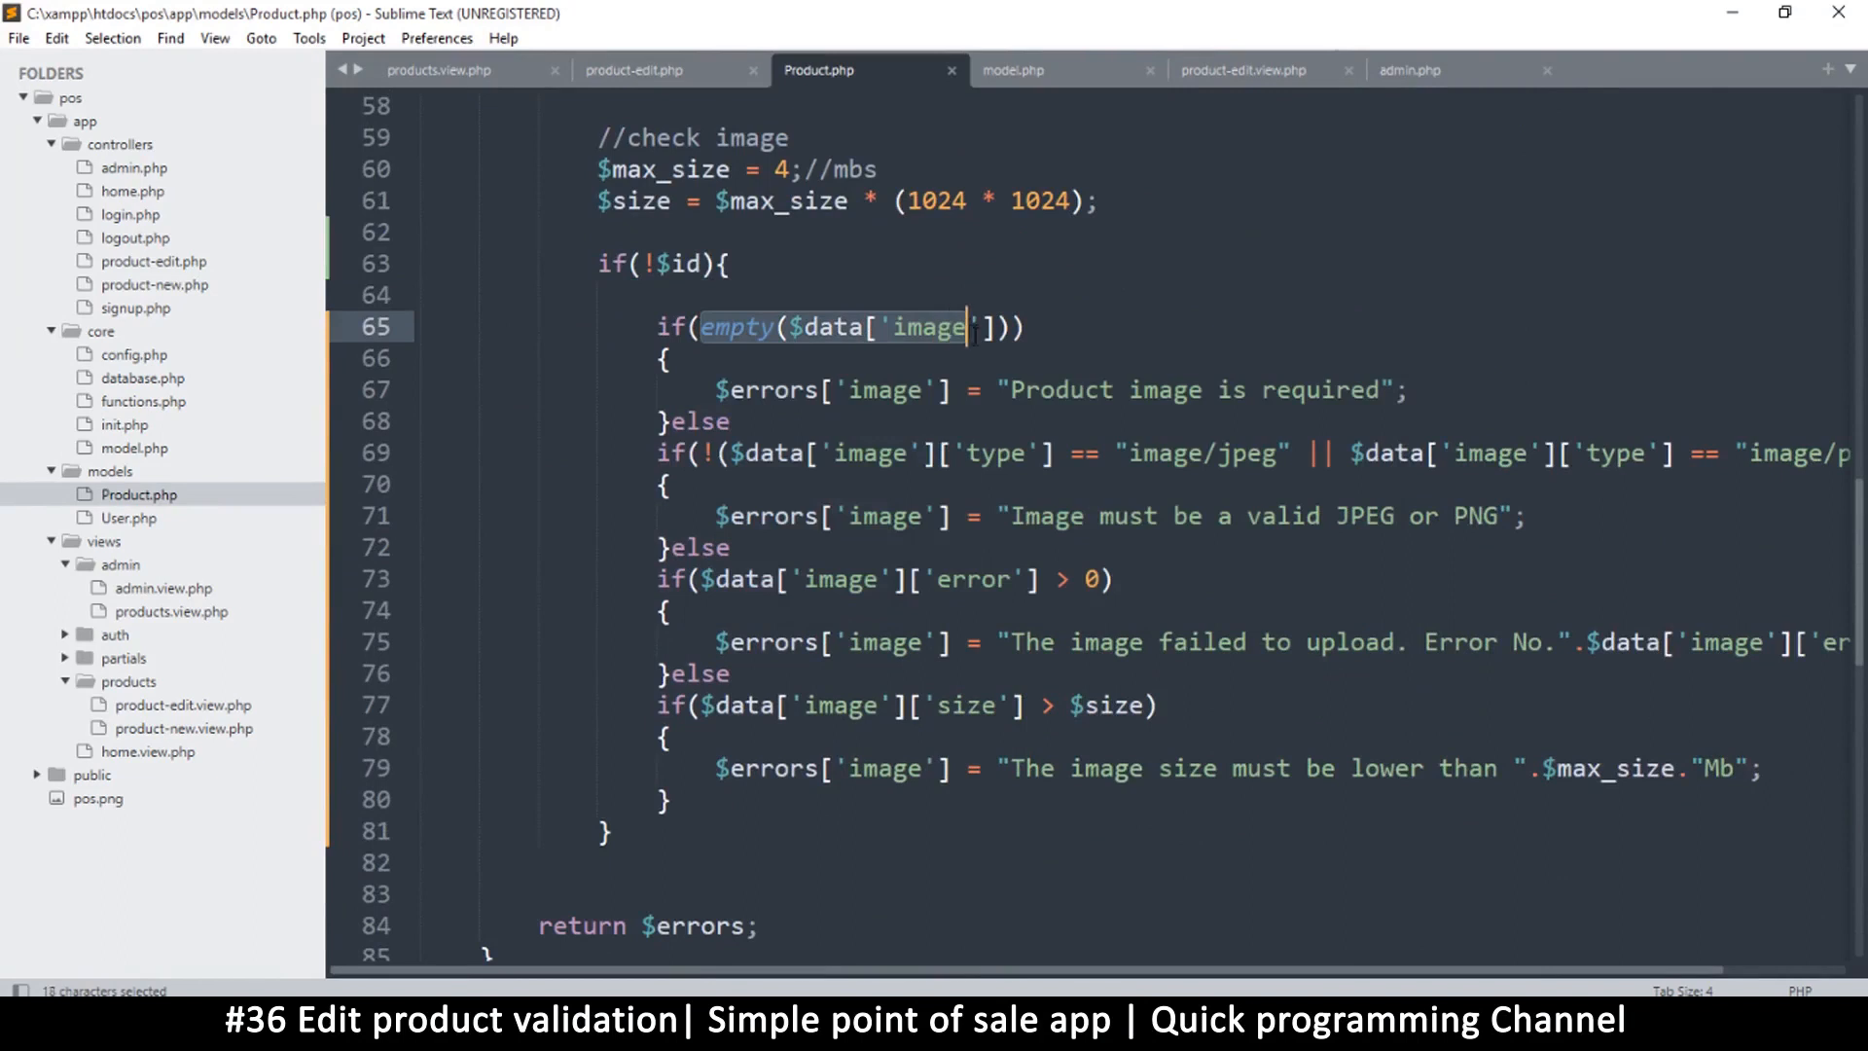
click(691, 263)
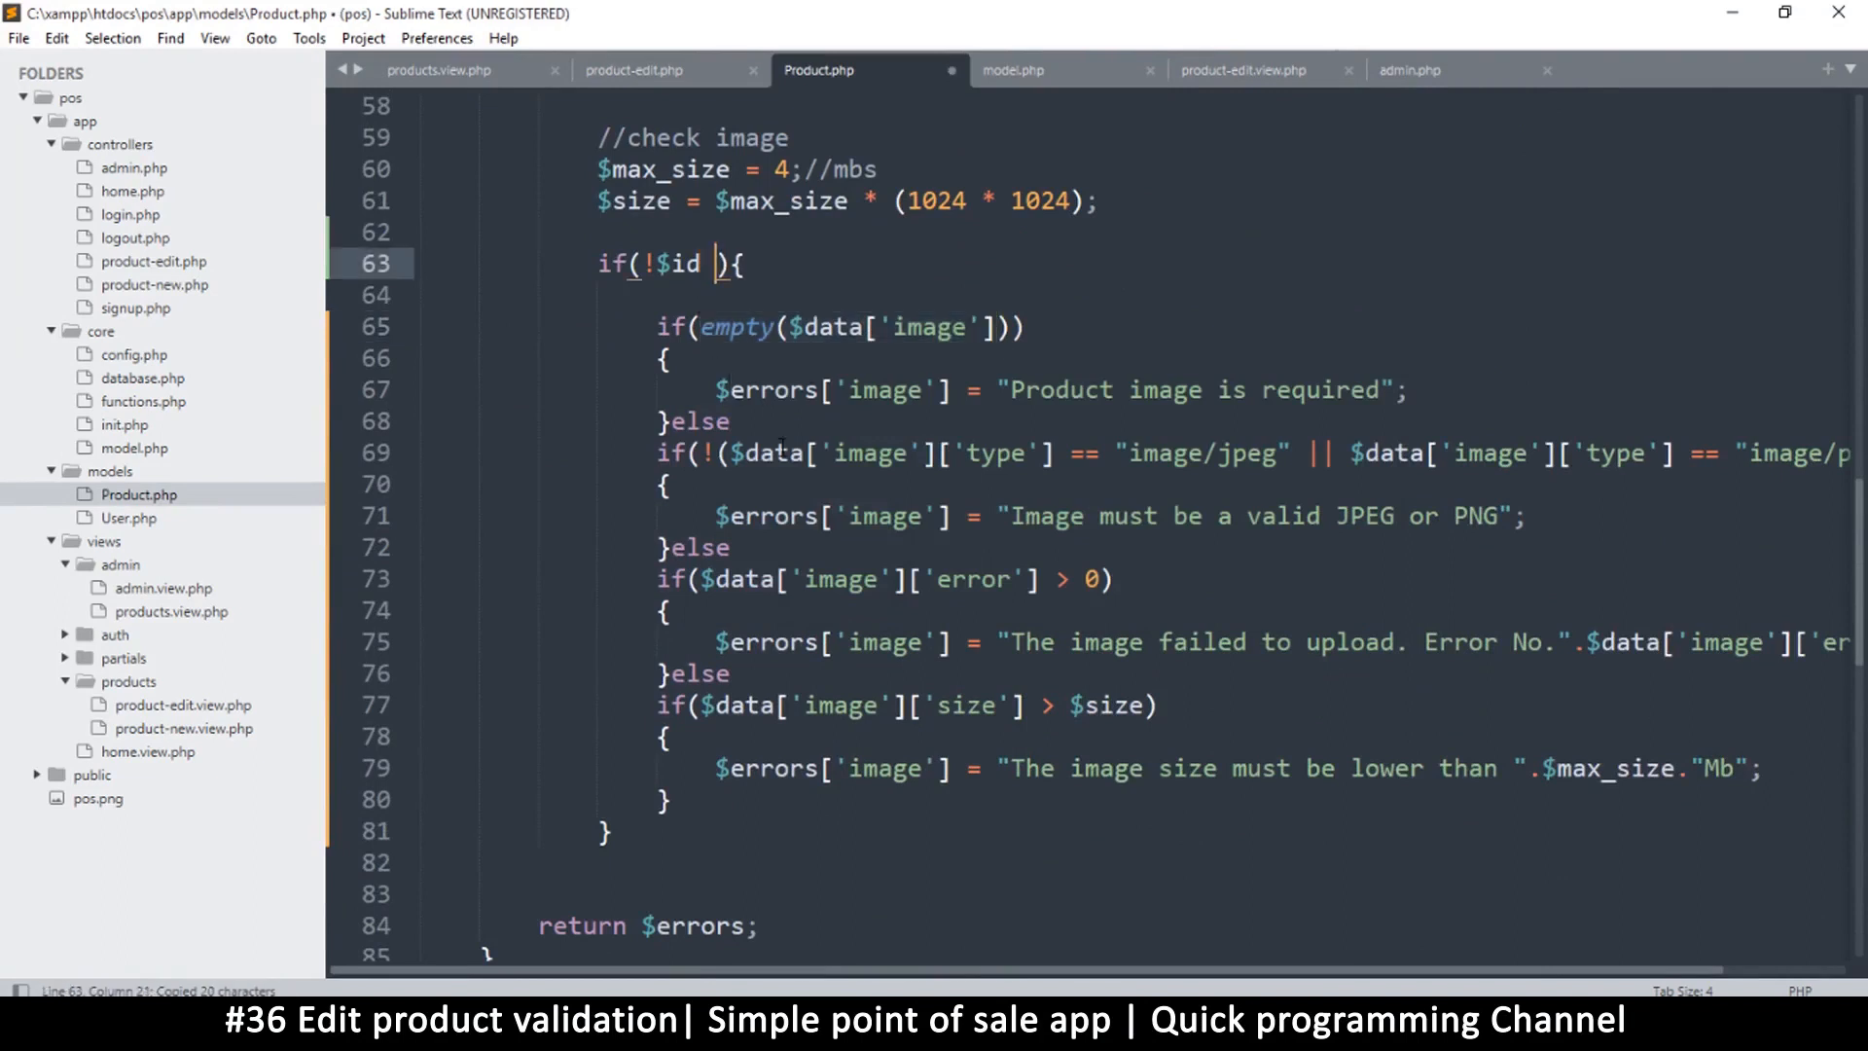
Rewrite line 63's condition to if(!$id || ($id && !empty($data['image']))) and save.
key(ctrl+s)
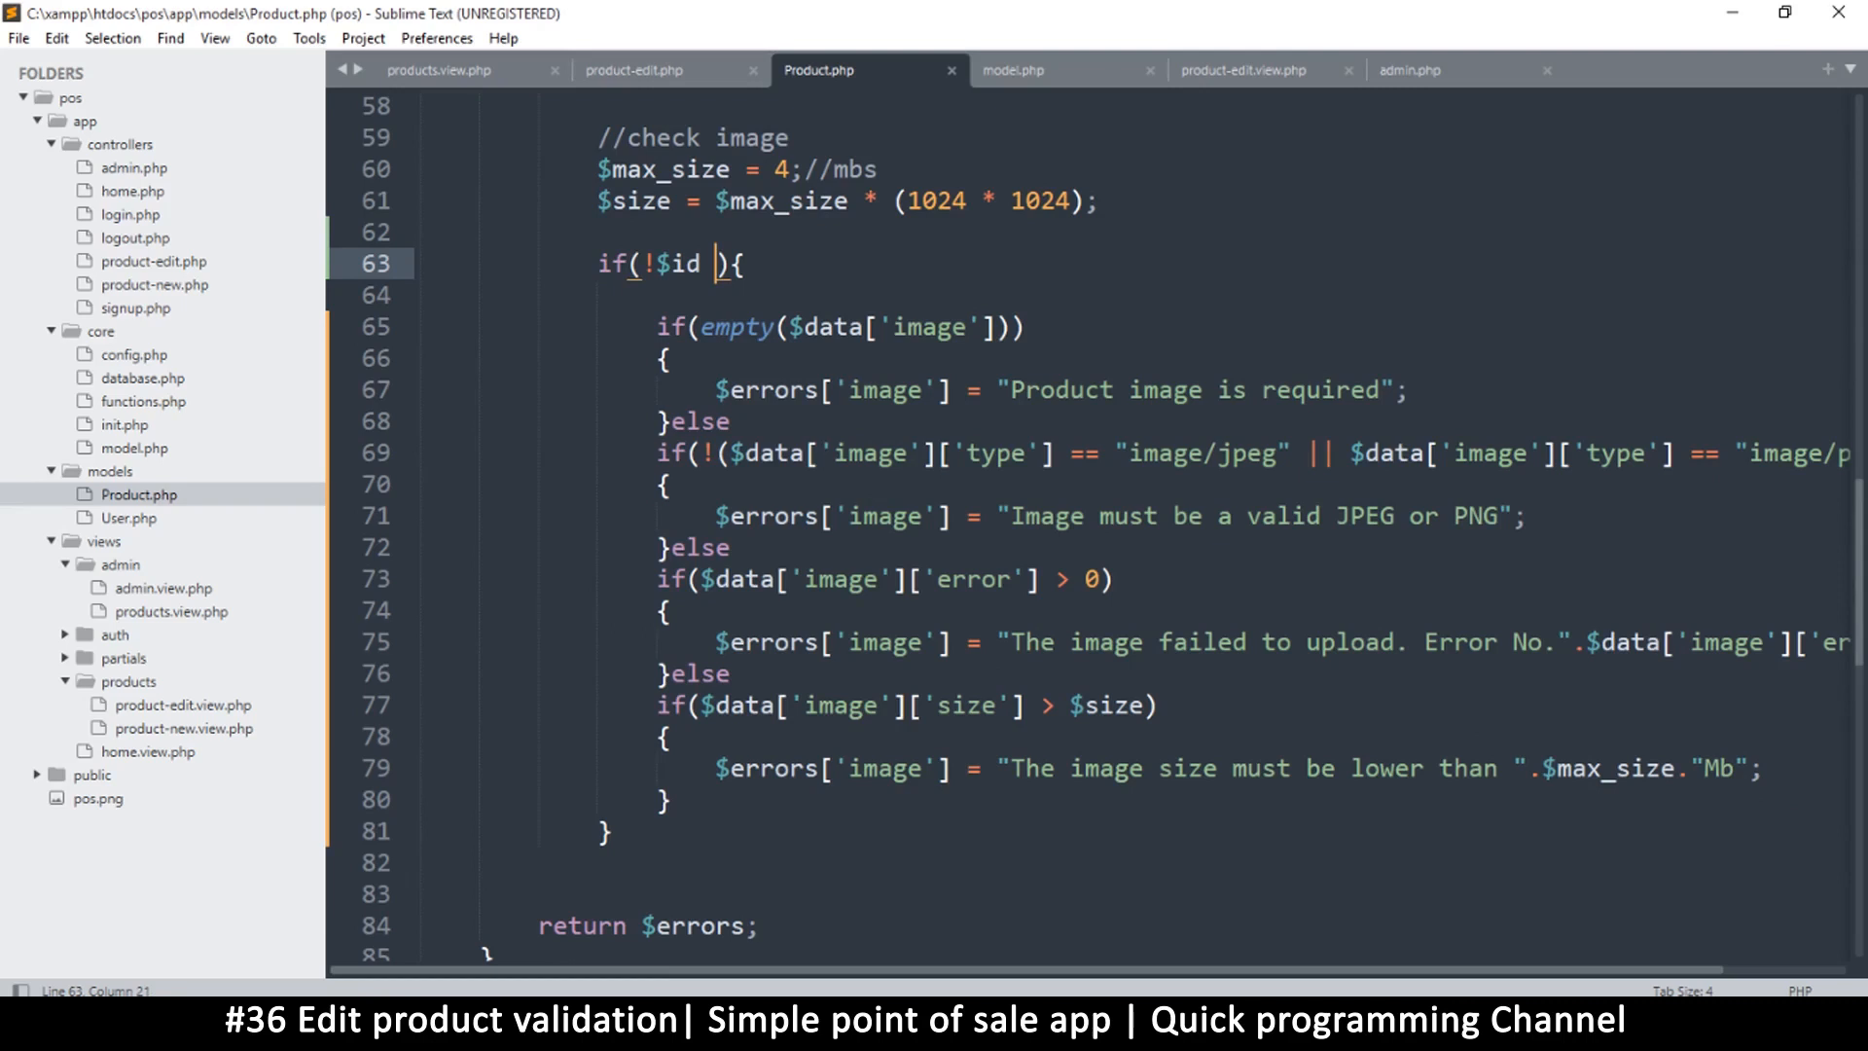
key(backspace)
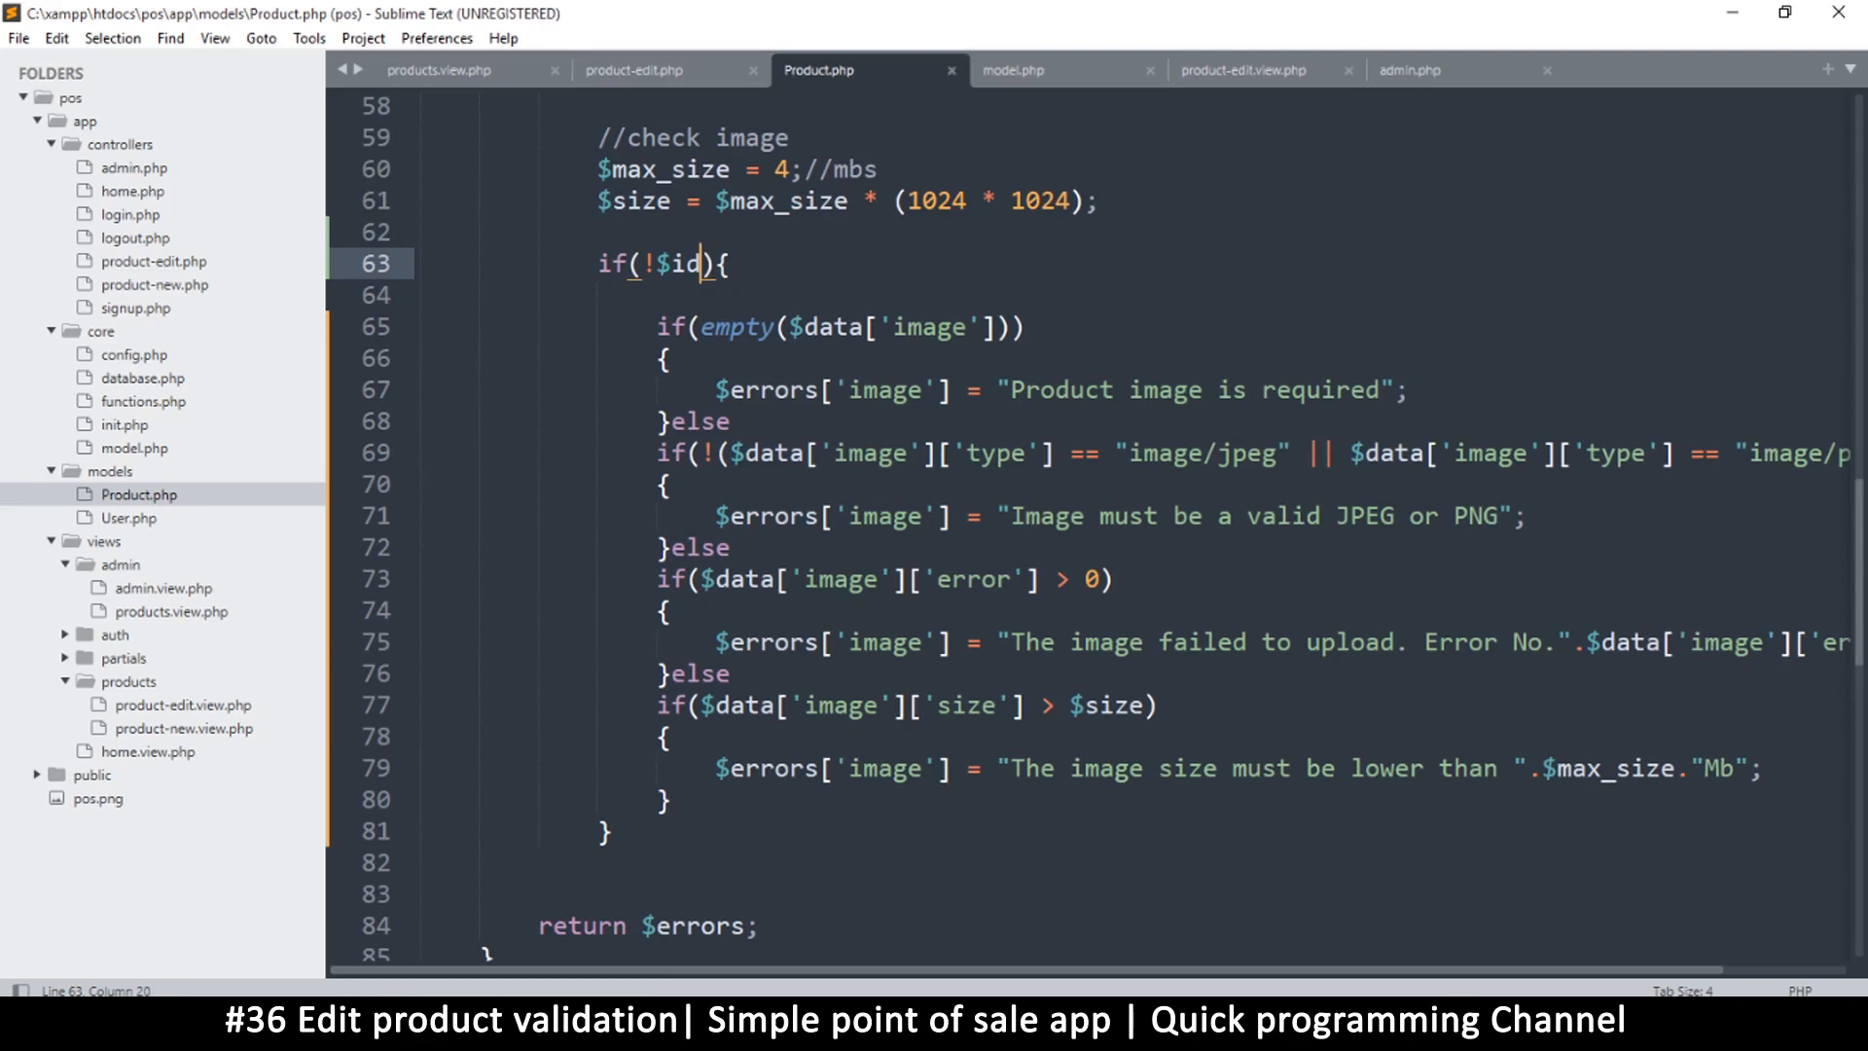
key(ctrl+s)
text( || $)
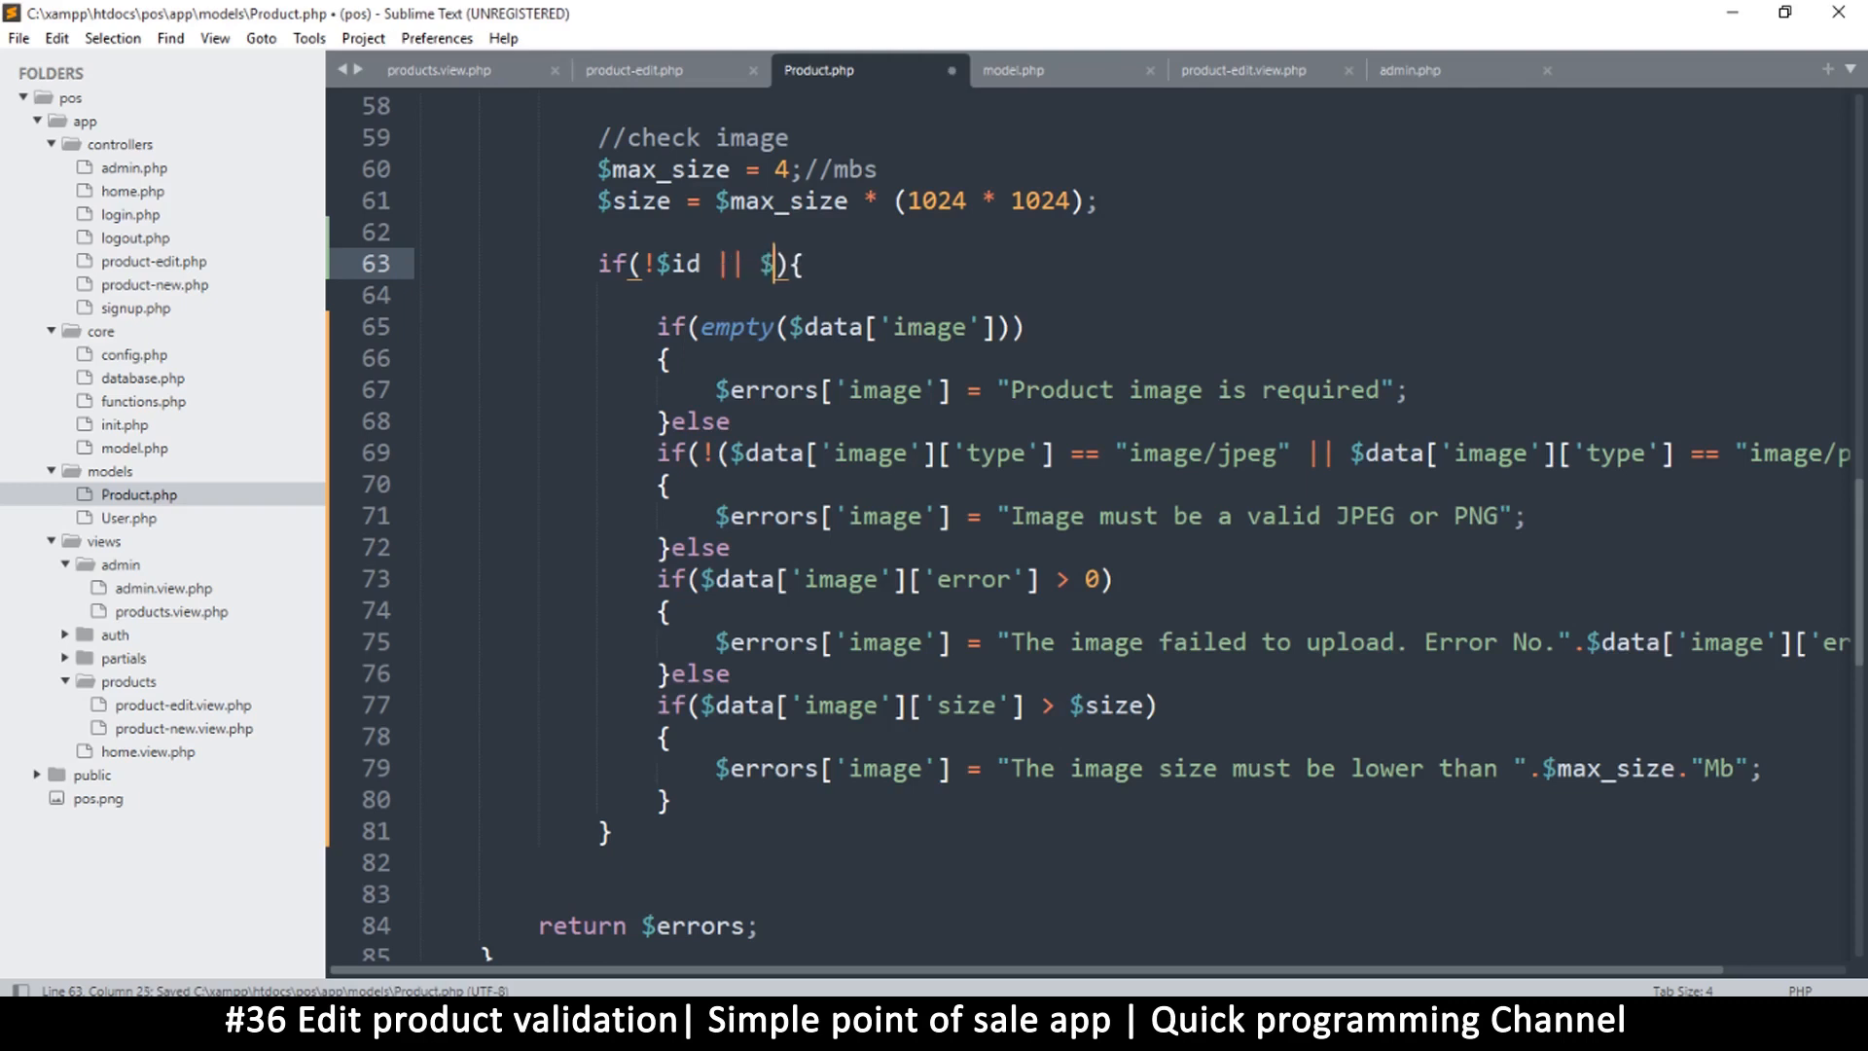
text(id)
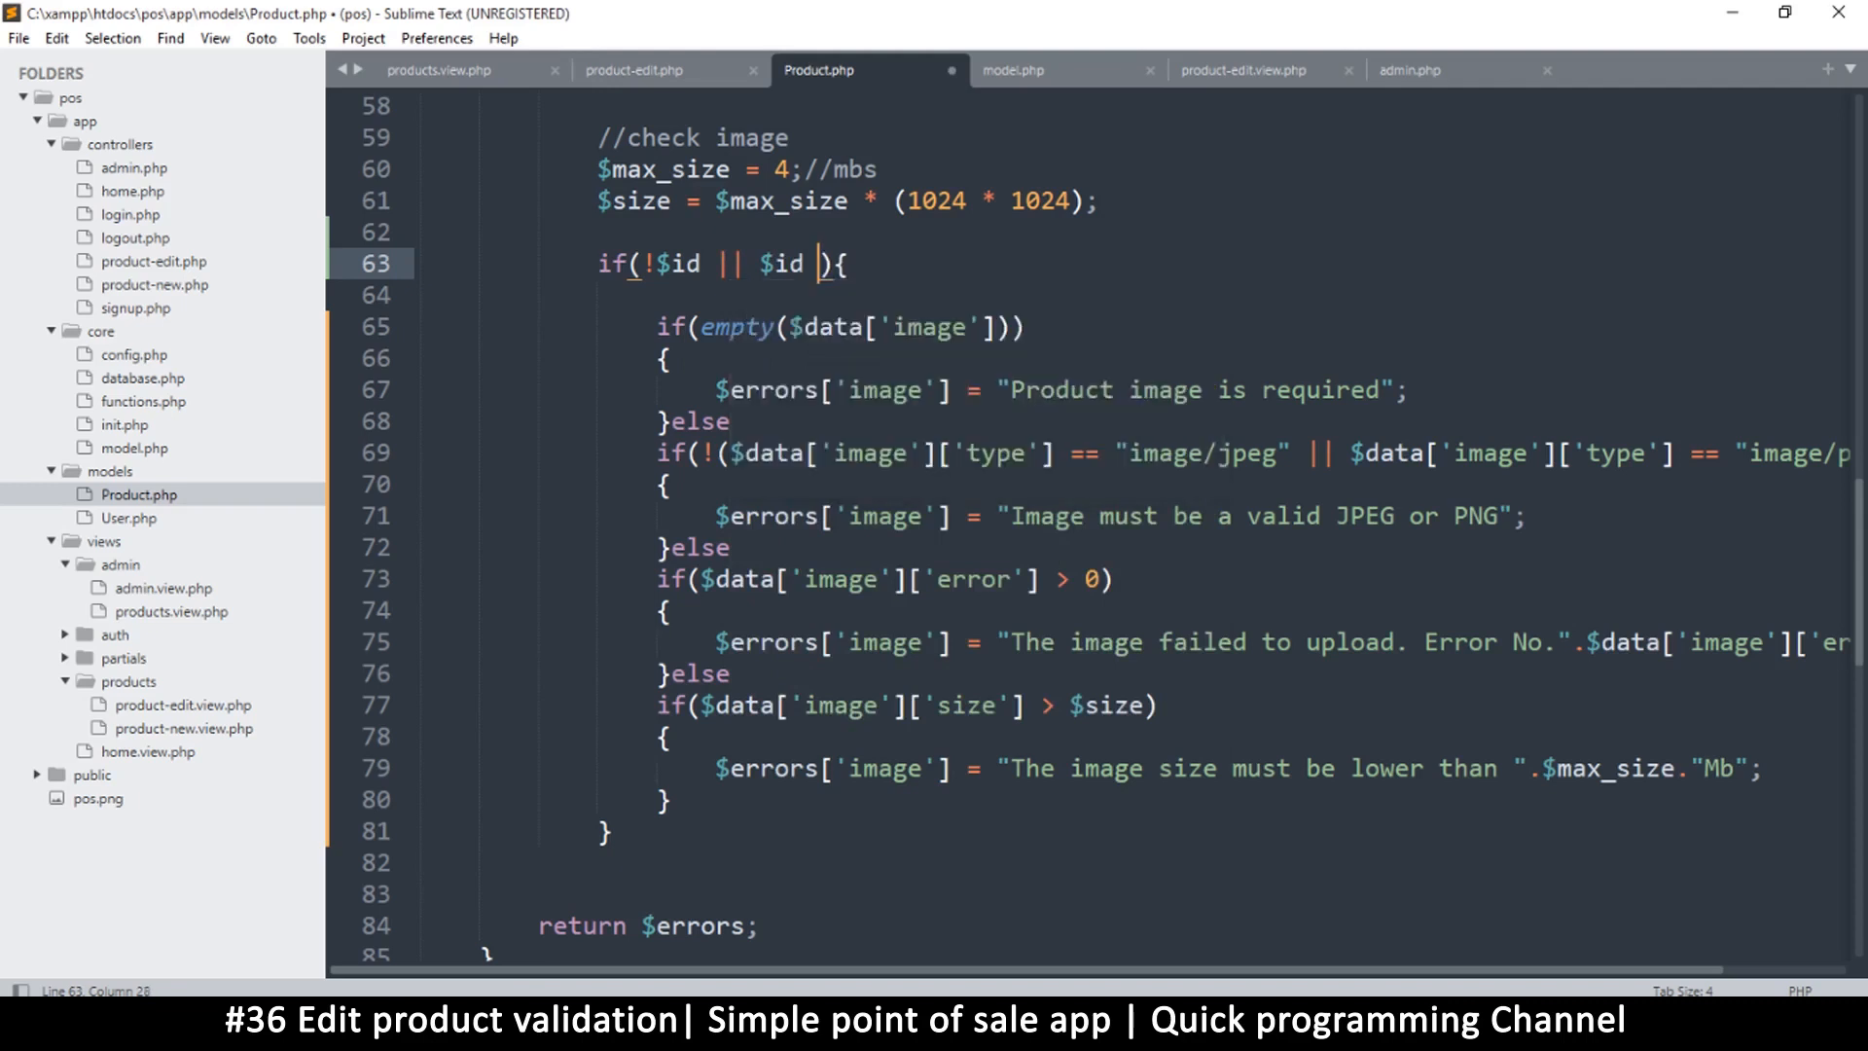
key(ctrl+s)
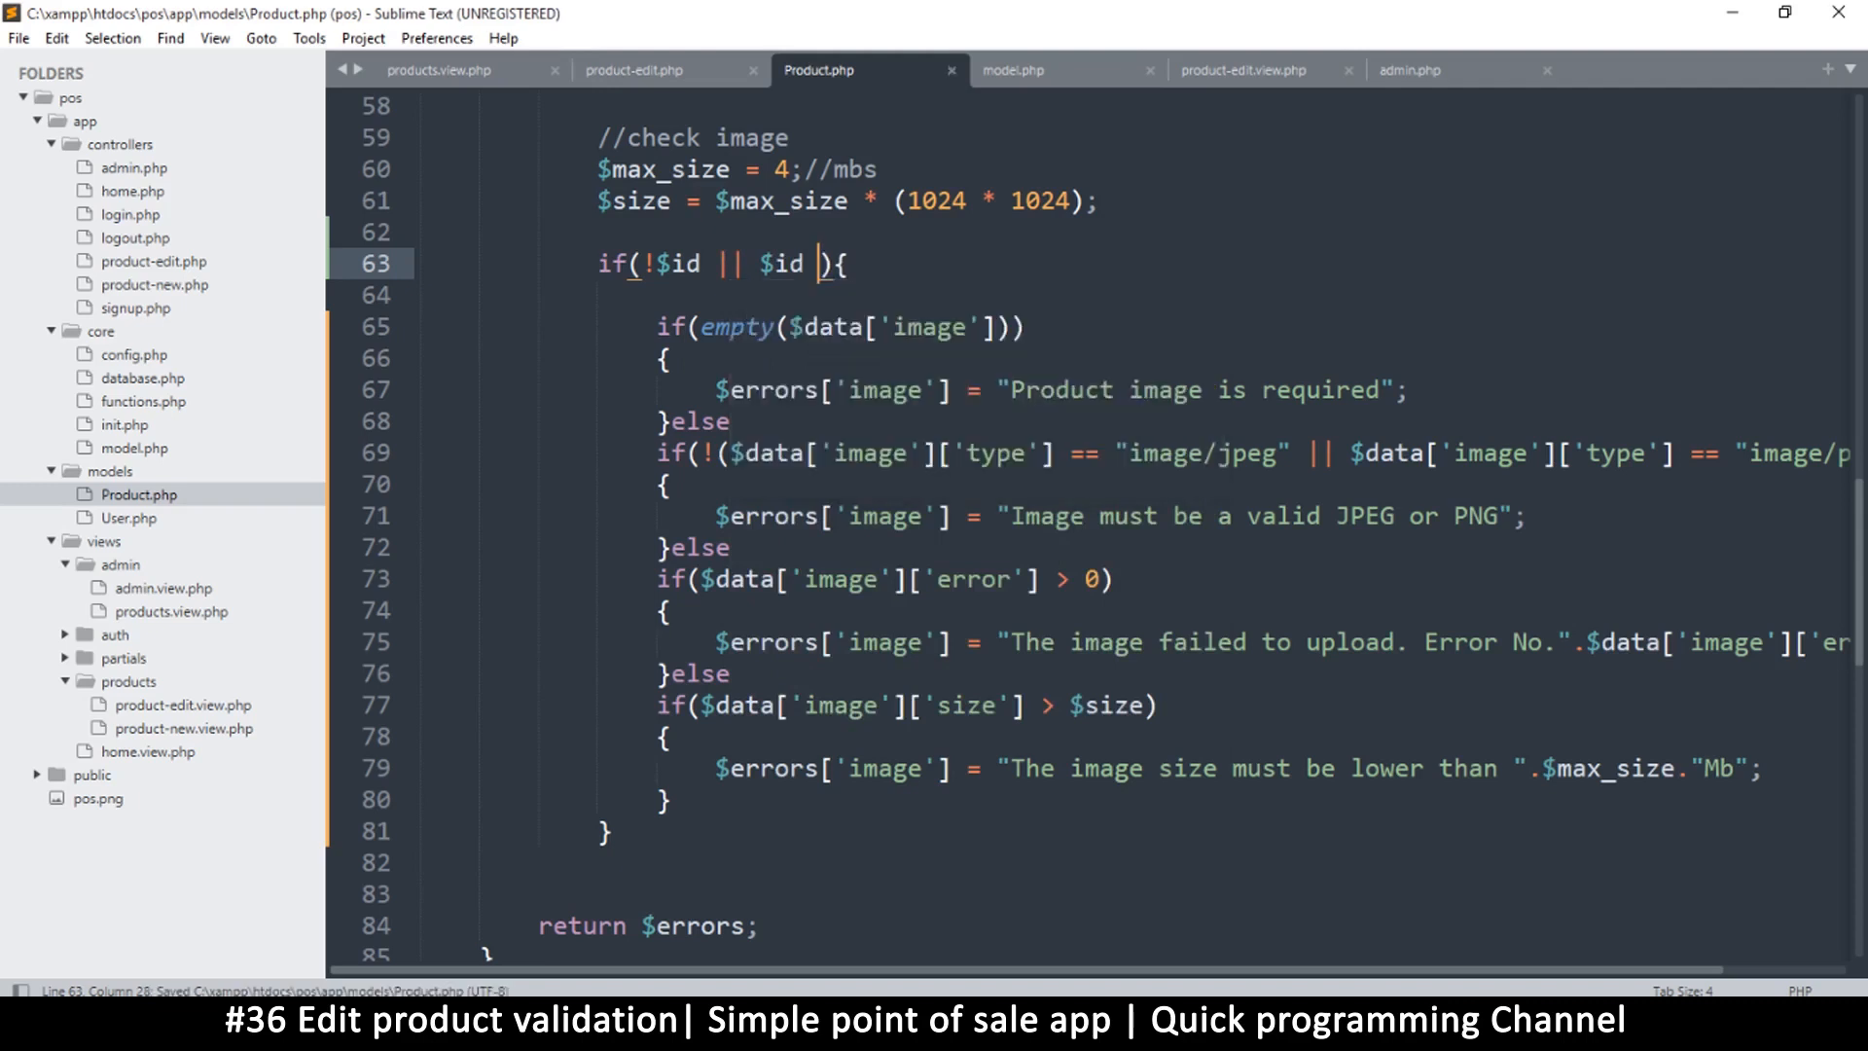
text(&&)
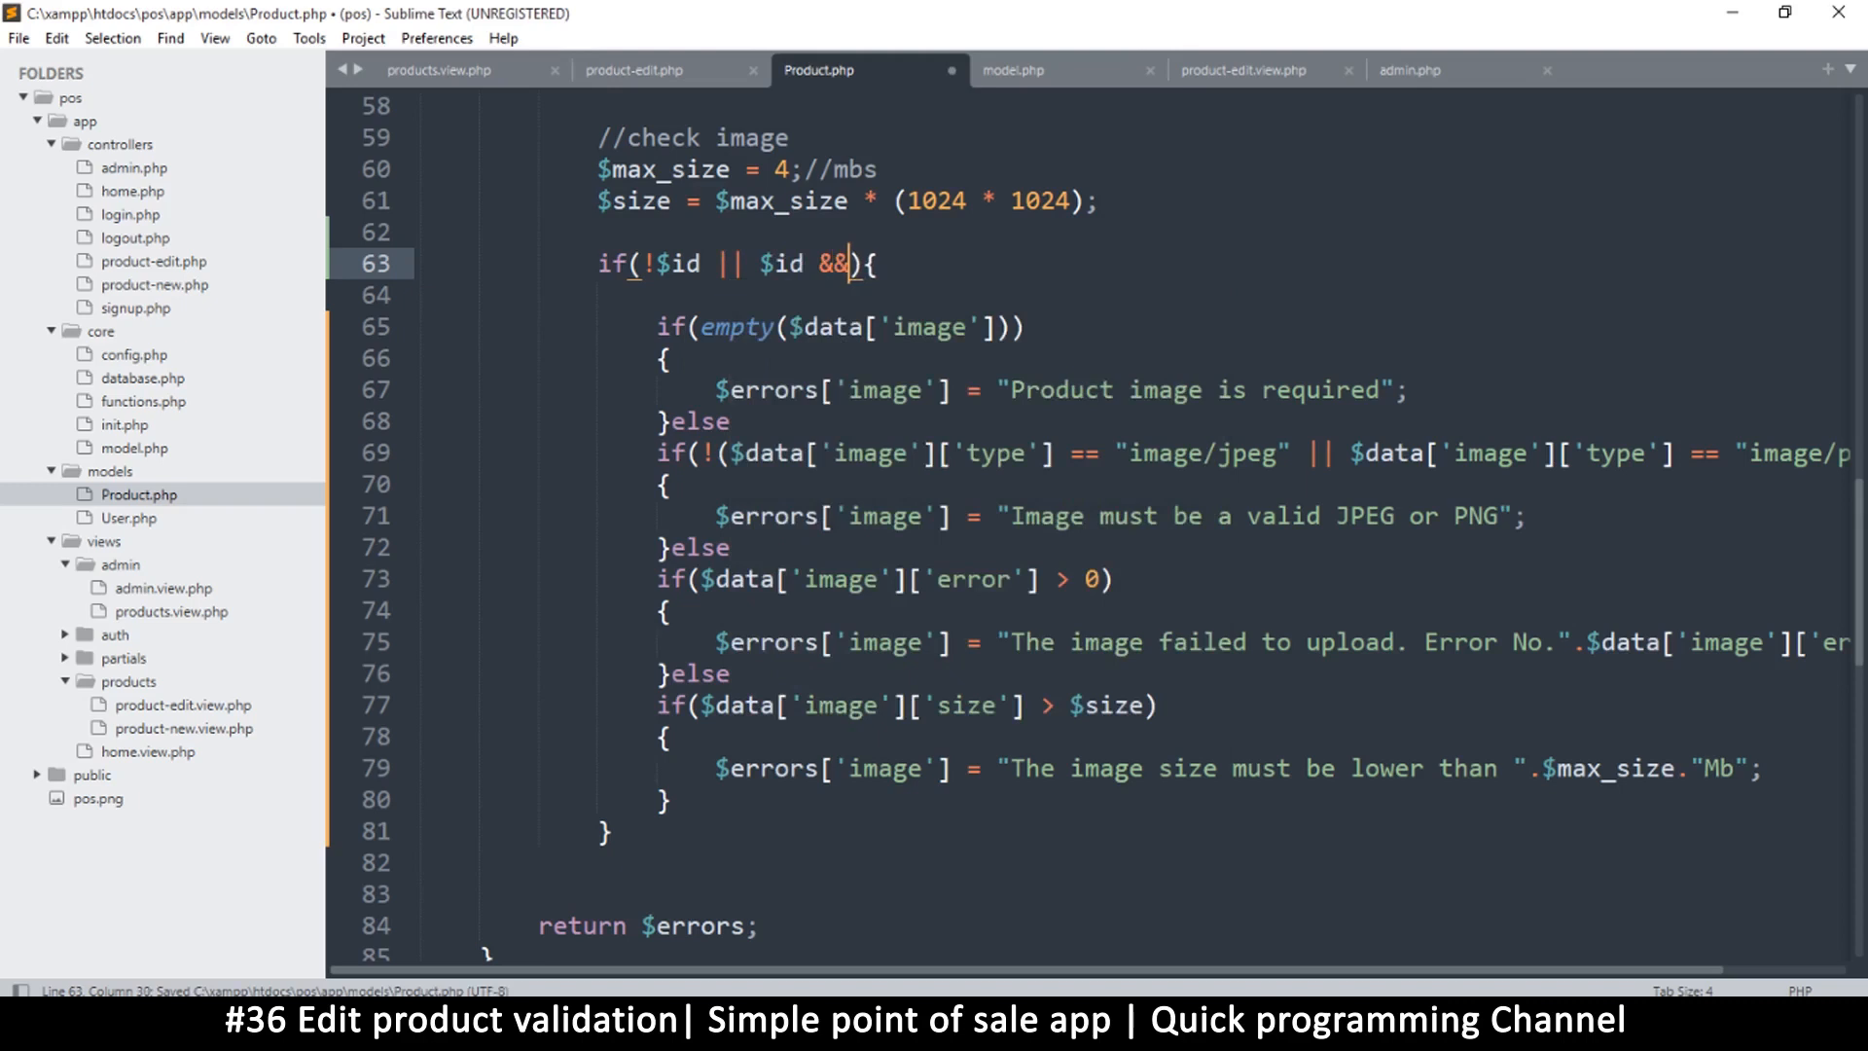
text(empty($data['image']))
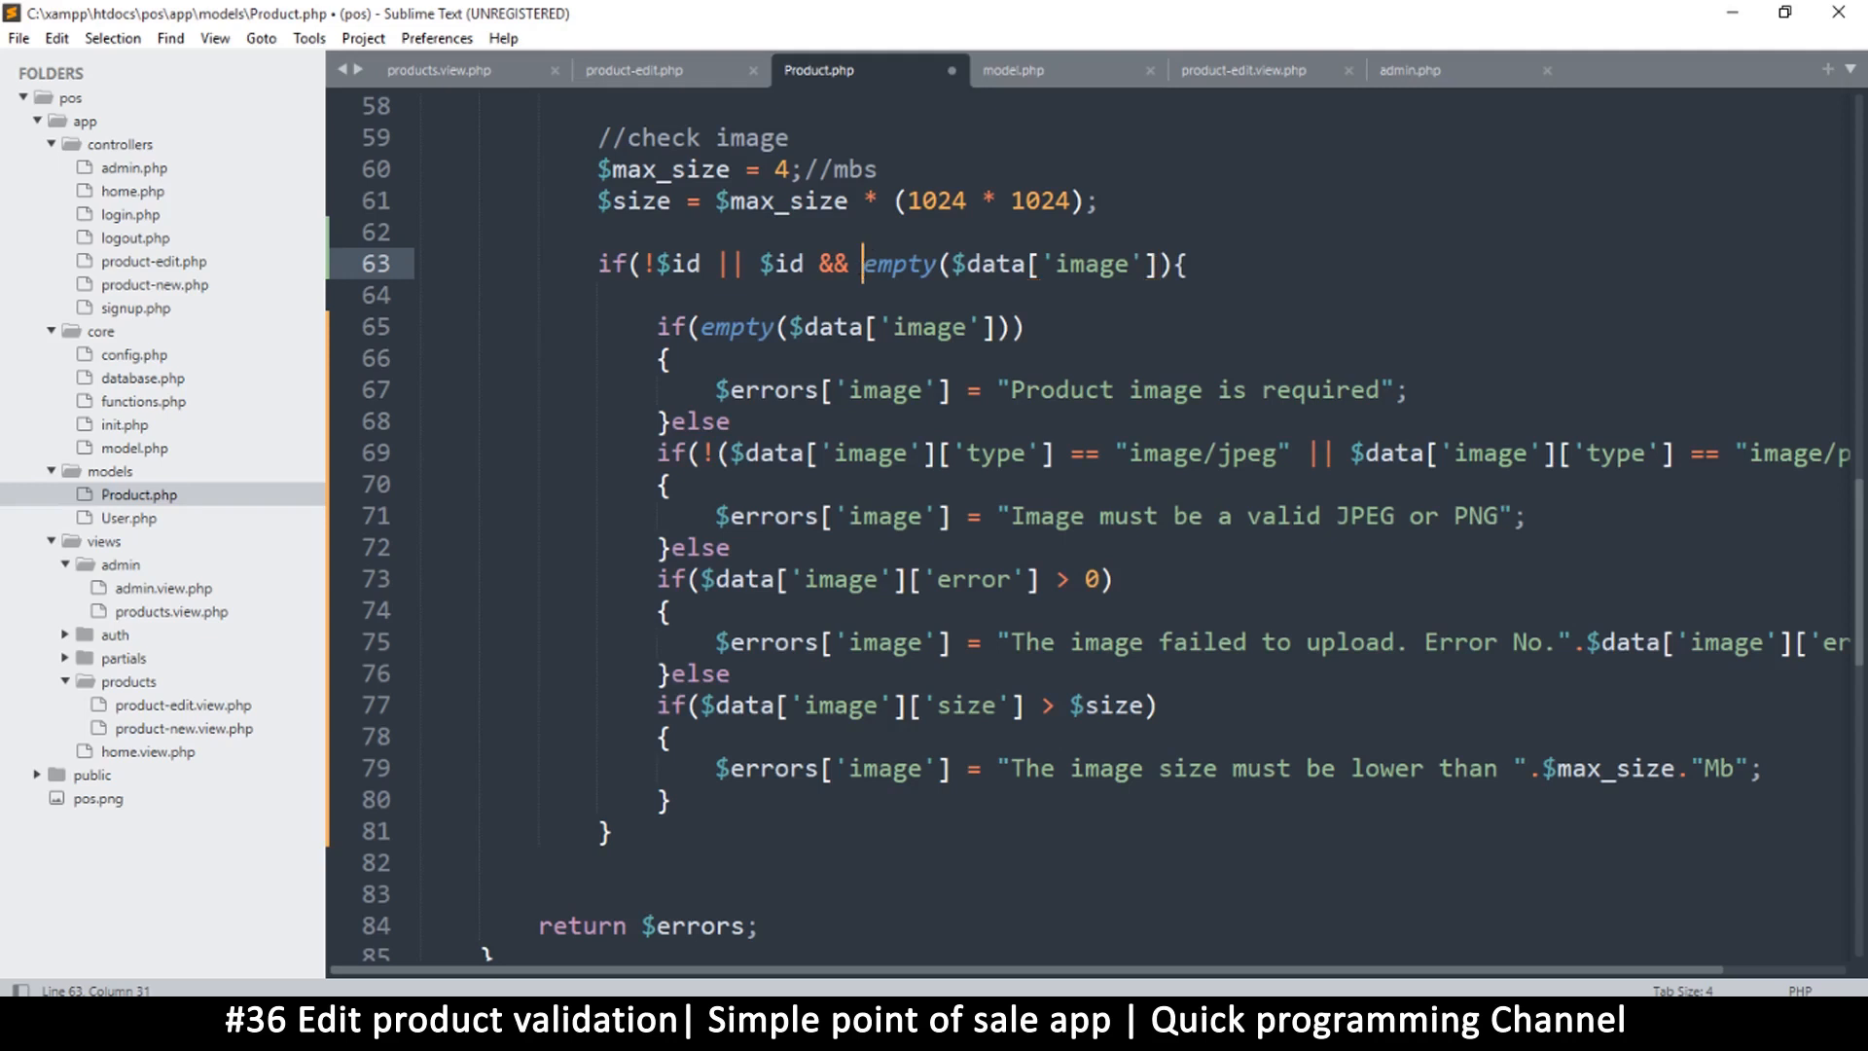
text(!)
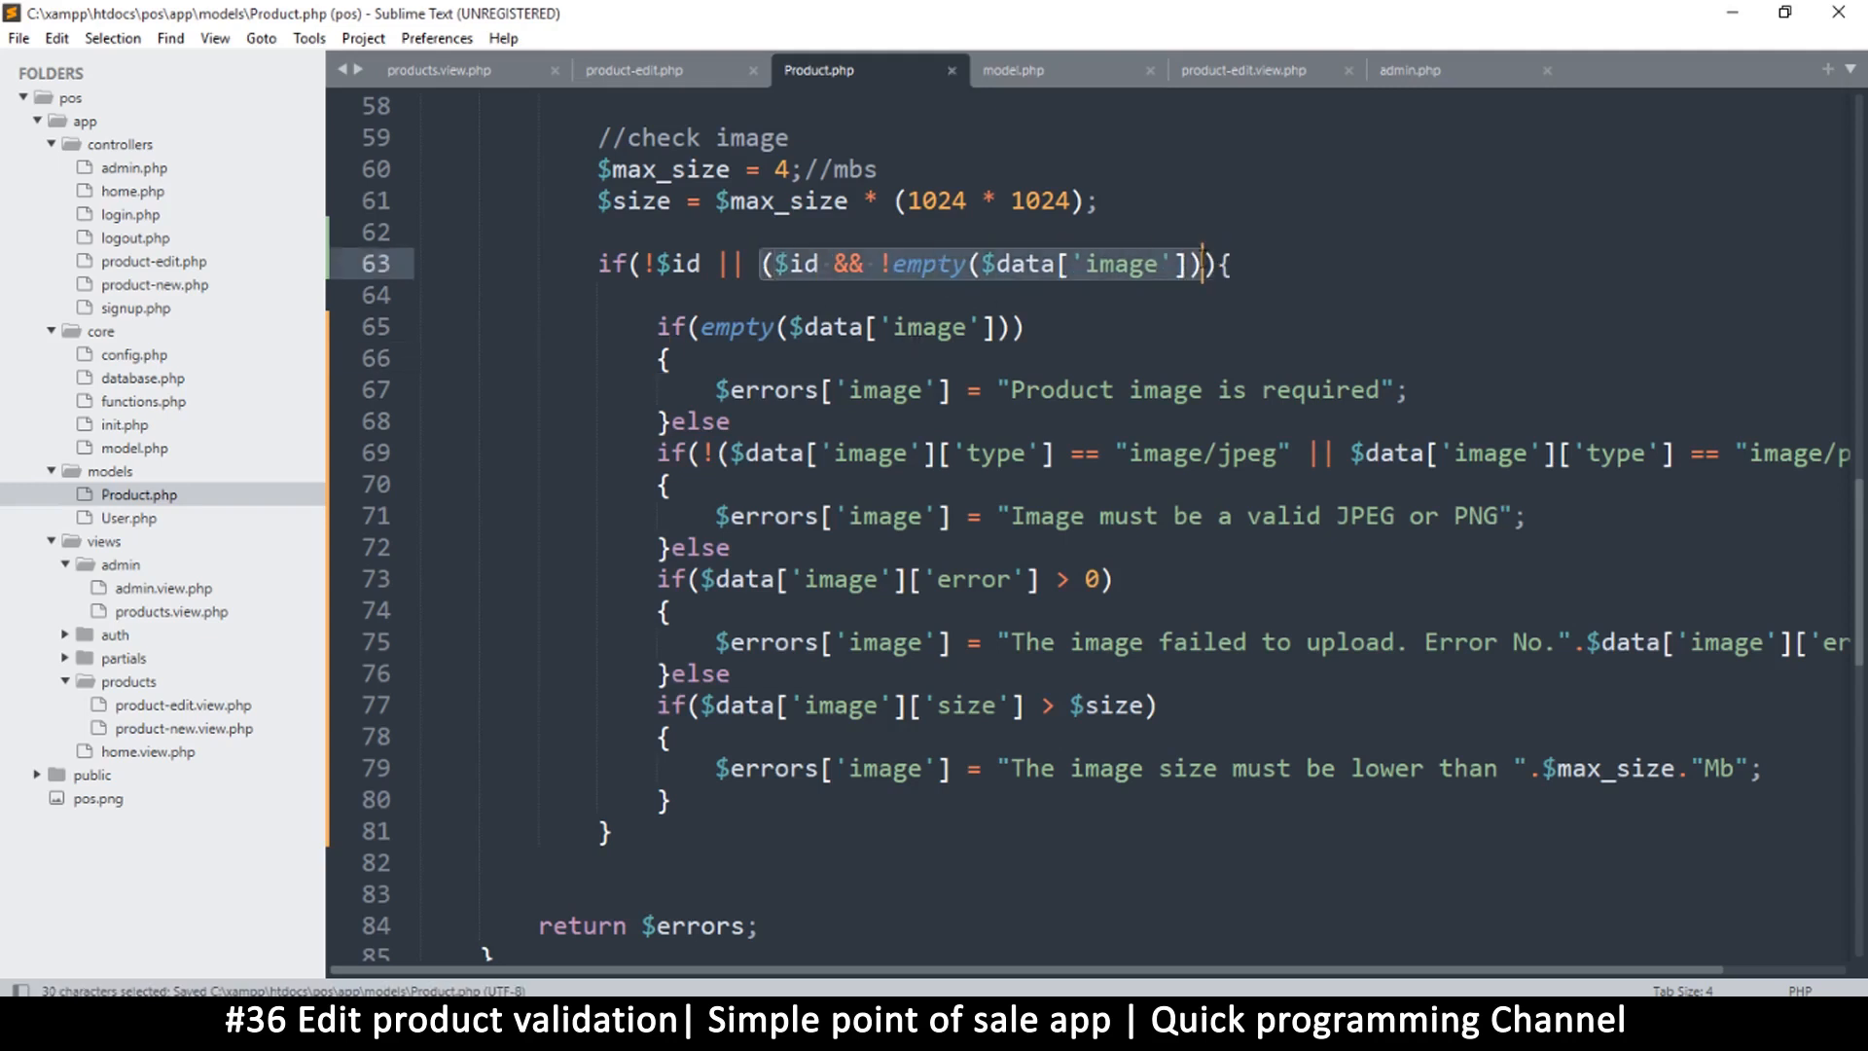
Review the $id/image condition wrapping the image checks and save Product.php.
click(879, 263)
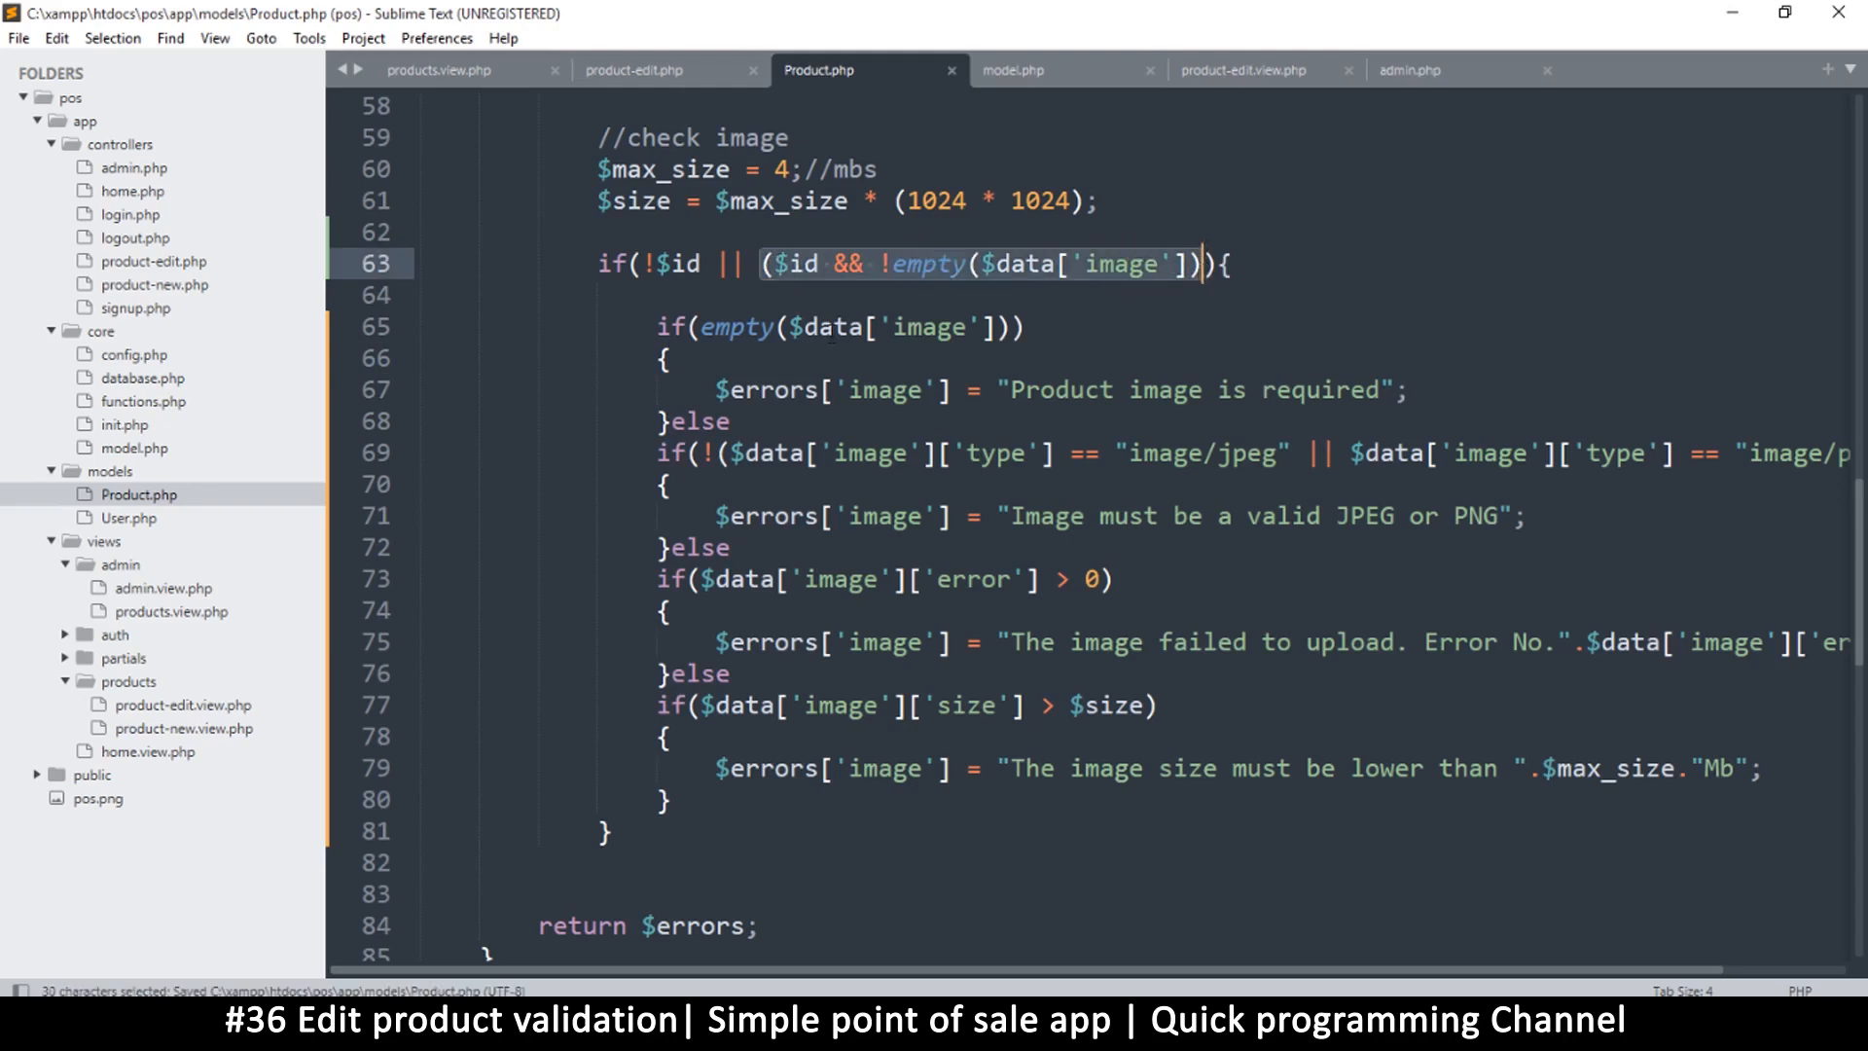
click(832, 327)
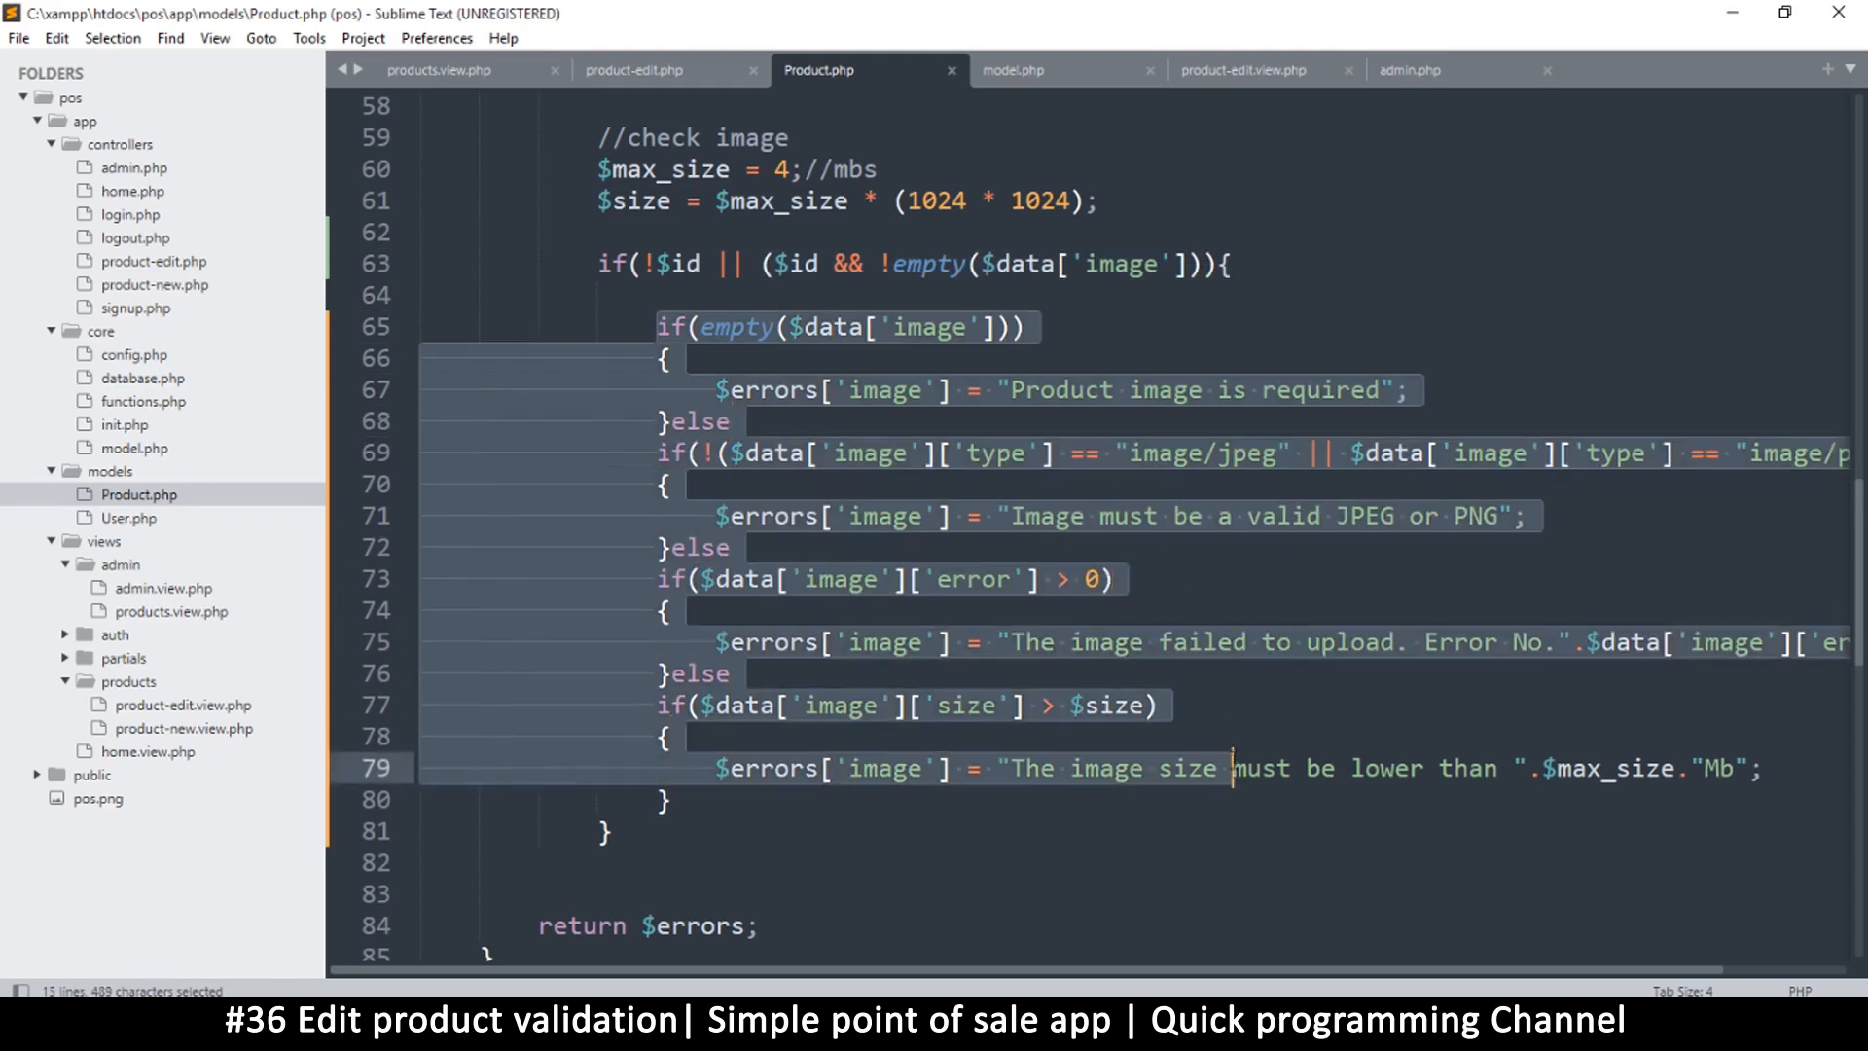
click(886, 389)
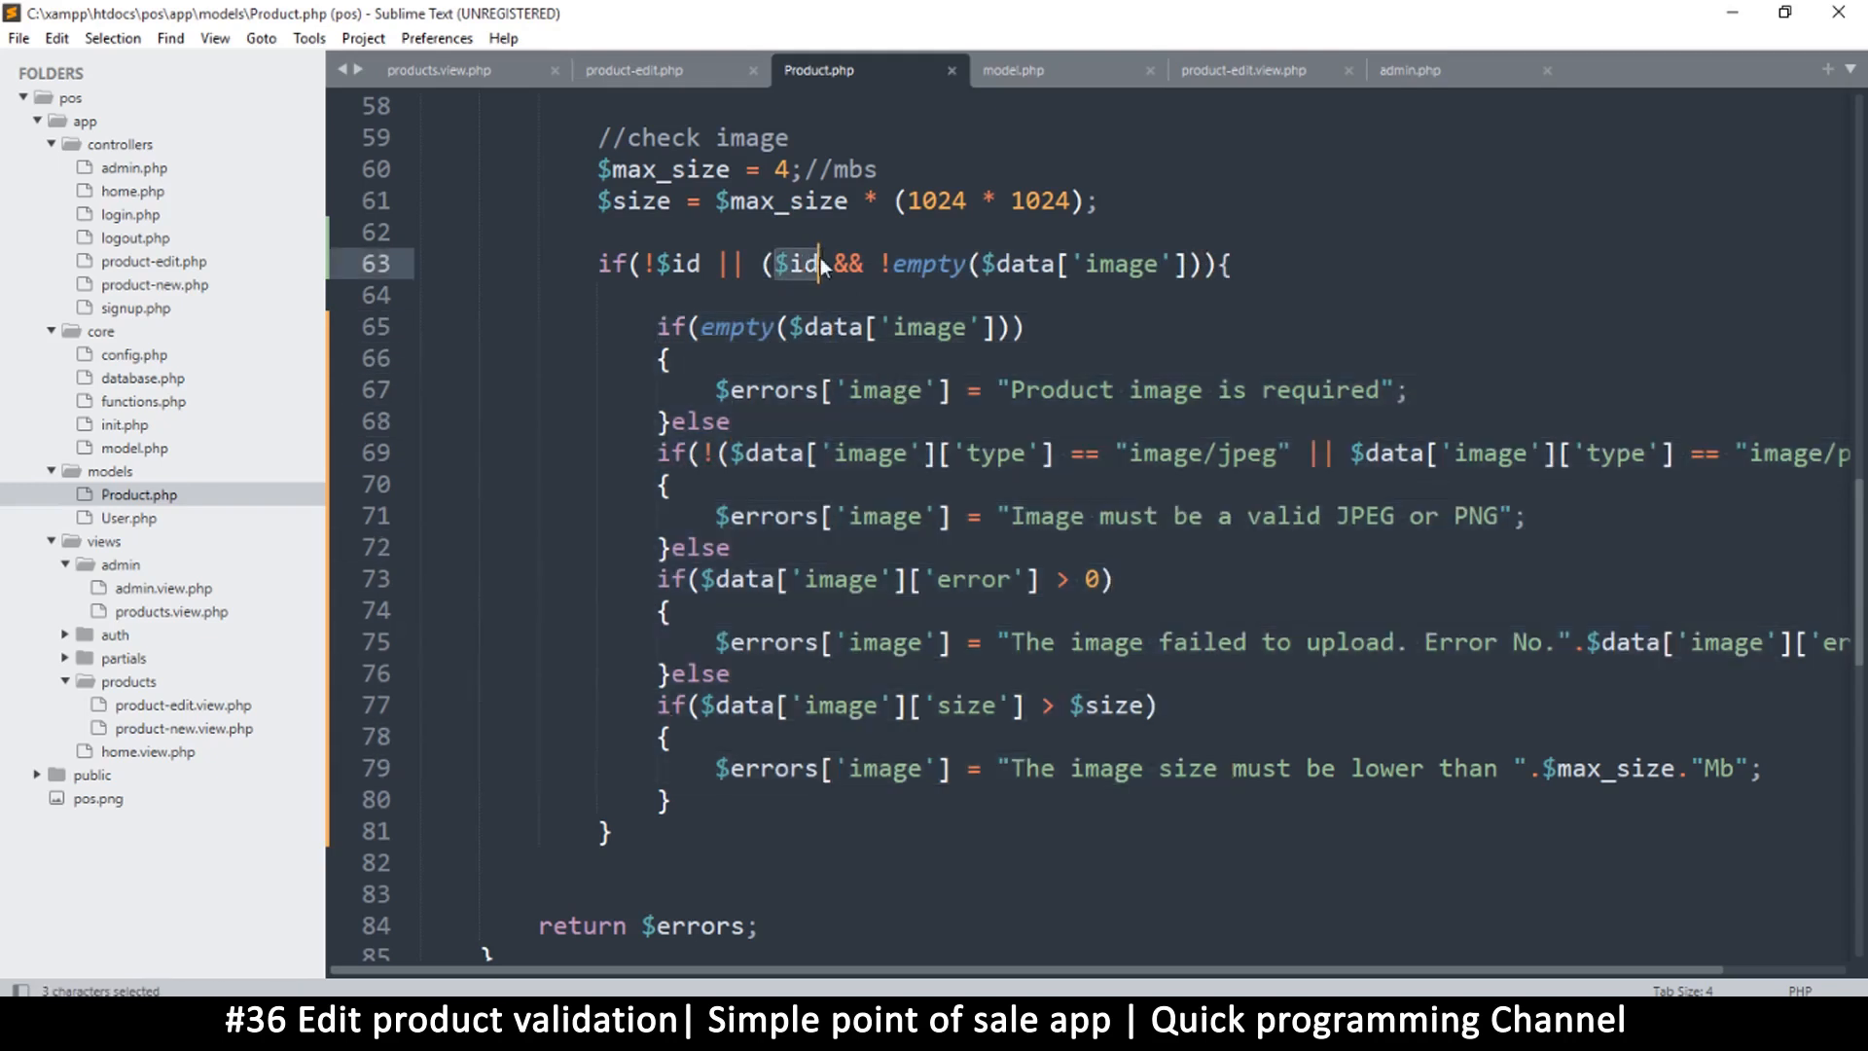
click(830, 264)
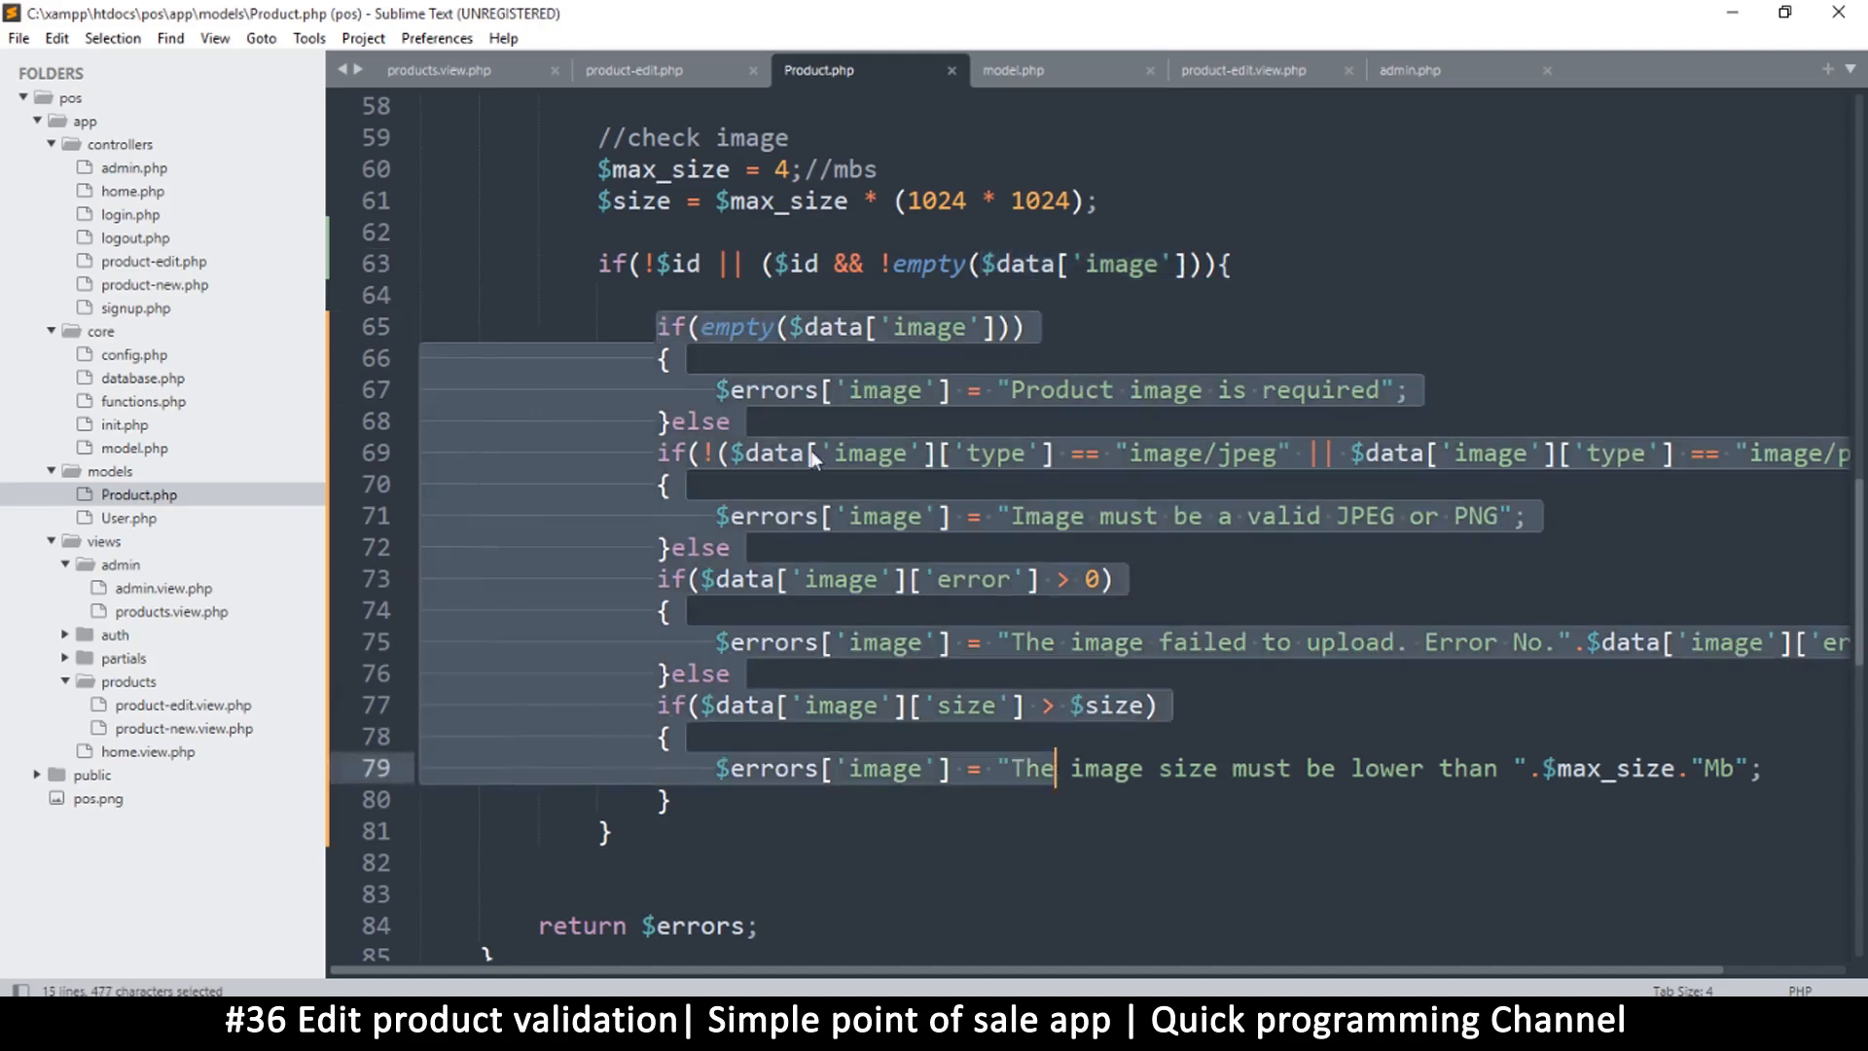
click(732, 264)
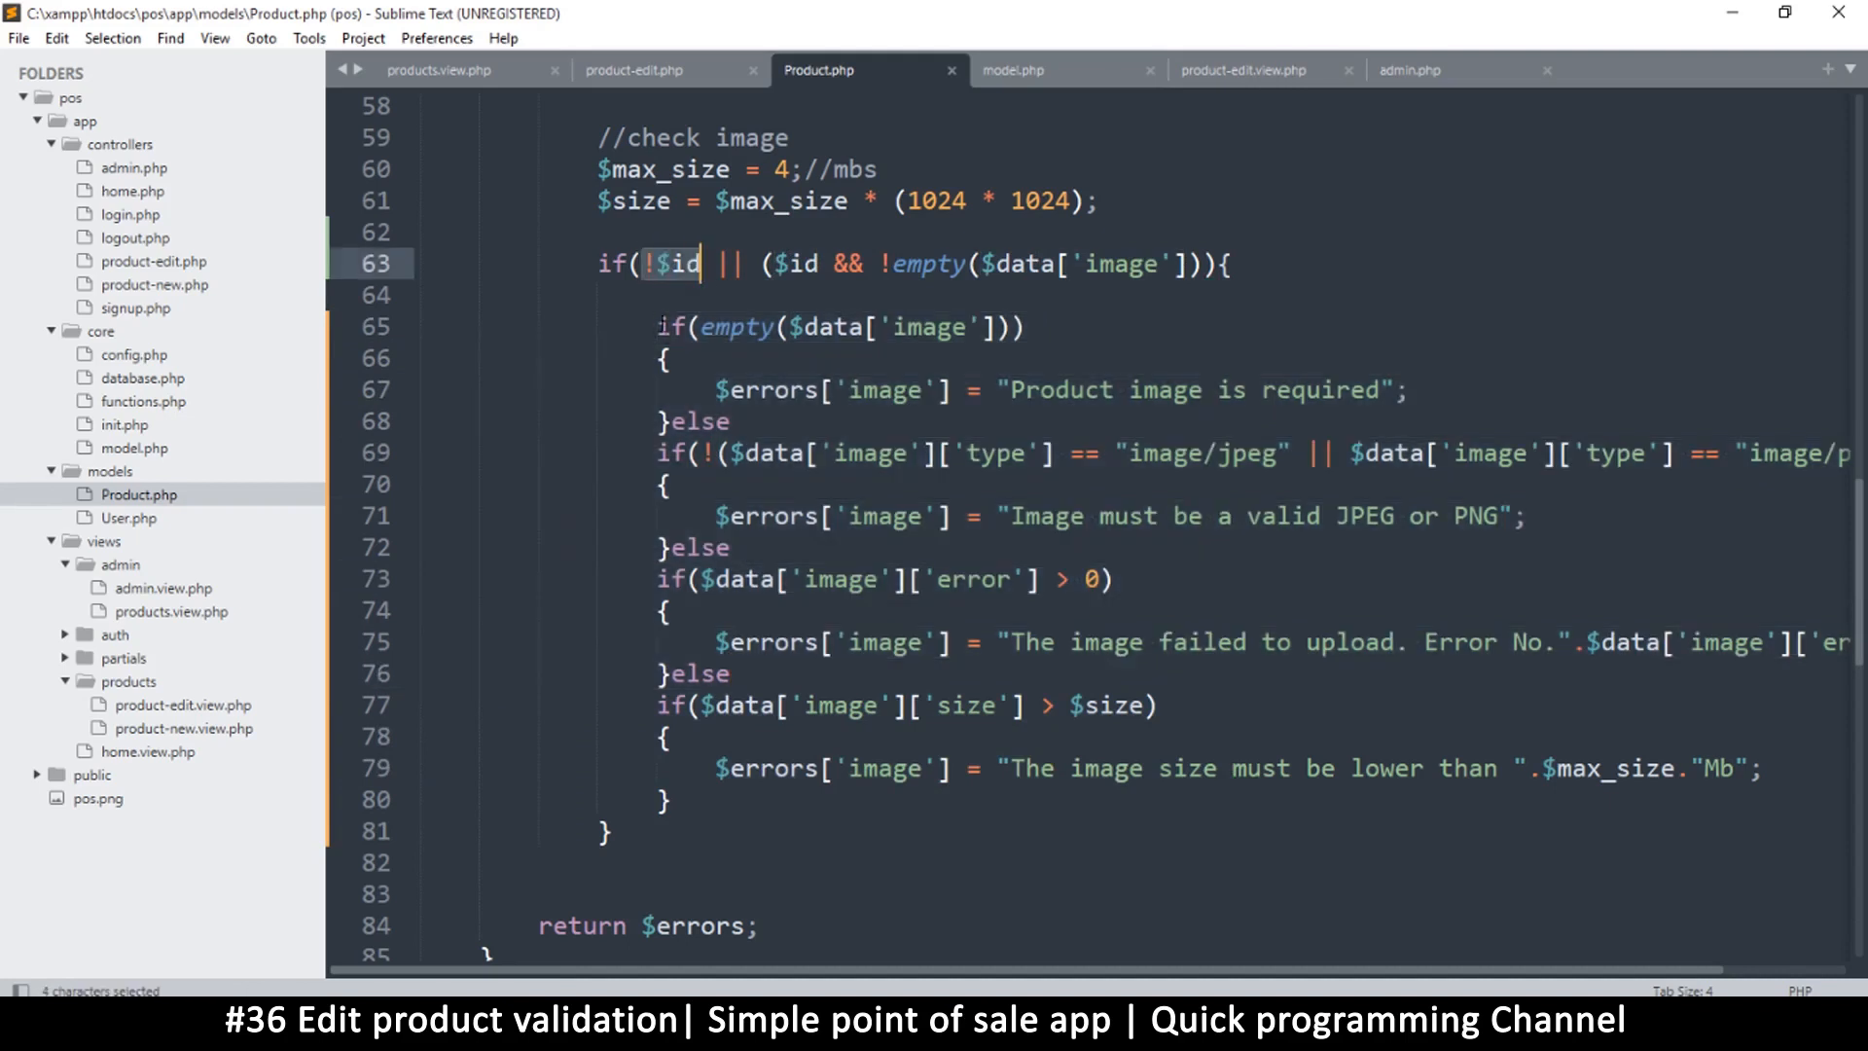
click(731, 547)
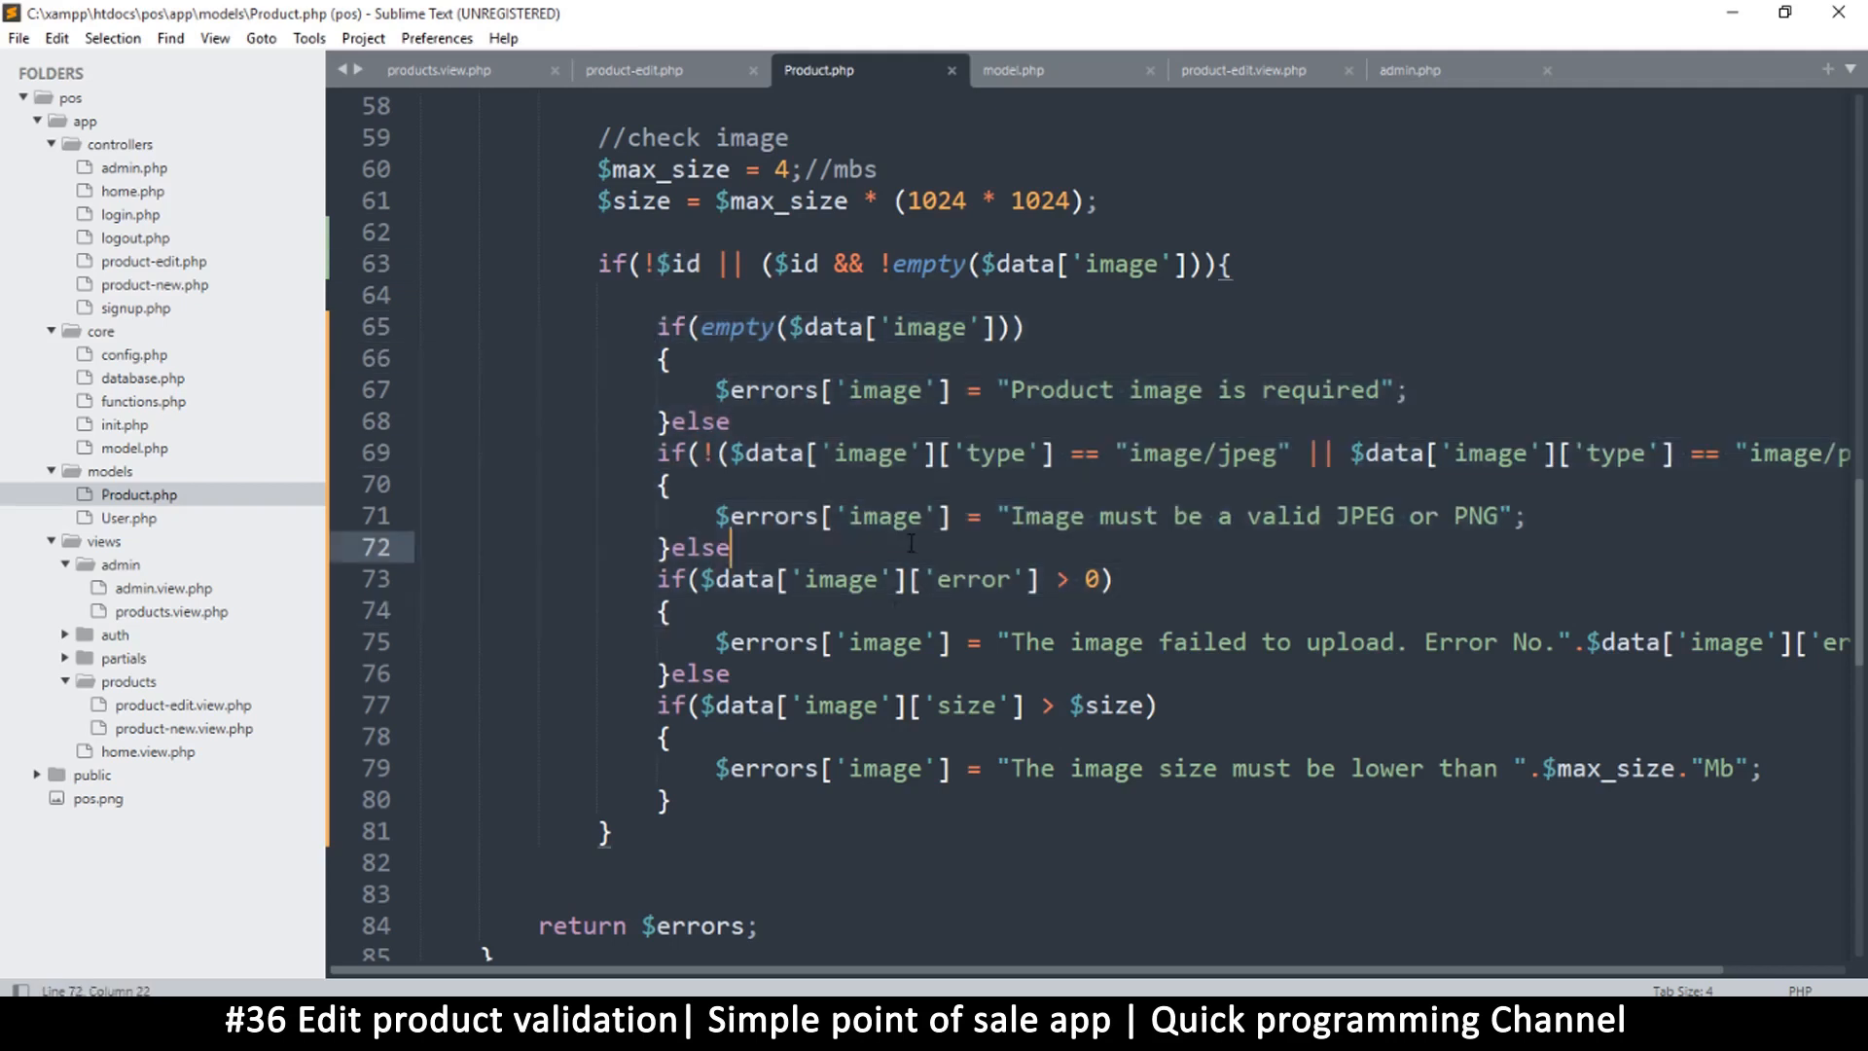
key(ctrl+s)
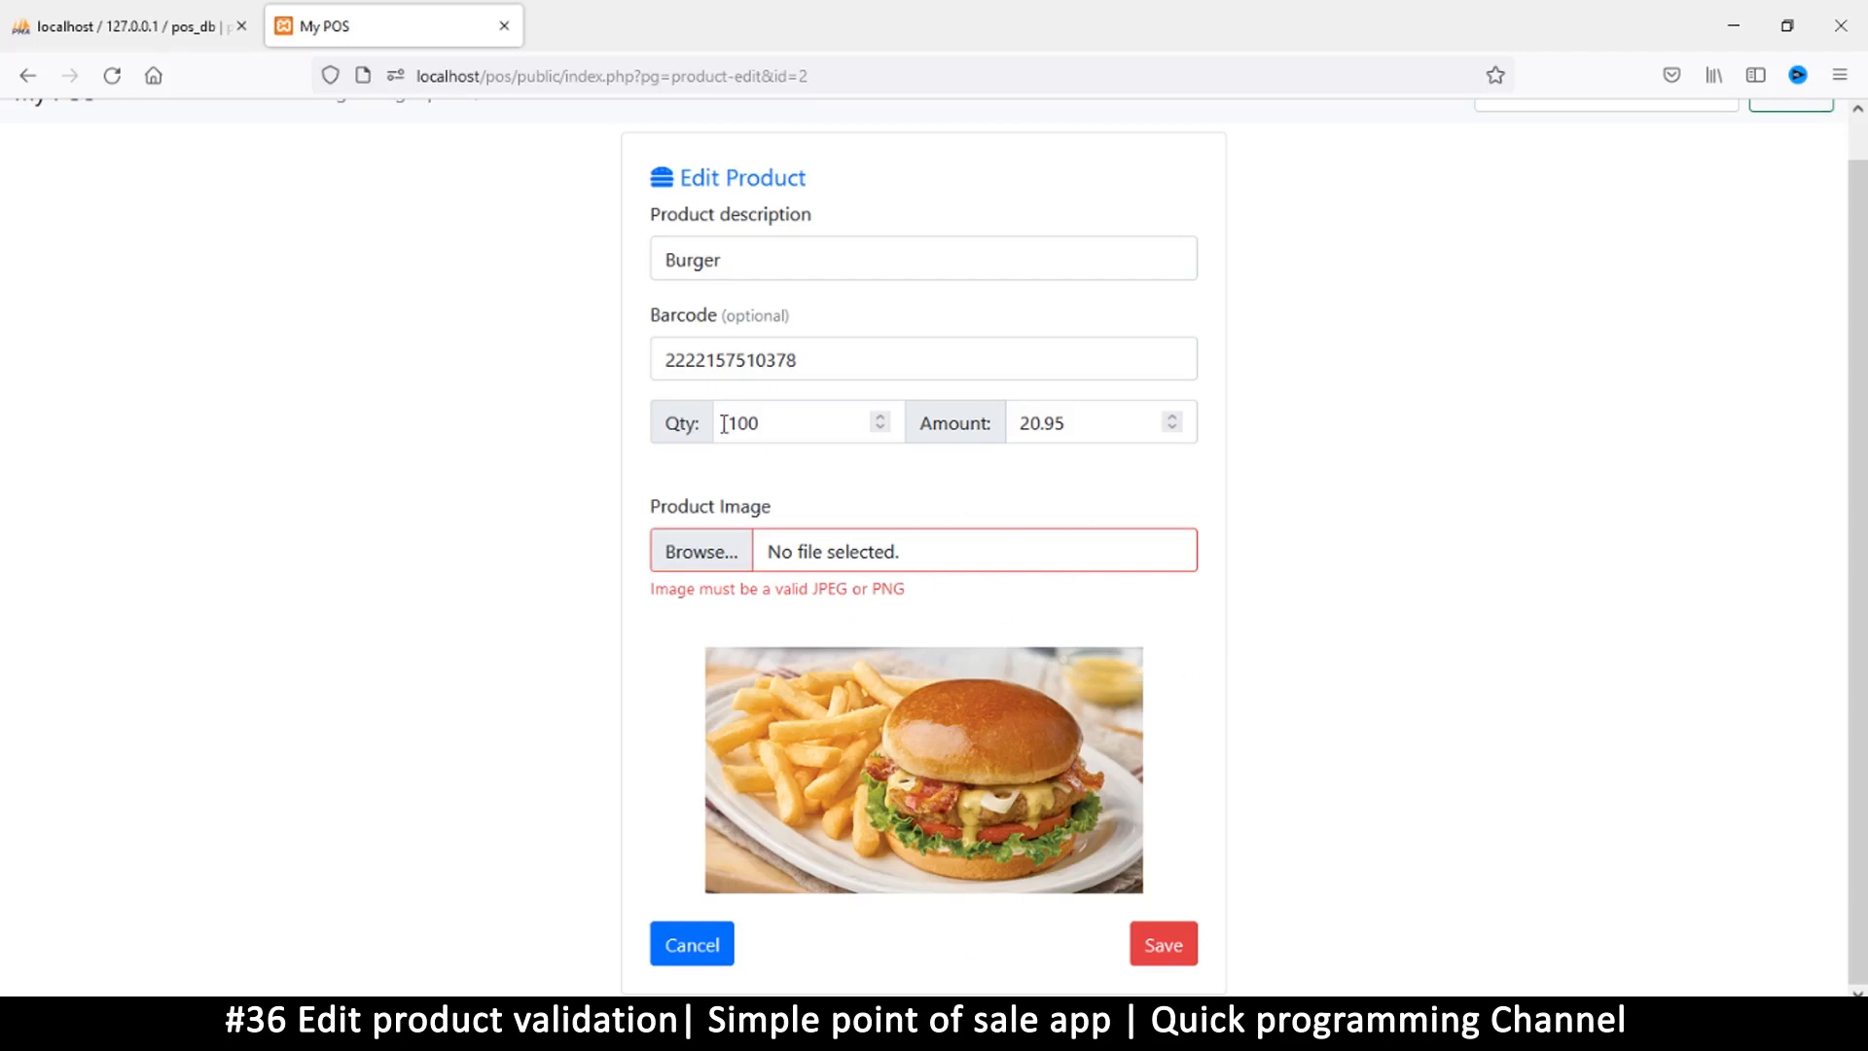
Set the Burger quantity to 101 and submit, producing a parse error on line 65.
click(797, 422)
text(101)
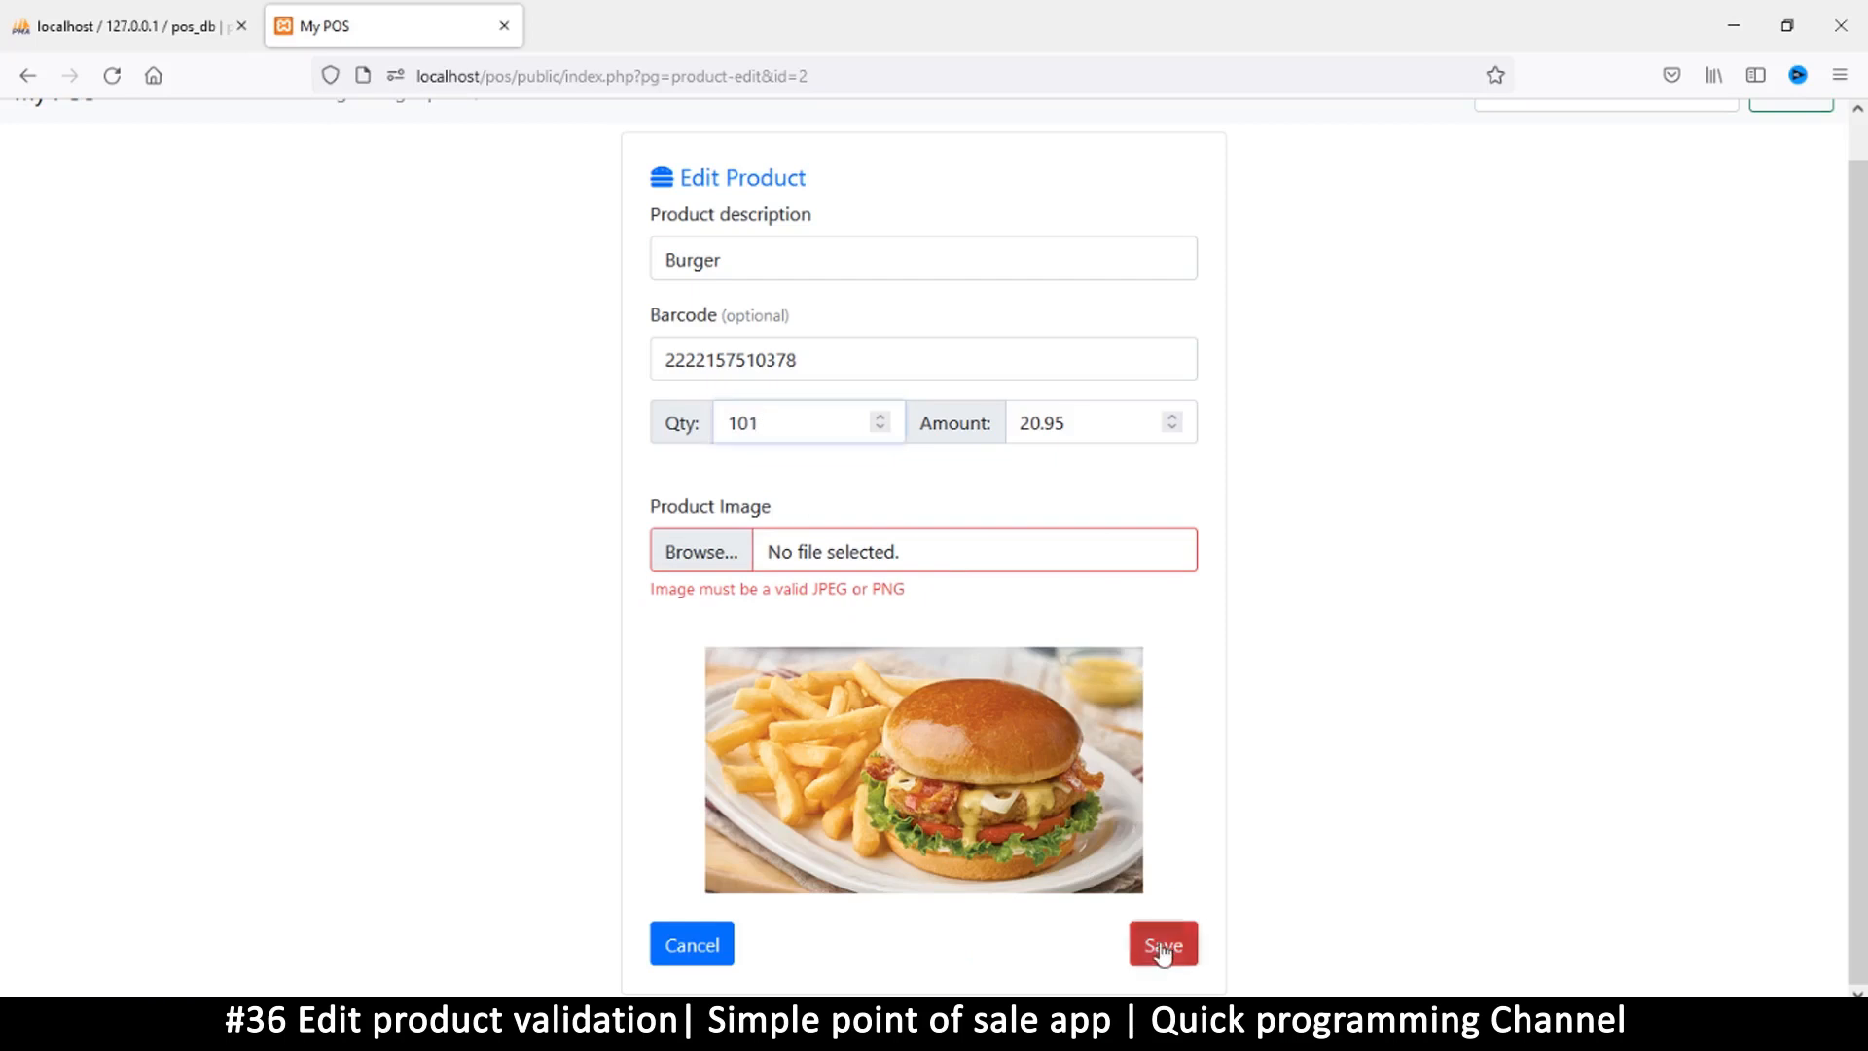
click(1162, 944)
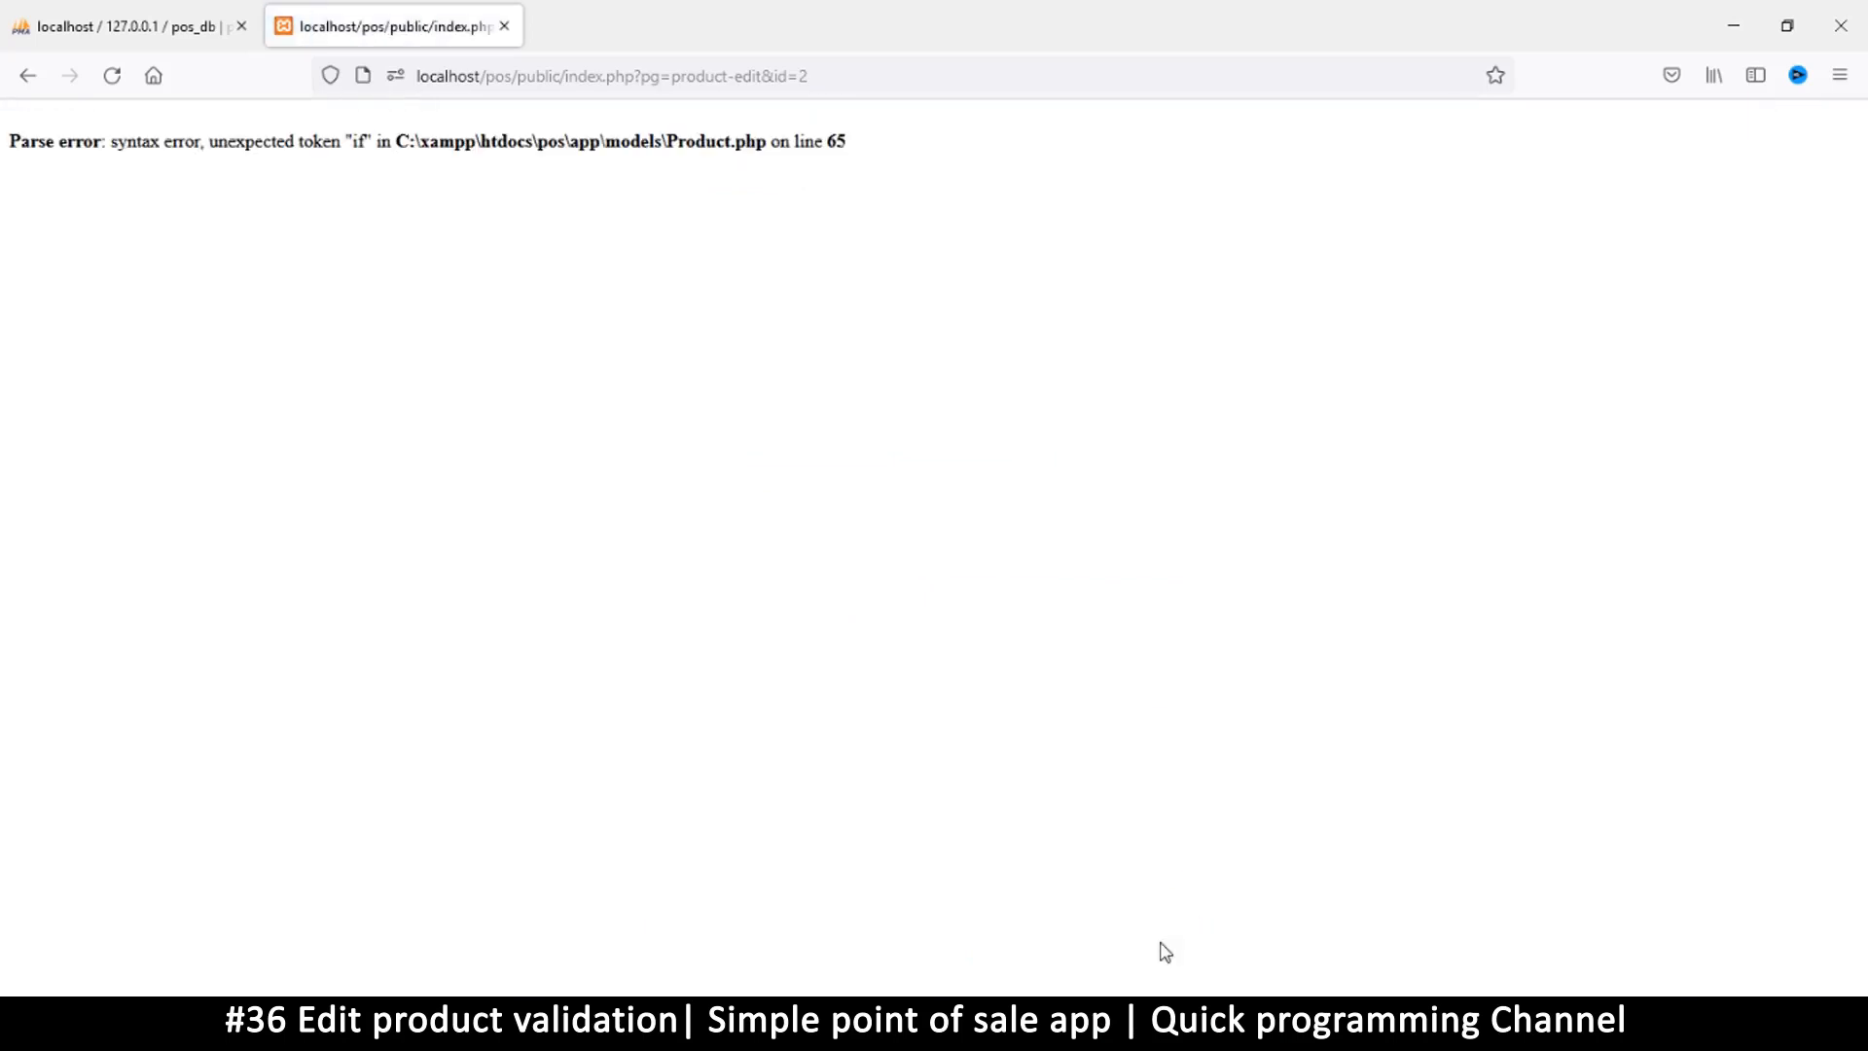
mouse_move(766, 911)
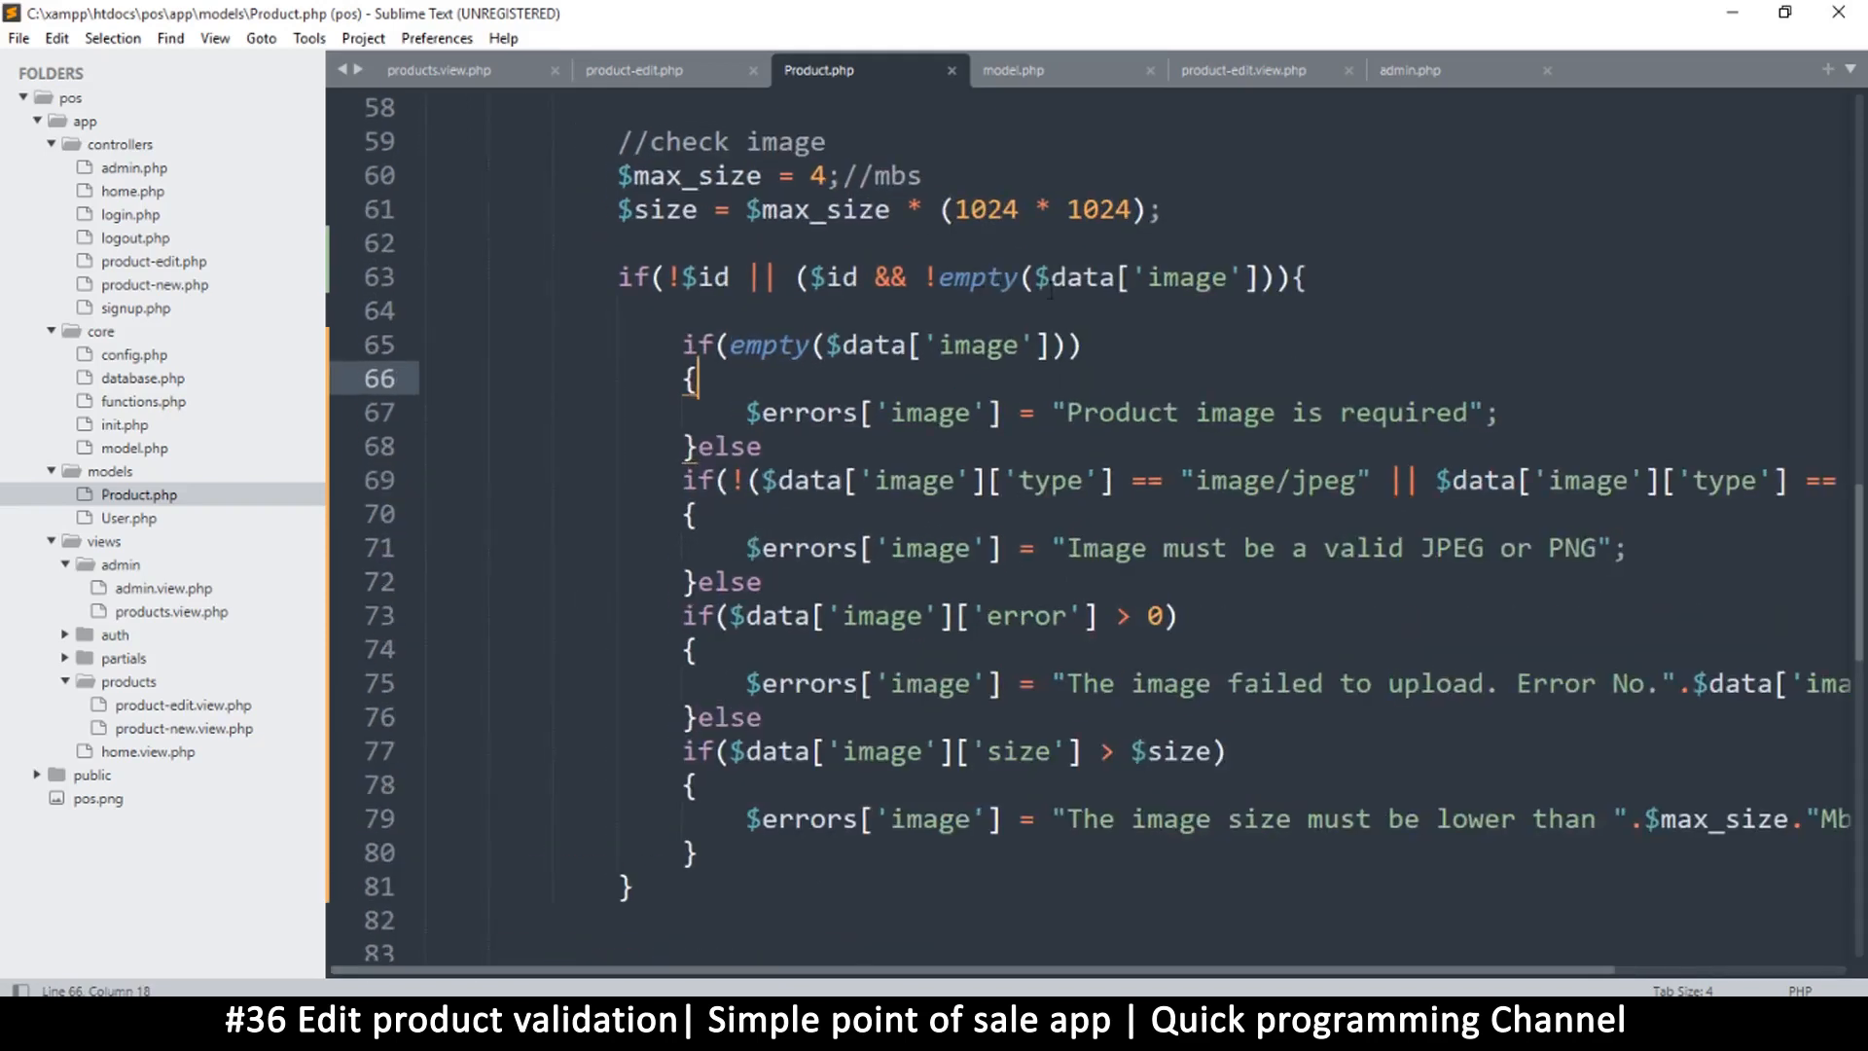
Add the missing ')' to line 63's image condition before retesting.
click(1299, 278)
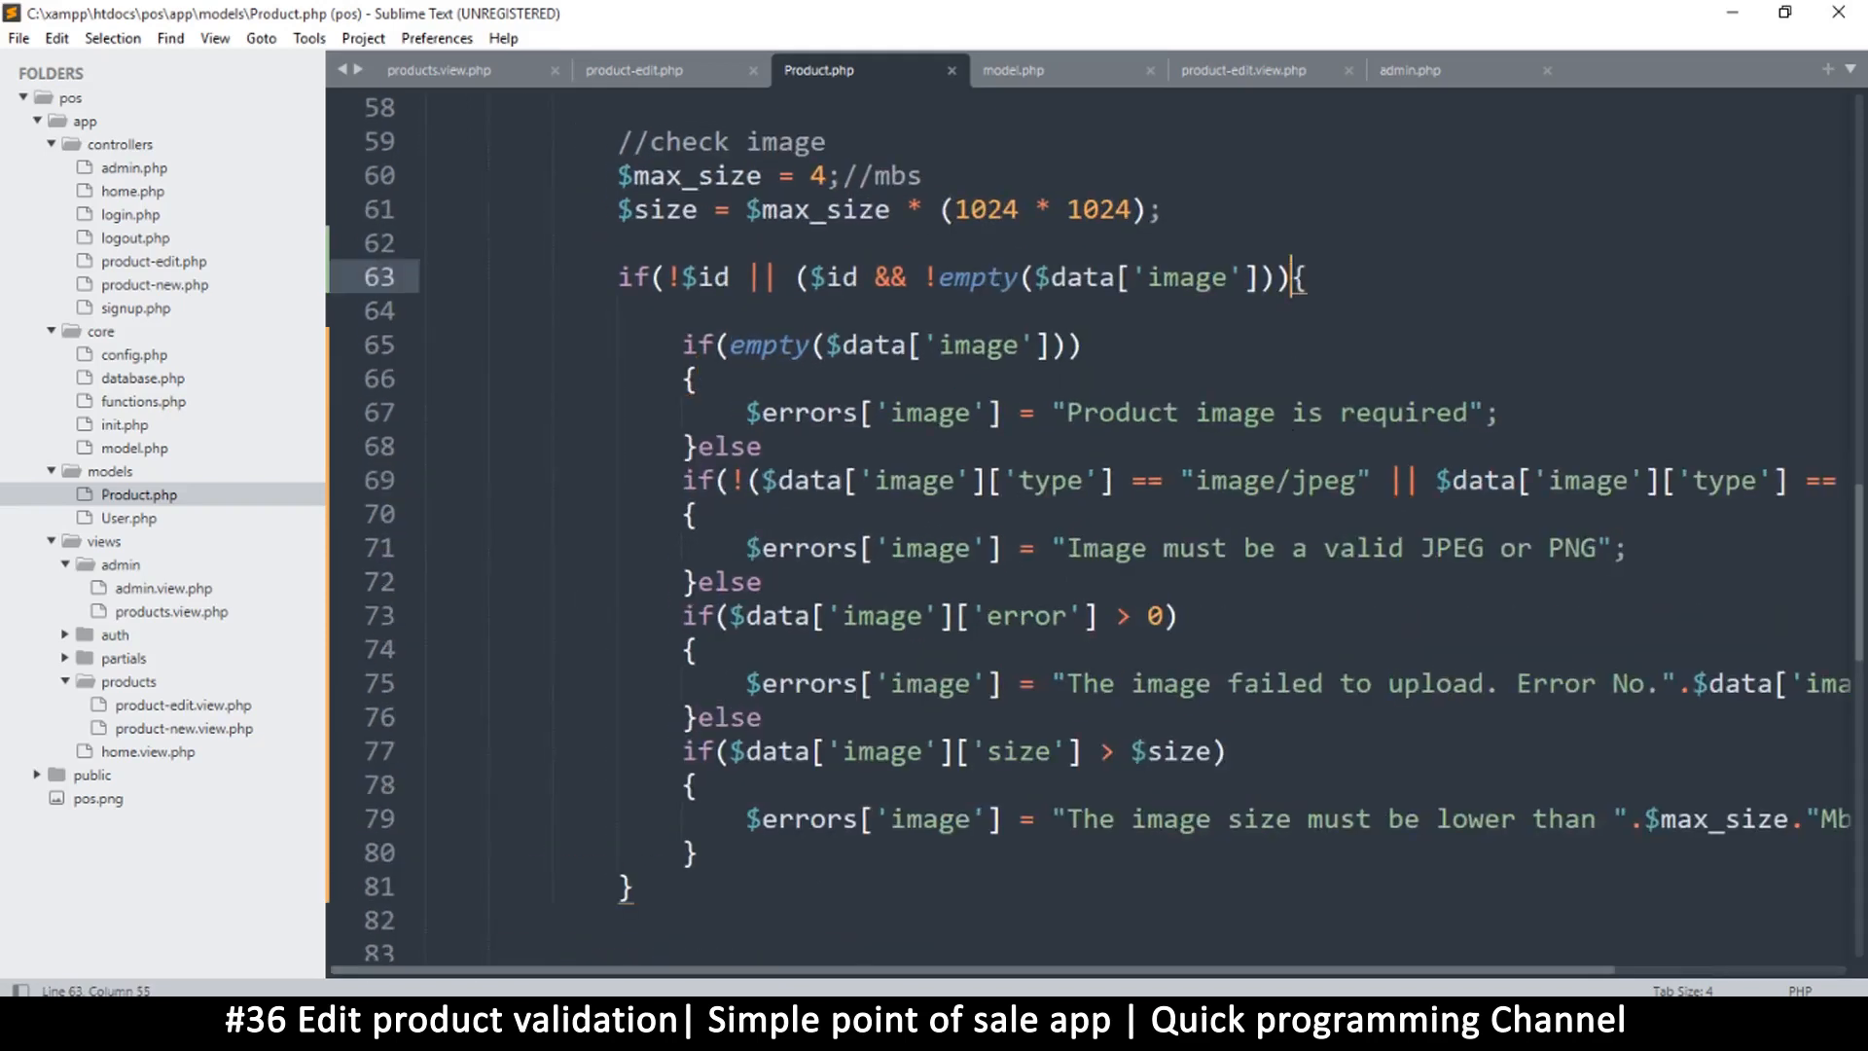
text())
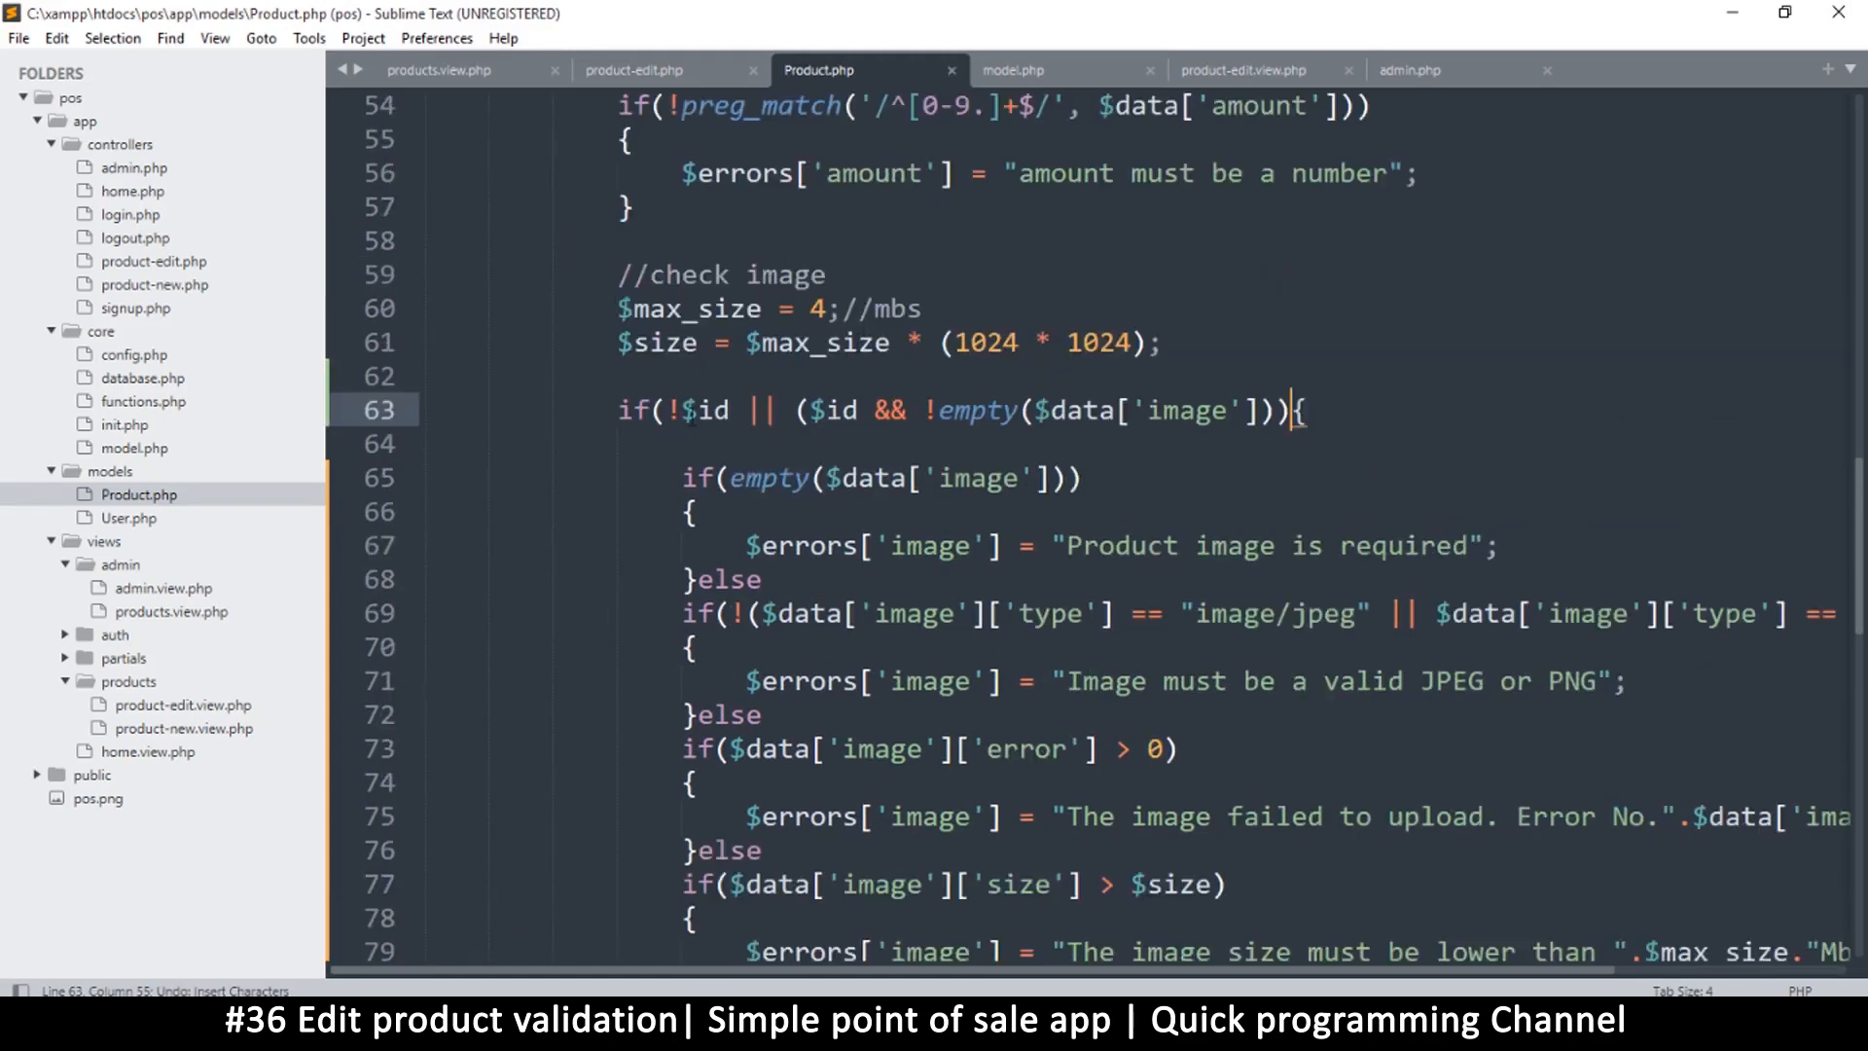
click(811, 411)
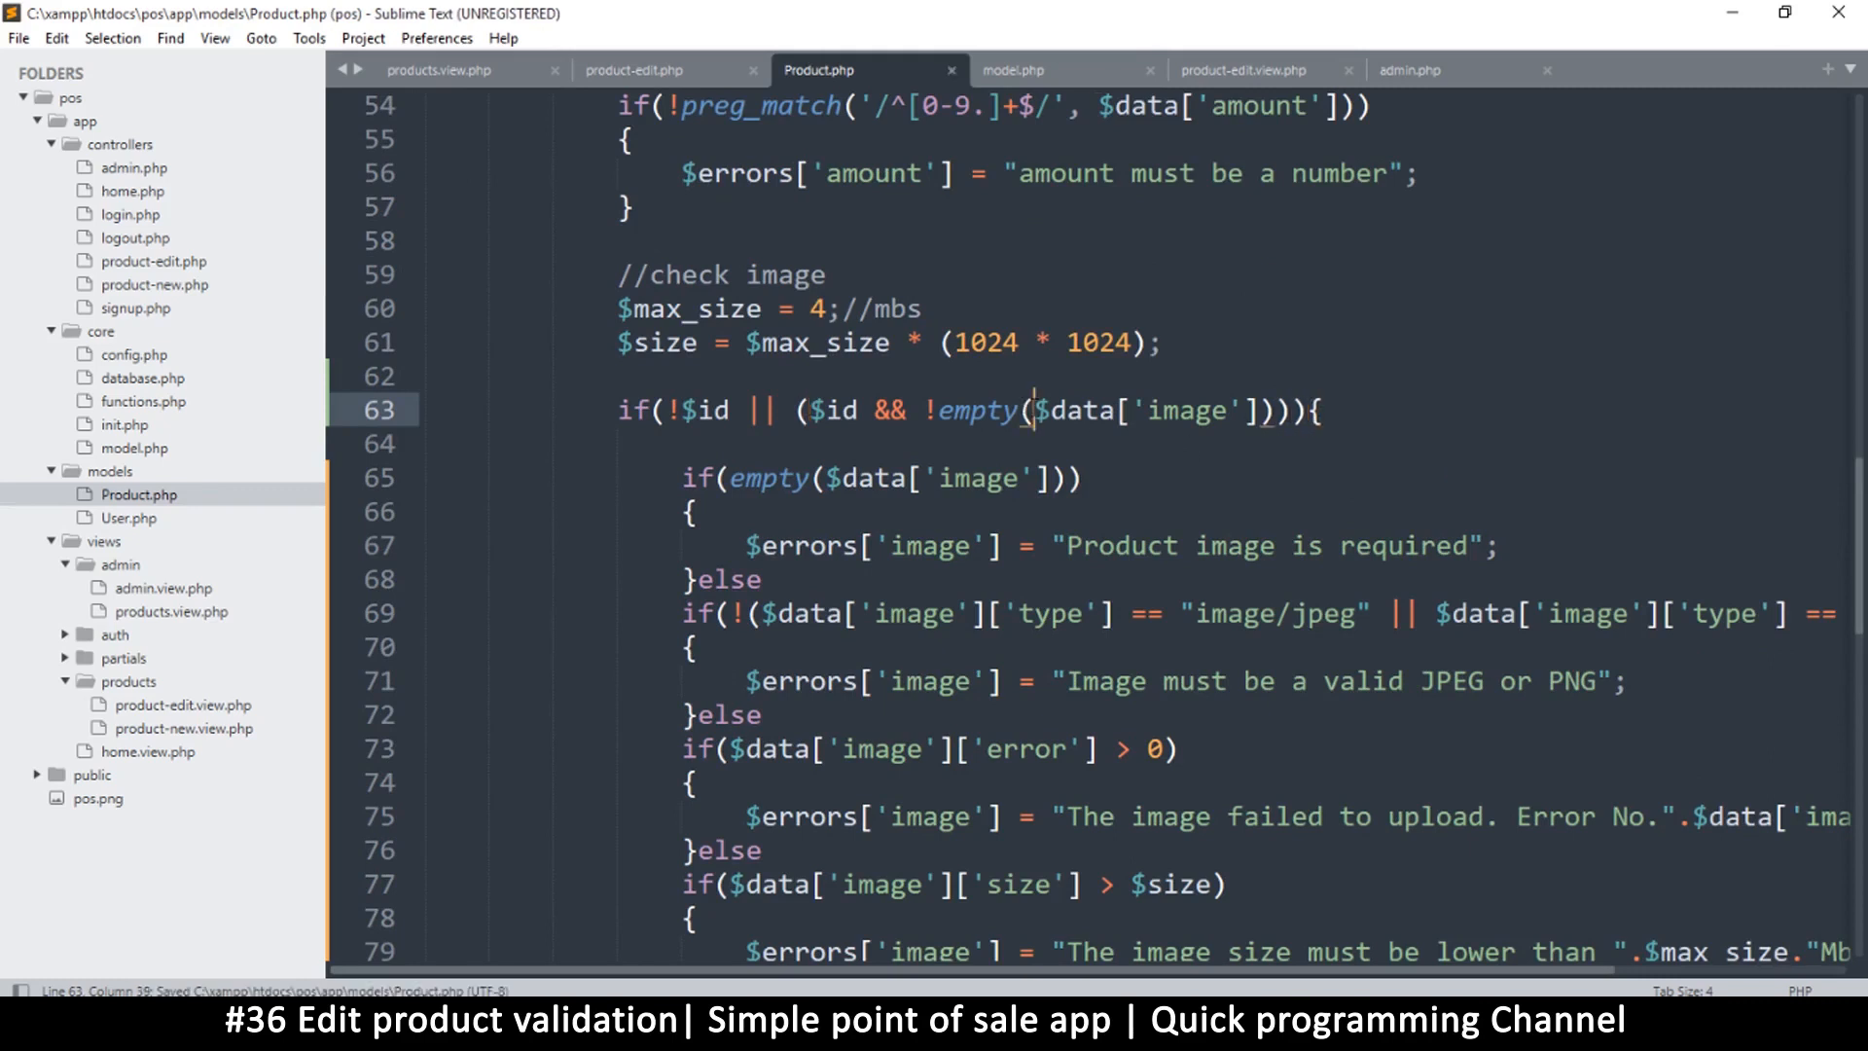
click(663, 410)
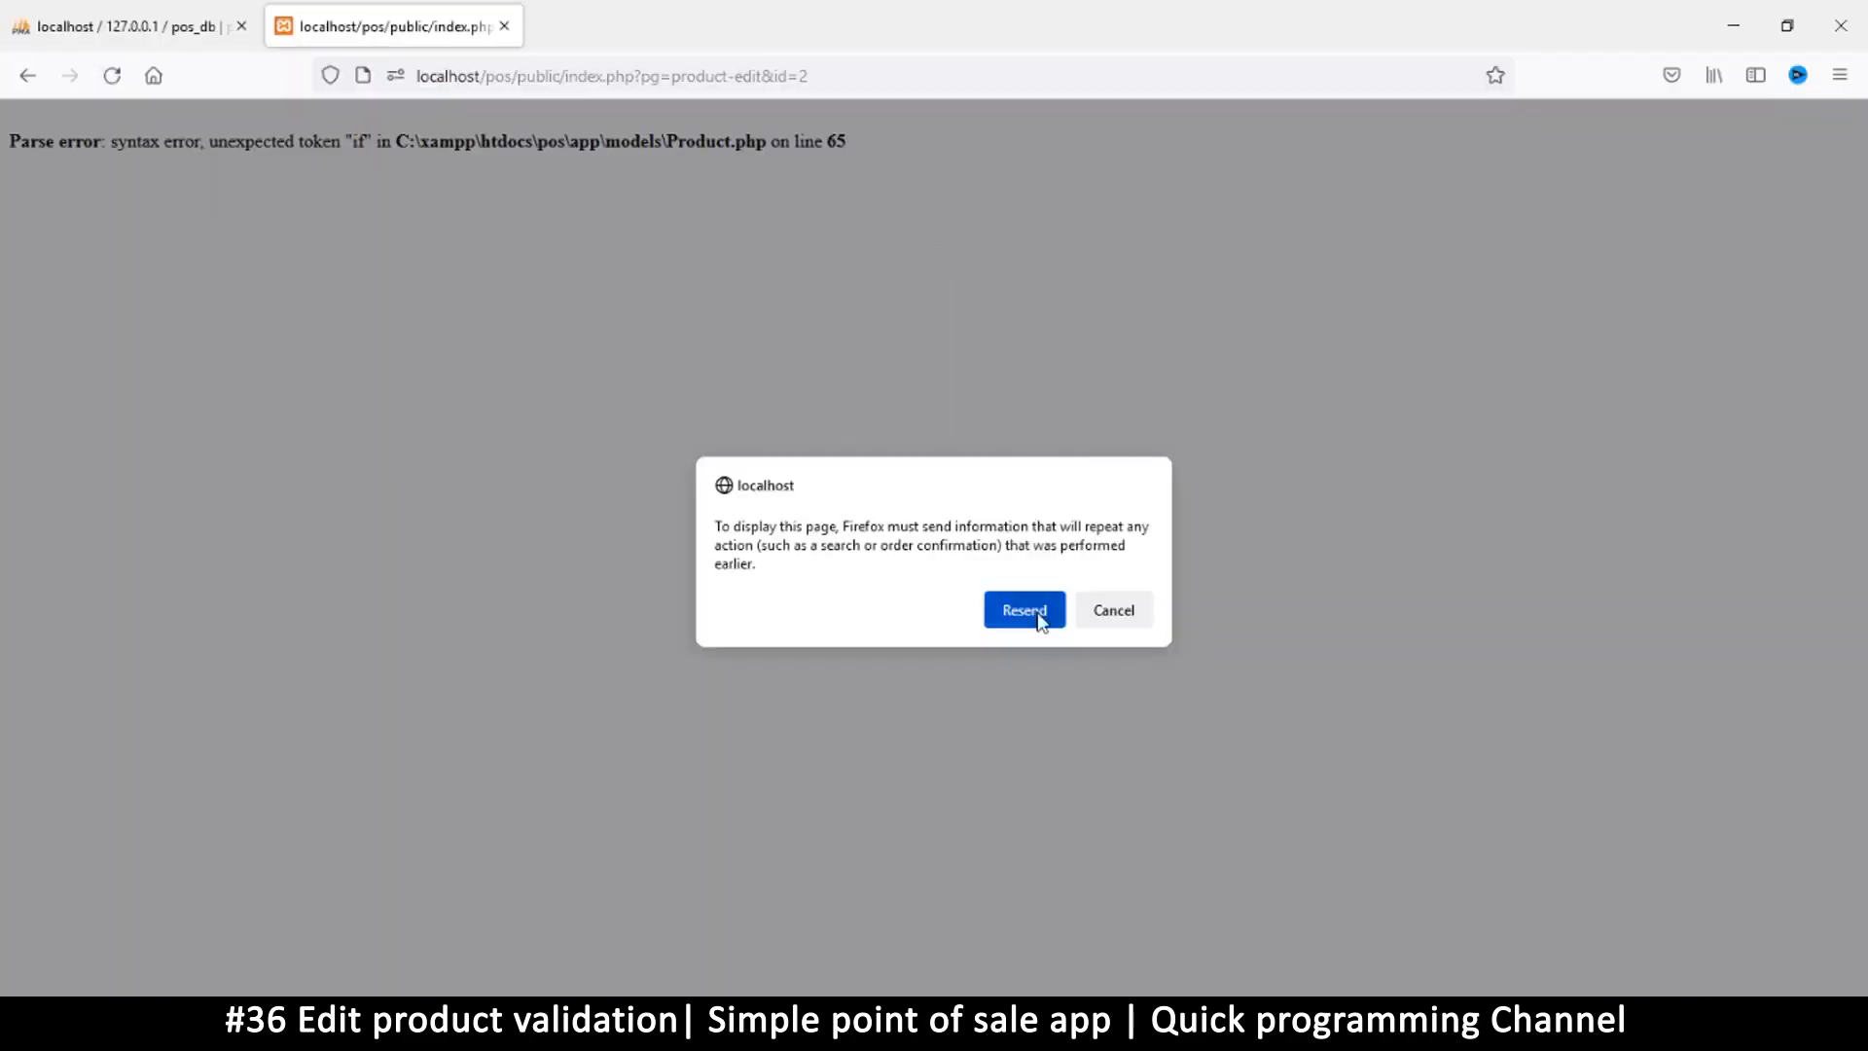
Resend the Burger edit in Firefox; it still shows 'Image must be a valid JPEG or PNG'.
click(1022, 609)
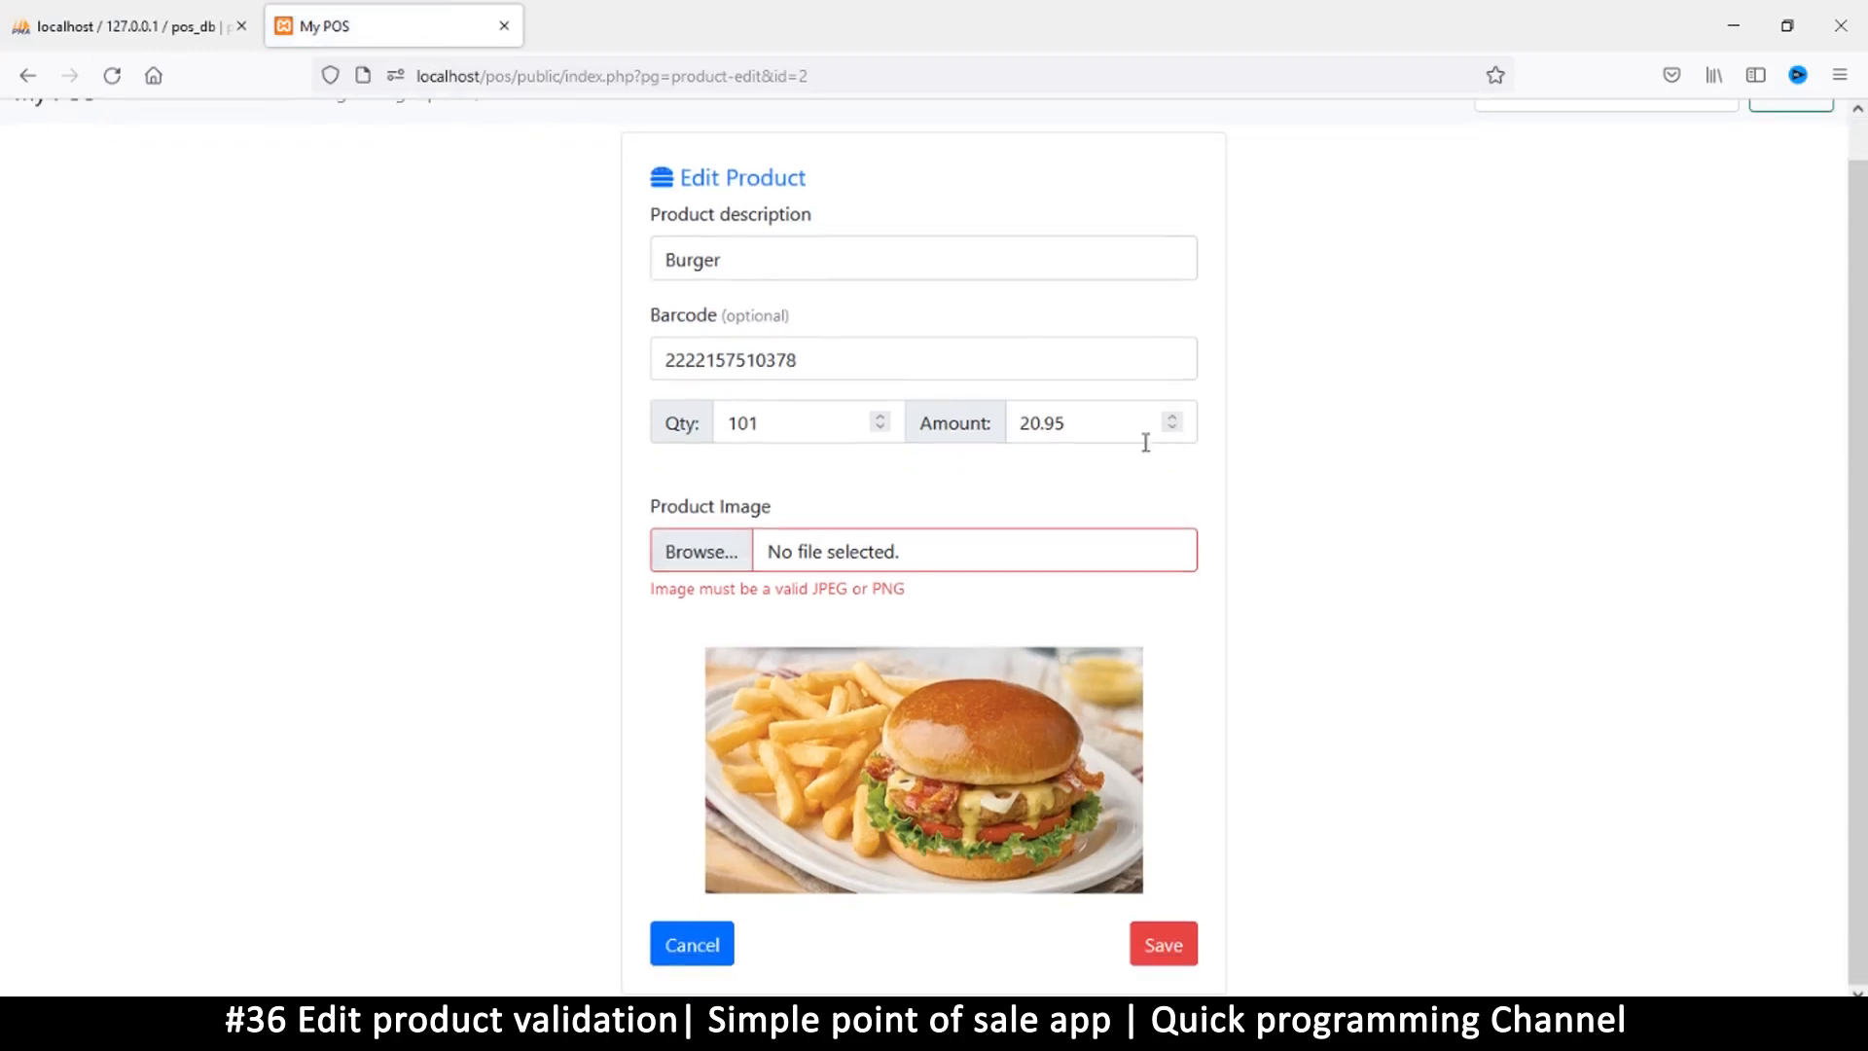
scroll(up, 3)
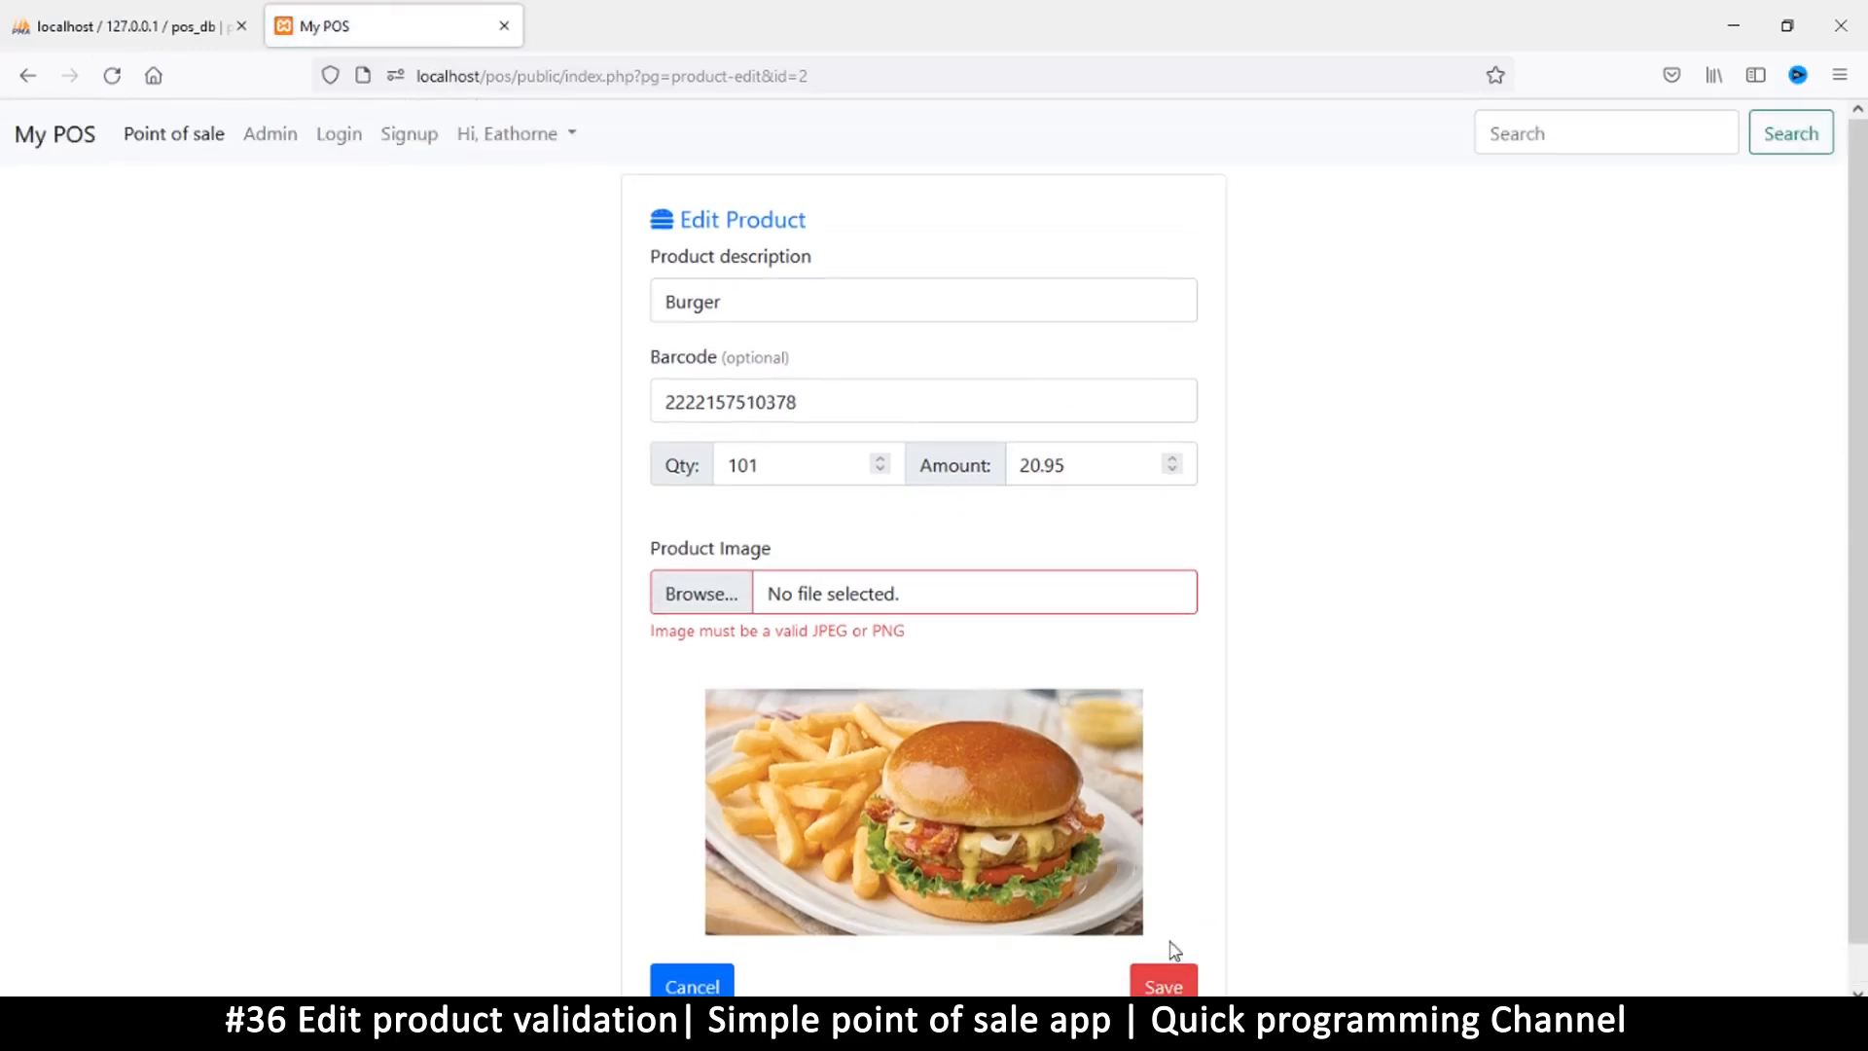
scroll(down, 3)
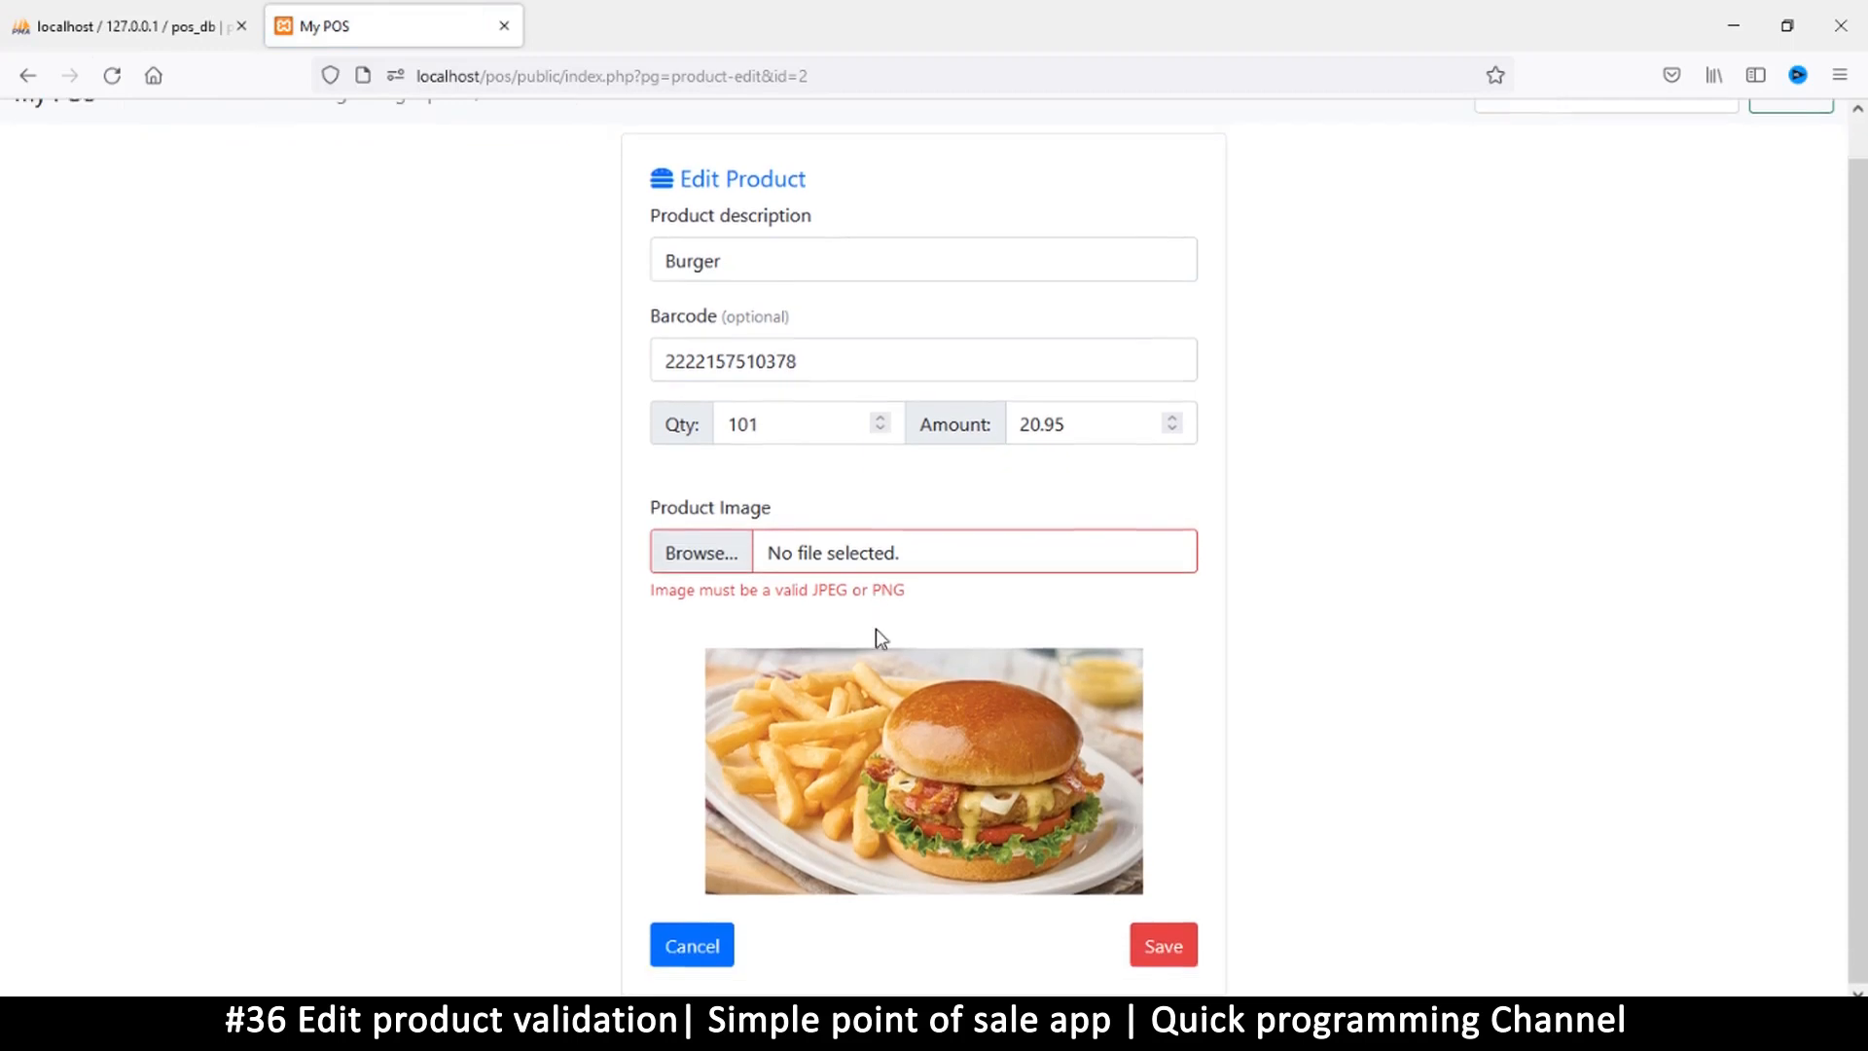
mouse_move(870, 673)
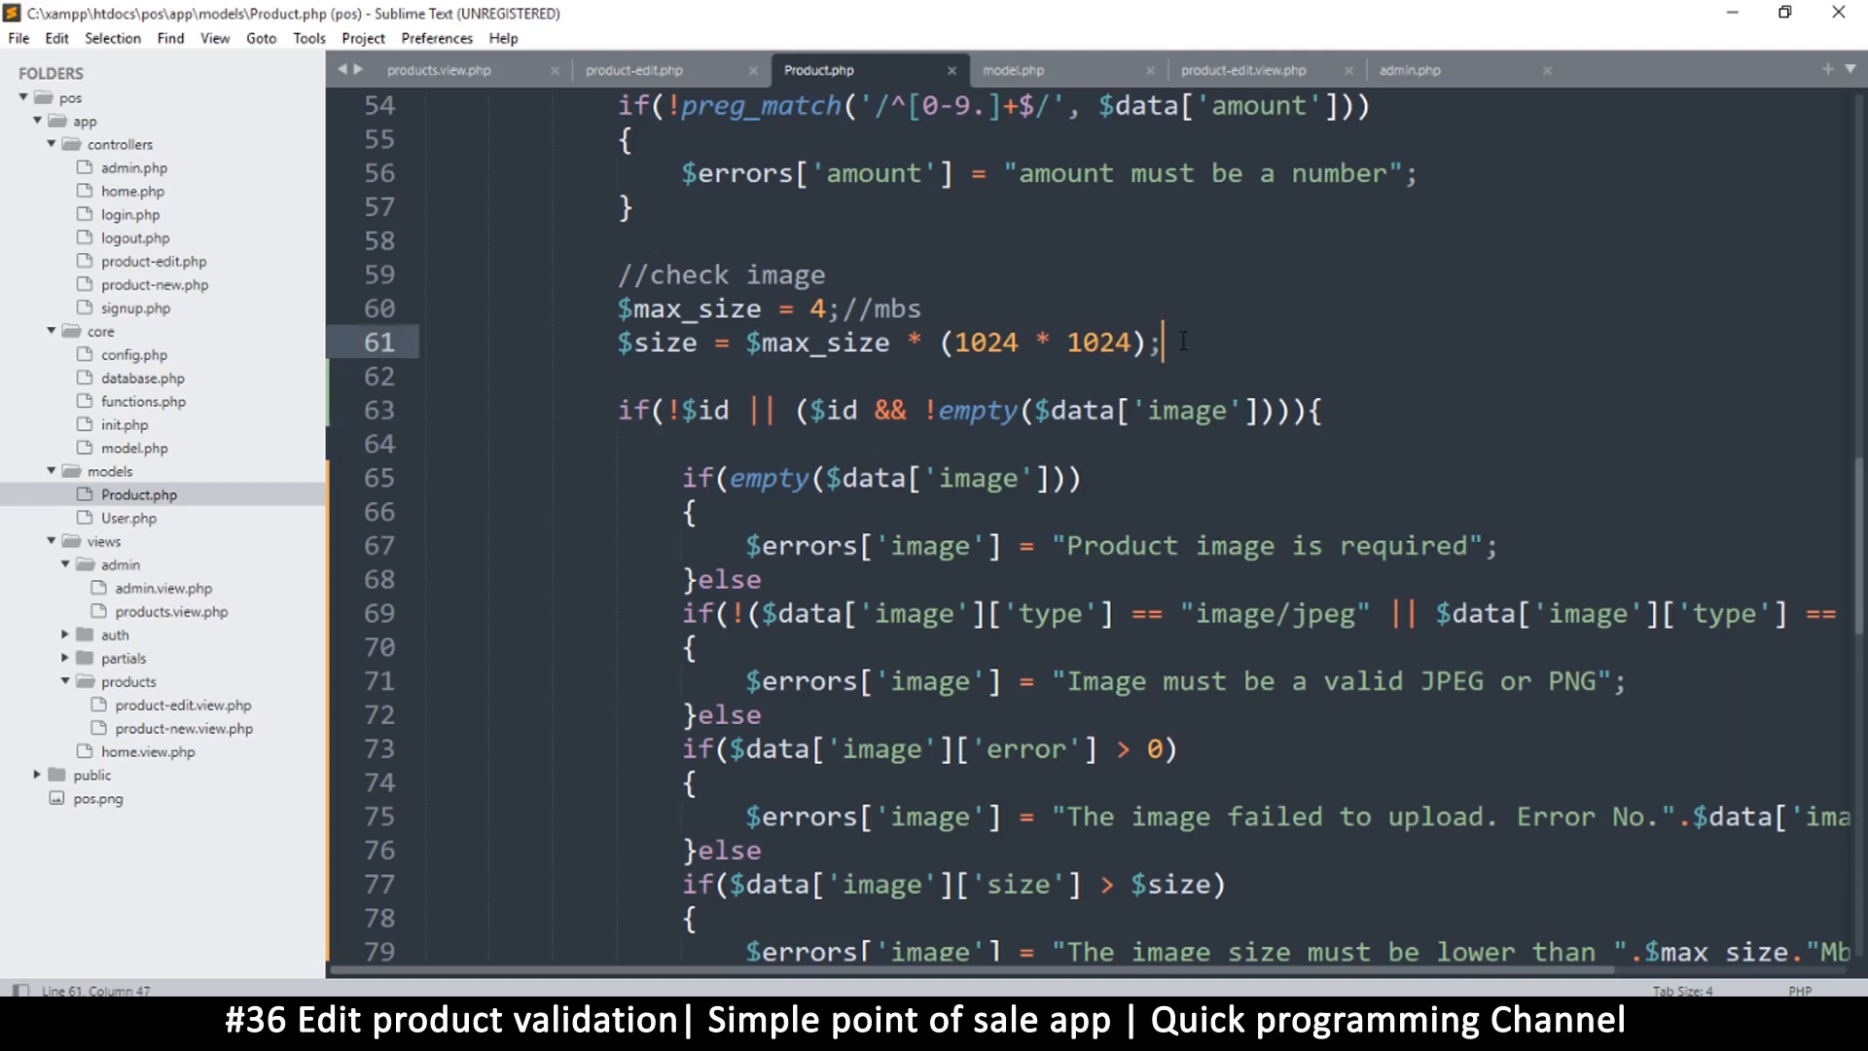
key(ctrl+s)
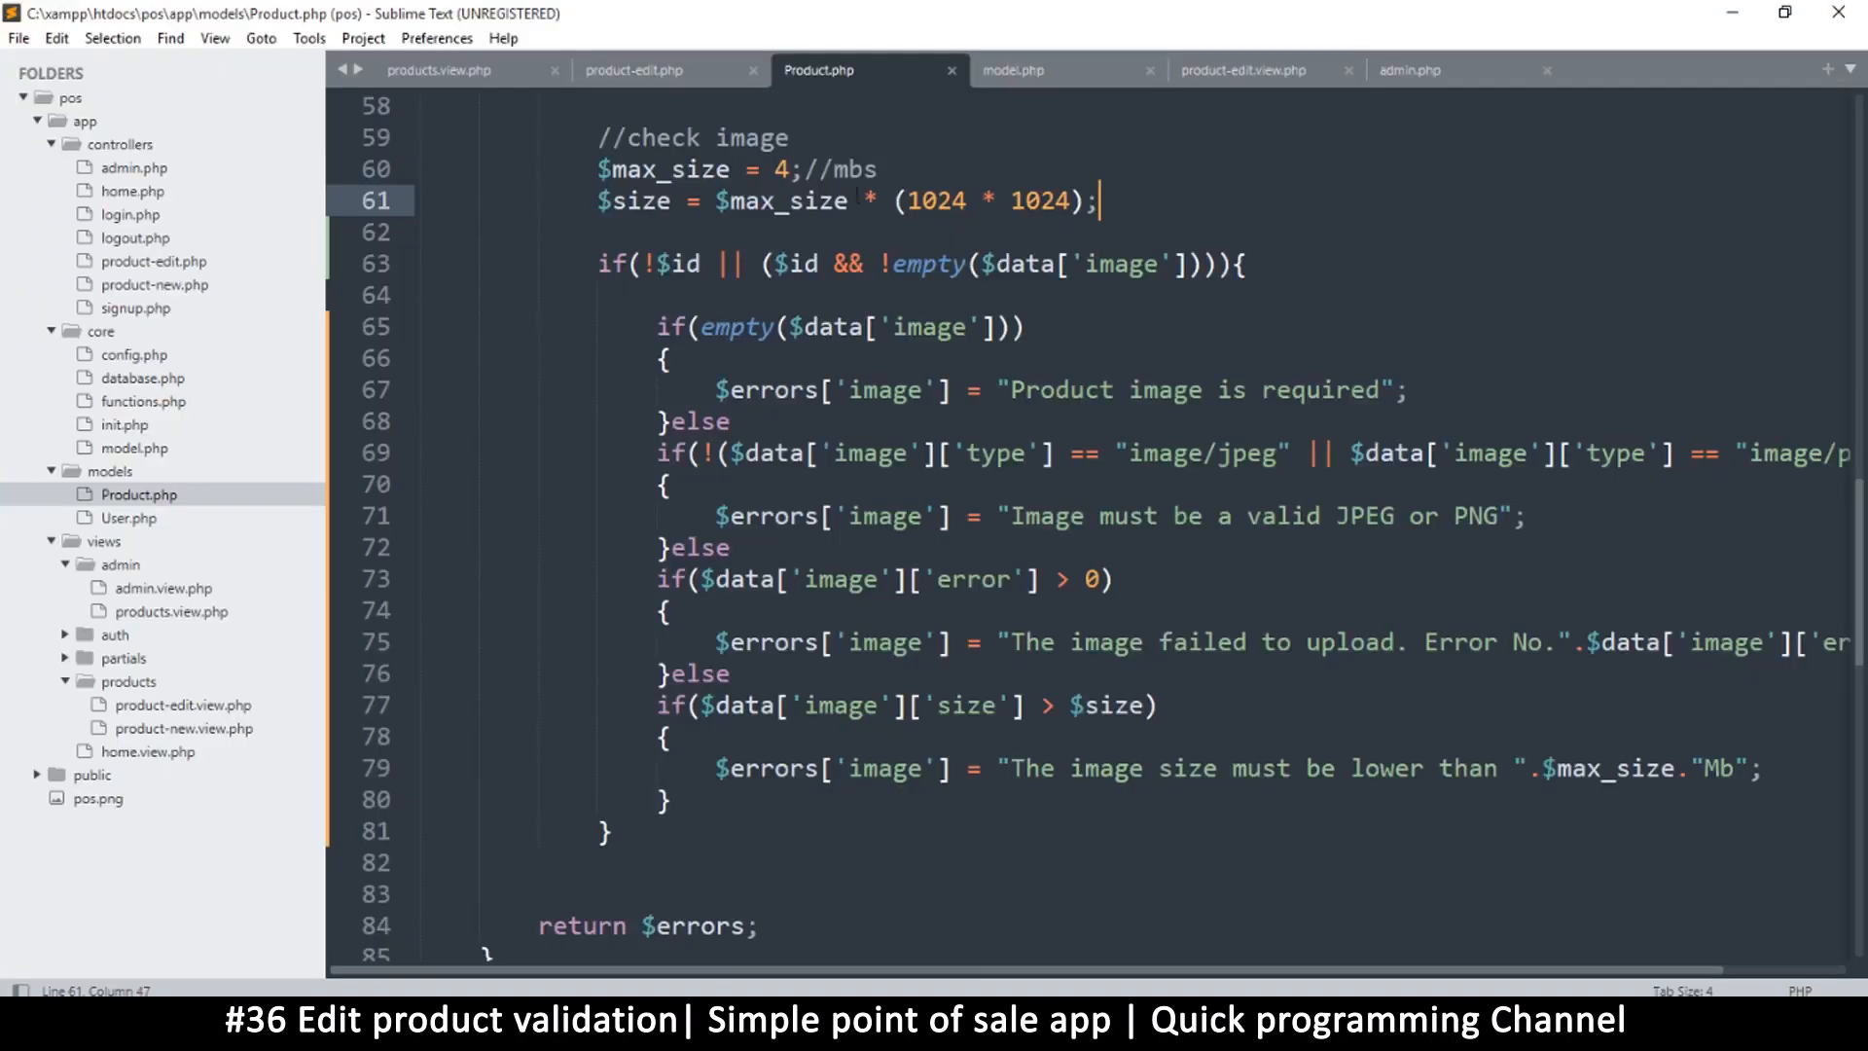
Comment out $product->insert($_POST); on line 39 of product-edit.php.
click(635, 70)
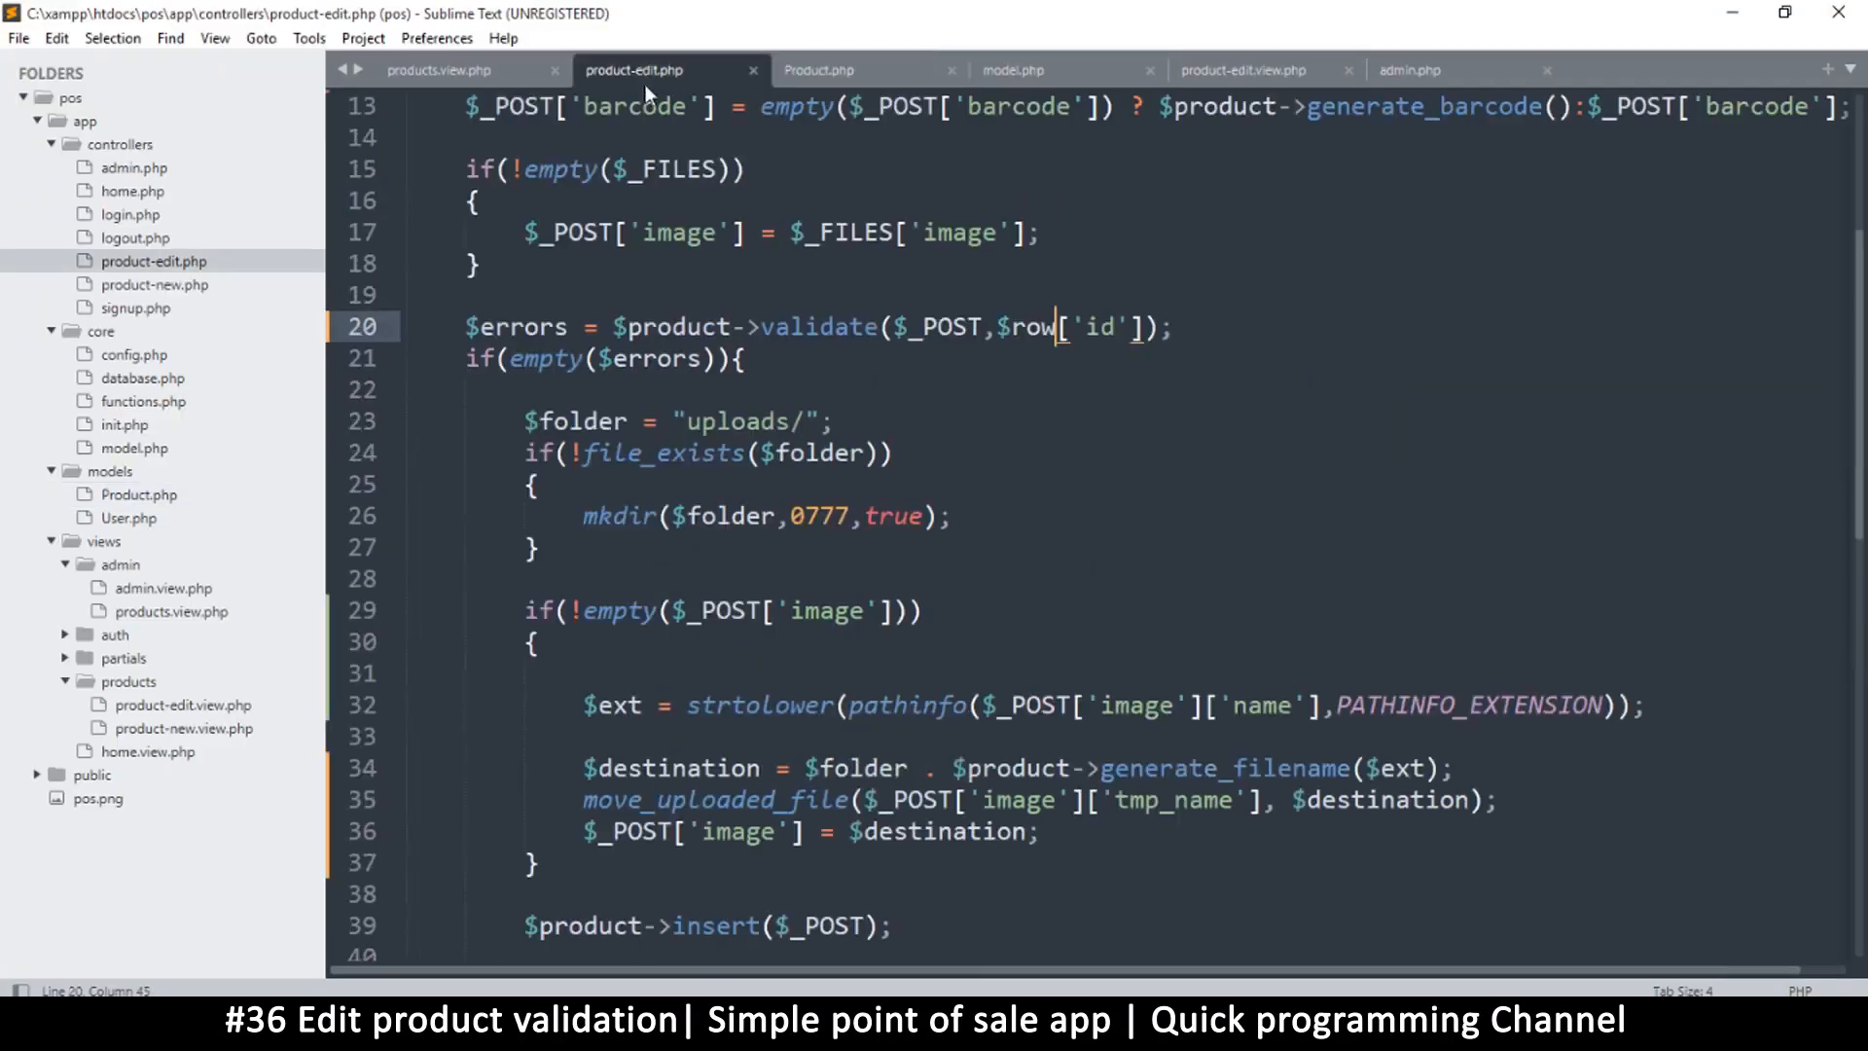
scroll(down, 3)
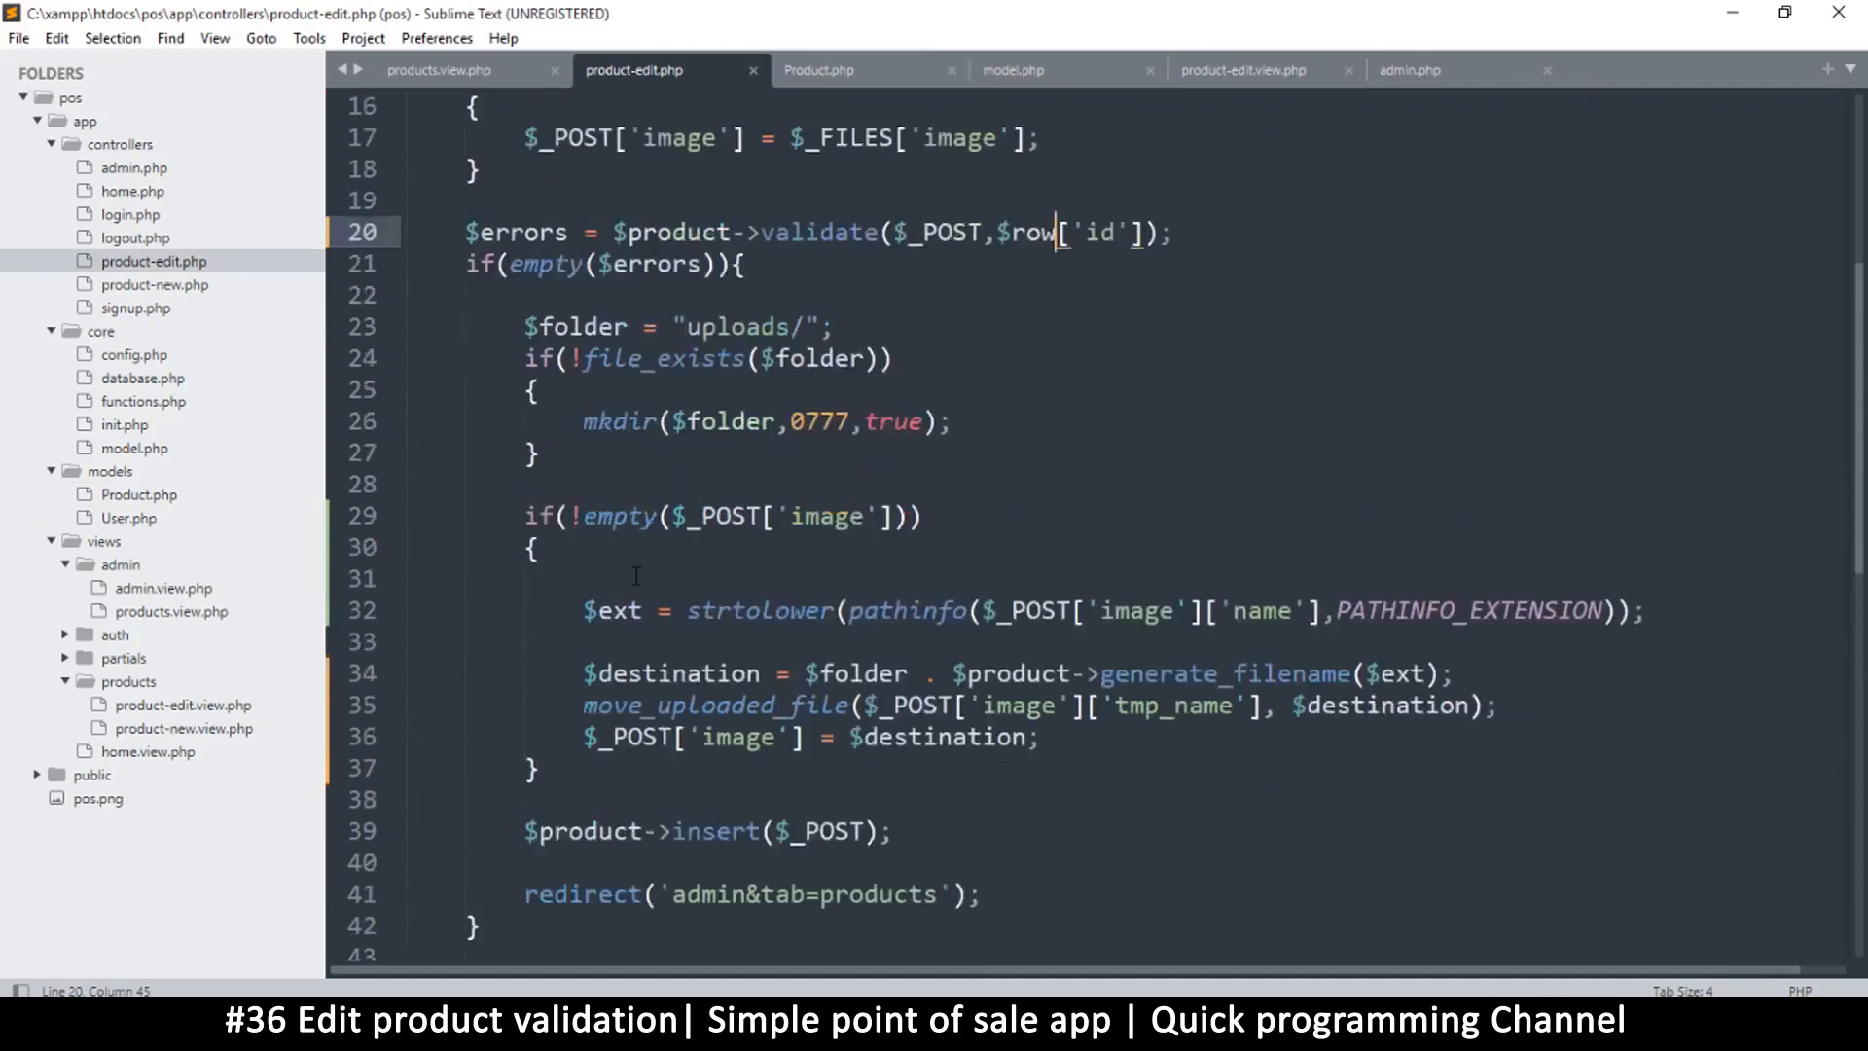
scroll(down, 3)
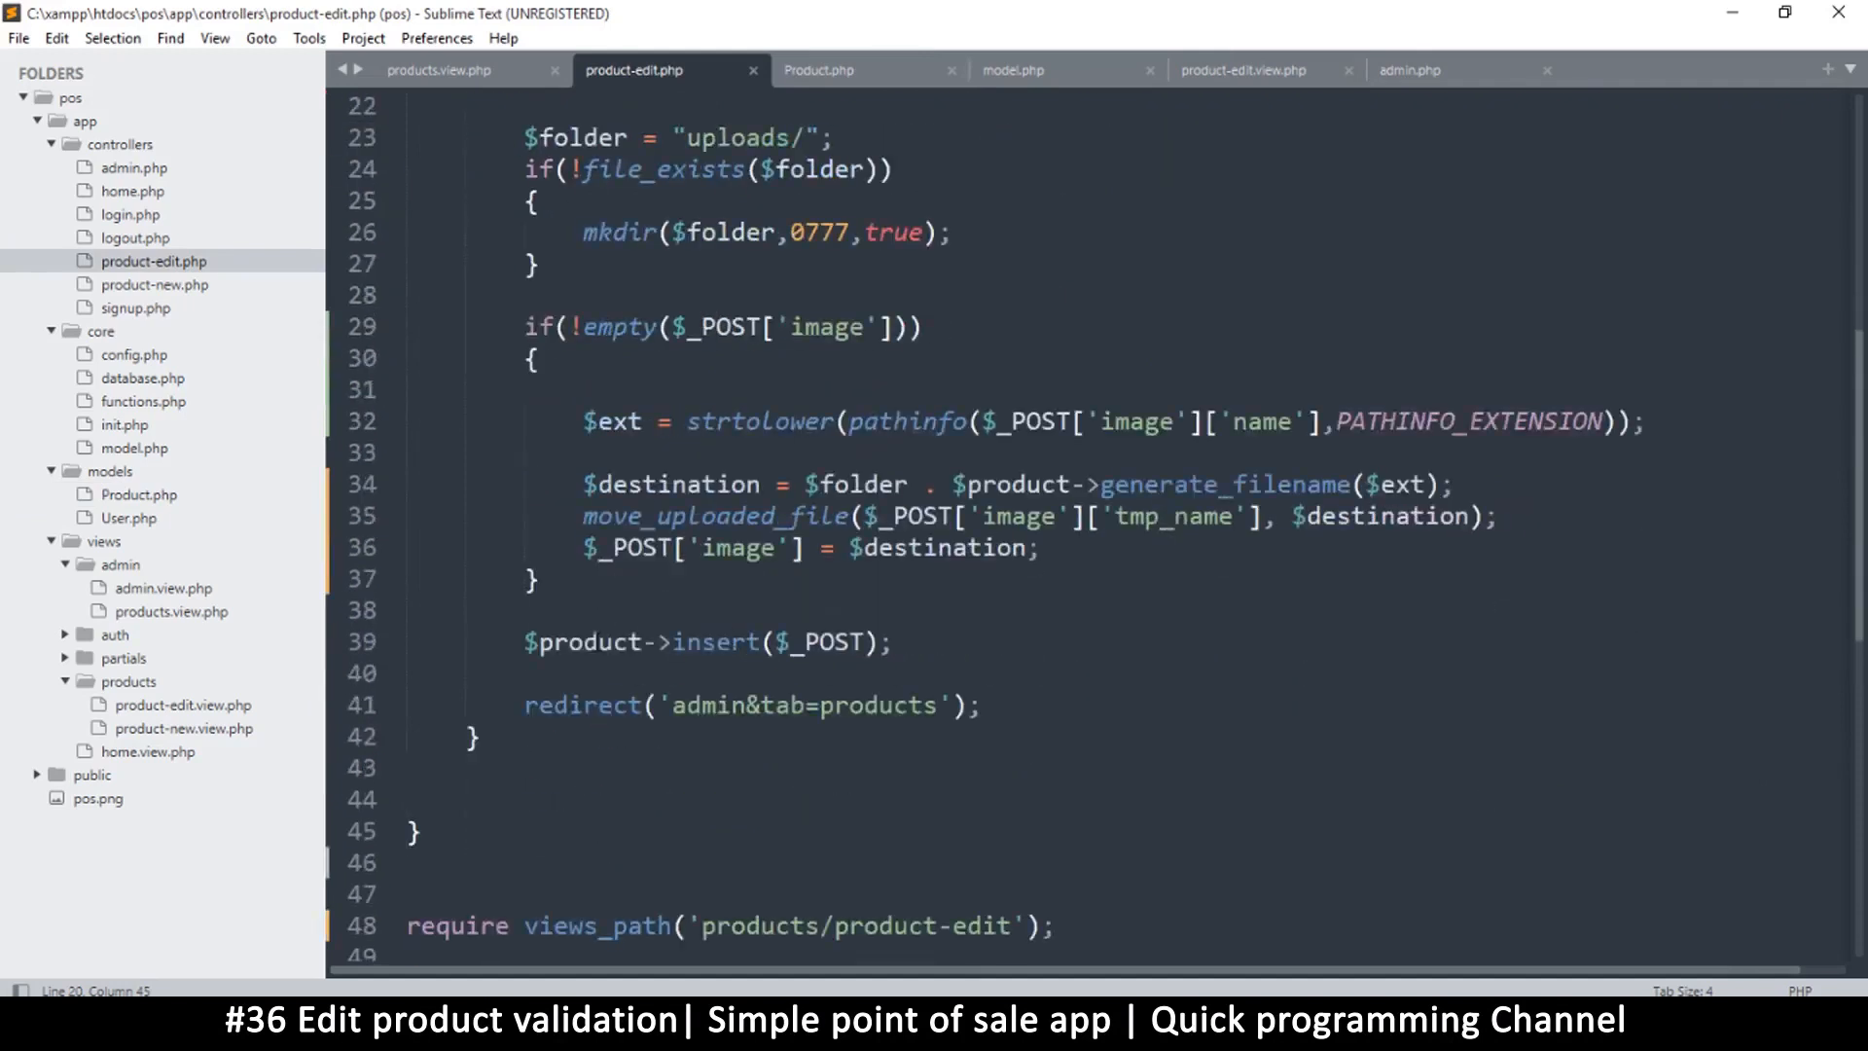
text(//)
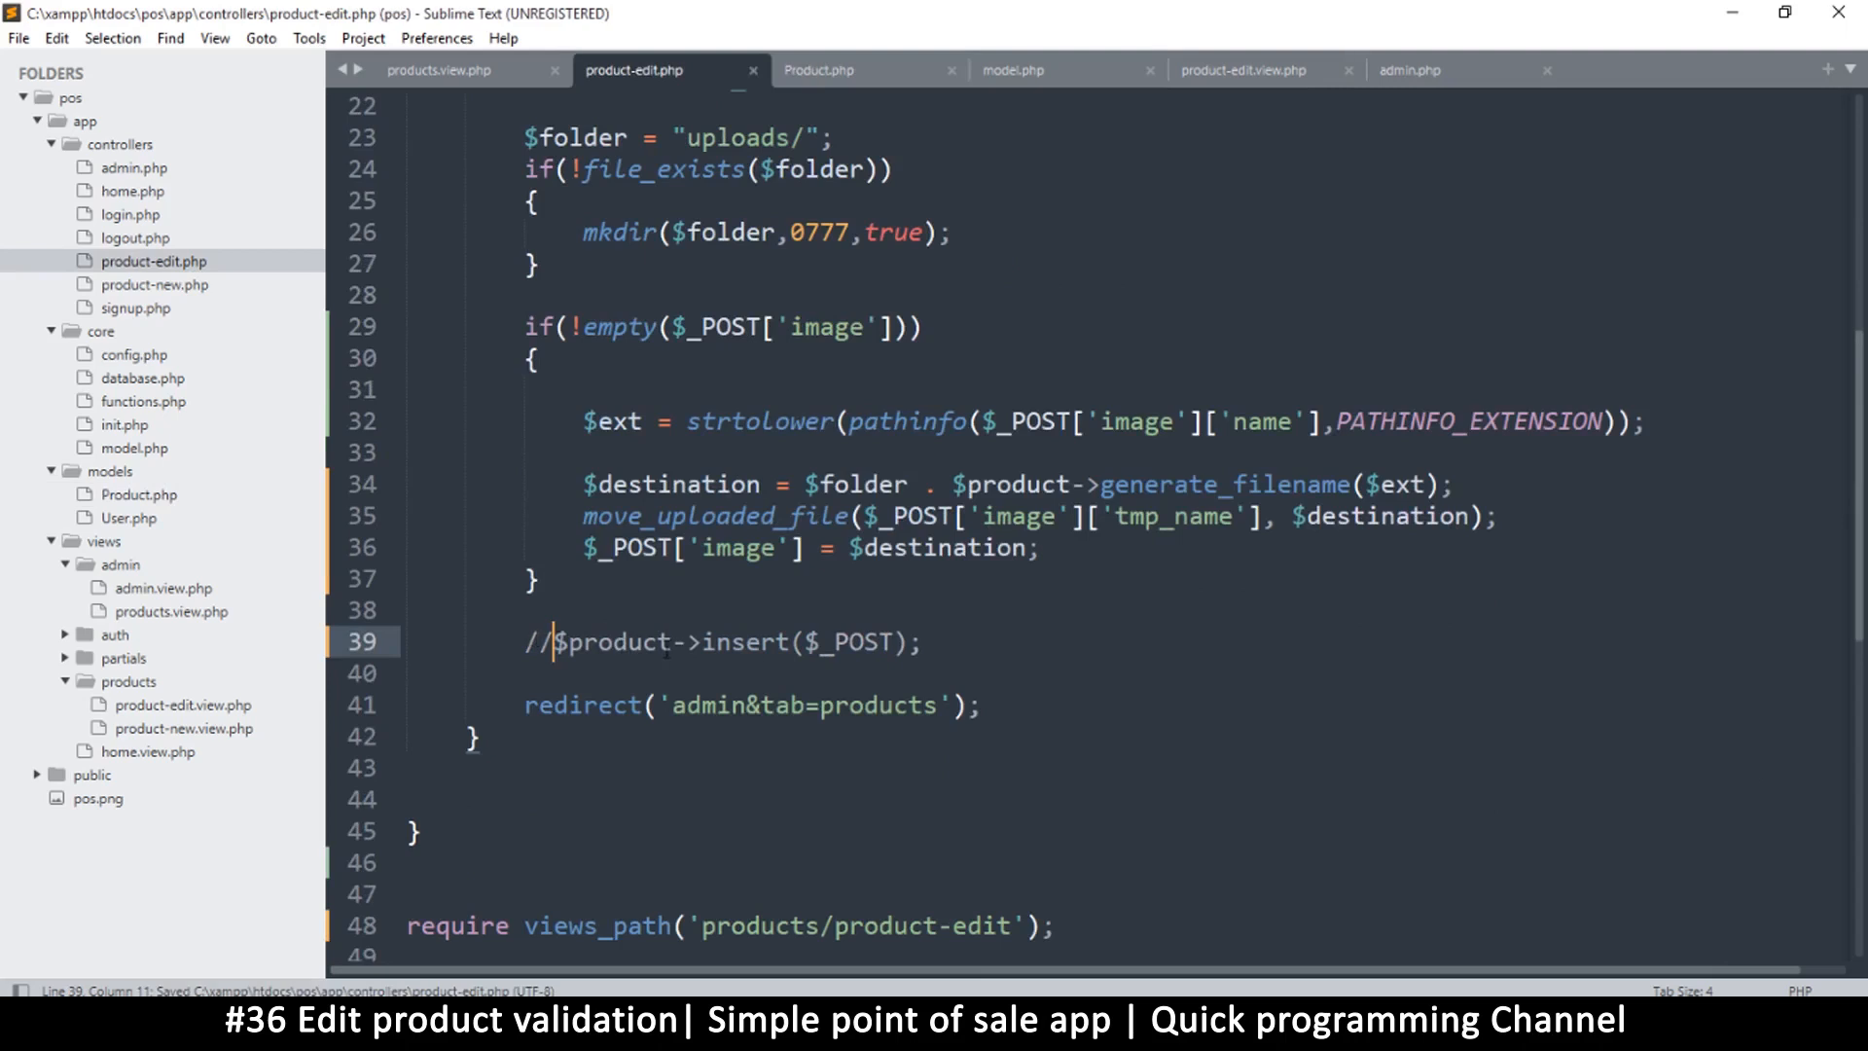
click(924, 641)
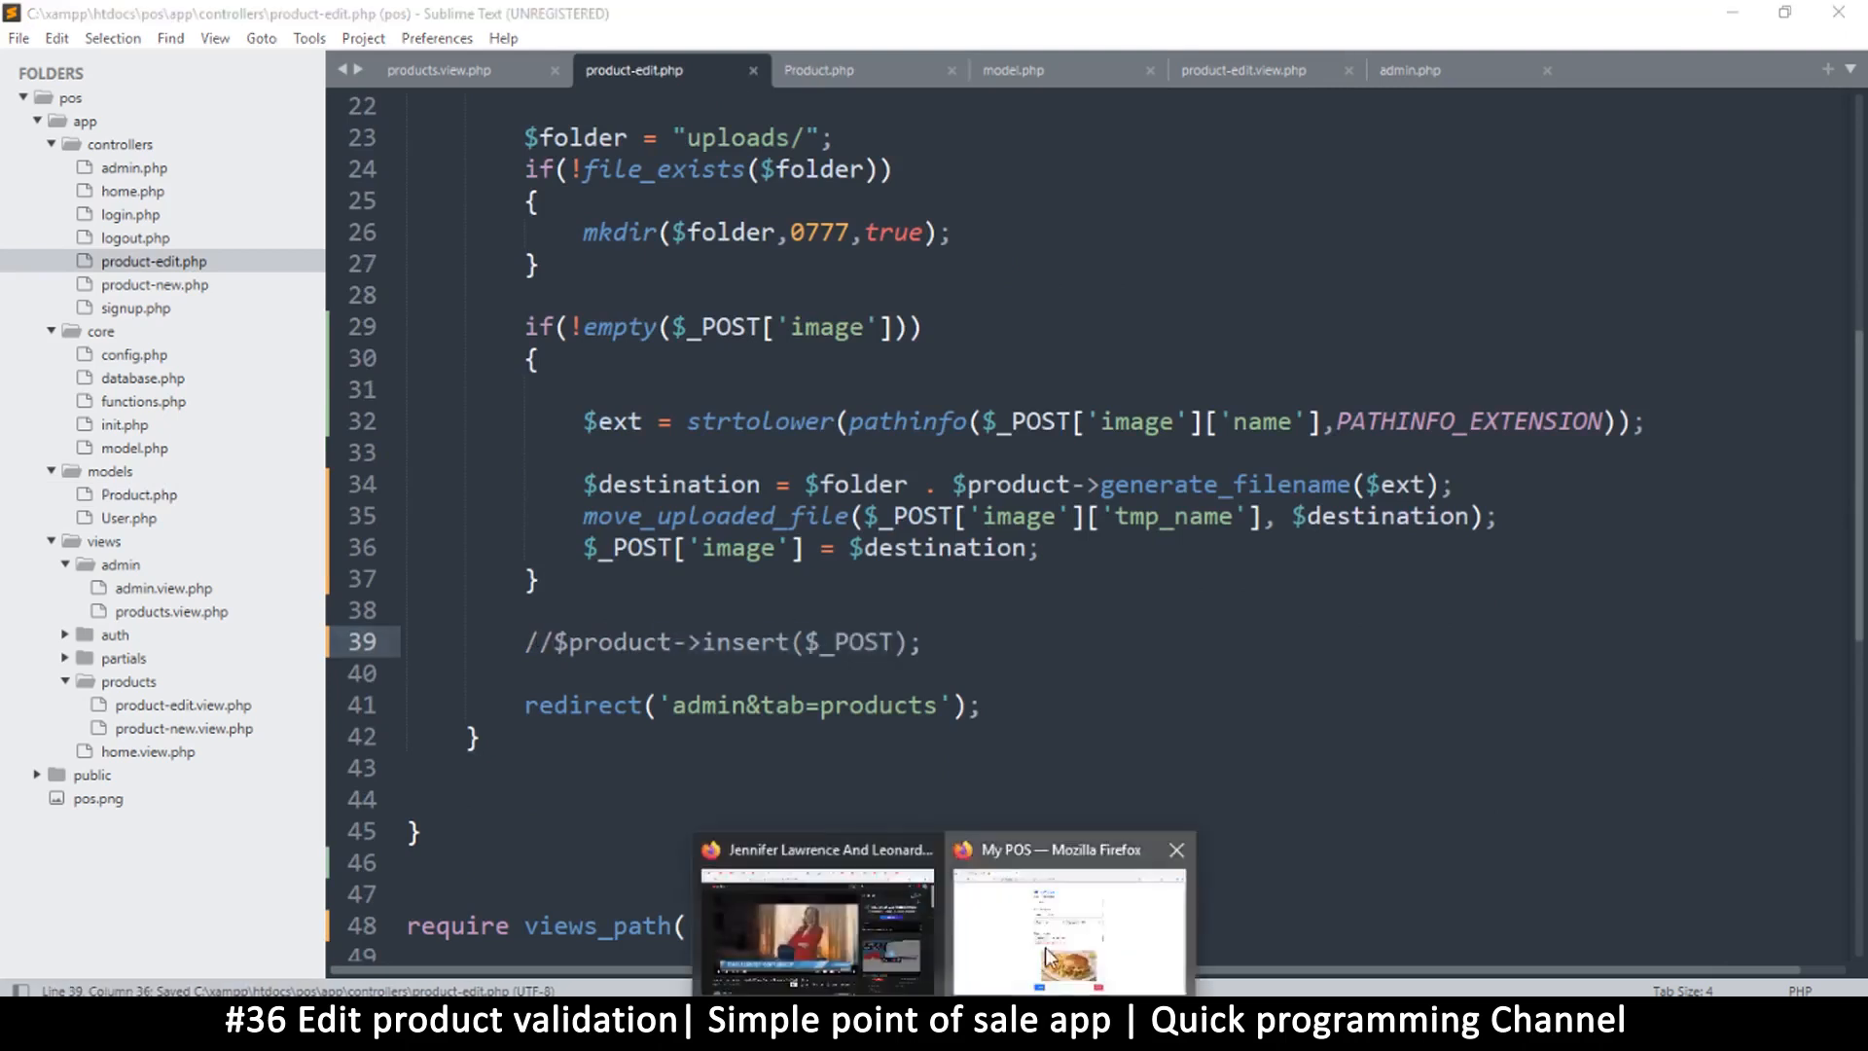
Save the Burger edit without a new image in the My POS window.
click(1066, 917)
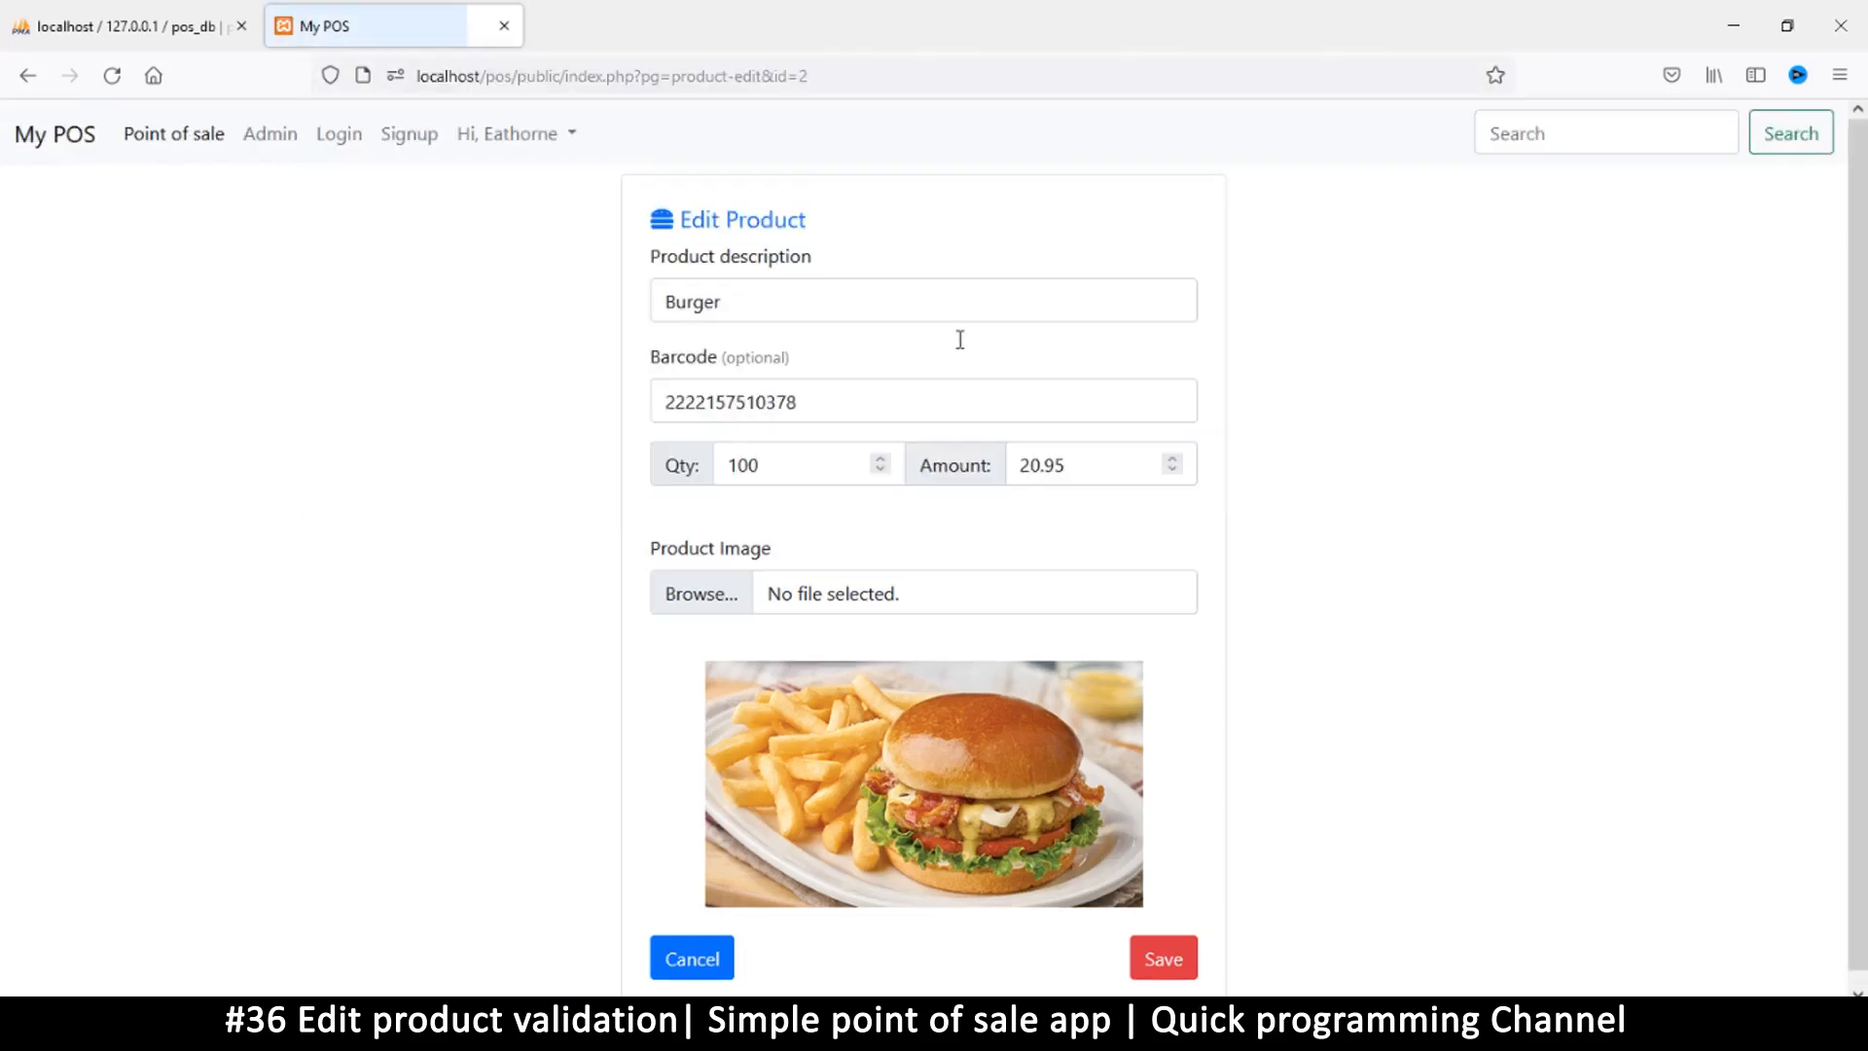
click(1161, 957)
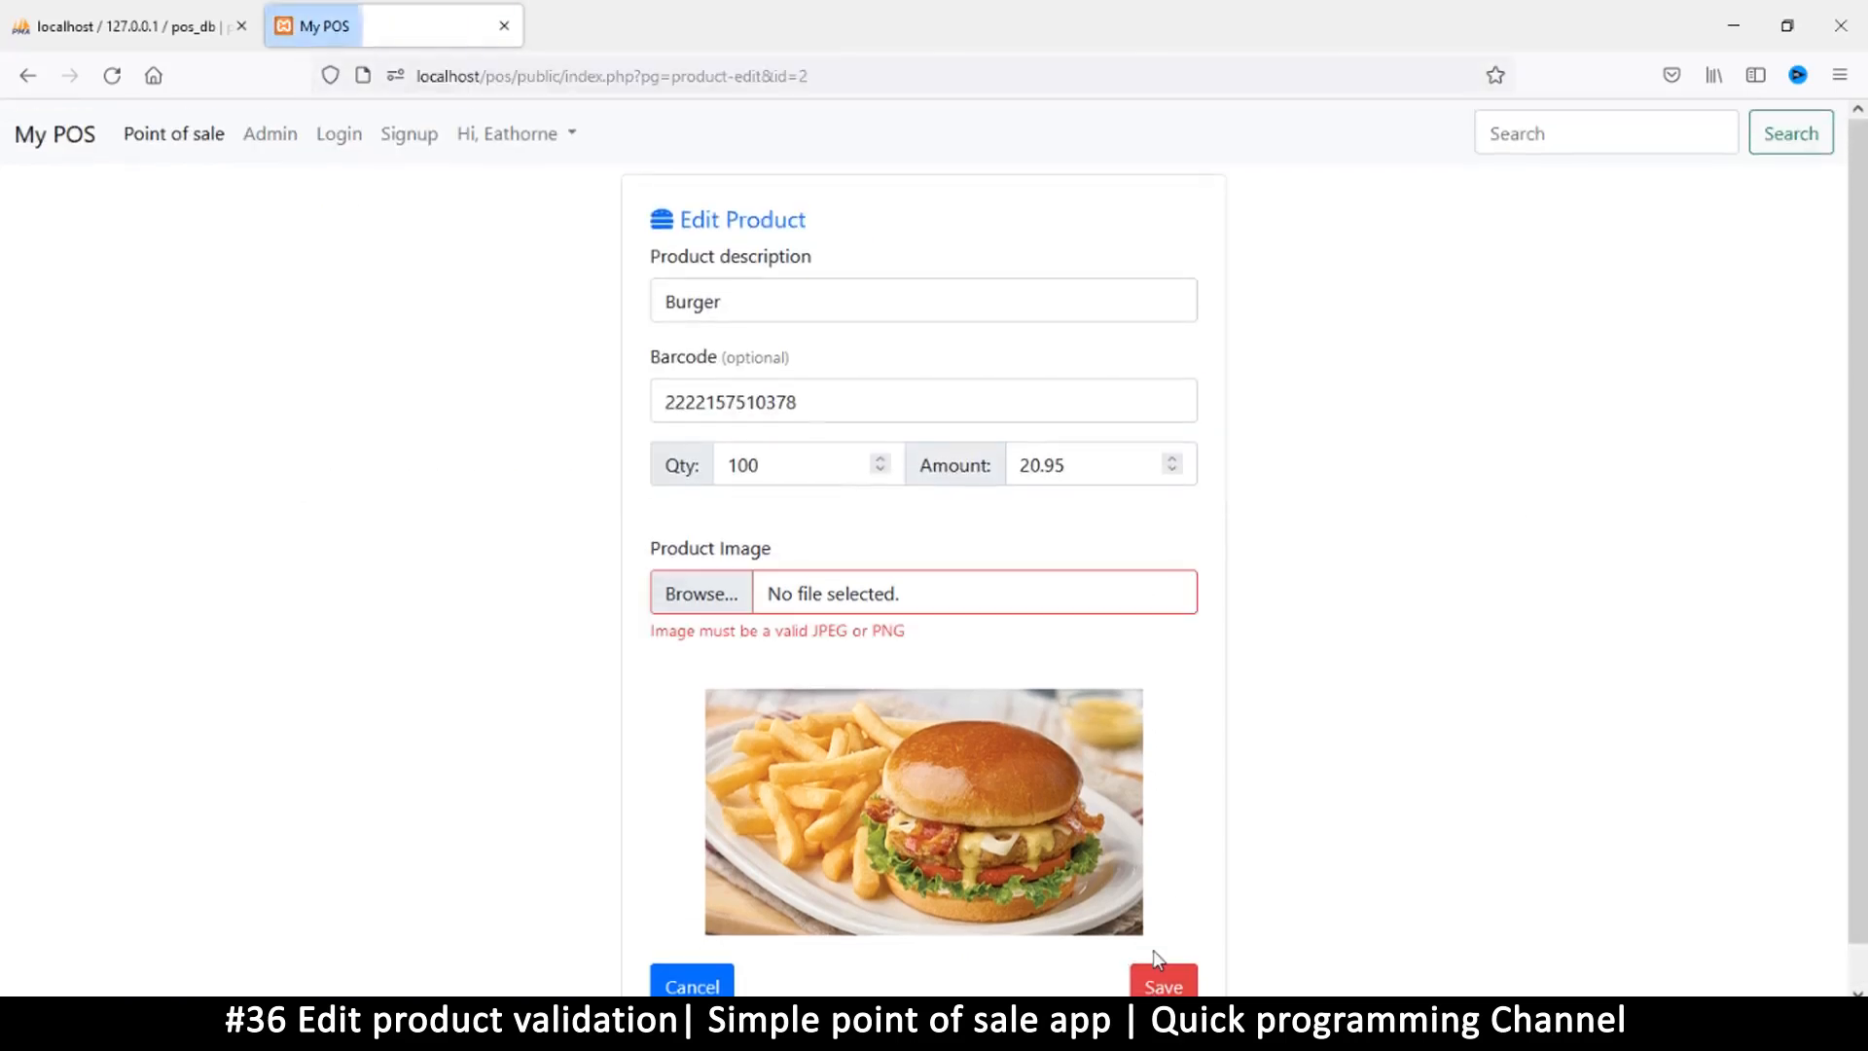
mouse_move(1156, 959)
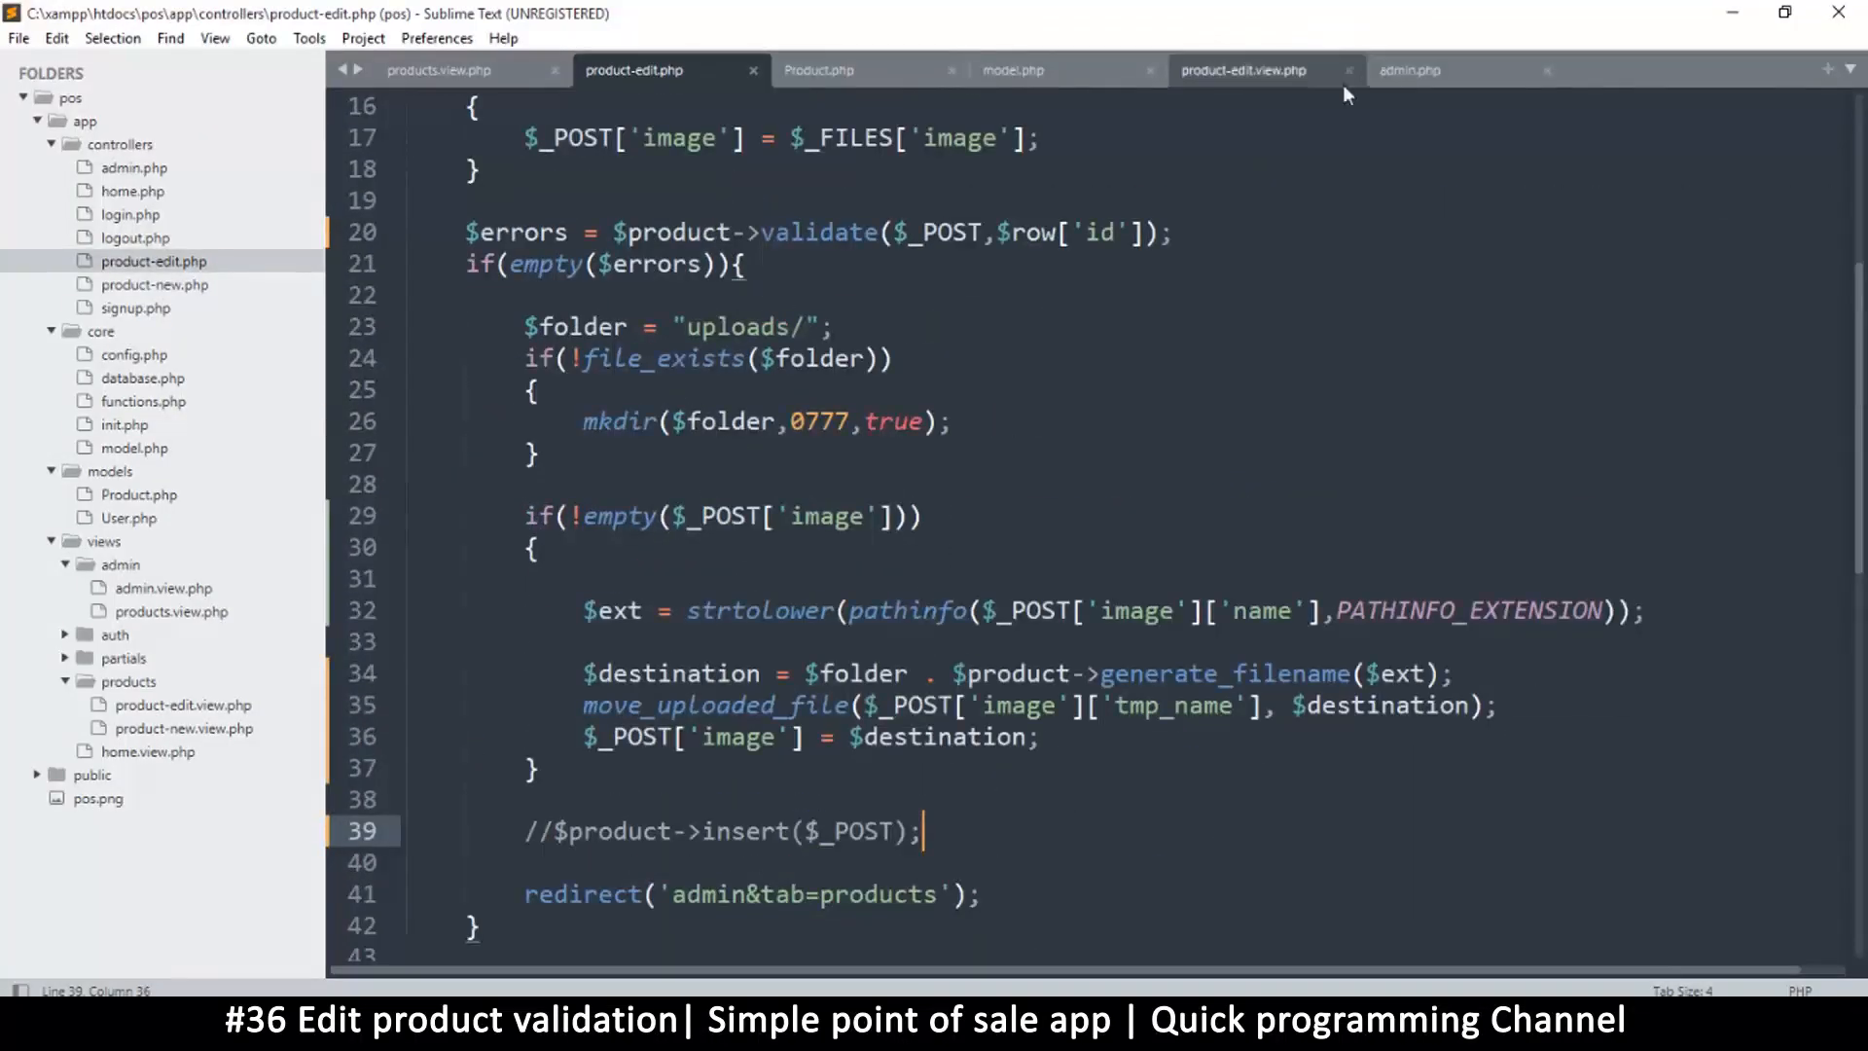
mouse_move(1242, 69)
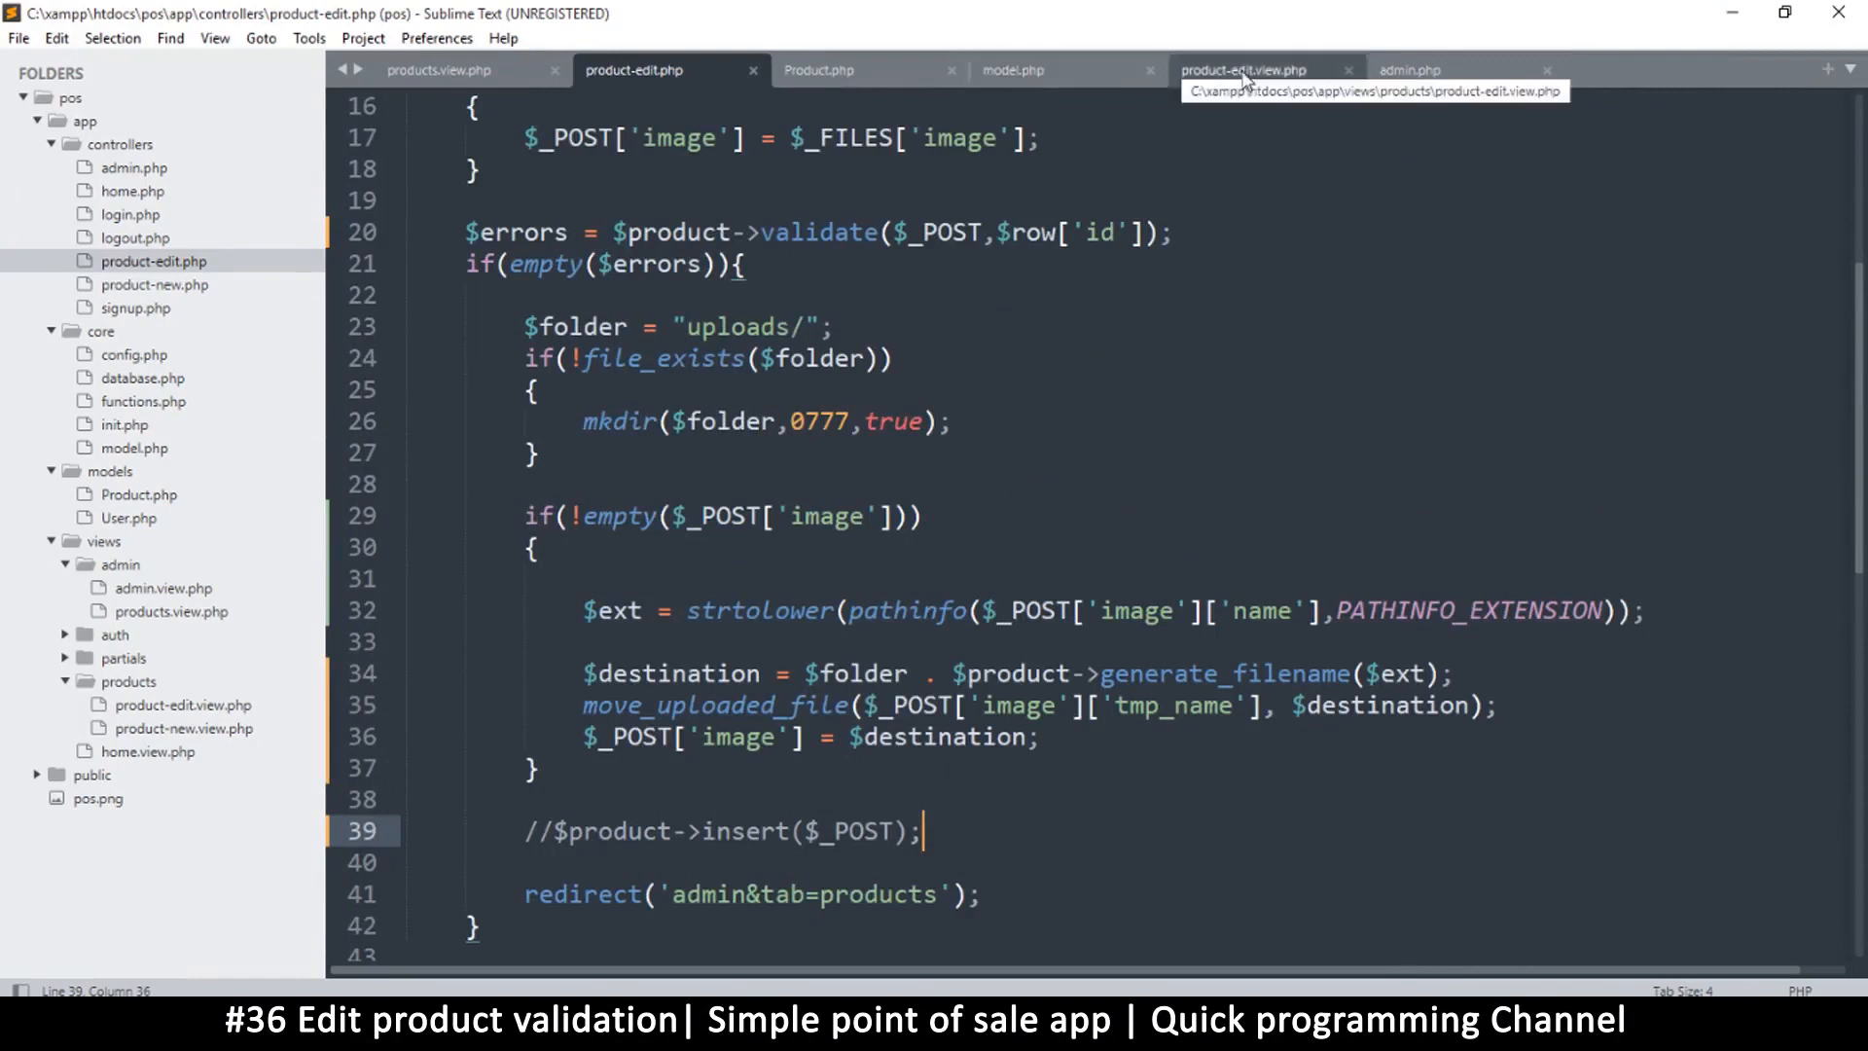
Save Product.php and walk through the line 63 condition: !$id, &&, and the !empty image check.
click(817, 69)
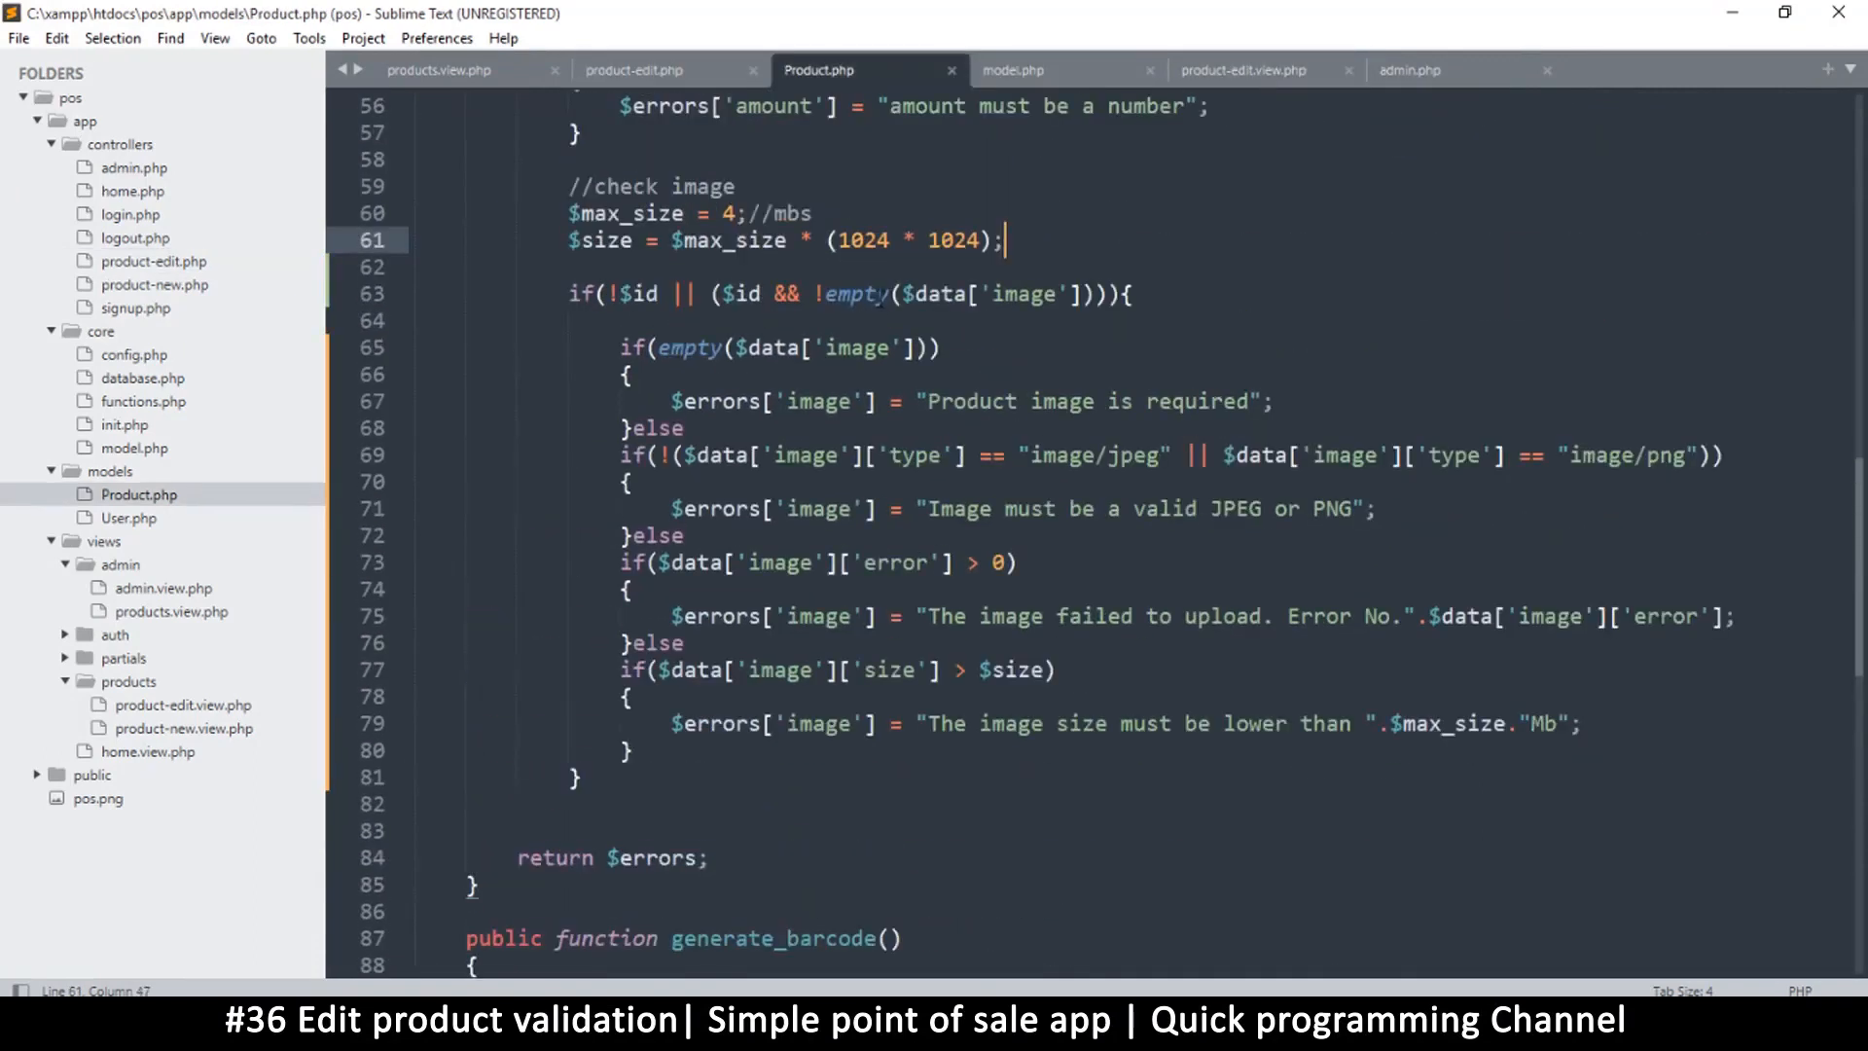
key(ctrl+s)
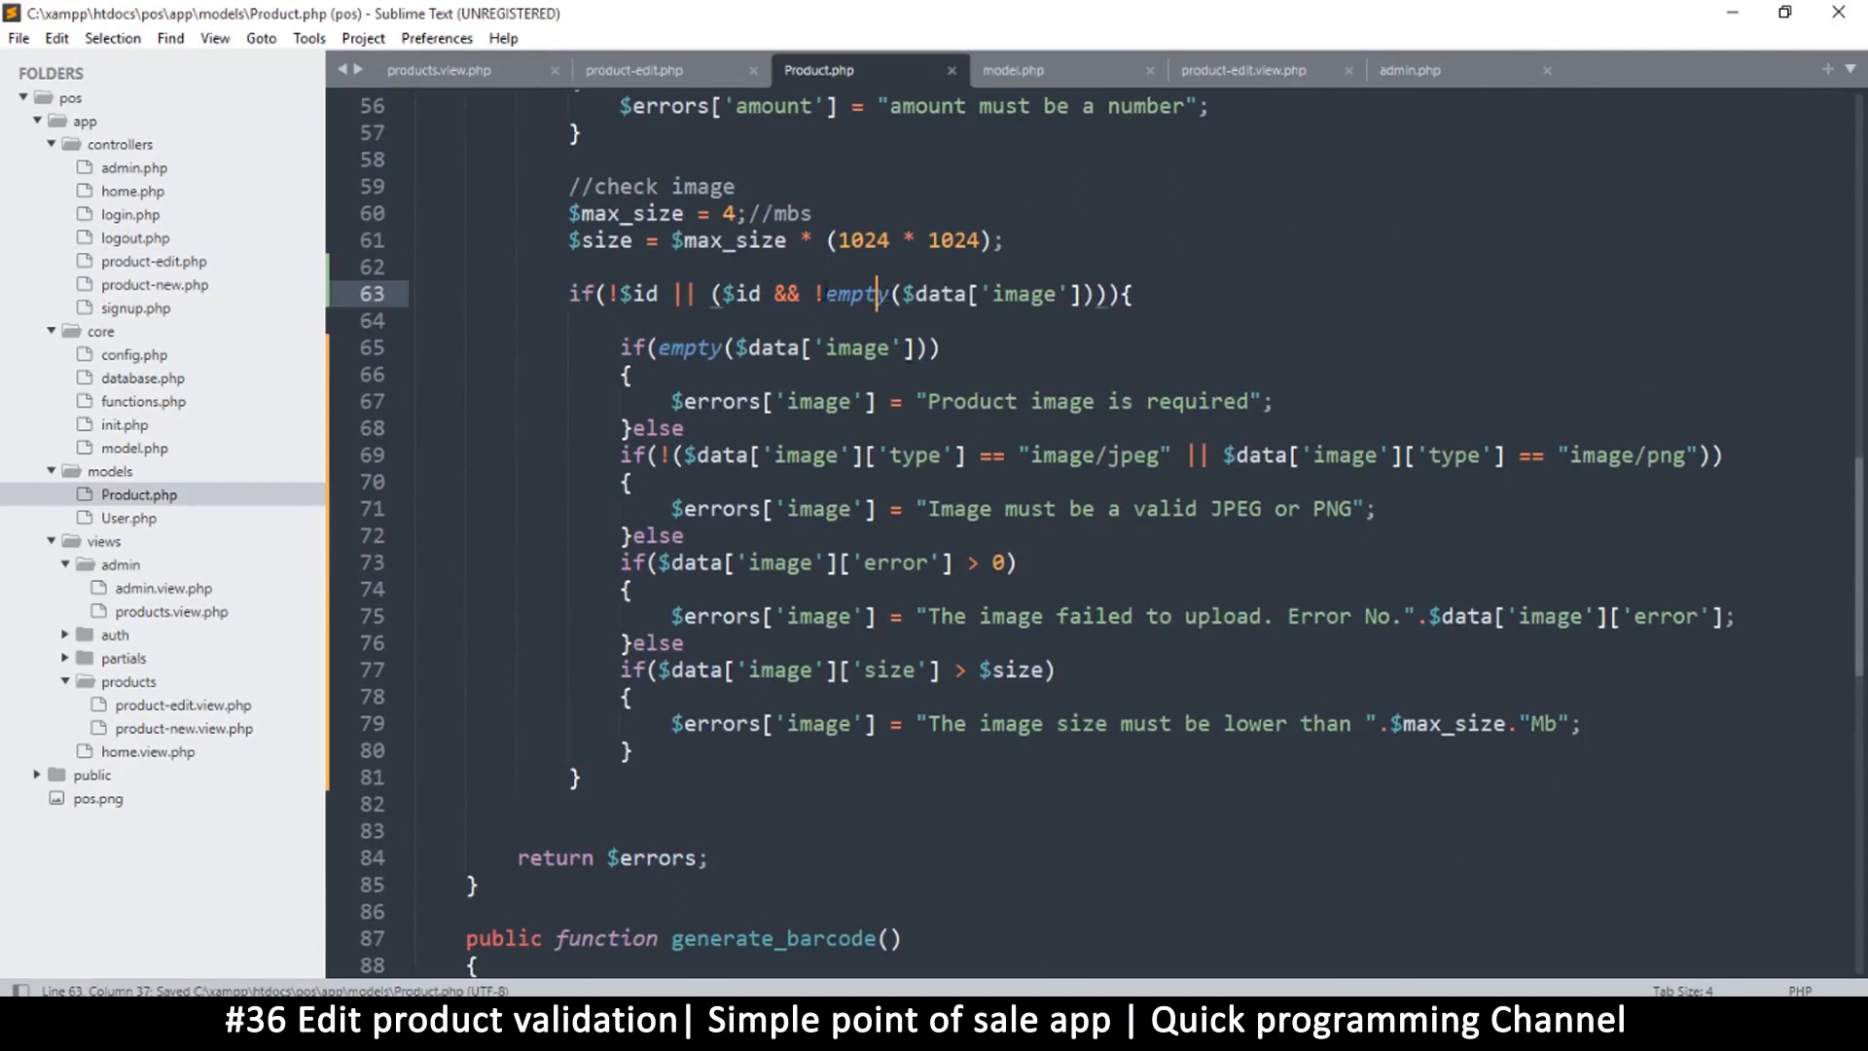
double_click(851, 294)
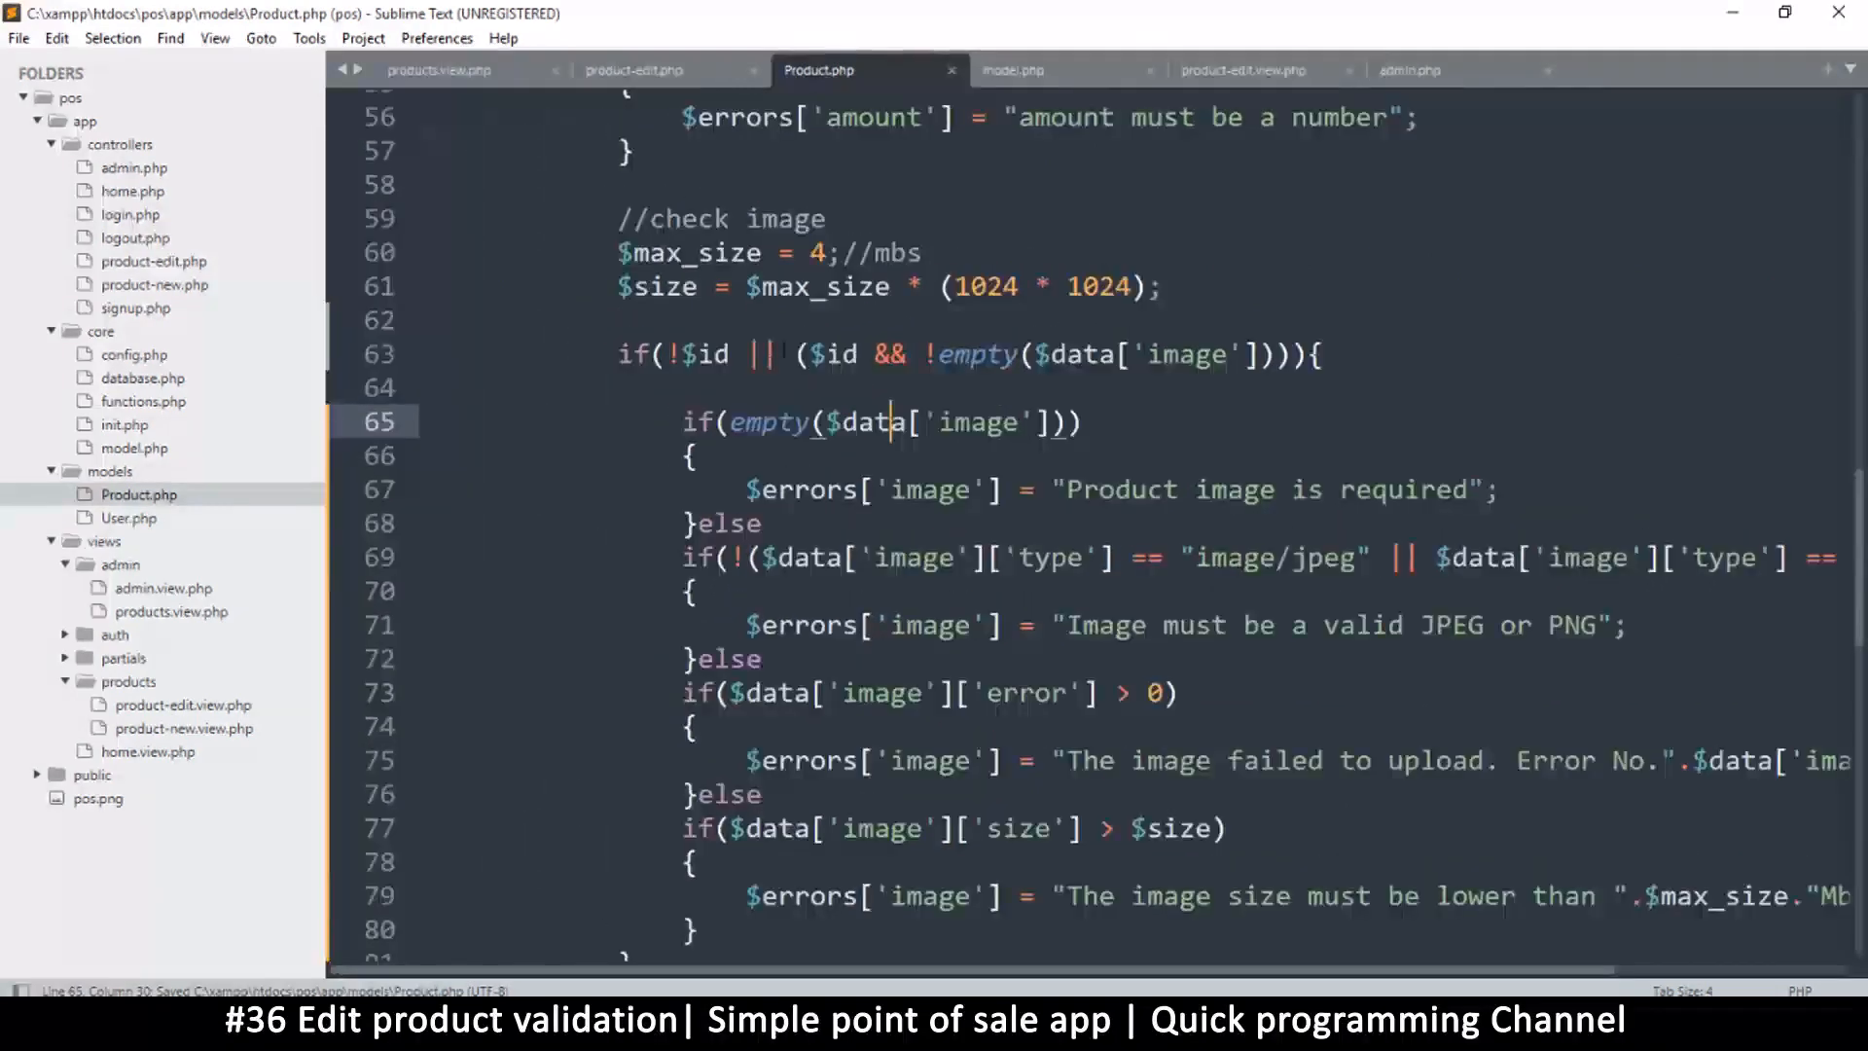
scroll(down, 3)
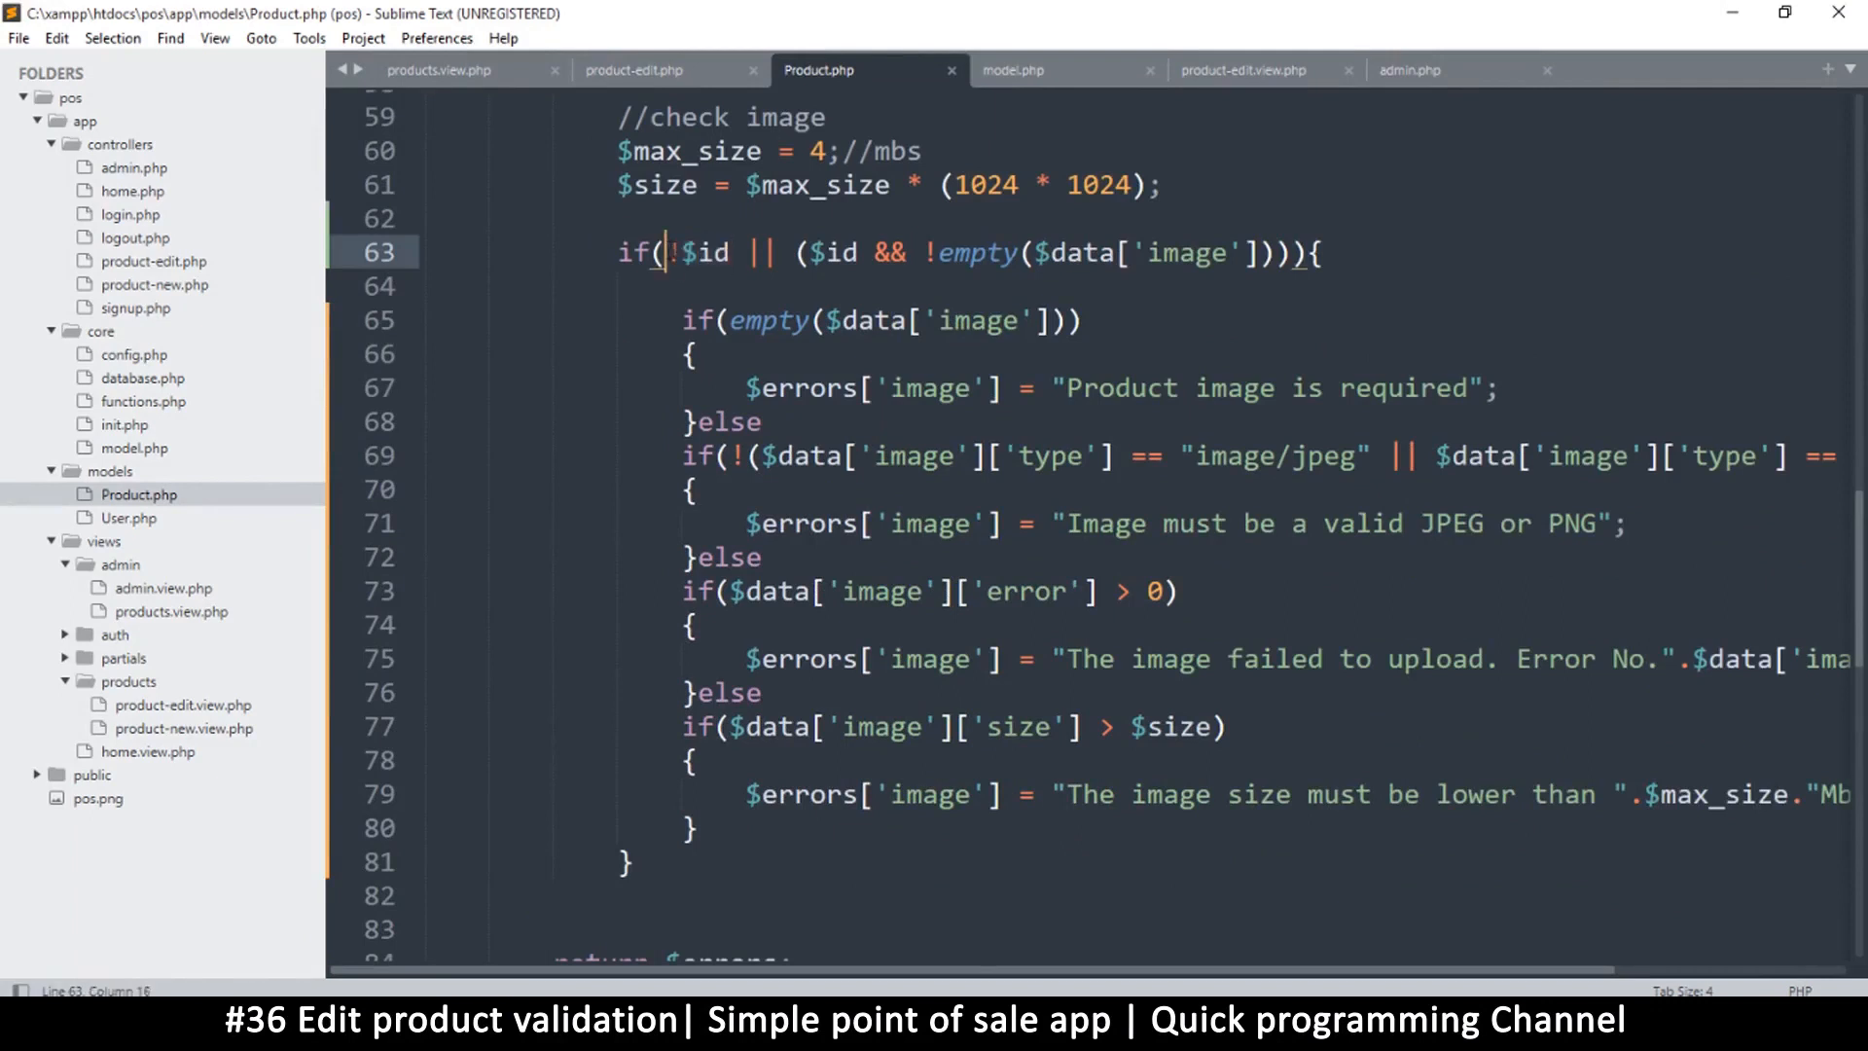
double_click(702, 253)
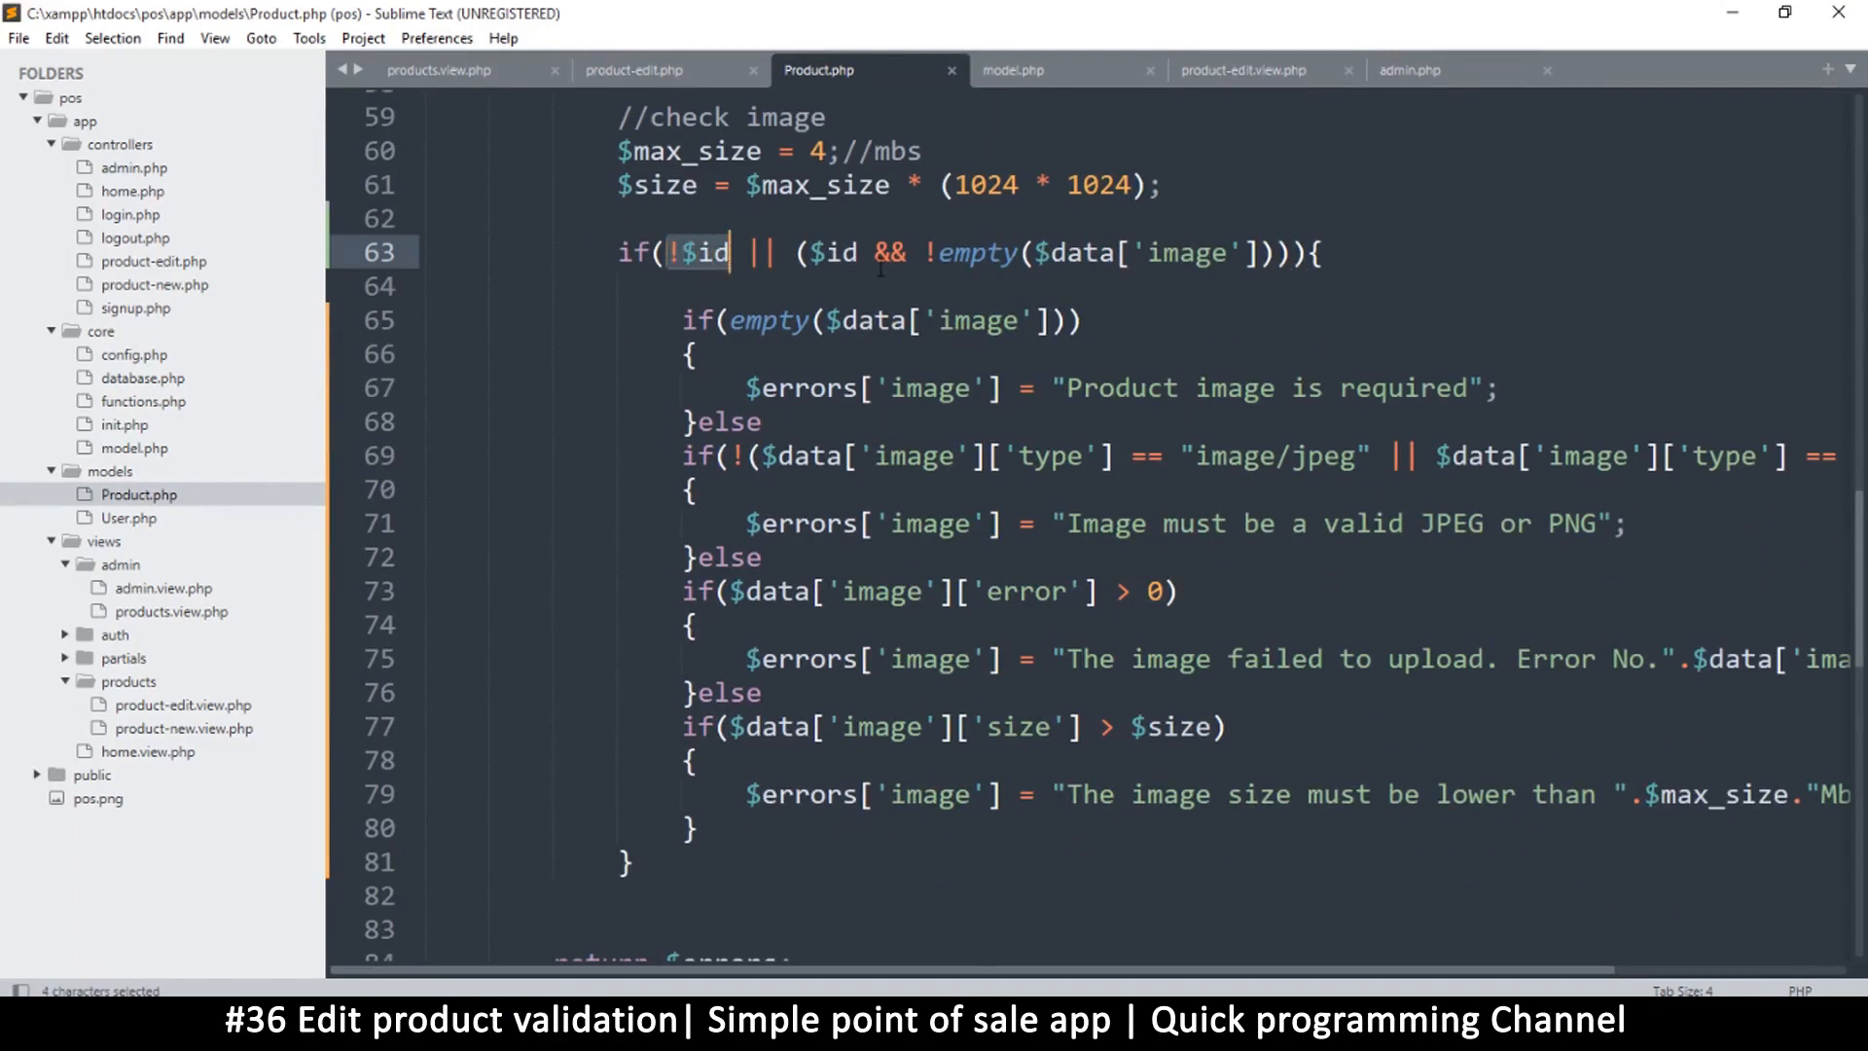
click(834, 253)
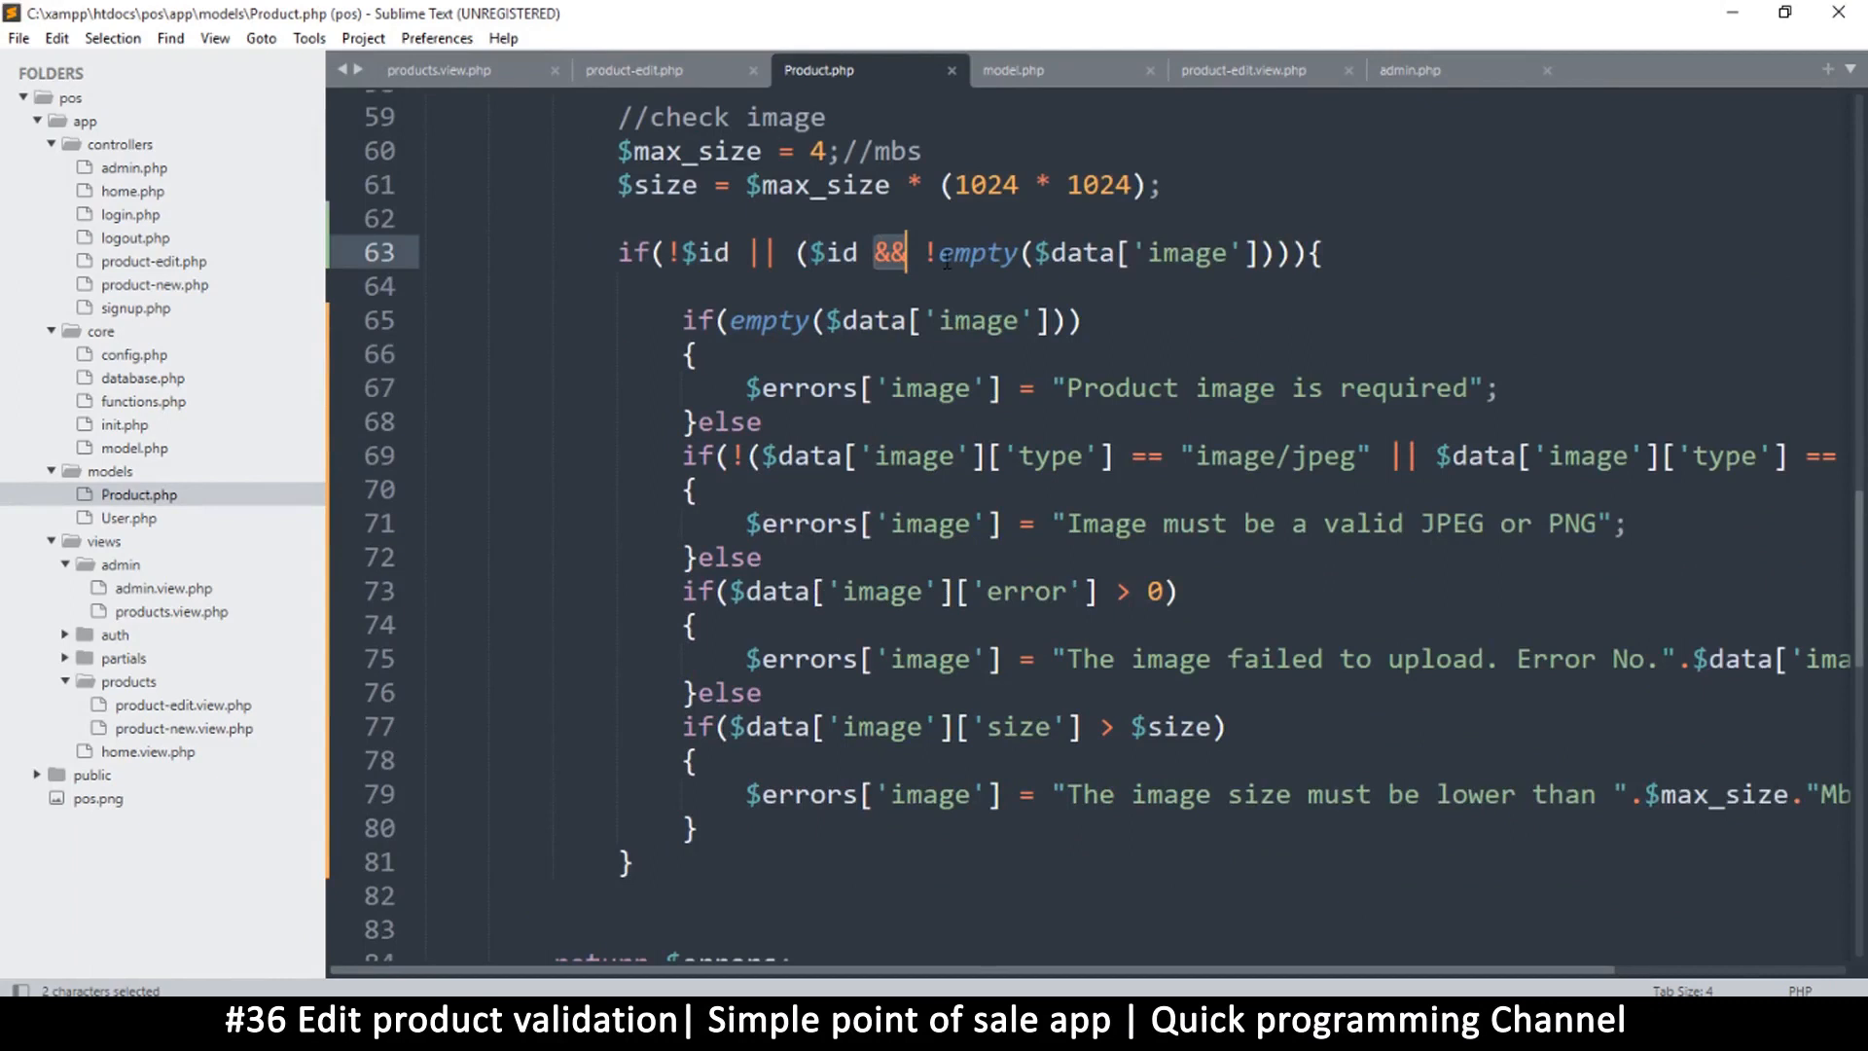
click(935, 253)
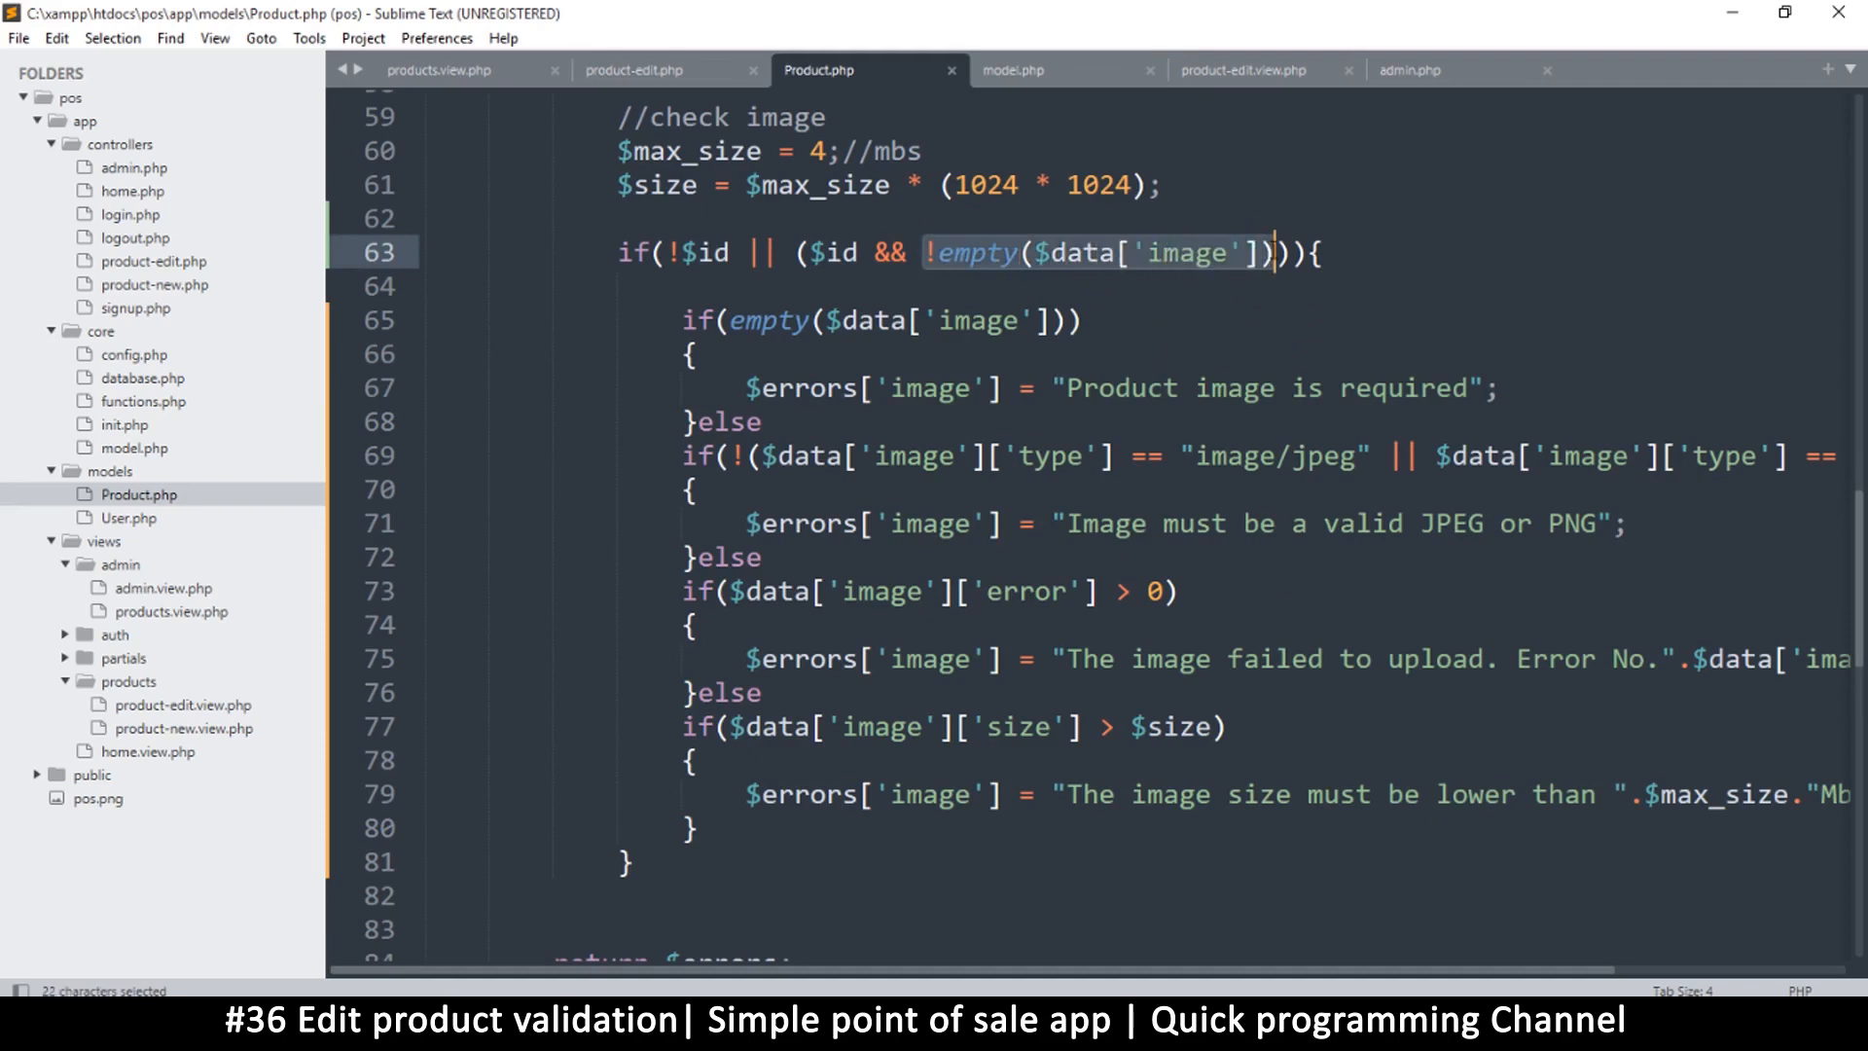
click(1038, 252)
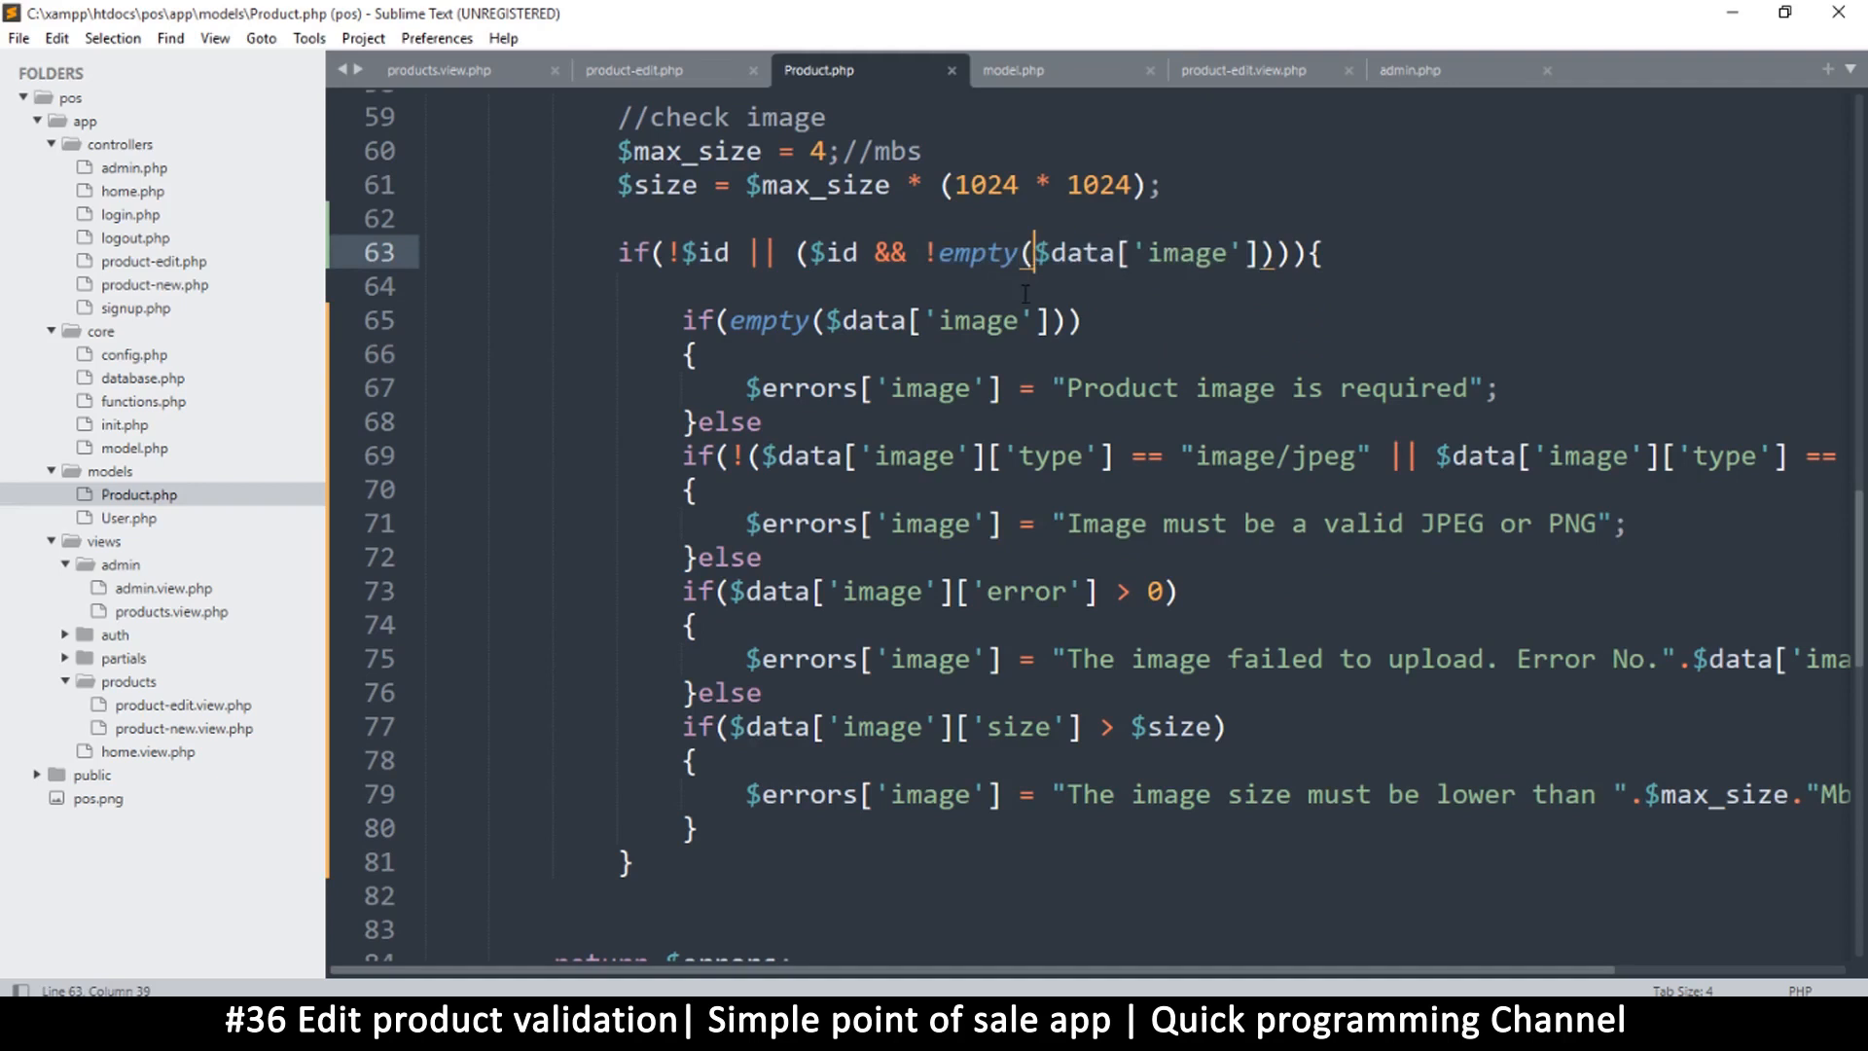
Add show($data['image']);die; on line 62, just above the image check.
scroll(up, 3)
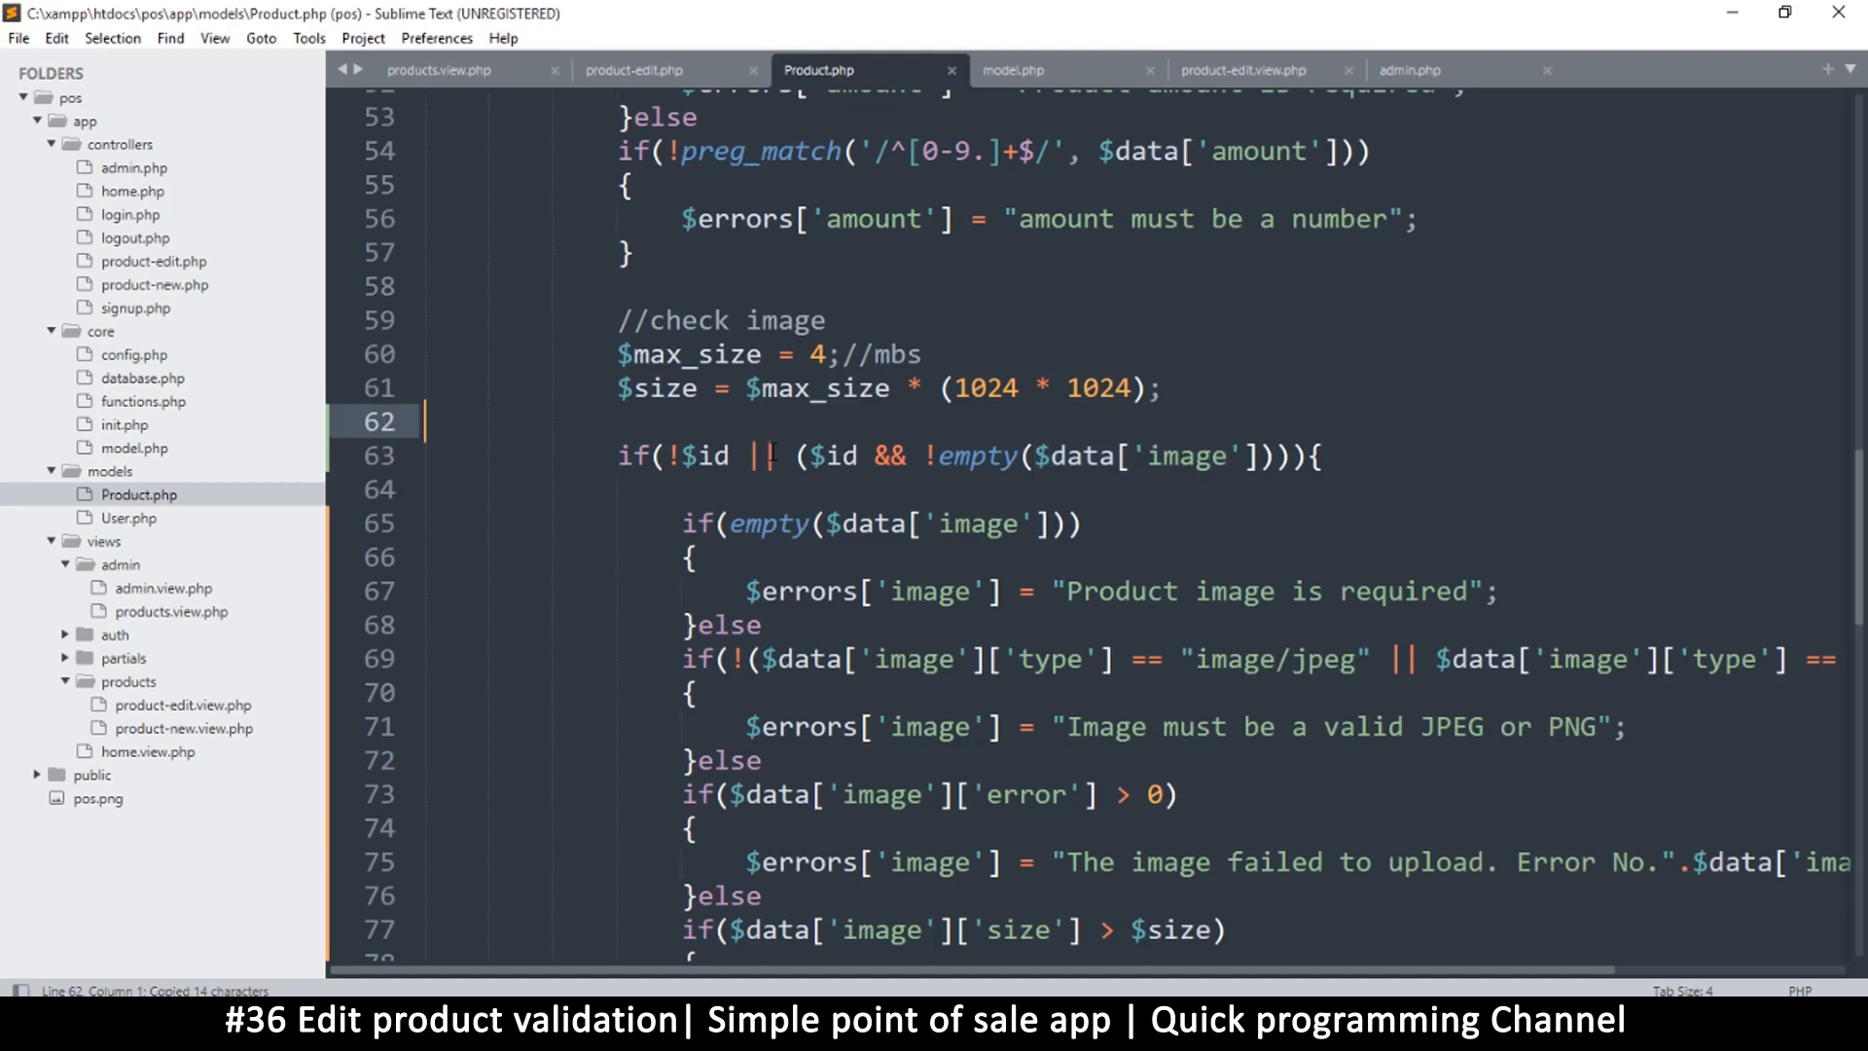
text(show())
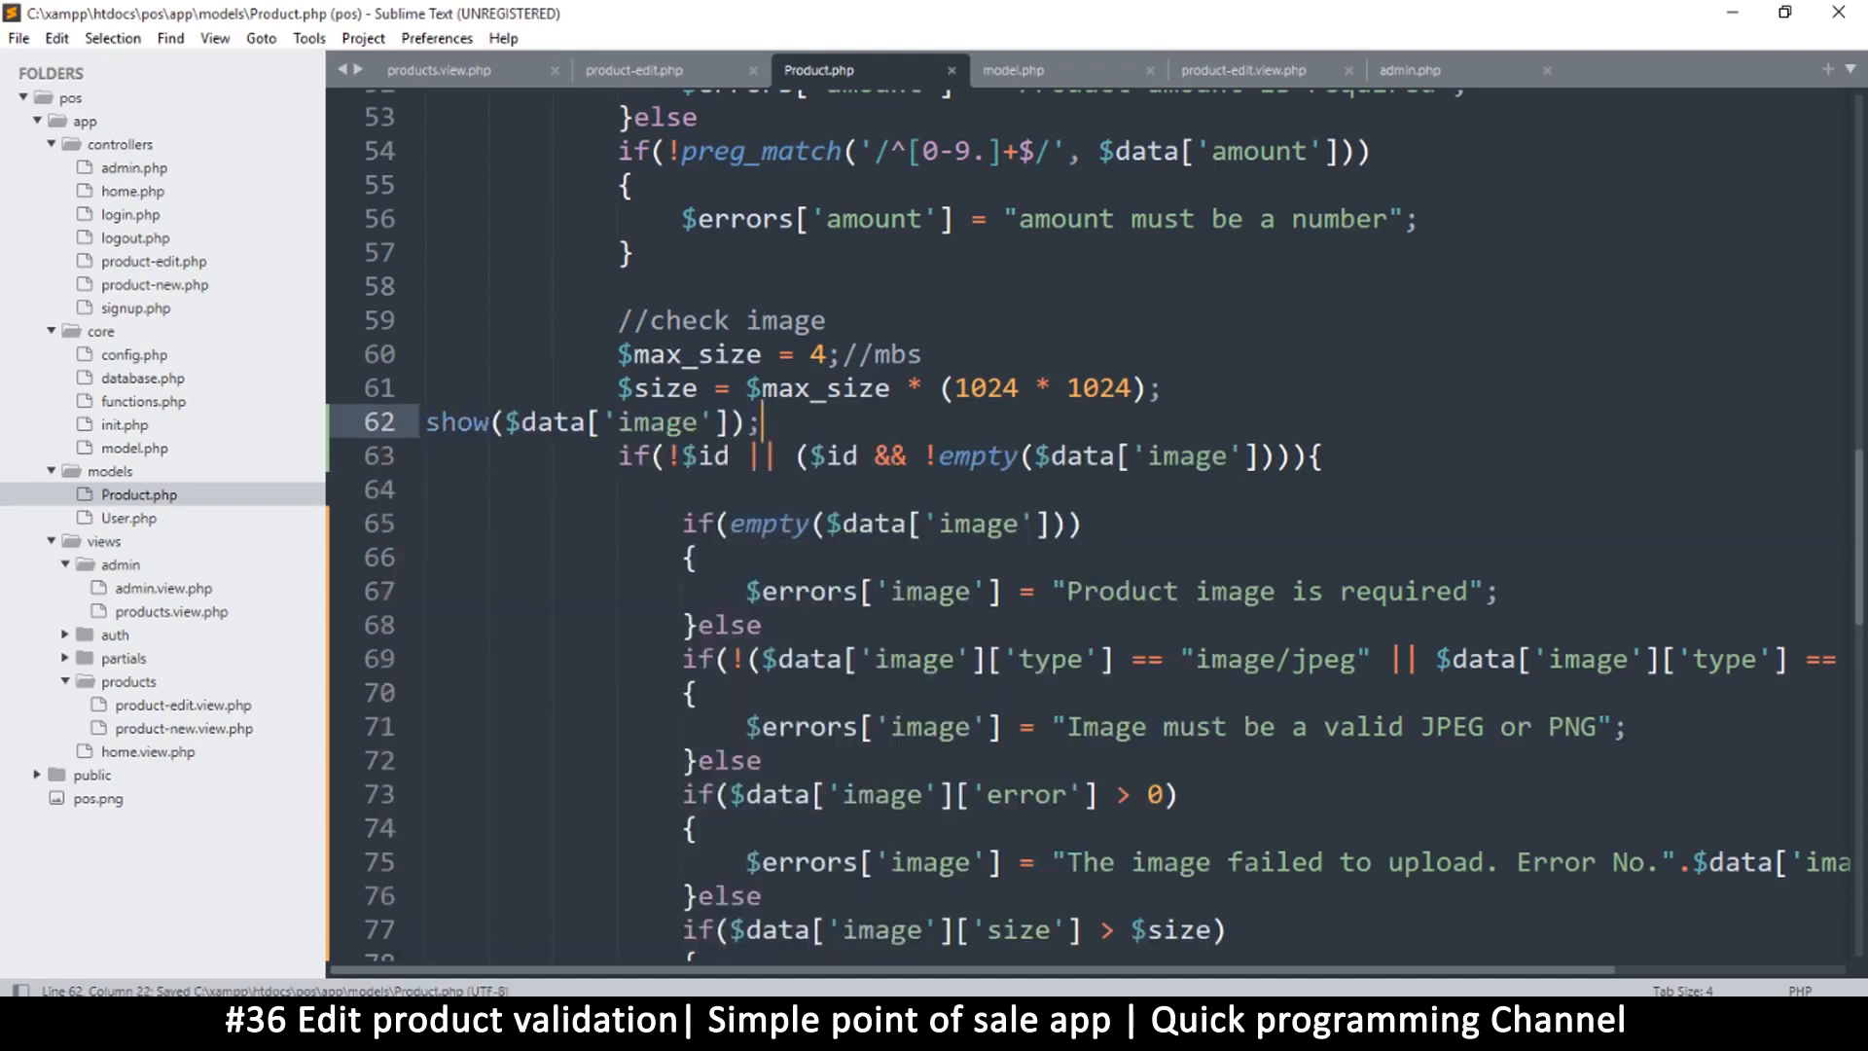
text(die;)
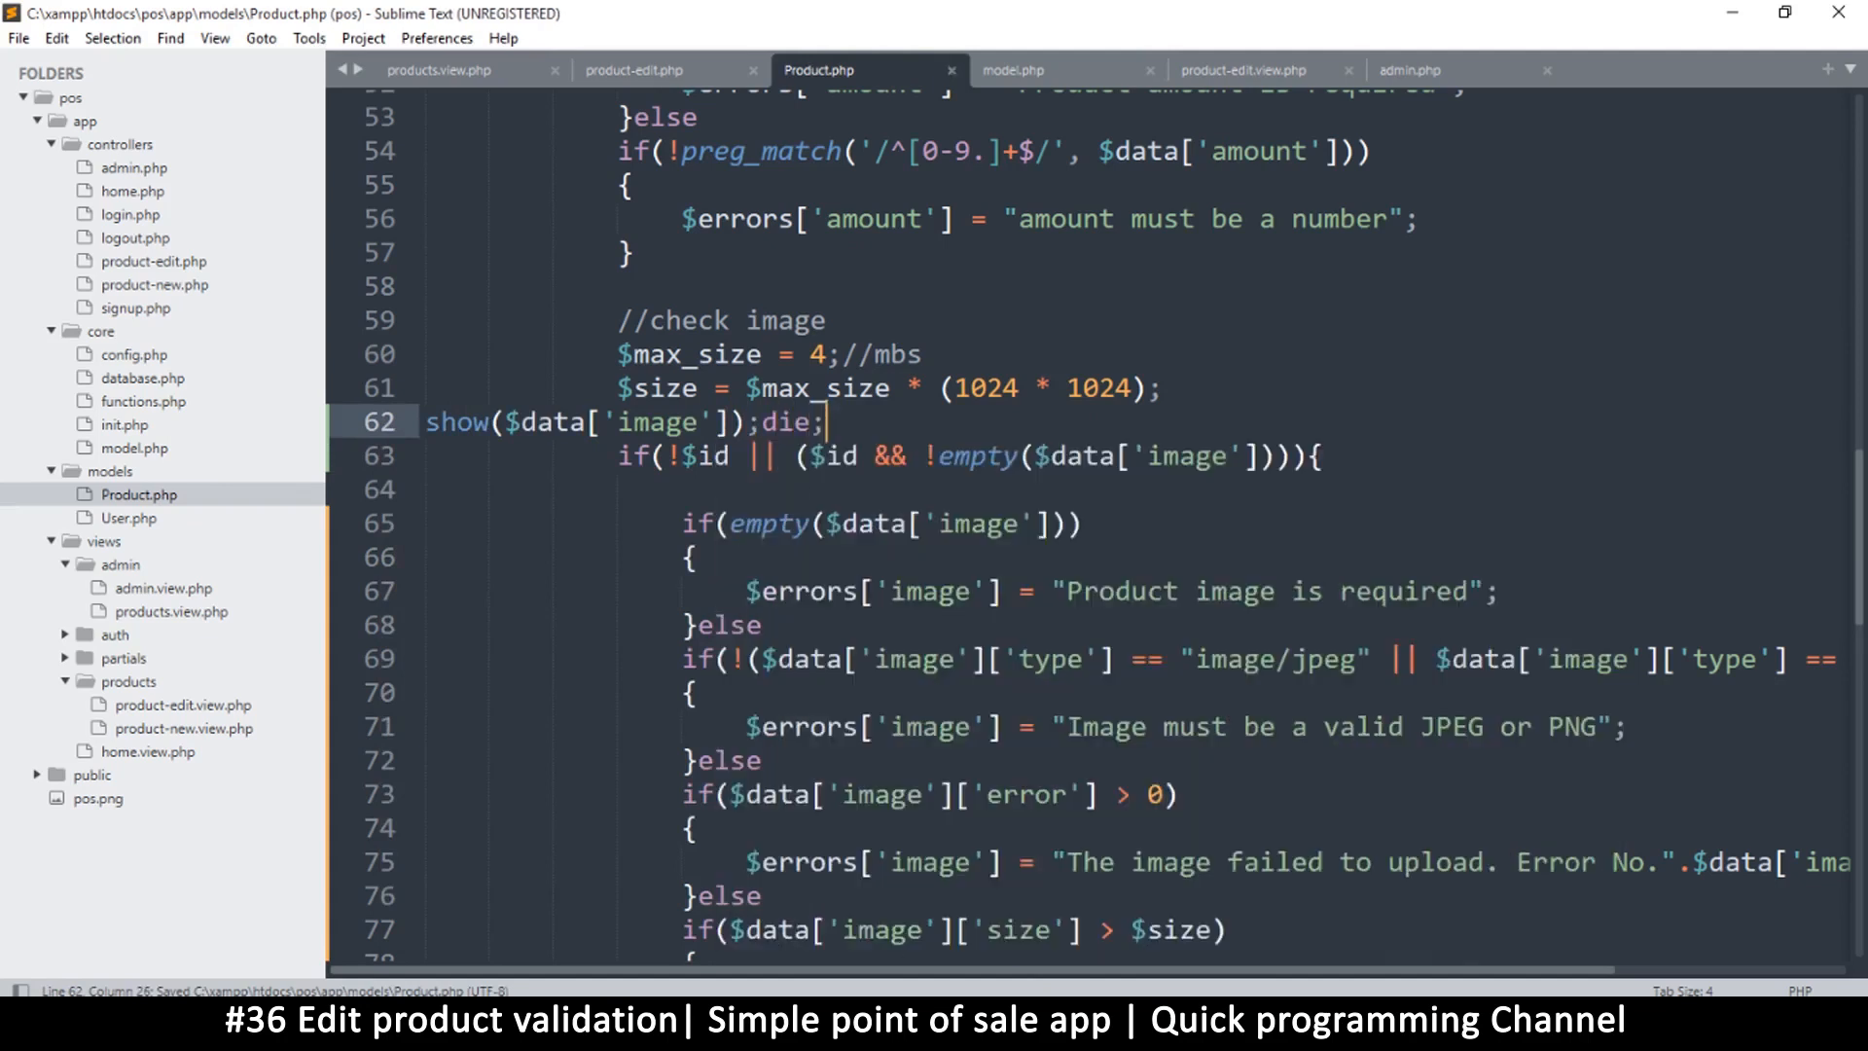
Resubmit the Burger edit in Firefox to print the image array with error 4 and size 0.
click(345, 25)
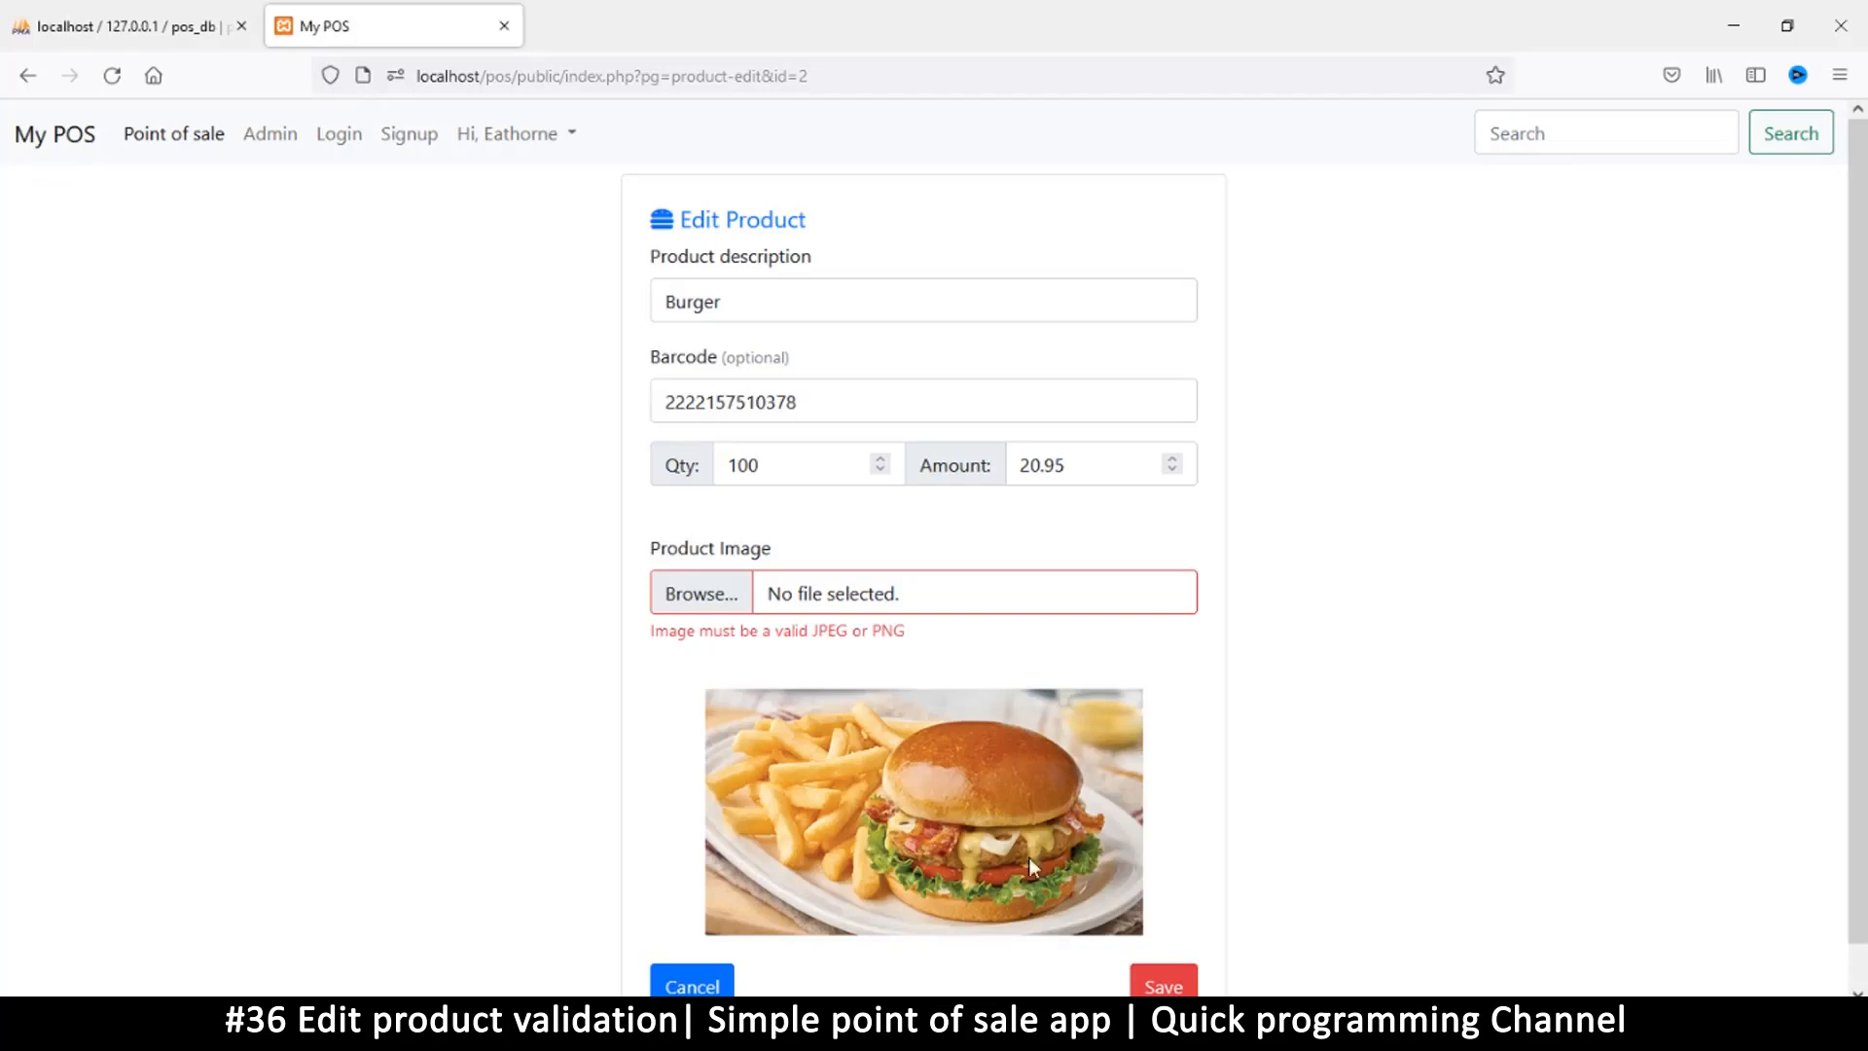
click(1162, 986)
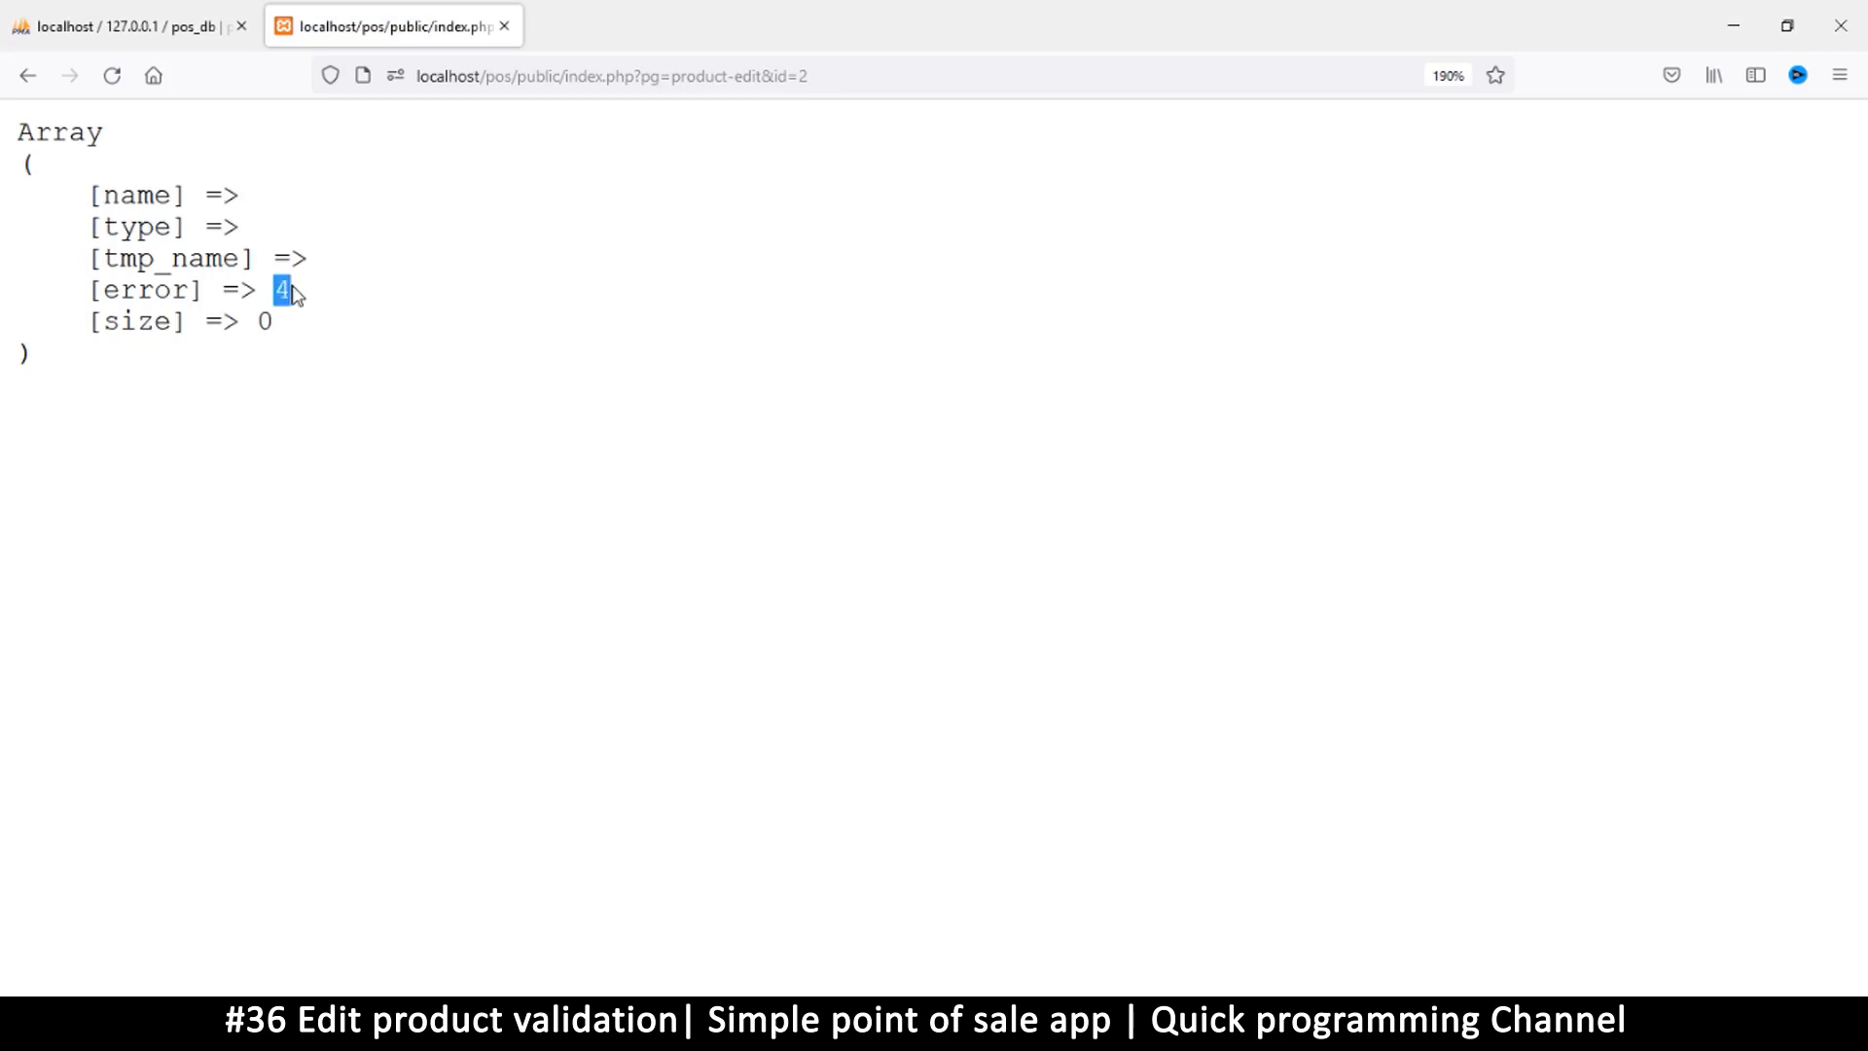
mouse_move(881, 816)
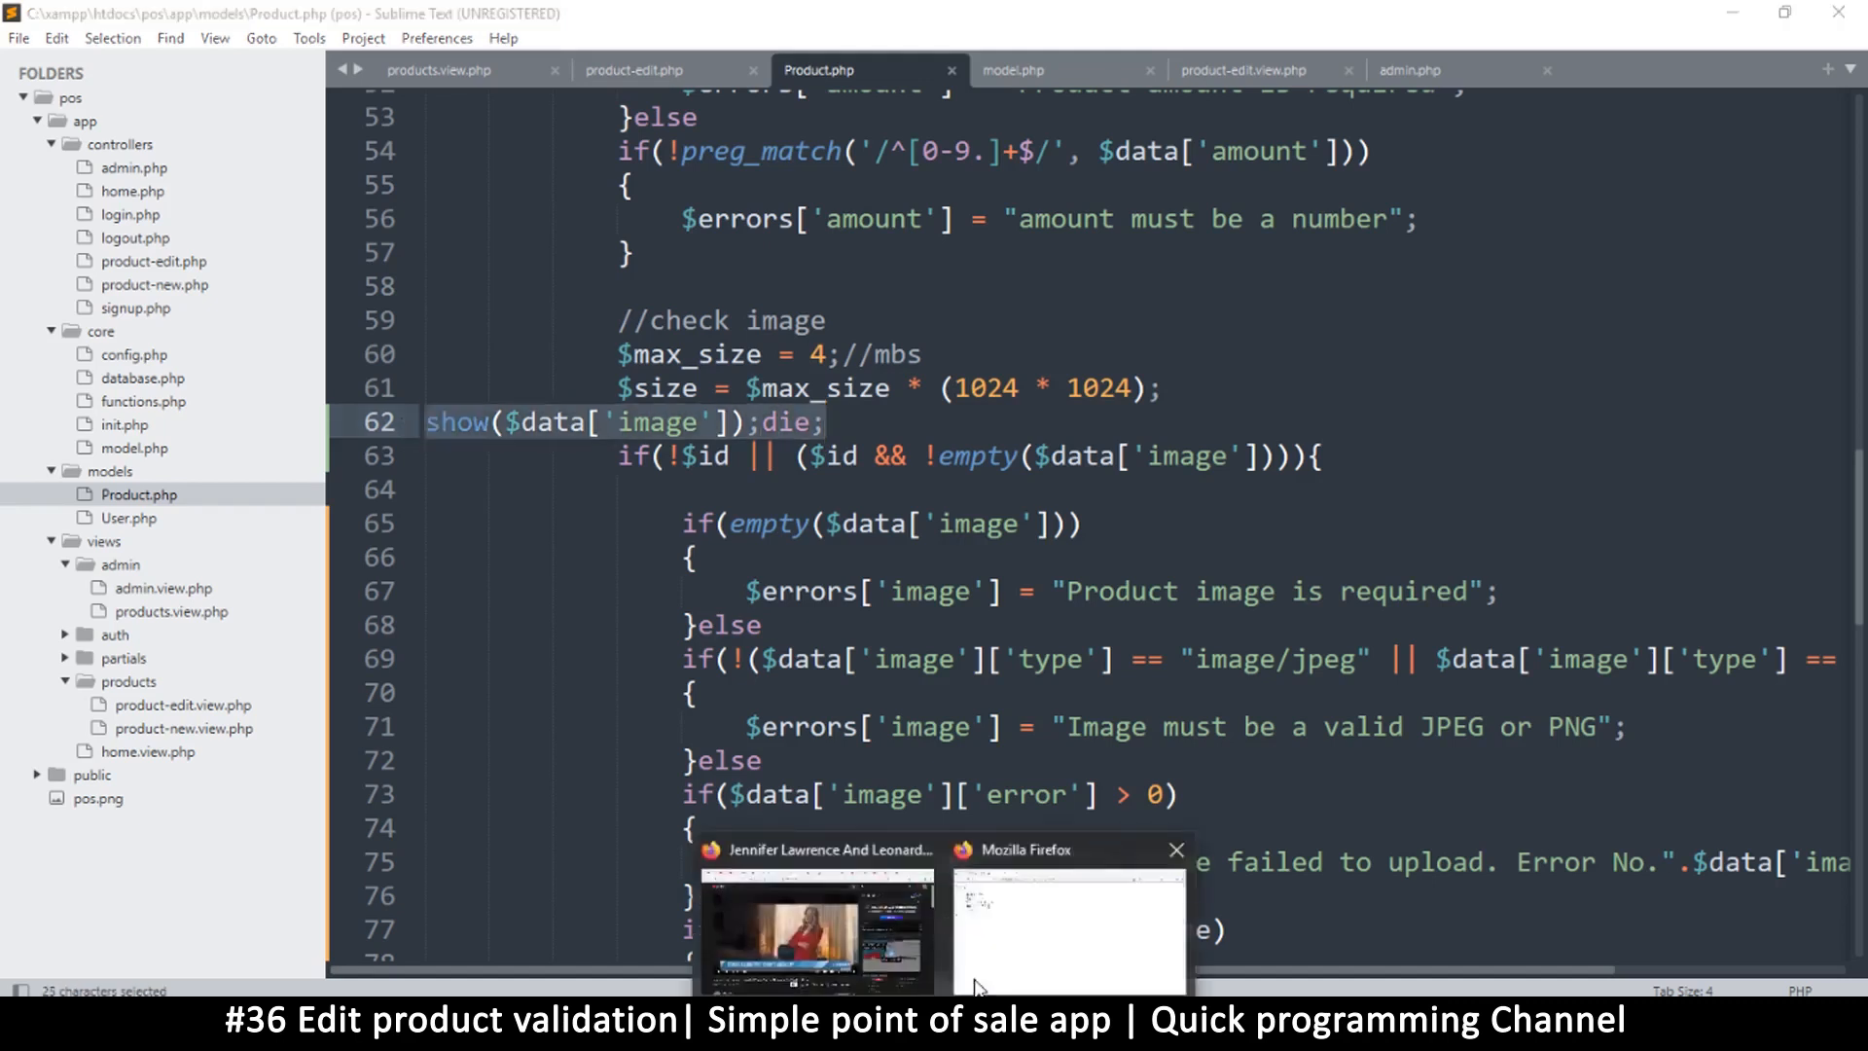
Remove the debug line and change line 15 of product-edit.php to !empty($_FILES['image']['name']).
click(1066, 929)
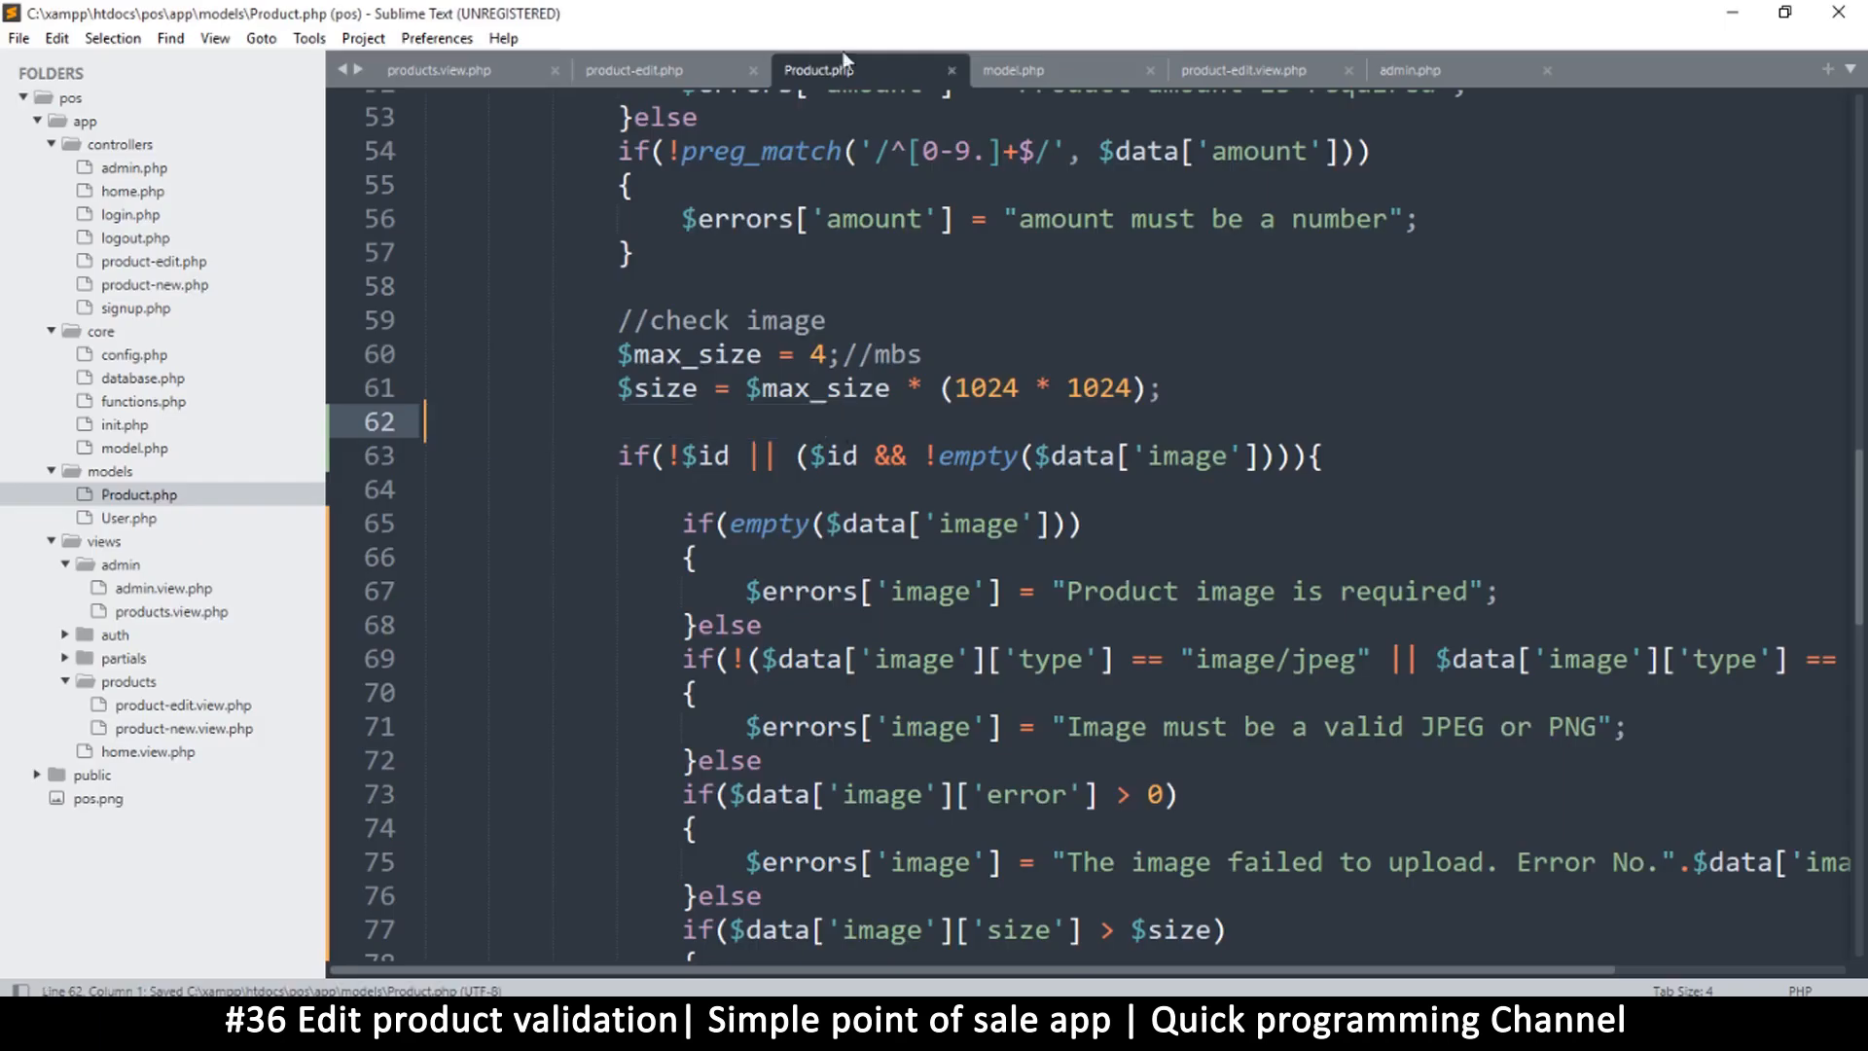
click(632, 69)
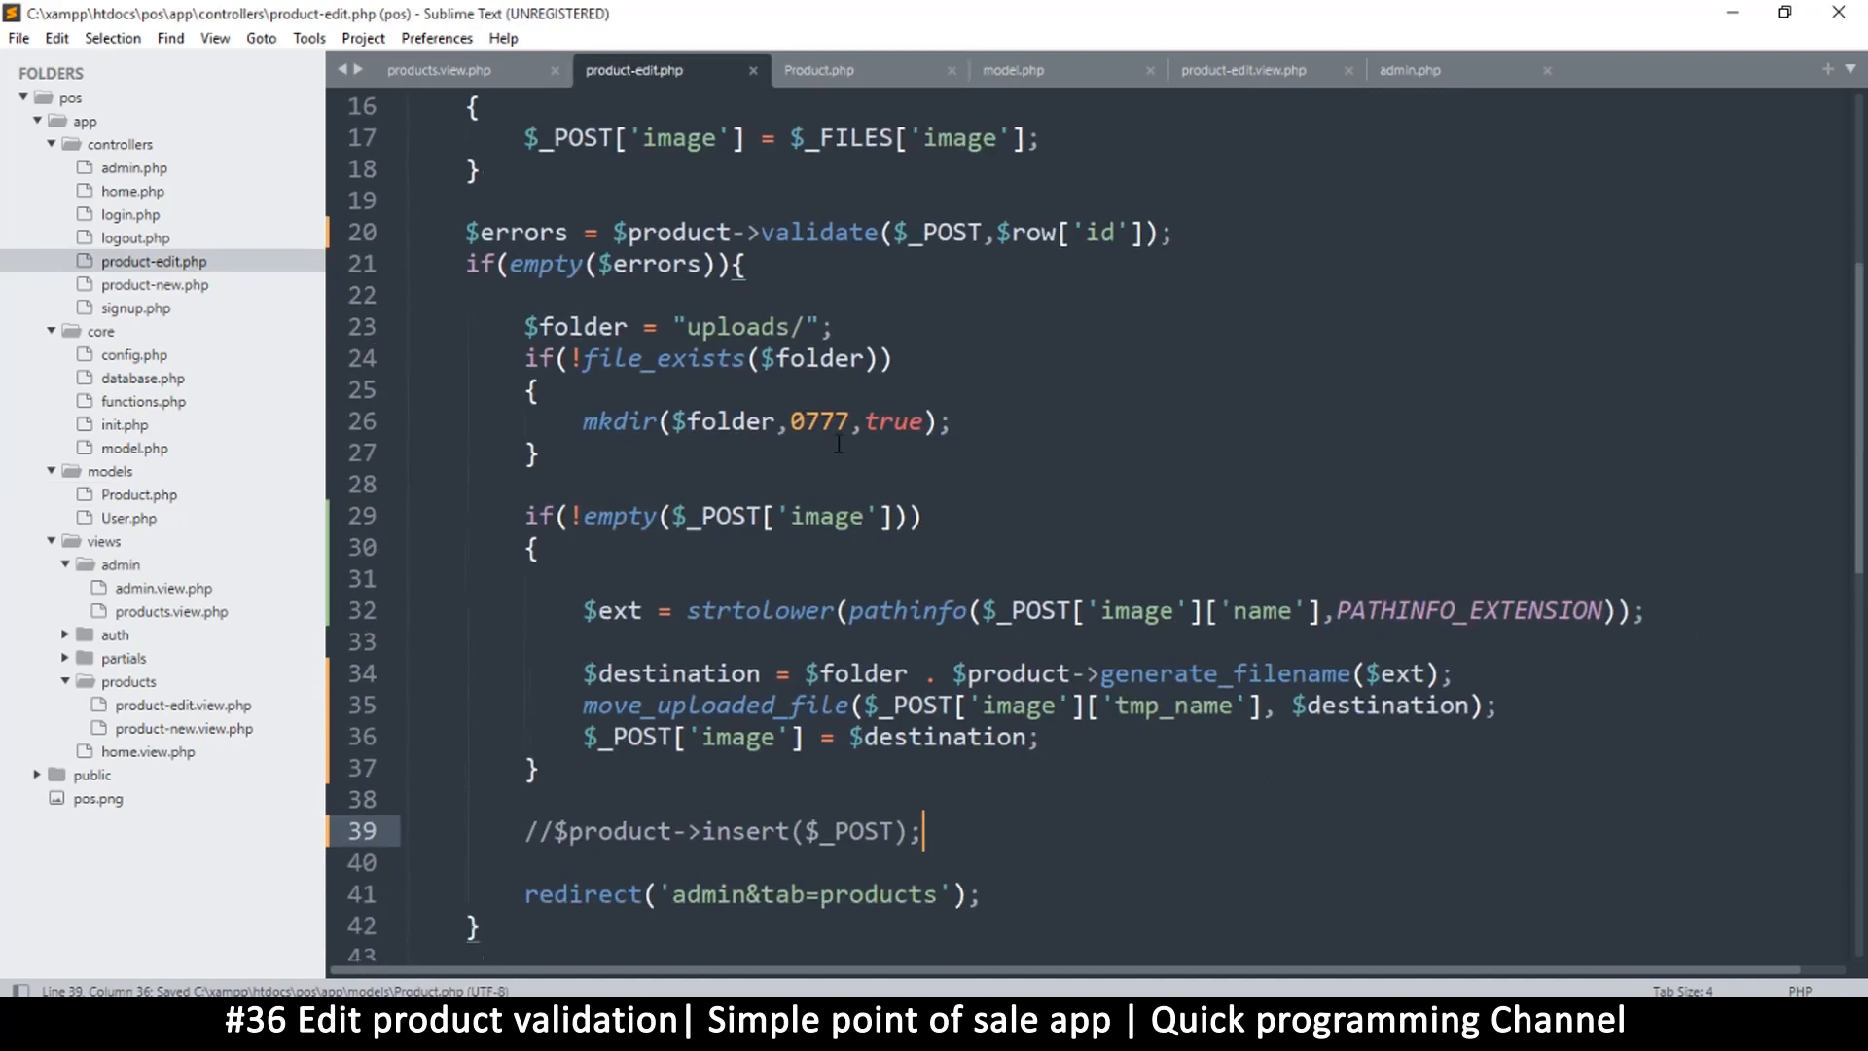
scroll(up, 3)
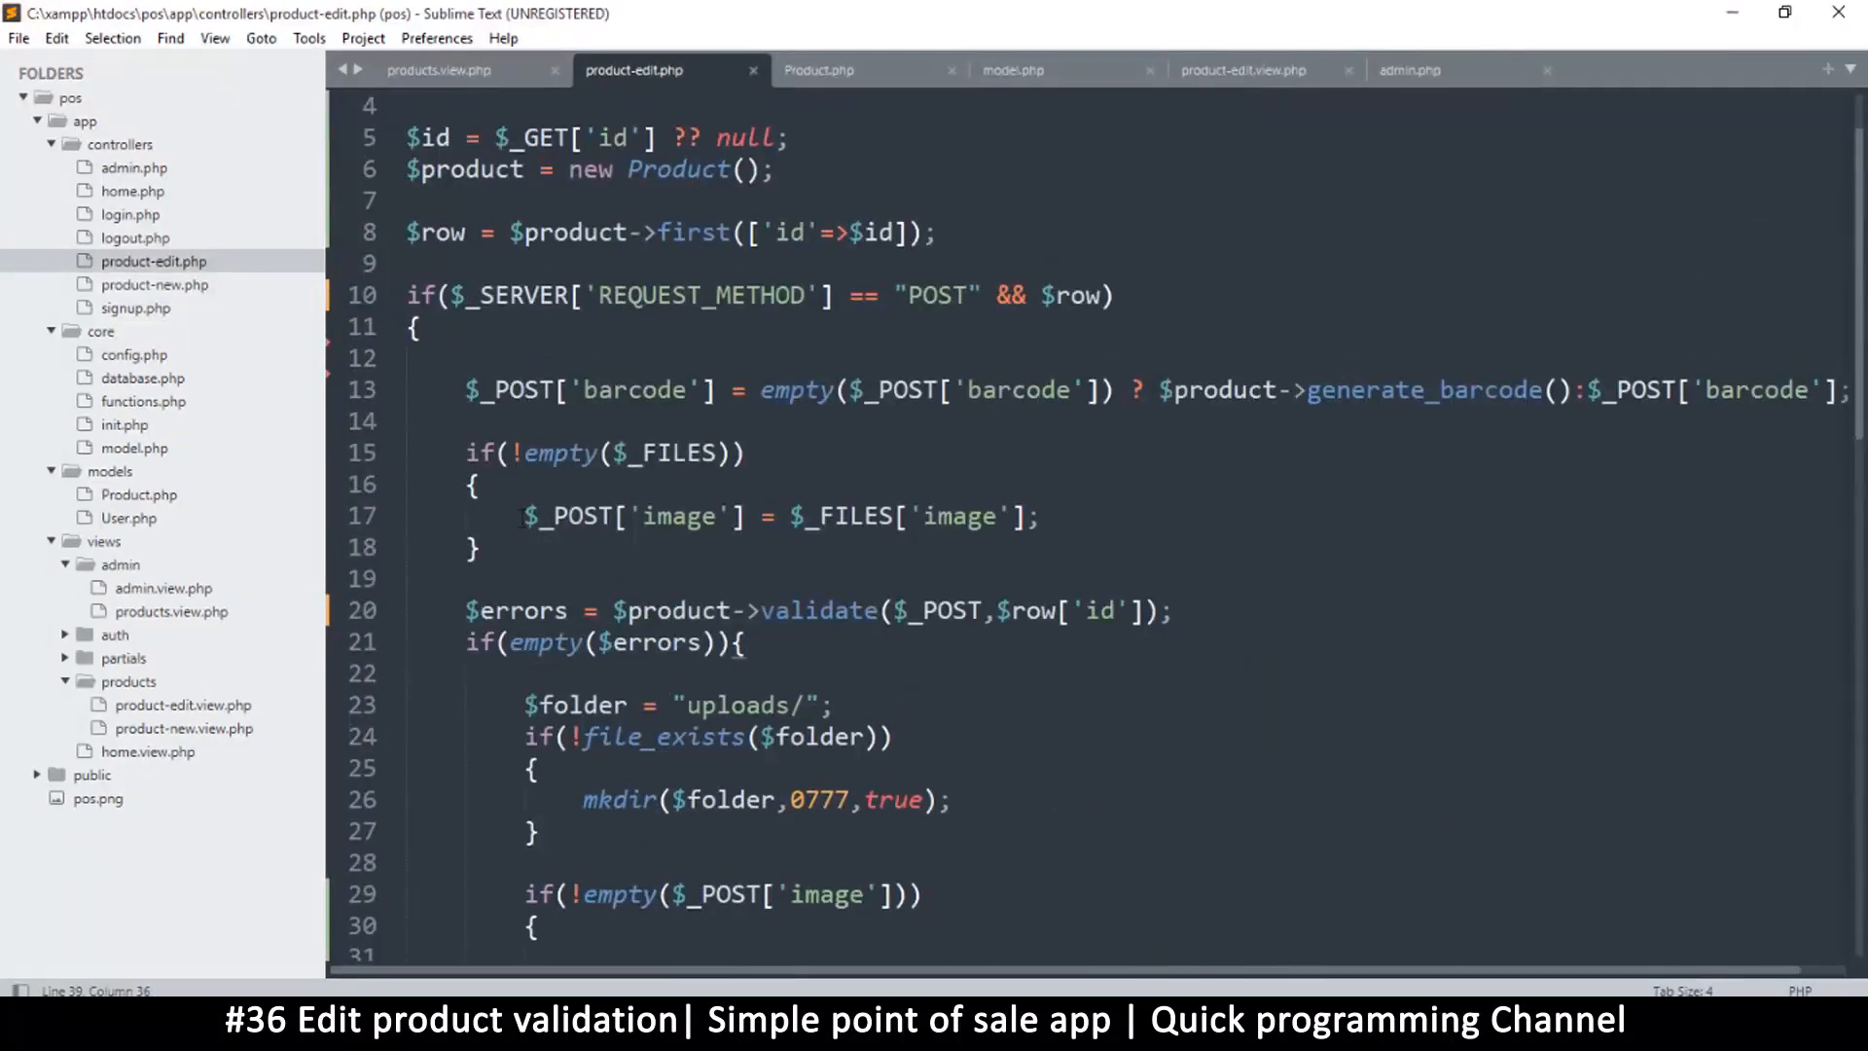
double_click(632, 516)
text([)
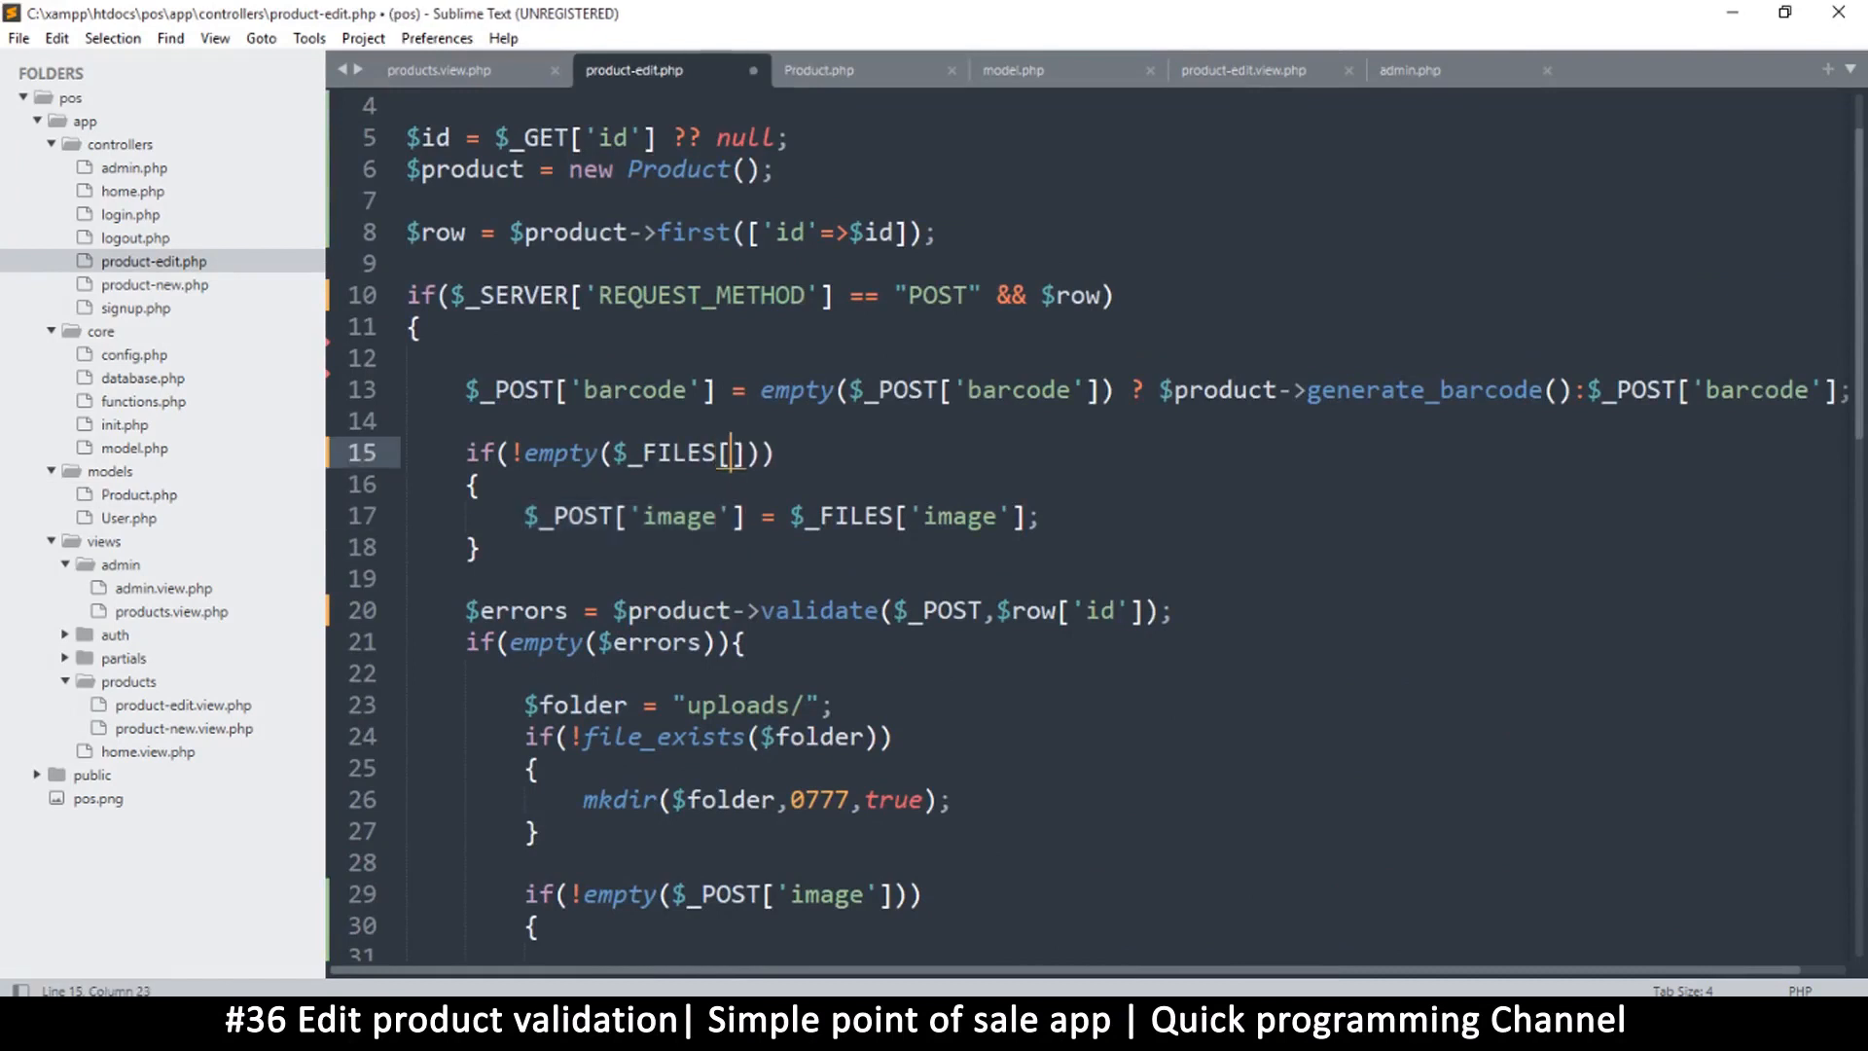
text(image')
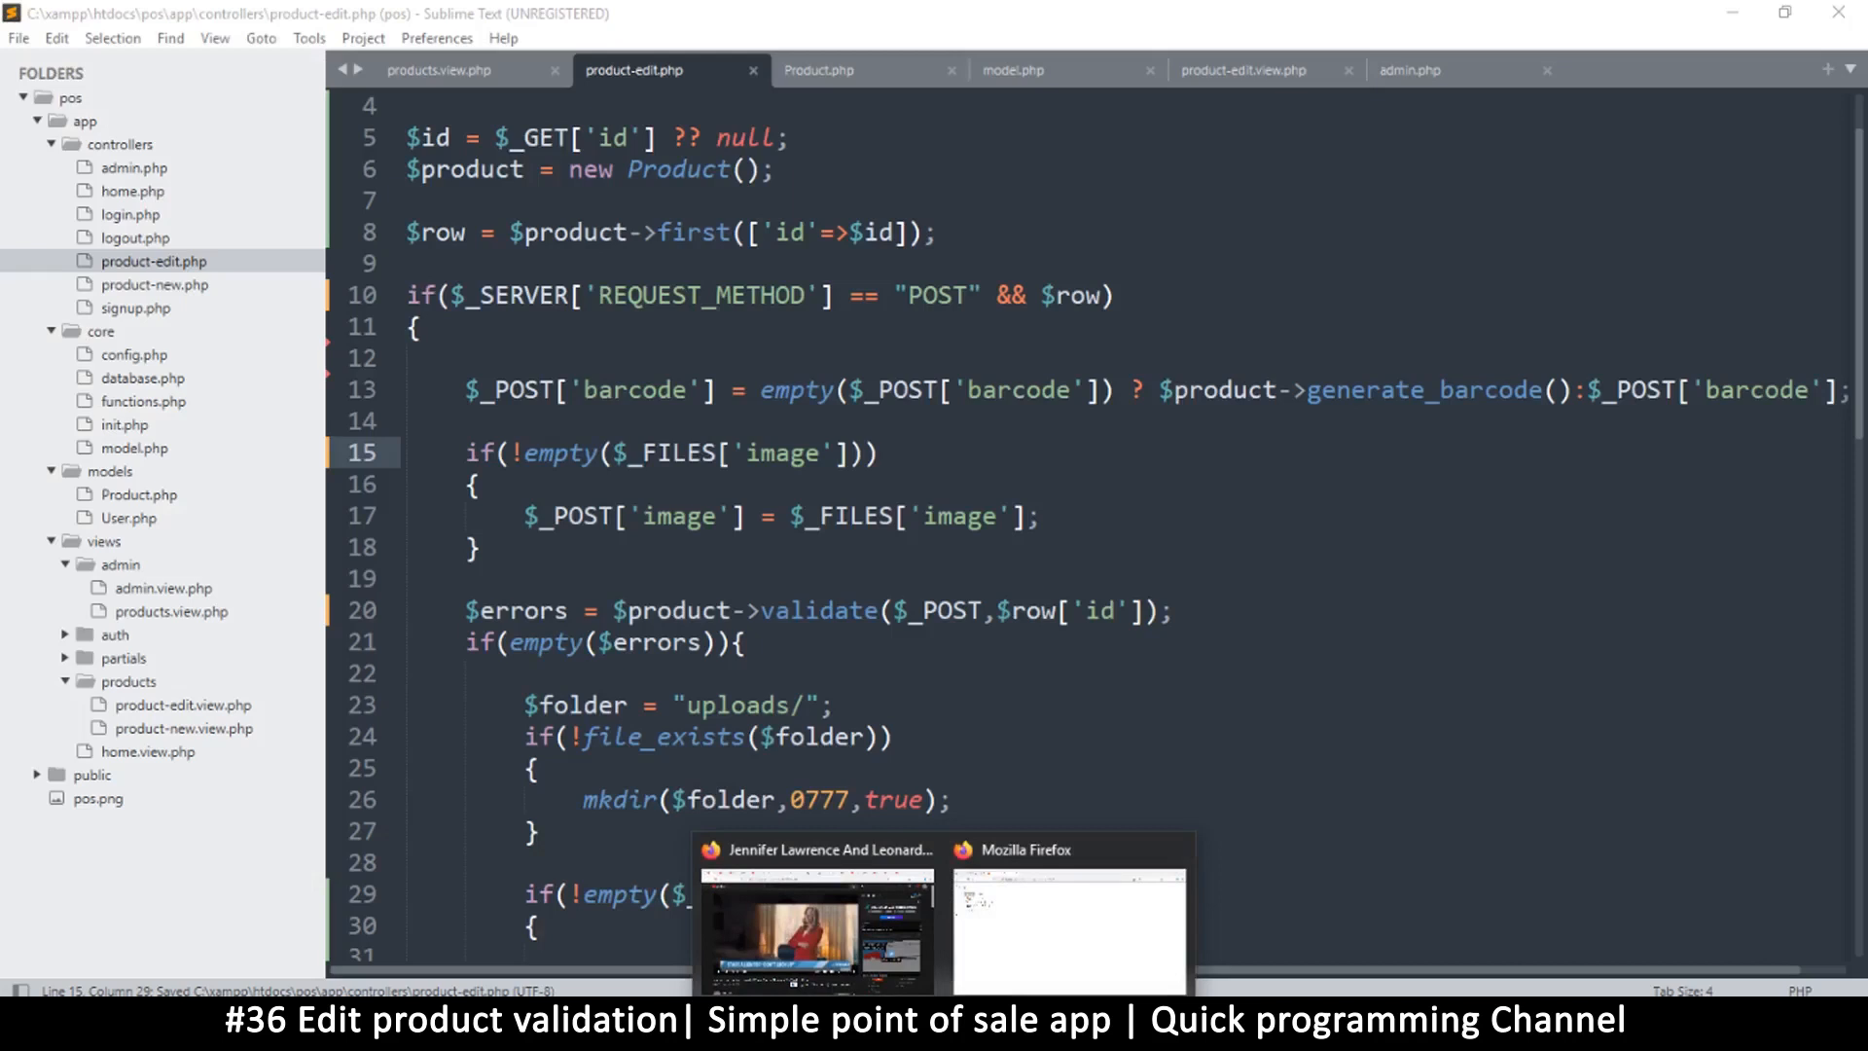
click(838, 453)
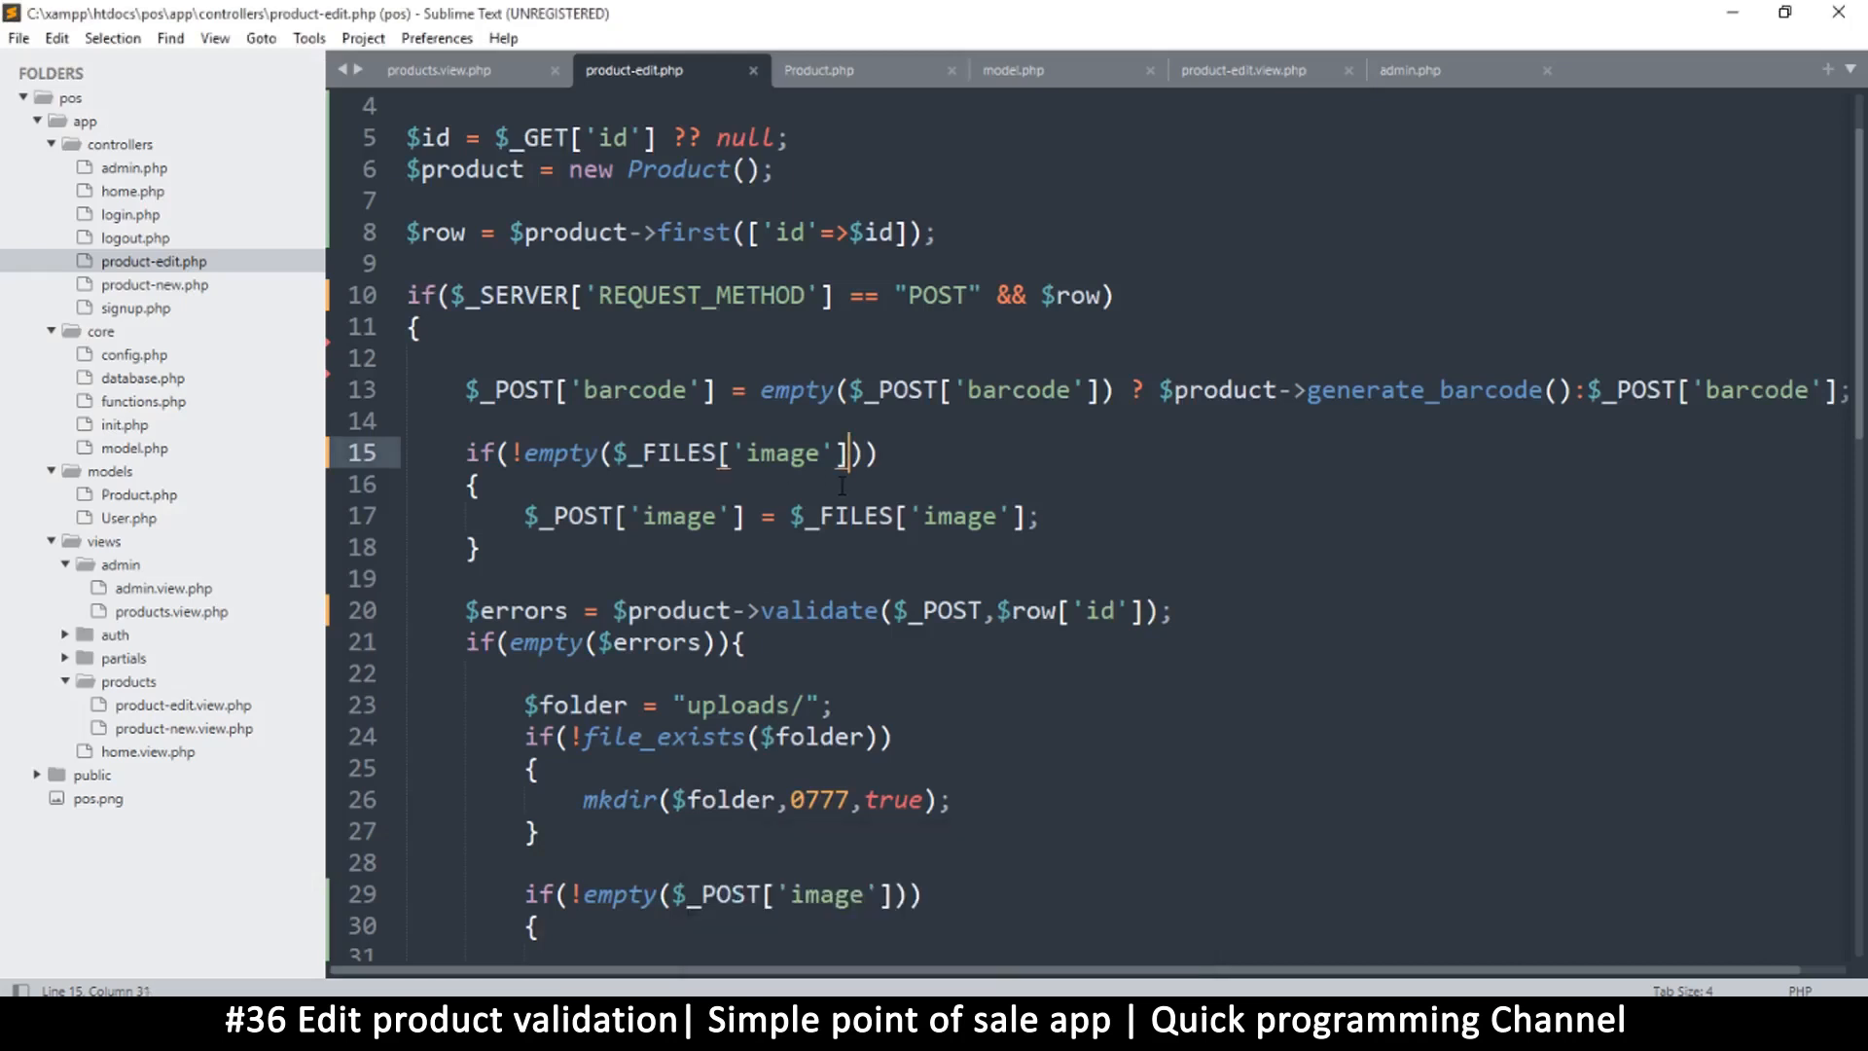
text(['name')
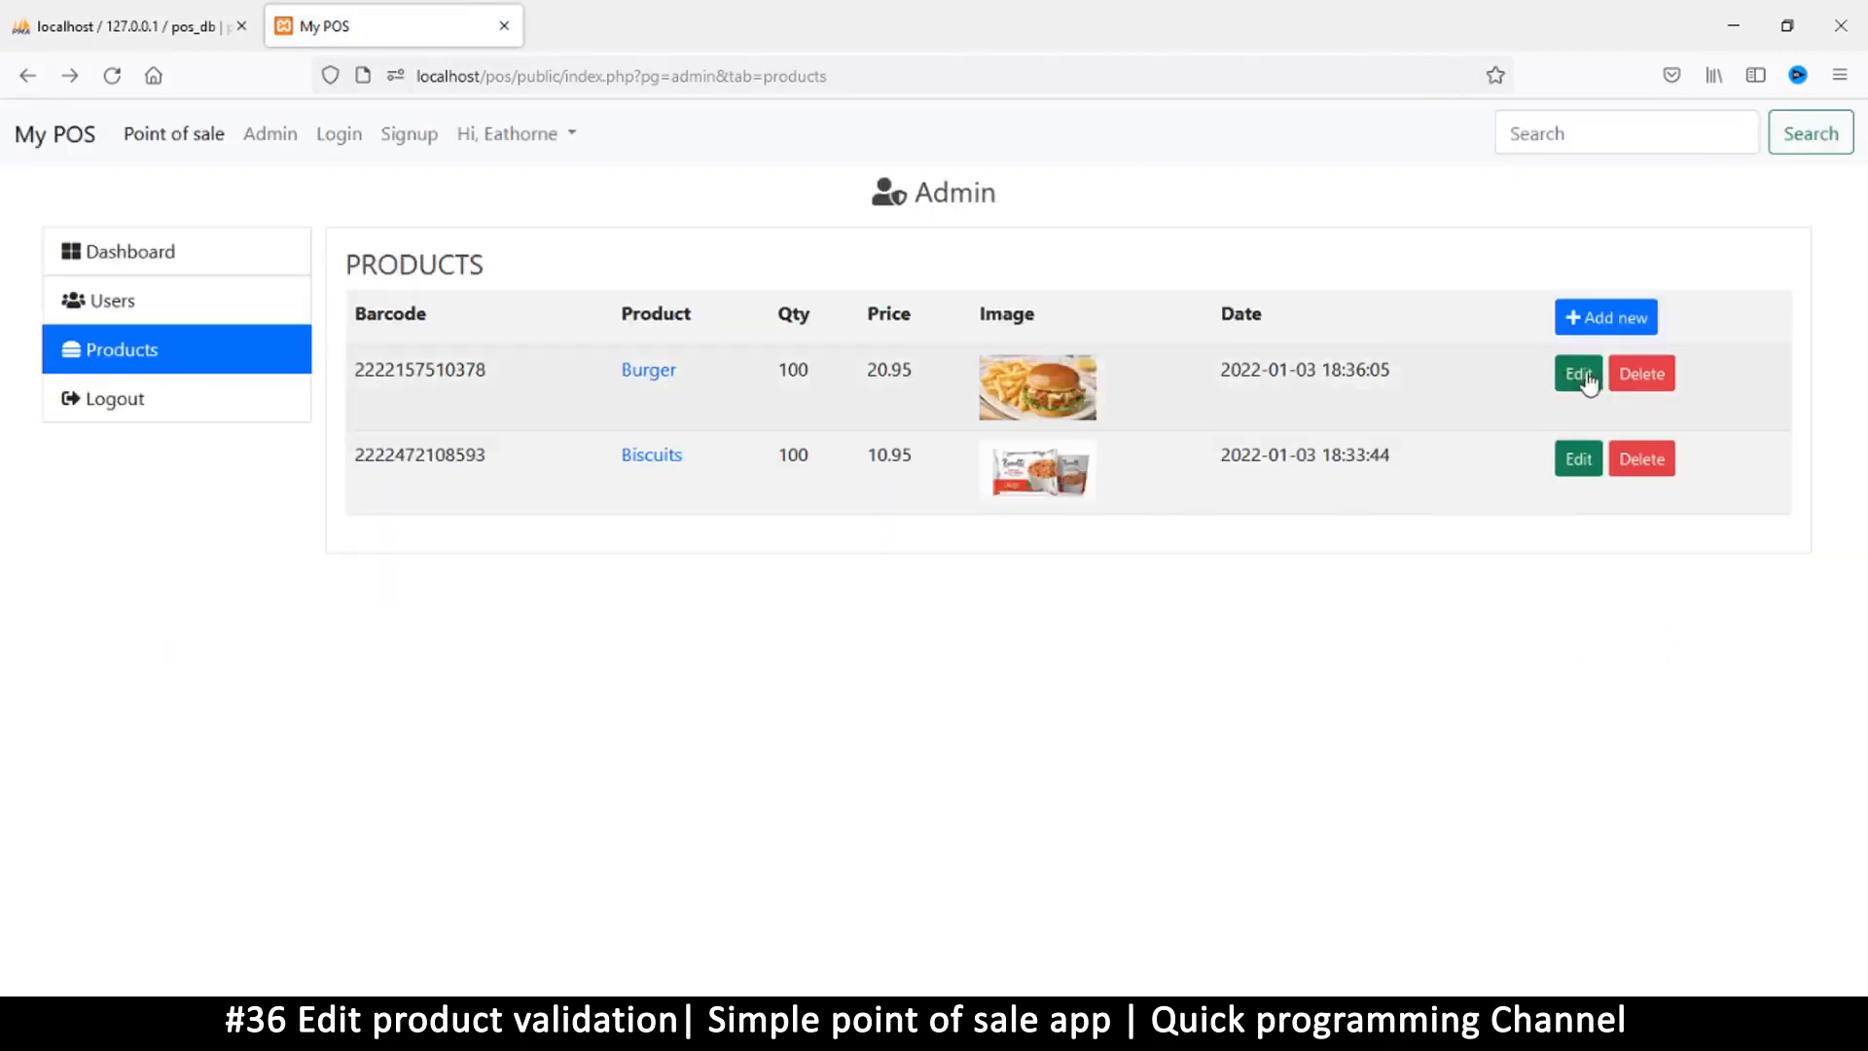
Open the Burger product's edit page from the admin Products list.
click(1576, 373)
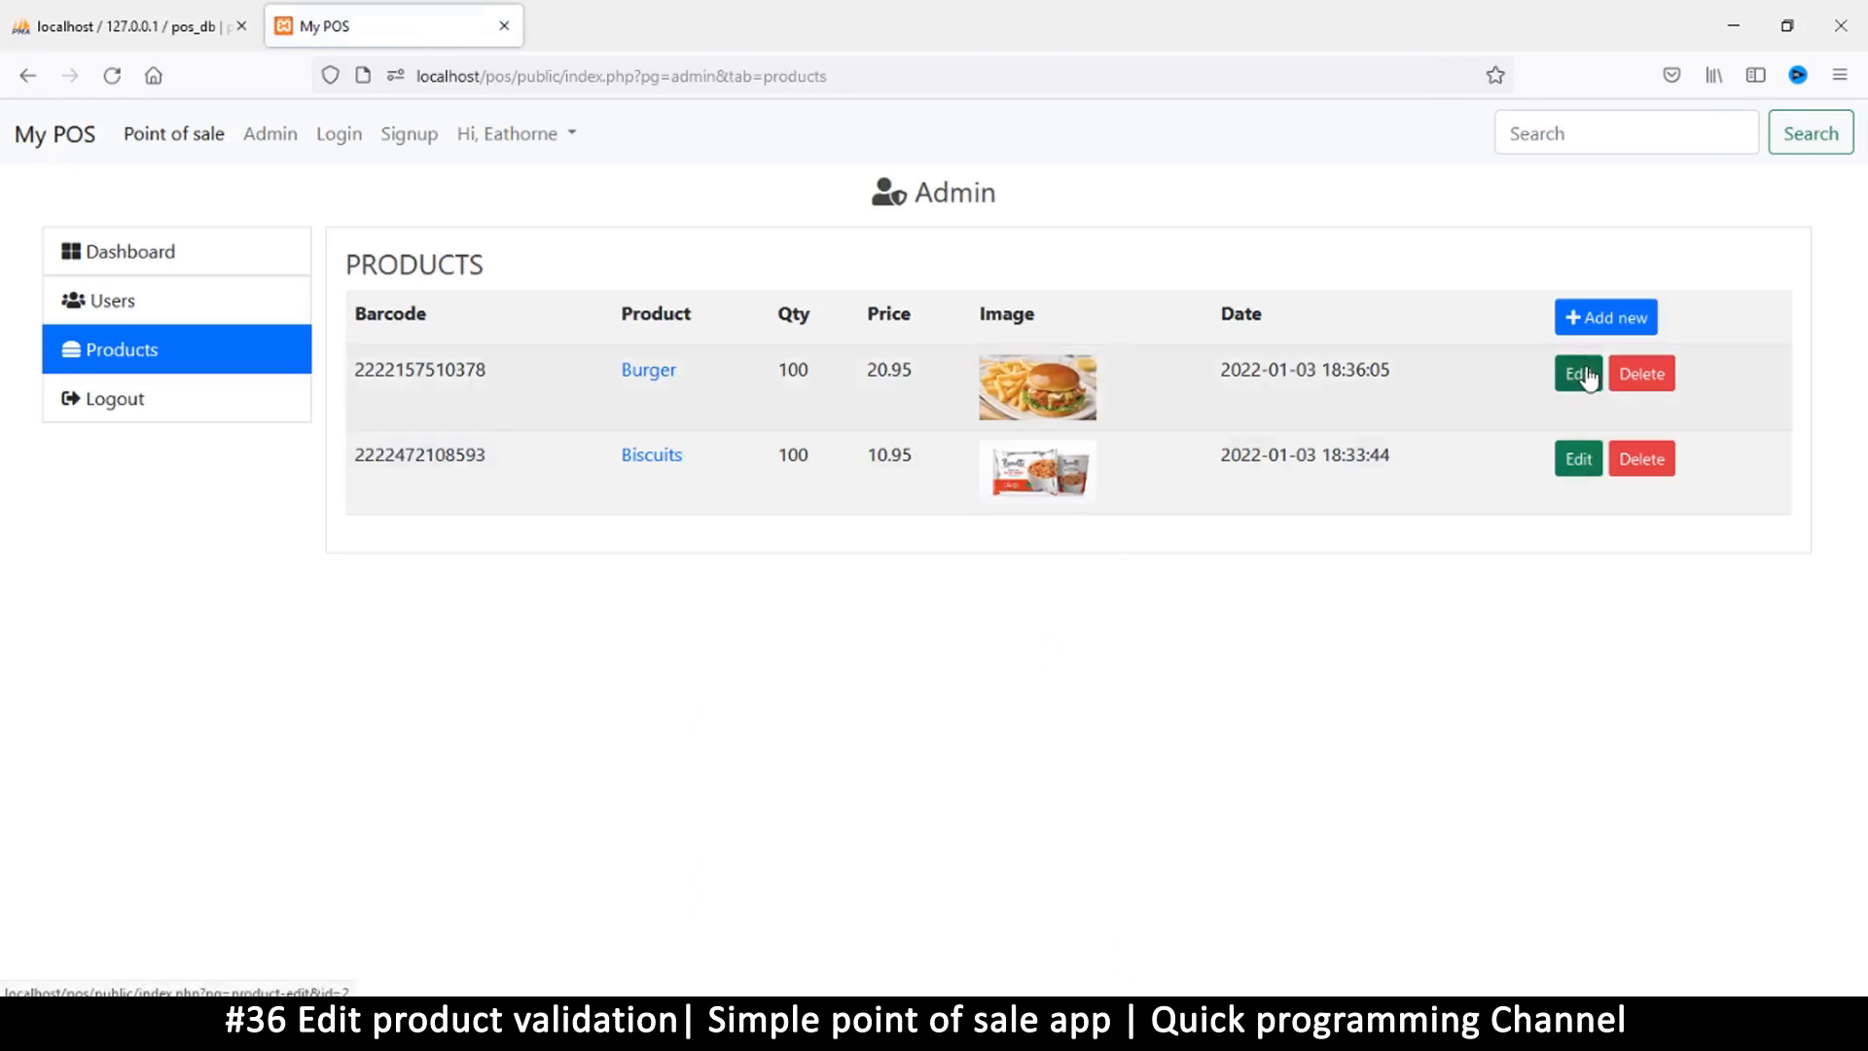
click(1577, 373)
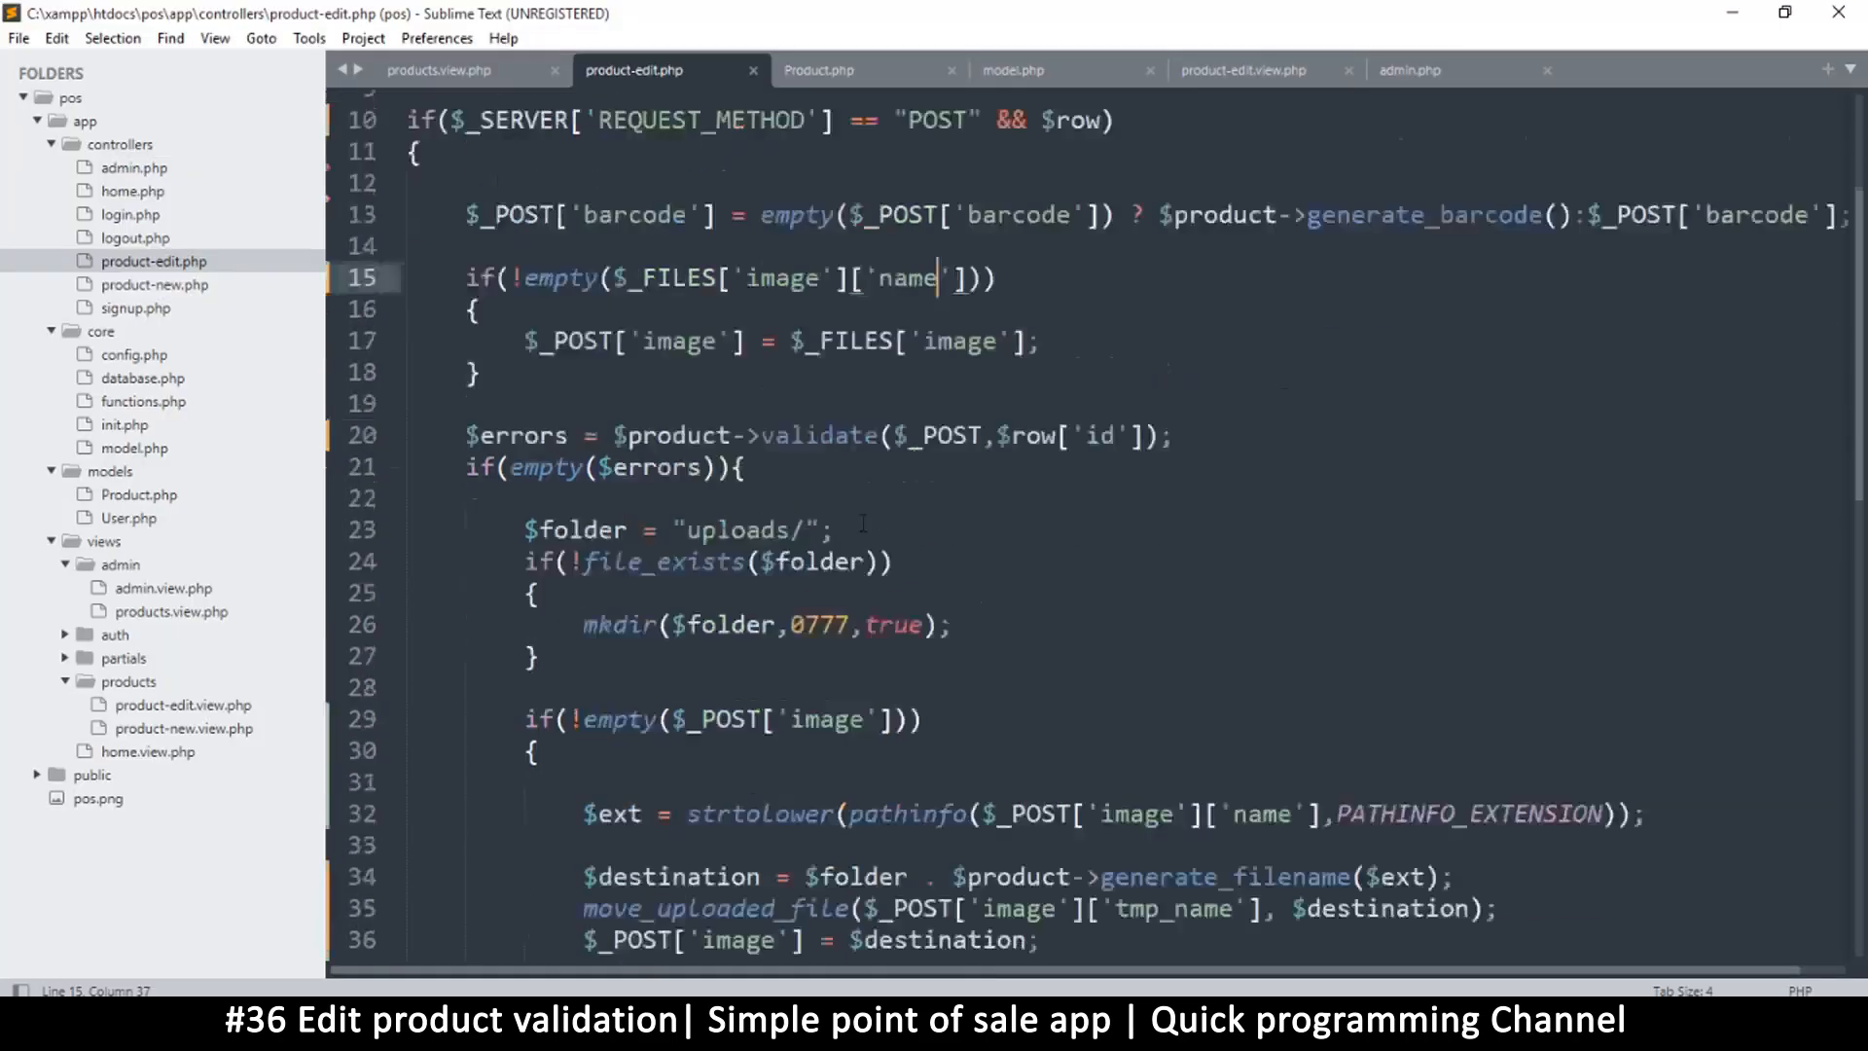
Trace the insert call on line 39 to the insert function definition in model.php.
scroll(down, 3)
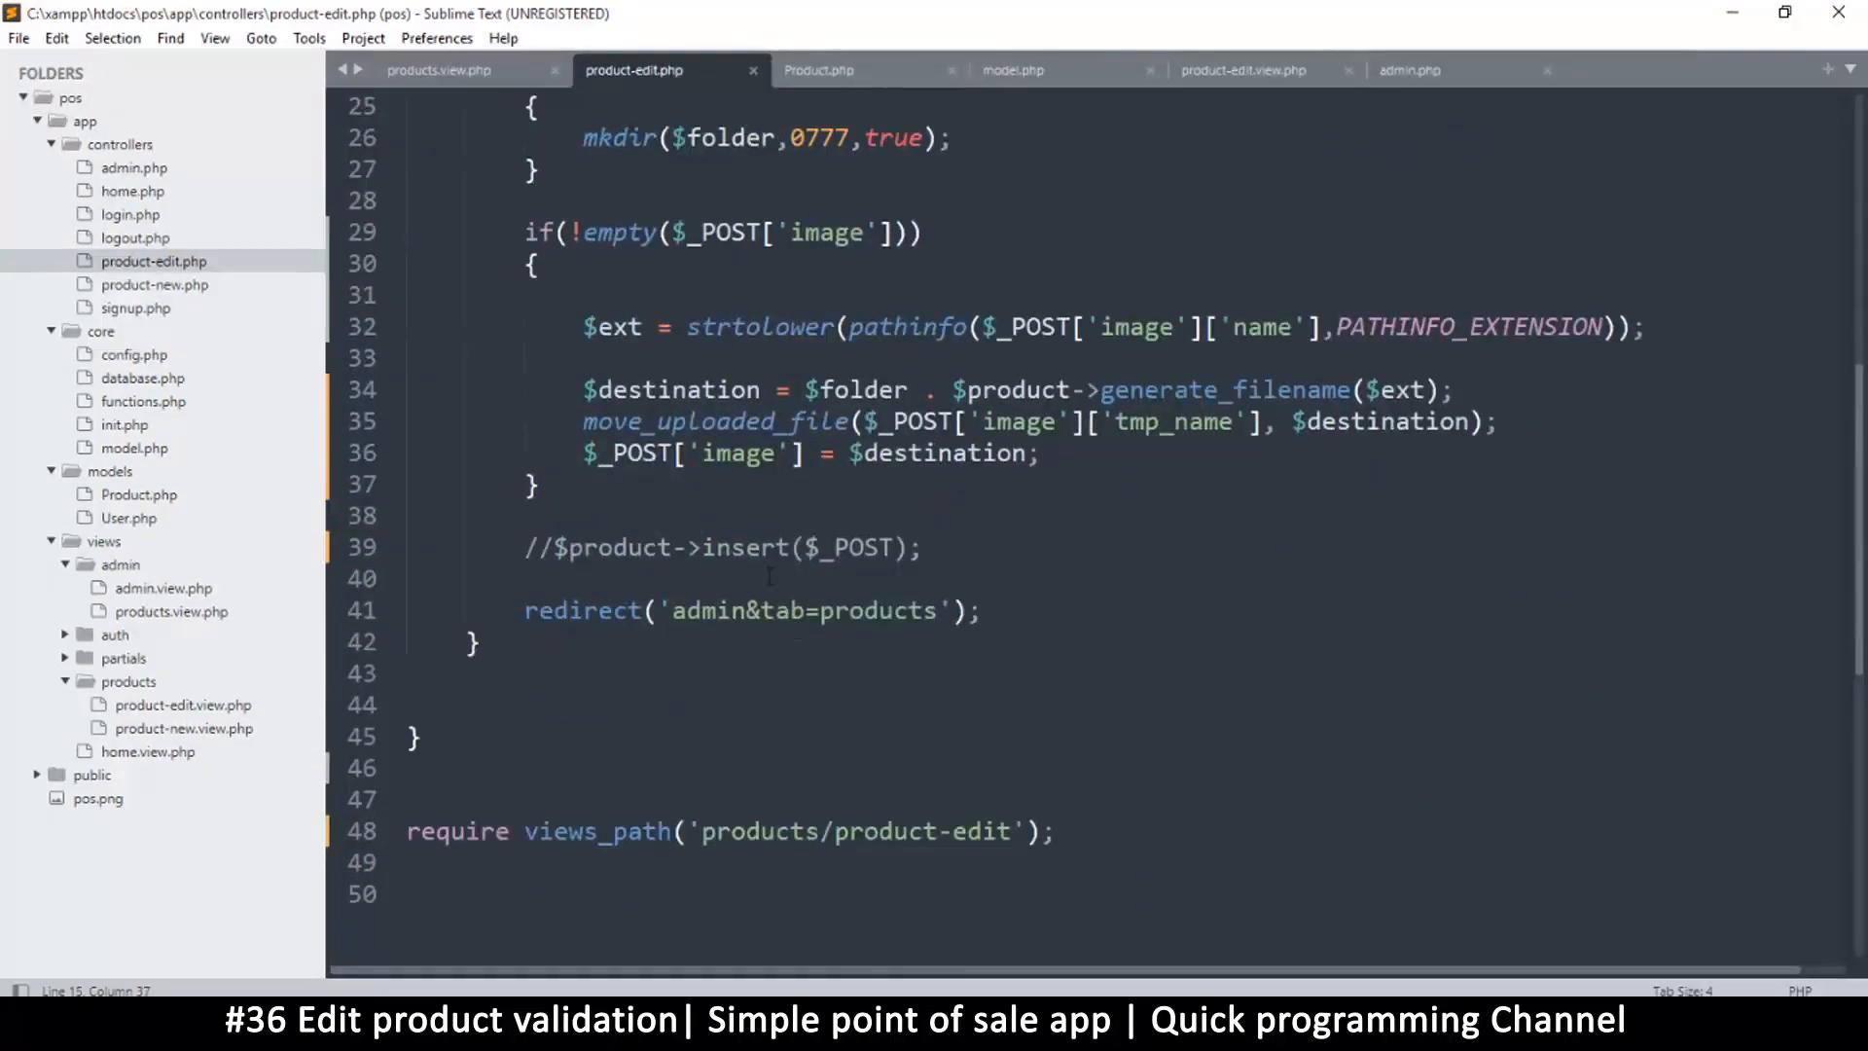
double_click(744, 547)
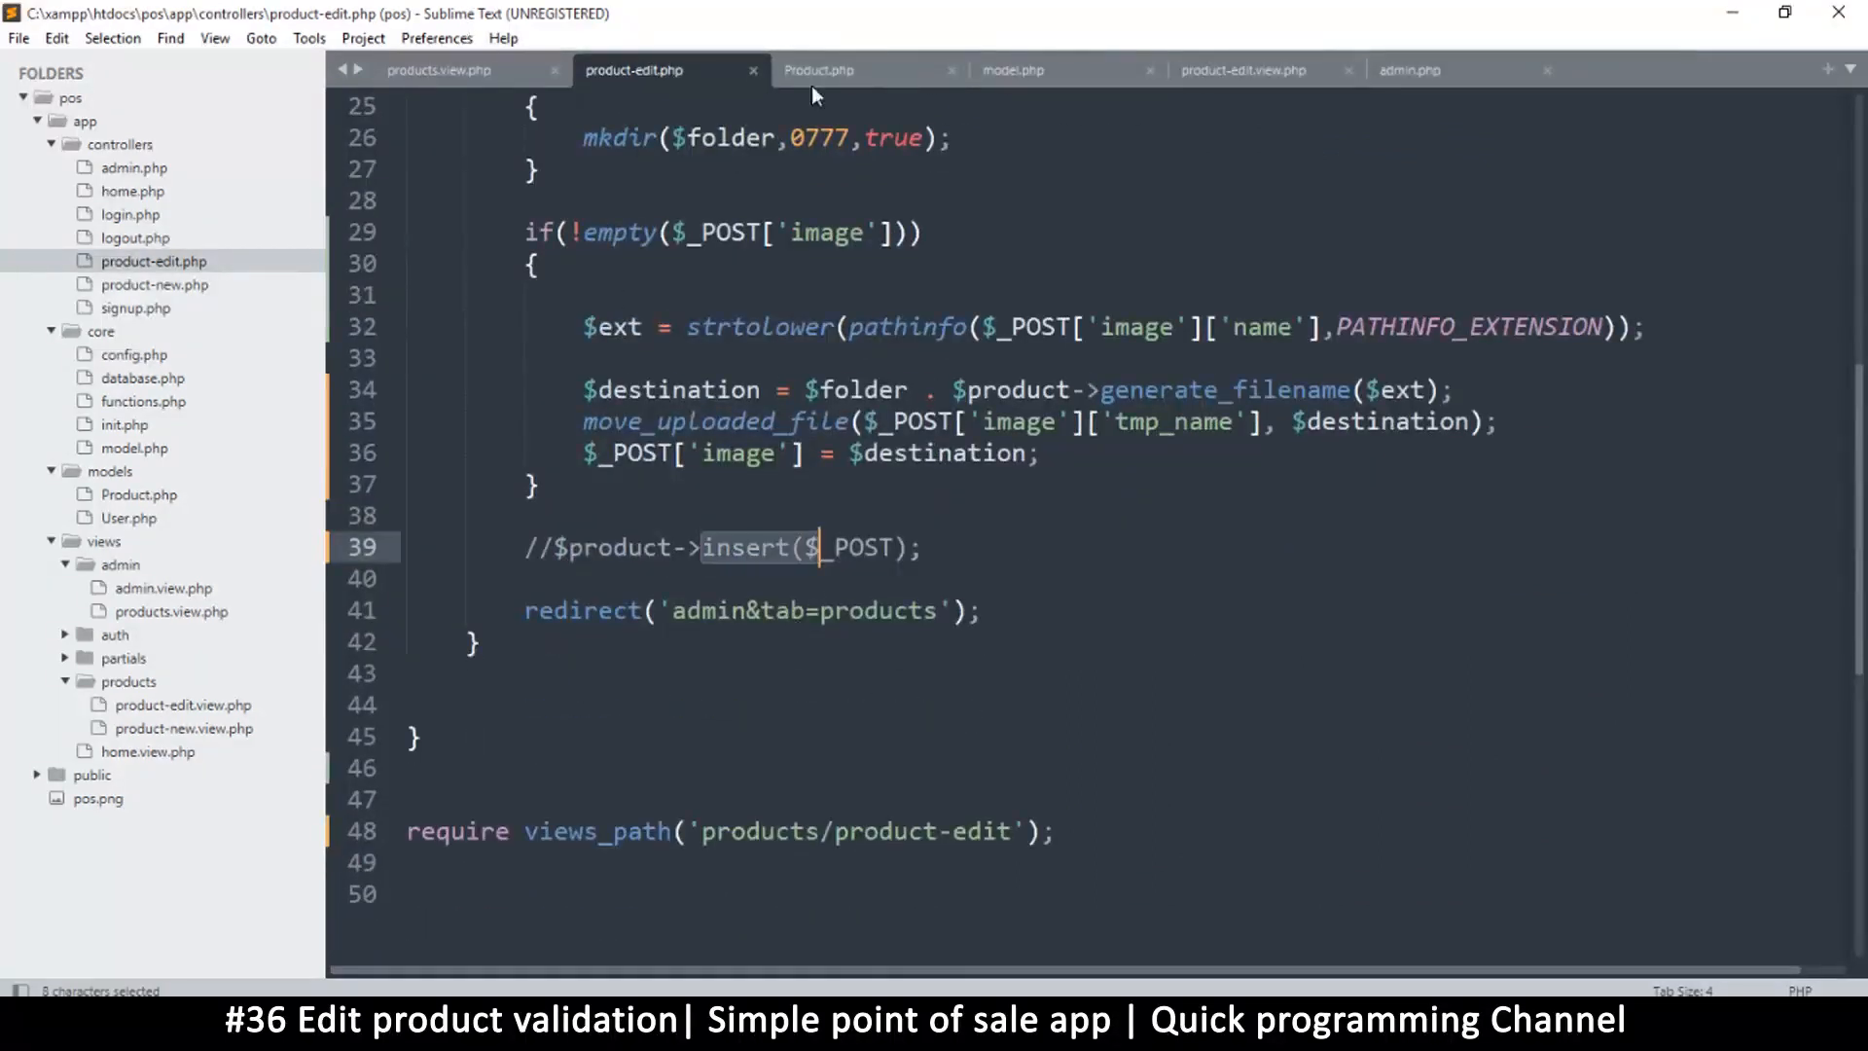
click(817, 69)
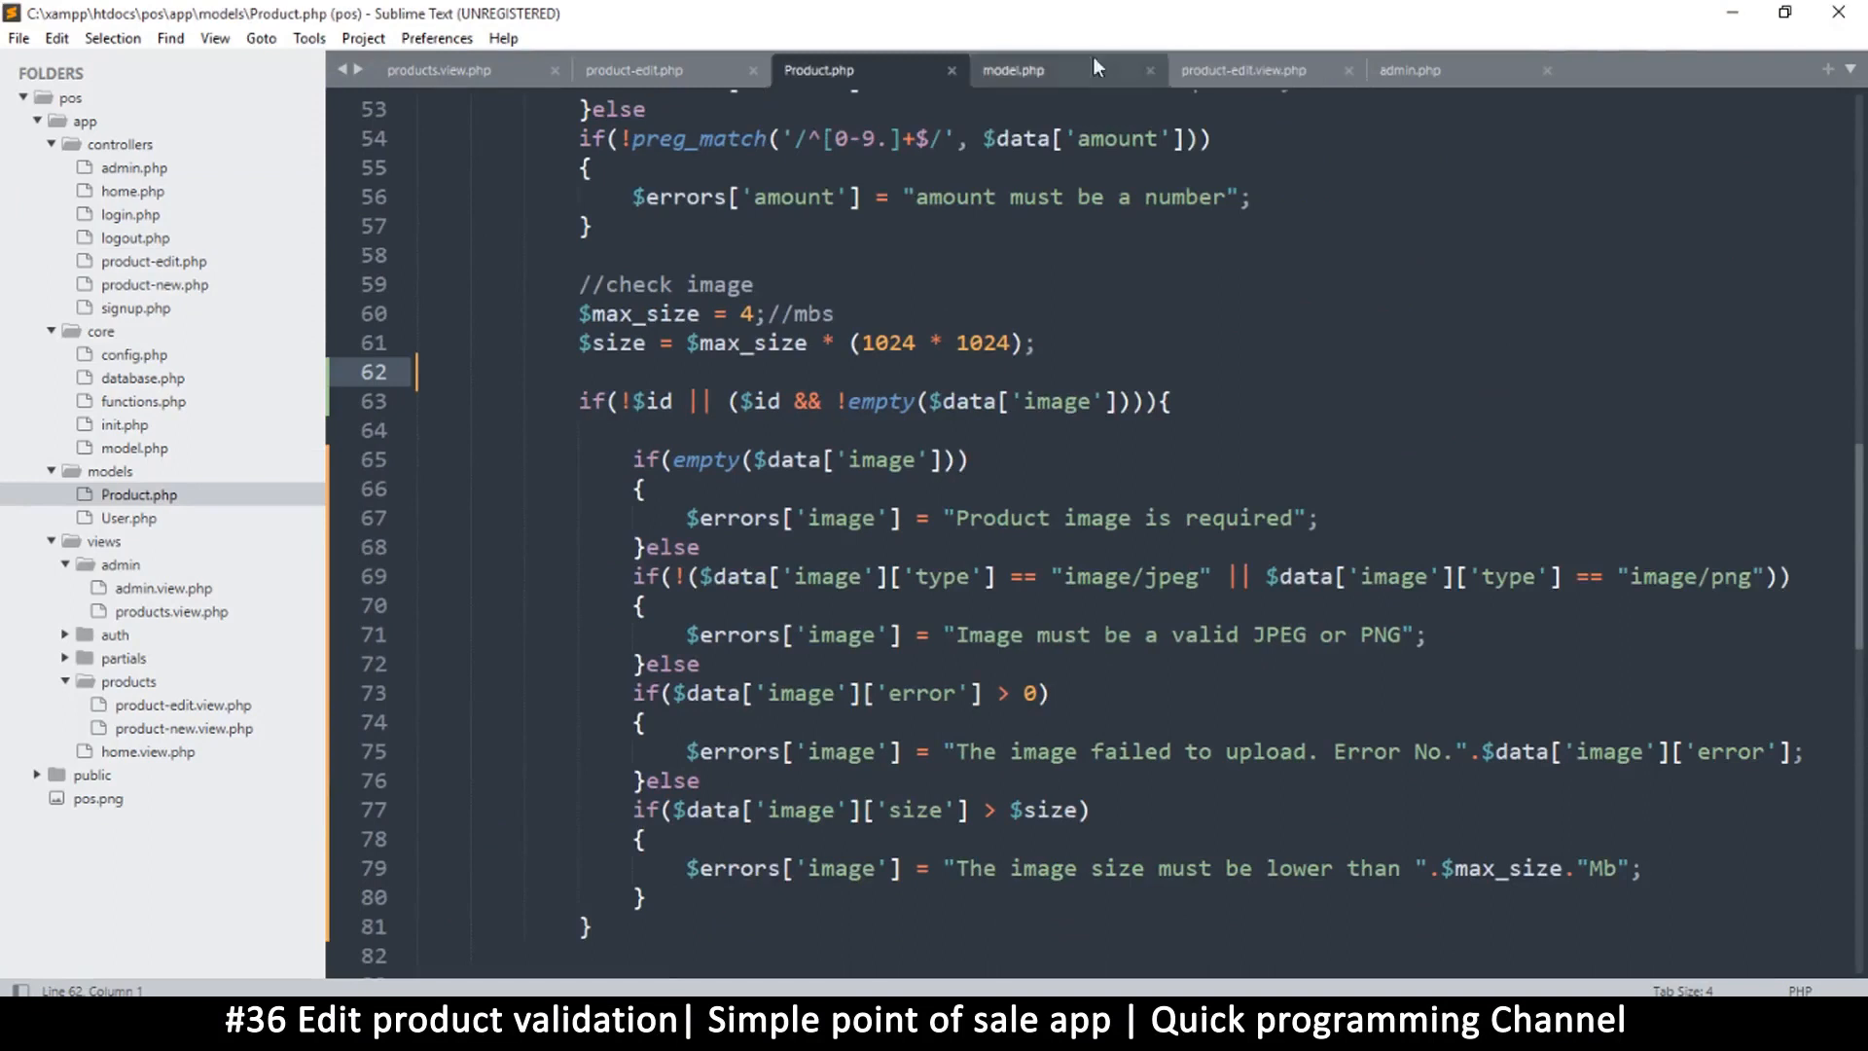
click(1013, 69)
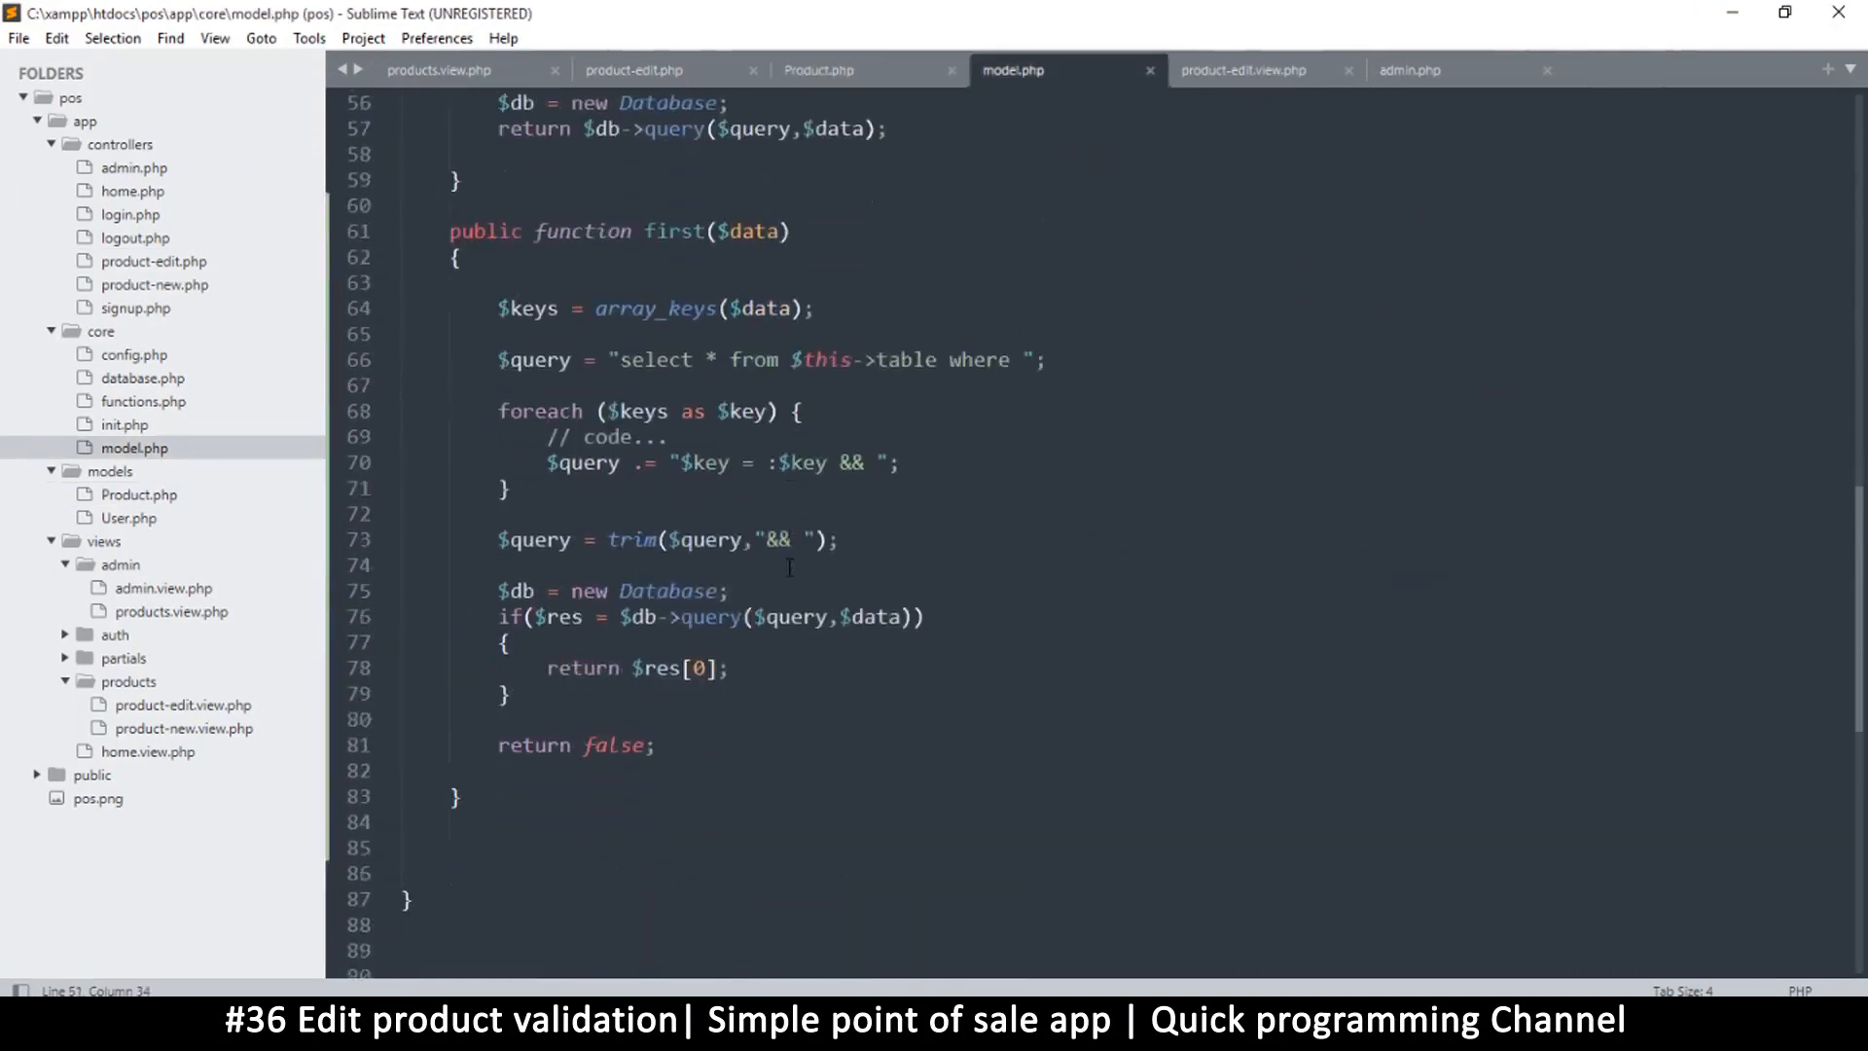
scroll(up, 3)
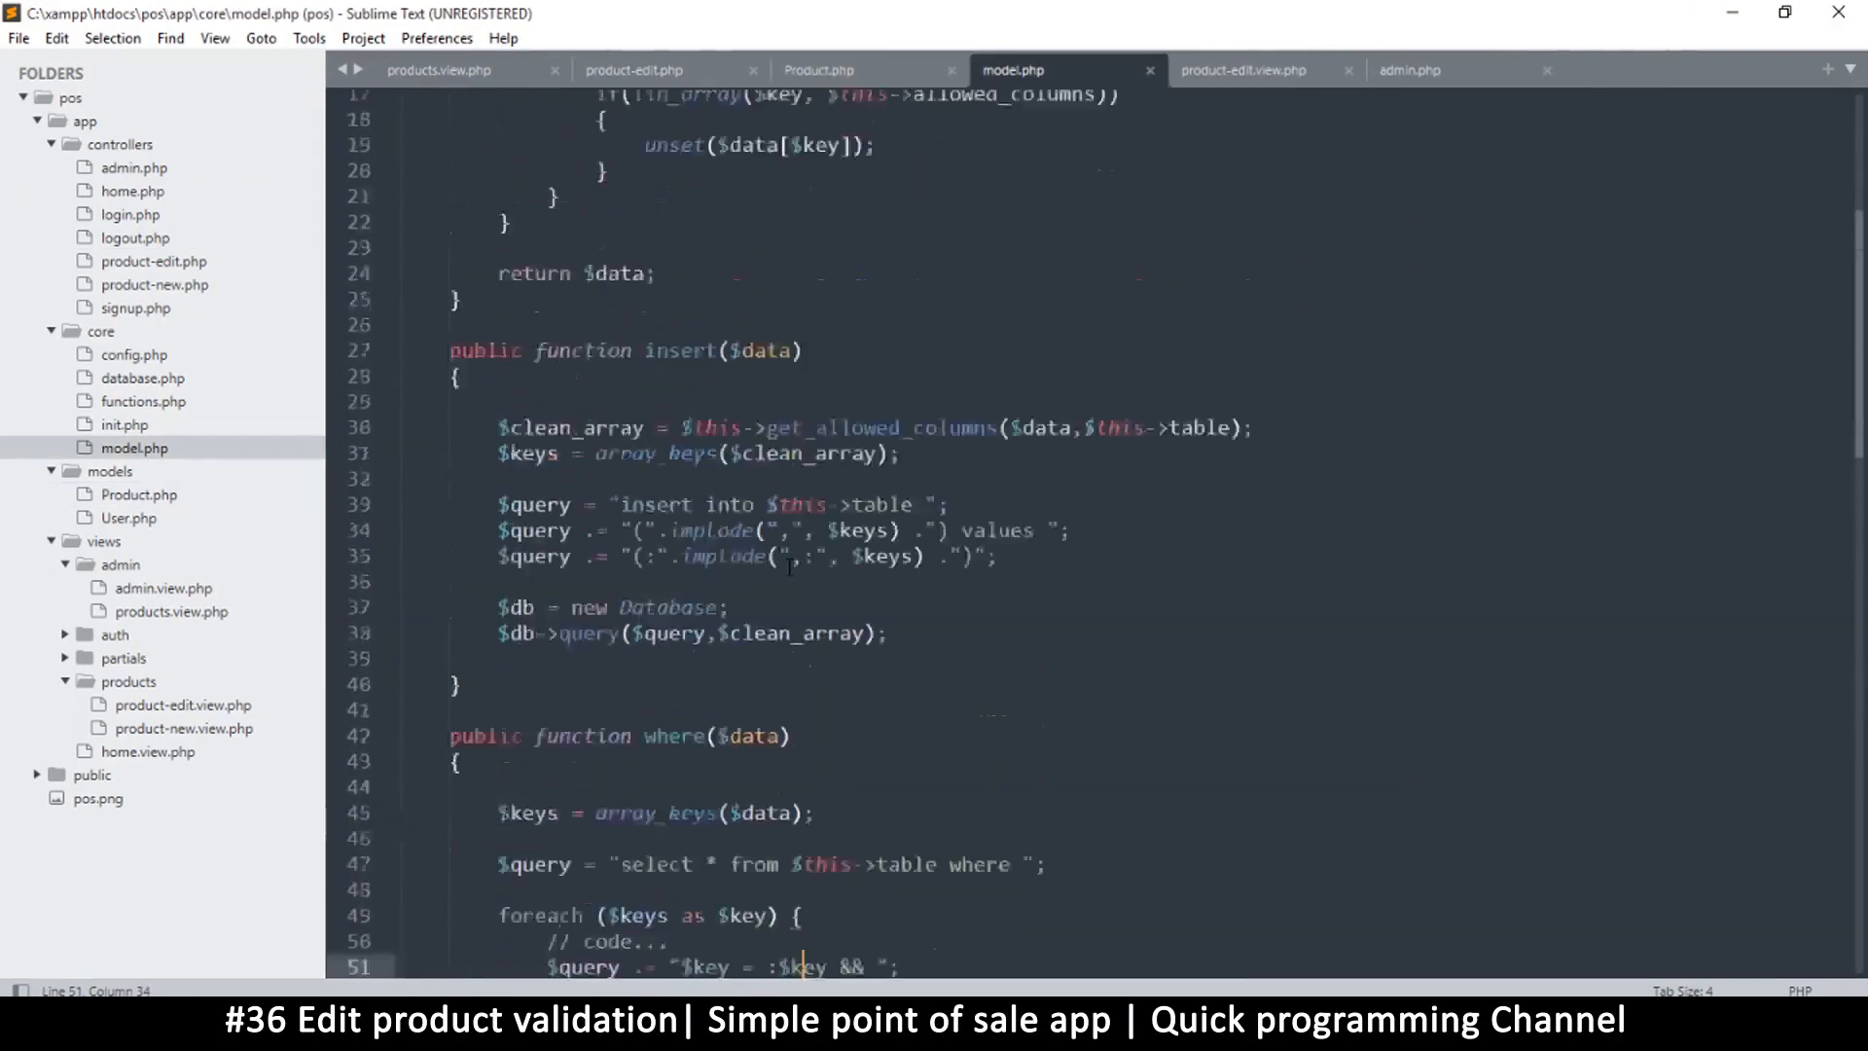
scroll(up, 3)
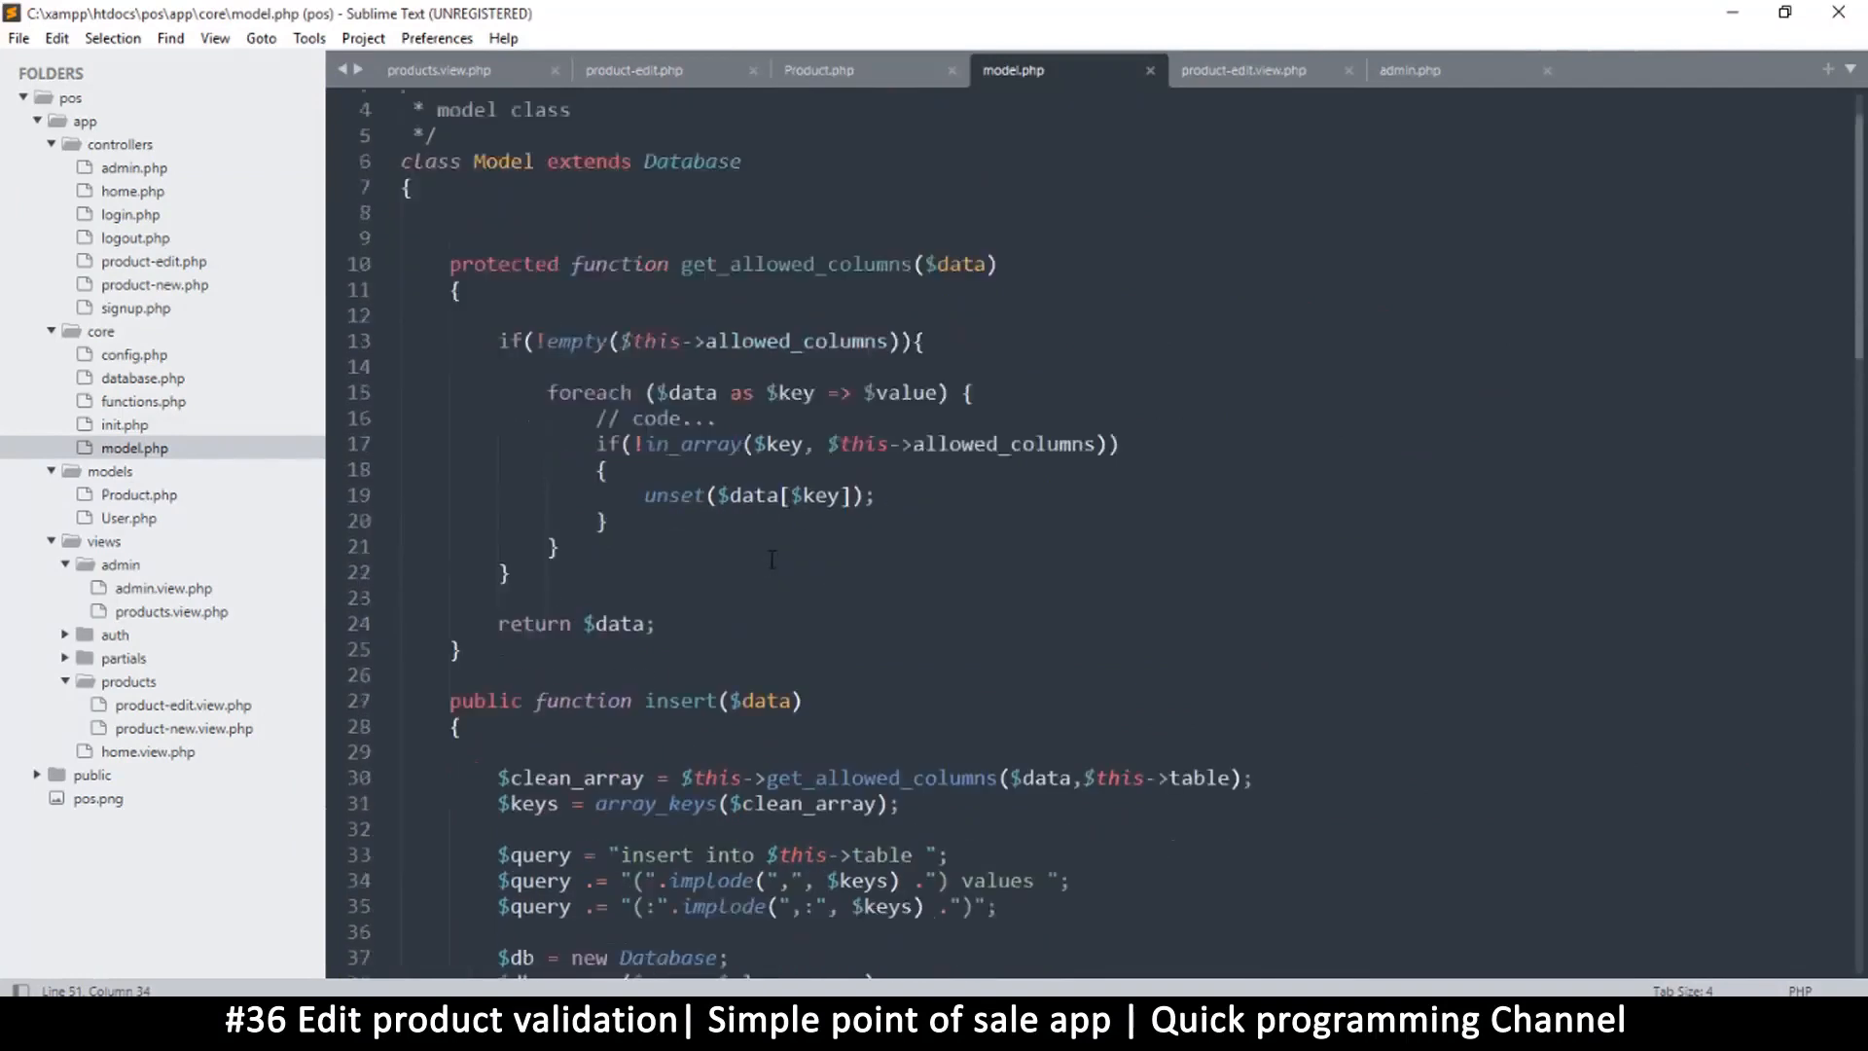
scroll(down, 3)
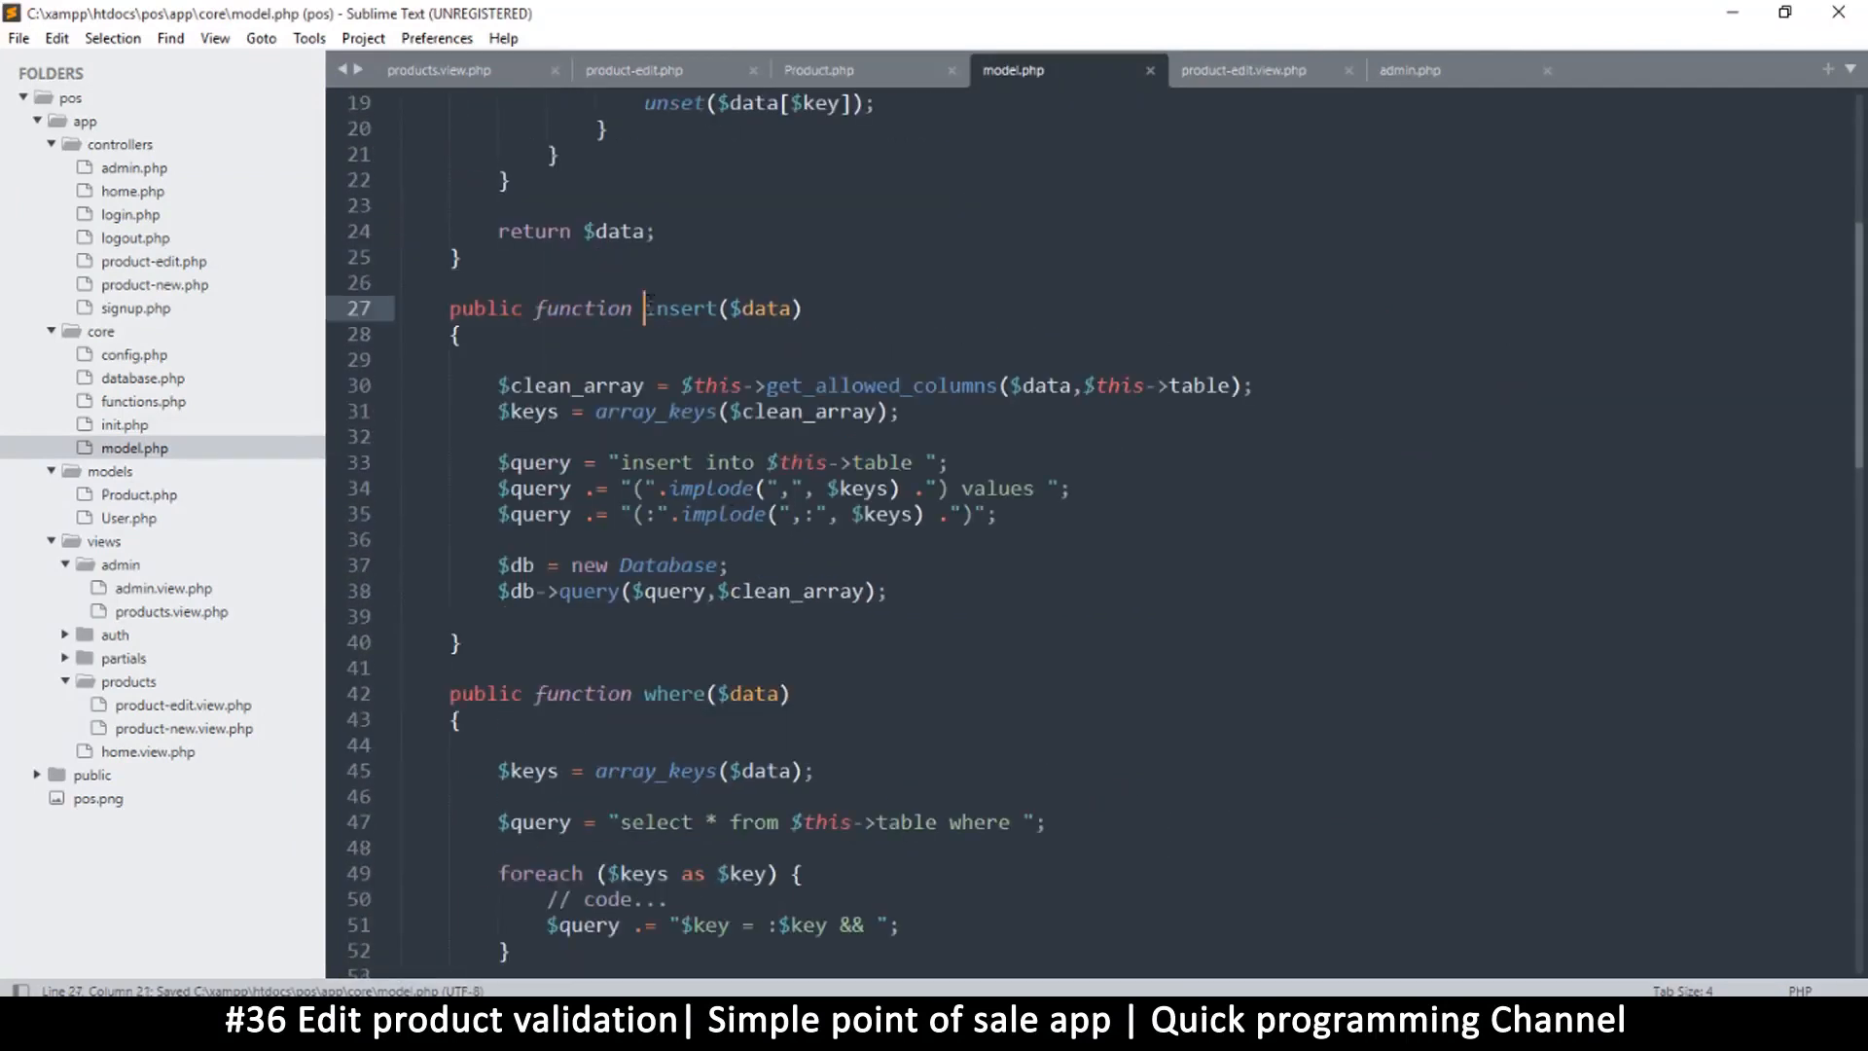
double_click(679, 307)
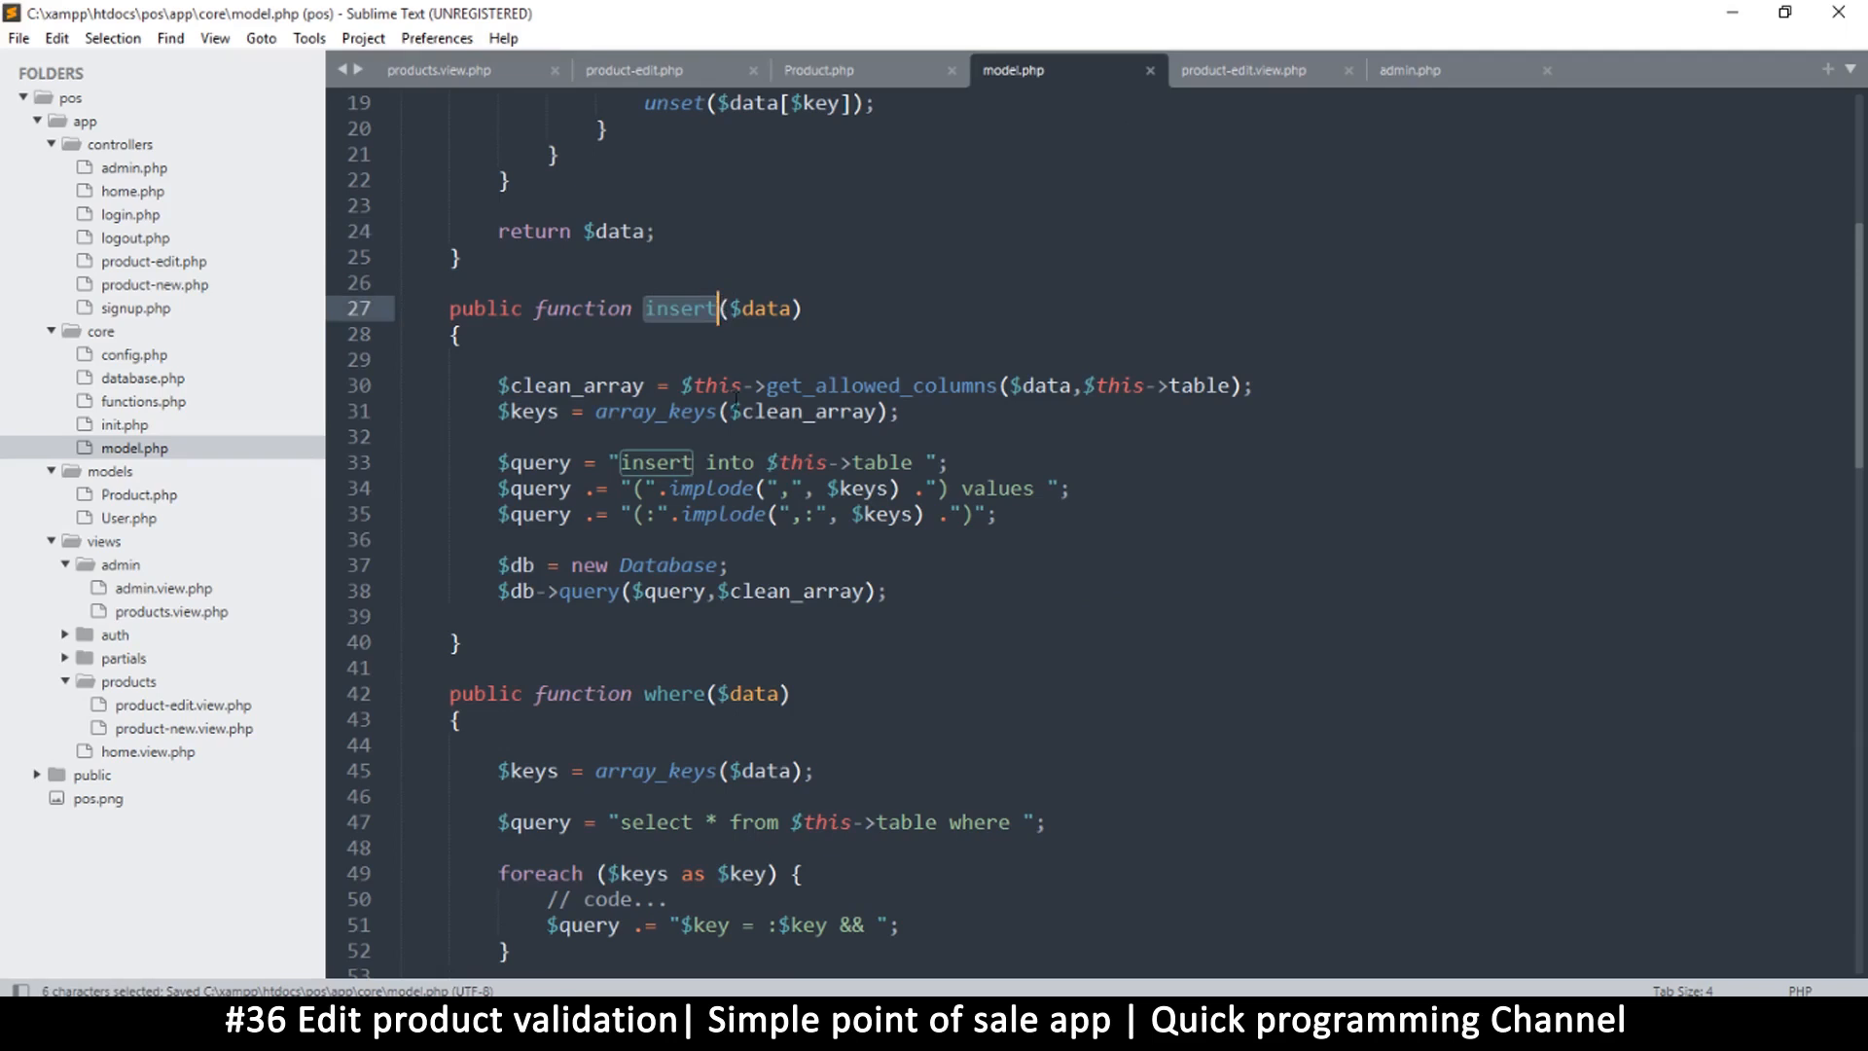
scroll(down, 3)
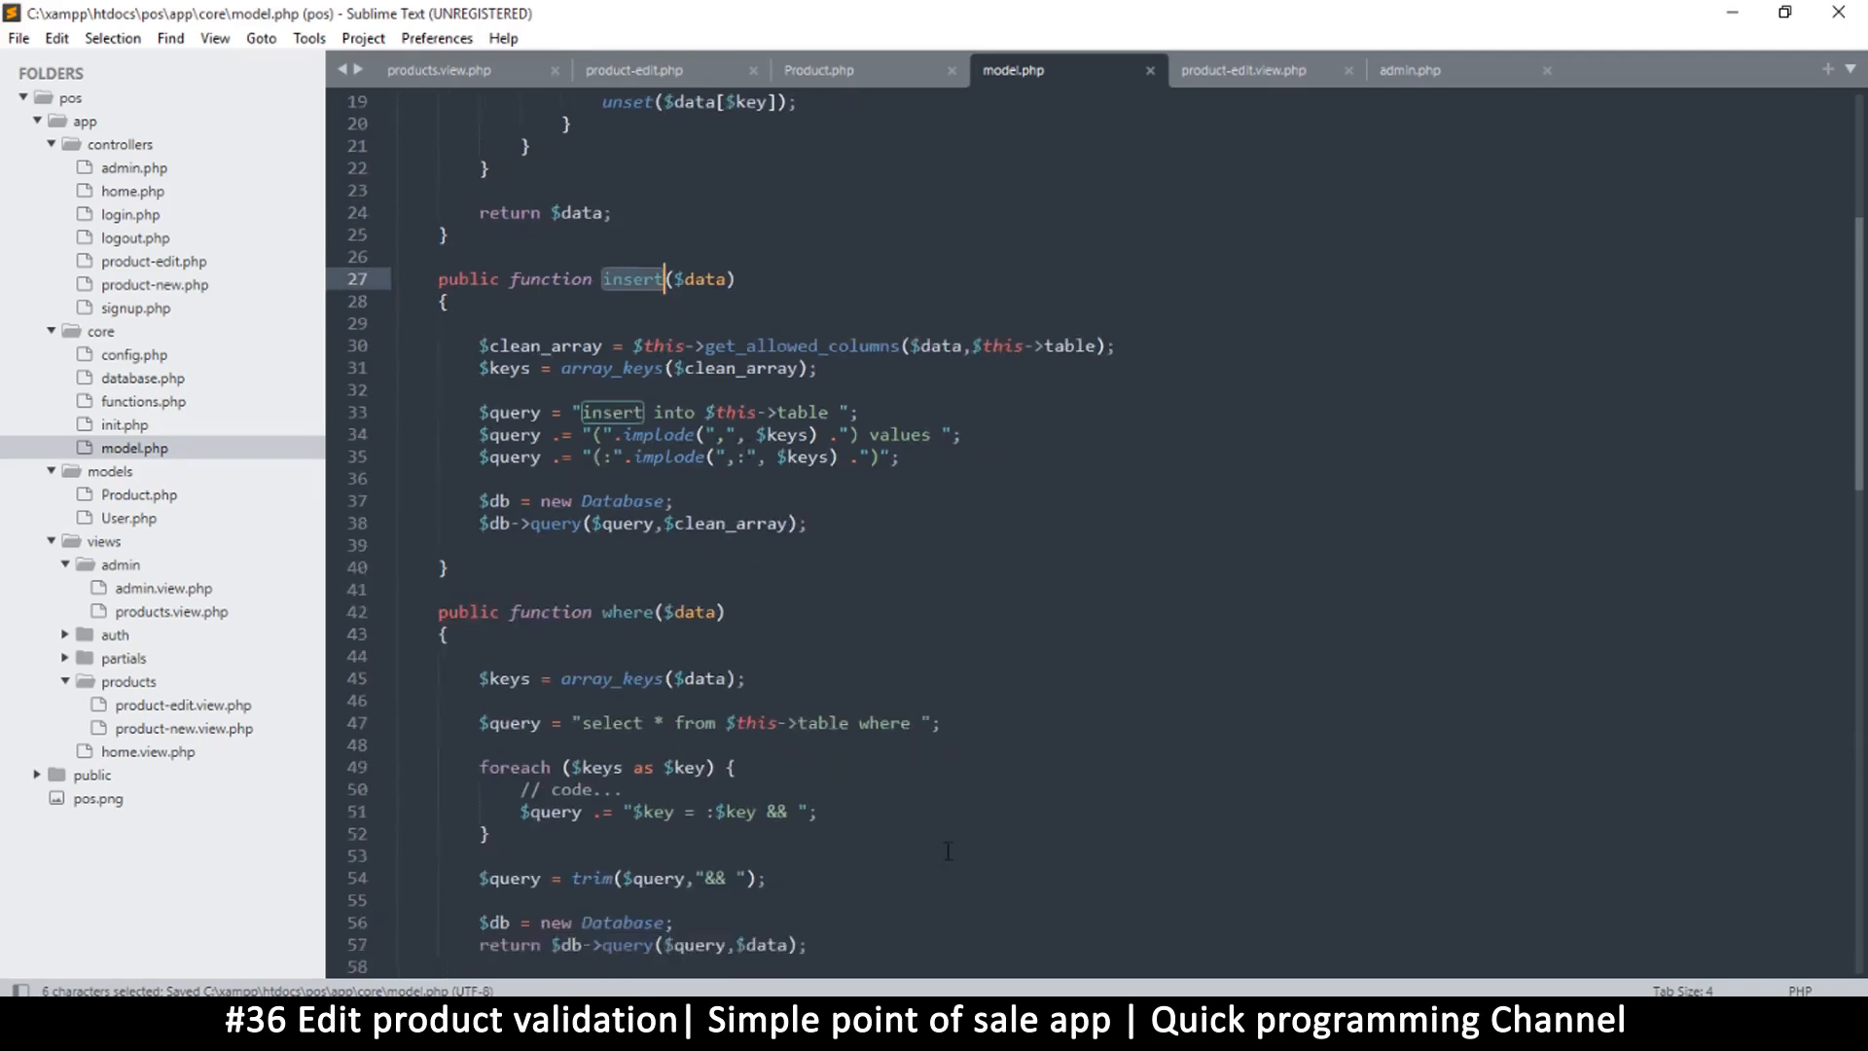